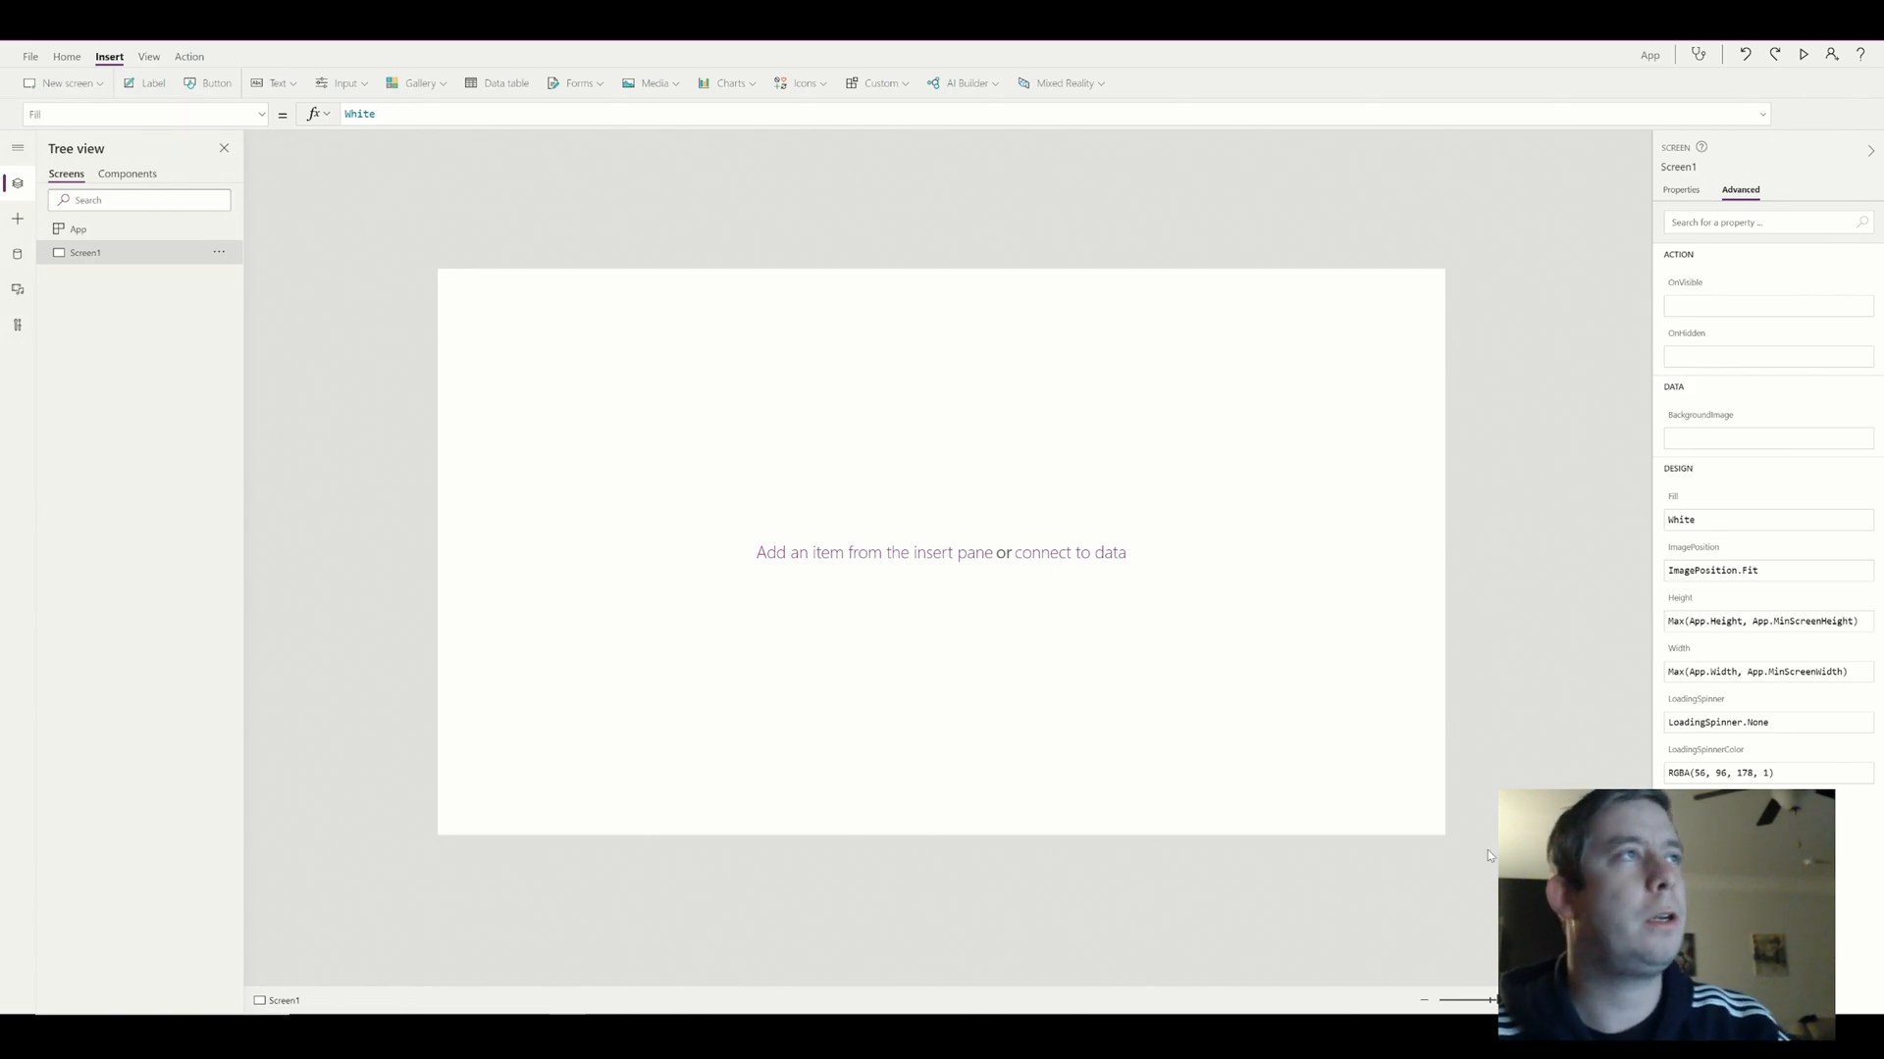
Insert a Line chart and stretch it wider across the middle of the screen
{"action": "left_click", "coordinate": [726, 82]}
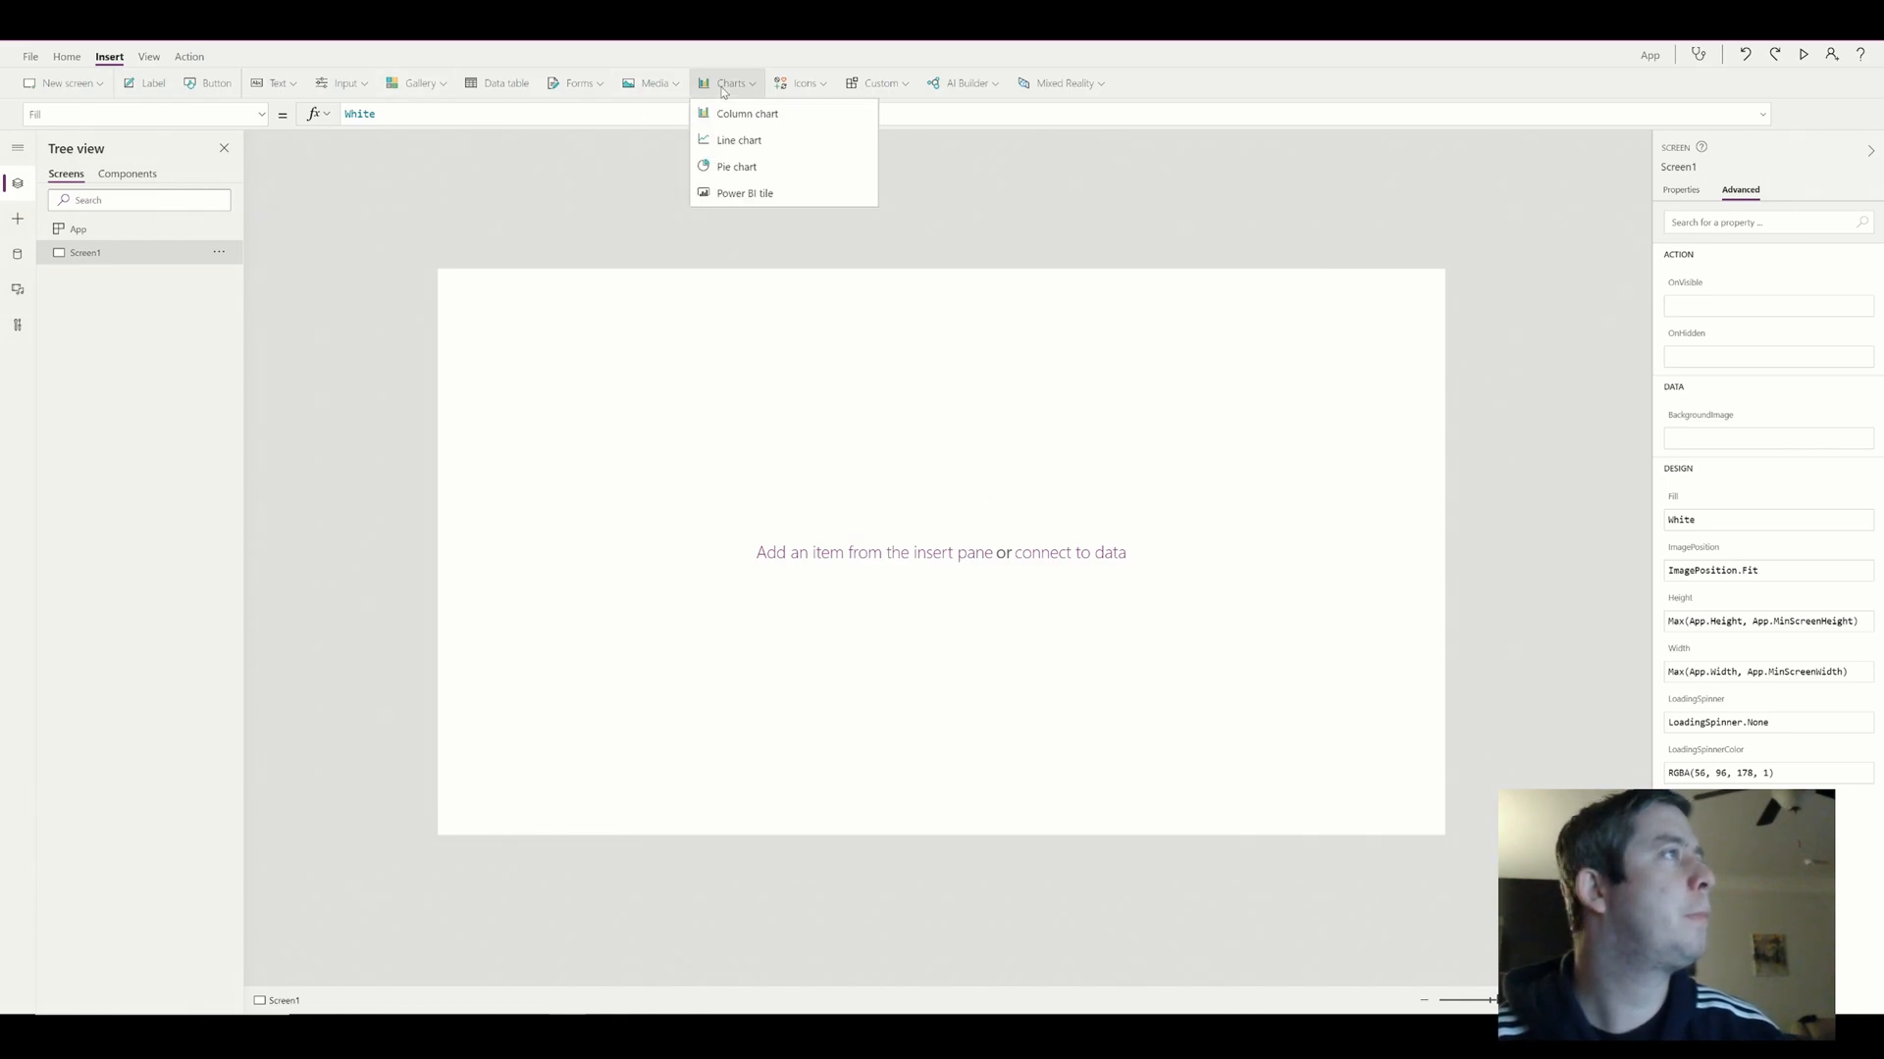
{"action": "left_click", "coordinate": [711, 254]}
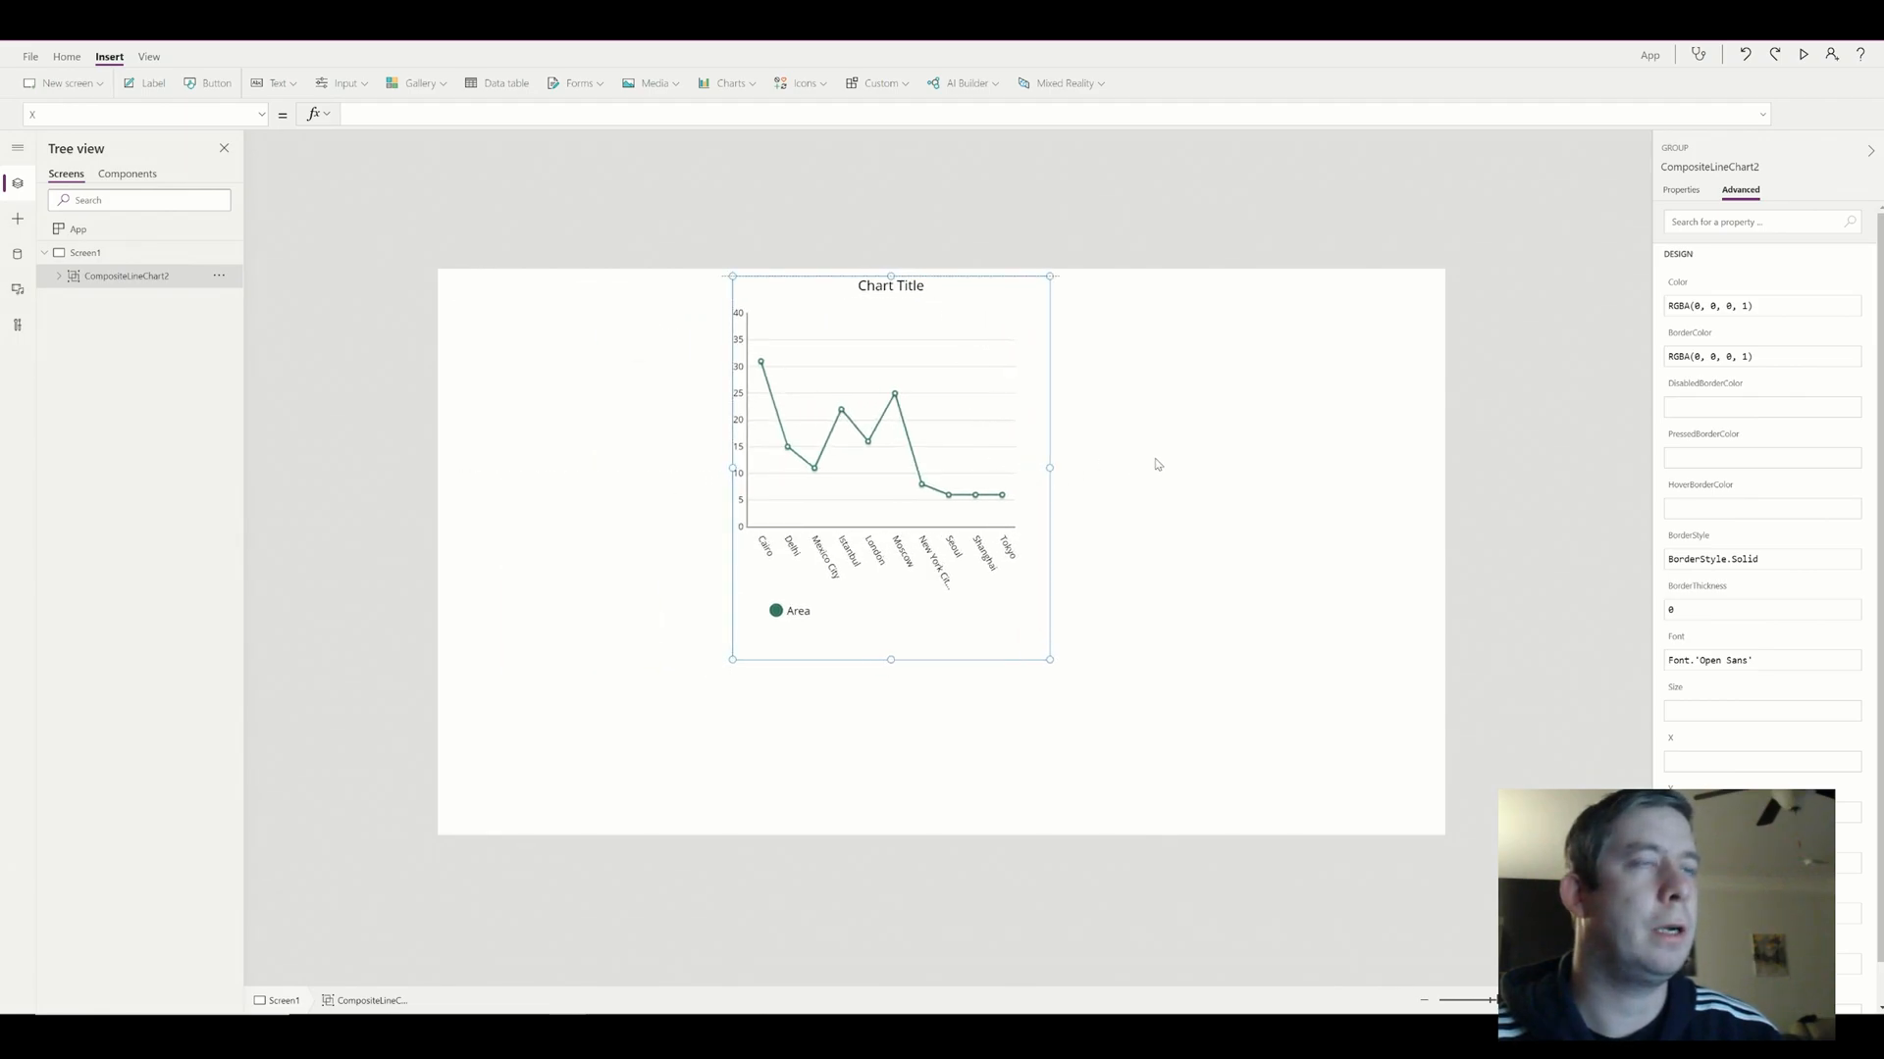
{"action": "left_click_drag", "start_coordinate": [1048, 467], "coordinate": [1424, 466]}
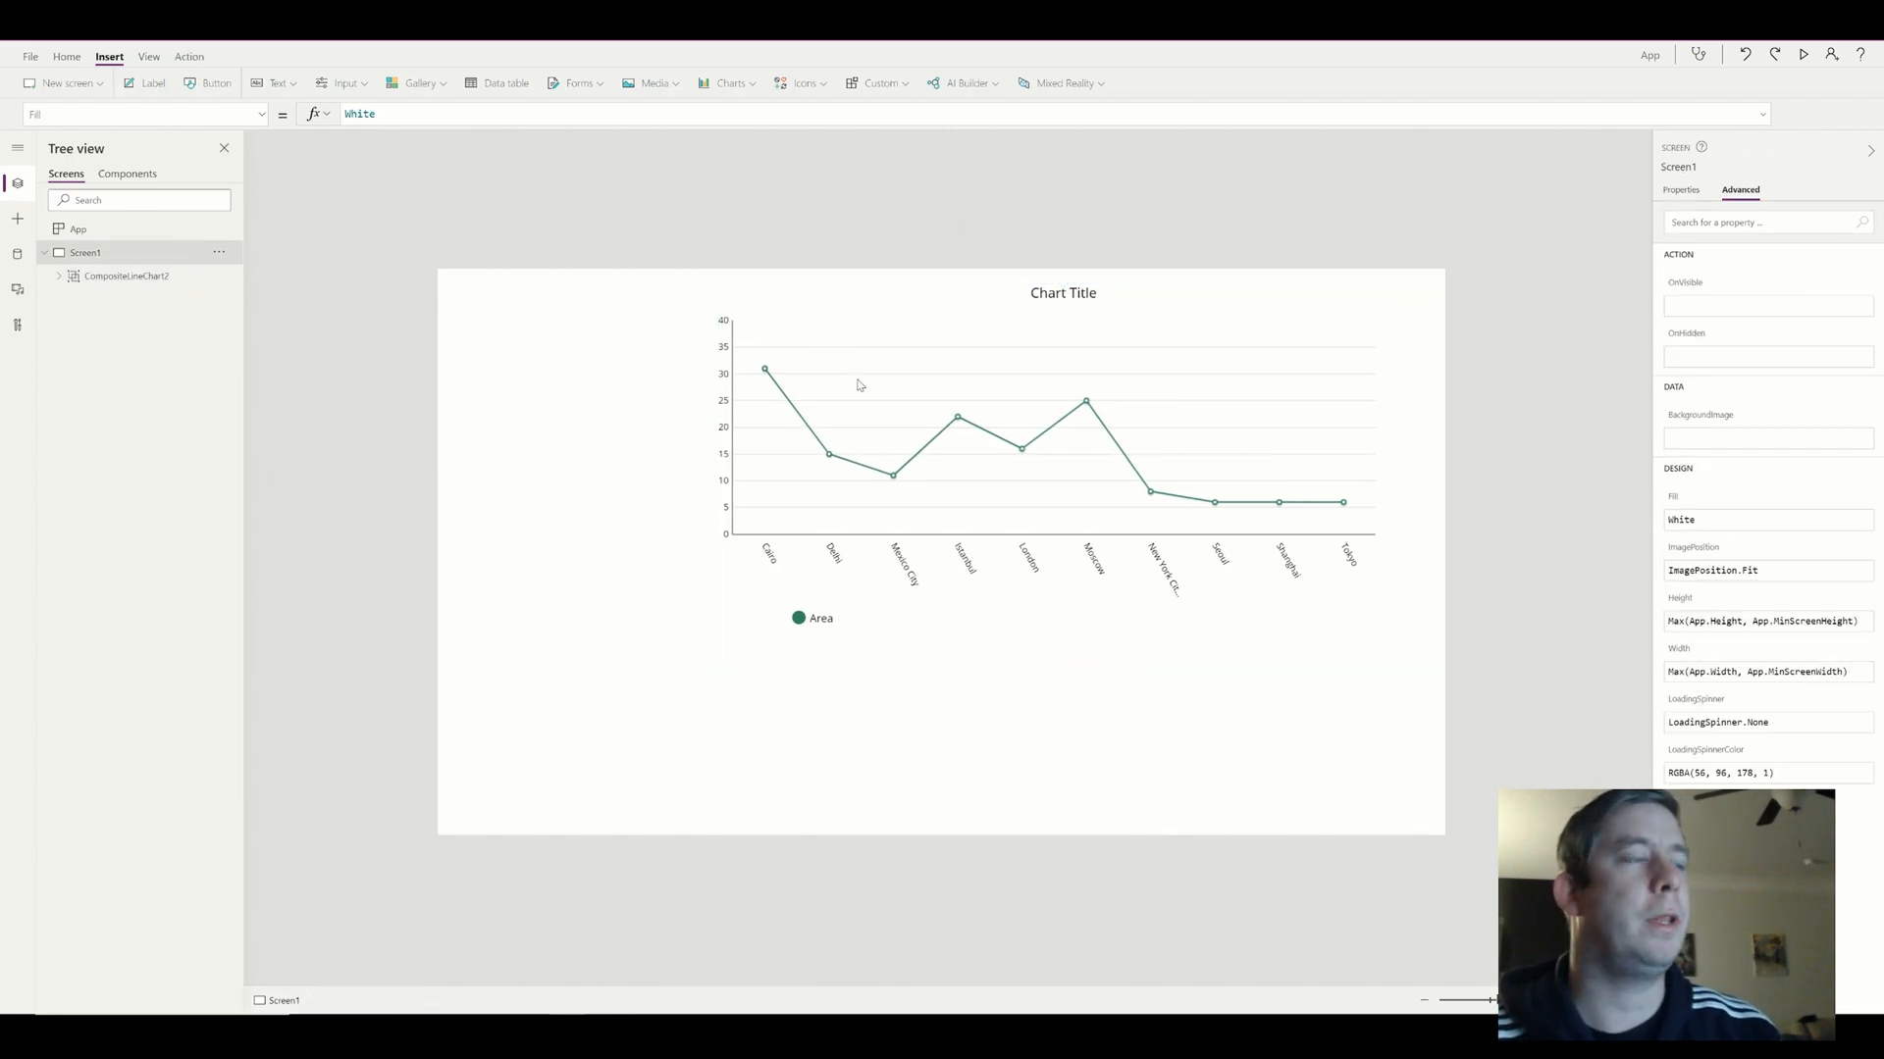
{"action": "left_click", "coordinate": [1061, 408]}
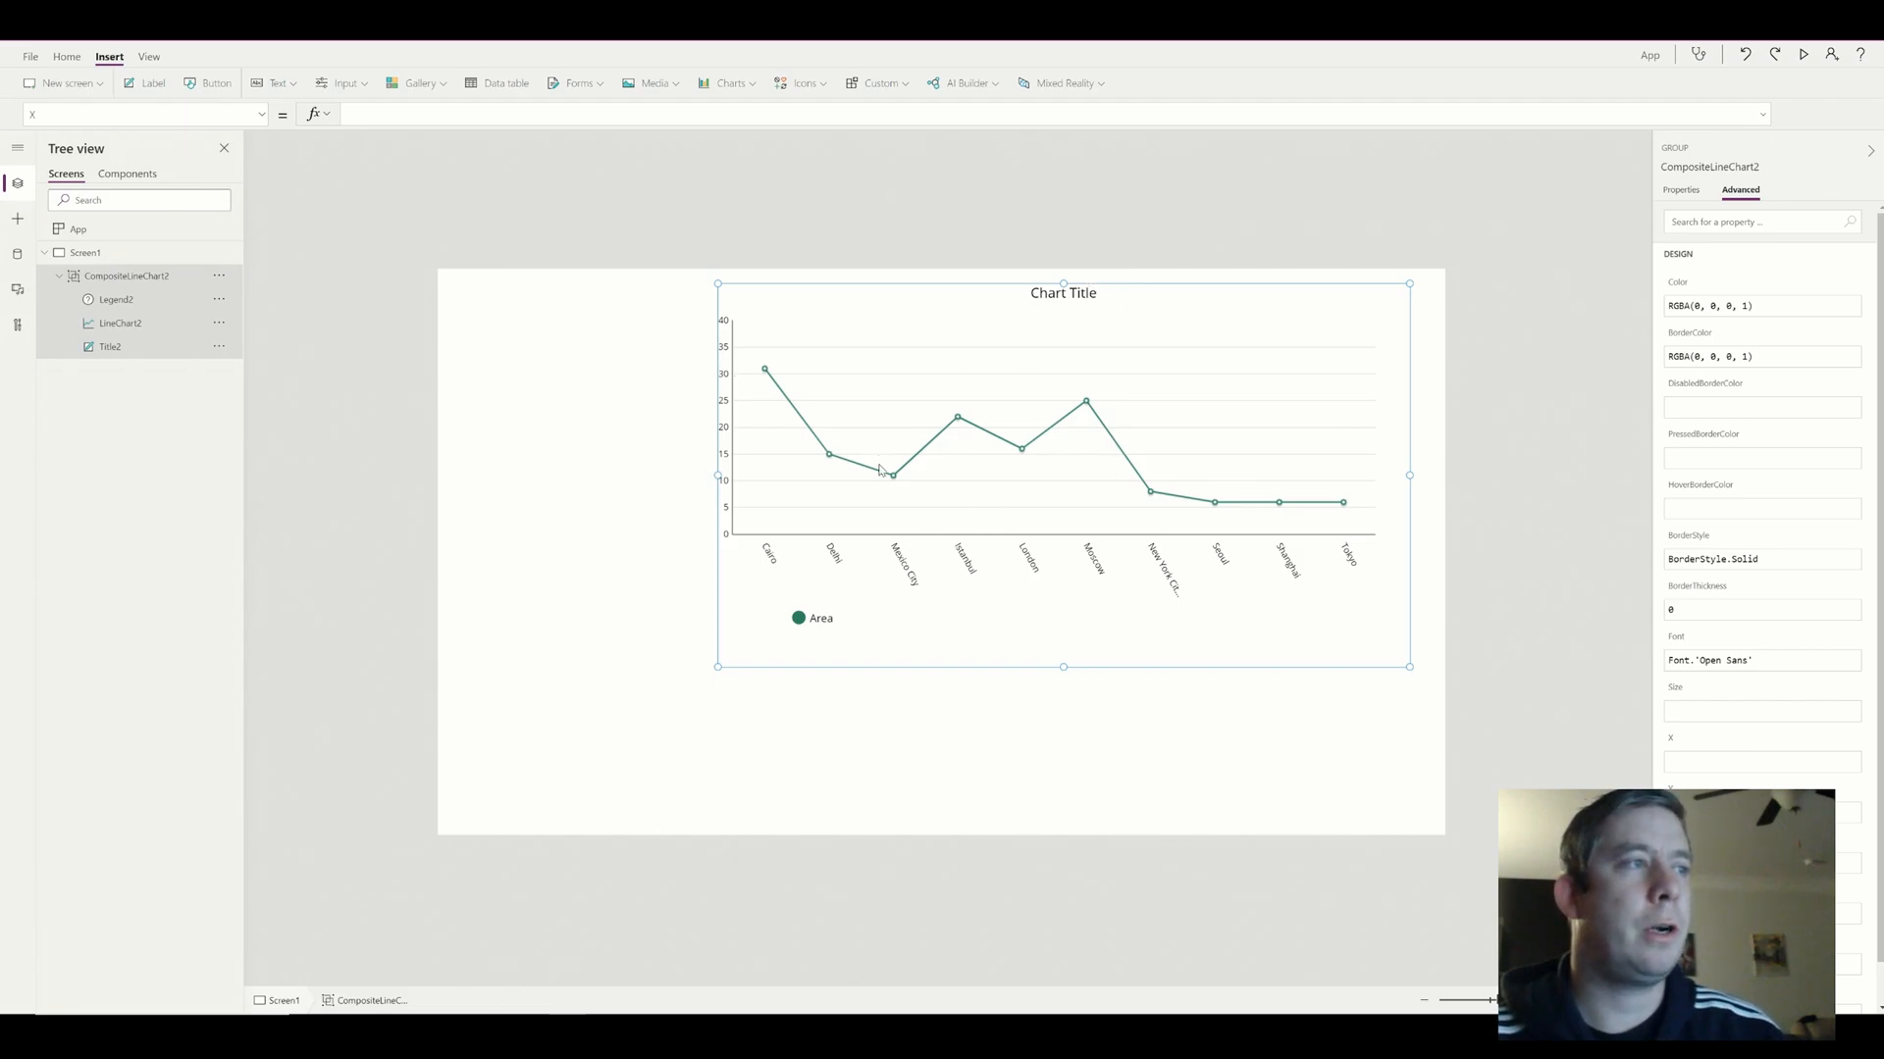
{"action": "mouse_move", "coordinate": [879, 592]}
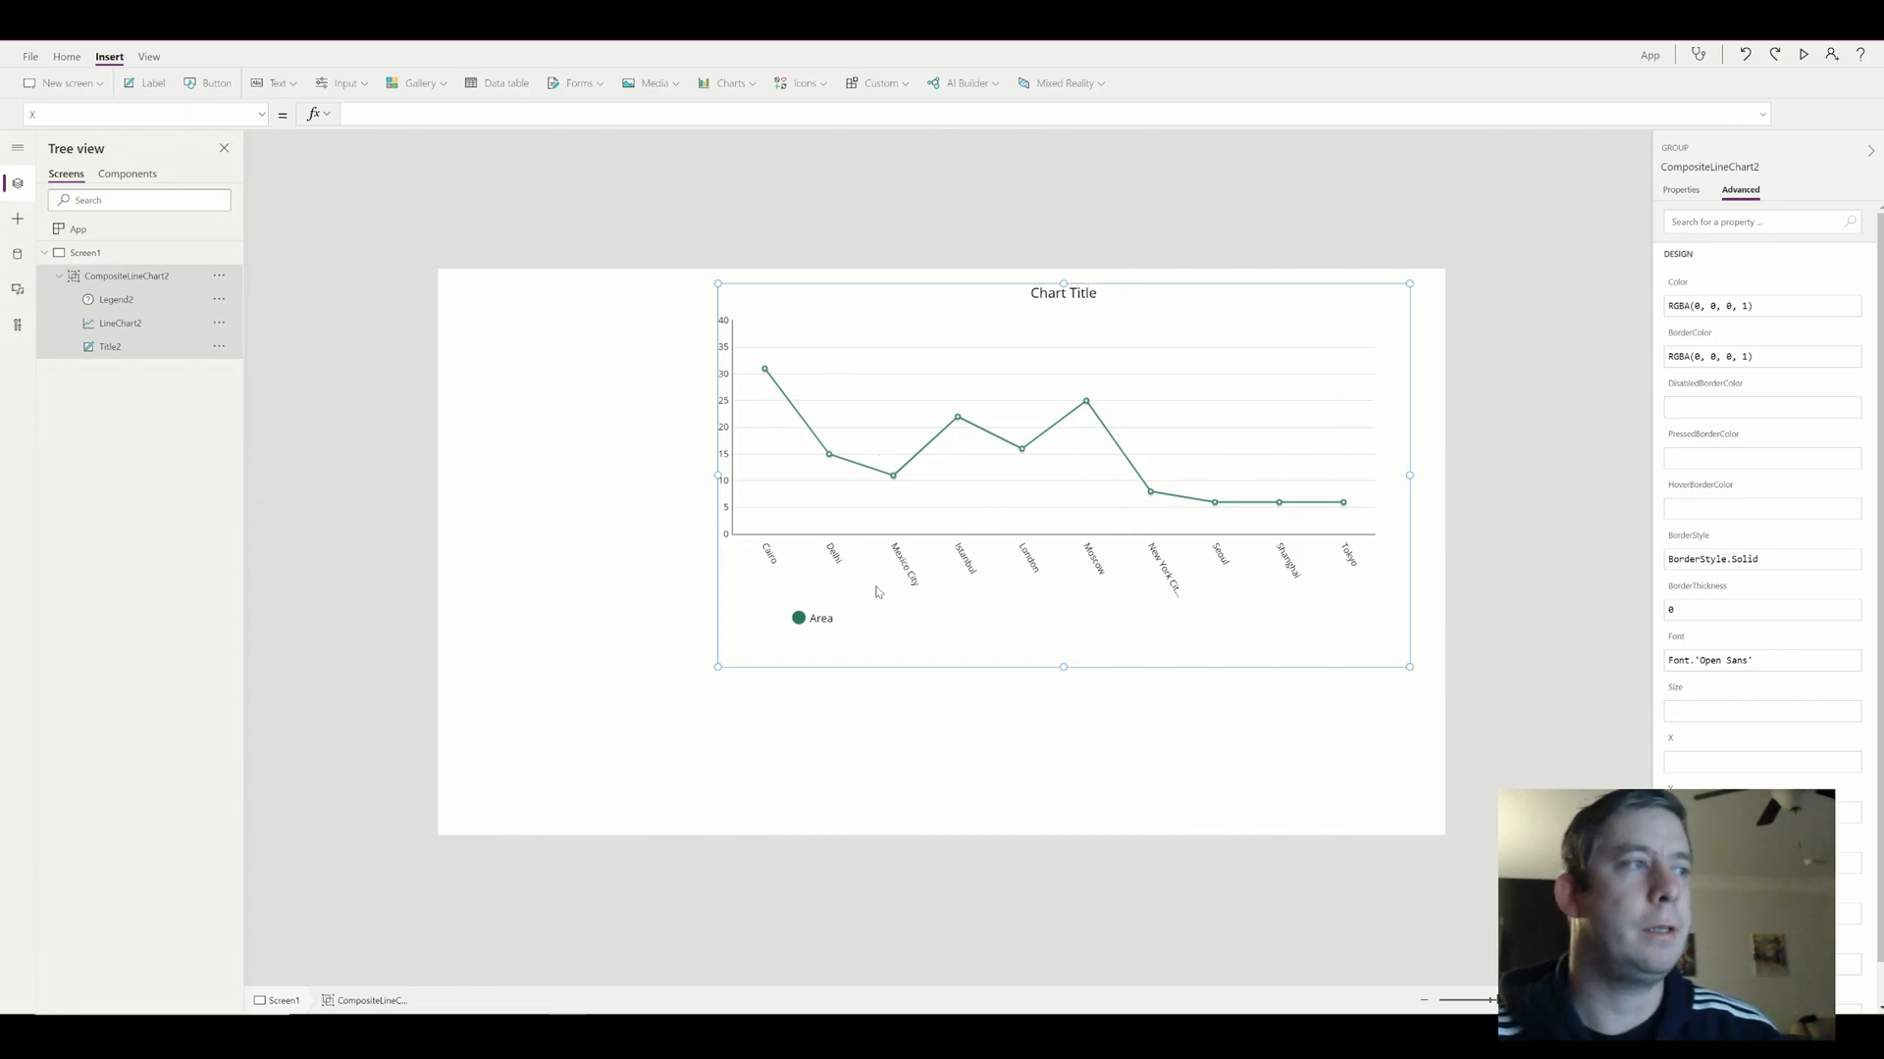
{"action": "mouse_move", "coordinate": [1079, 576]}
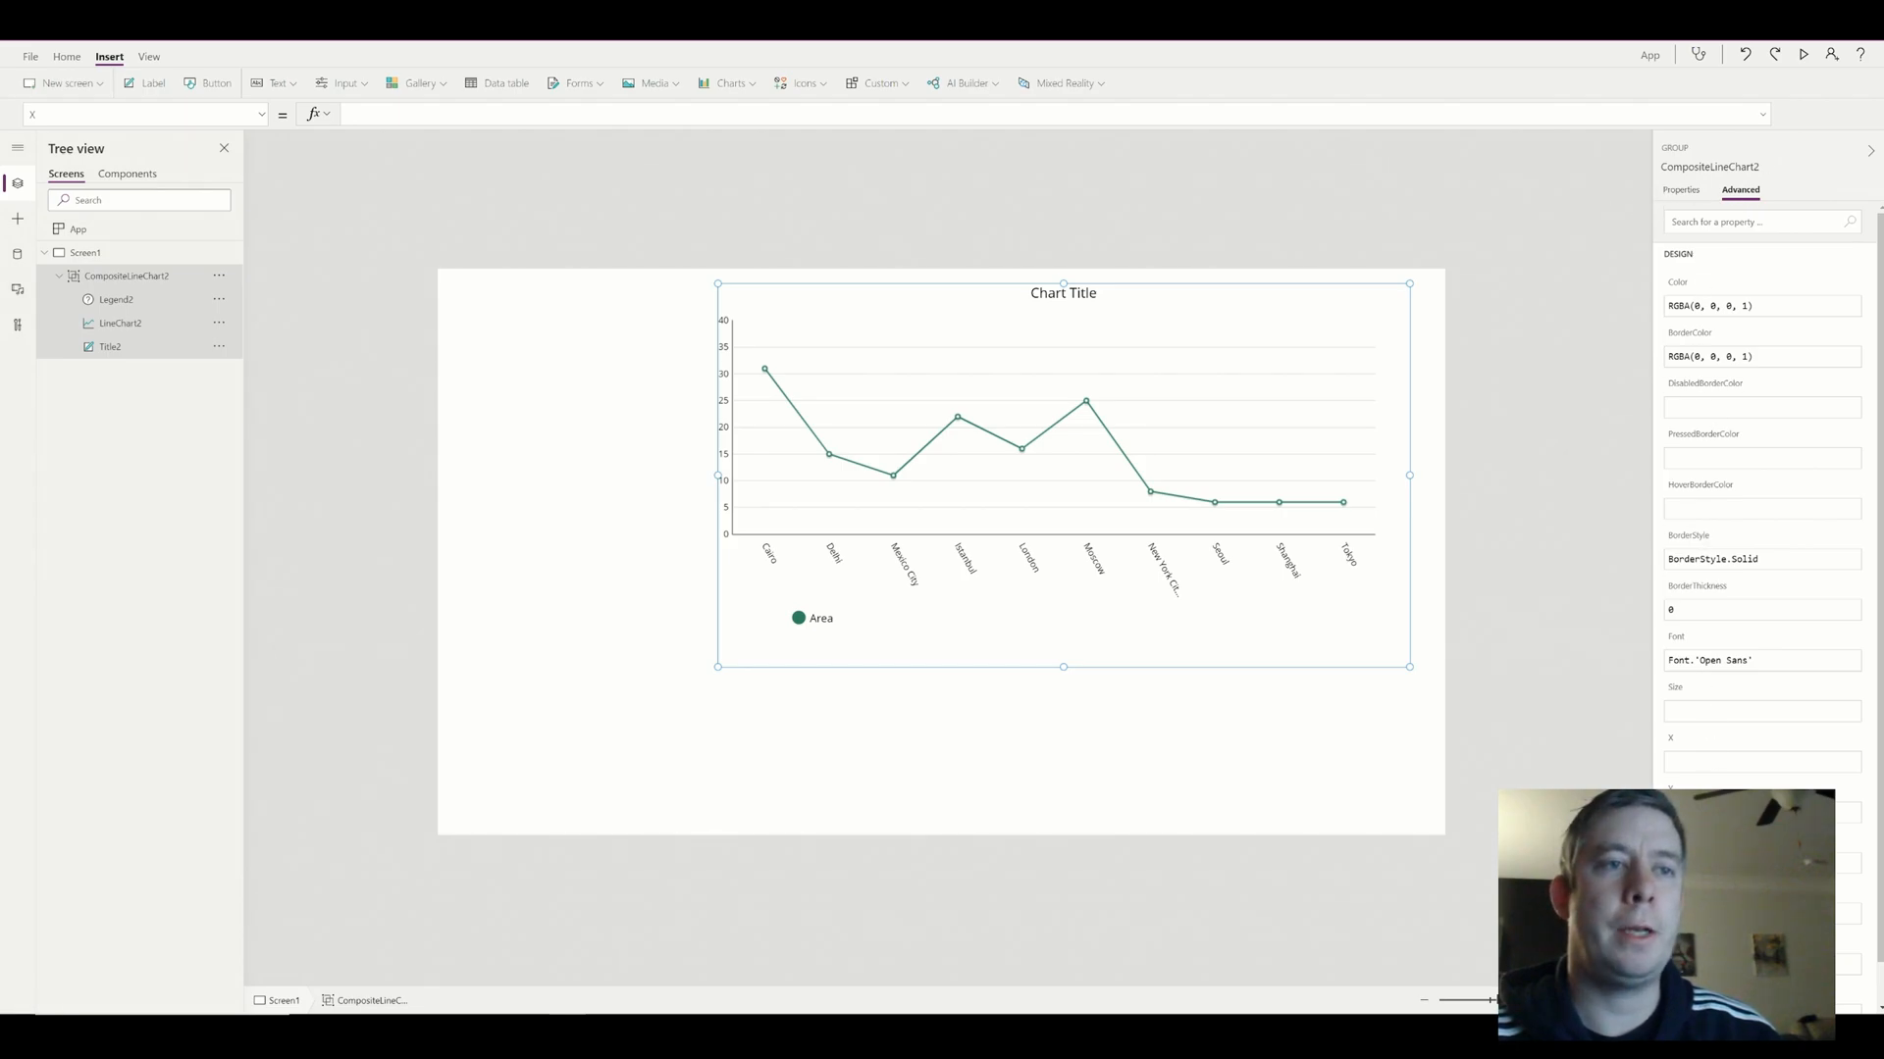
{"action": "mouse_move", "coordinate": [923, 381]}
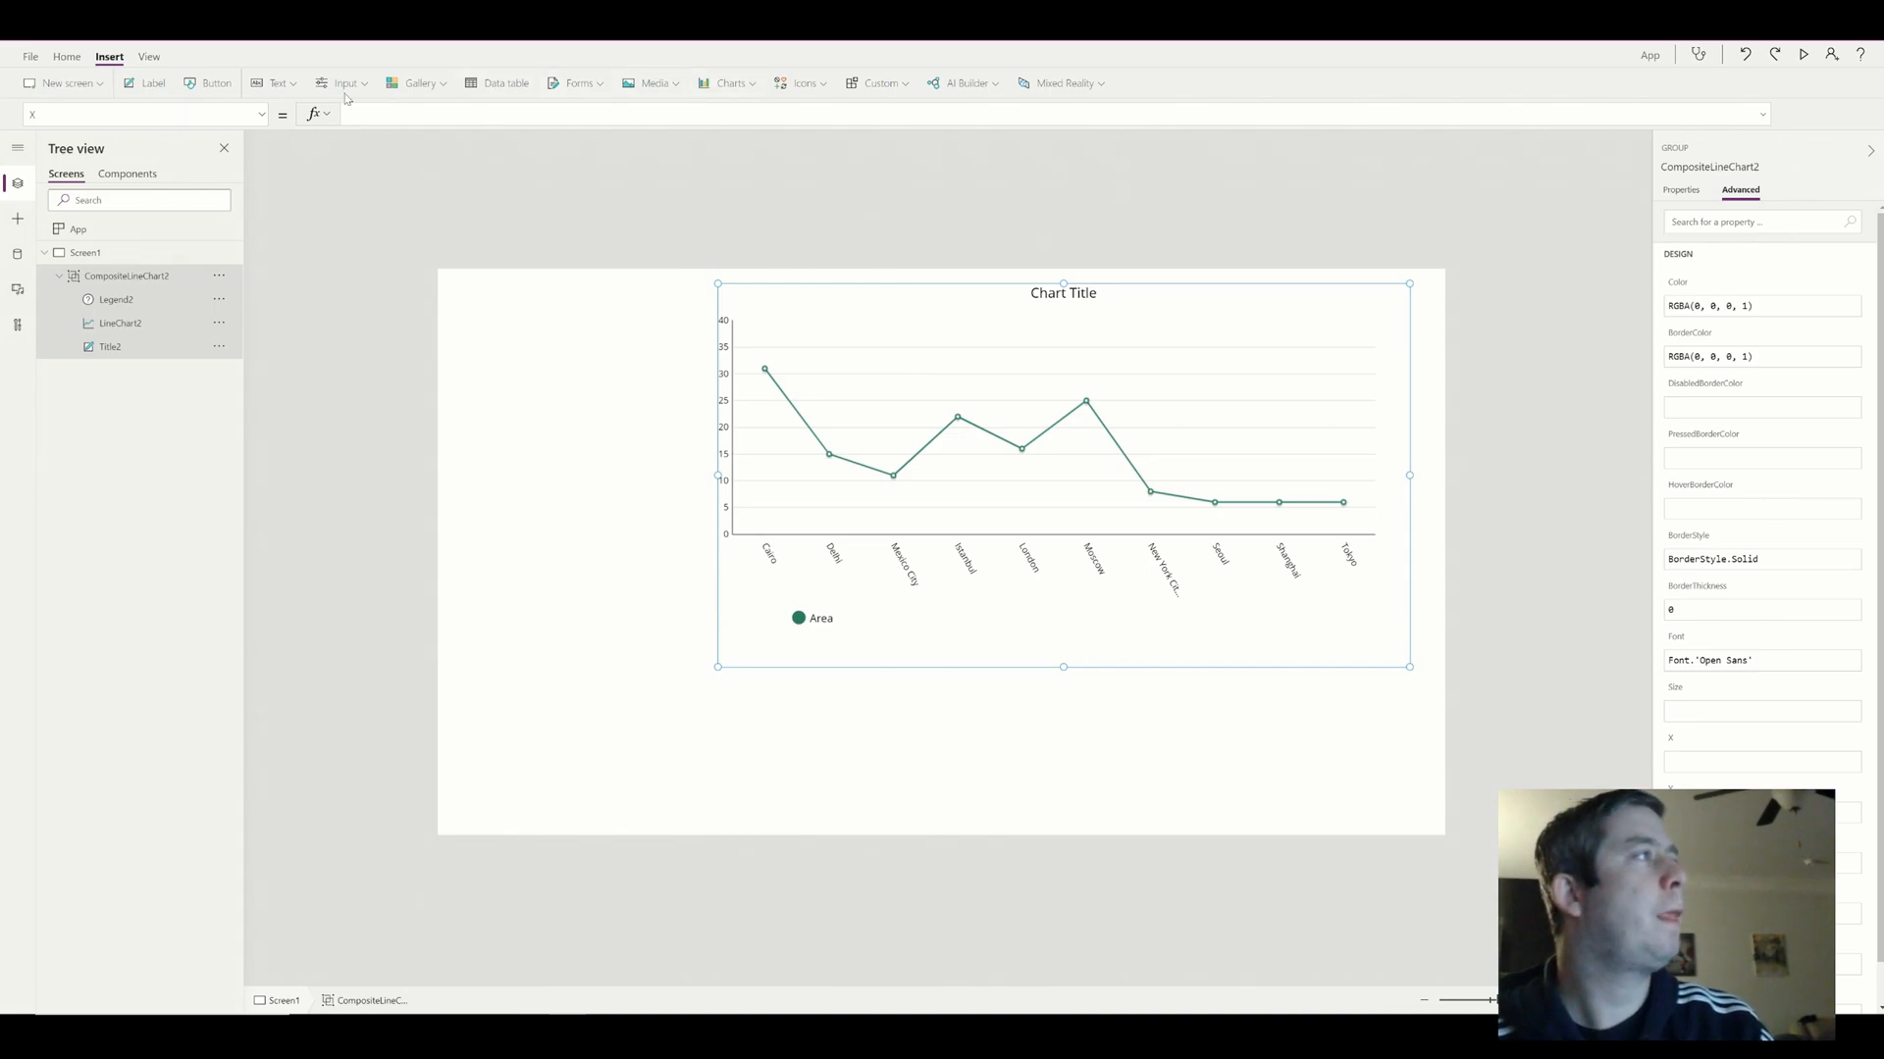
Add a dropdown near the top with a label reading 'Grid:' beside it
{"action": "left_click", "coordinate": [342, 83]}
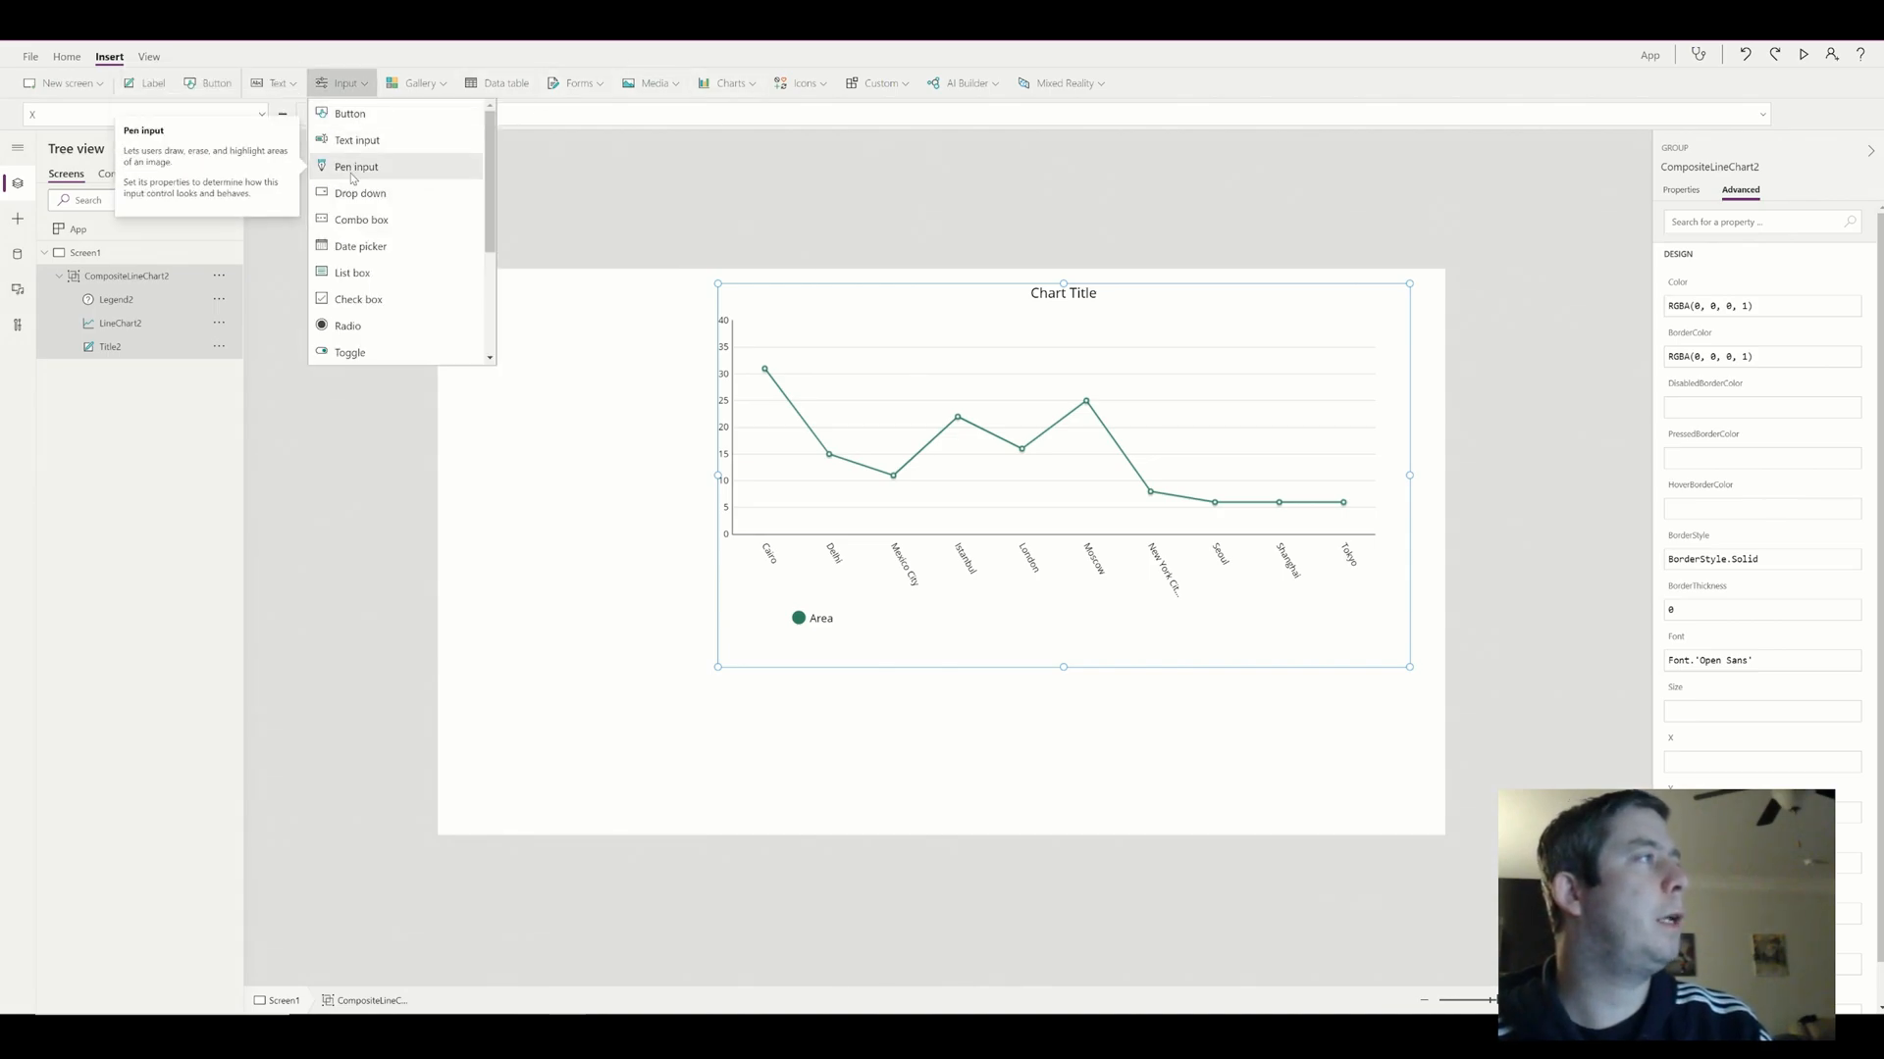
{"action": "left_click", "coordinate": [361, 192]}
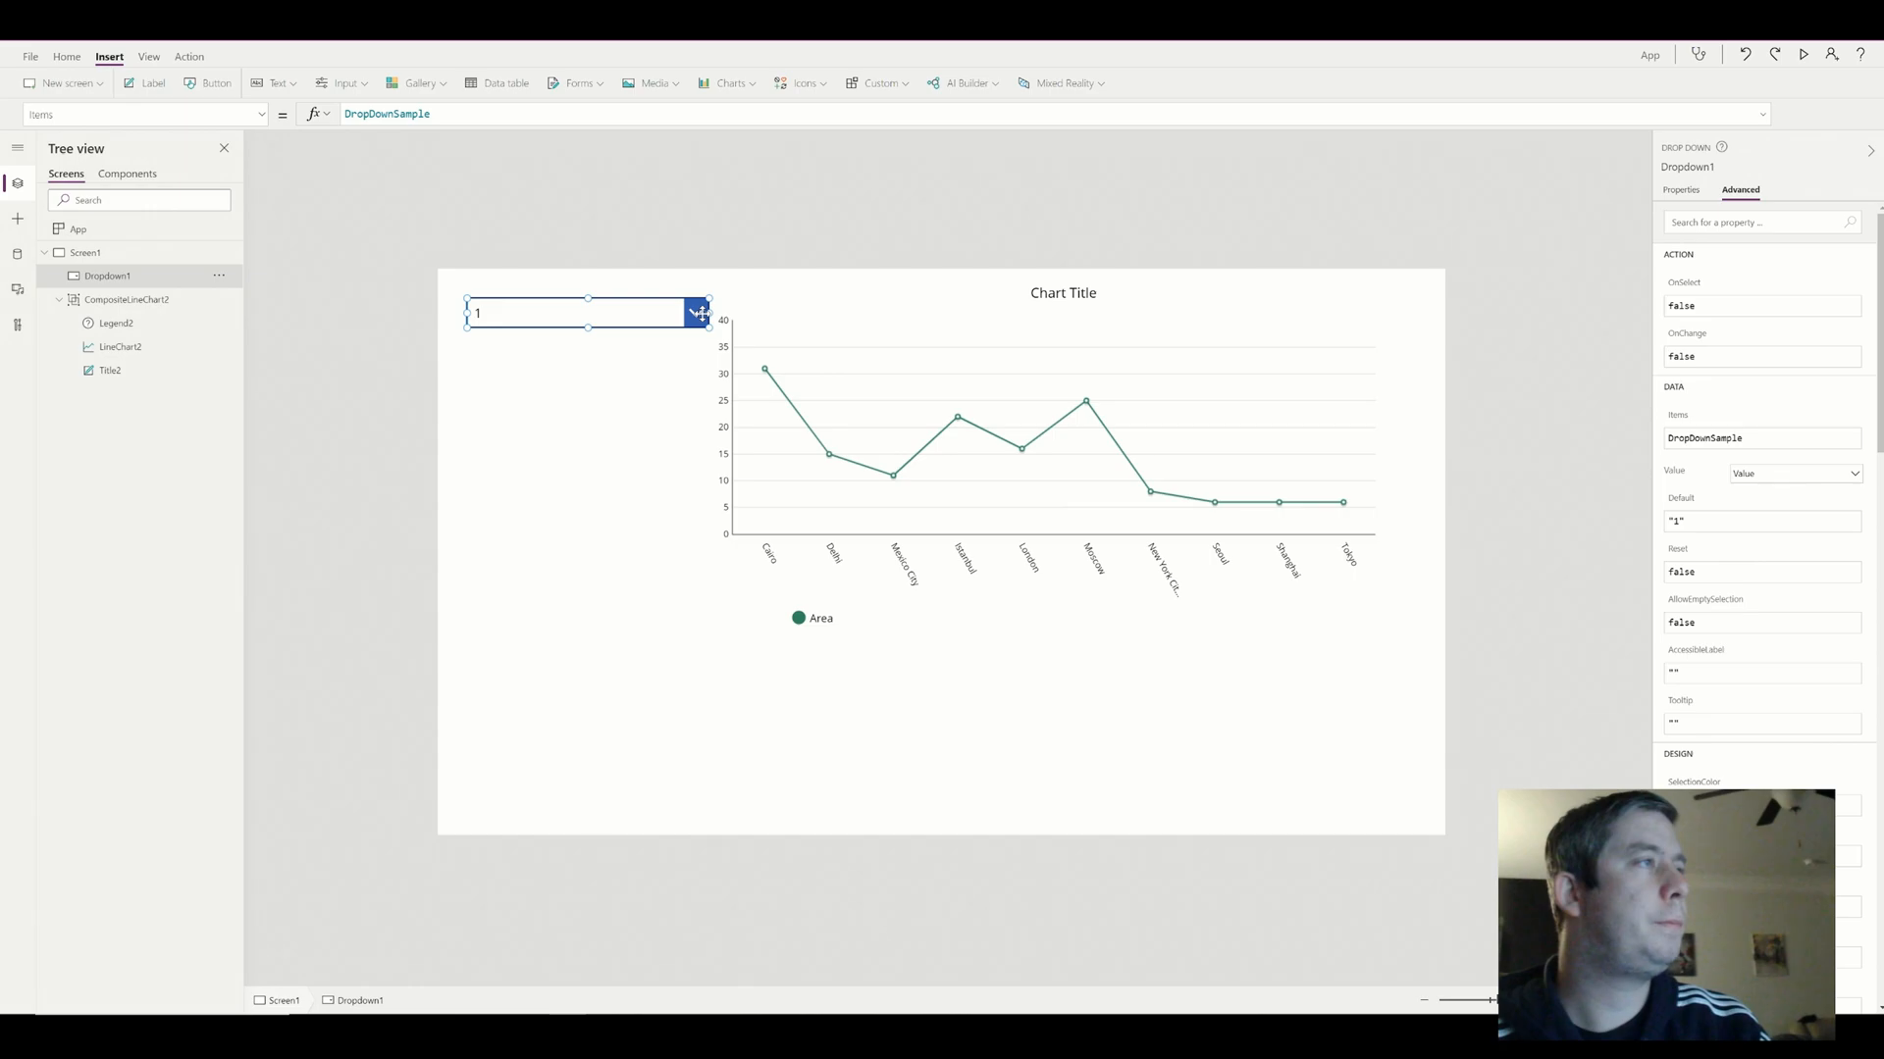
{"action": "left_click_drag", "start_coordinate": [586, 312], "coordinate": [601, 296]}
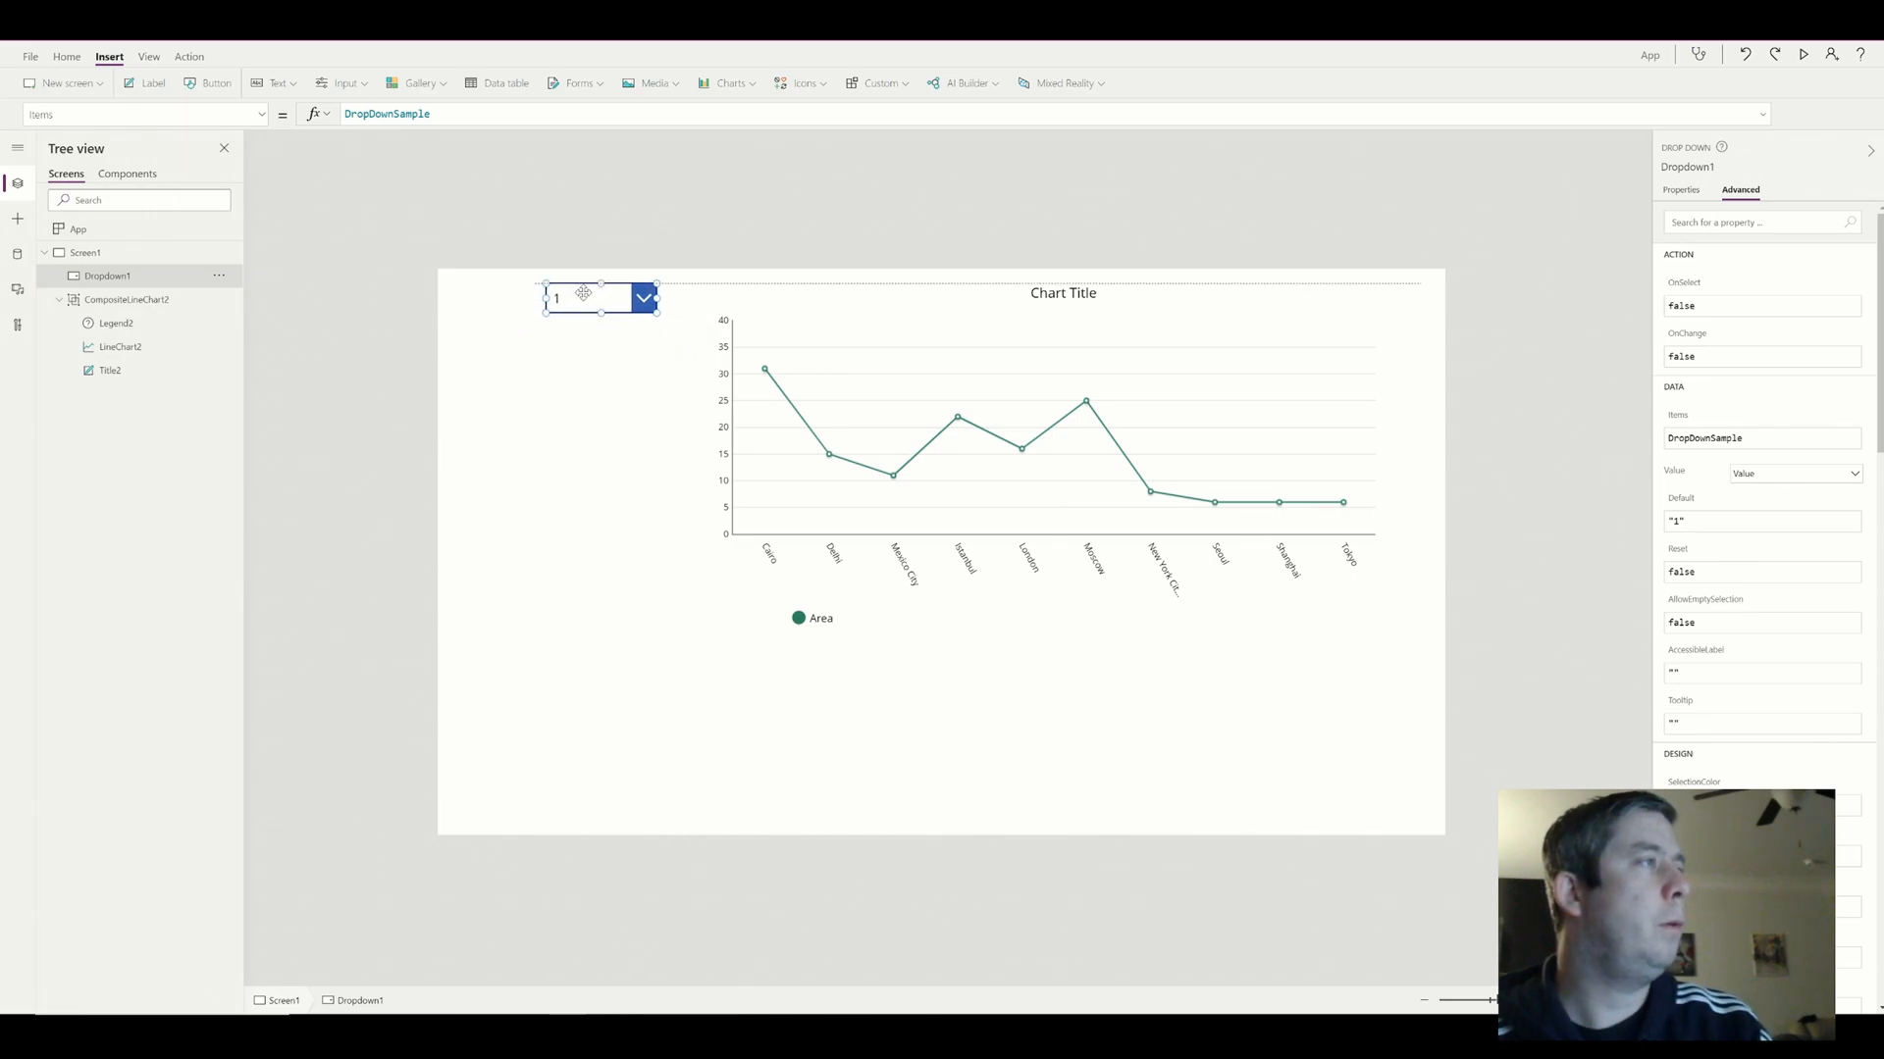
{"action": "left_click", "coordinate": [141, 82]}
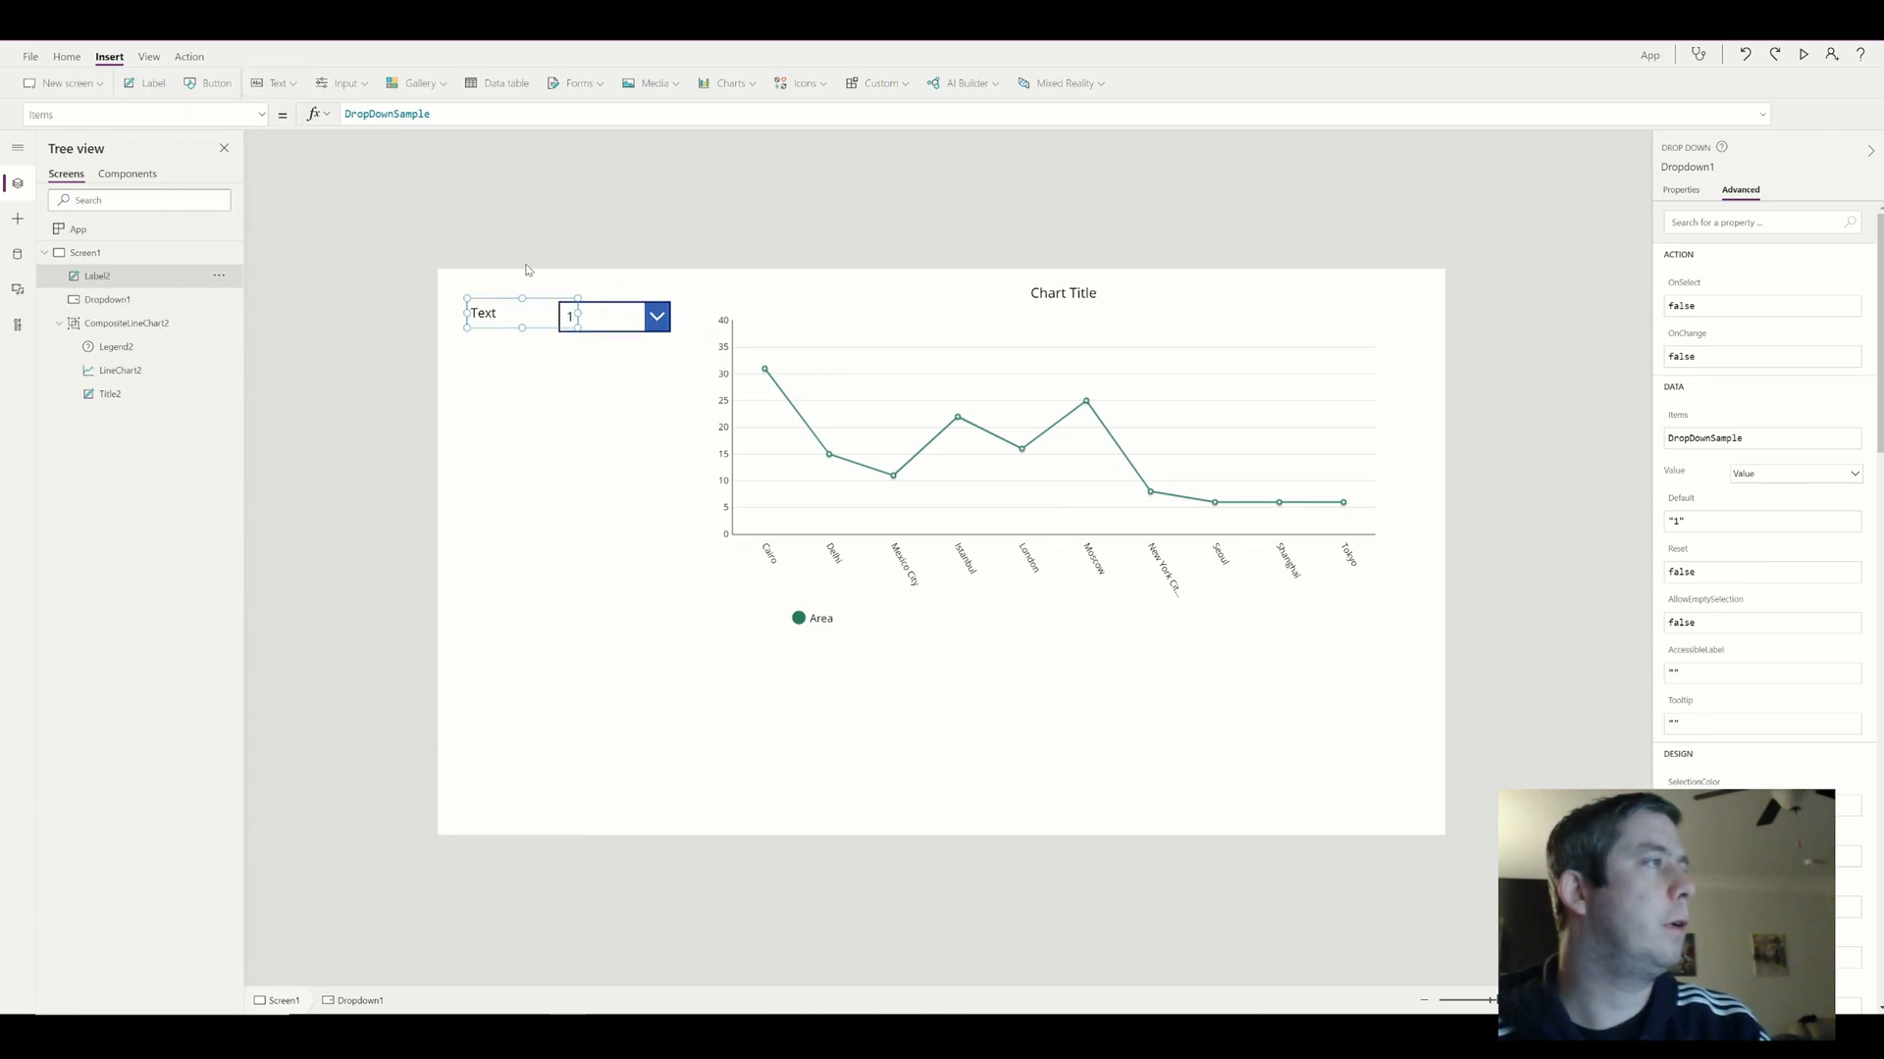
{"action": "left_click", "coordinate": [483, 312]}
{"action": "type", "text": "\"Grid:\""}
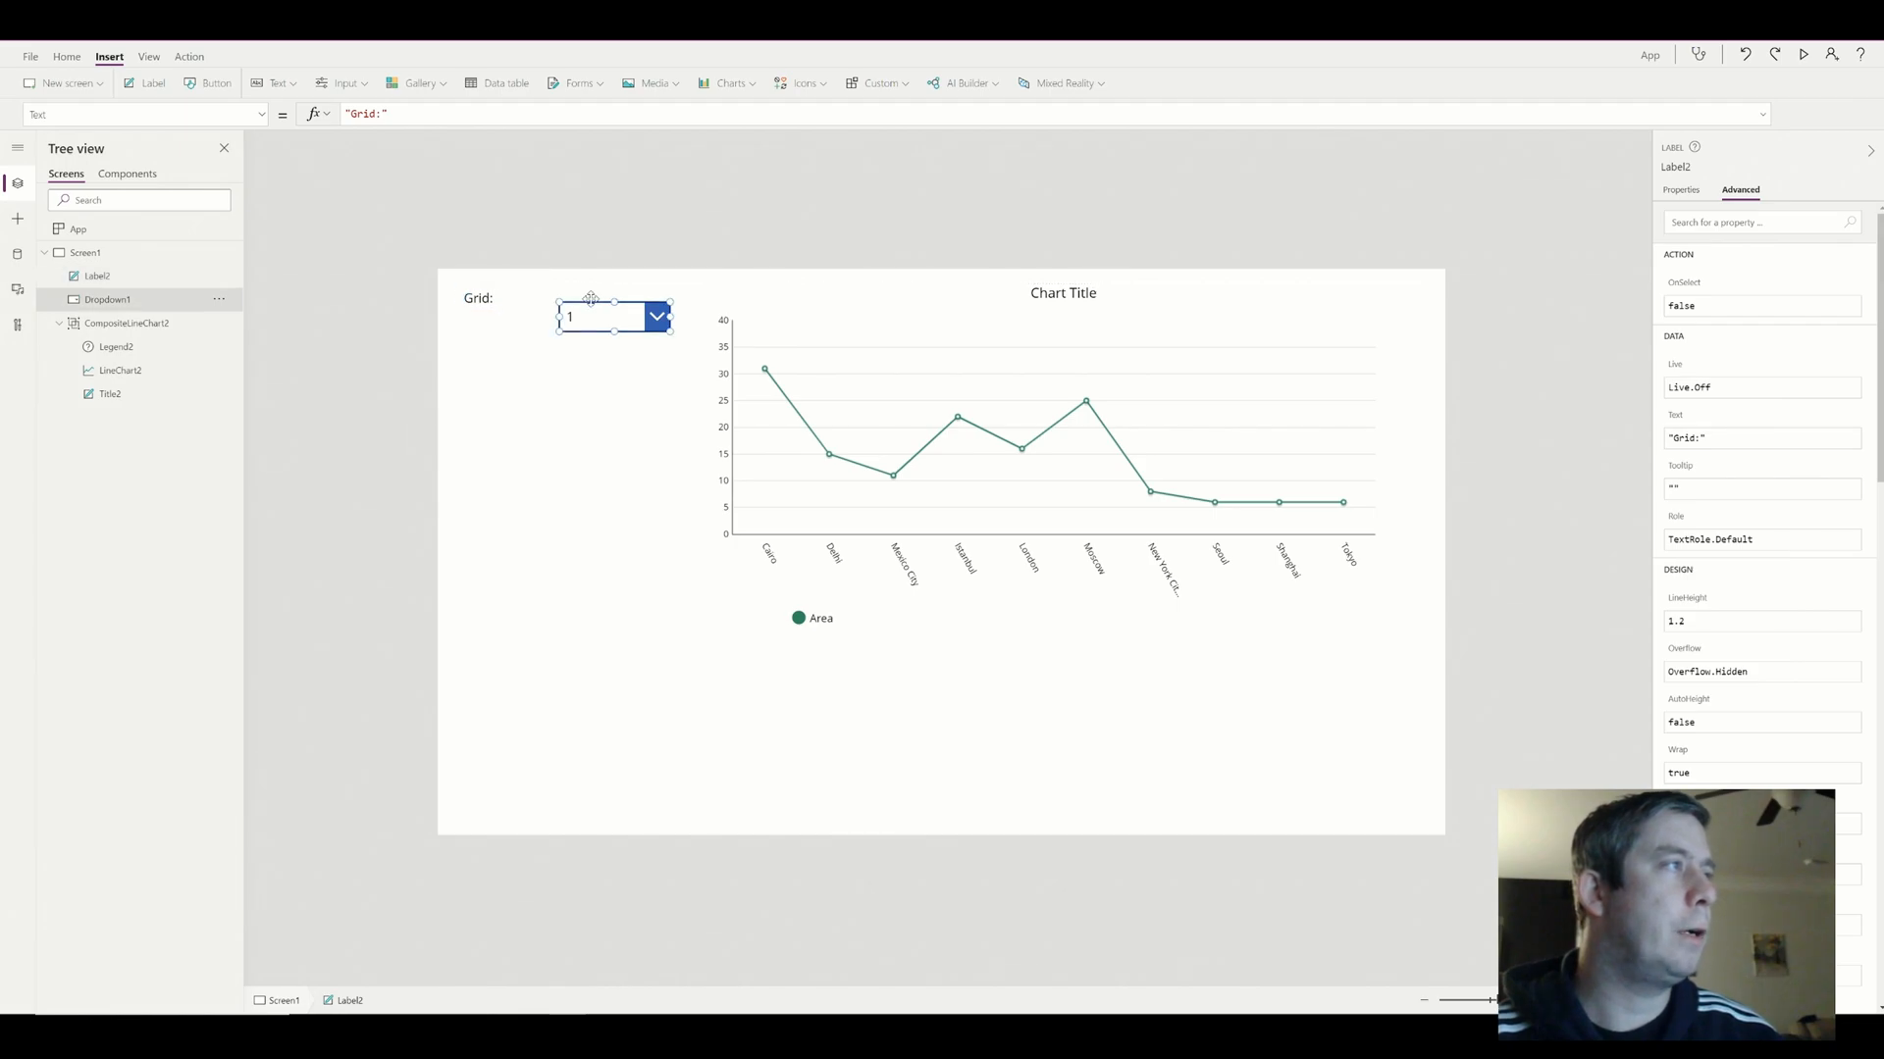
Rename the new dropdown to drpGrid from the tree view
{"action": "left_click", "coordinate": [592, 316]}
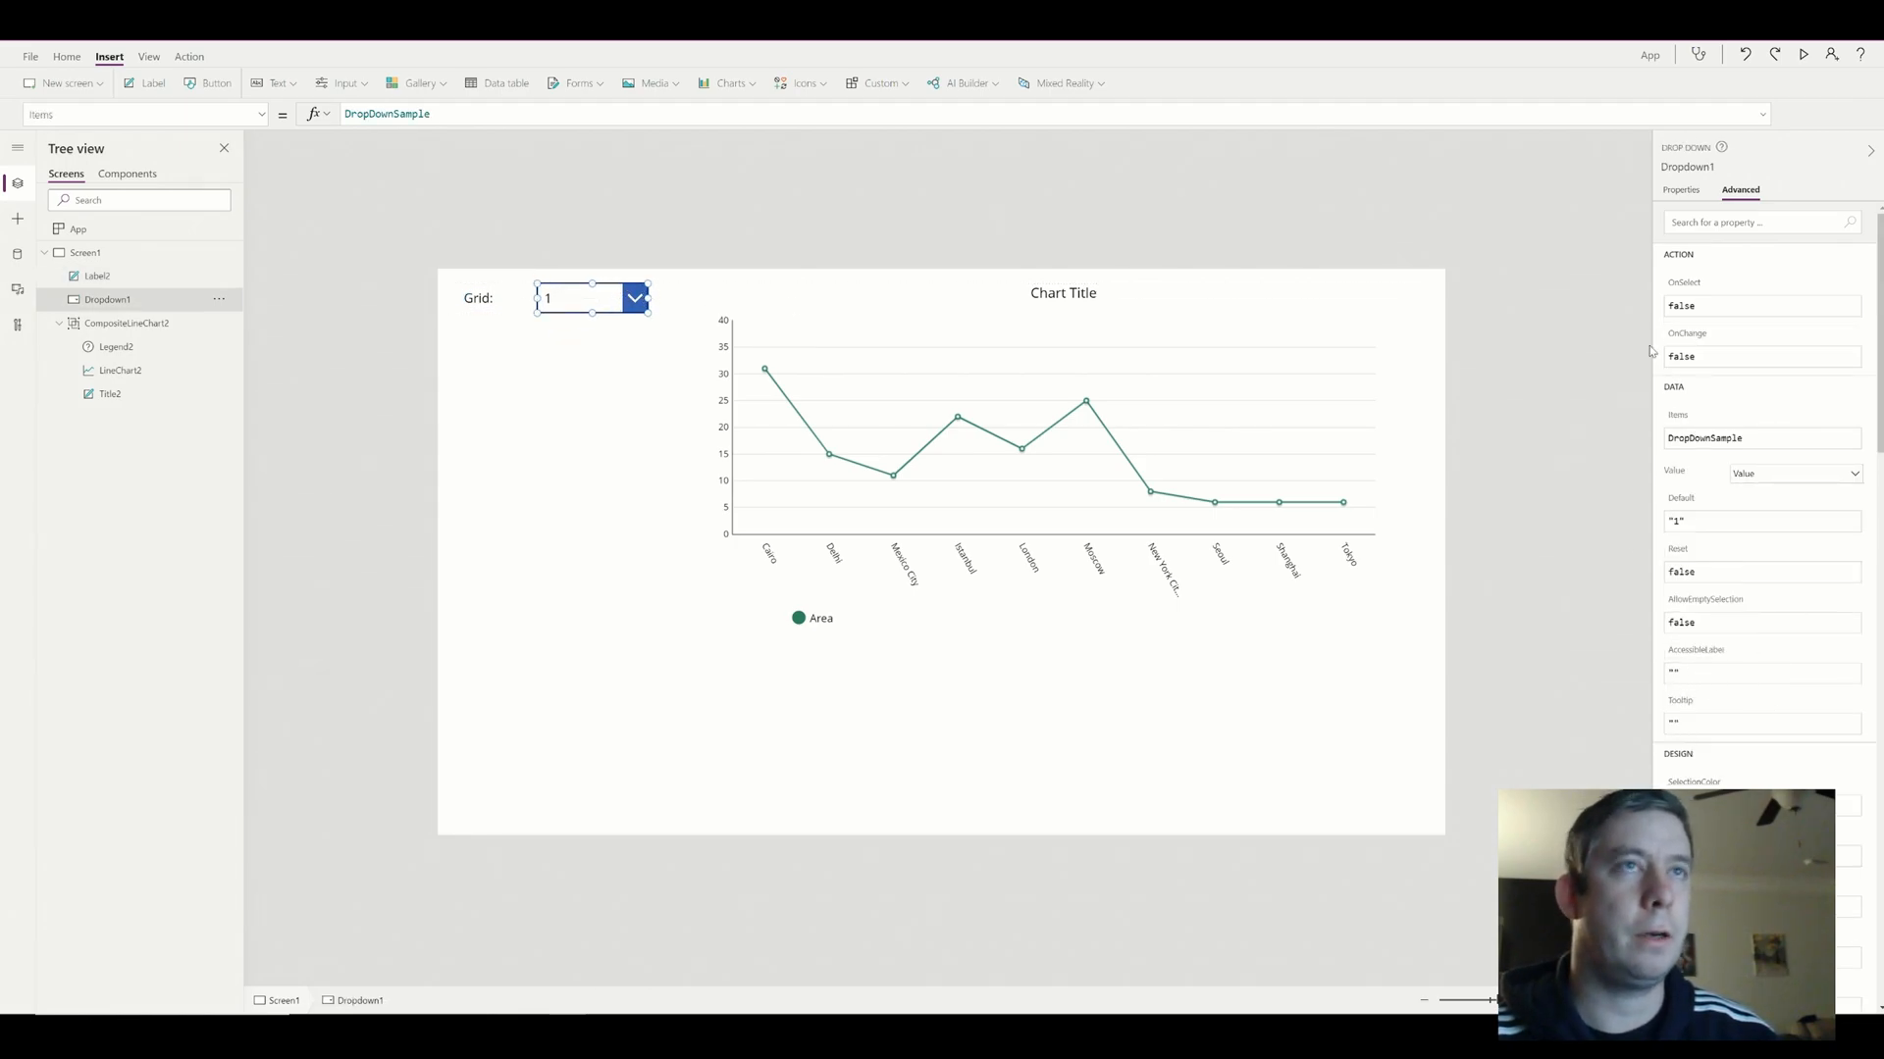
{"action": "mouse_move", "coordinate": [478, 277]}
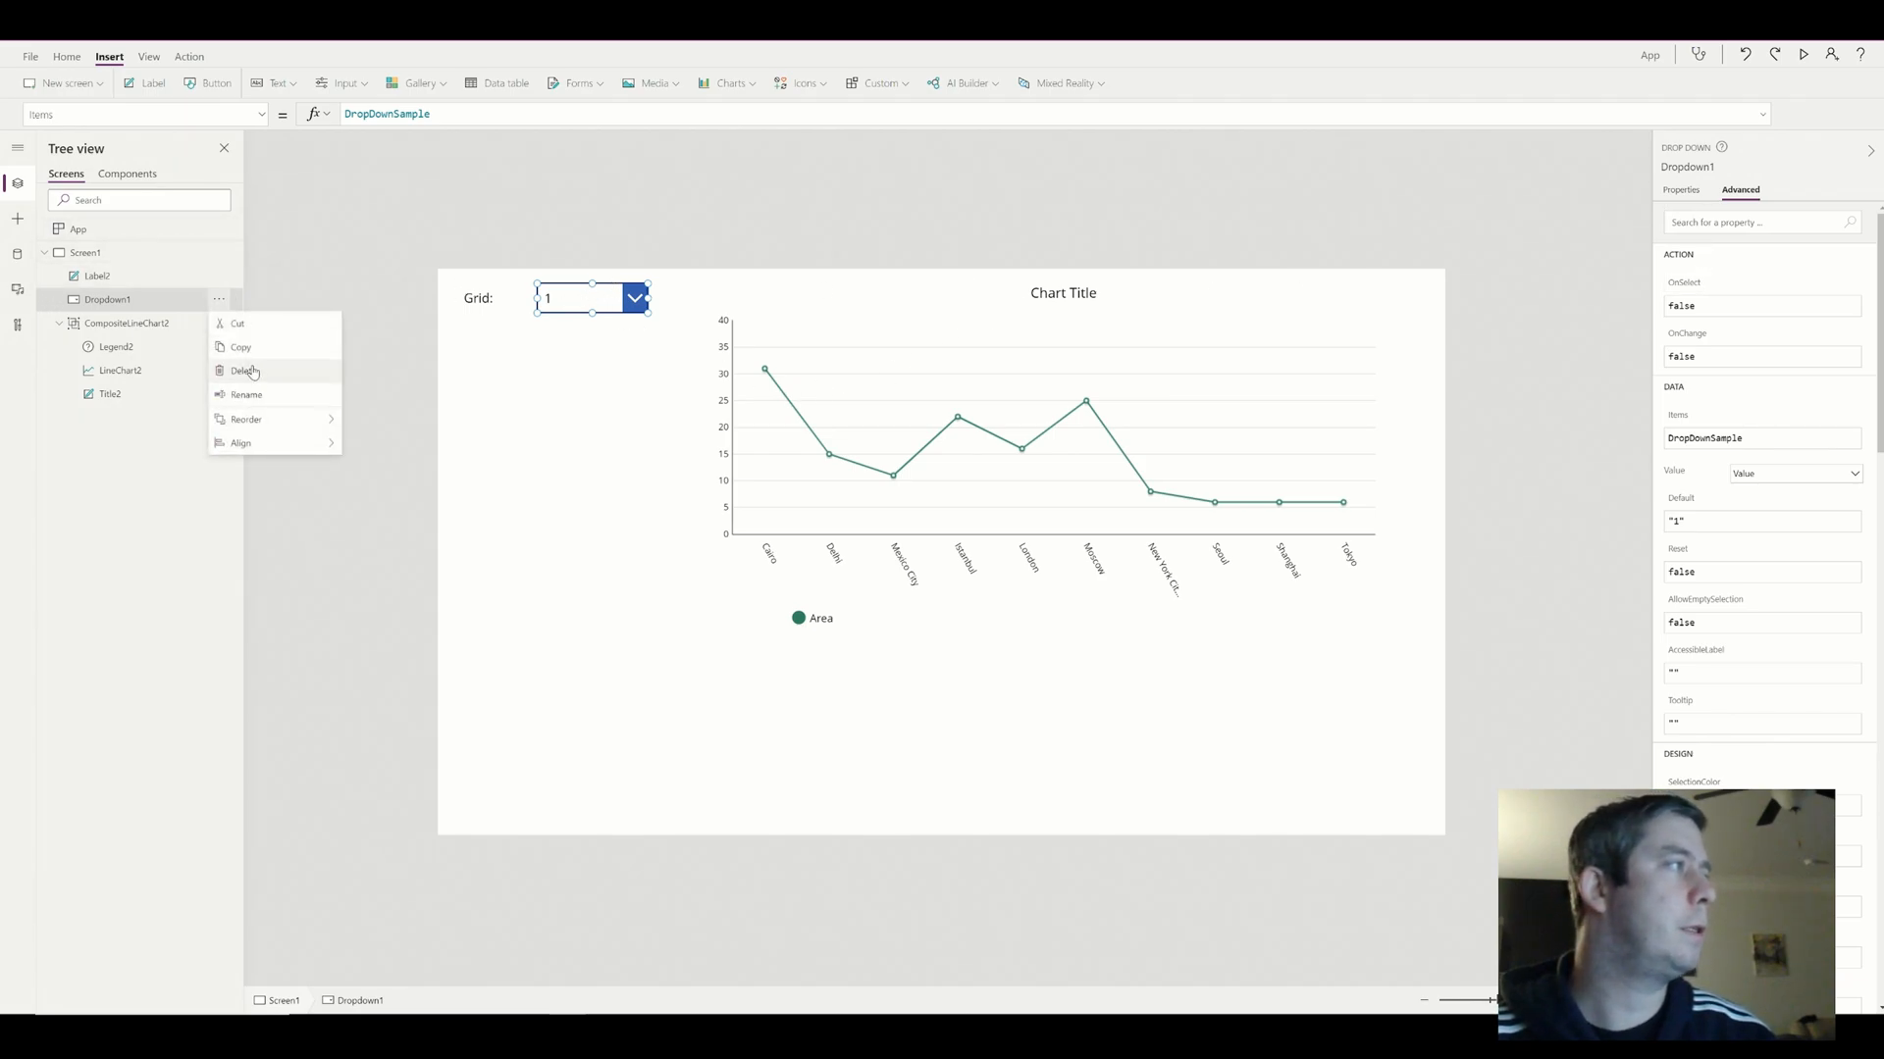
{"action": "left_click", "coordinate": [245, 395]}
{"action": "type", "text": "drpGrid"}
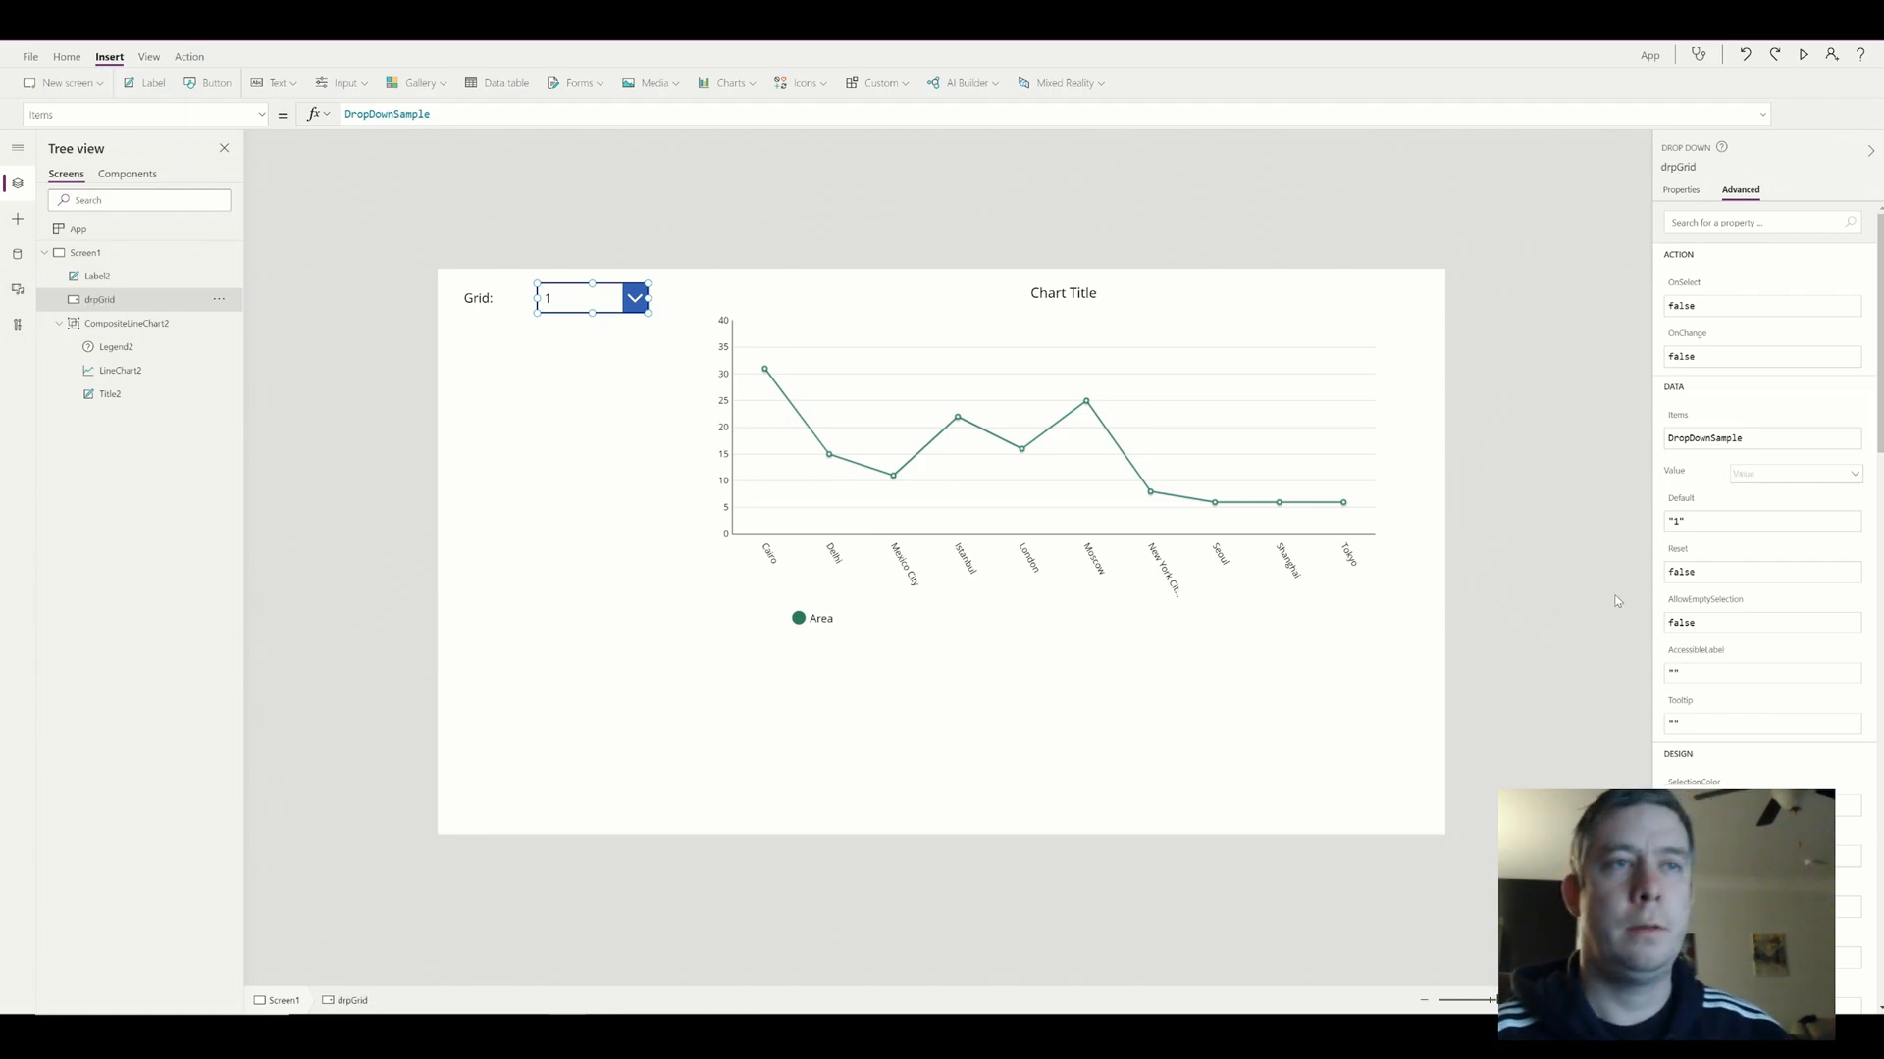
{"action": "scroll", "scroll_direction": "down", "scroll_amount": 3}
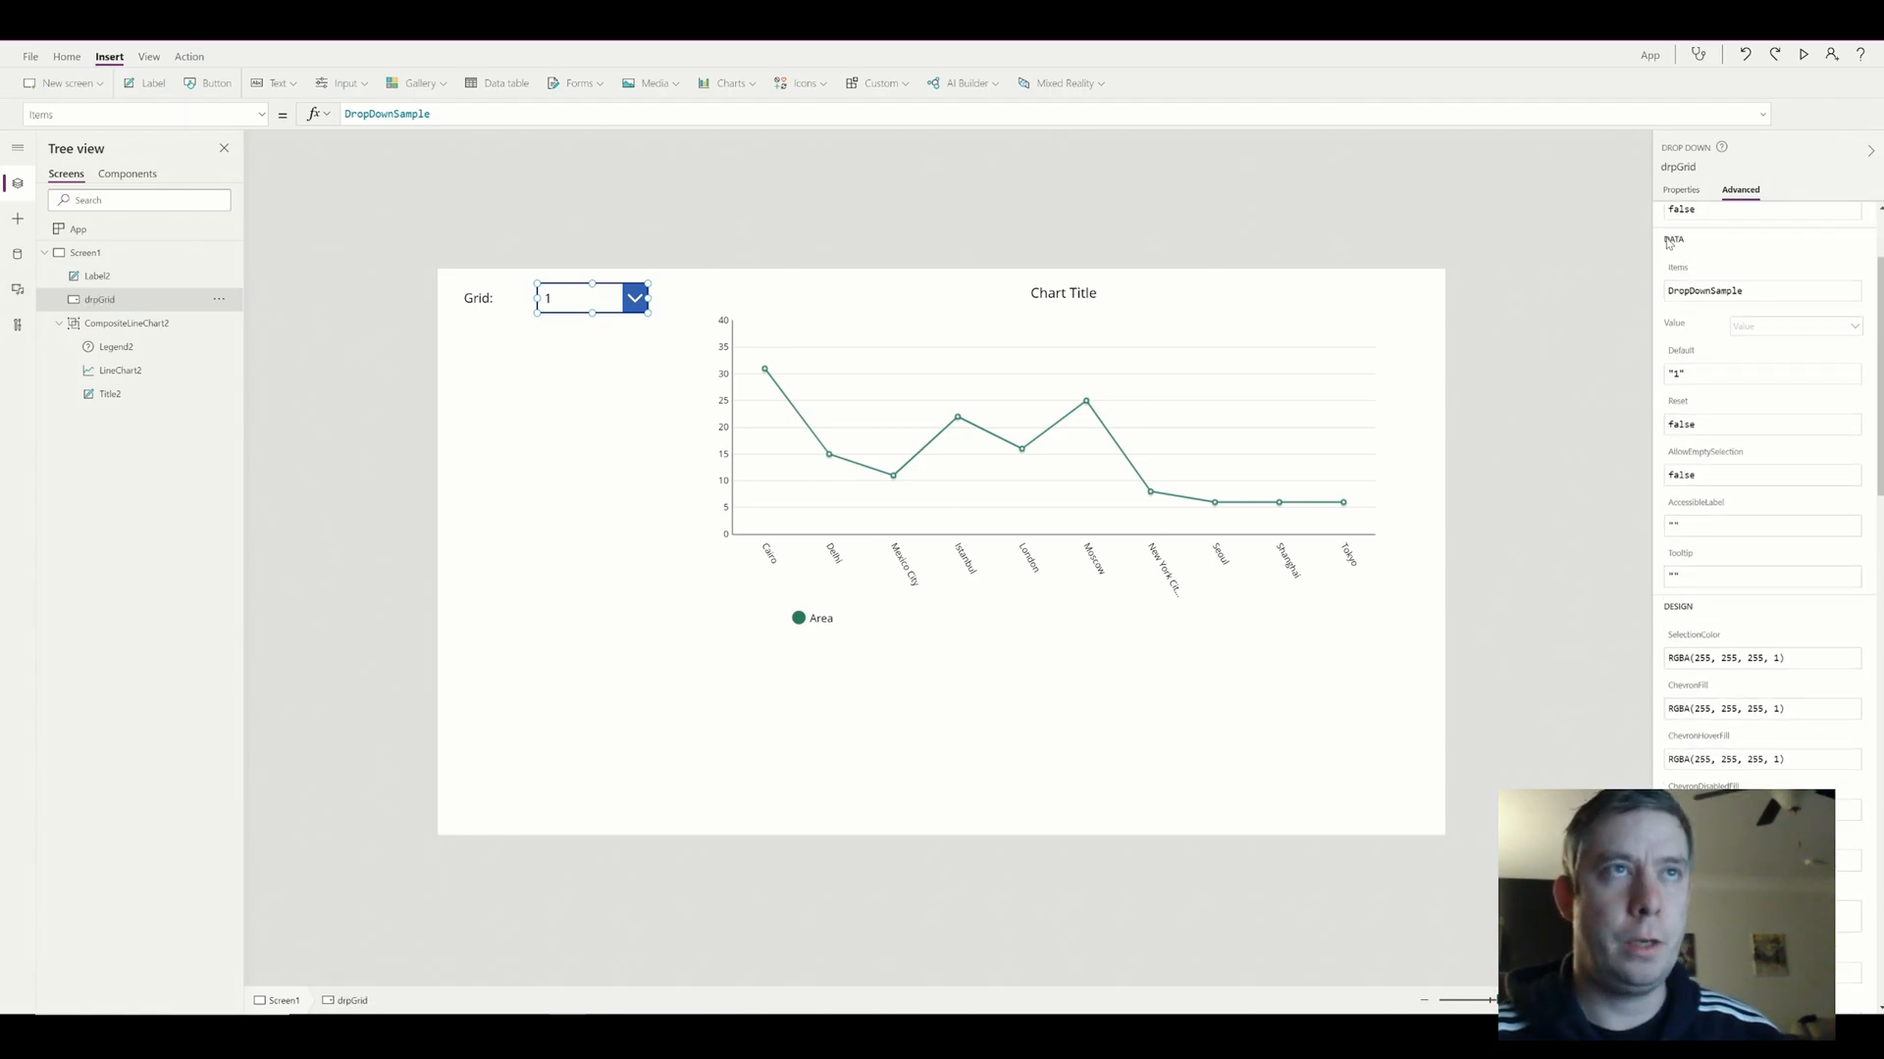
Set the line chart's GridStyle to drpGrid.Selected
{"action": "left_click", "coordinate": [122, 369]}
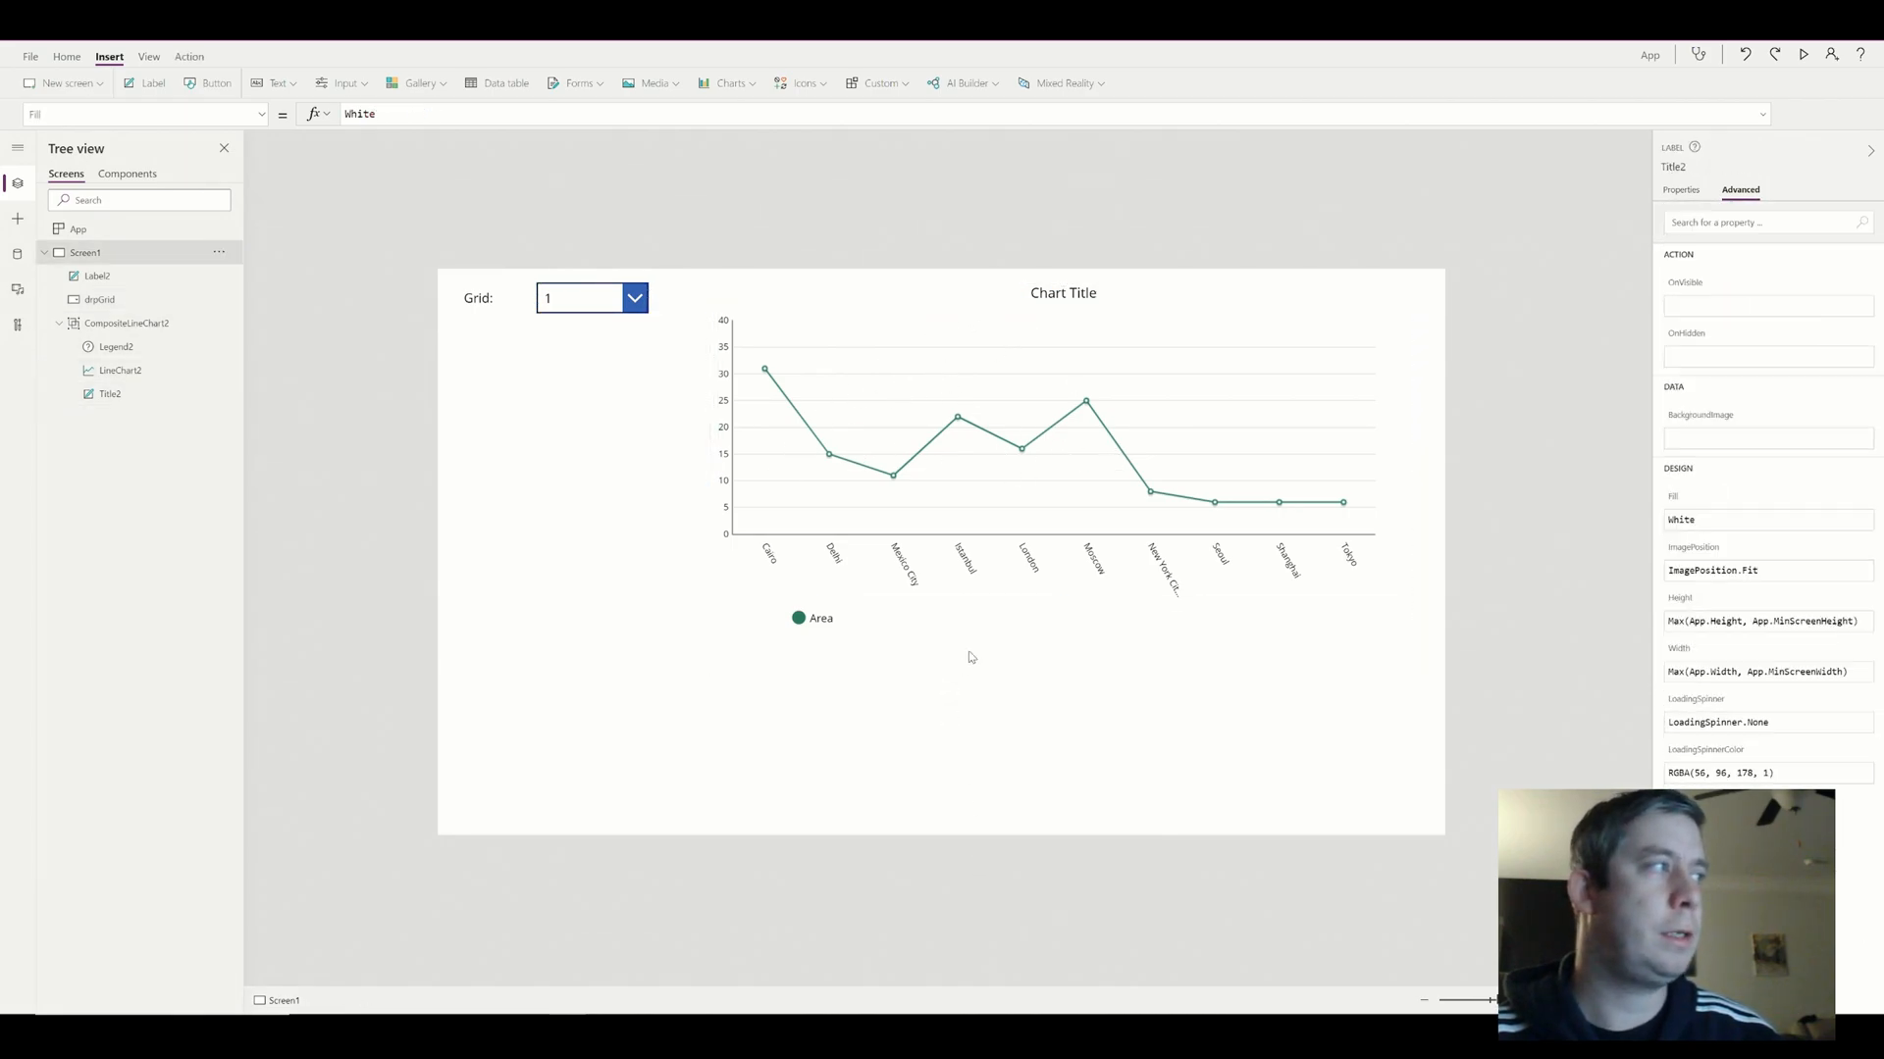
{"action": "left_click", "coordinate": [126, 323]}
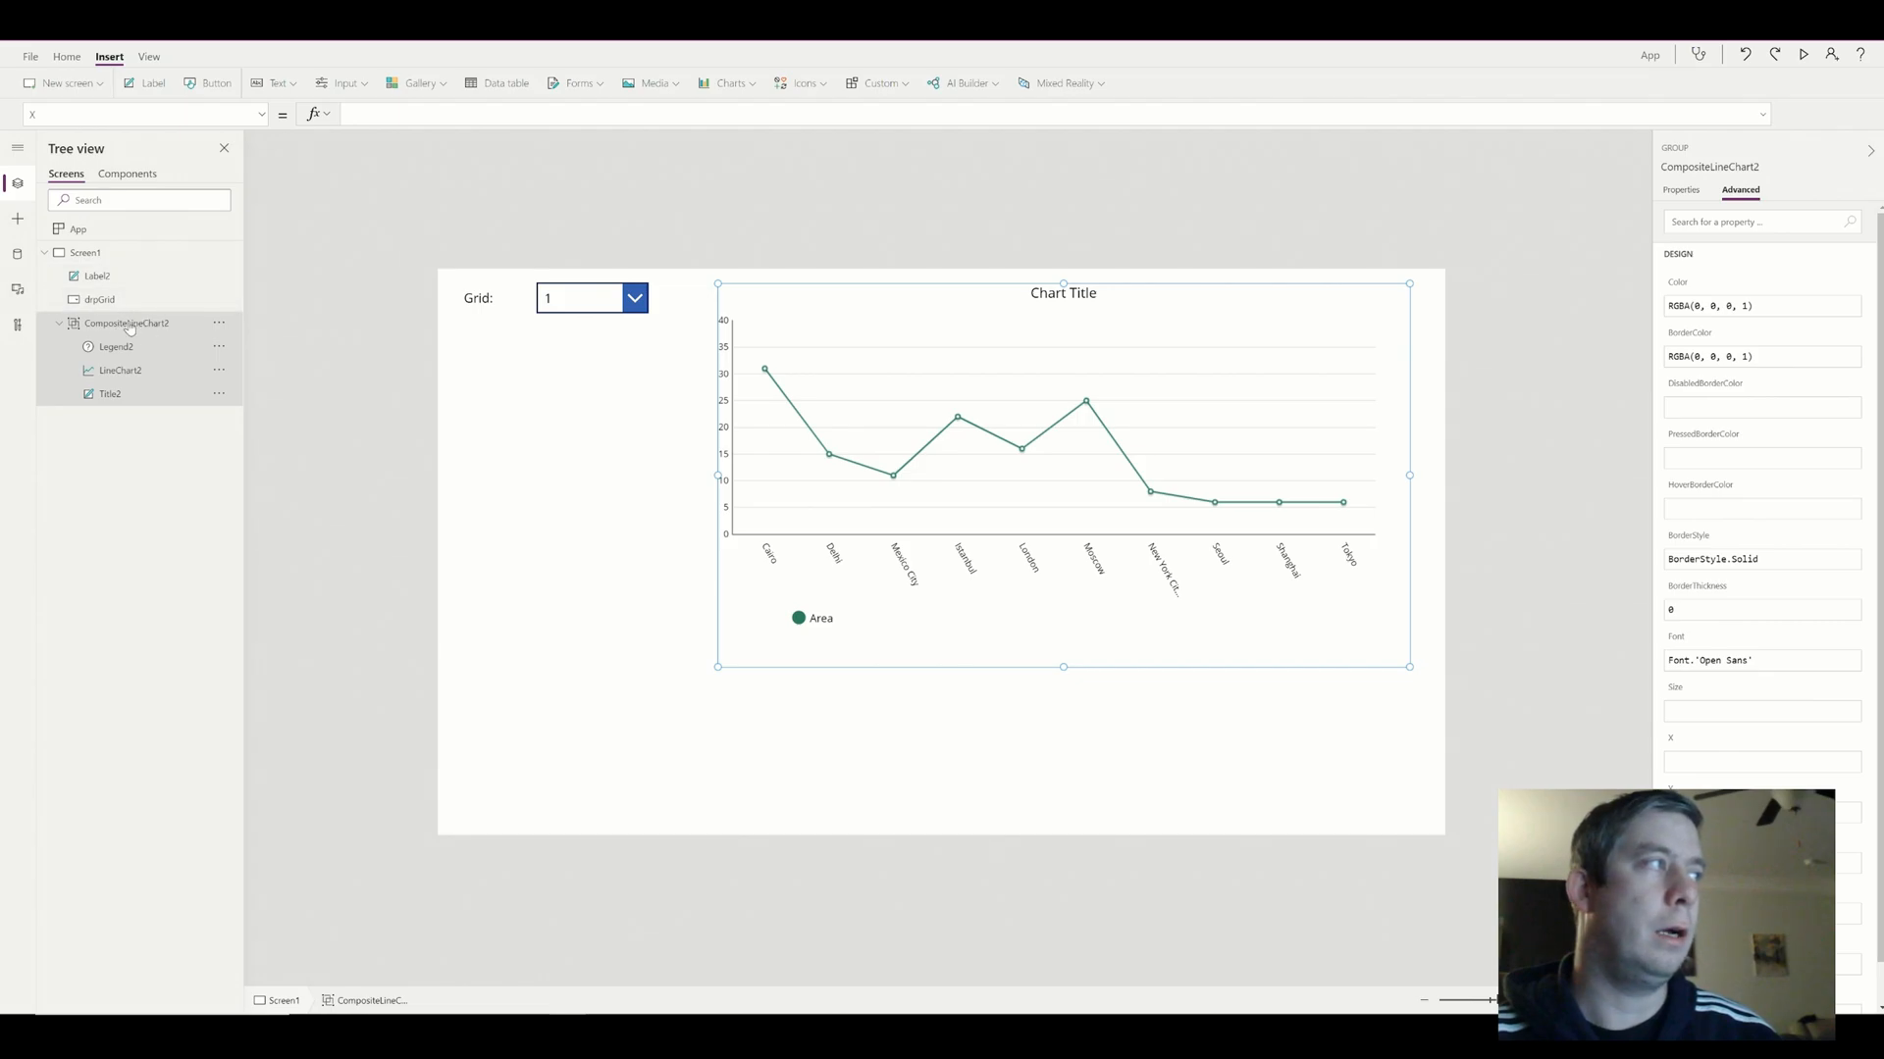
{"action": "left_click", "coordinate": [122, 369]}
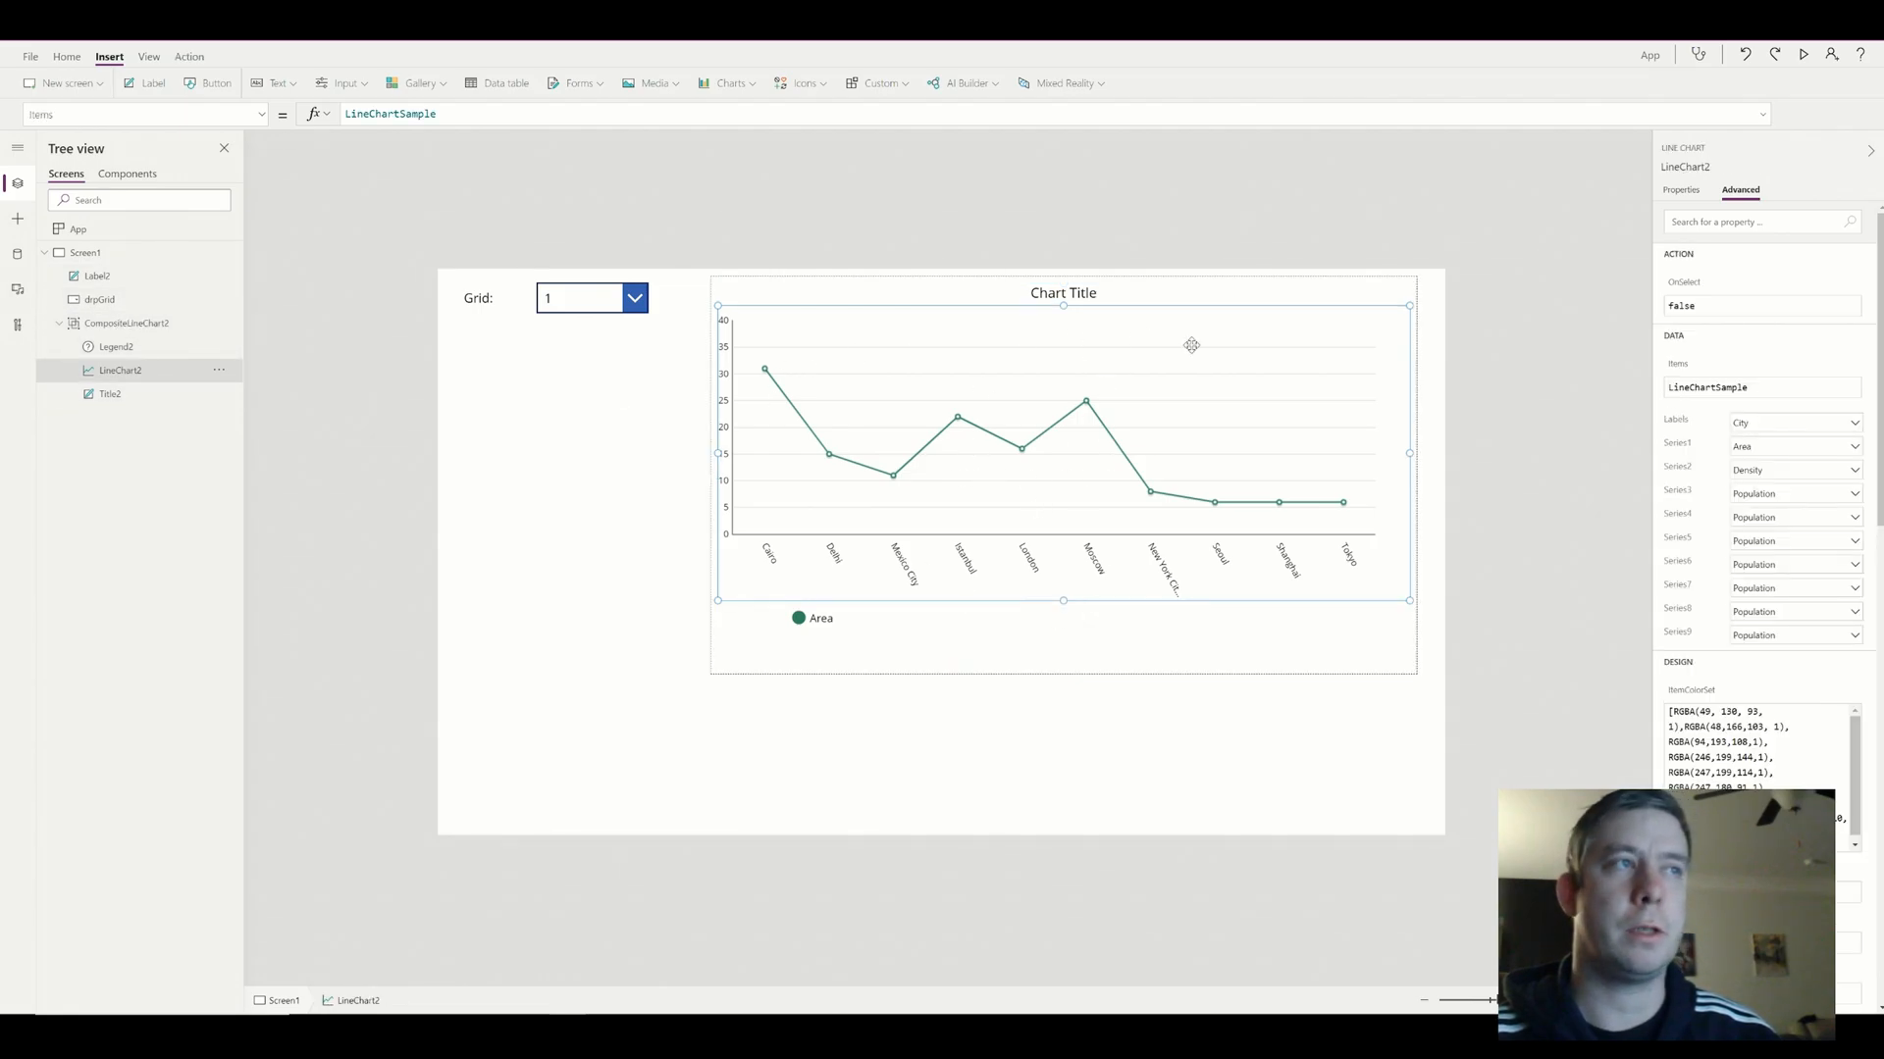
{"action": "scroll", "scroll_direction": "down", "scroll_amount": 3}
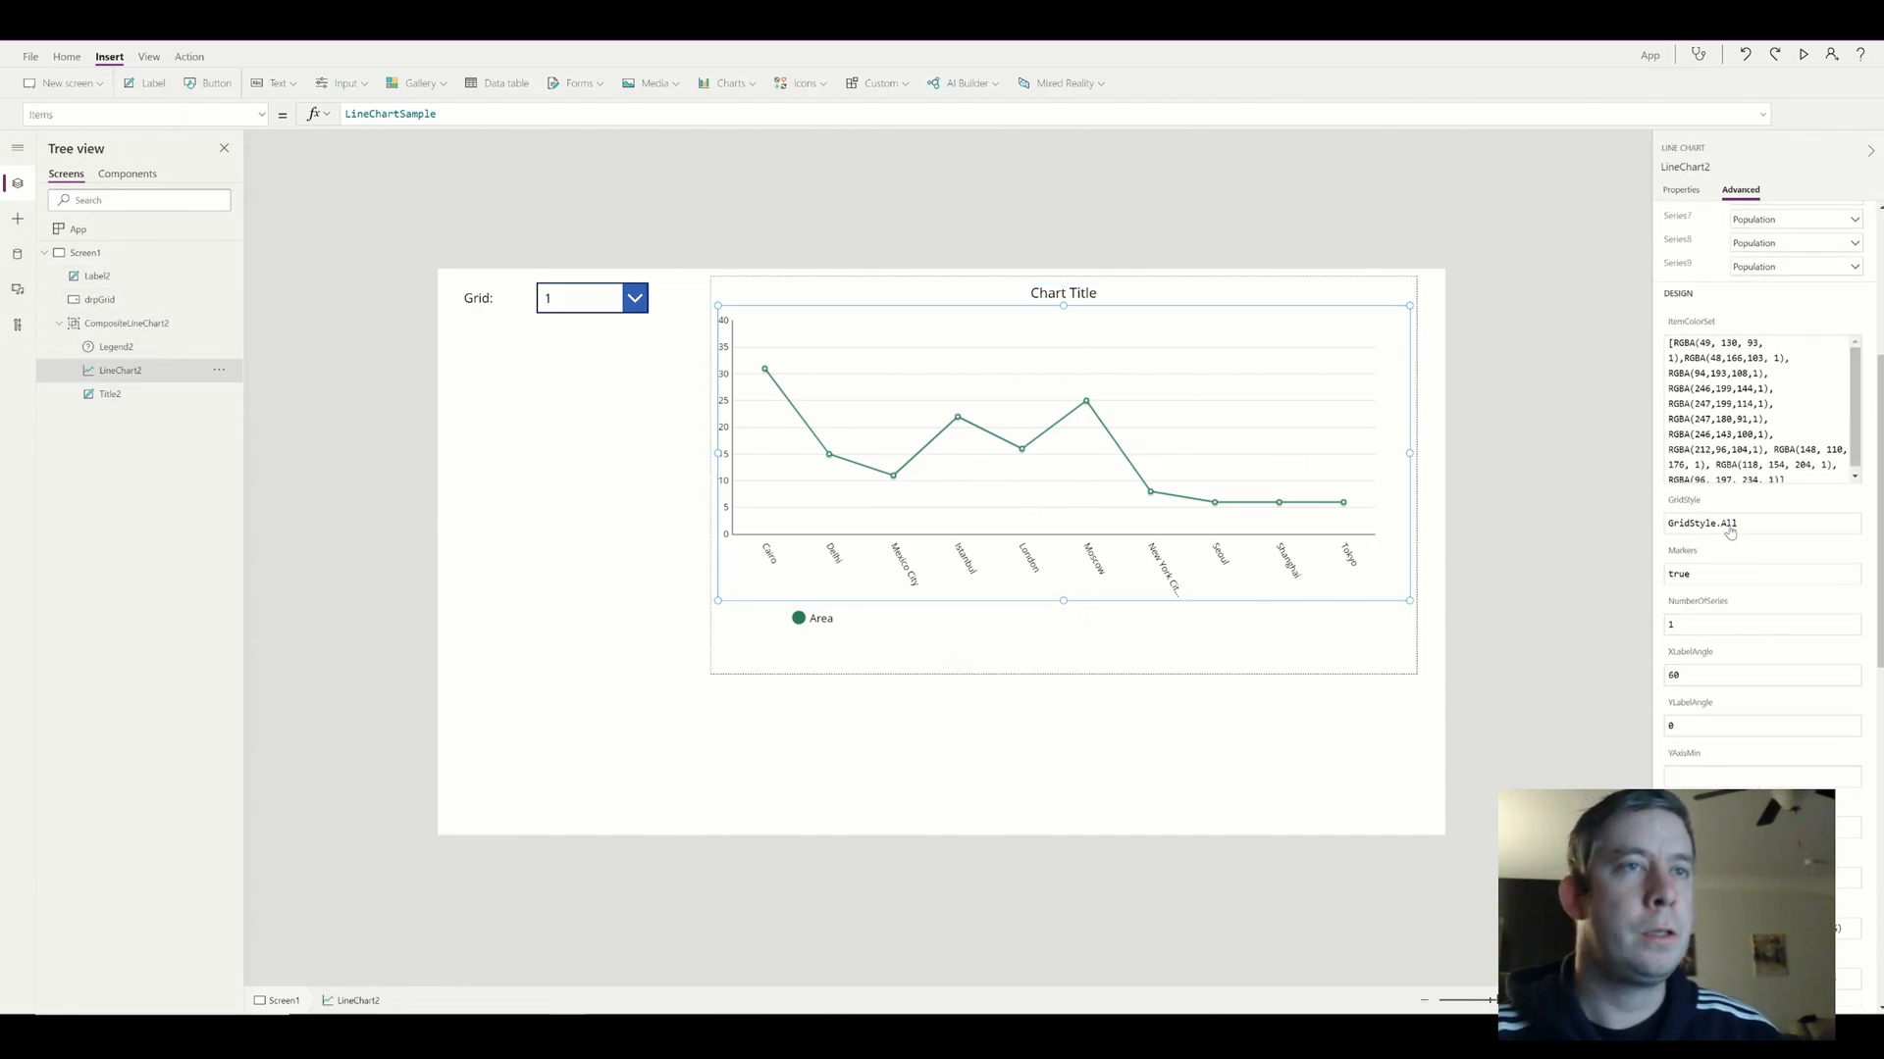
{"action": "left_click", "coordinate": [1731, 521]}
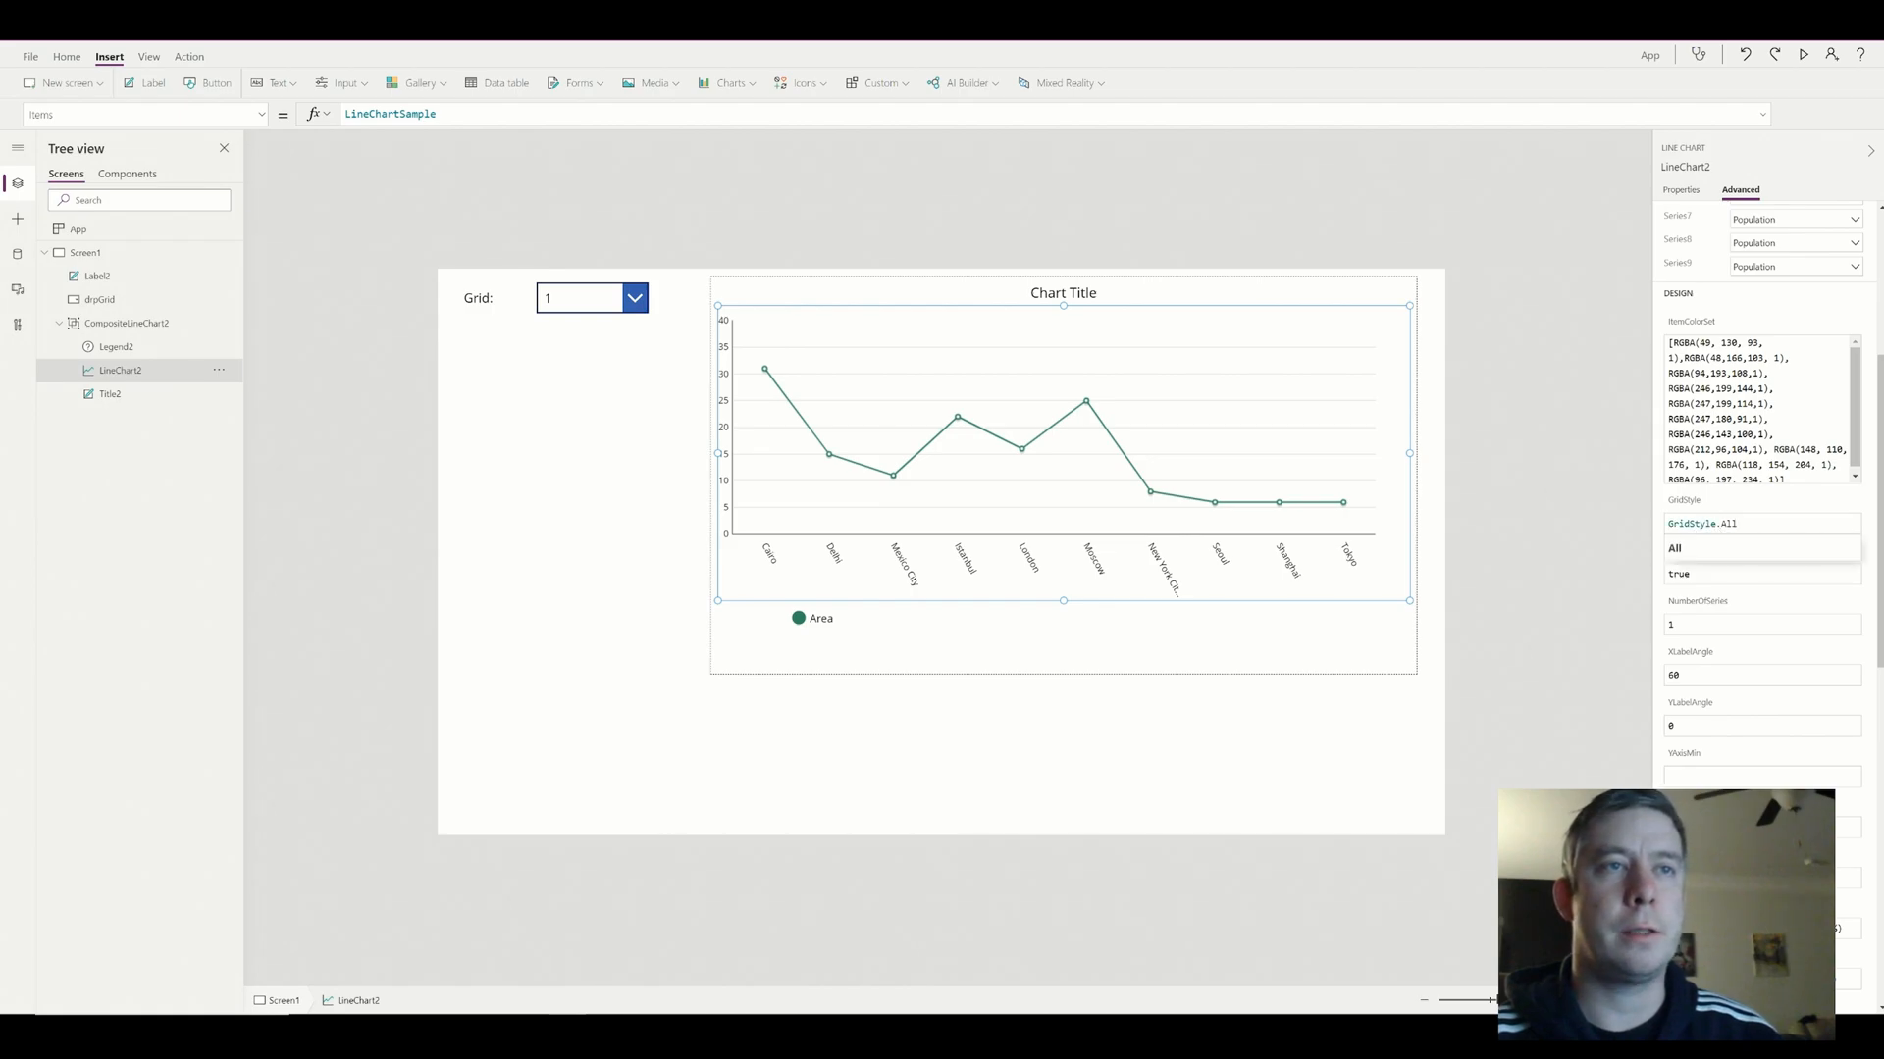
{"action": "left_click", "coordinate": [1739, 522]}
{"action": "type", "text": "drpGrid"}
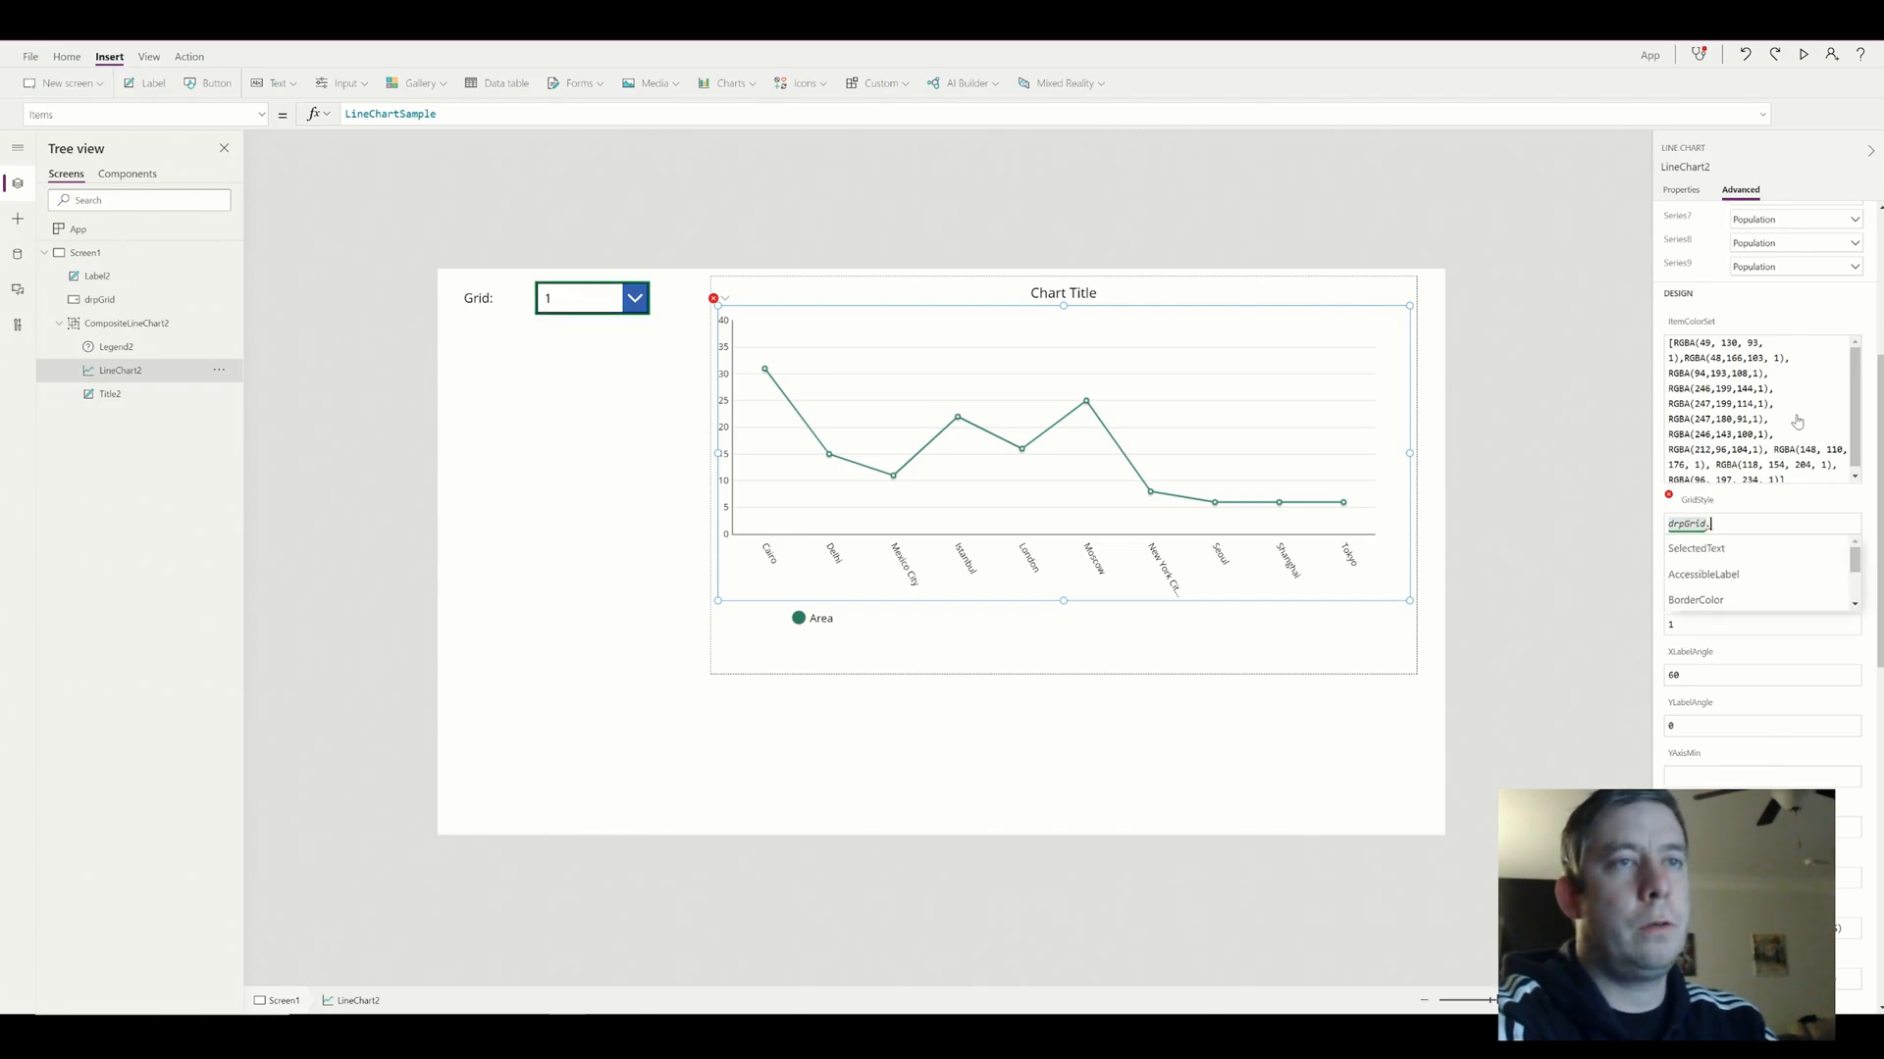
{"action": "type", "text": ".Sel"}
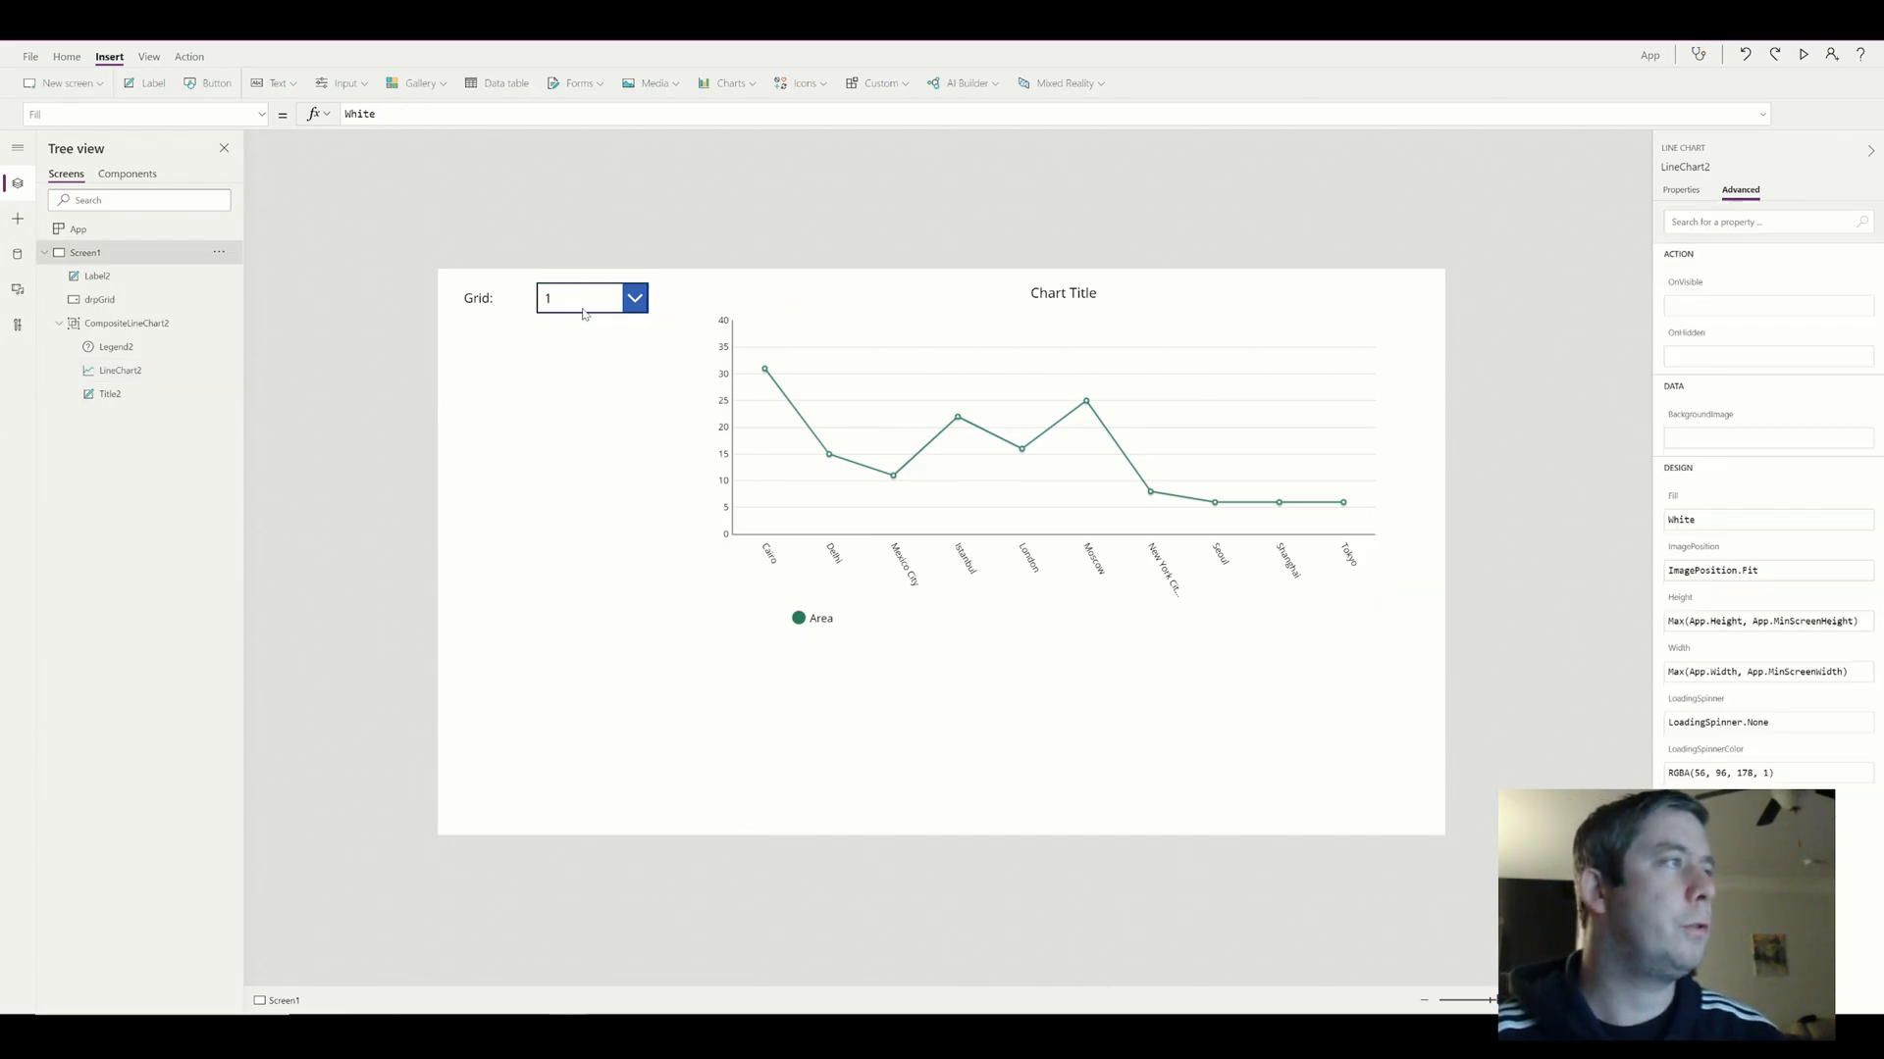
Set the Grid dropdown's Items to ["All","None"]
{"action": "left_click", "coordinate": [579, 298]}
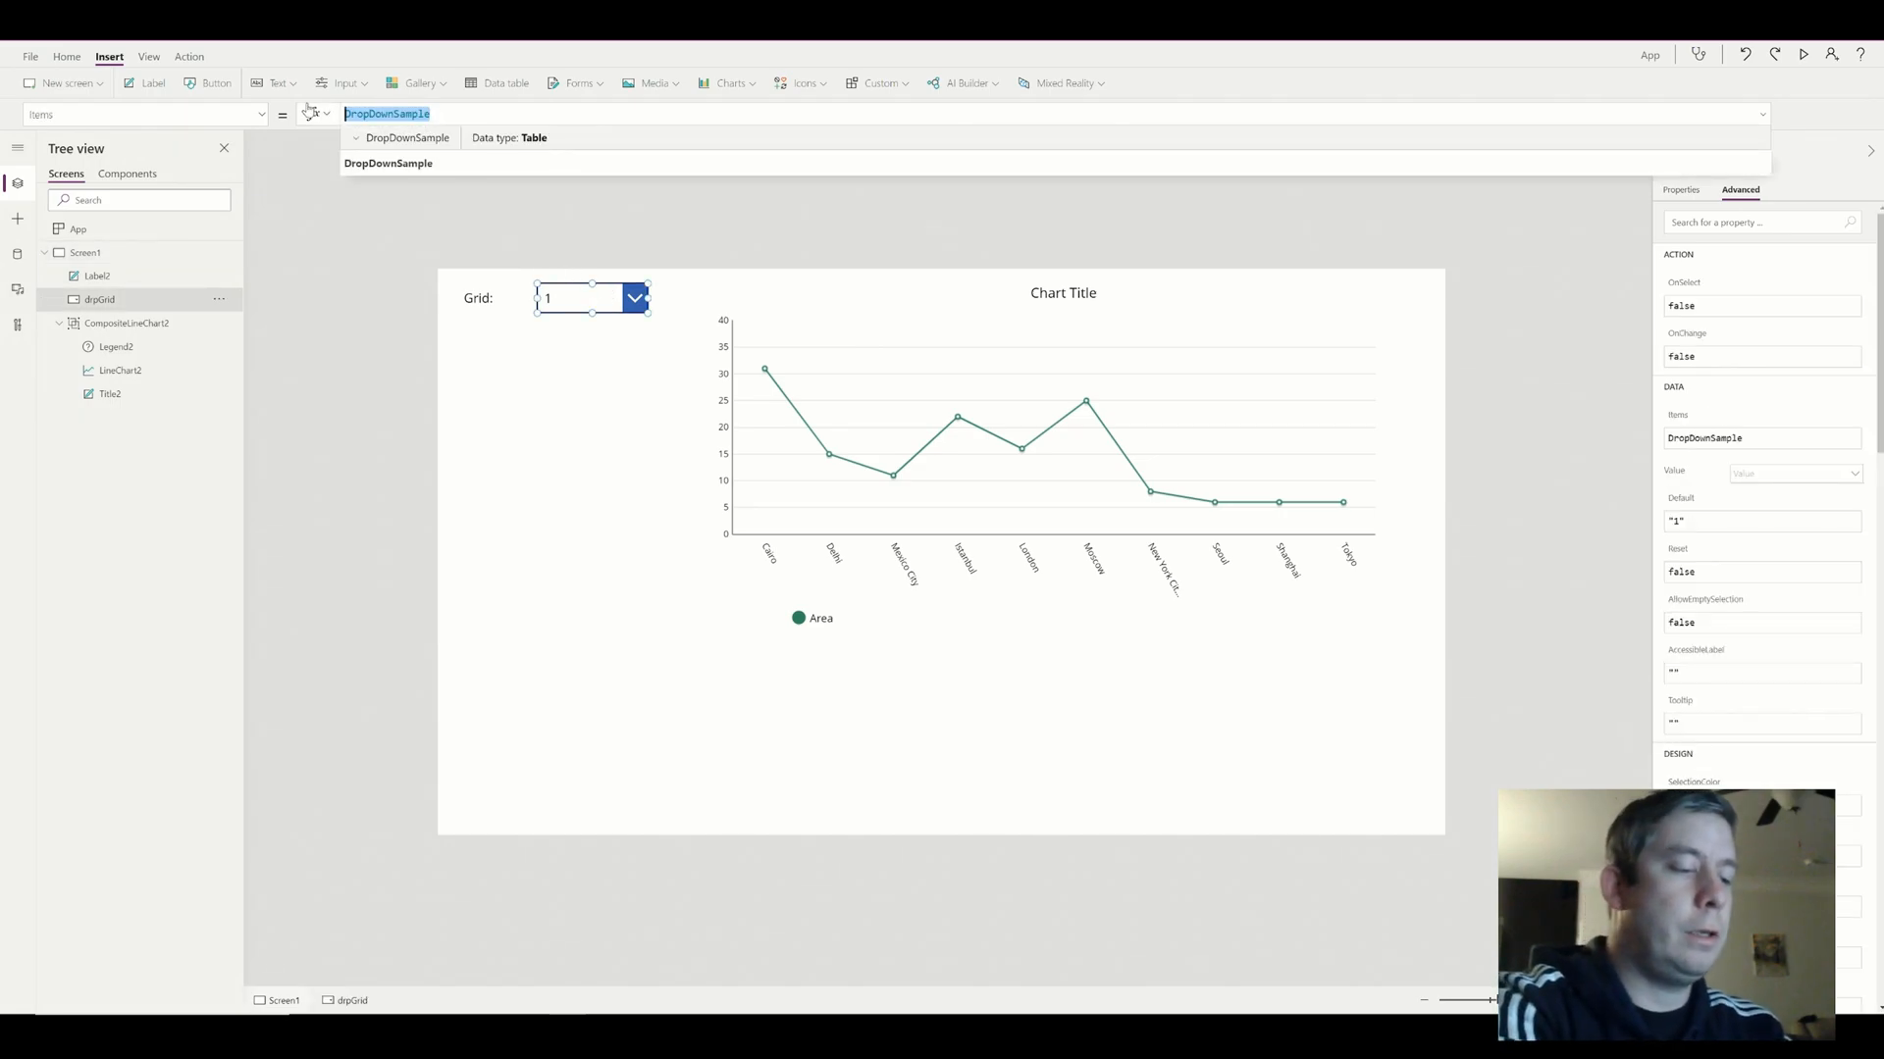
{"action": "type", "text": "[\"A1l"}
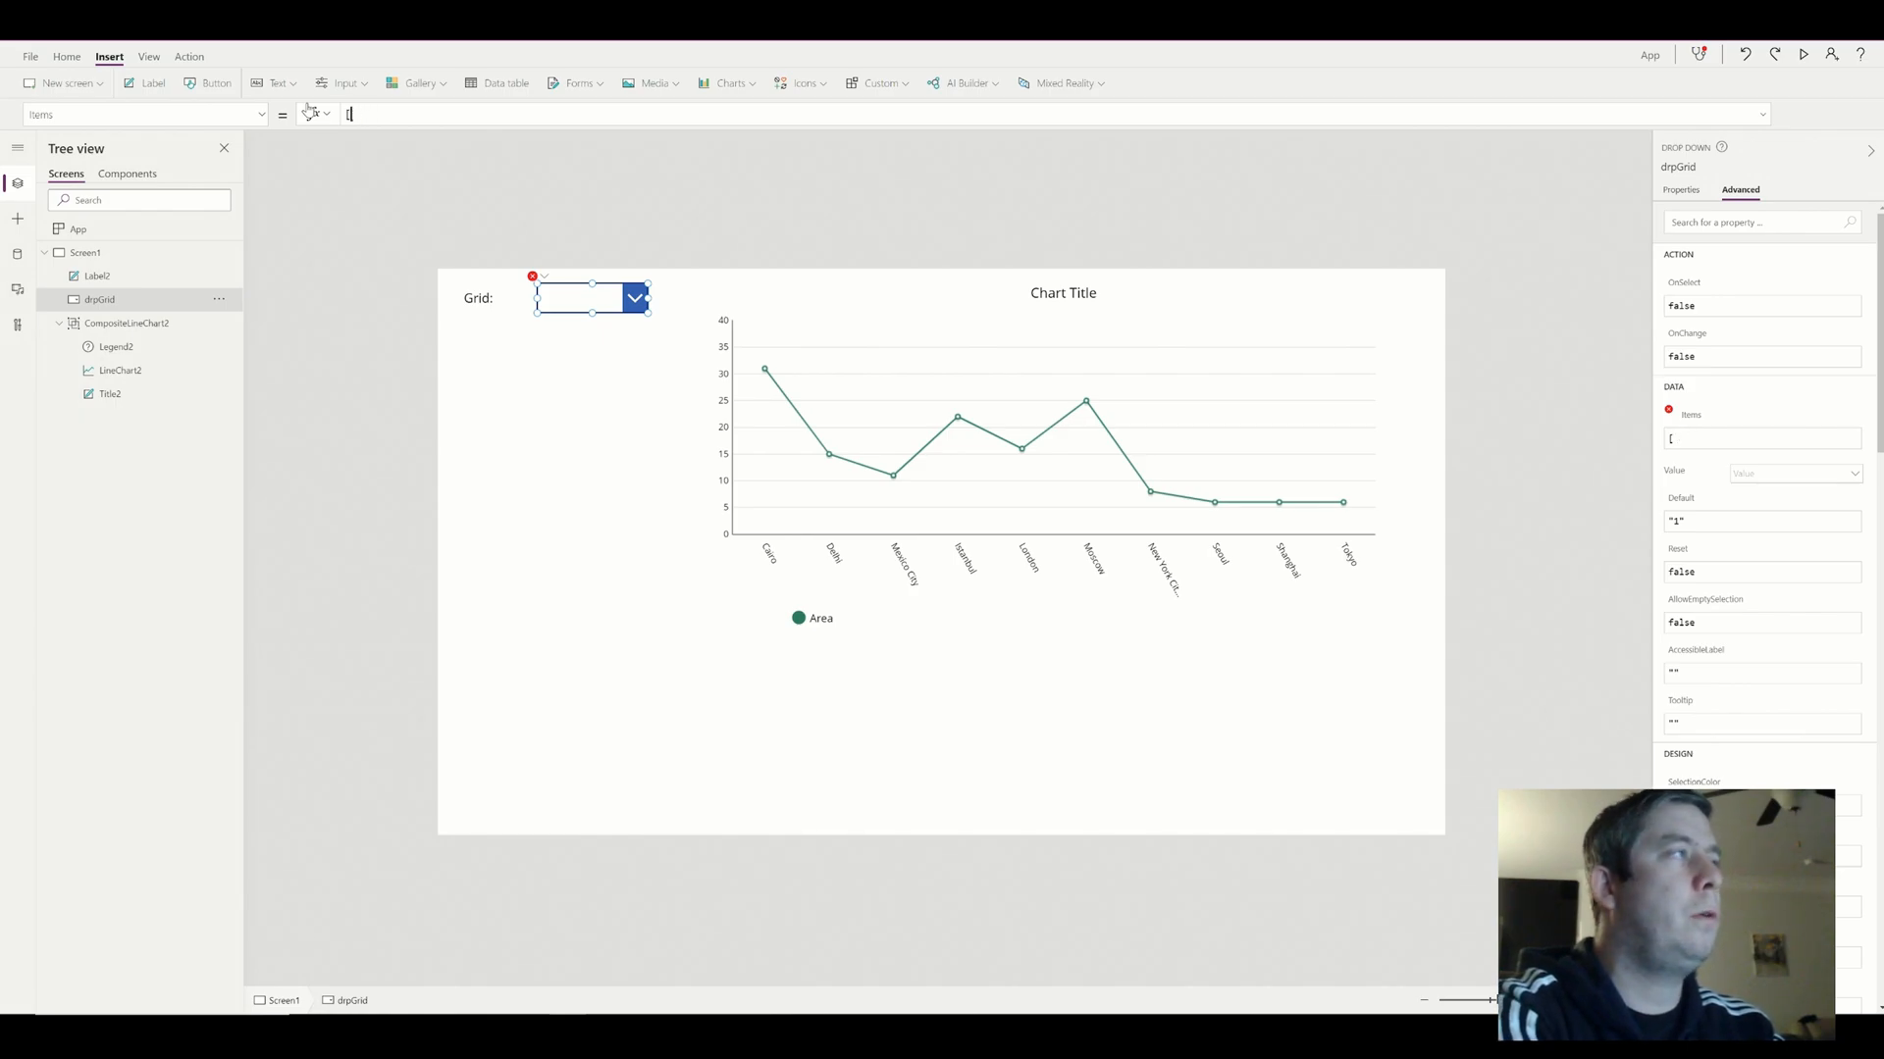
{"action": "type", "text": "All,"}
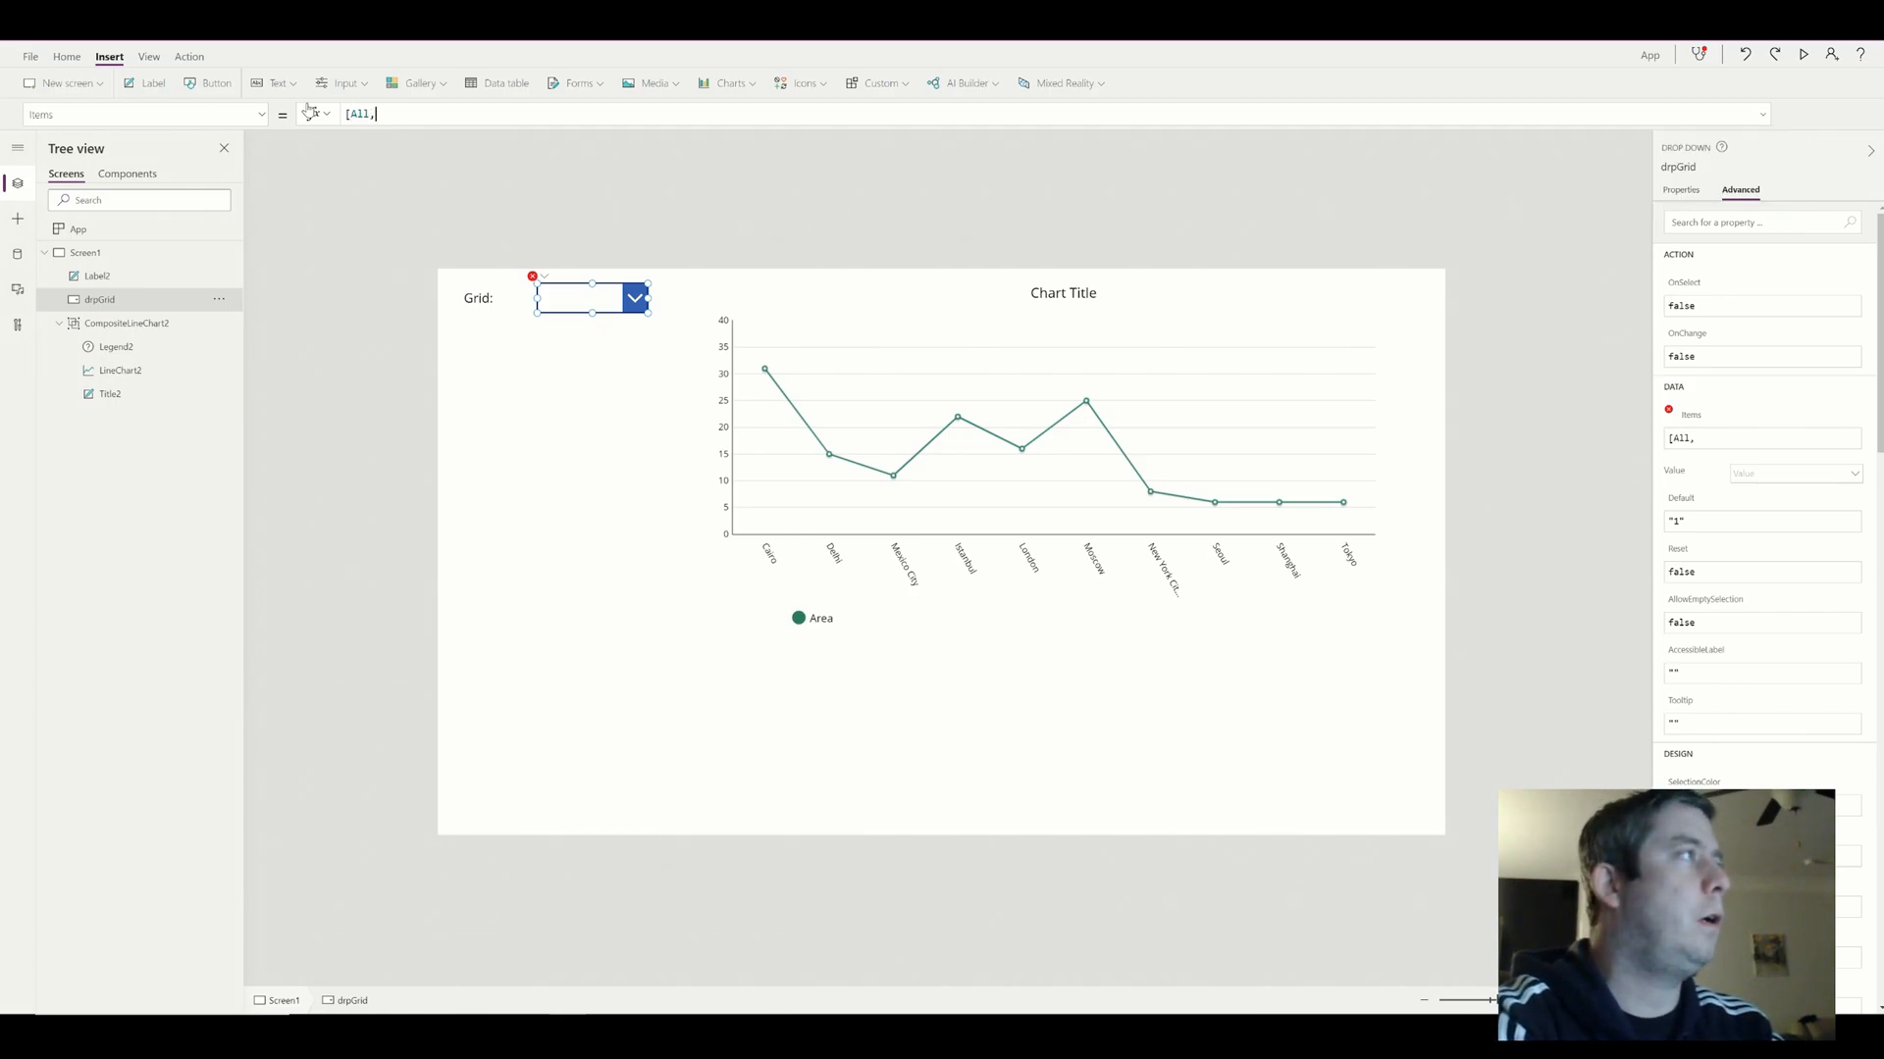
{"action": "type", "text": "None]"}
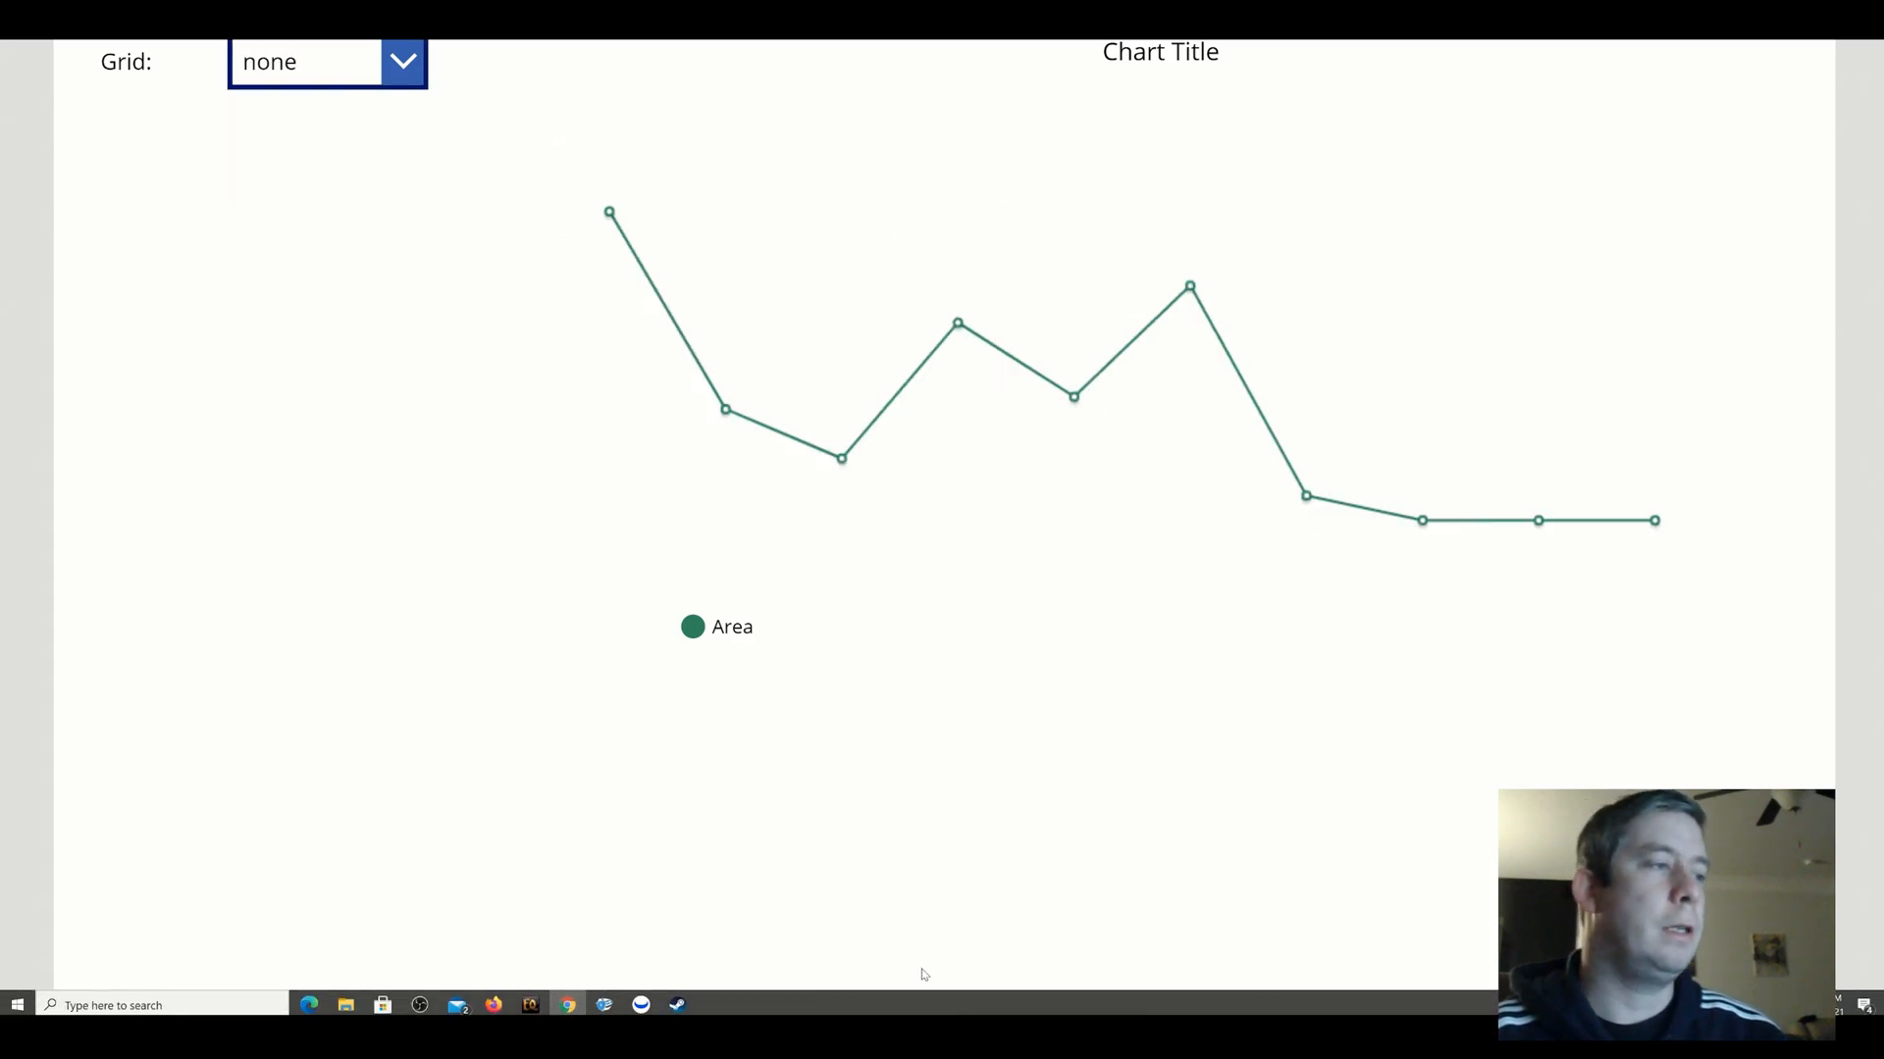
{"action": "mouse_move", "coordinate": [1142, 342]}
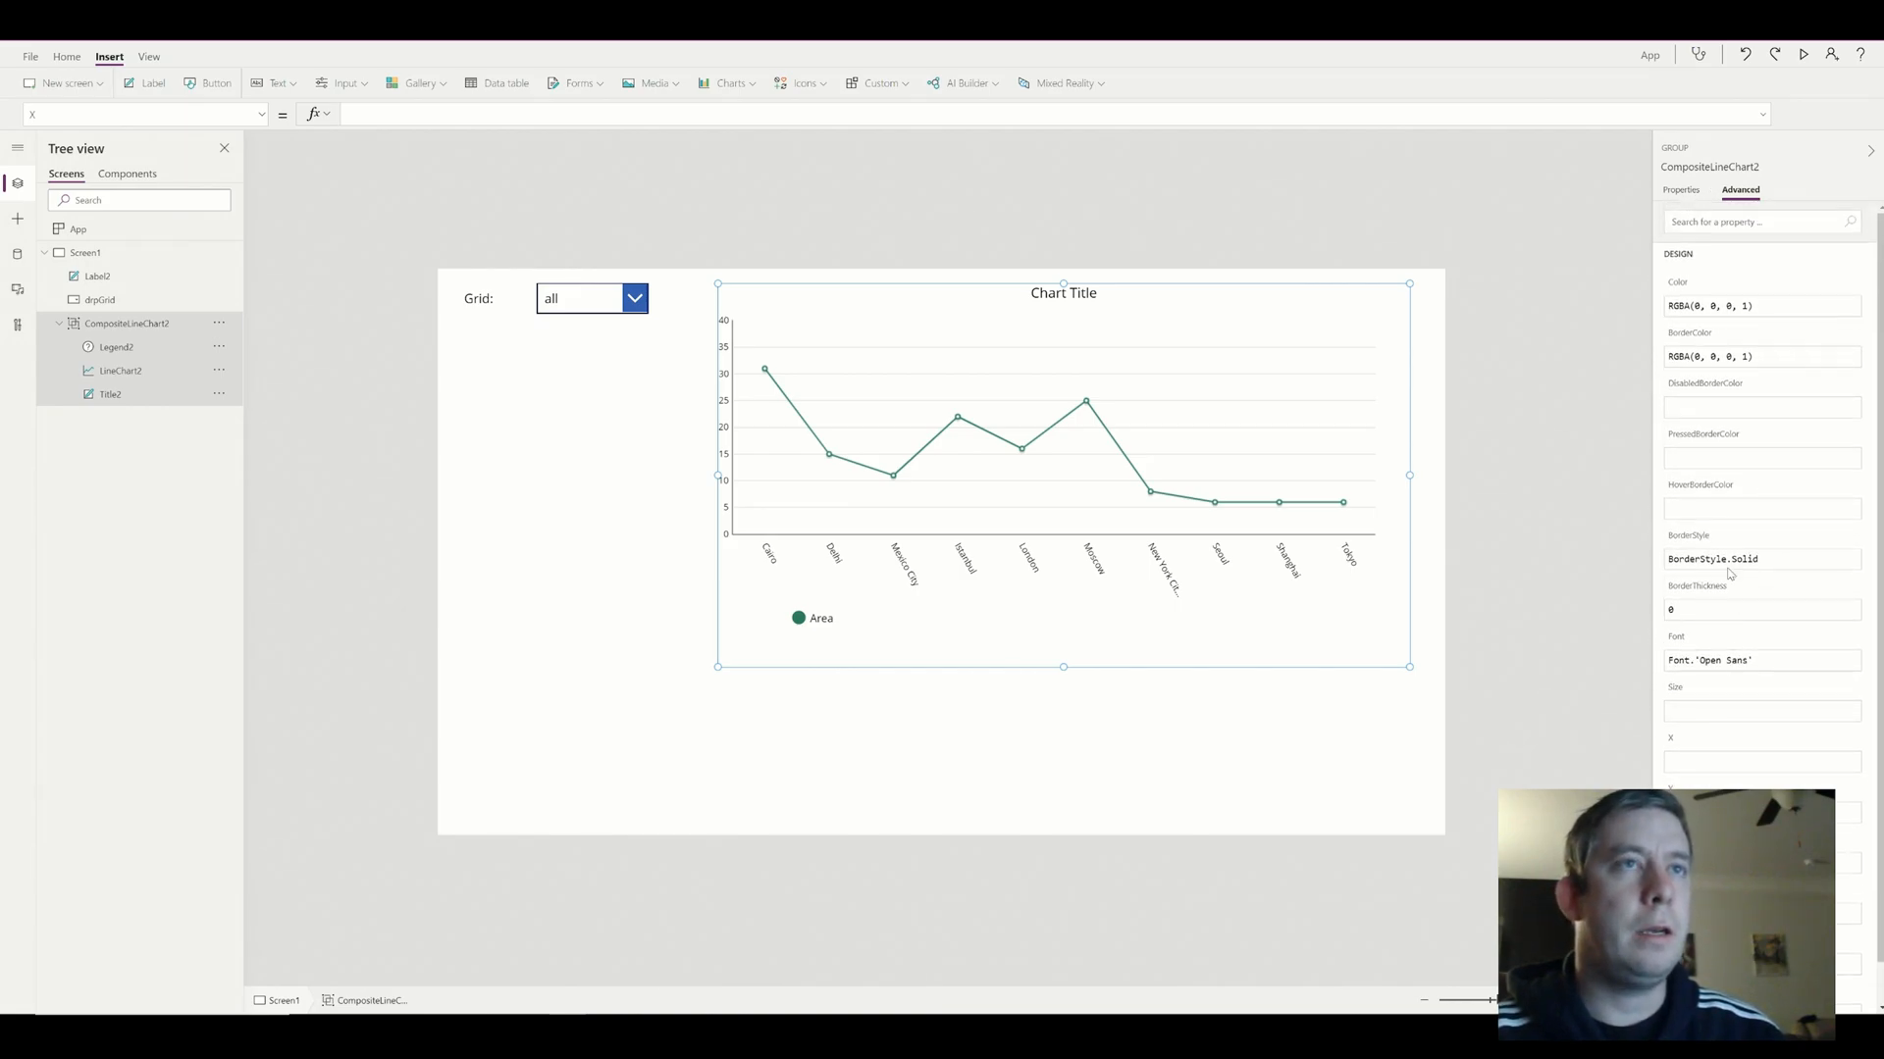
Add a dropdown below the Grid dropdown with a 'Border:' label beside it
{"action": "left_click", "coordinate": [1680, 190]}
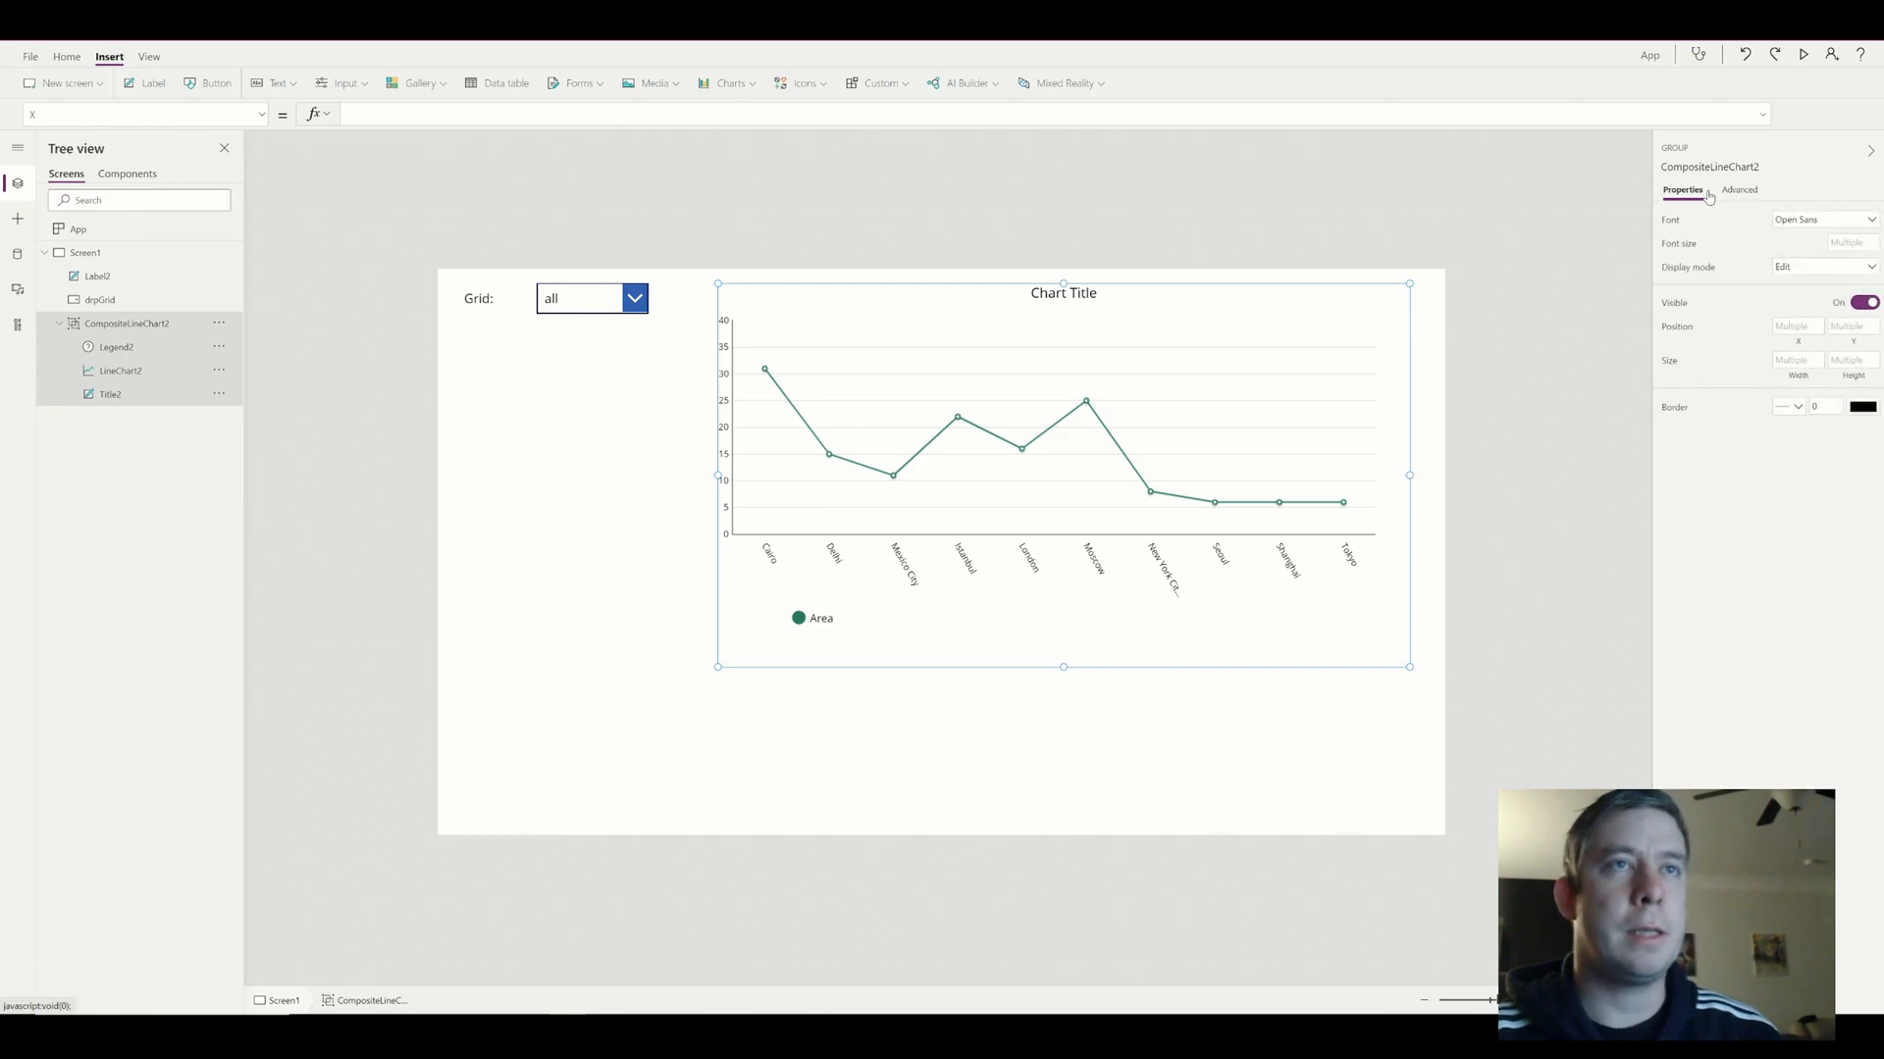
{"action": "left_click", "coordinate": [1738, 190]}
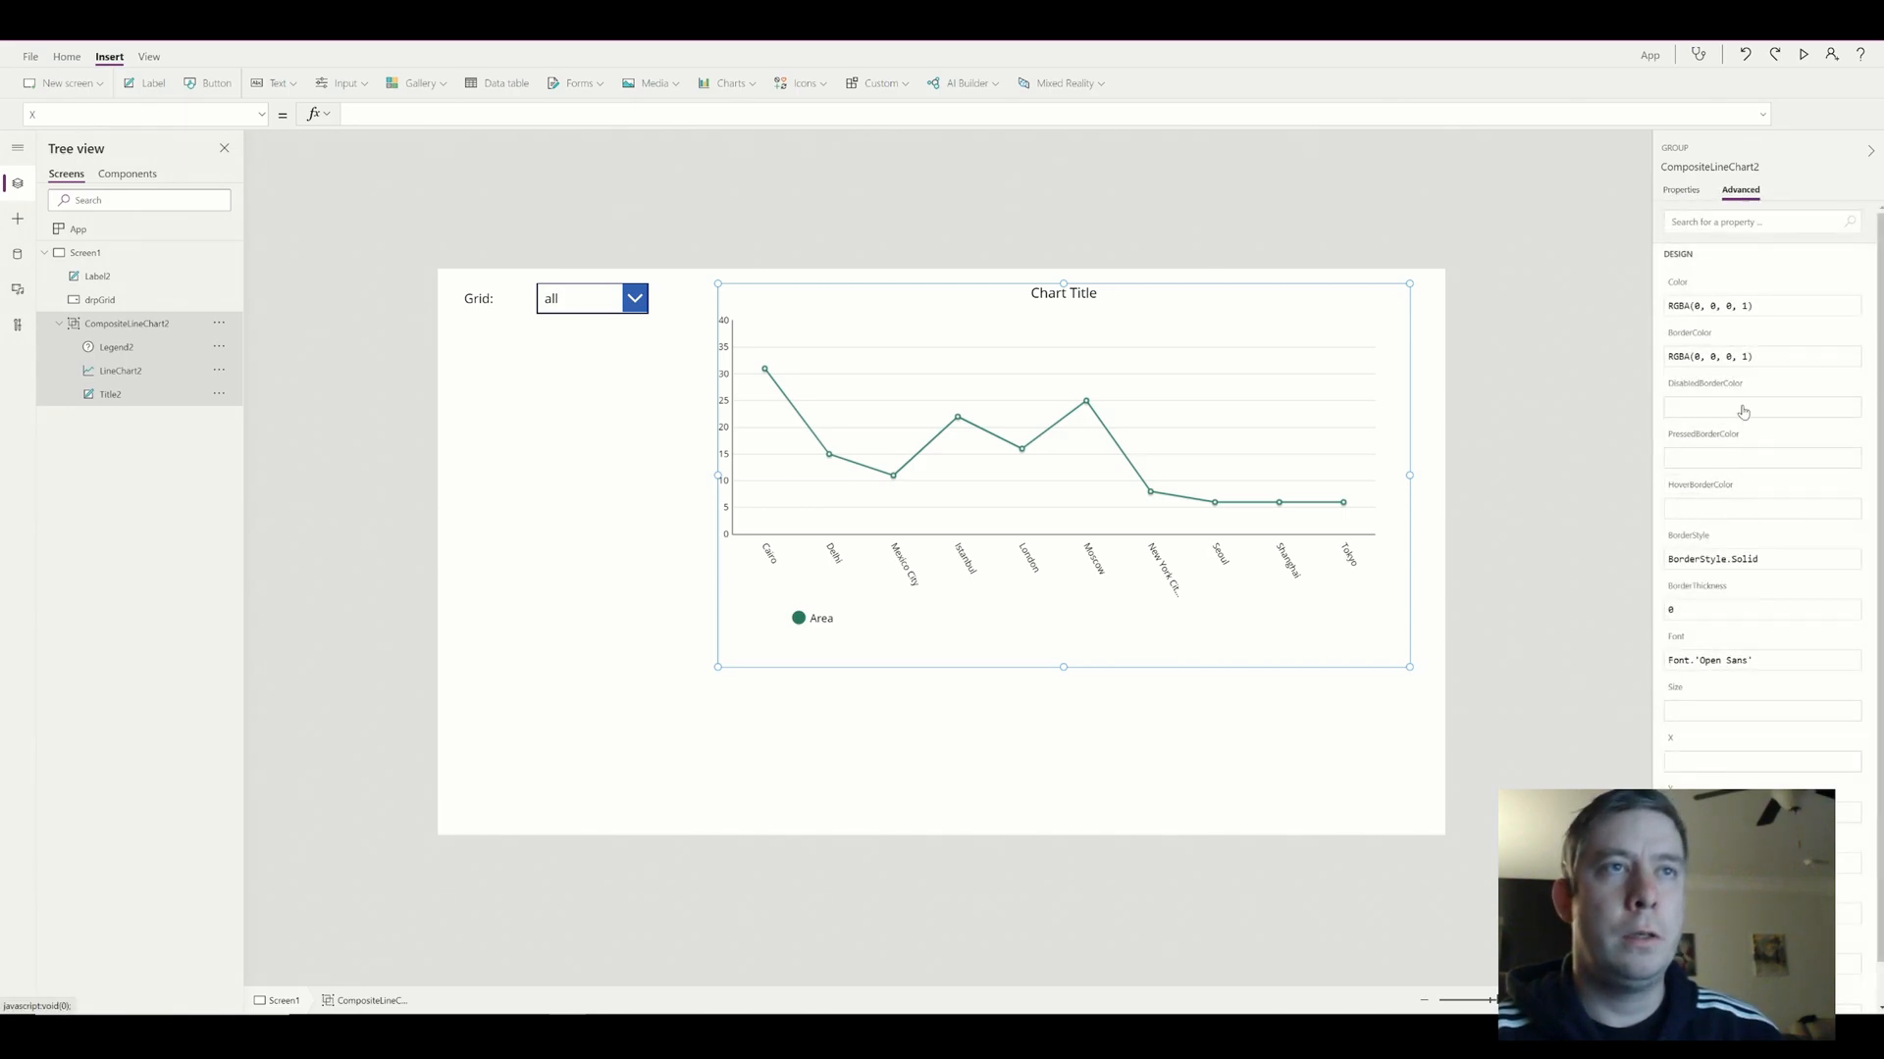
{"action": "left_click", "coordinate": [1762, 609]}
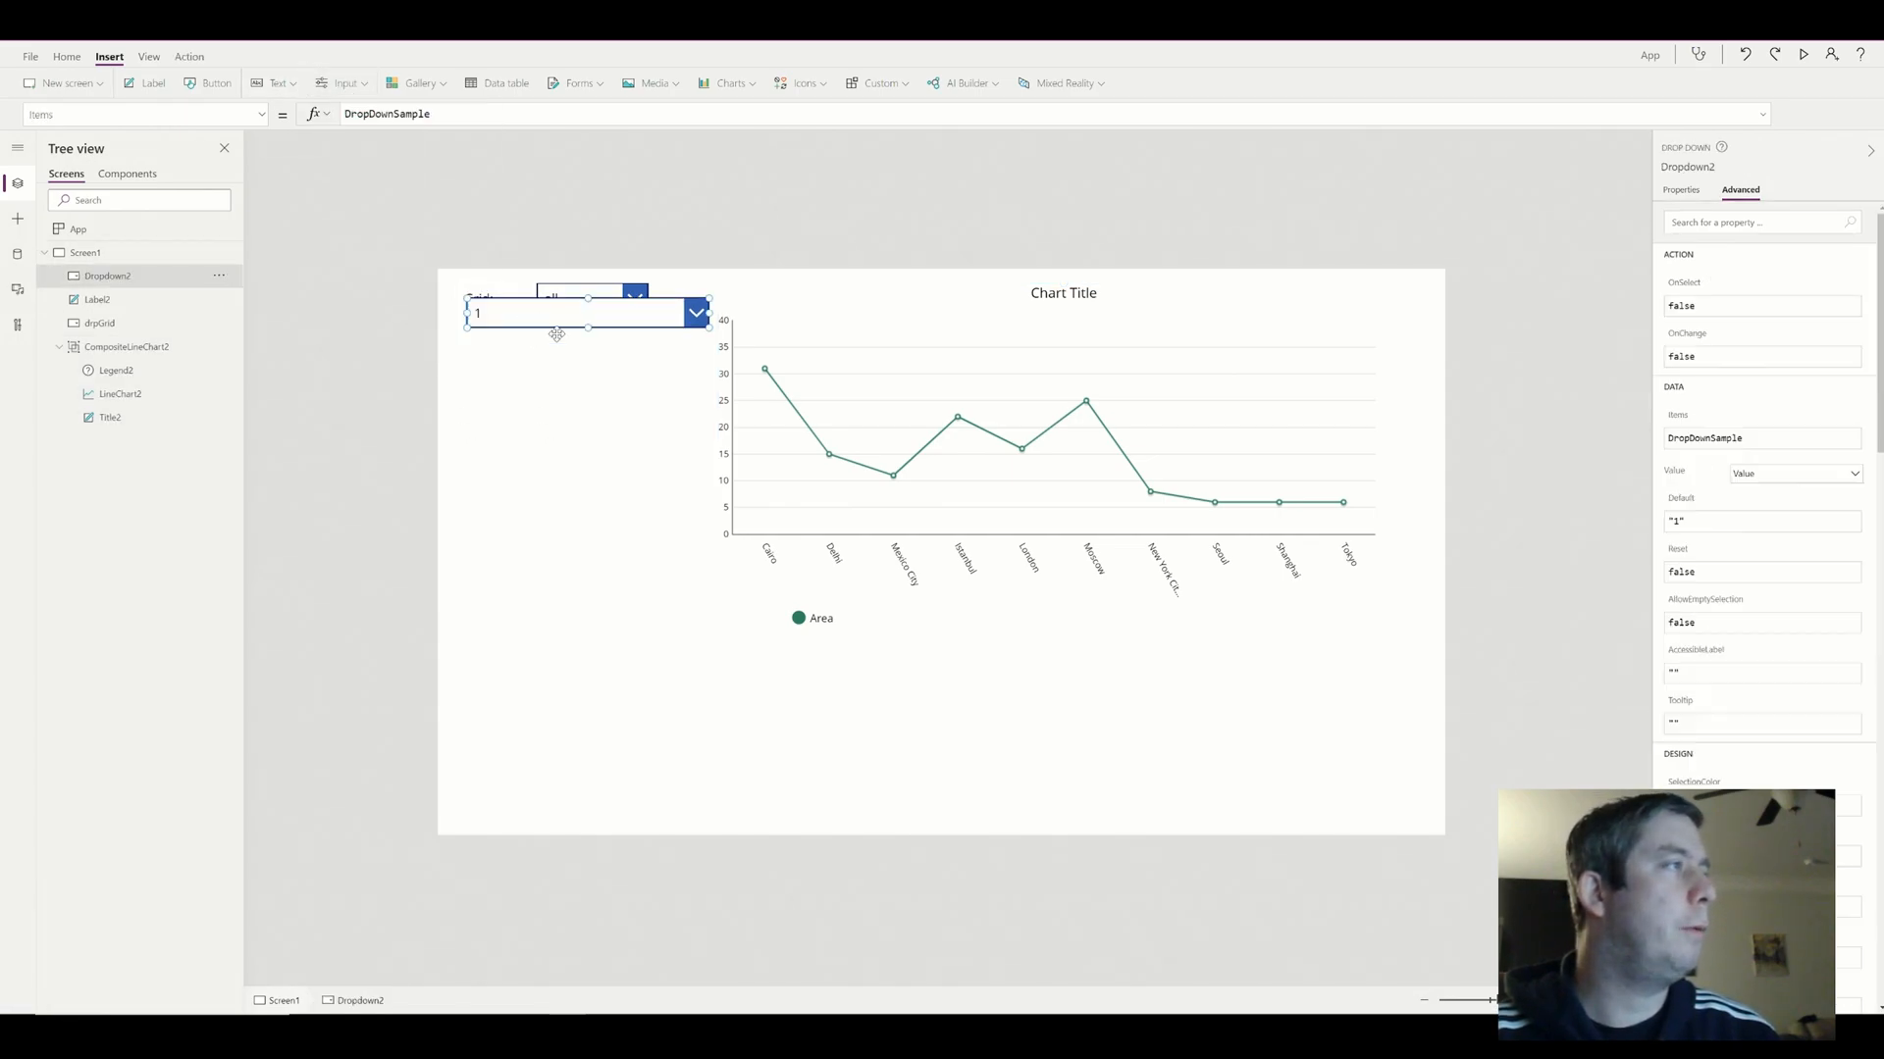
{"action": "left_click_drag", "start_coordinate": [583, 312], "coordinate": [657, 342]}
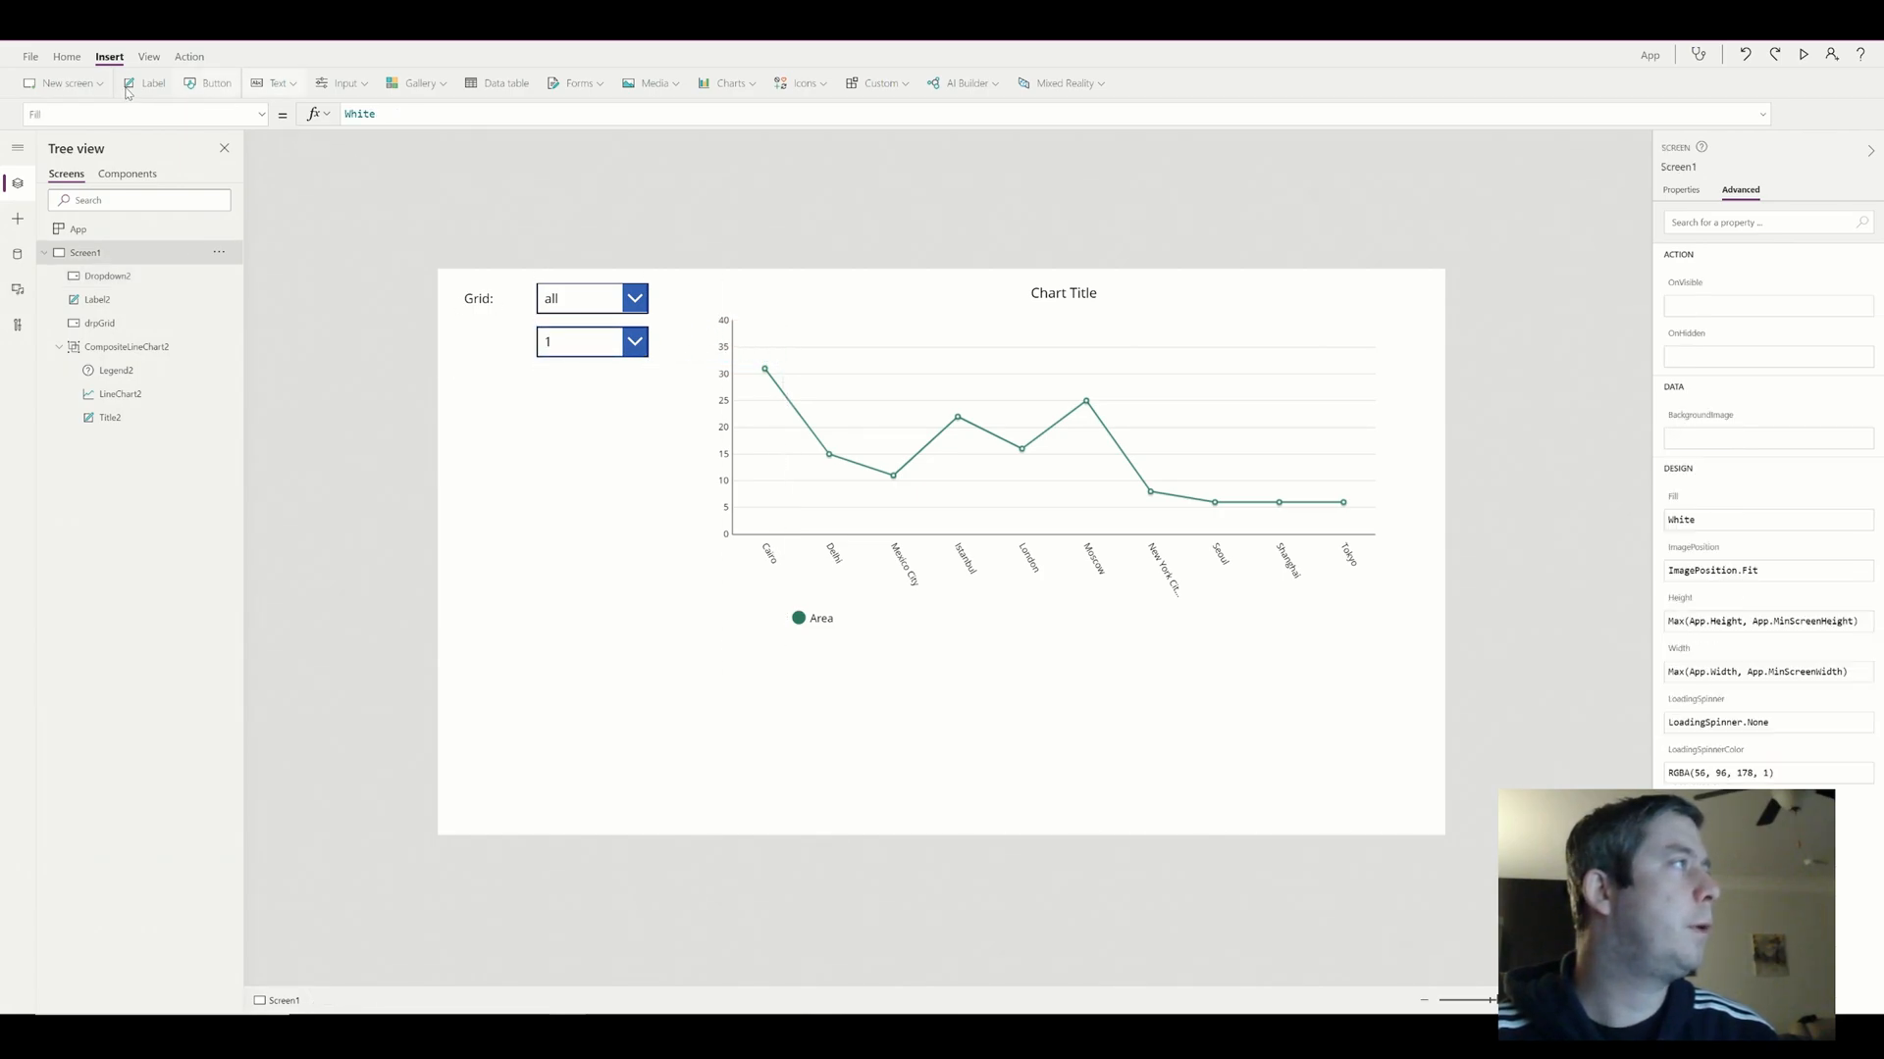
{"action": "left_click", "coordinate": [151, 82]}
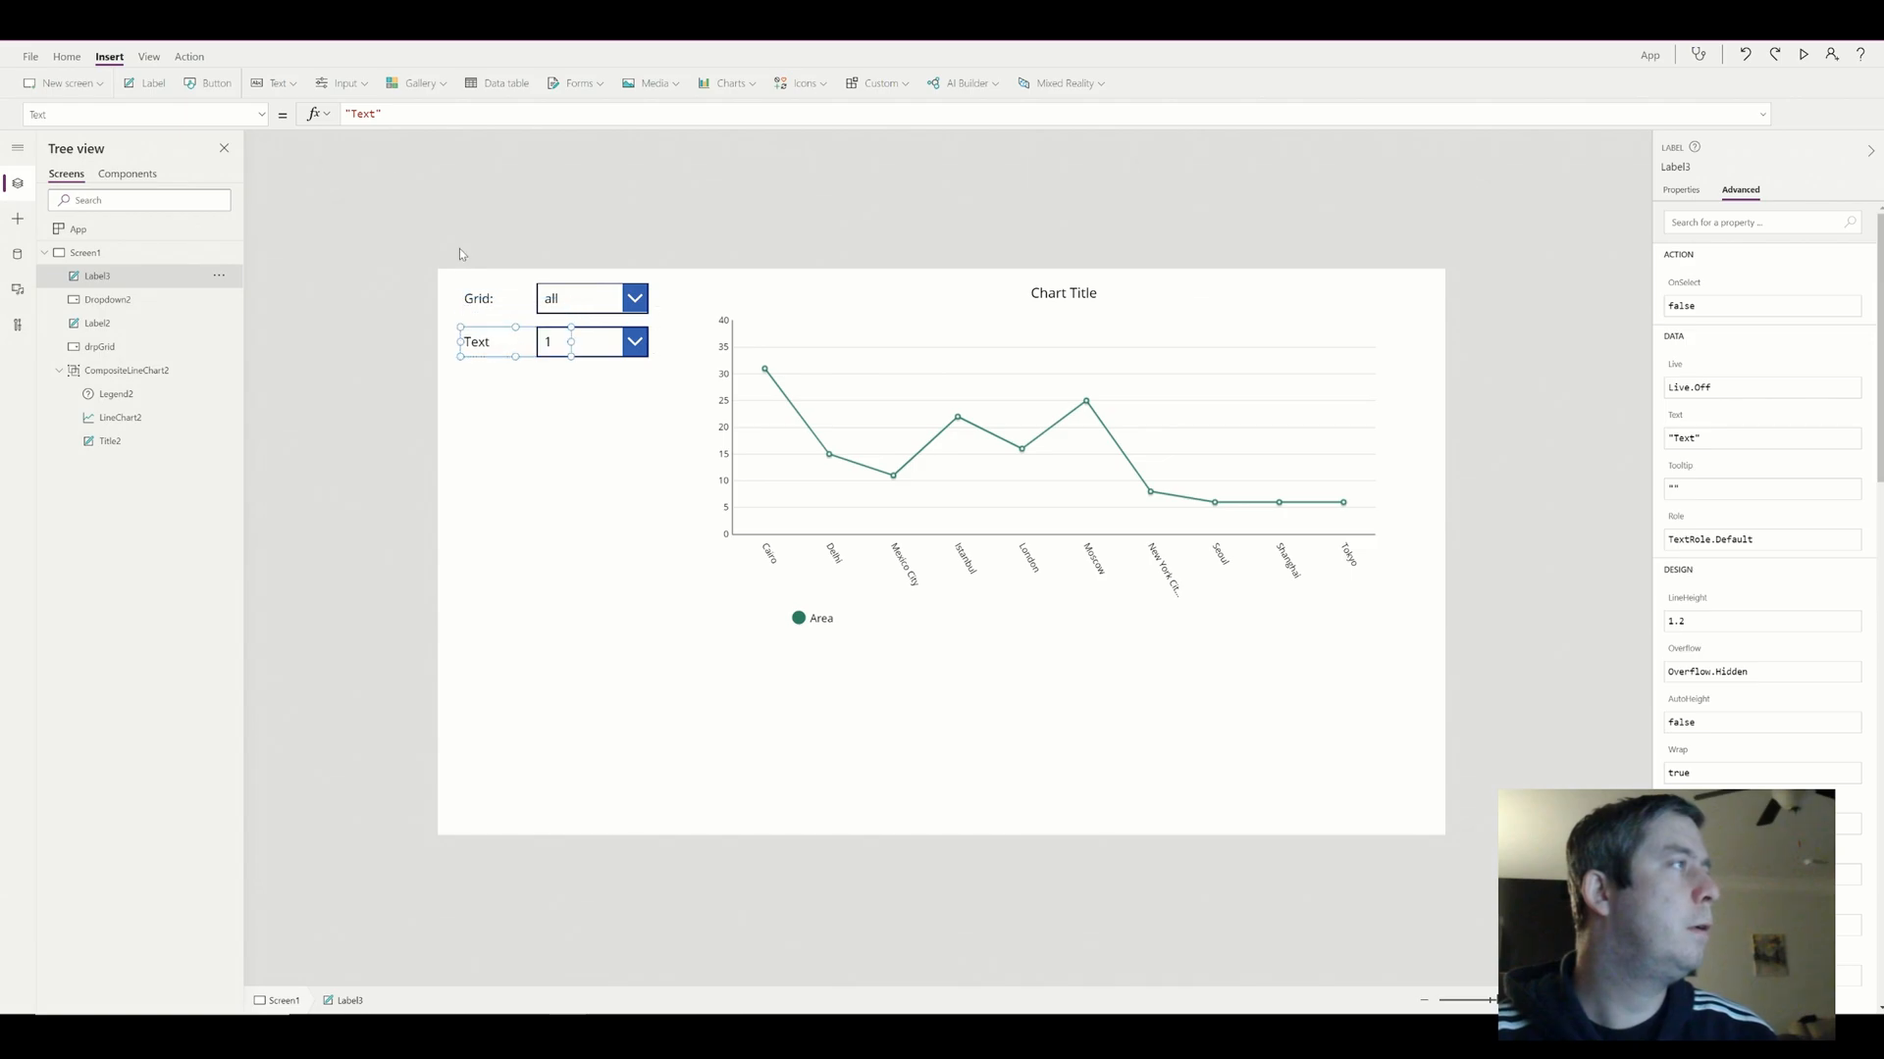
{"action": "type", "text": "Border:"}
{"action": "type", "text": "[0,1,2,3,4,5]"}
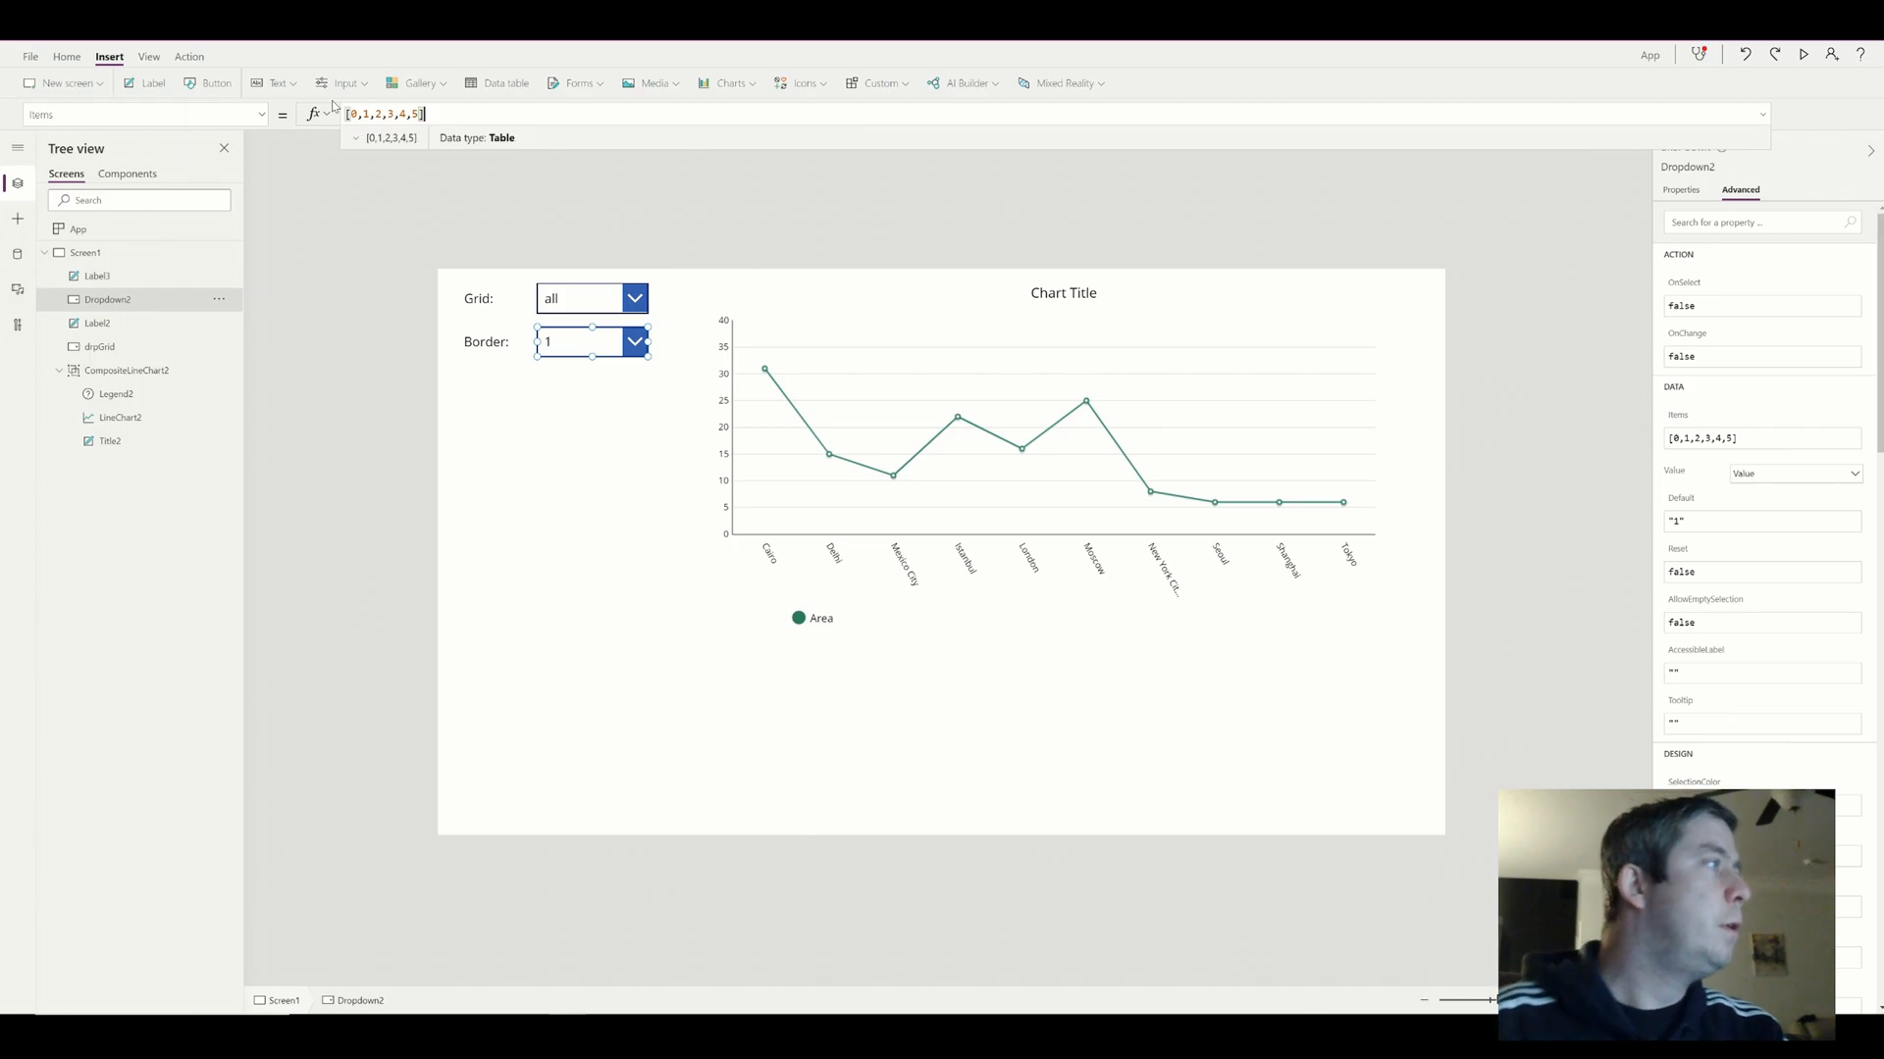
Rename the border dropdown to drpBorder via the tree view menu
{"action": "left_click", "coordinate": [220, 298]}
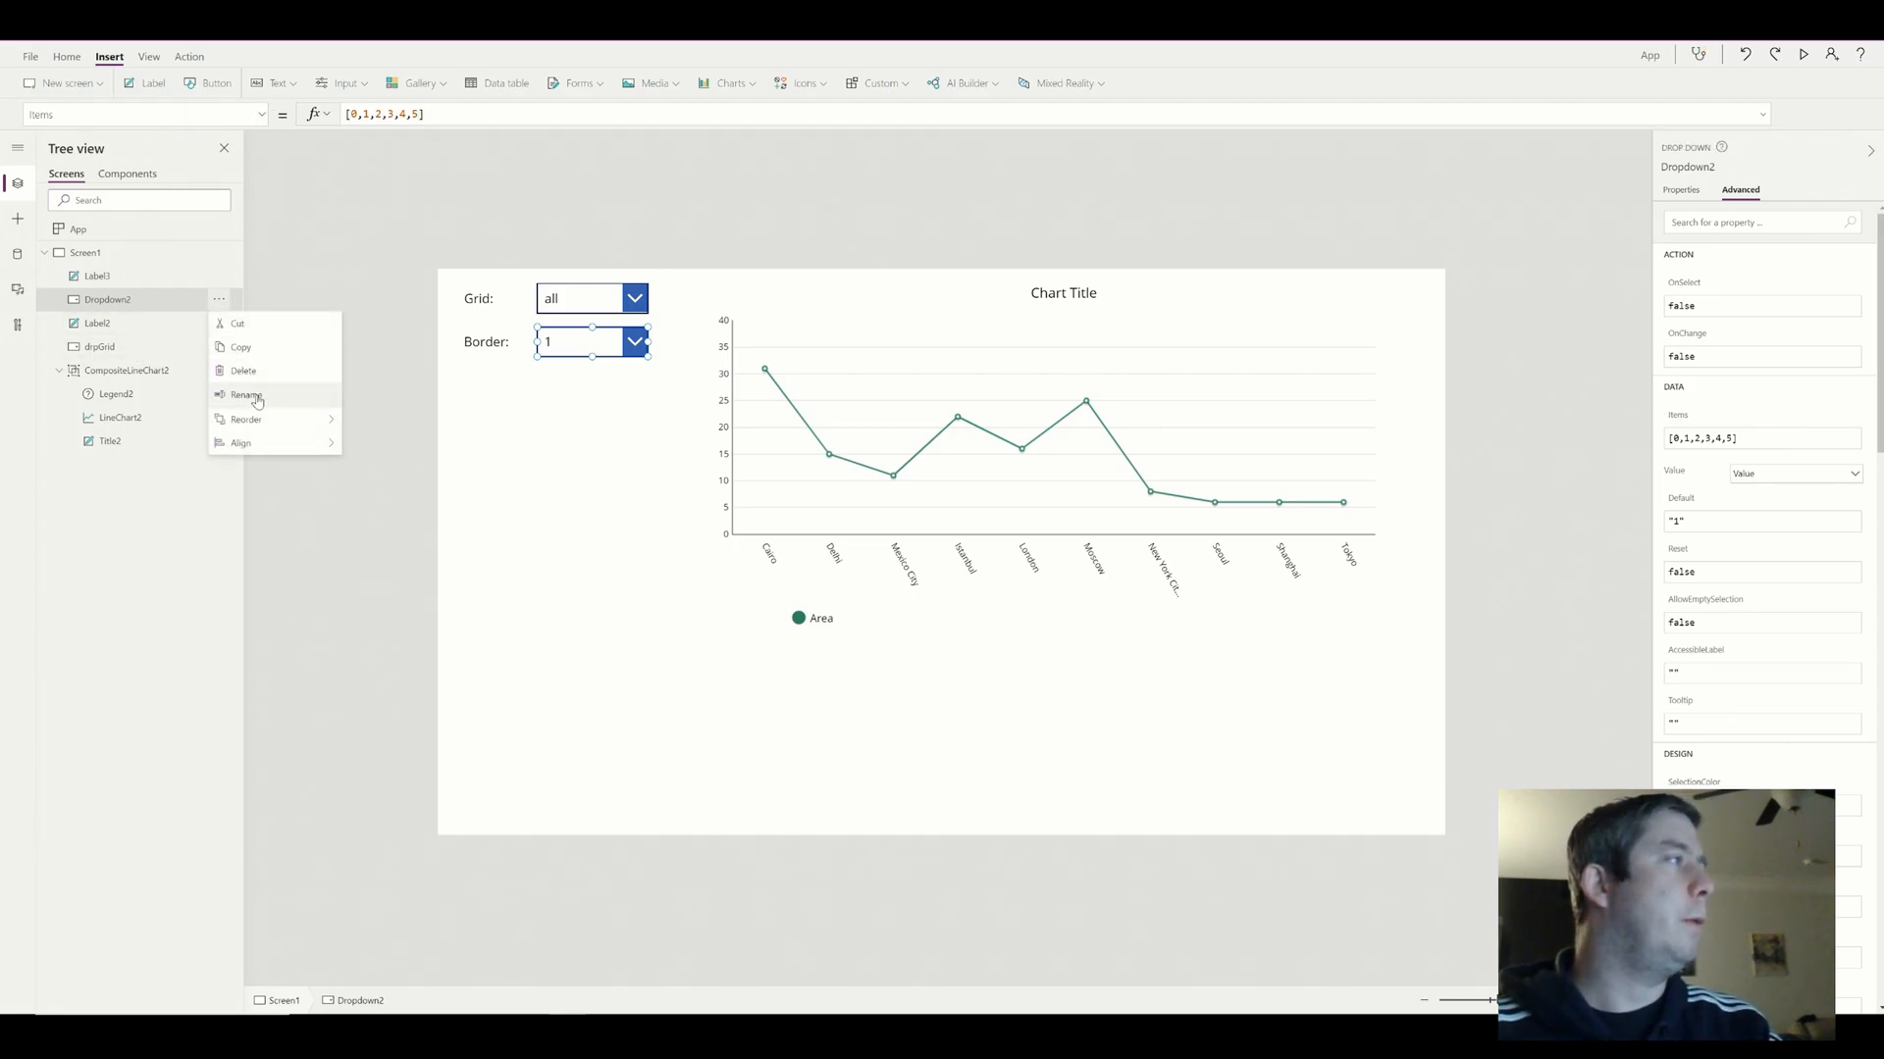
{"action": "left_click", "coordinate": [246, 395]}
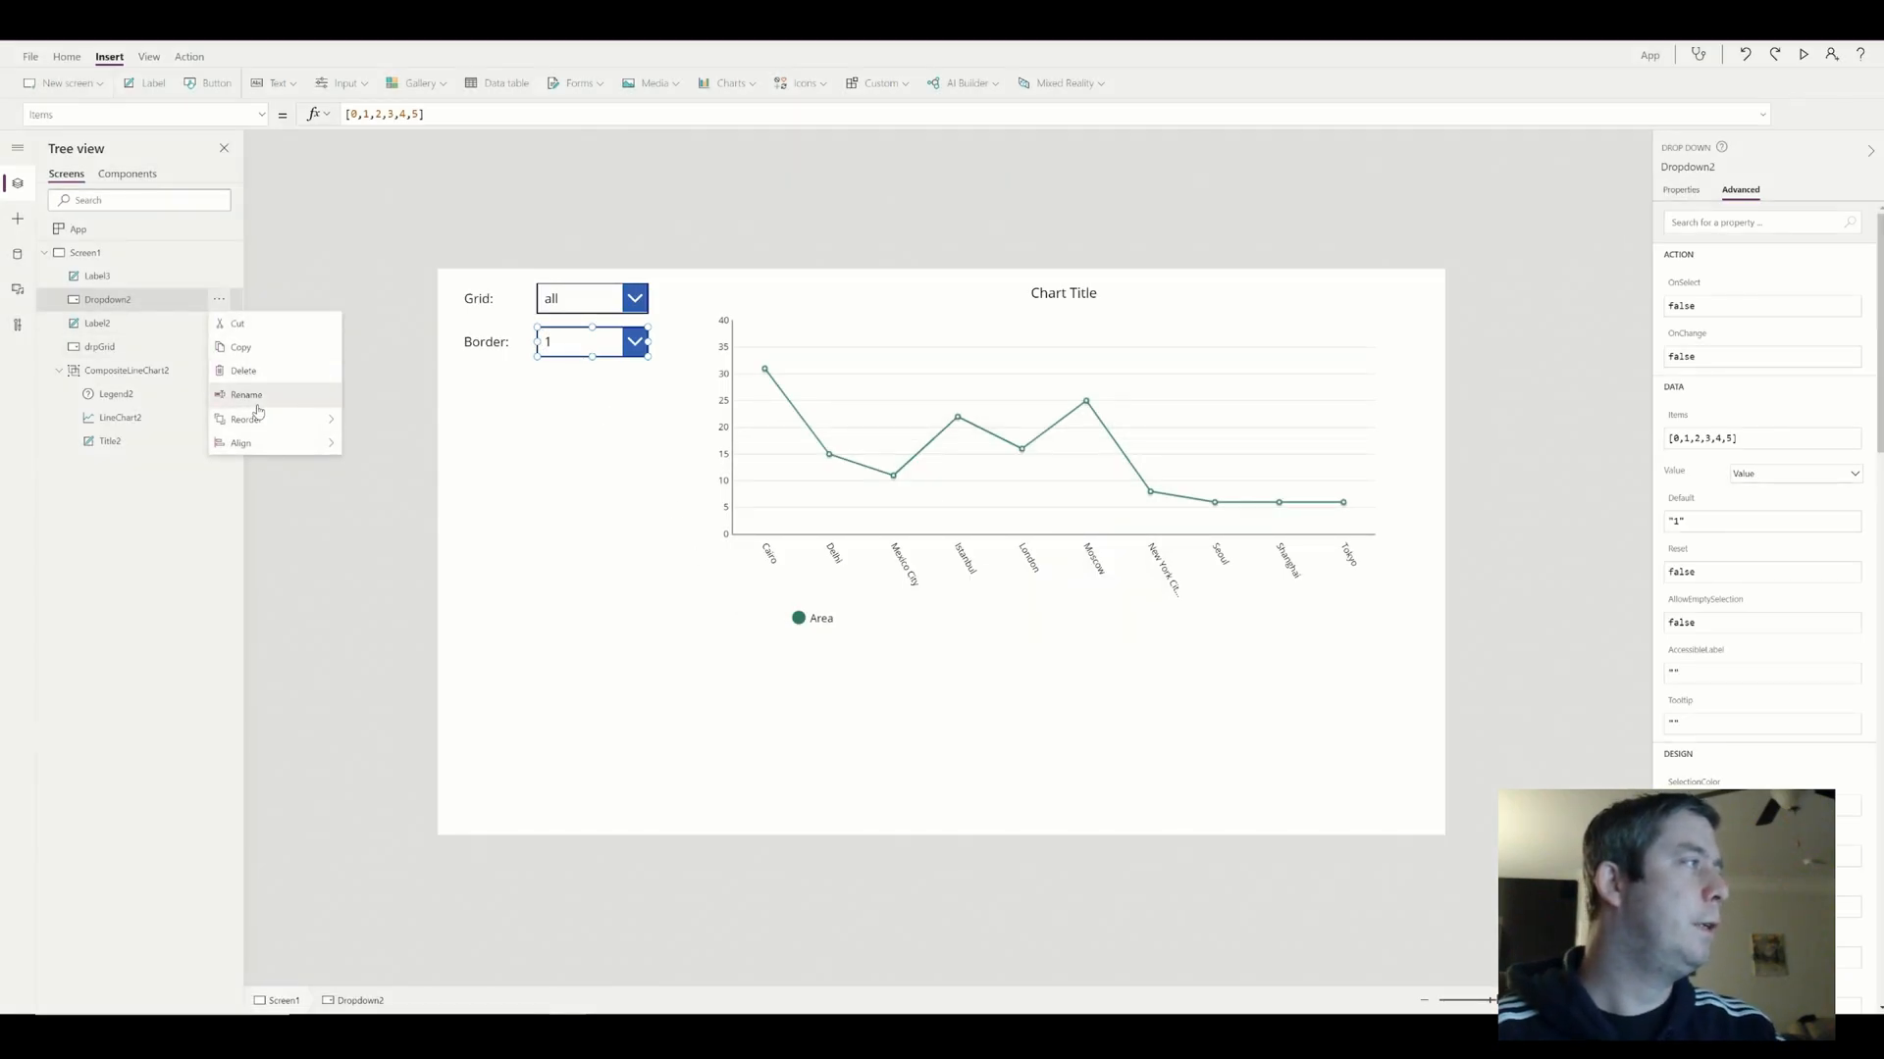
{"action": "left_click", "coordinate": [243, 395]}
{"action": "type", "text": "drpBorder"}
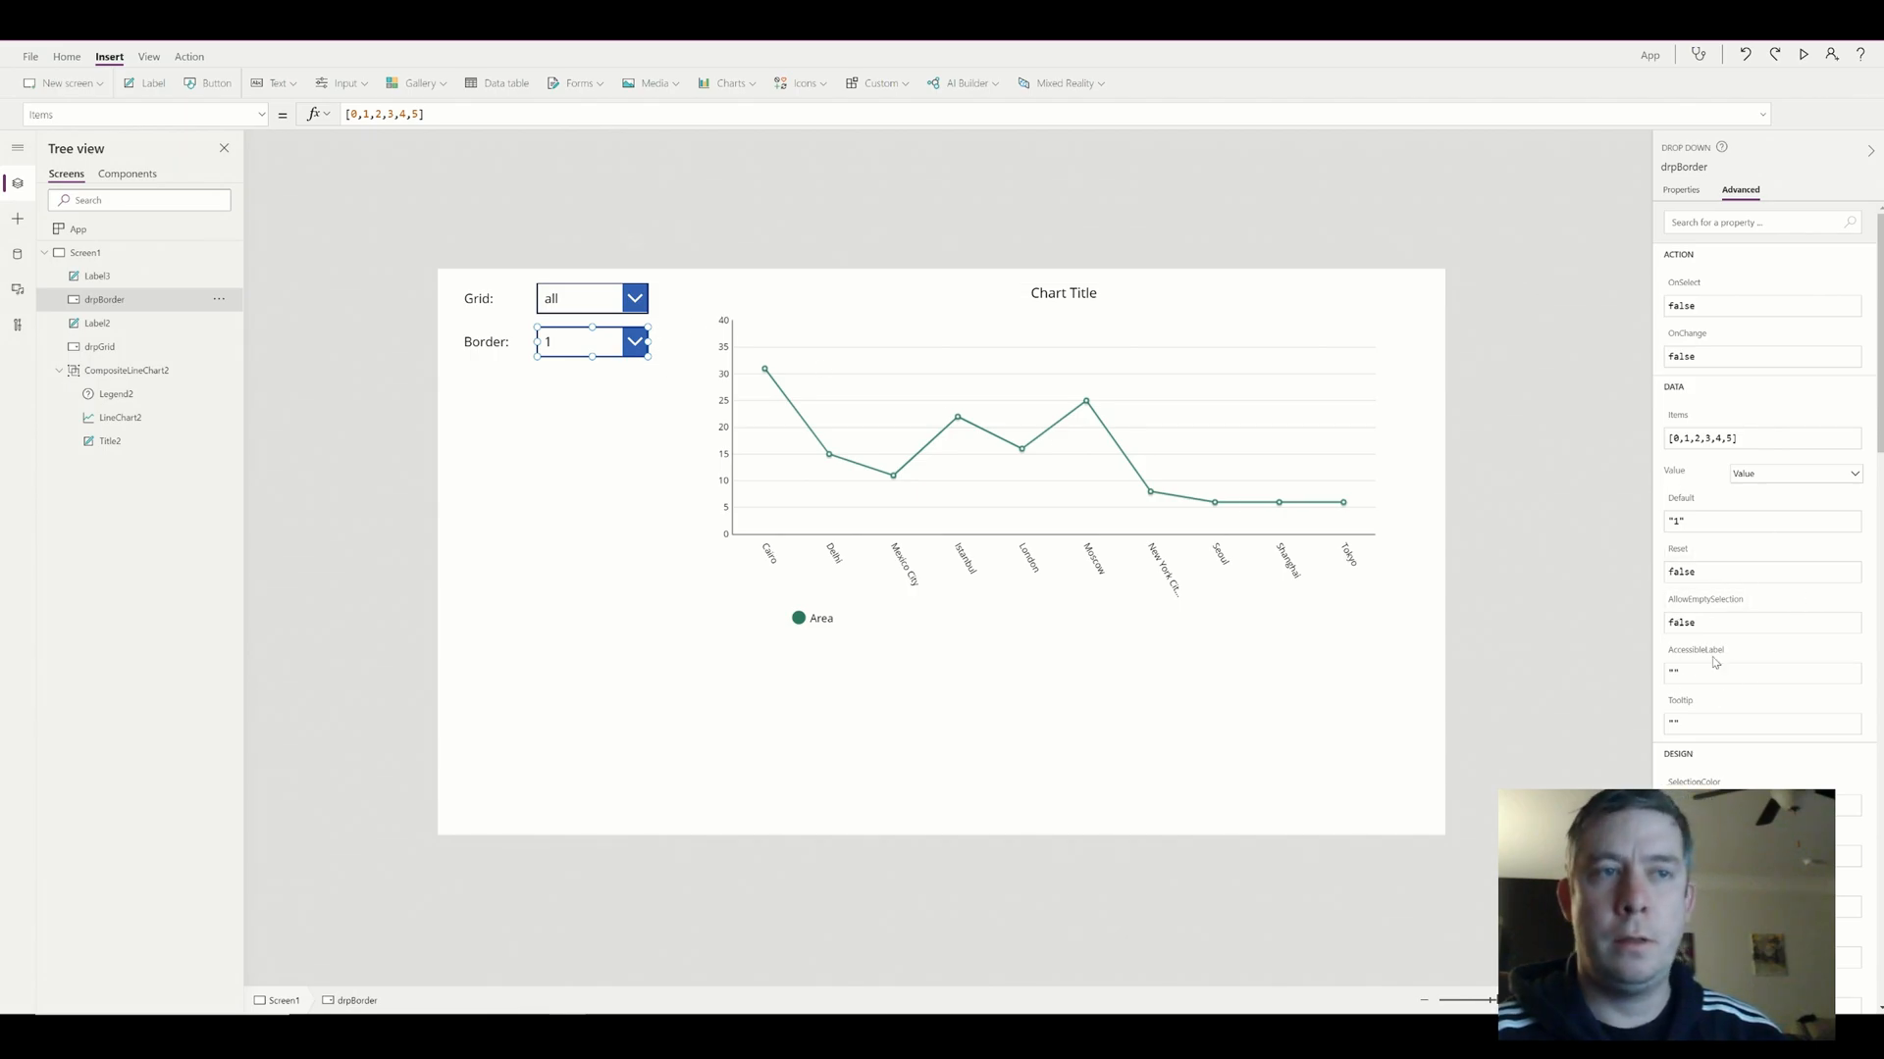
{"action": "mouse_move", "coordinate": [800, 416]}
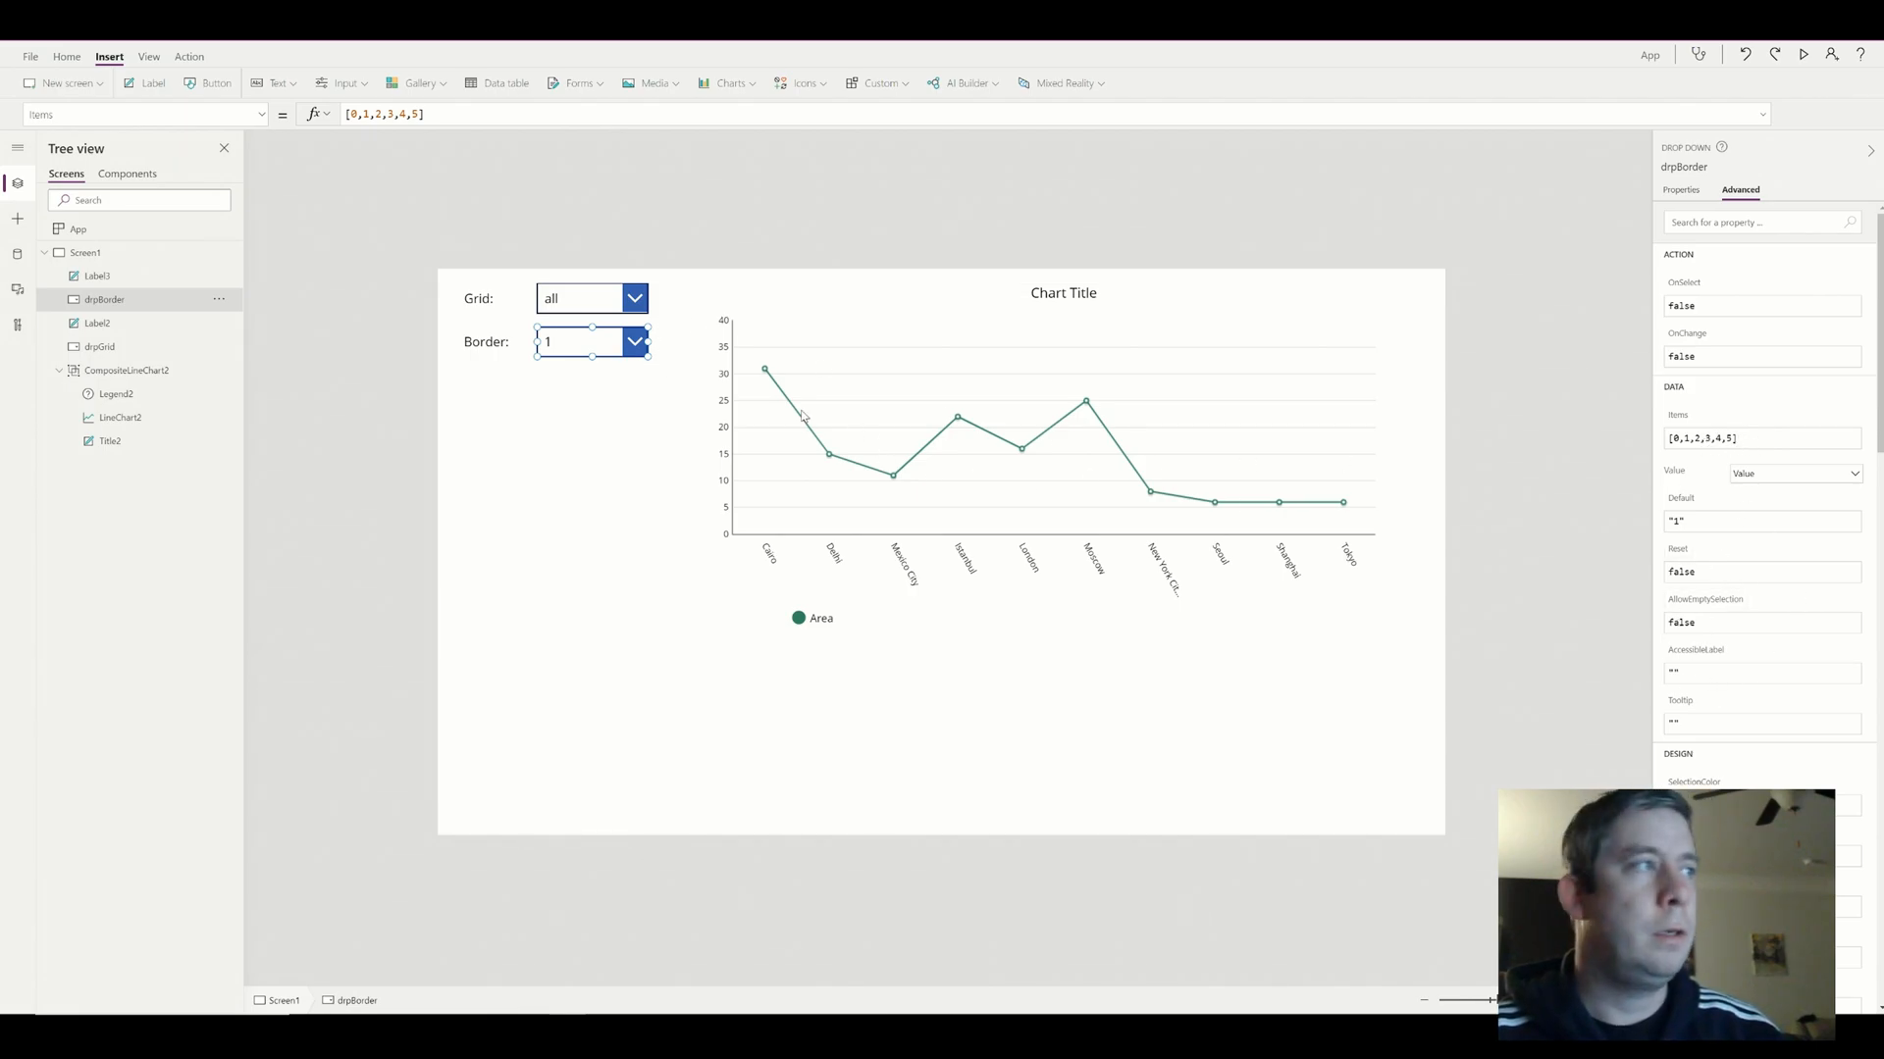
{"action": "mouse_move", "coordinate": [1178, 560]}
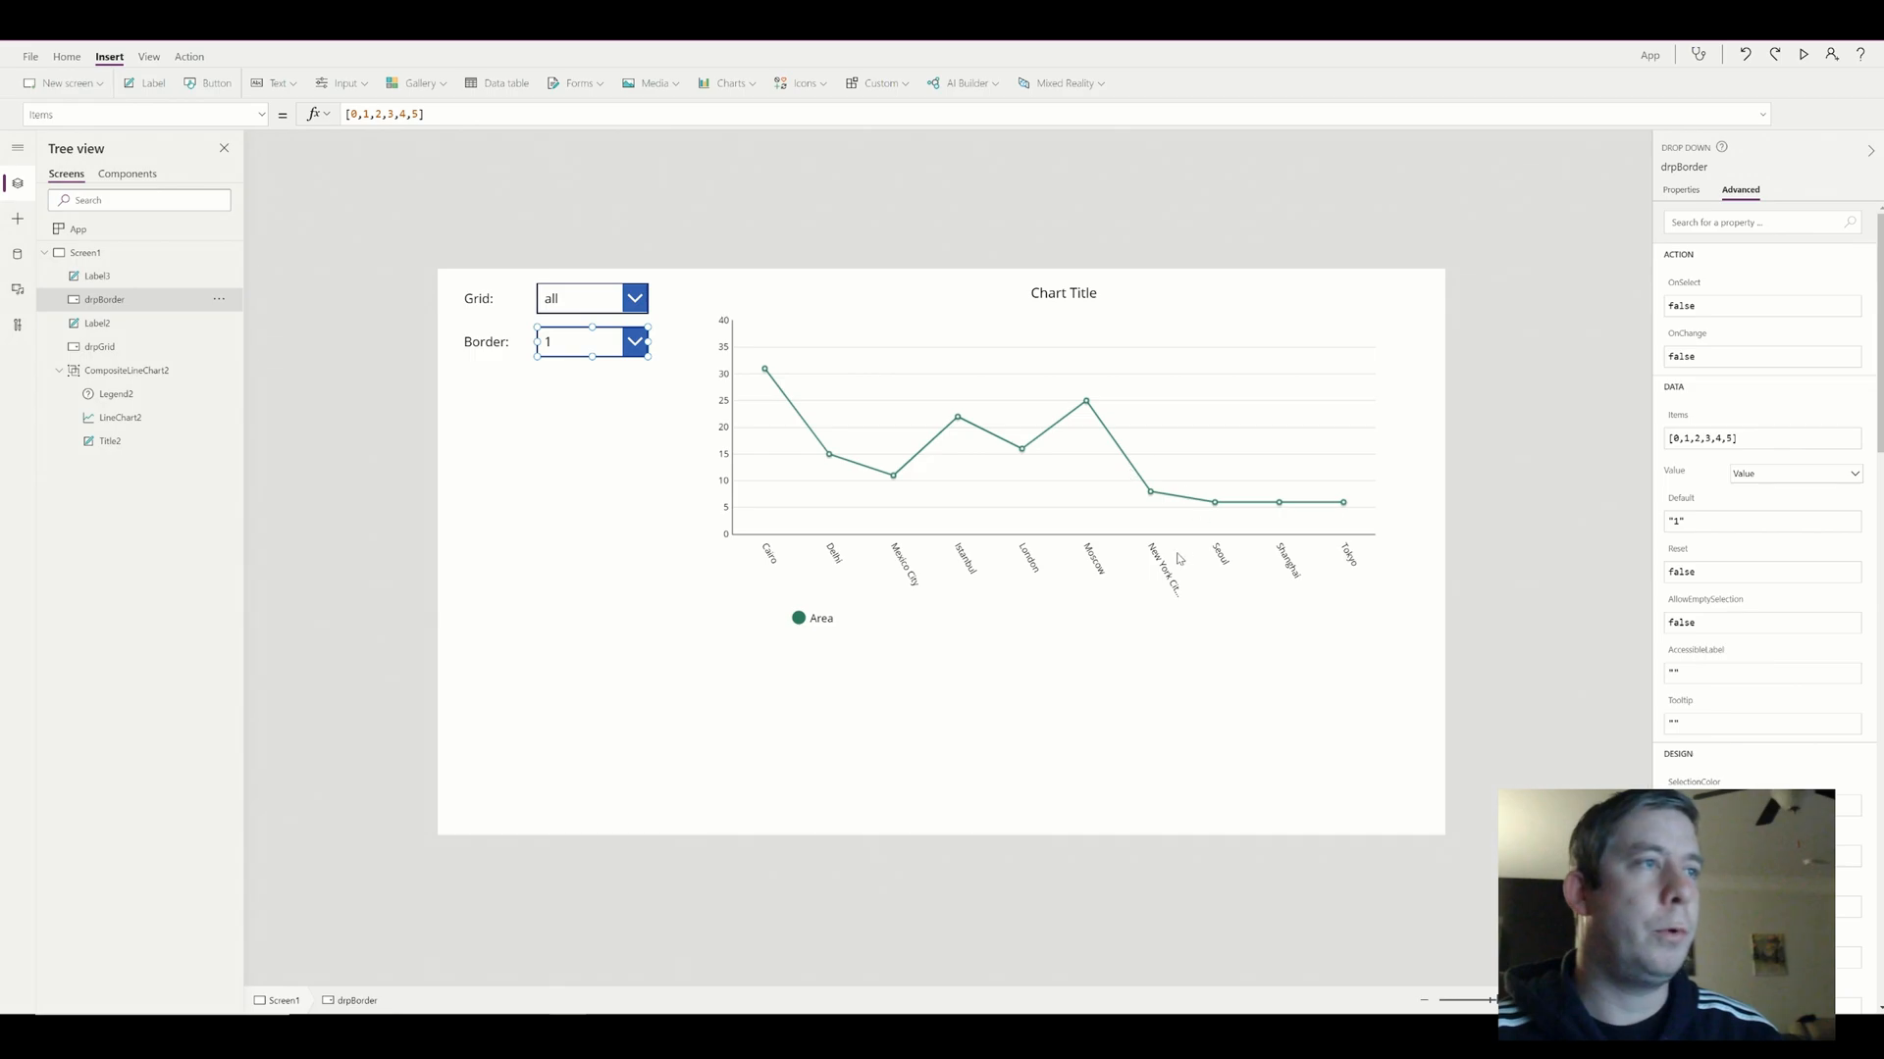
Remove the legend and set the chart group's BorderThickness to drpBorder.Selected.Value
{"action": "left_click", "coordinate": [121, 416]}
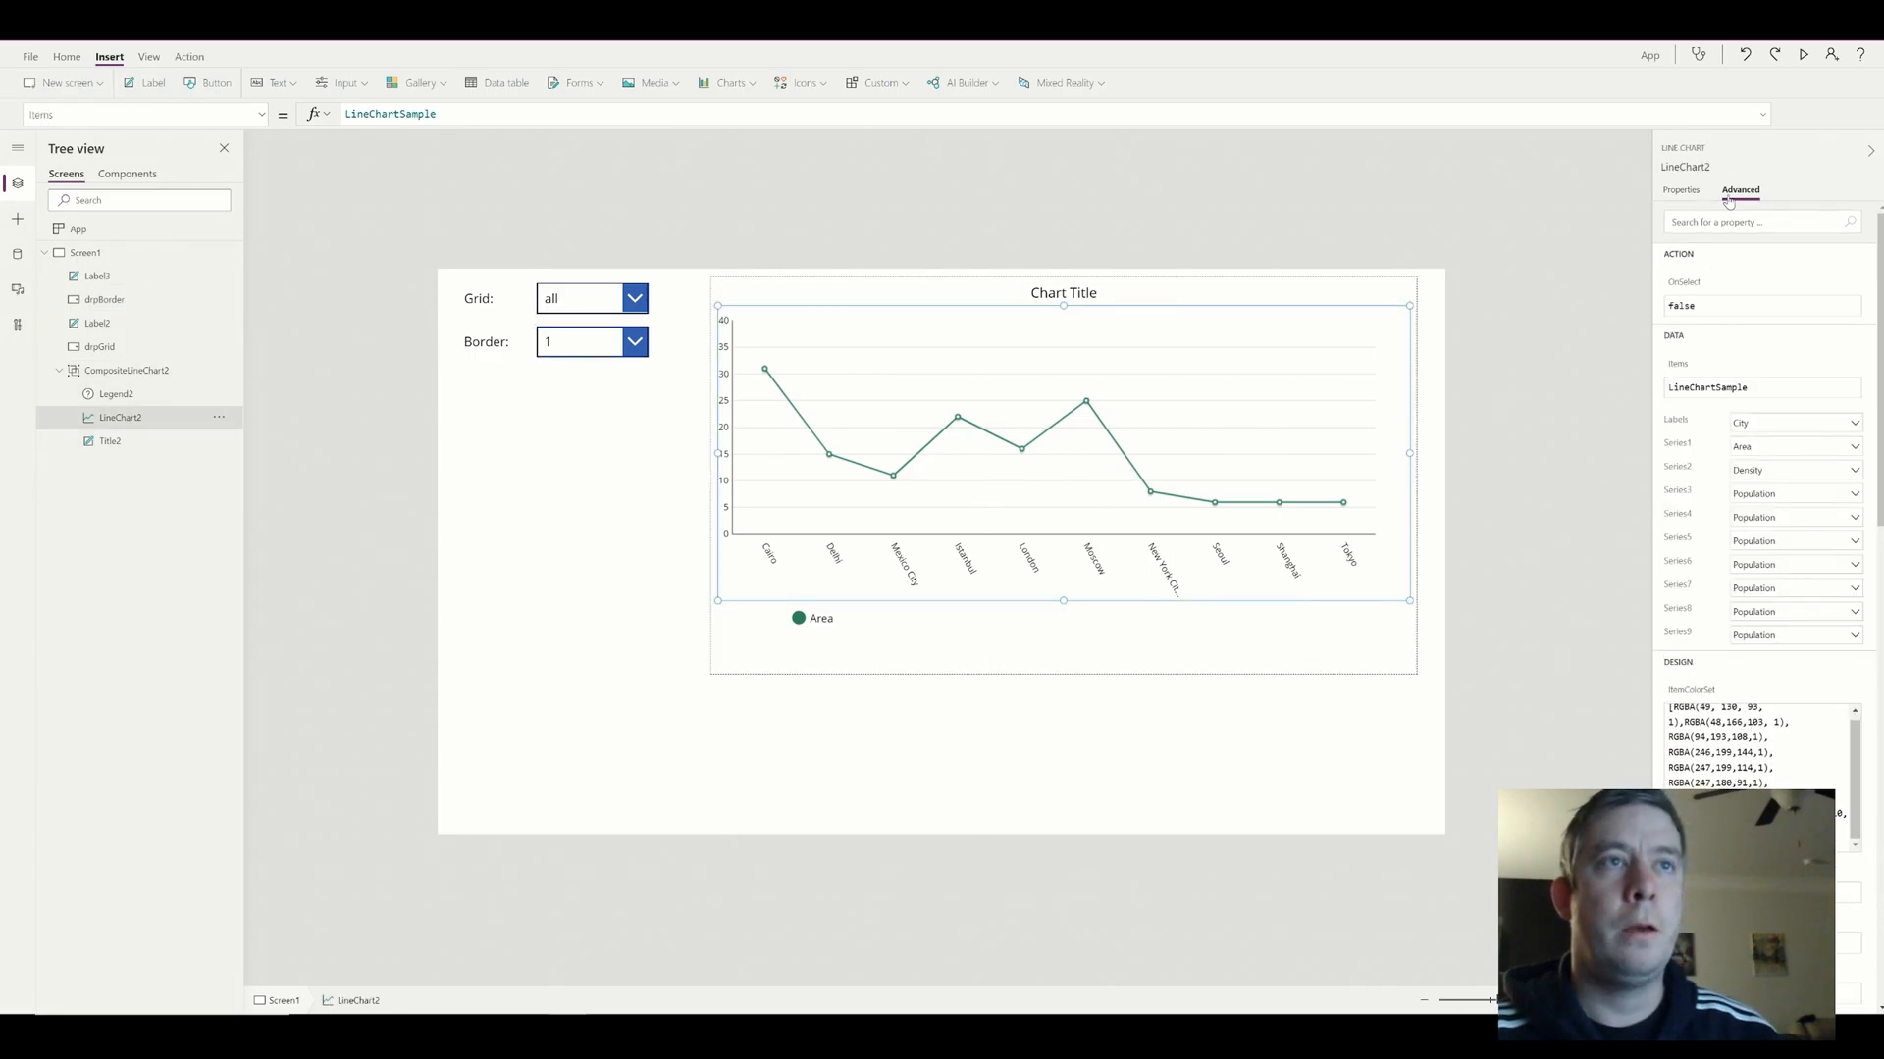
{"action": "left_click", "coordinate": [116, 392]}
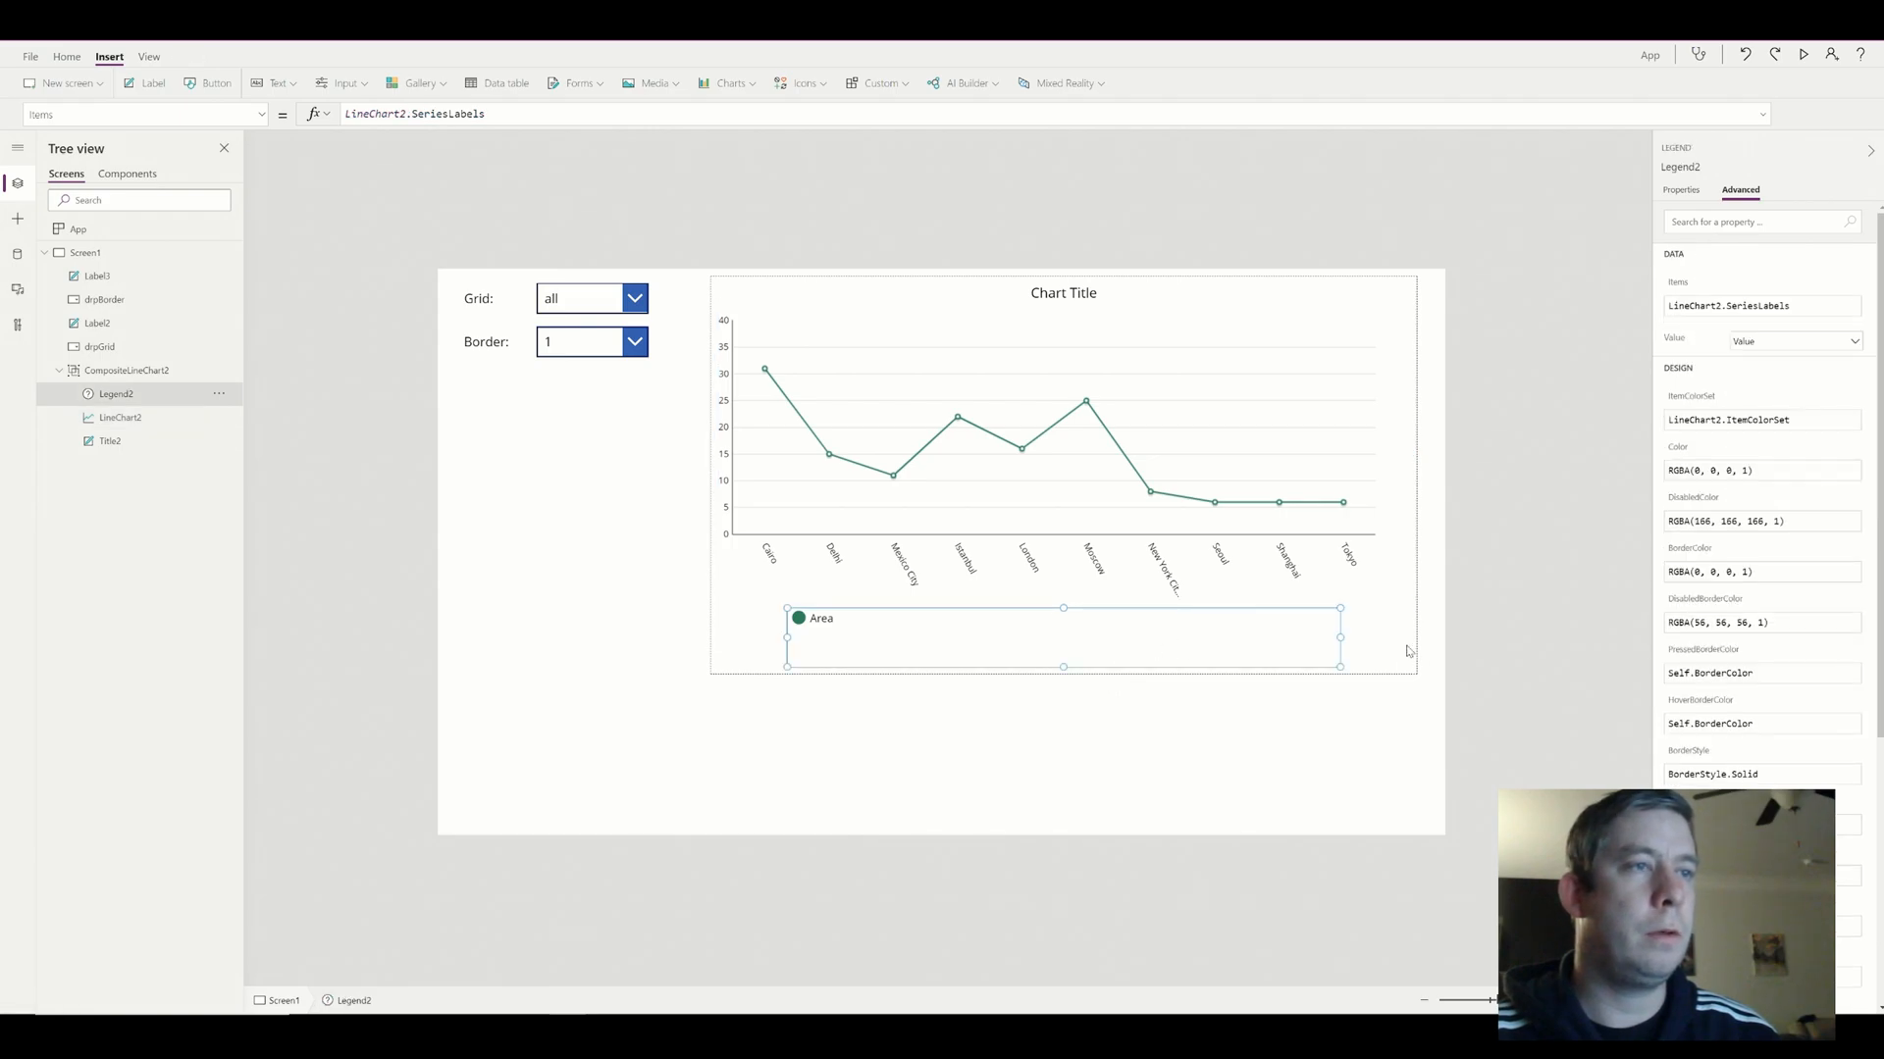
{"action": "left_click", "coordinate": [125, 368]}
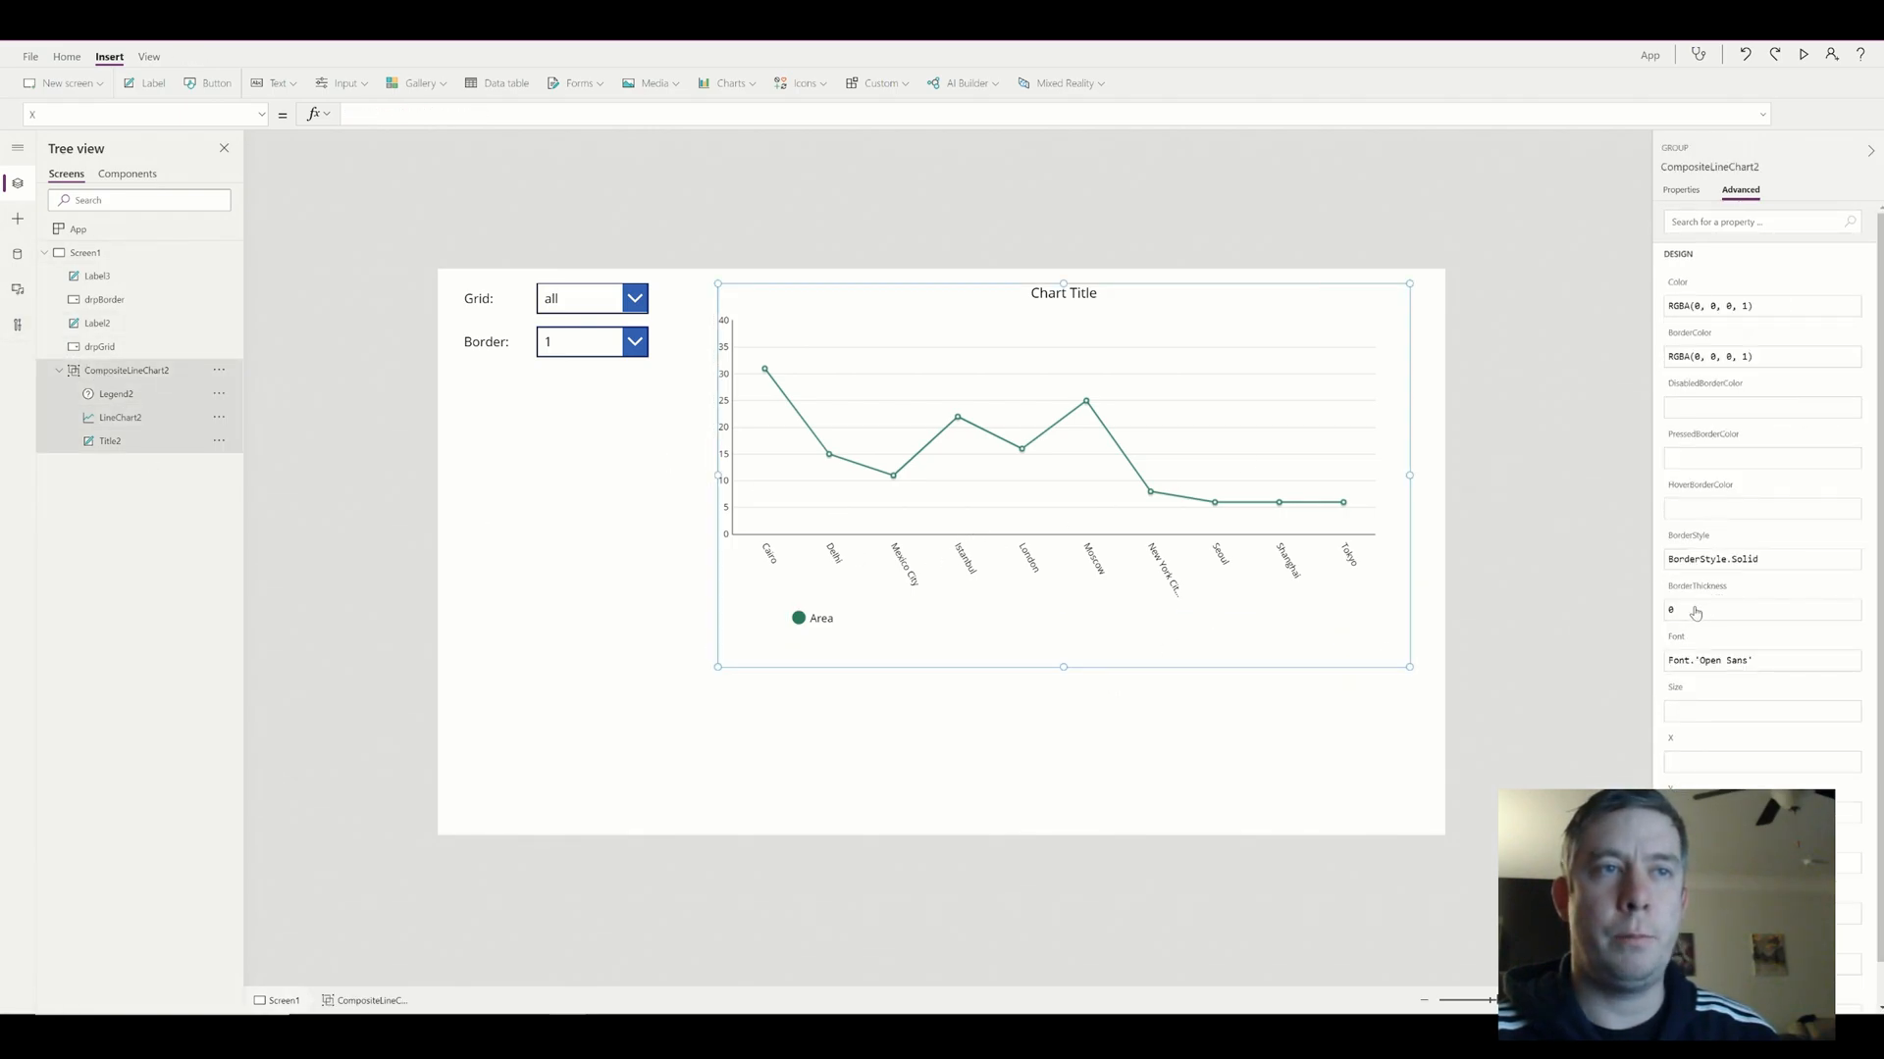
{"action": "type", "text": "drp"}
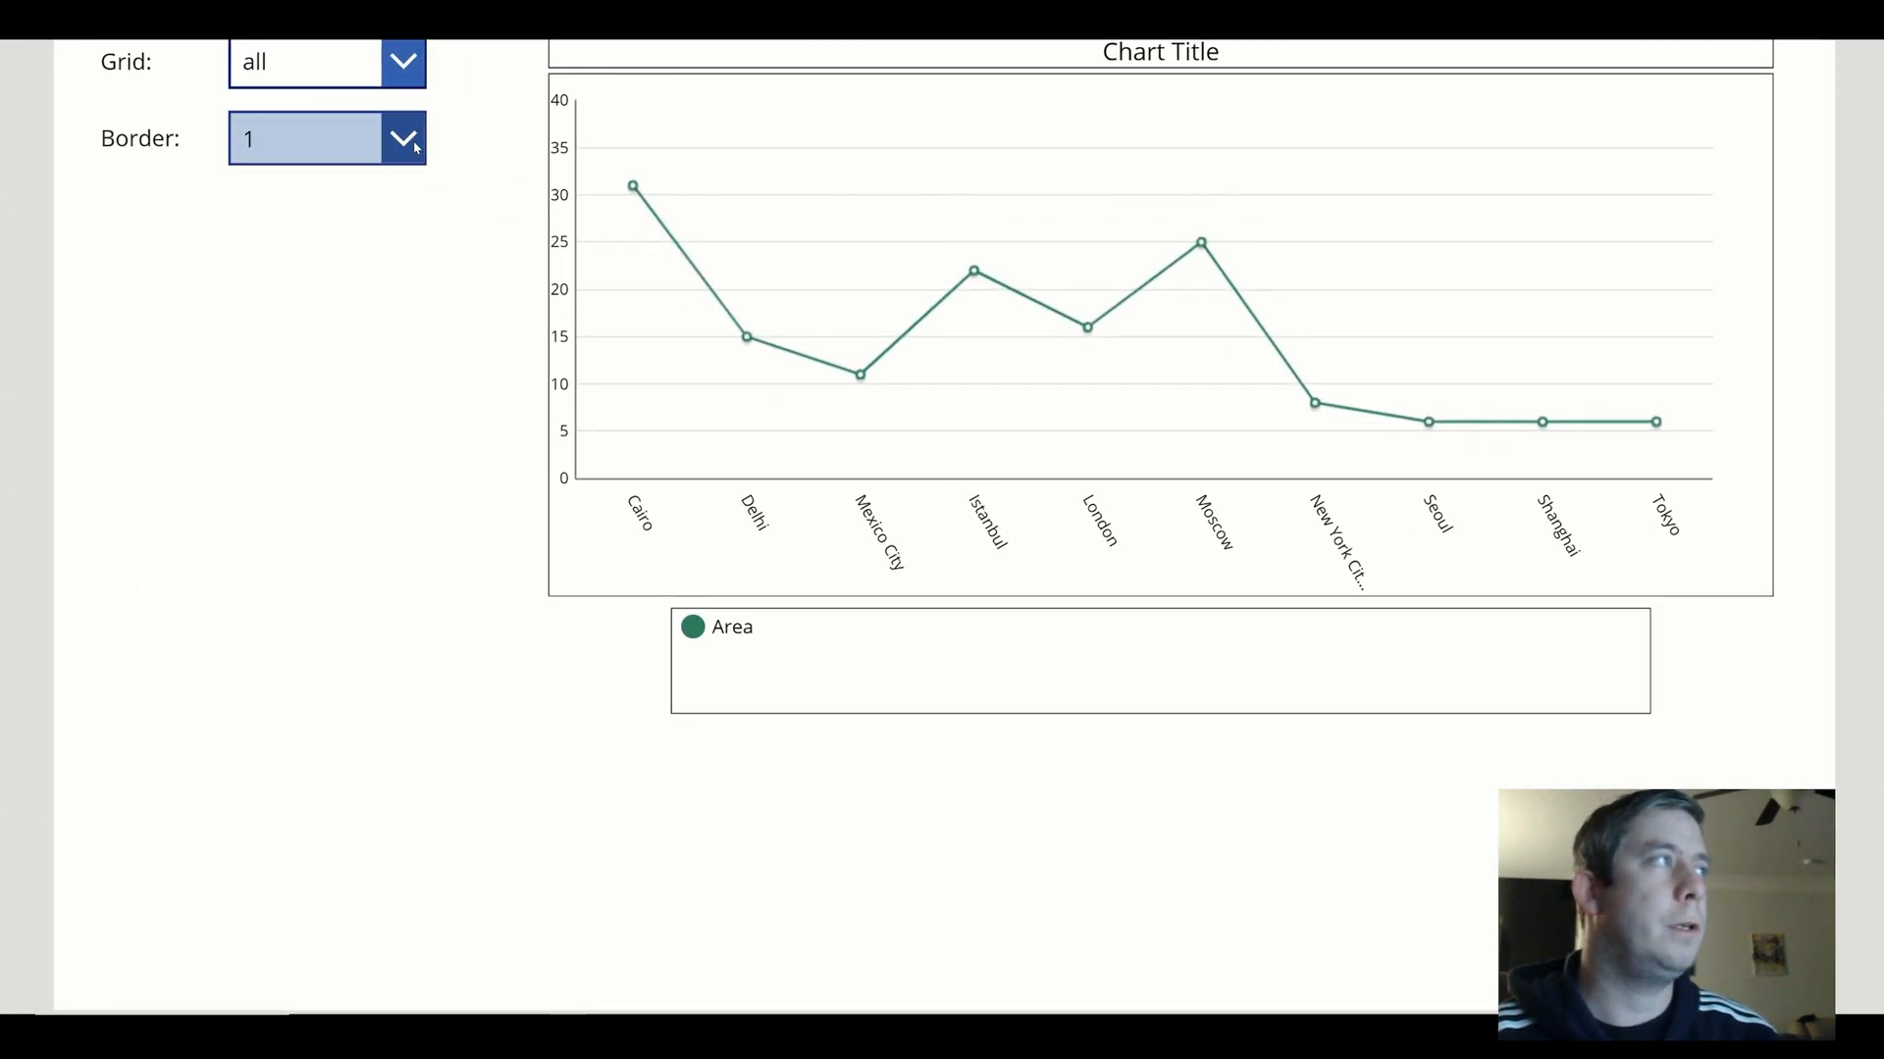
Preview the chart with different Border choices, ending on thickness 5
{"action": "left_click", "coordinate": [402, 137]}
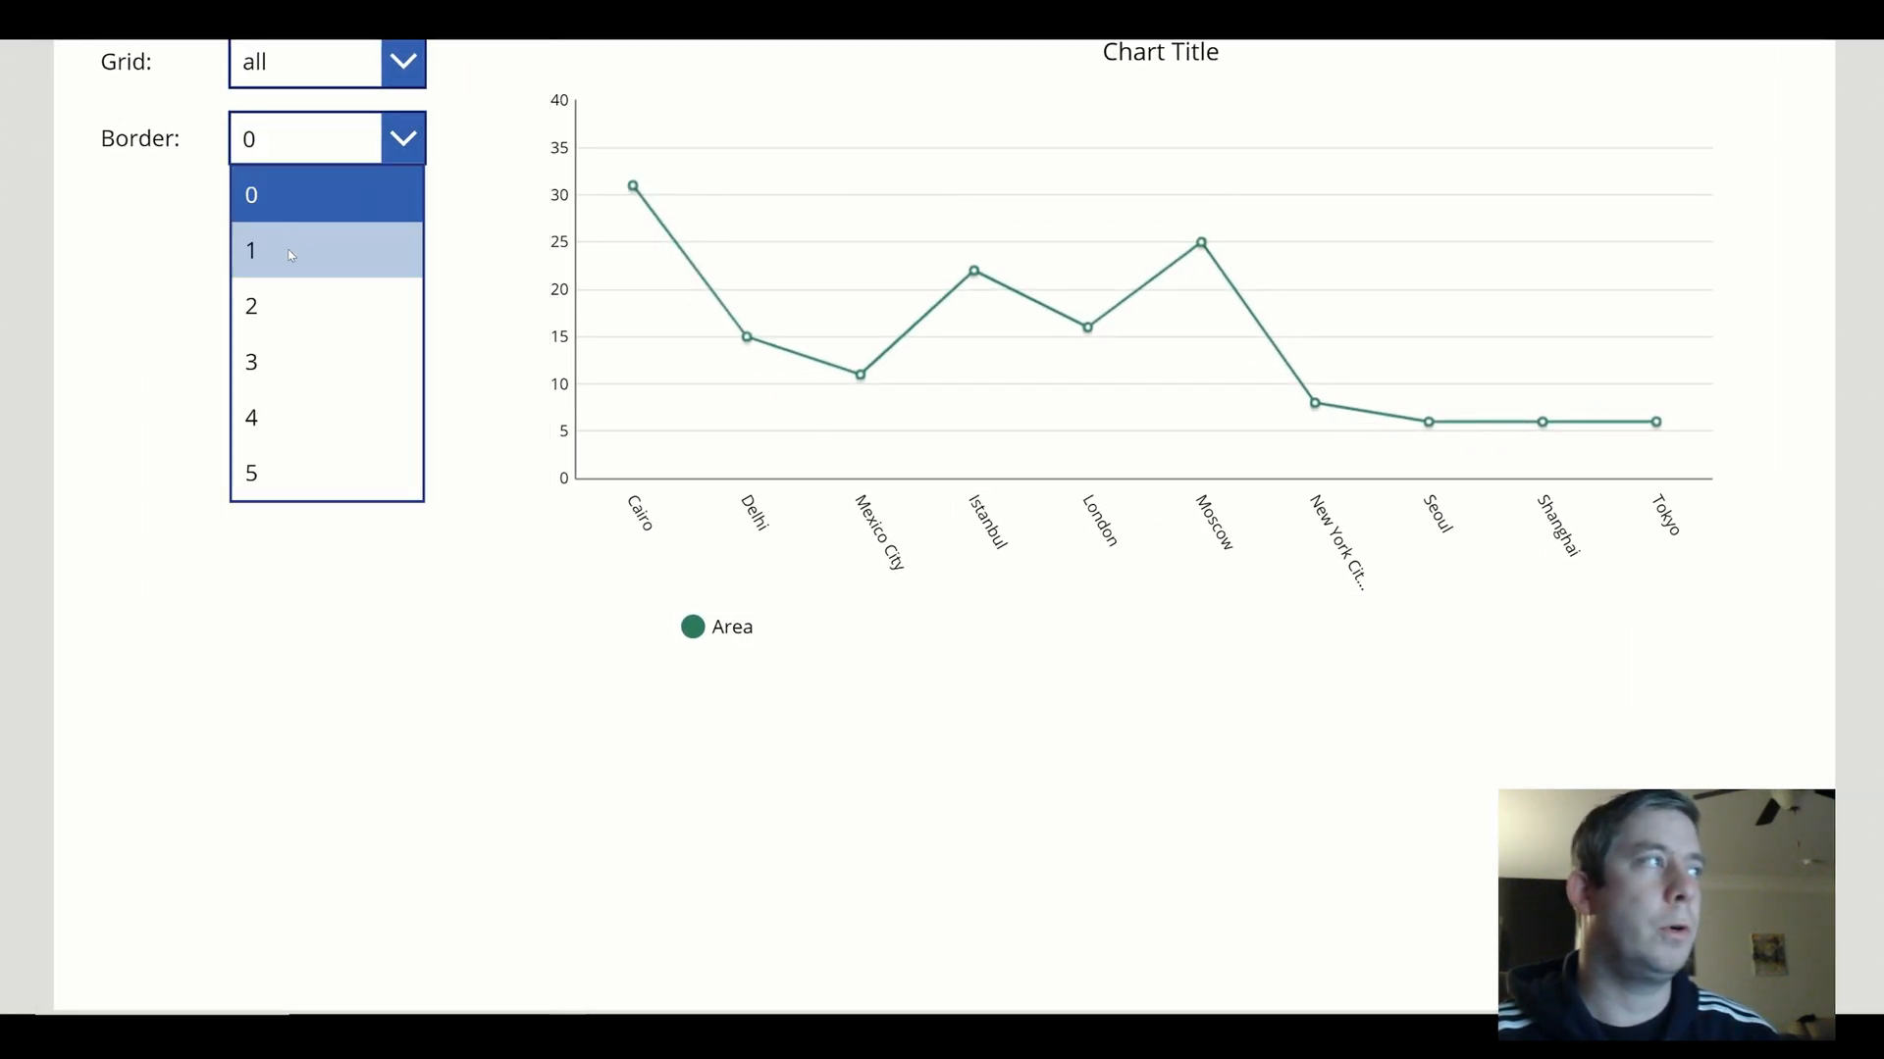
{"action": "left_click", "coordinate": [251, 304]}
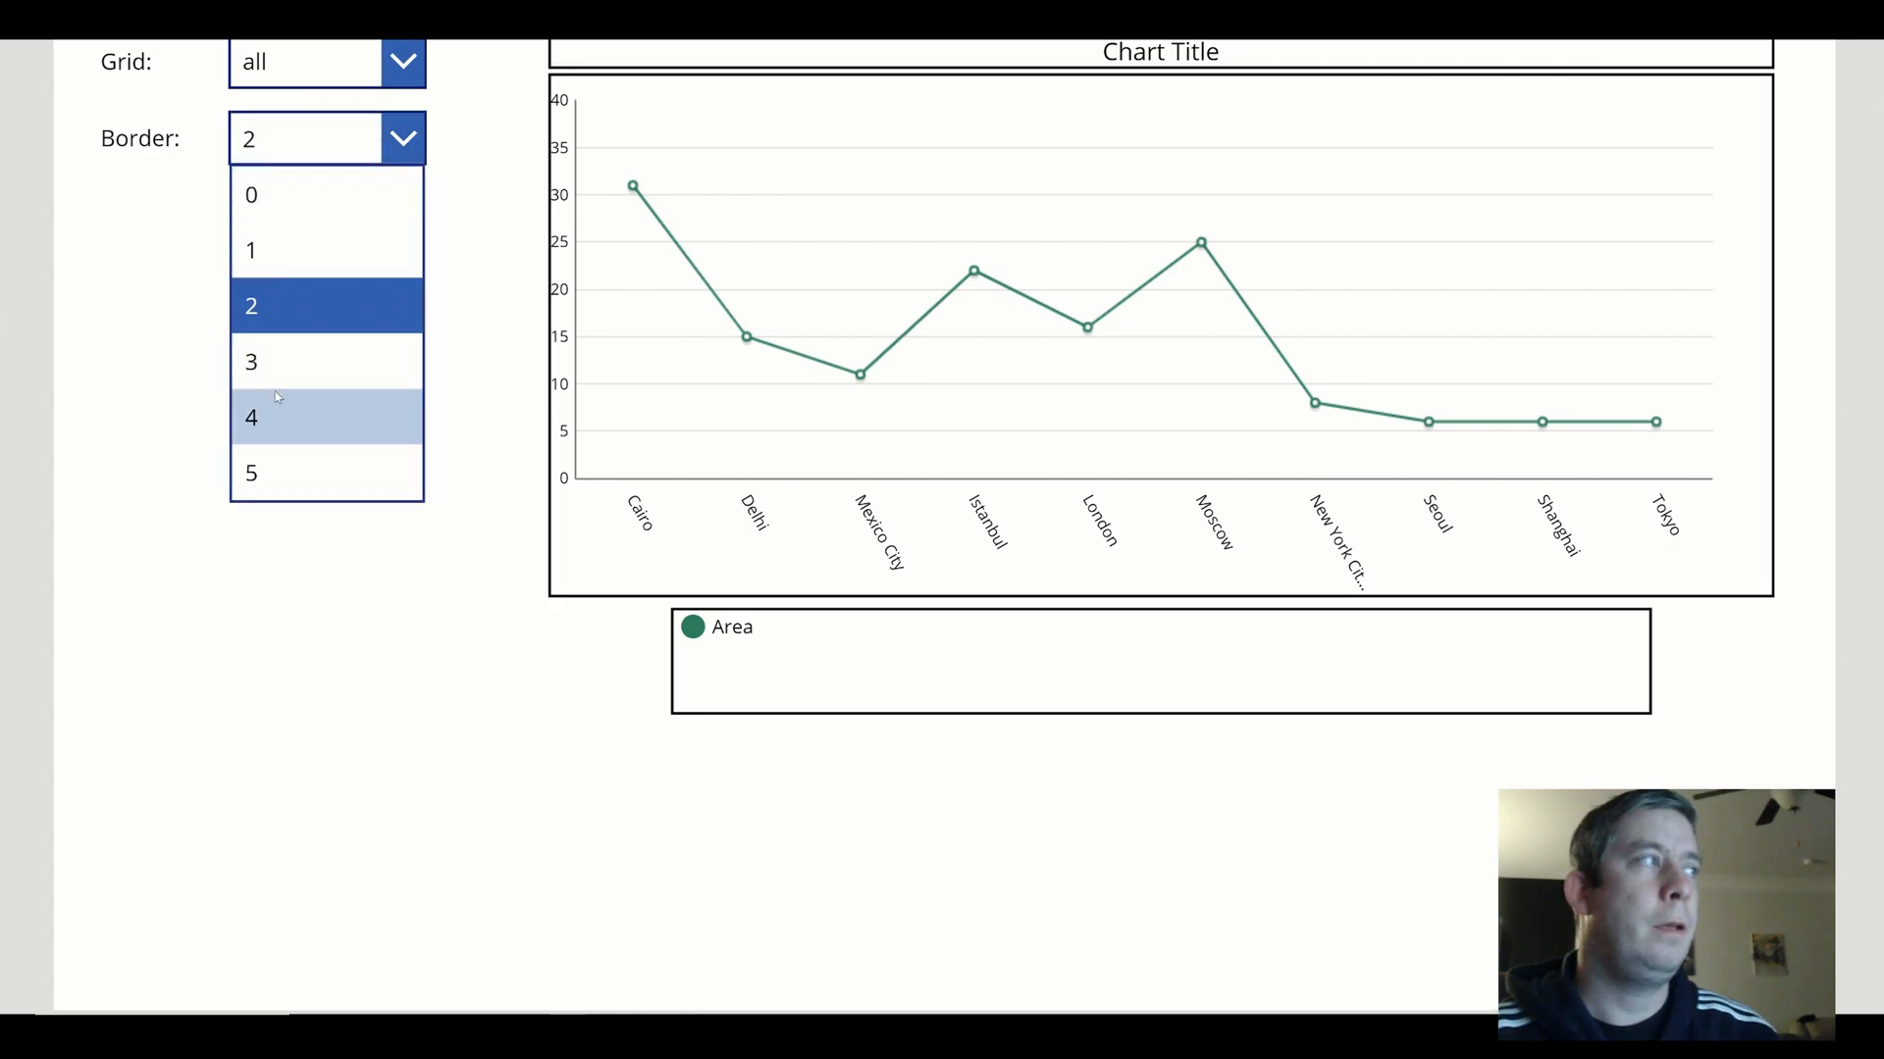
{"action": "left_click", "coordinate": [252, 418]}
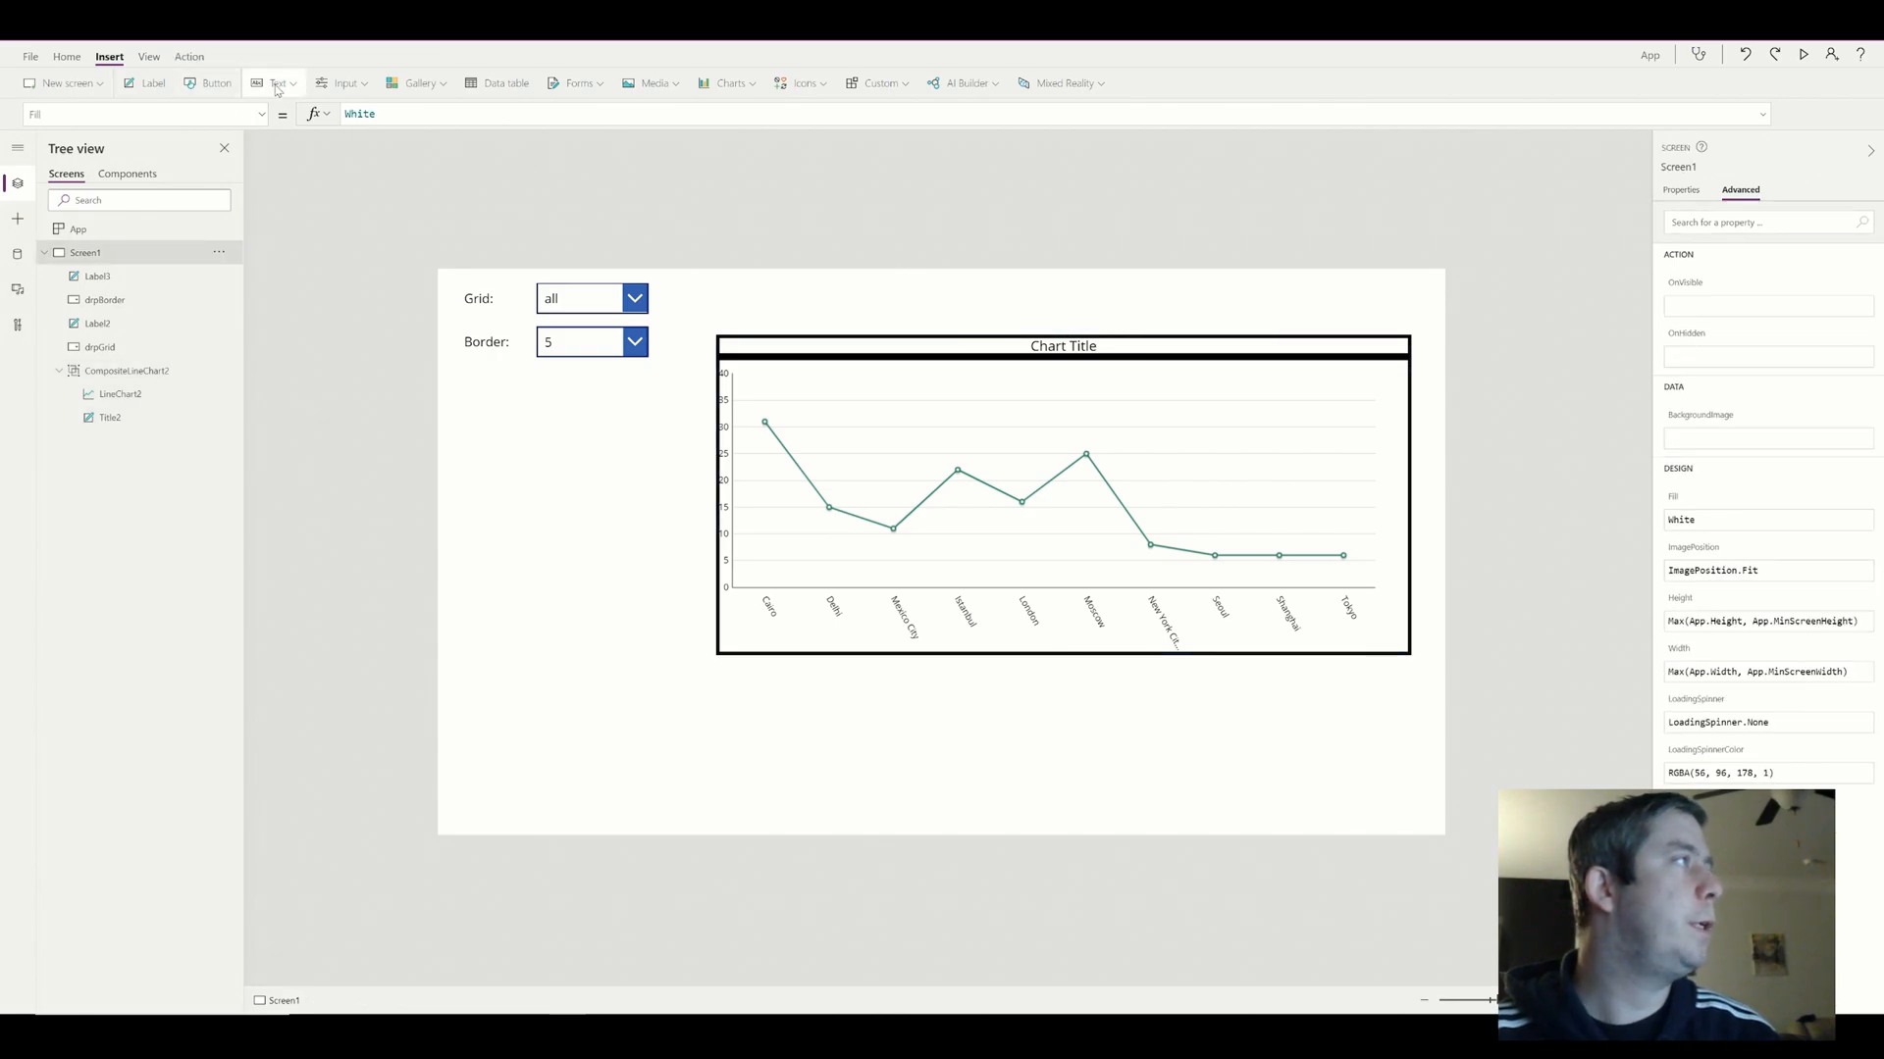
Add a text input box and place it above the chart's right side
{"action": "left_click", "coordinate": [279, 83]}
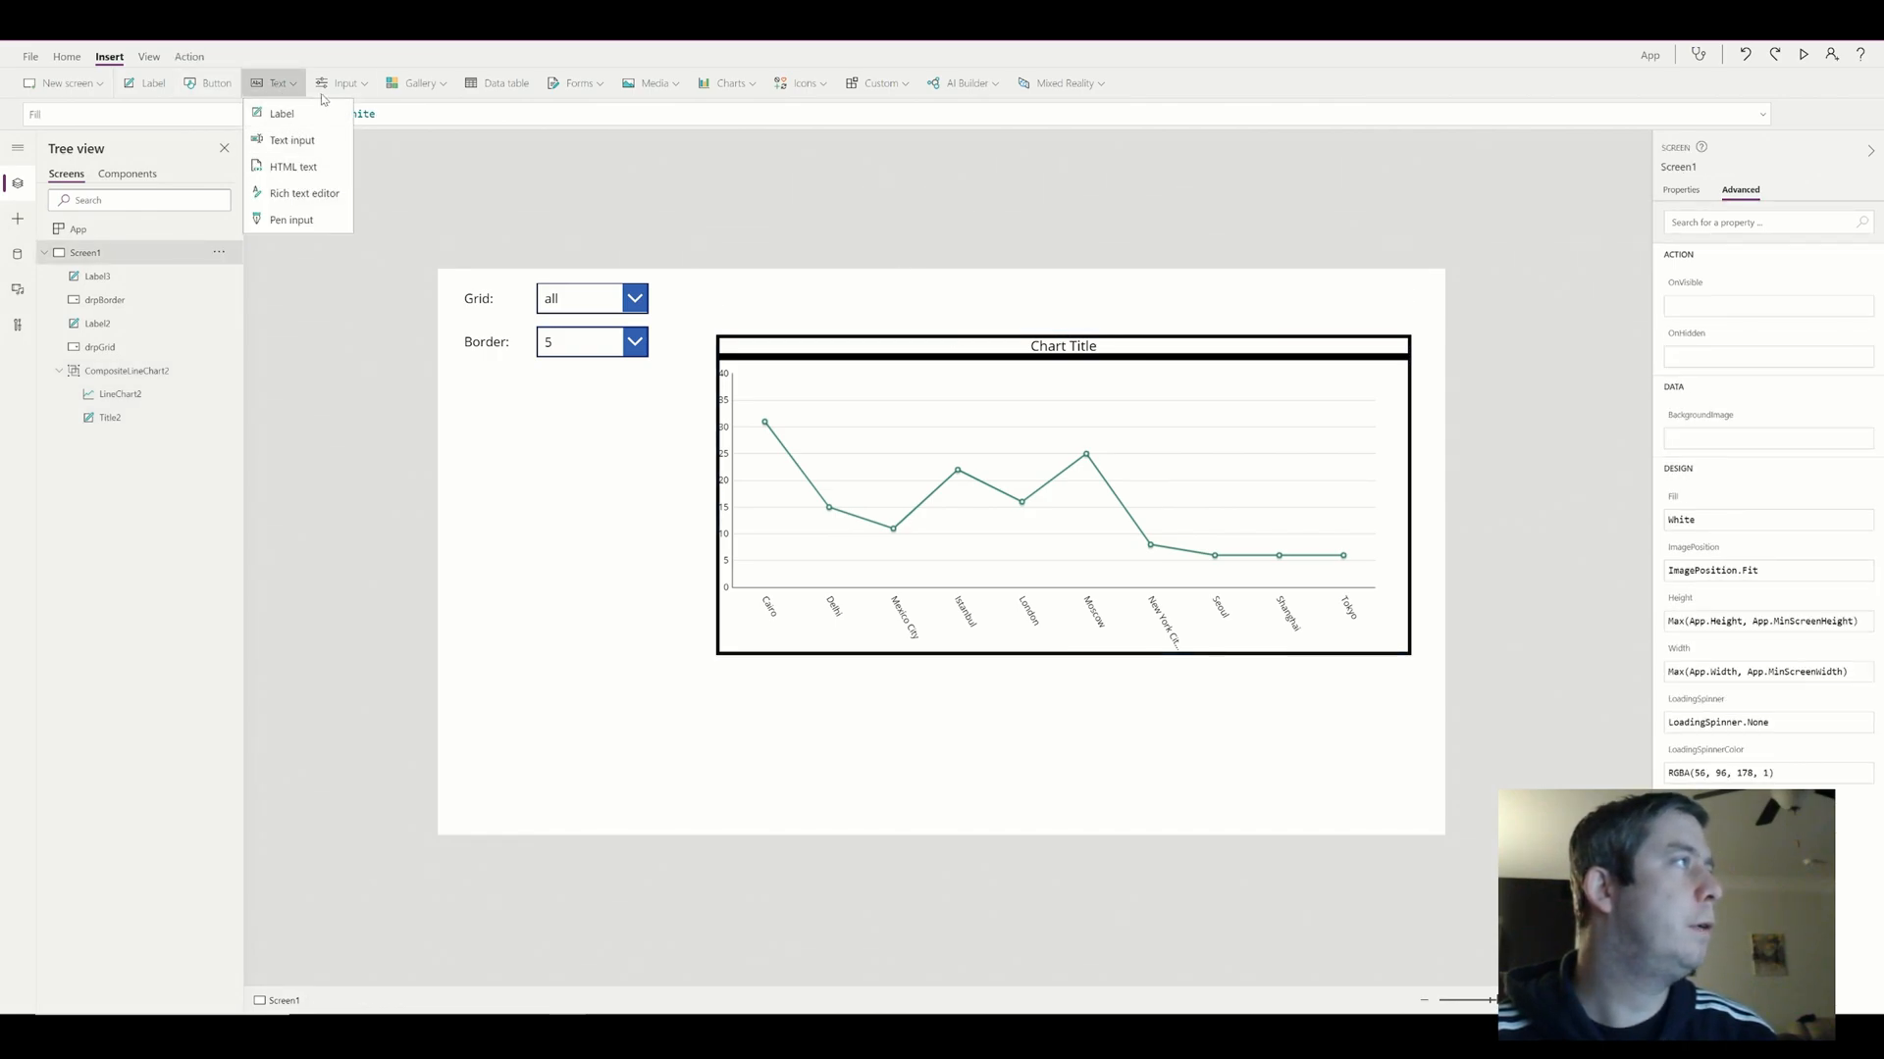
{"action": "left_click", "coordinate": [341, 83]}
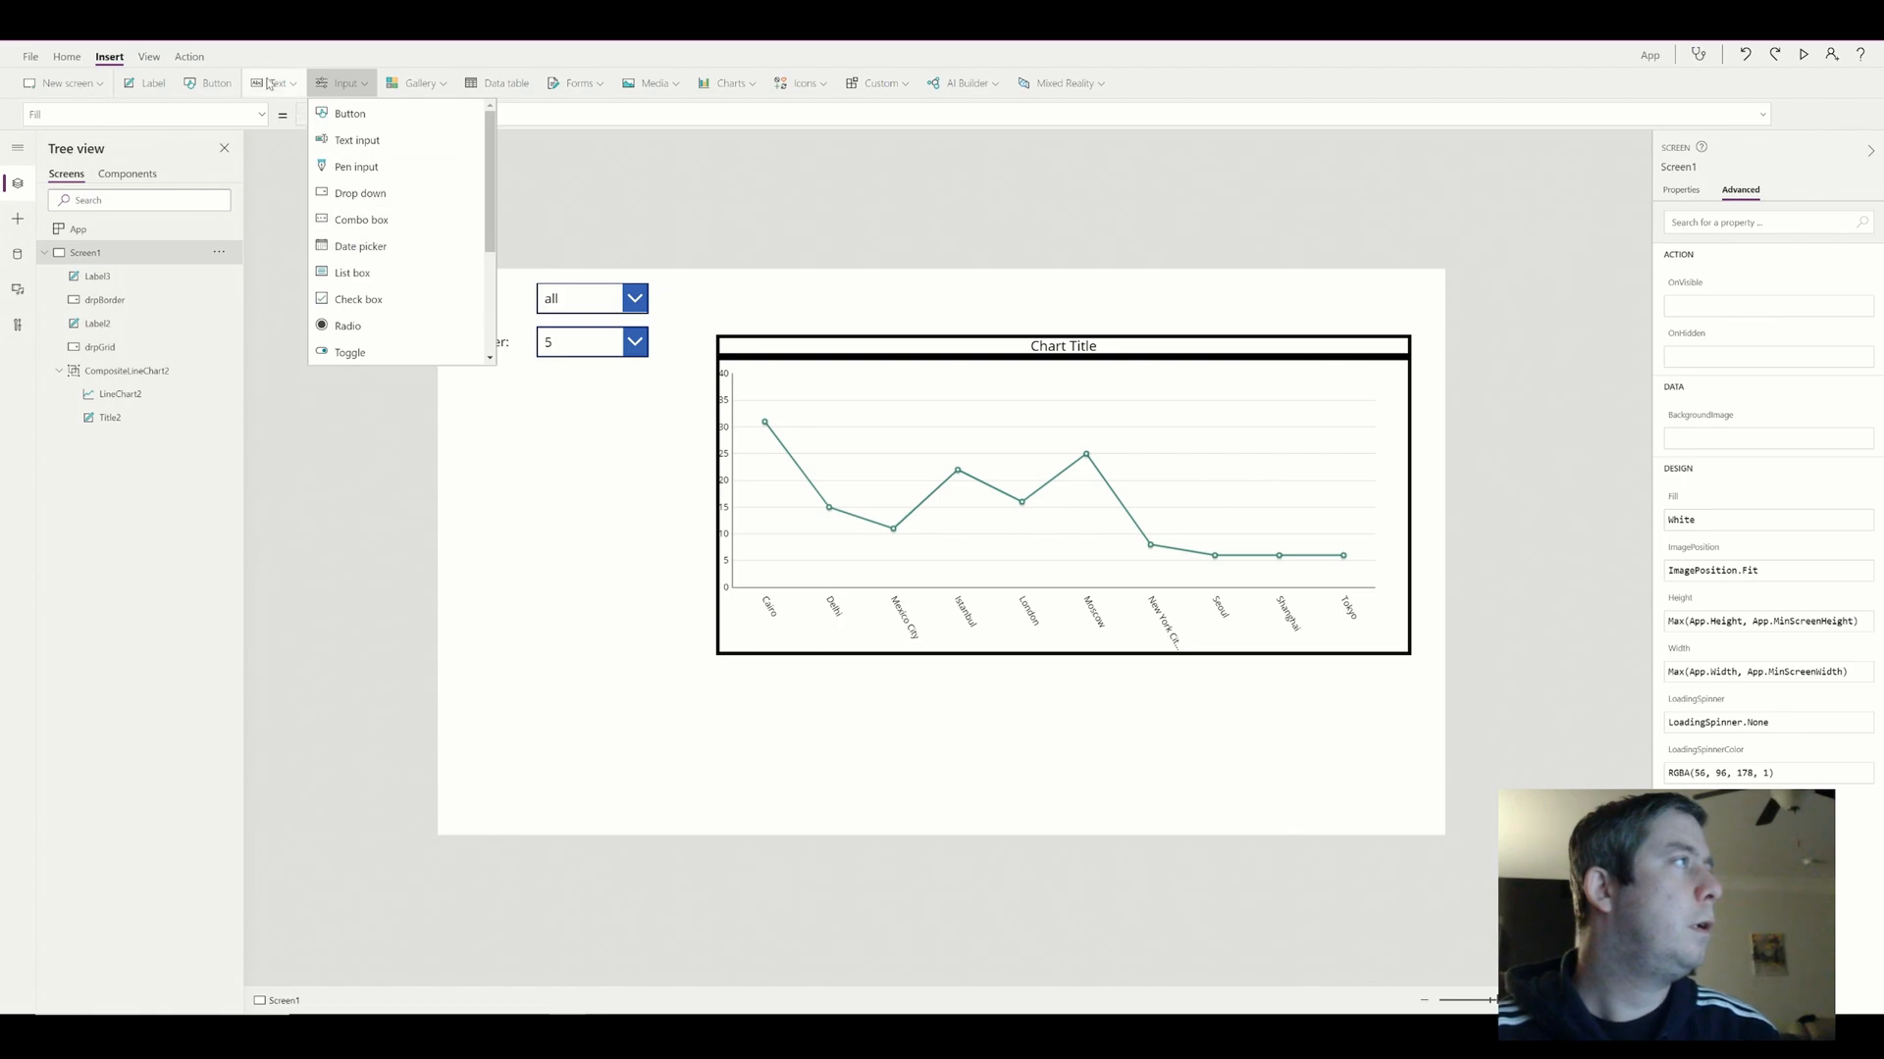
{"action": "left_click", "coordinate": [357, 140]}
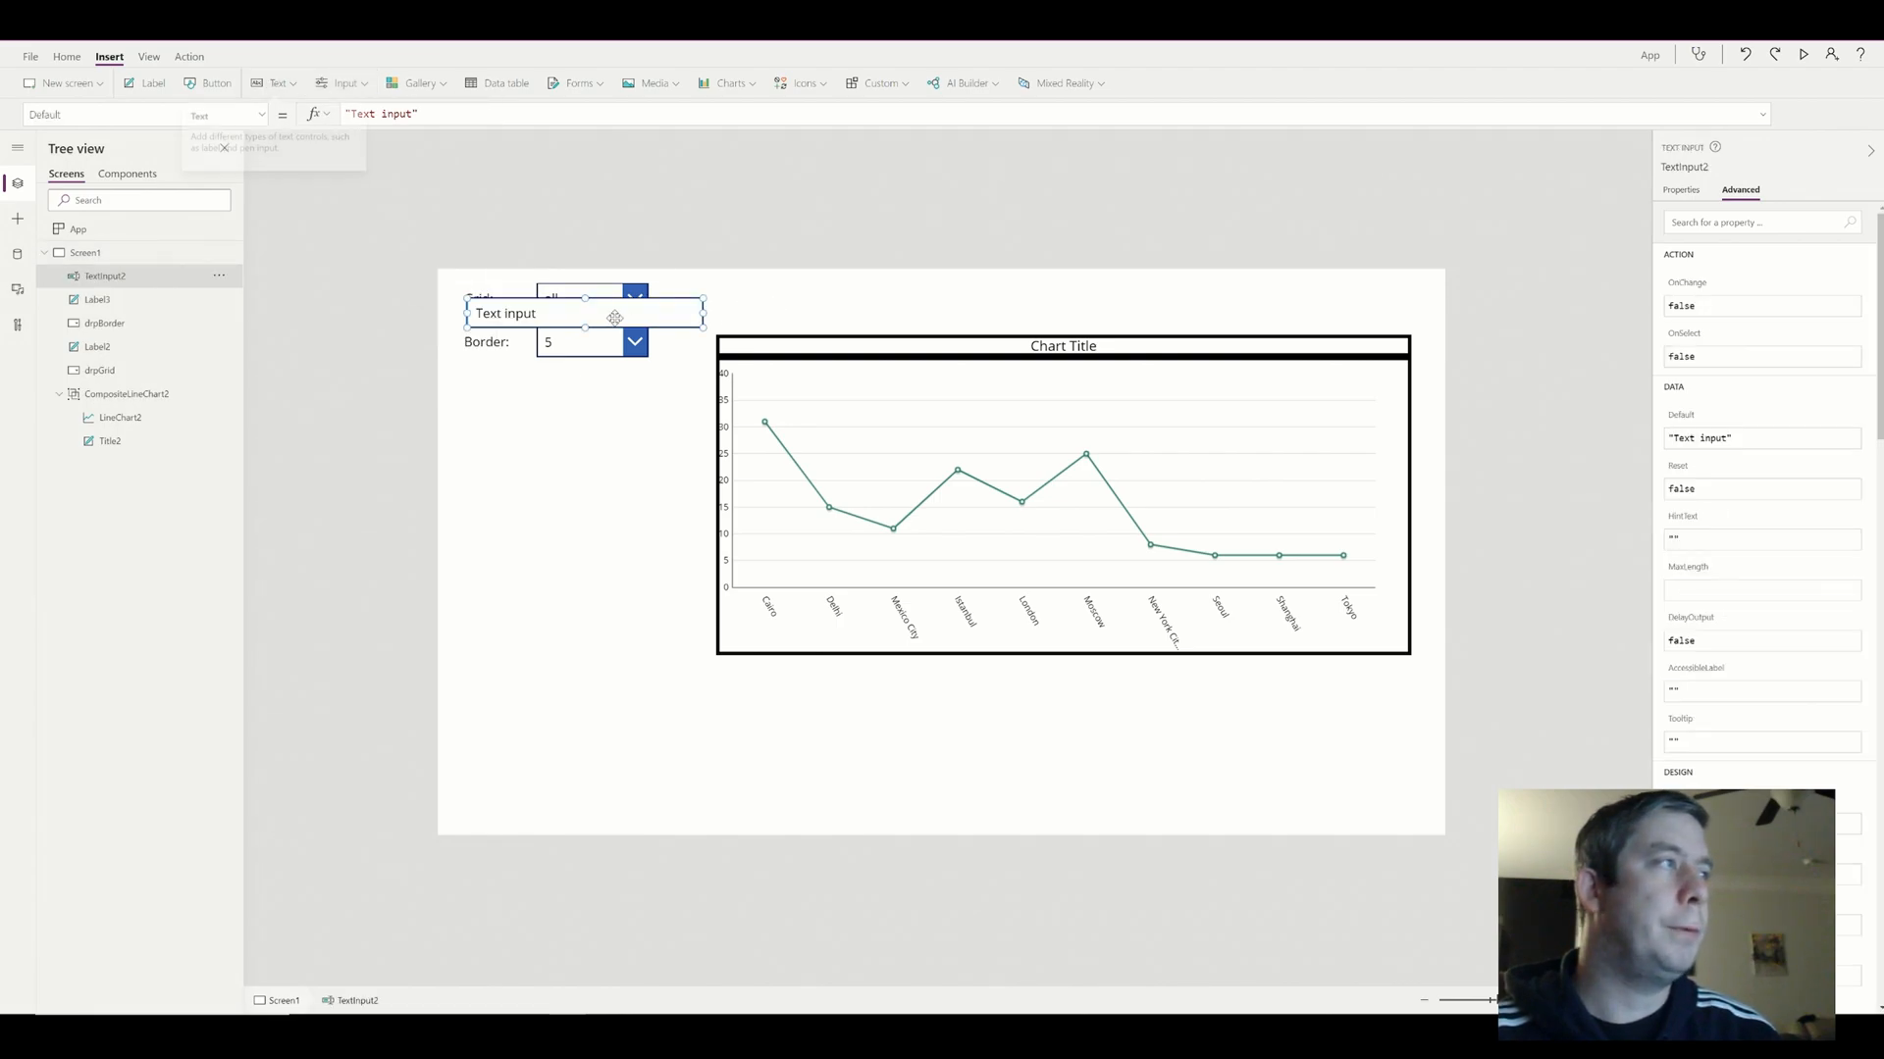
{"action": "left_click_drag", "start_coordinate": [585, 312], "coordinate": [938, 298]}
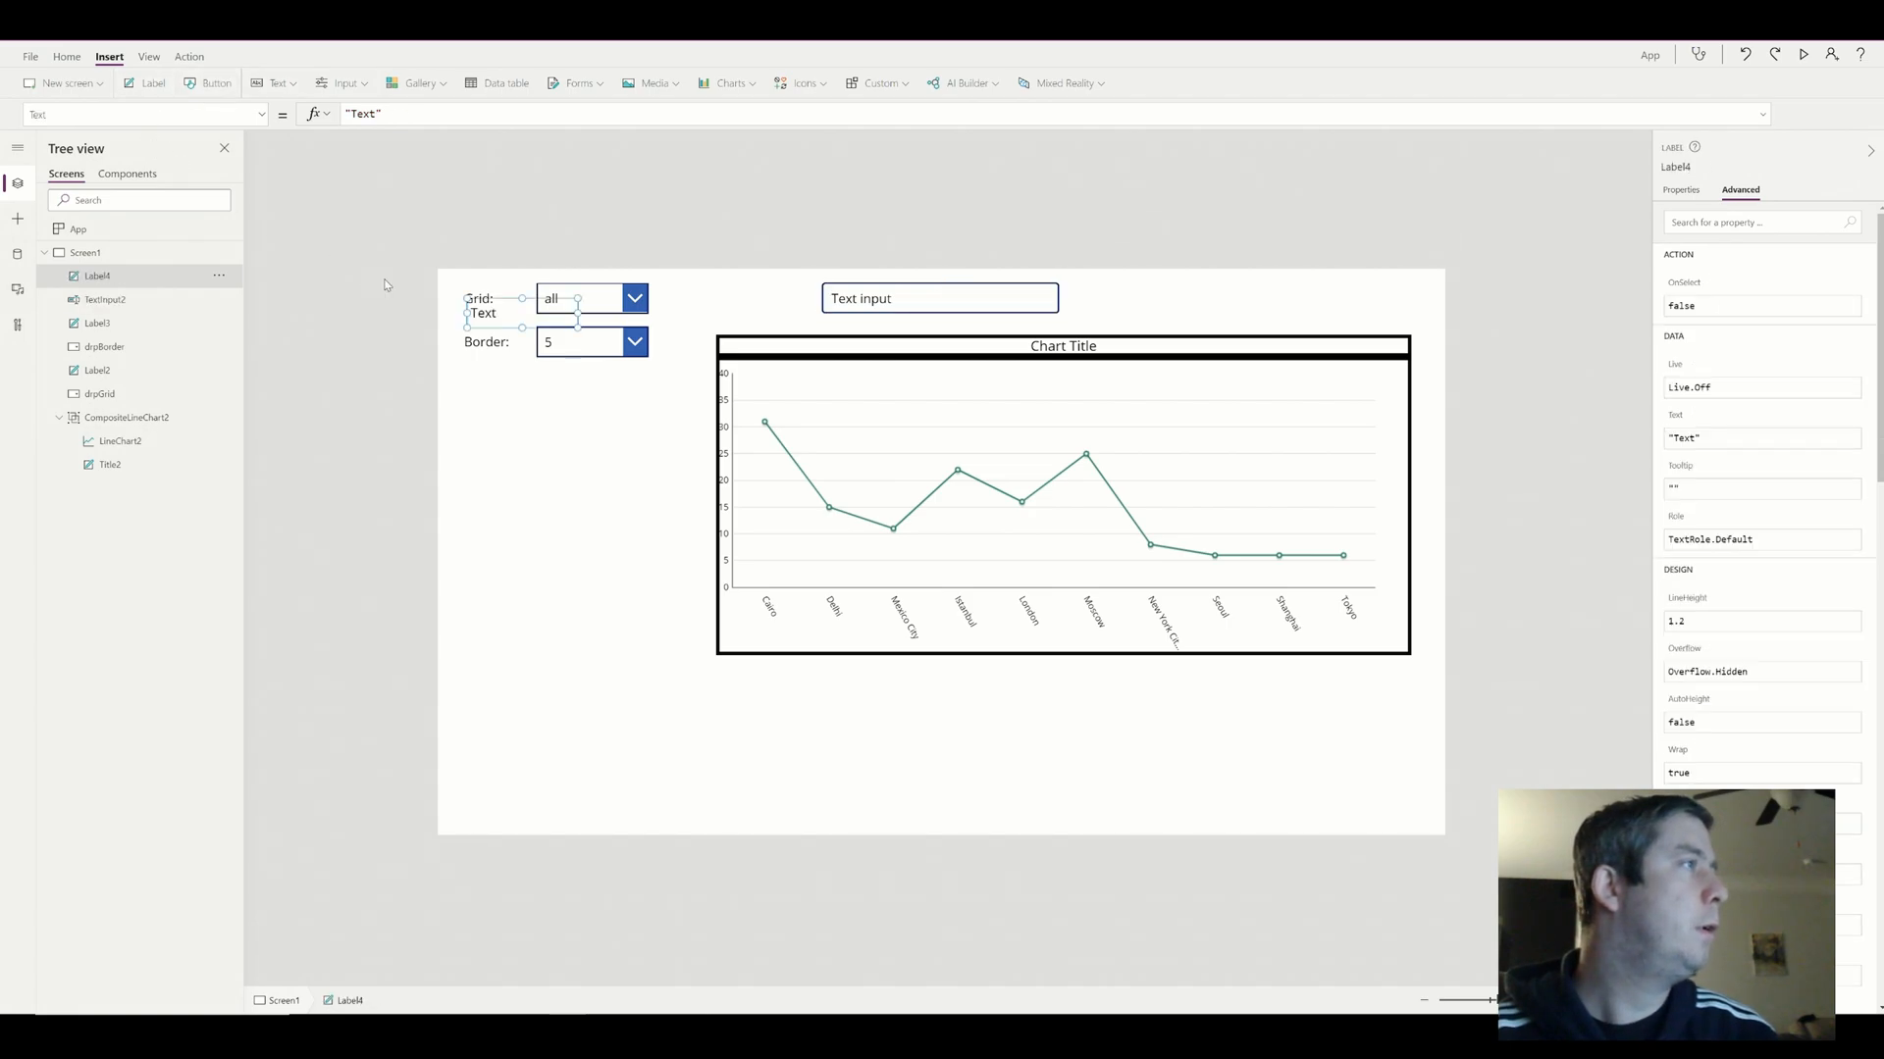
Add a label left of the text box reading 'Chart Title:'
{"action": "left_click_drag", "start_coordinate": [482, 312], "coordinate": [718, 299]}
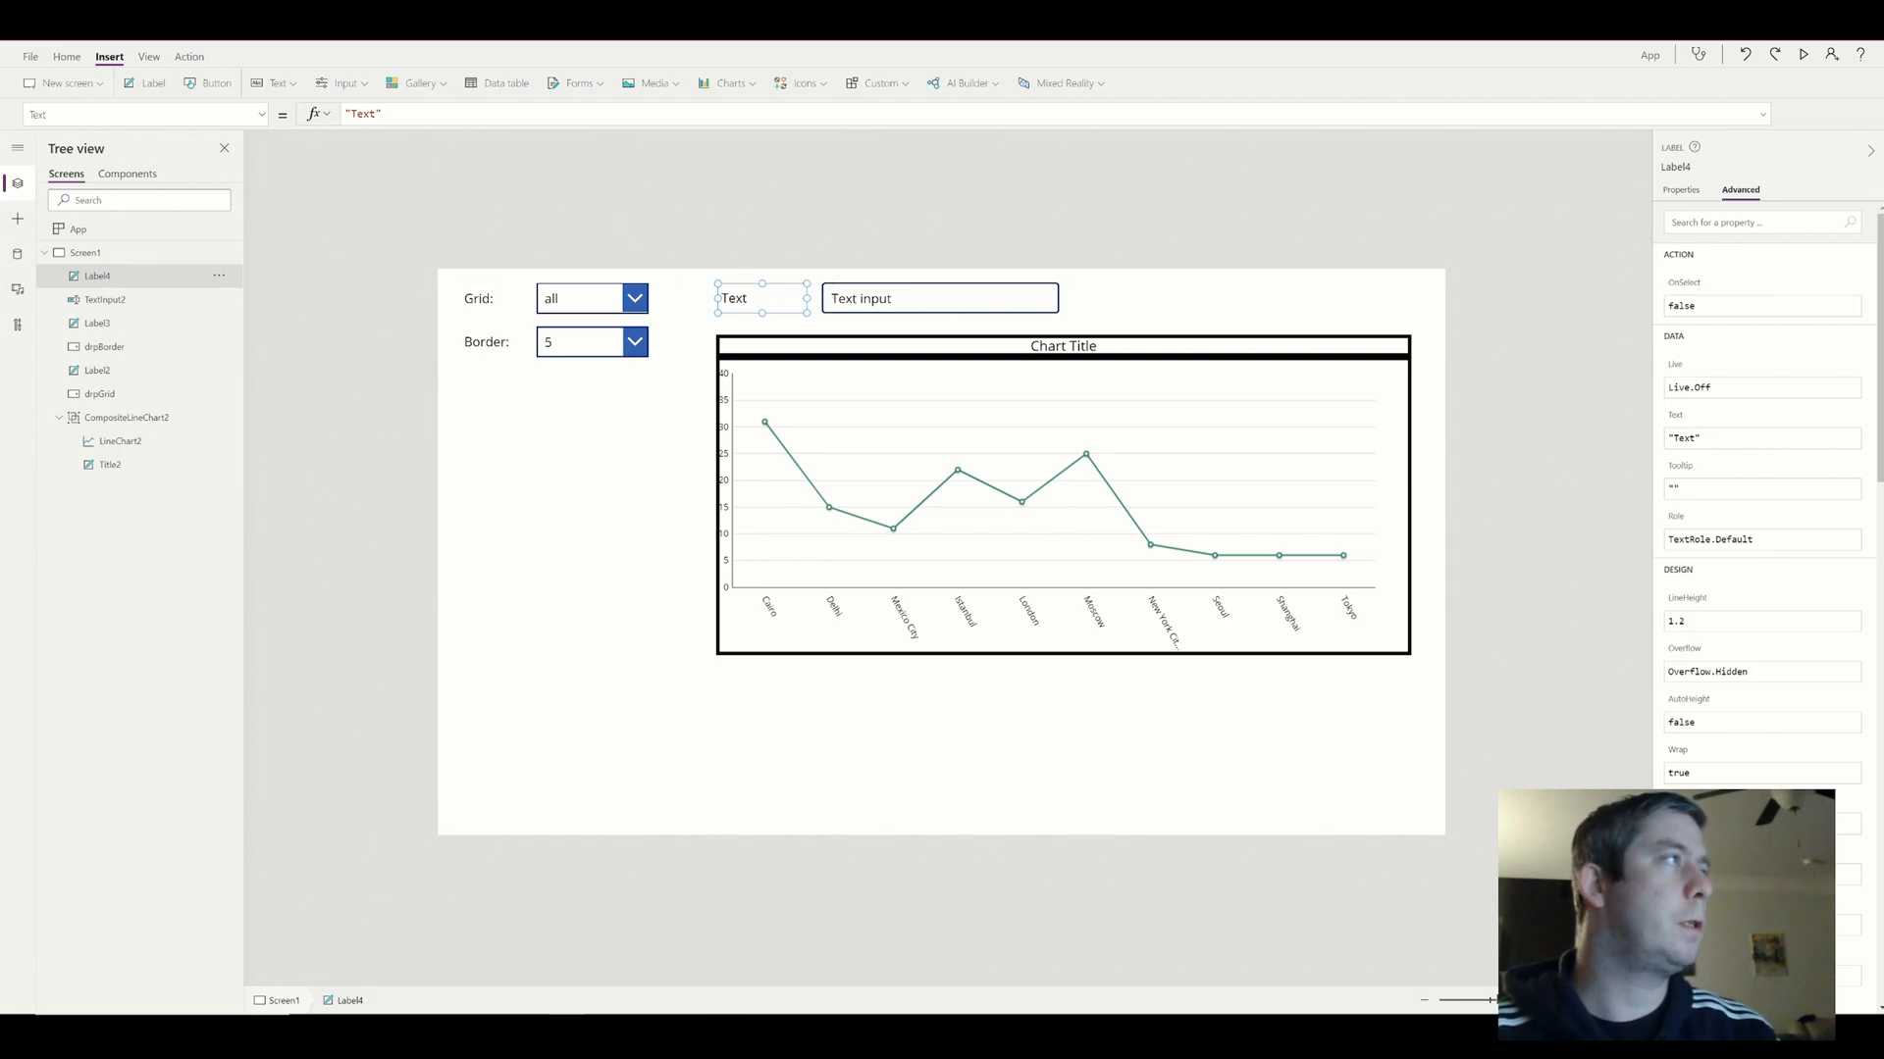
{"action": "type", "text": "Chart"}
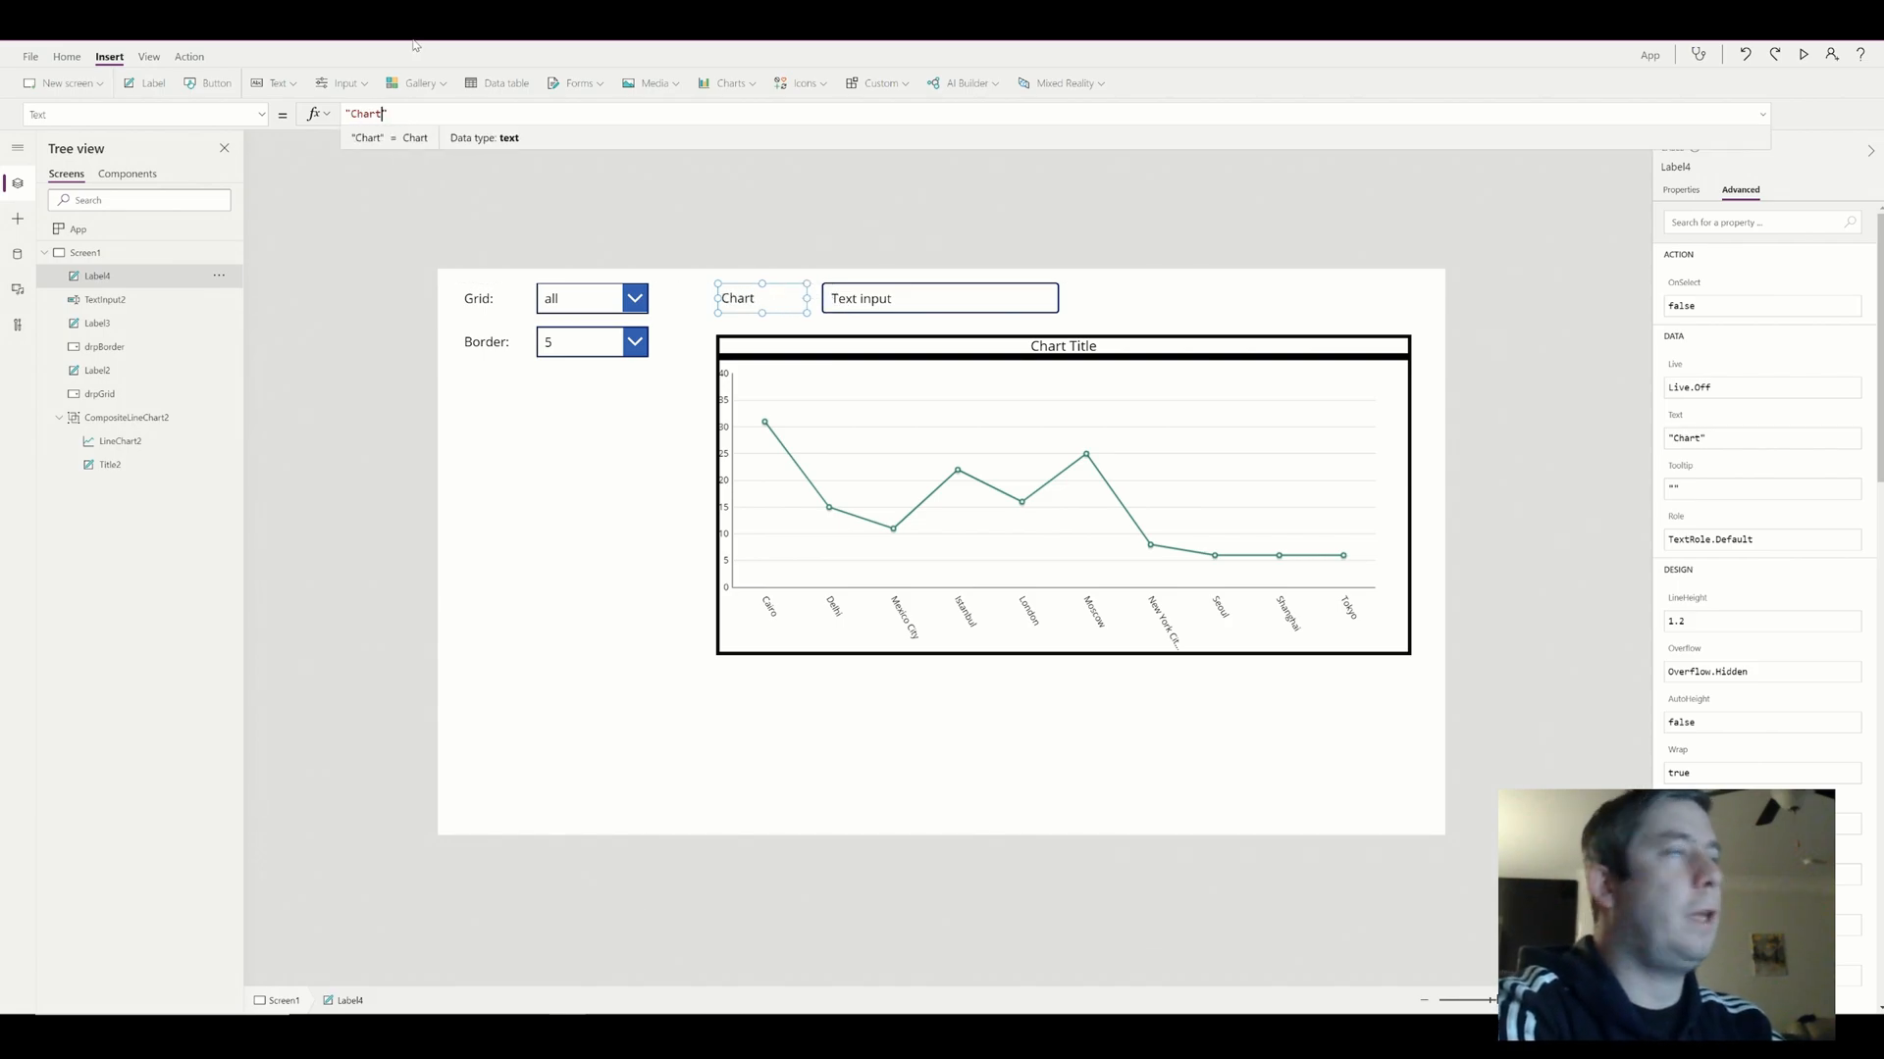
{"action": "type", "text": "\" \""}
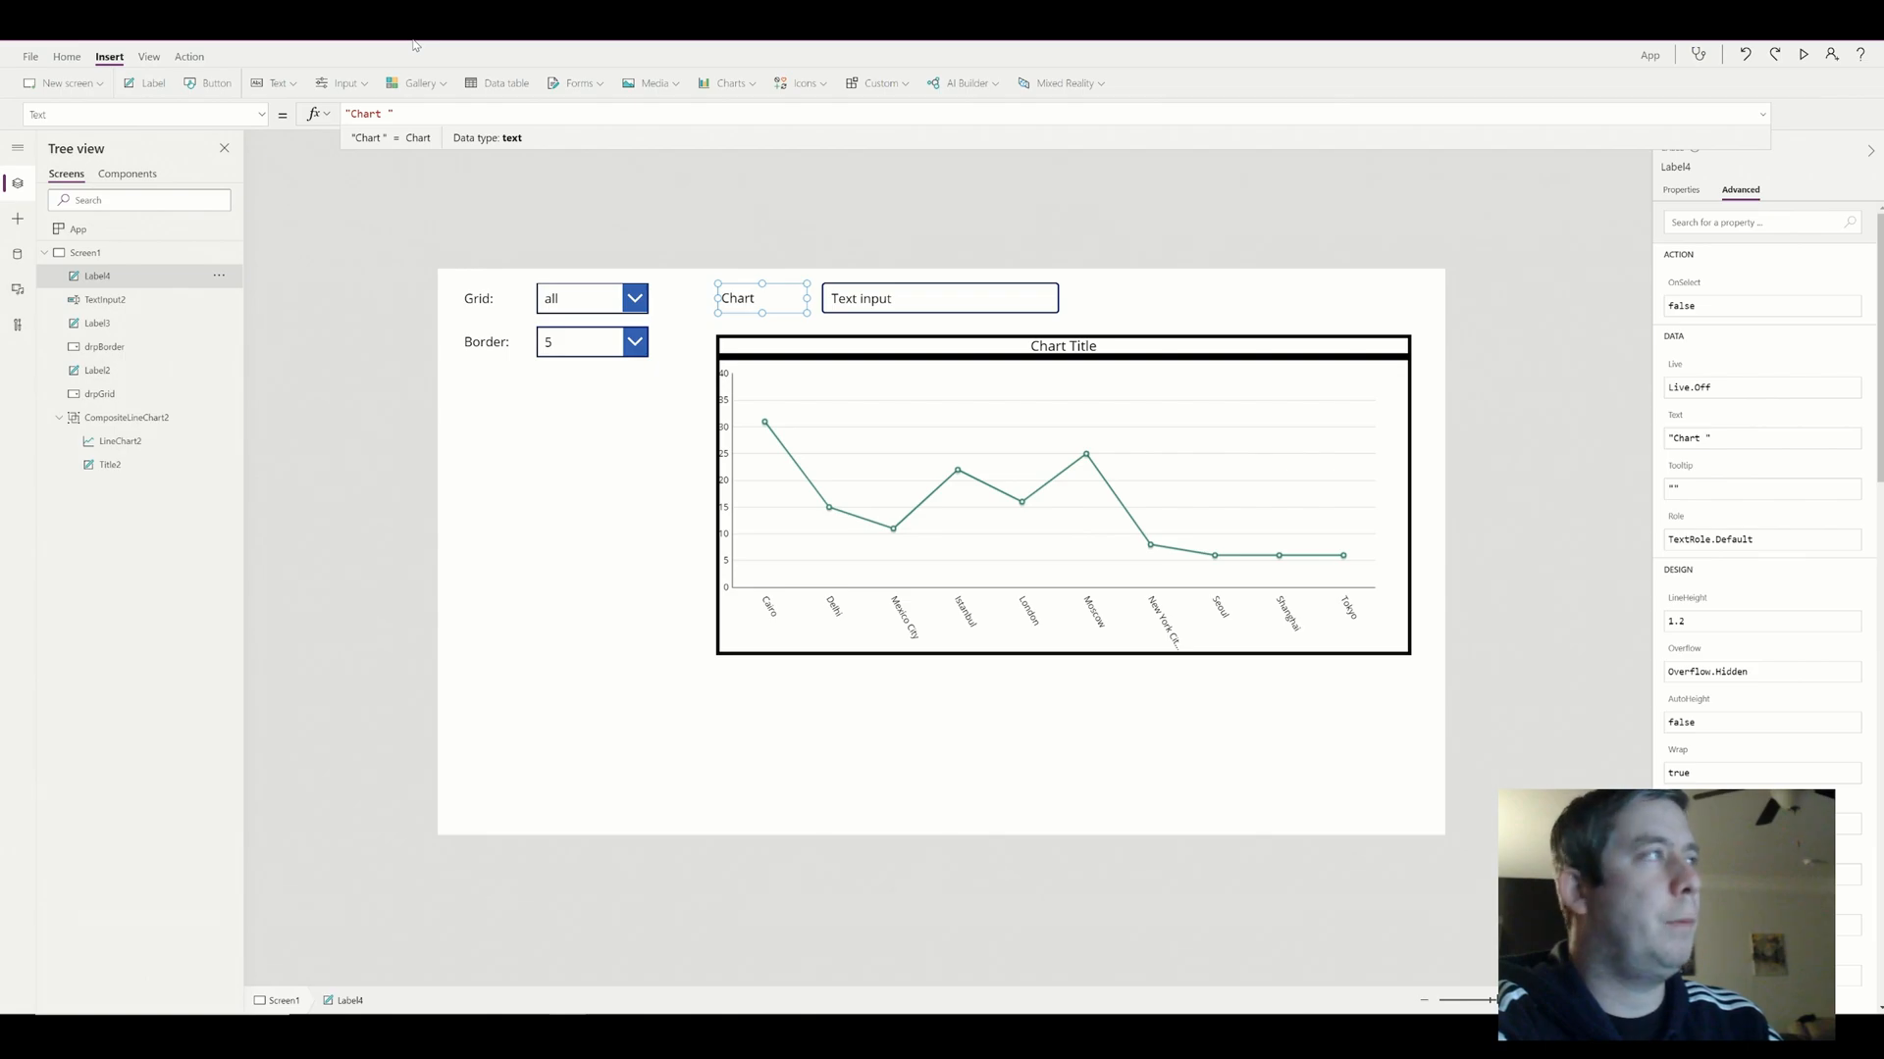
{"action": "type", "text": "TGi"}
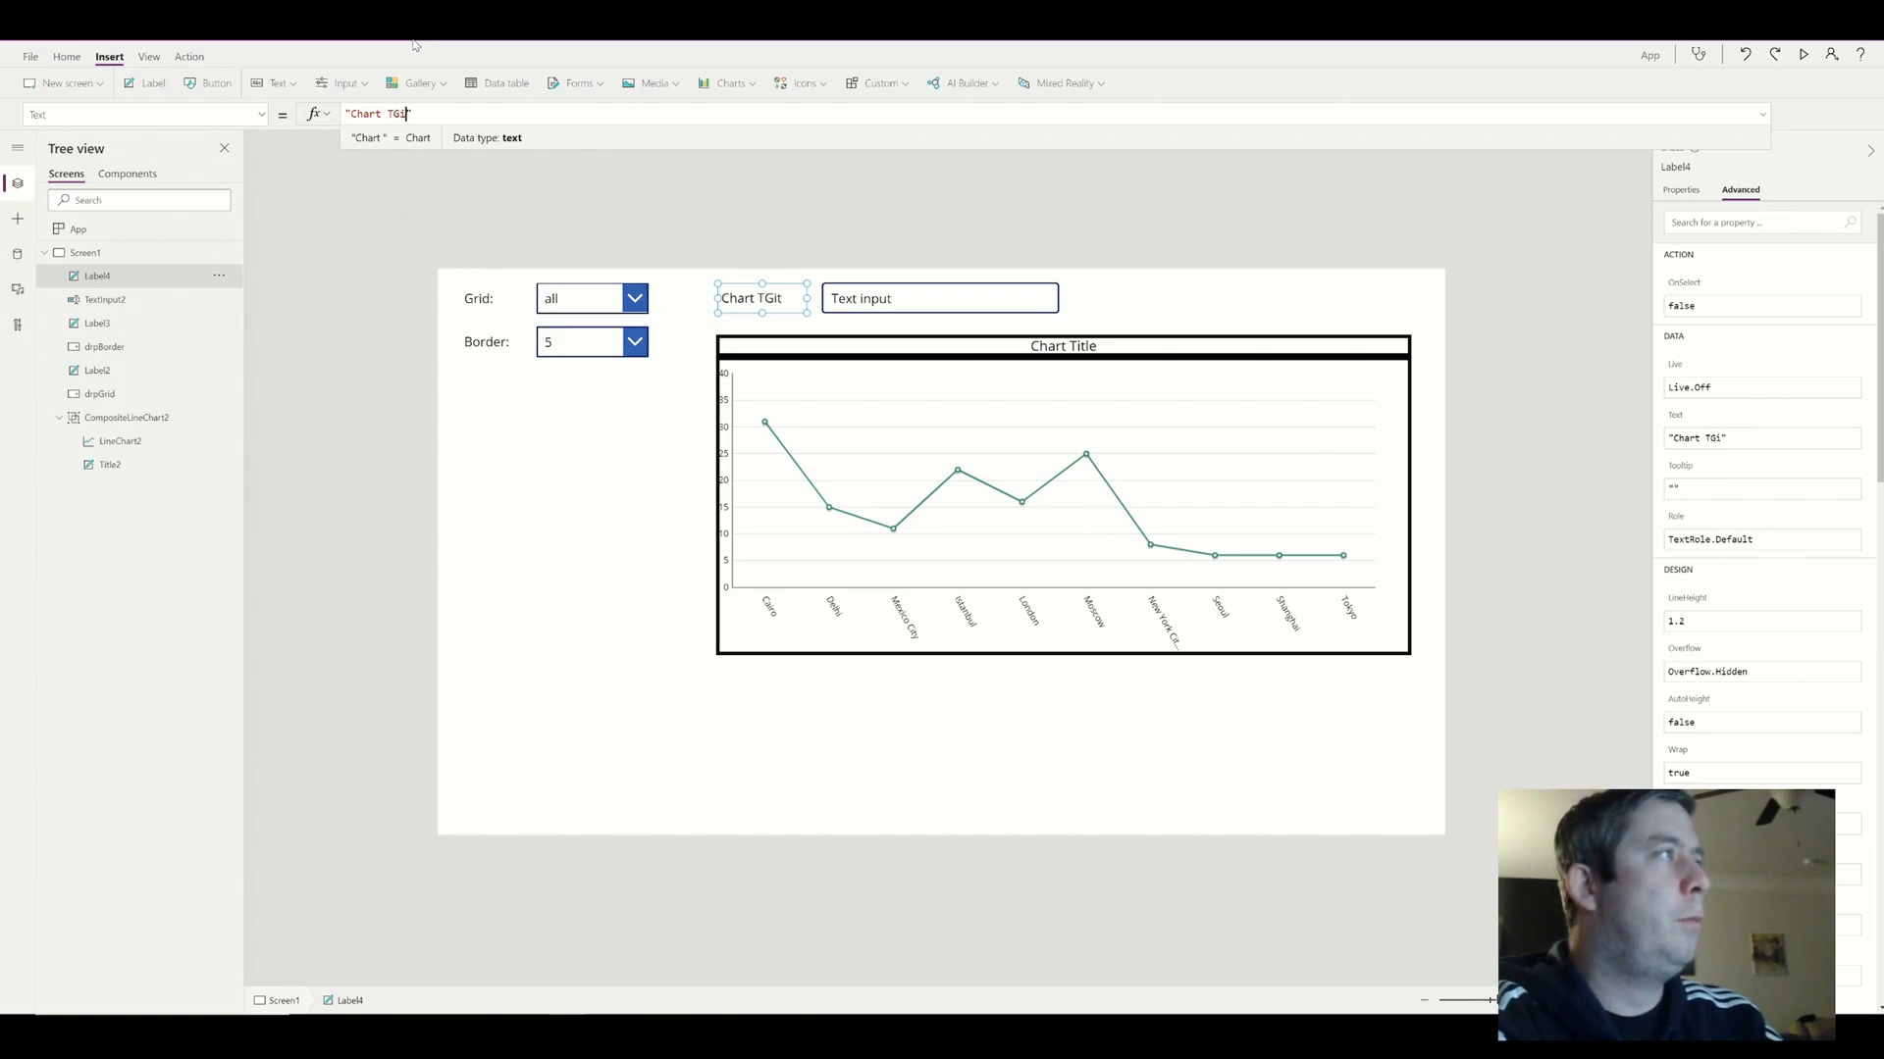
{"action": "type", "text": "Chart Title:"}
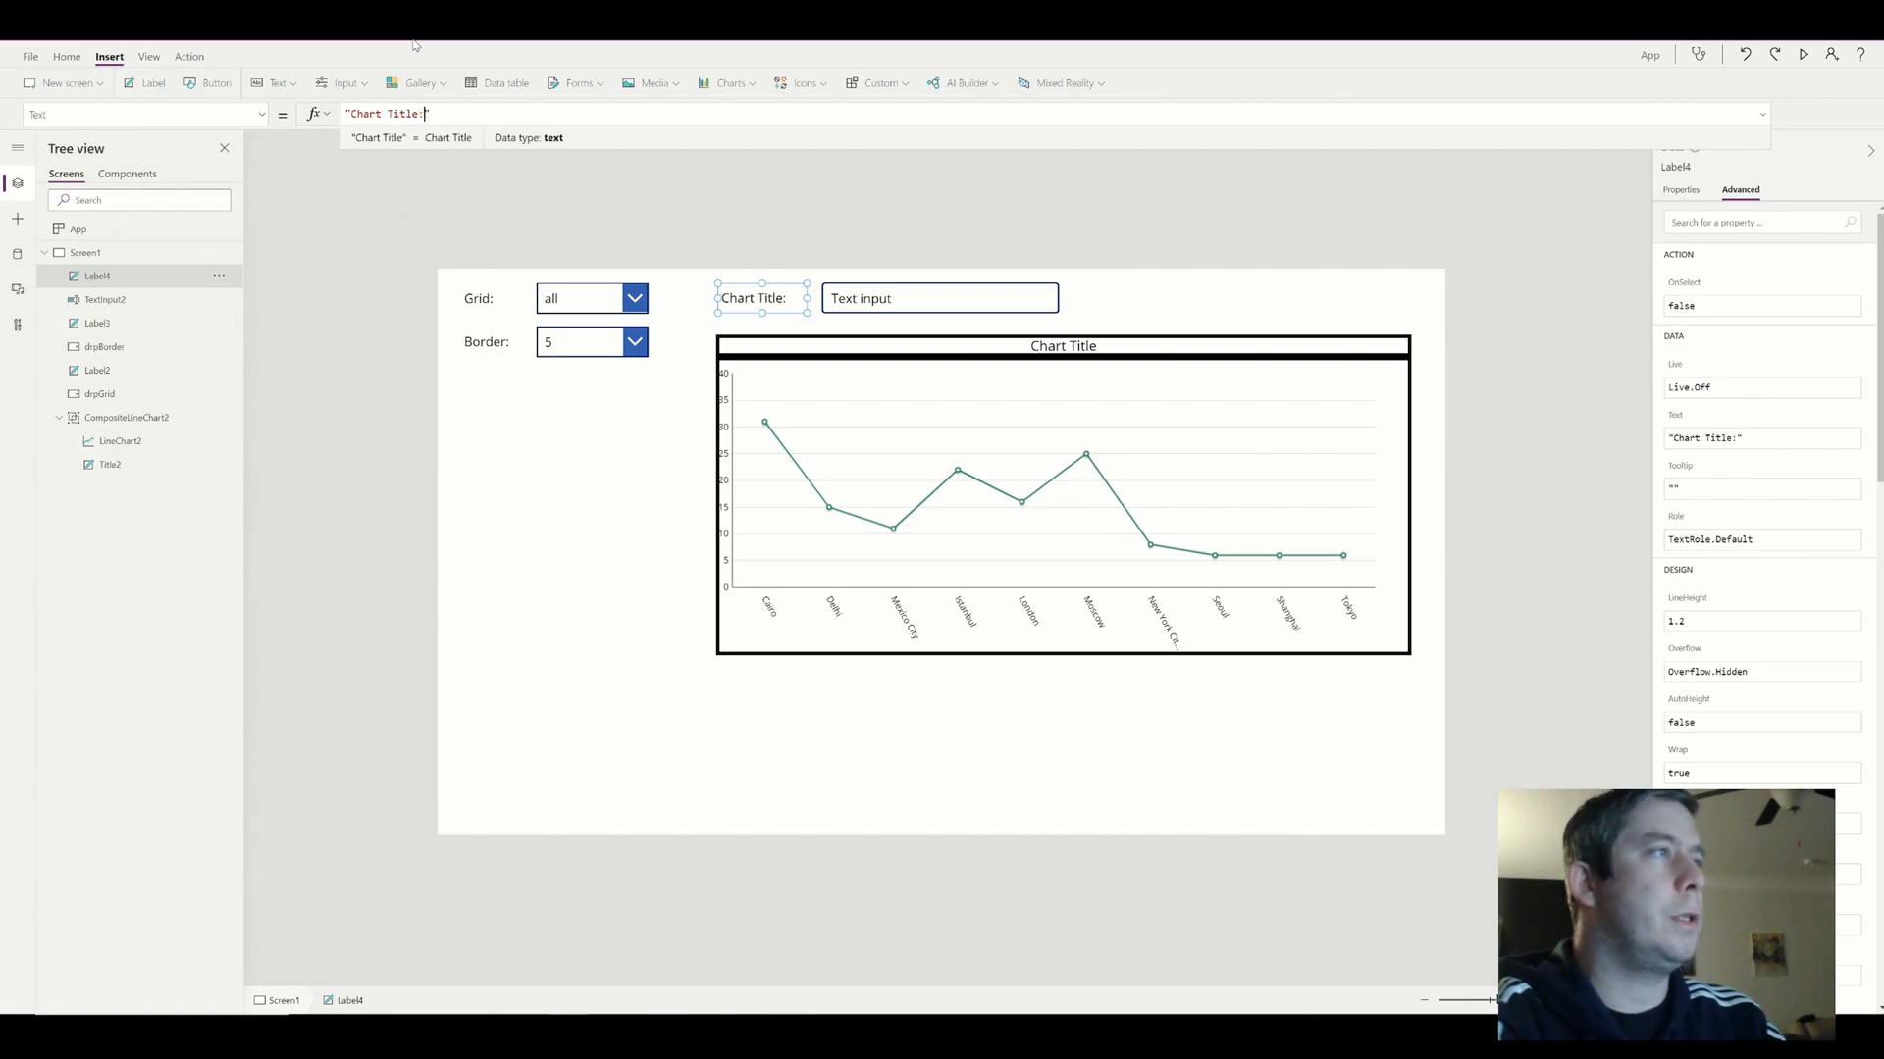
{"action": "left_click", "coordinate": [938, 298]}
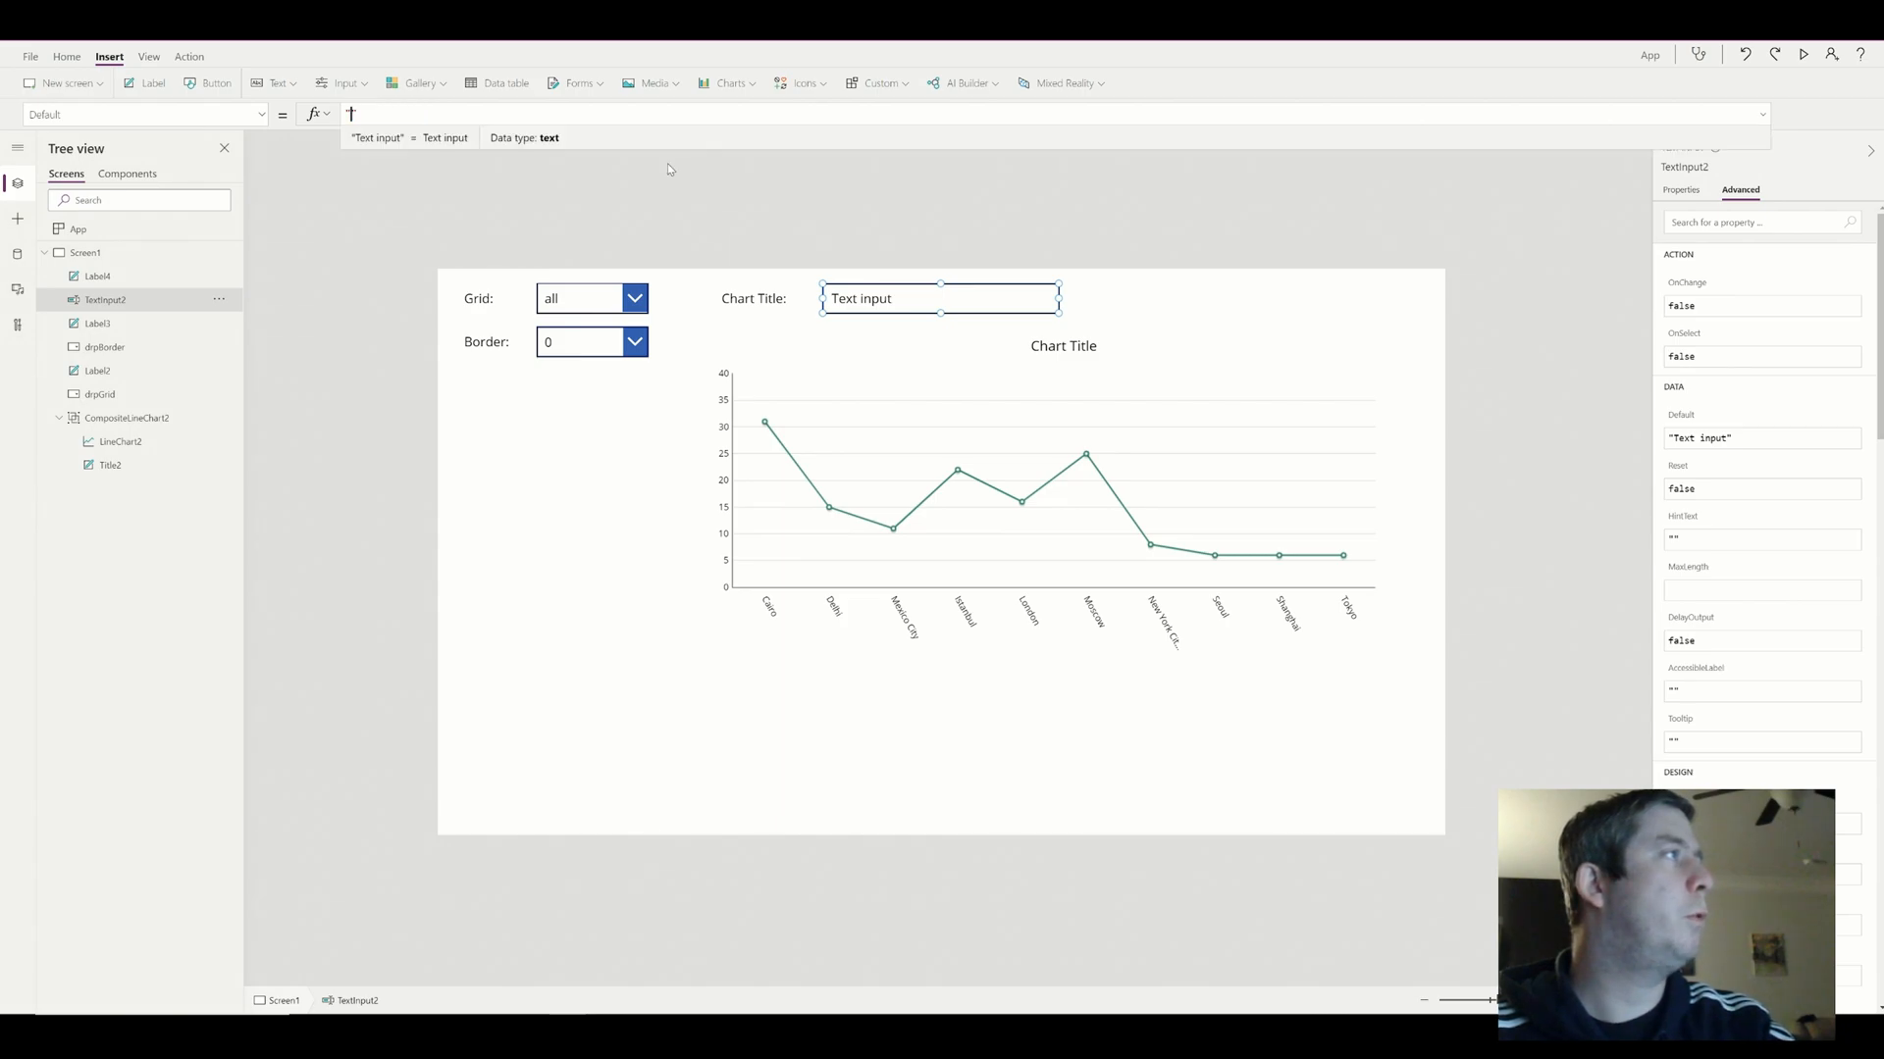
Empty the title box, rename it txtChartTitle and point the chart title's Text at it
{"action": "left_click", "coordinate": [1064, 345]}
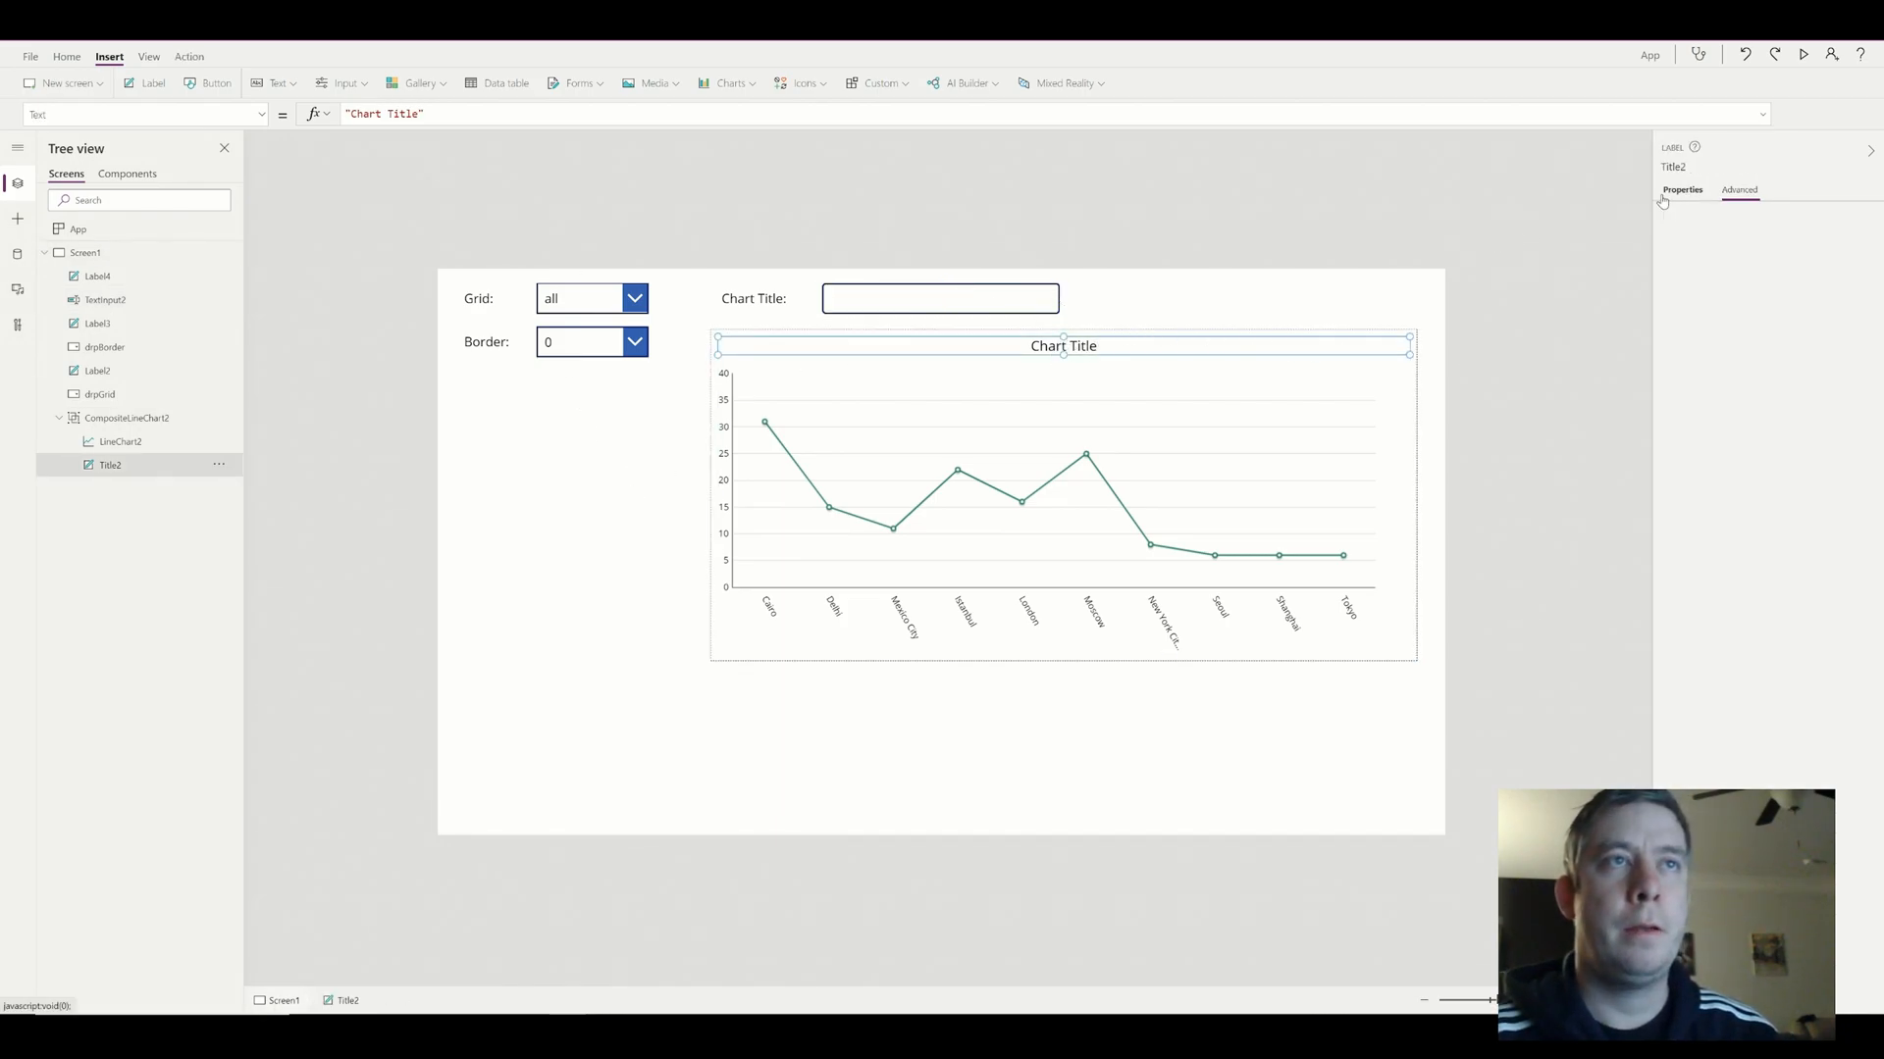
{"action": "left_click", "coordinate": [1683, 190]}
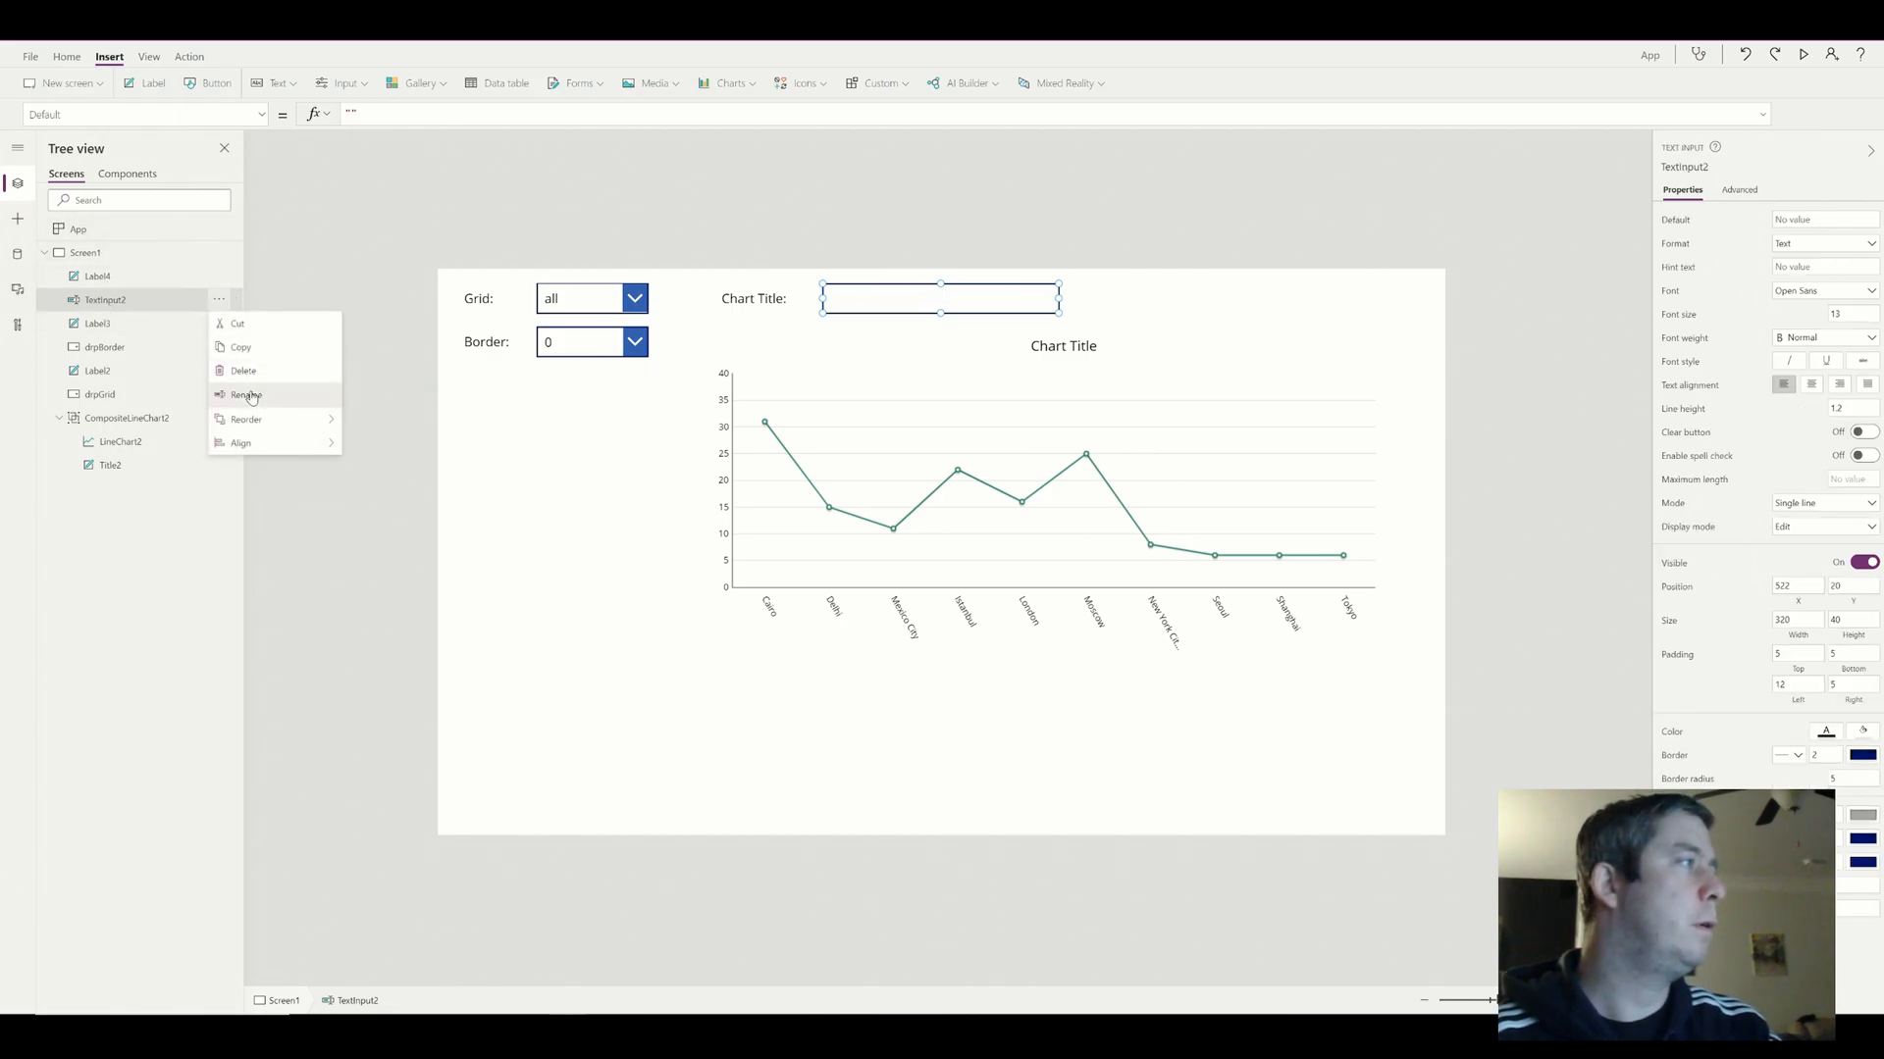
{"action": "left_click", "coordinate": [243, 394]}
{"action": "type", "text": "t"}
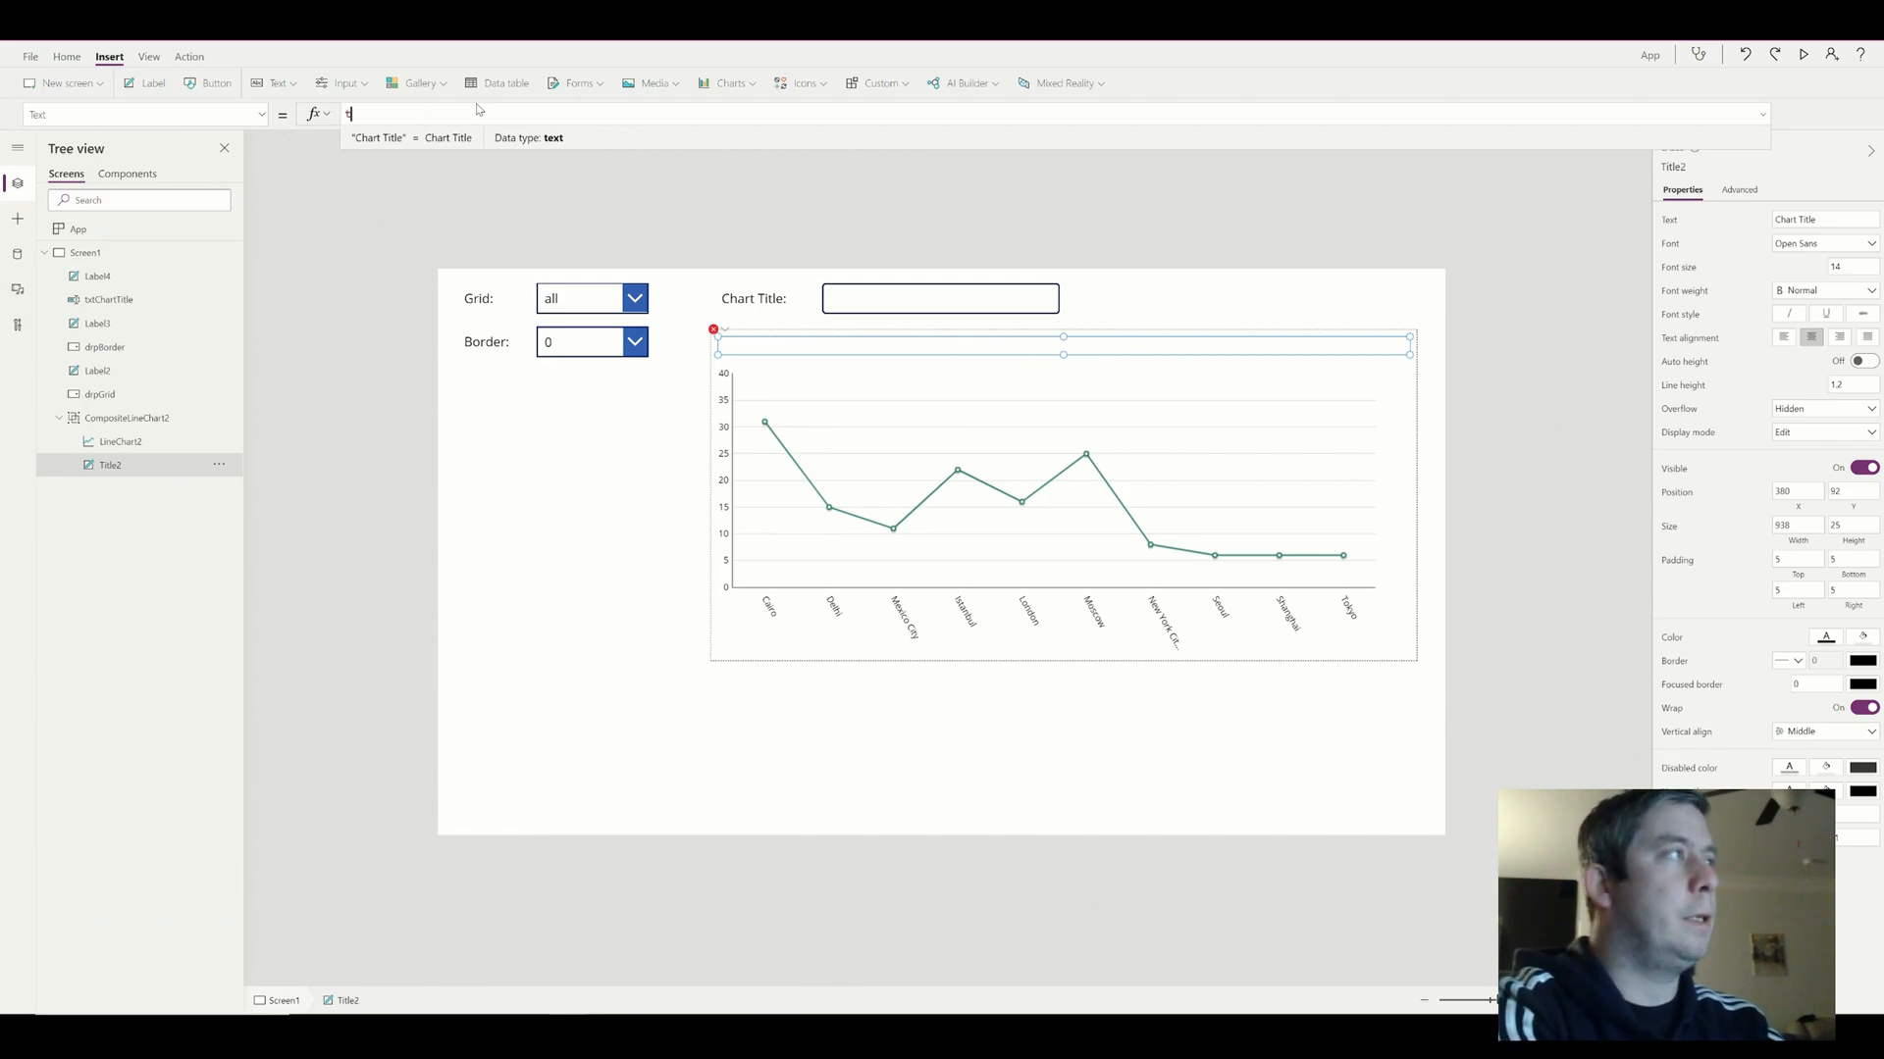
{"action": "type", "text": "xt"}
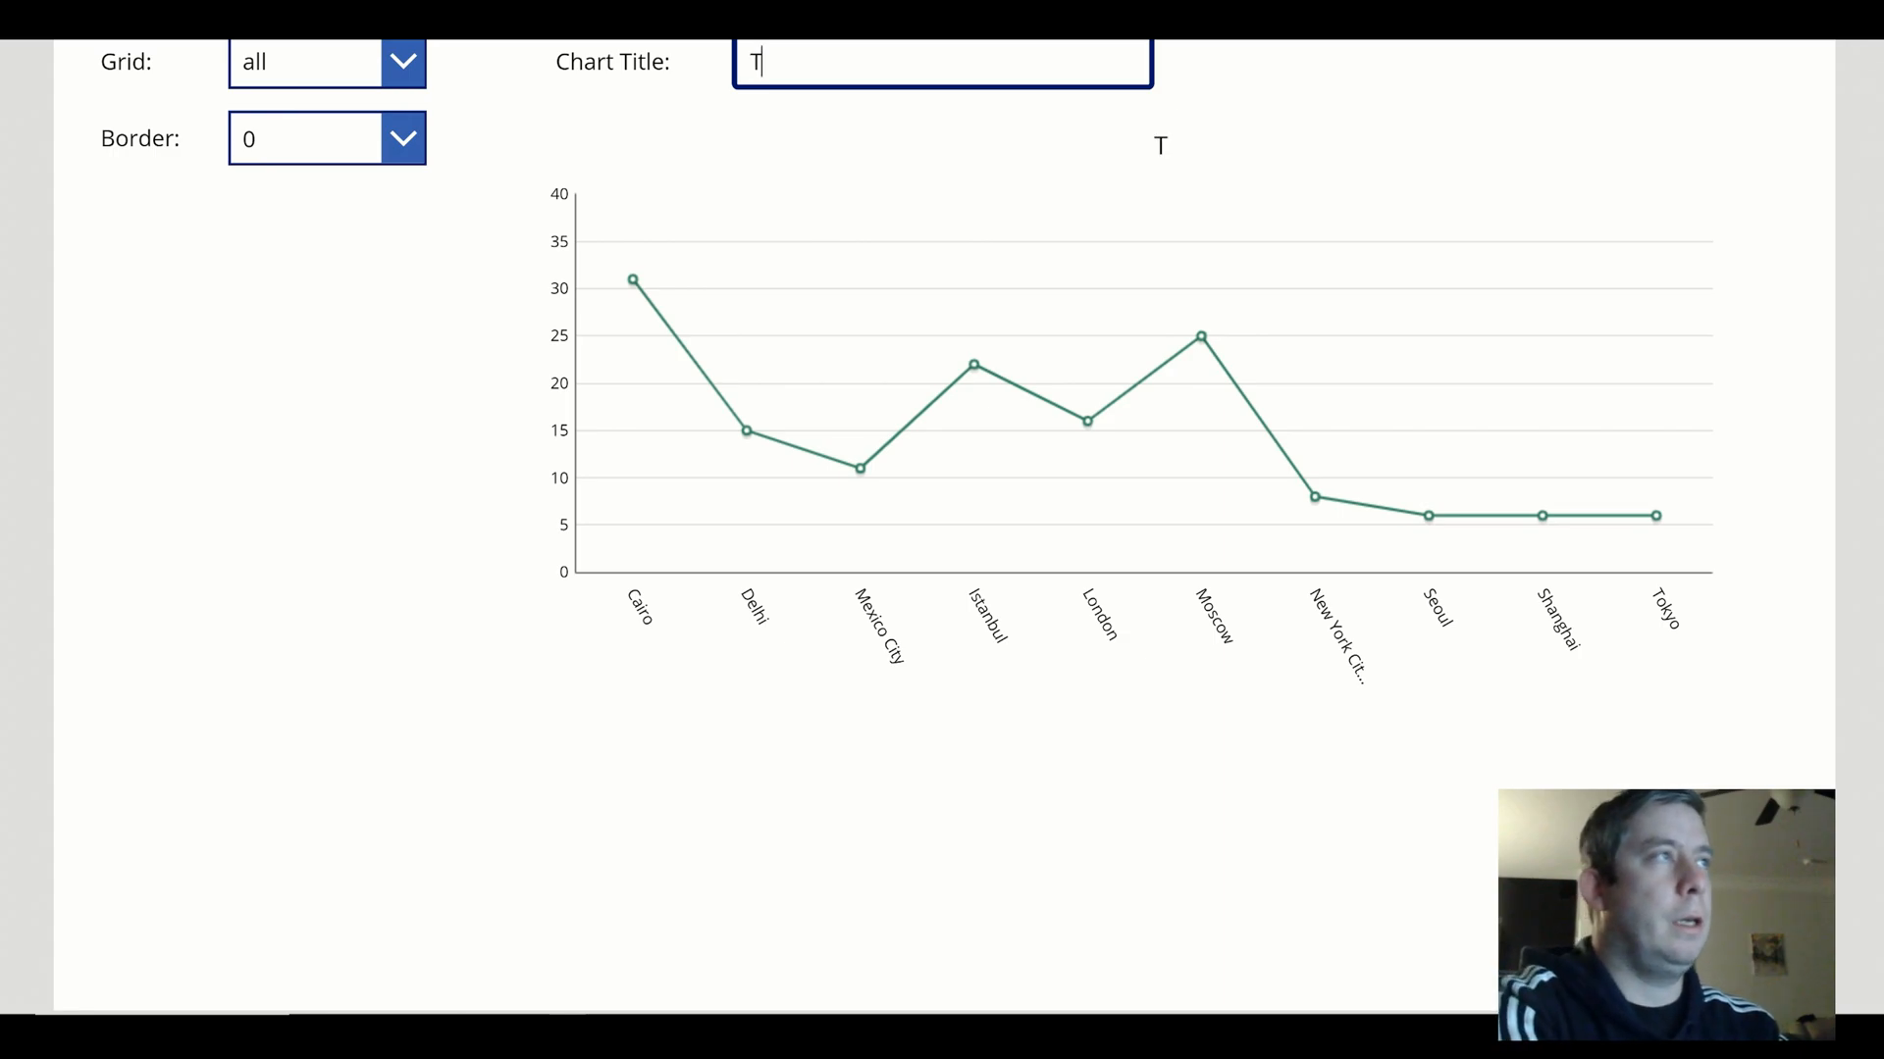
In preview, type TSLA as the chart title and choose None for the gridlines
{"action": "type", "text": "SLA"}
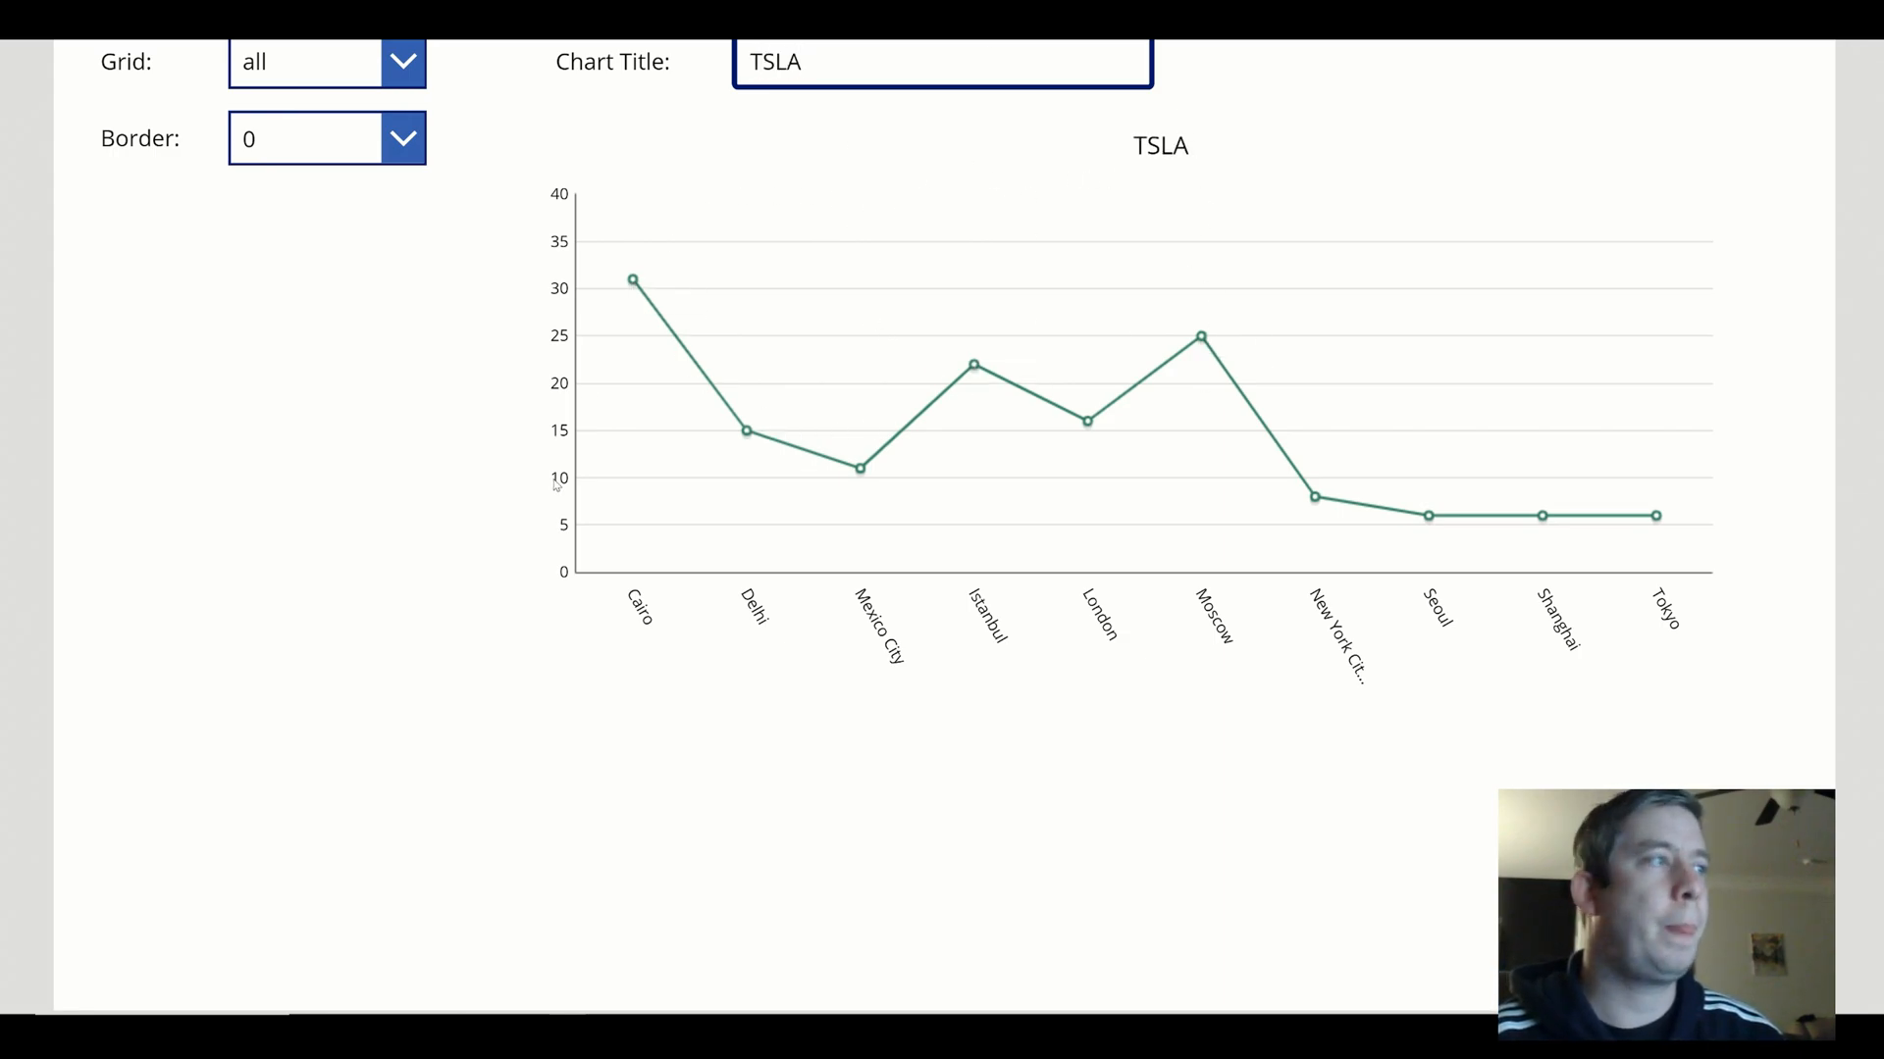
{"action": "left_click", "coordinate": [314, 61]}
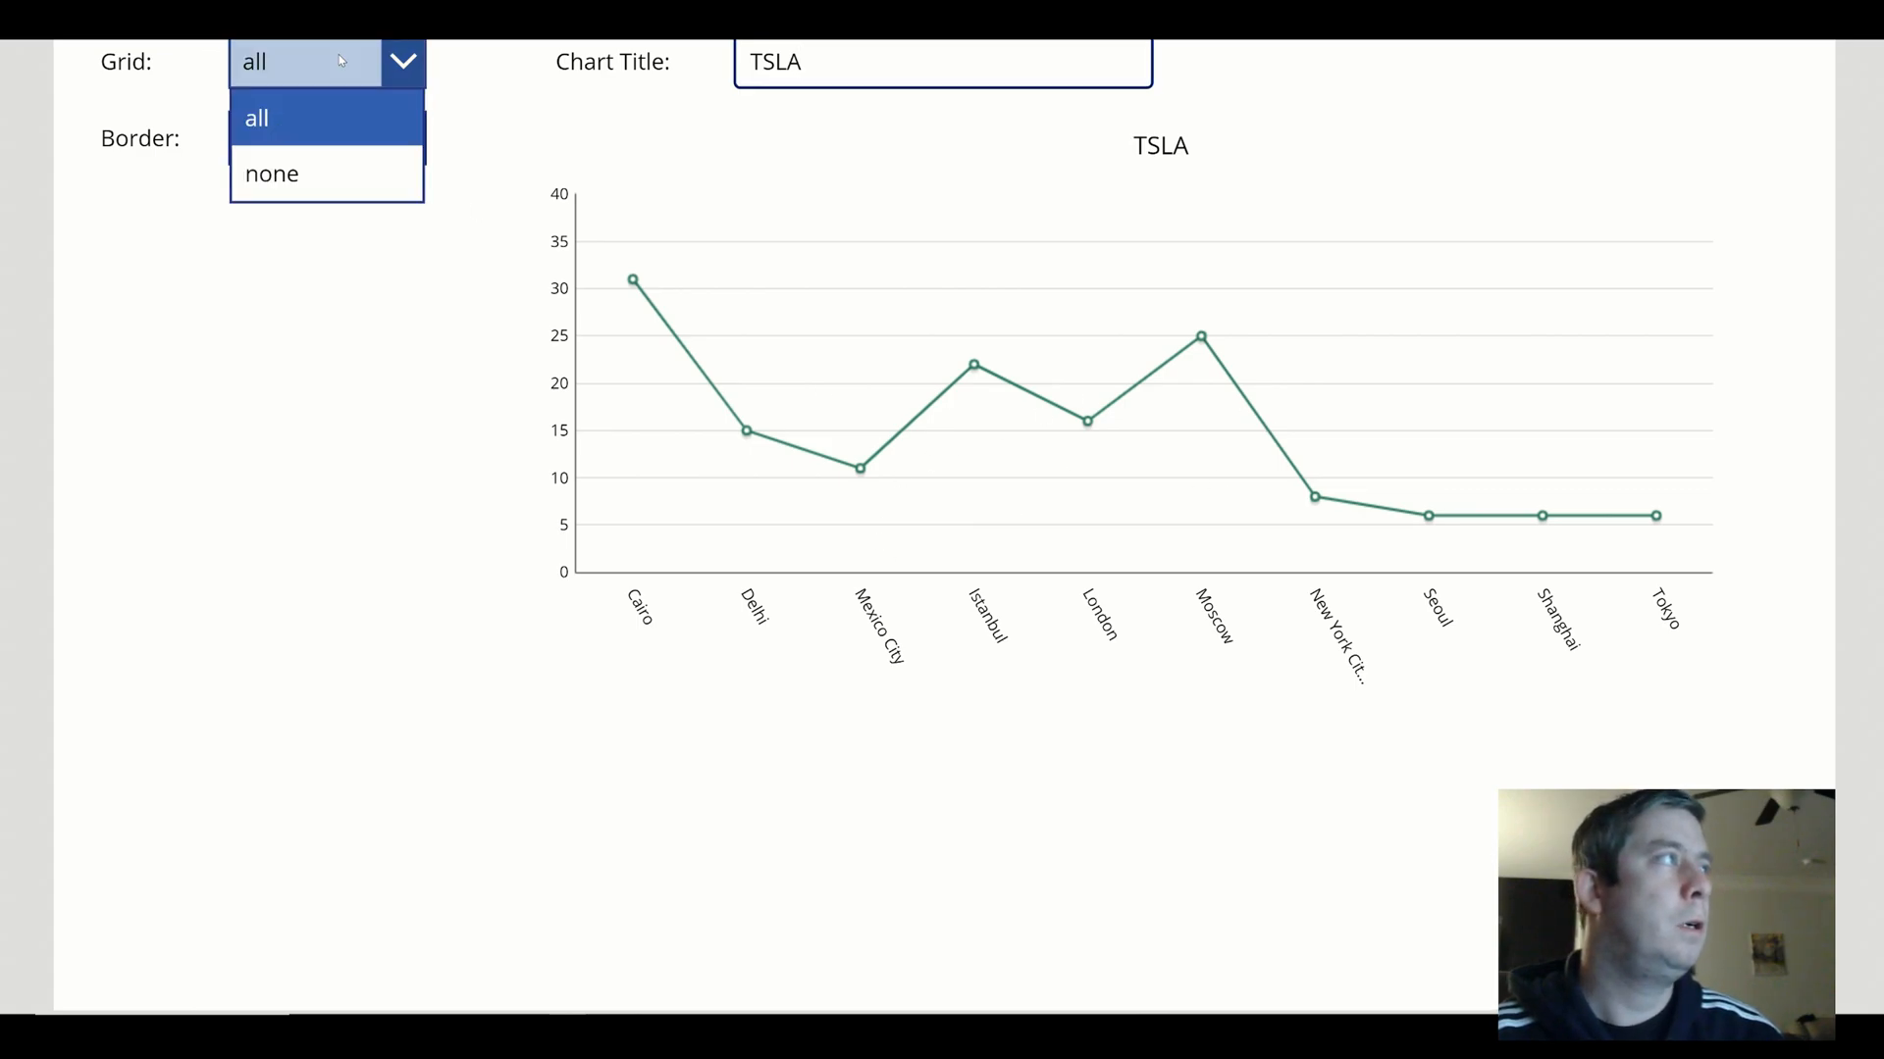
{"action": "left_click", "coordinate": [271, 172]}
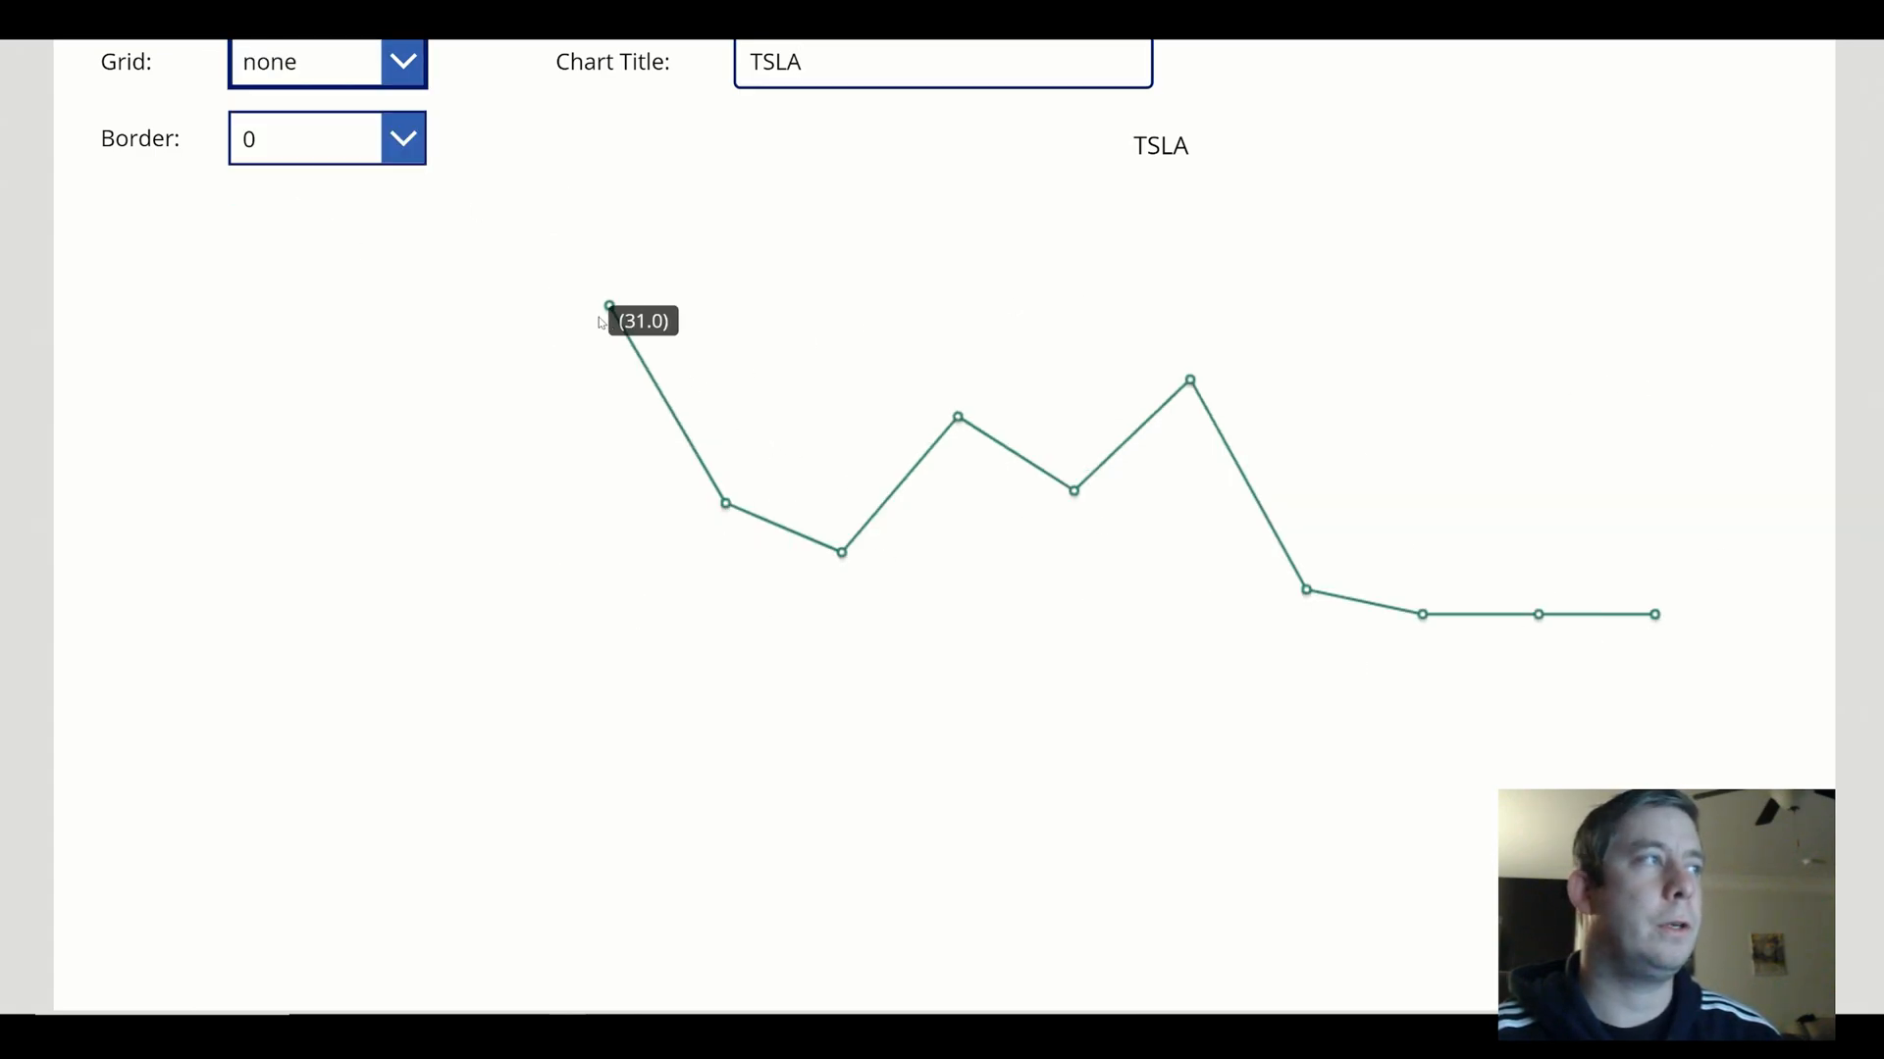
{"action": "mouse_move", "coordinate": [957, 440]}
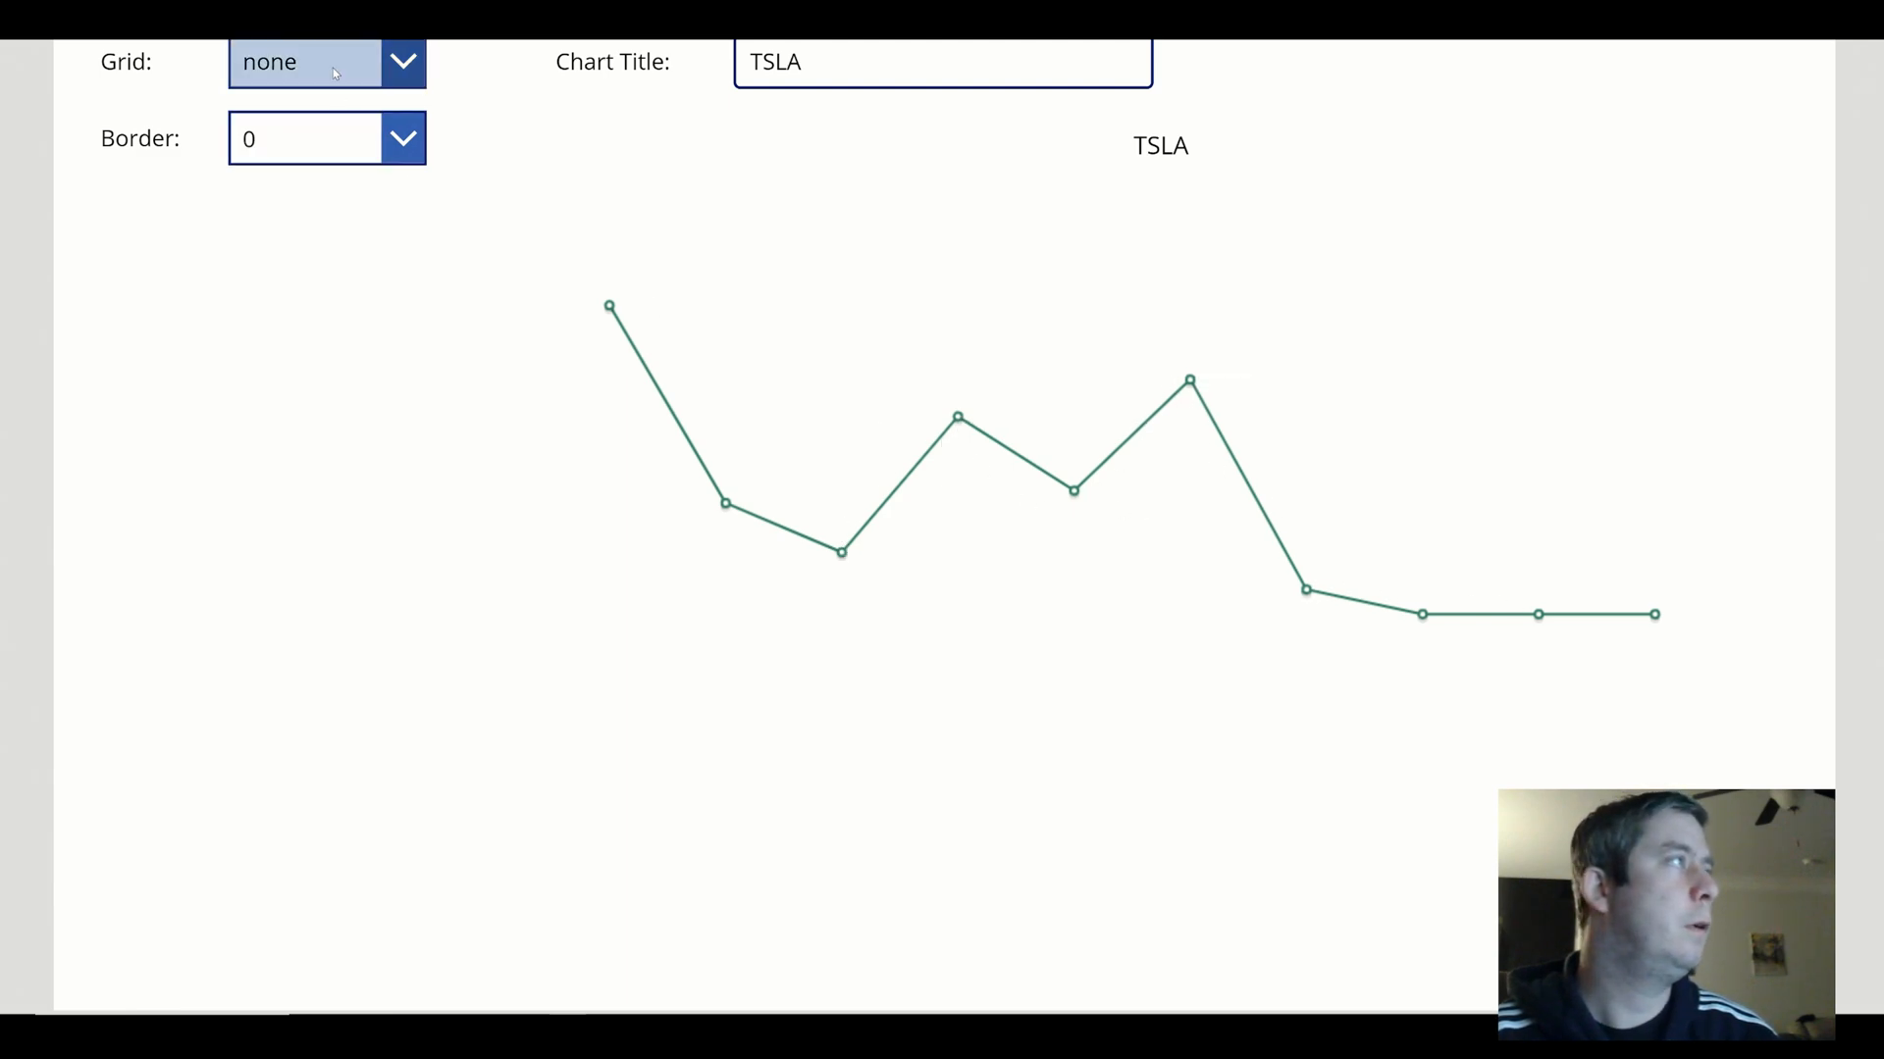
{"action": "left_click", "coordinate": [304, 61]}
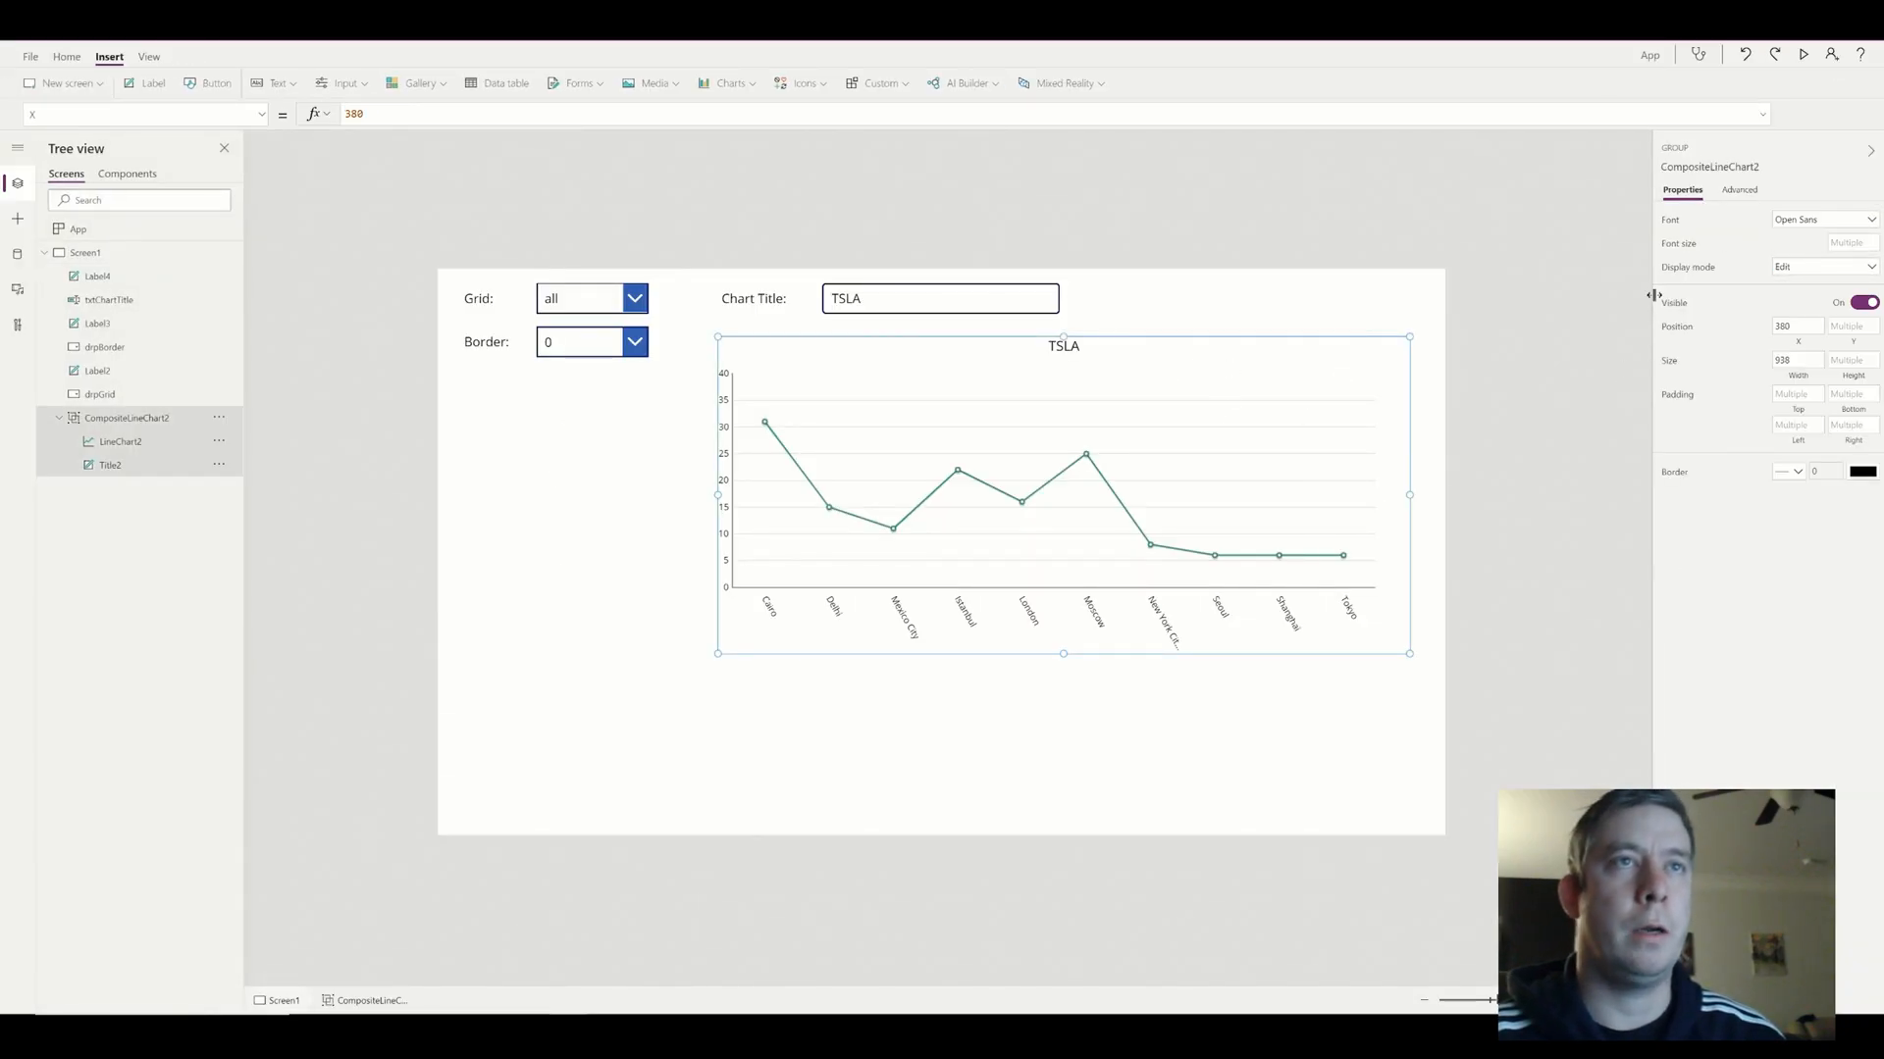
Show the chart group's Advanced properties pane after closing preview
{"action": "left_click", "coordinate": [1738, 191]}
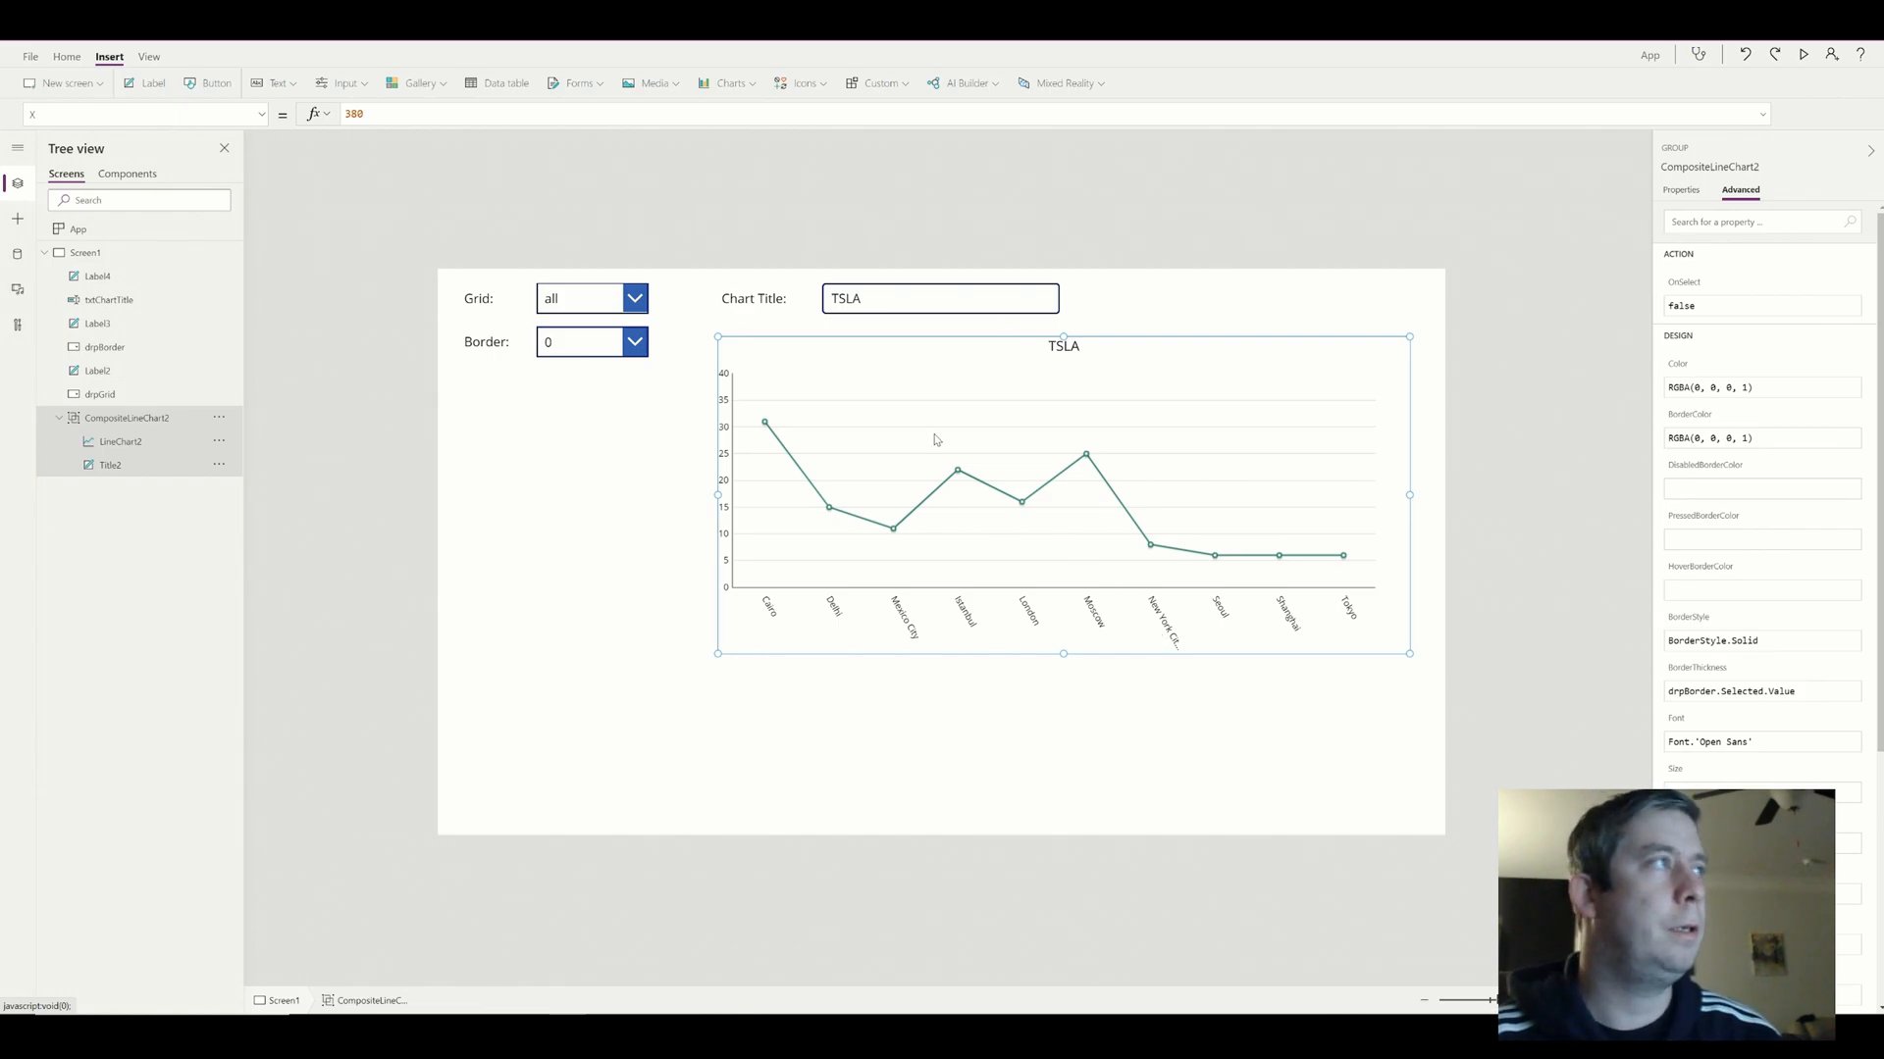
{"action": "mouse_move", "coordinate": [616, 622]}
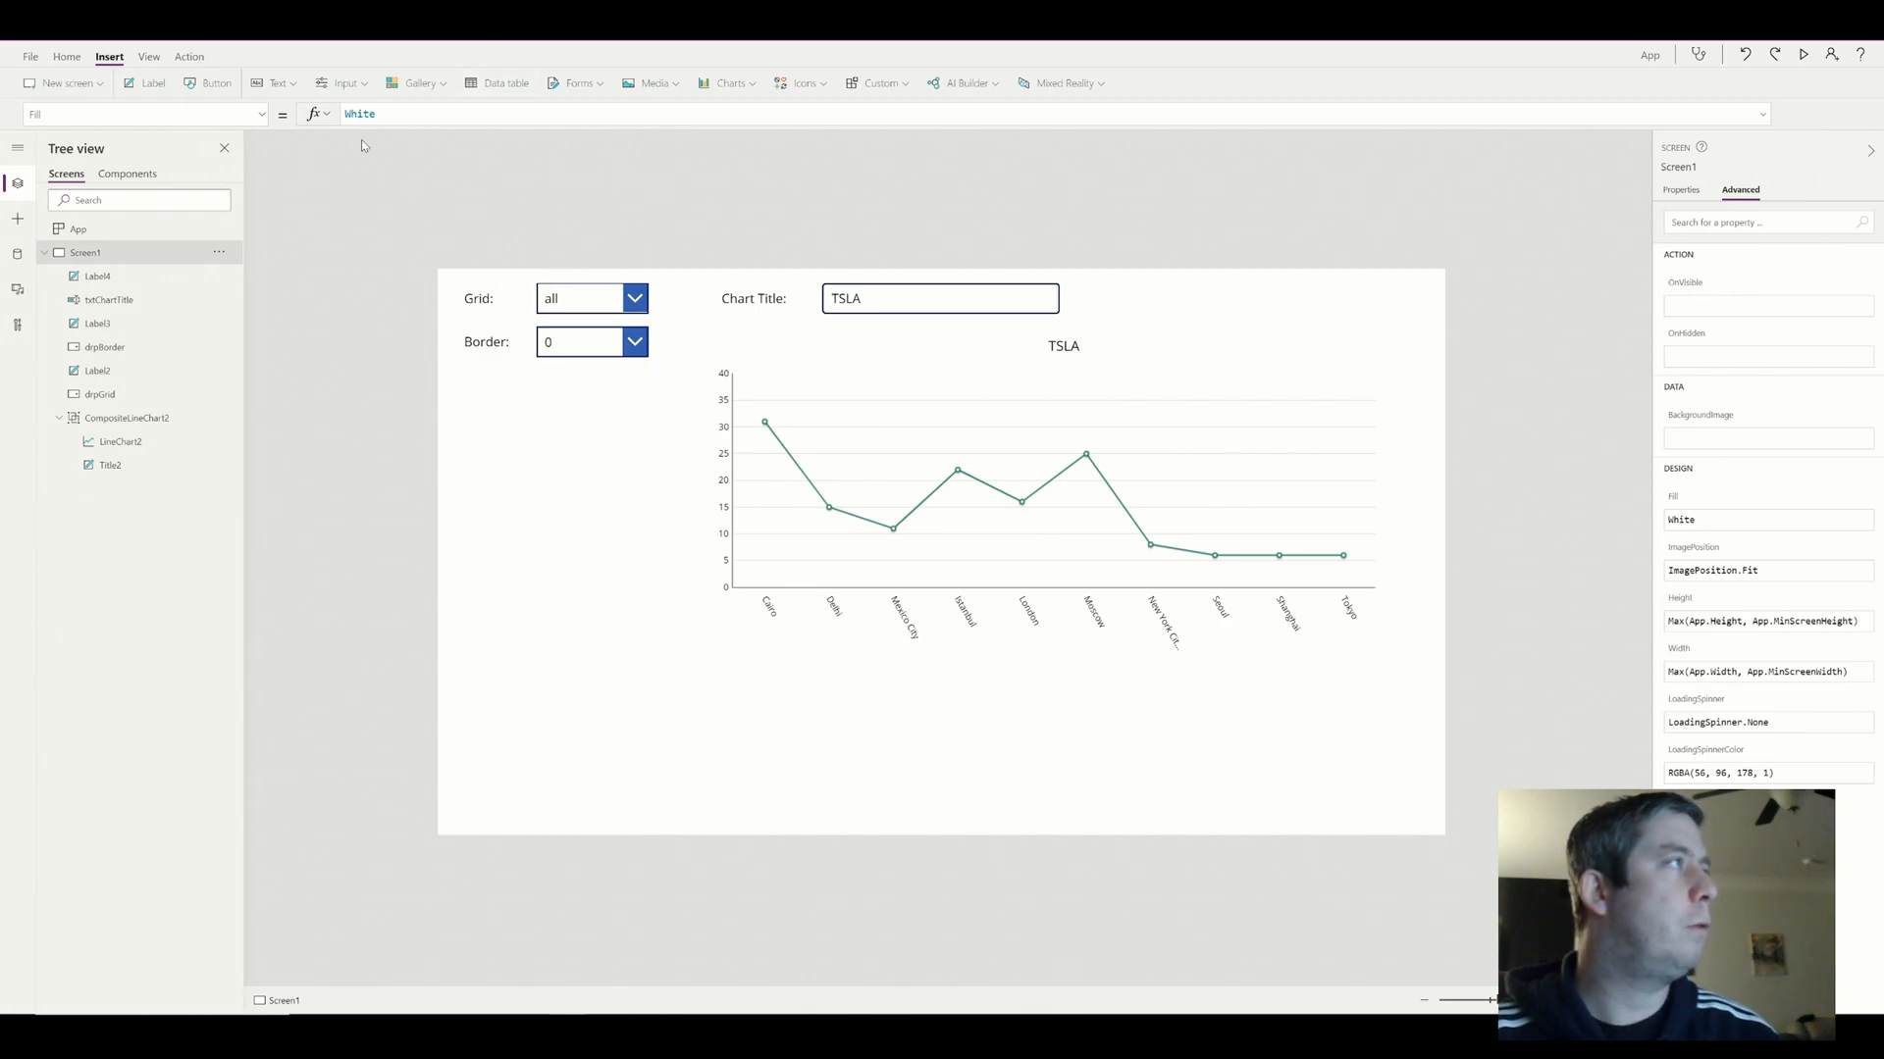
Add a text input box and a date picker below the chart
{"action": "left_click", "coordinate": [282, 83]}
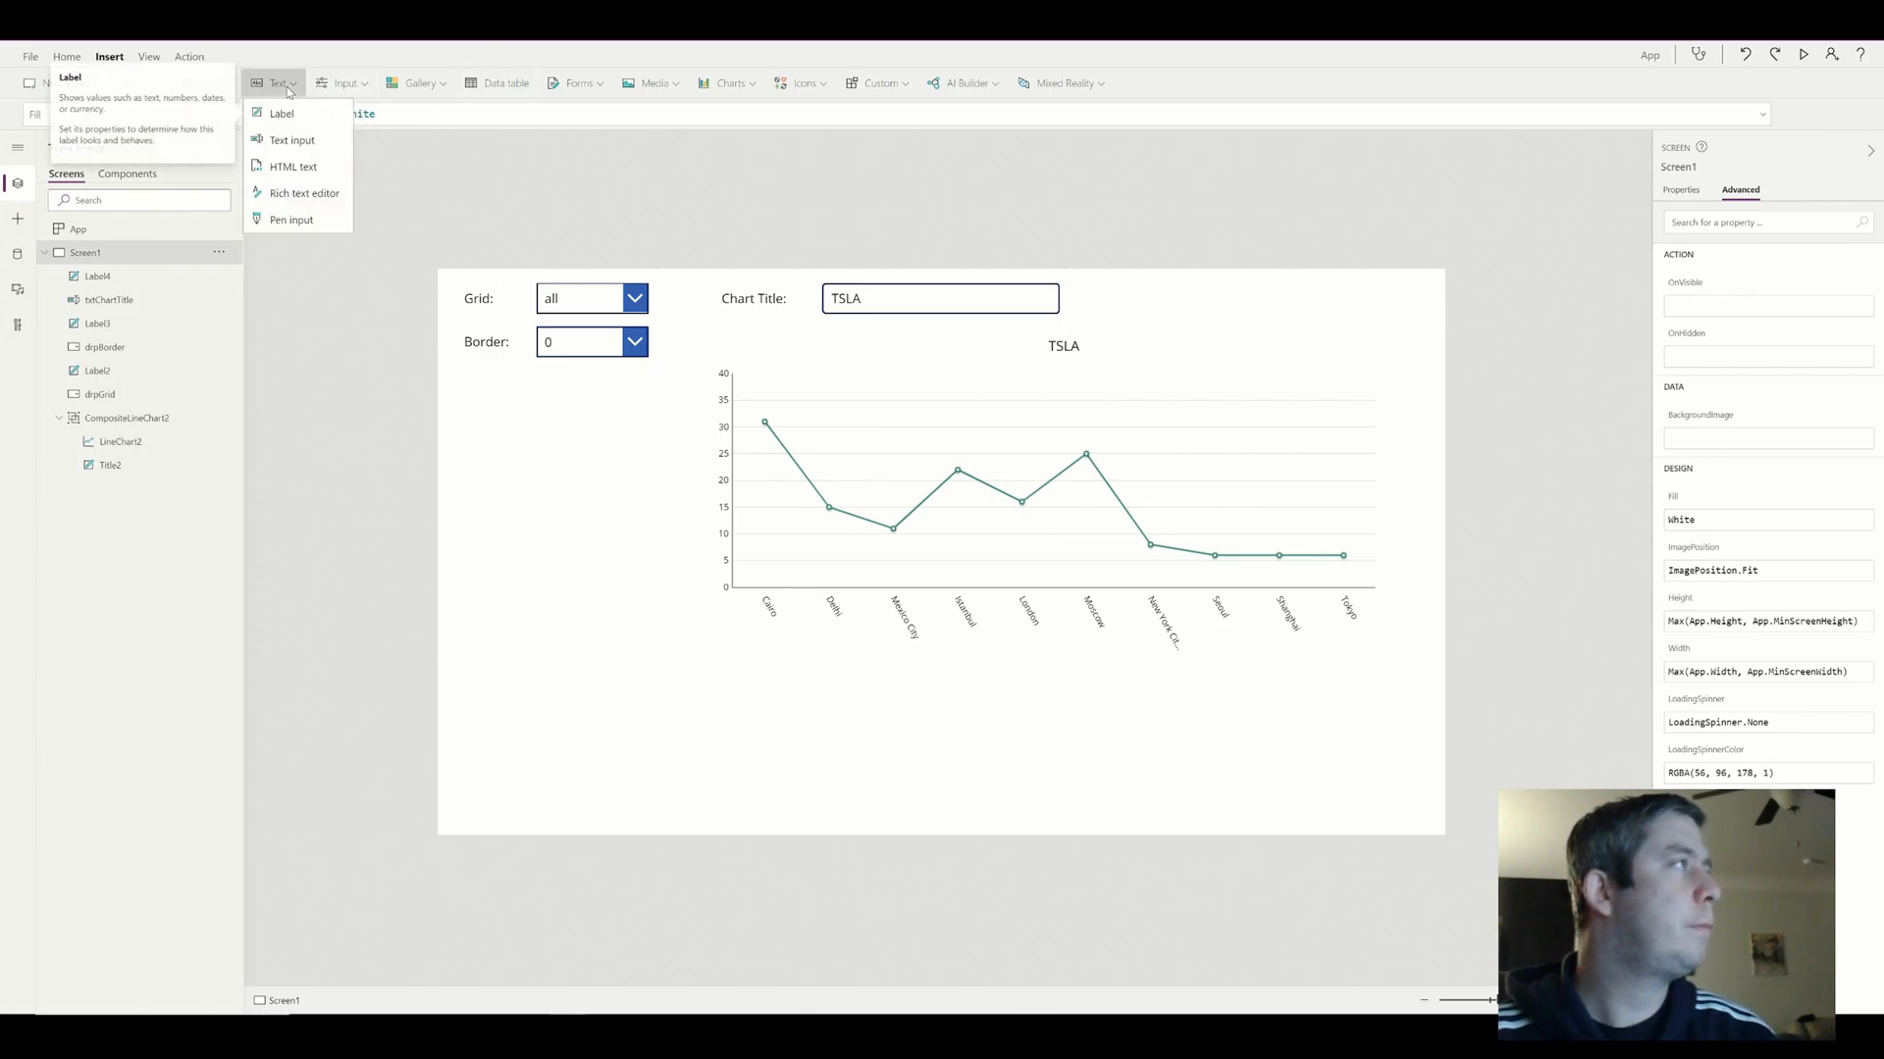
{"action": "left_click", "coordinate": [290, 141]}
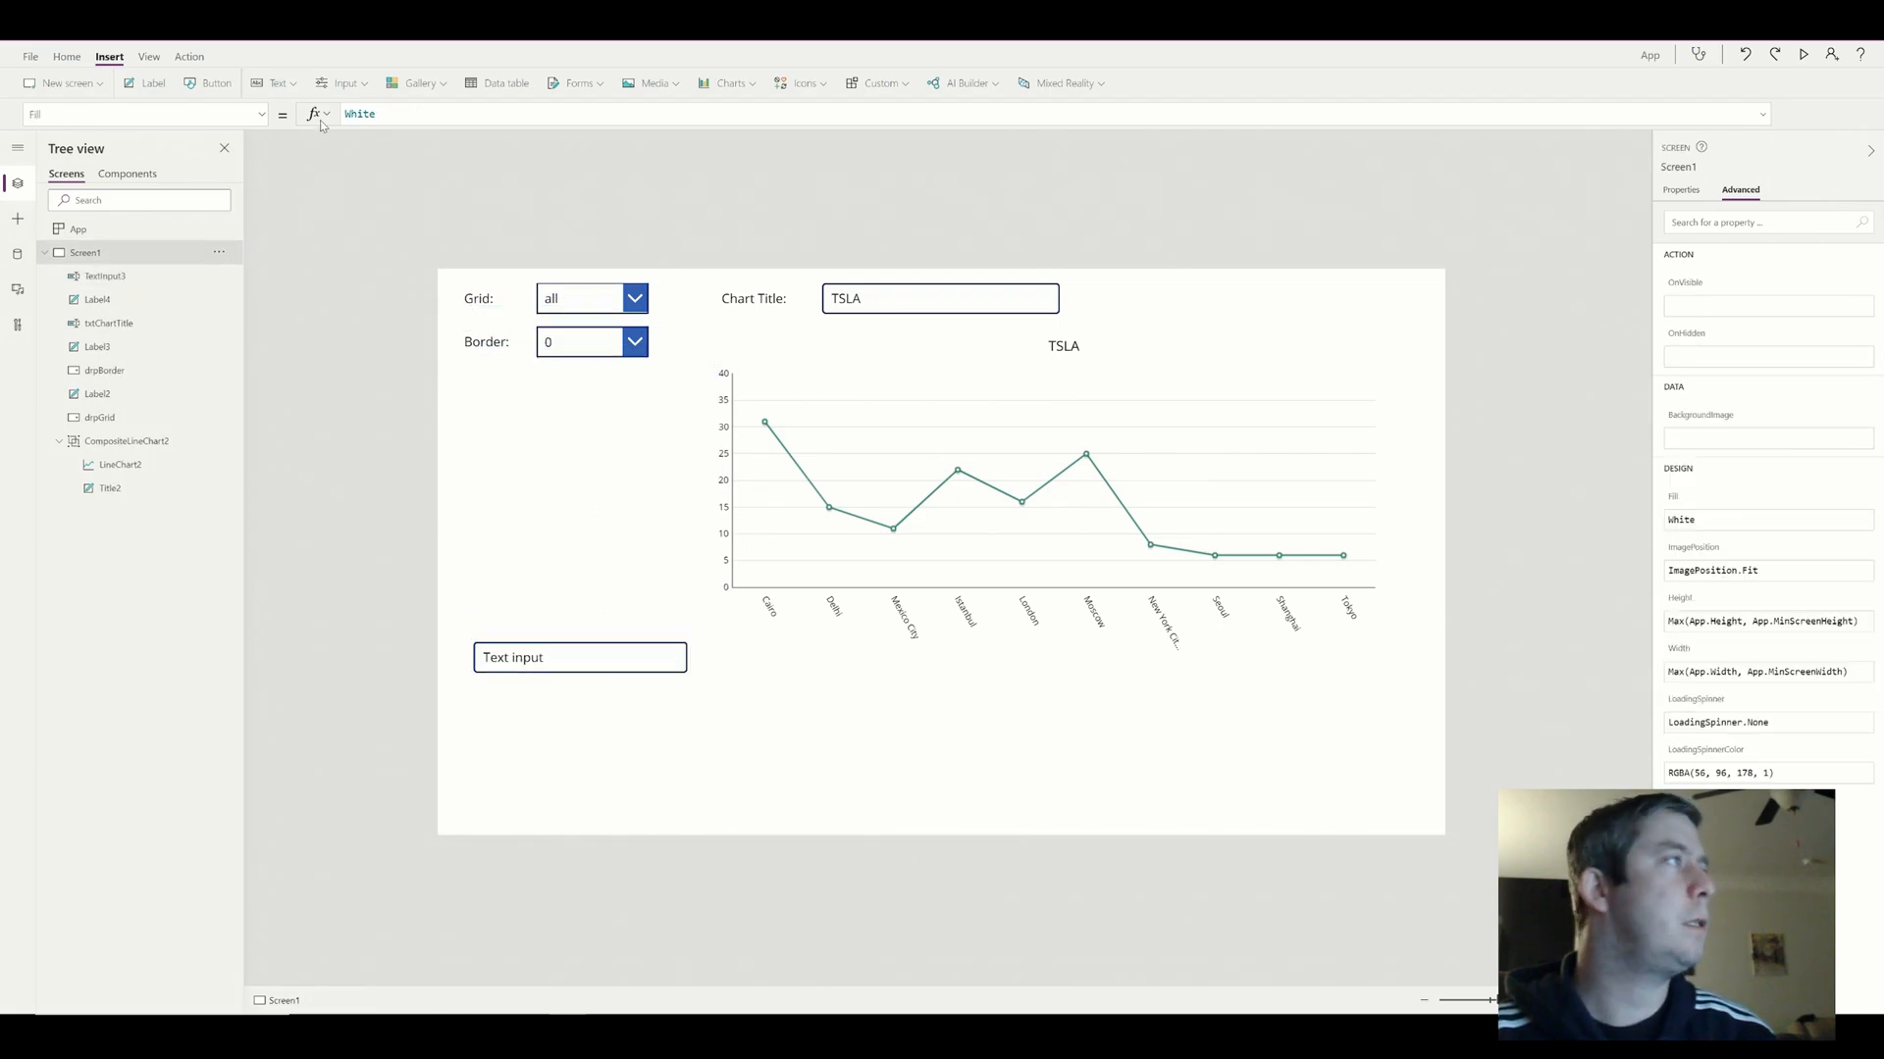
{"action": "left_click", "coordinate": [338, 83]}
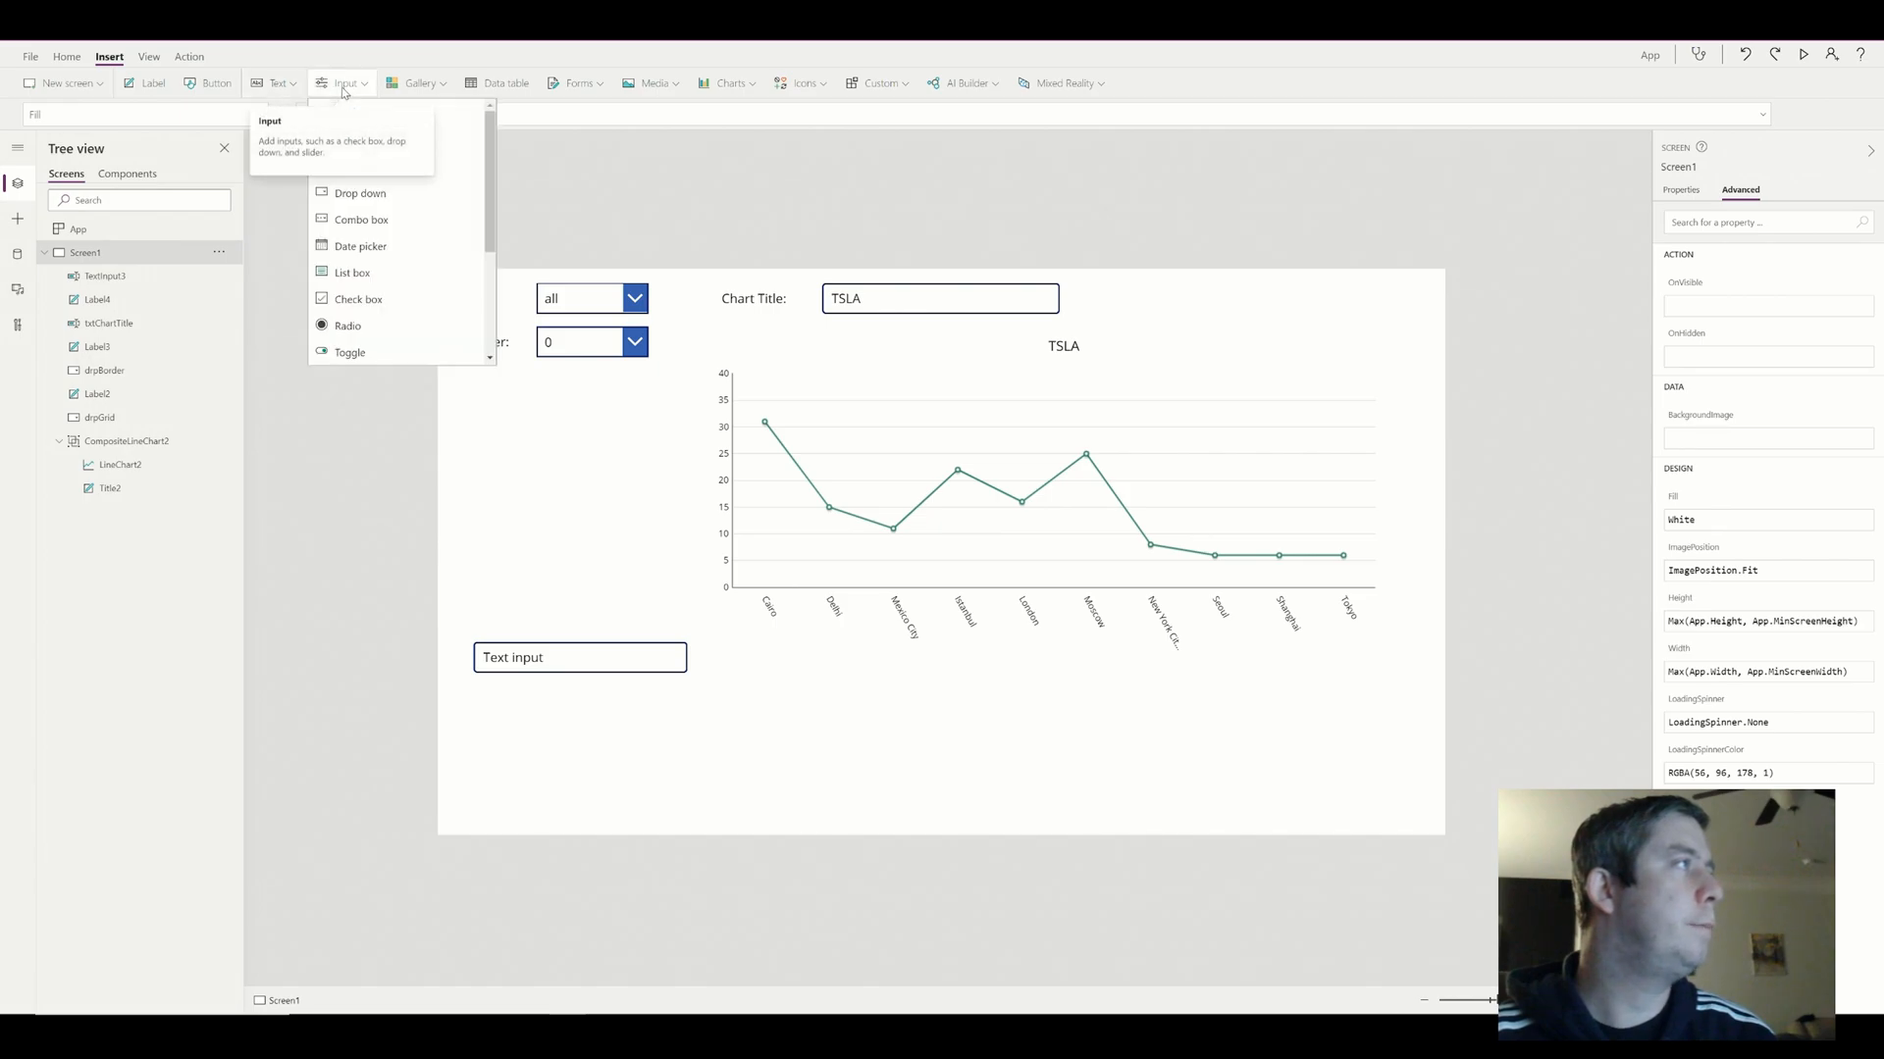
{"action": "left_click", "coordinate": [359, 247]}
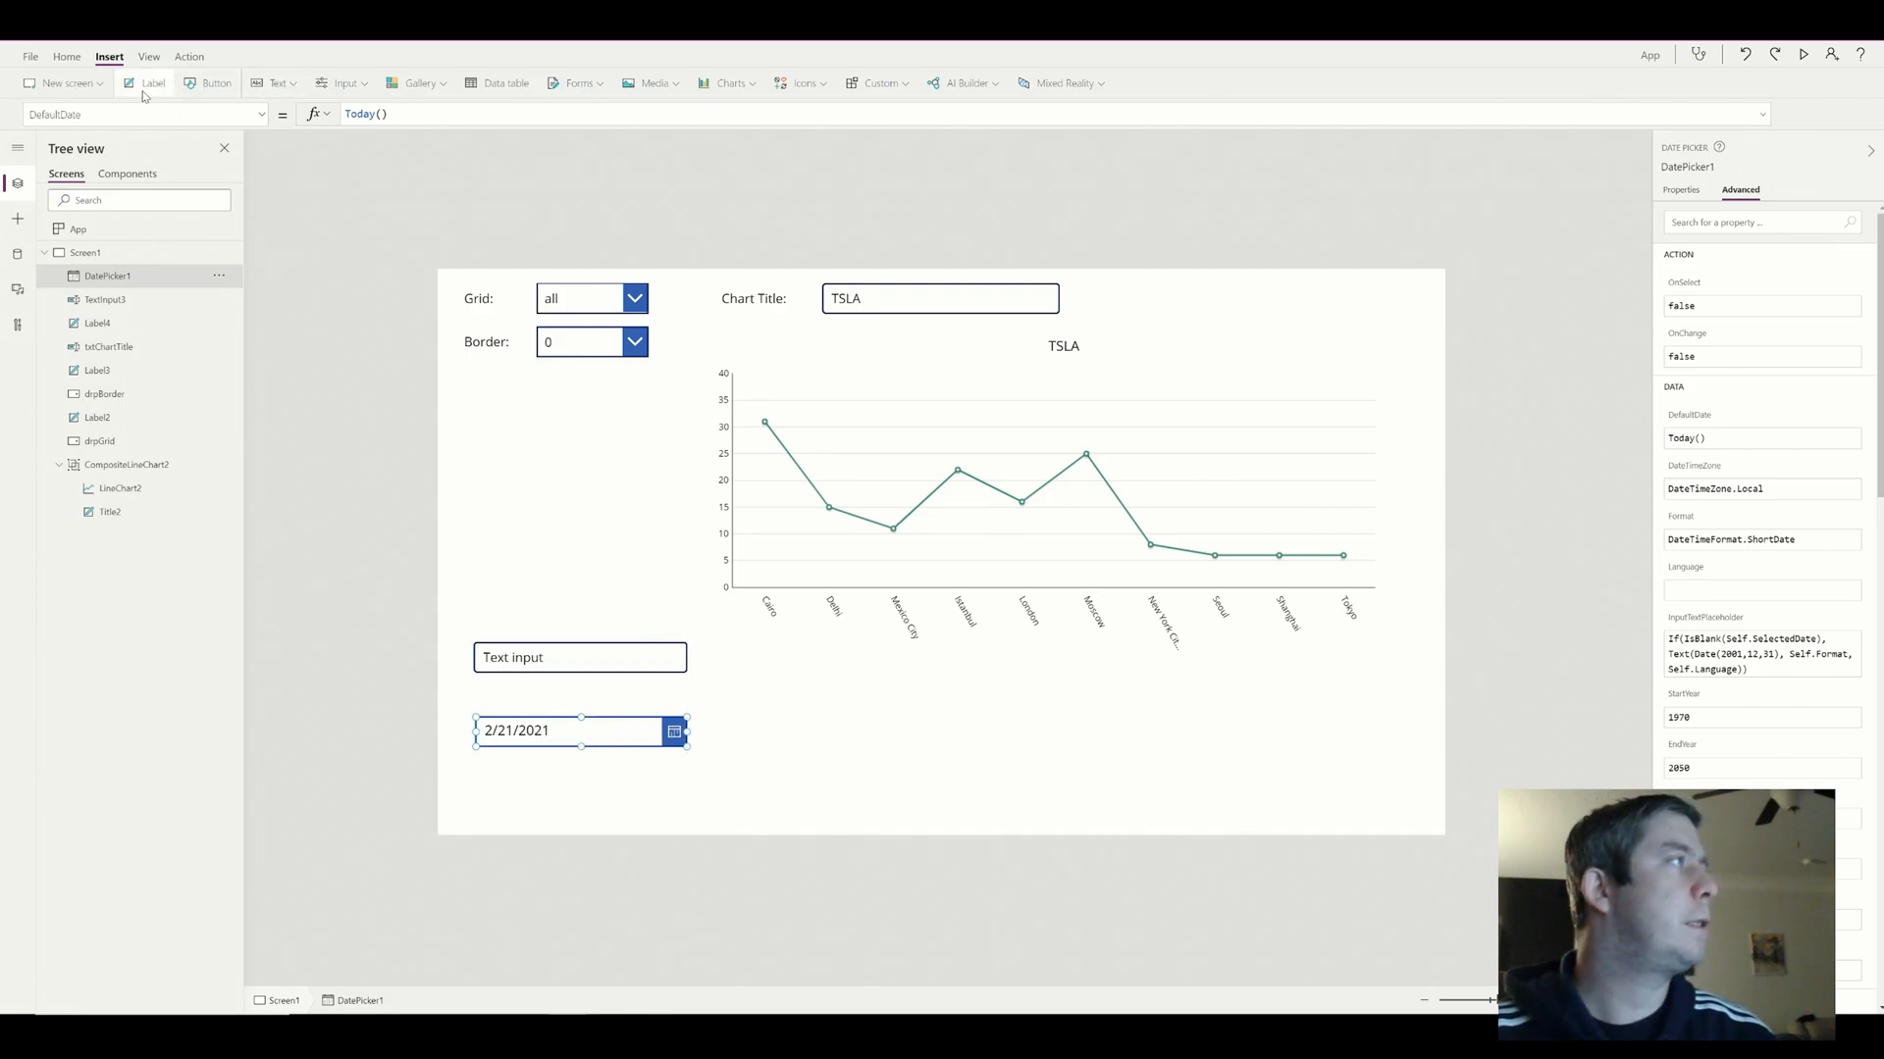
Add a caption label and move it above the new text box
{"action": "left_click", "coordinate": [151, 83]}
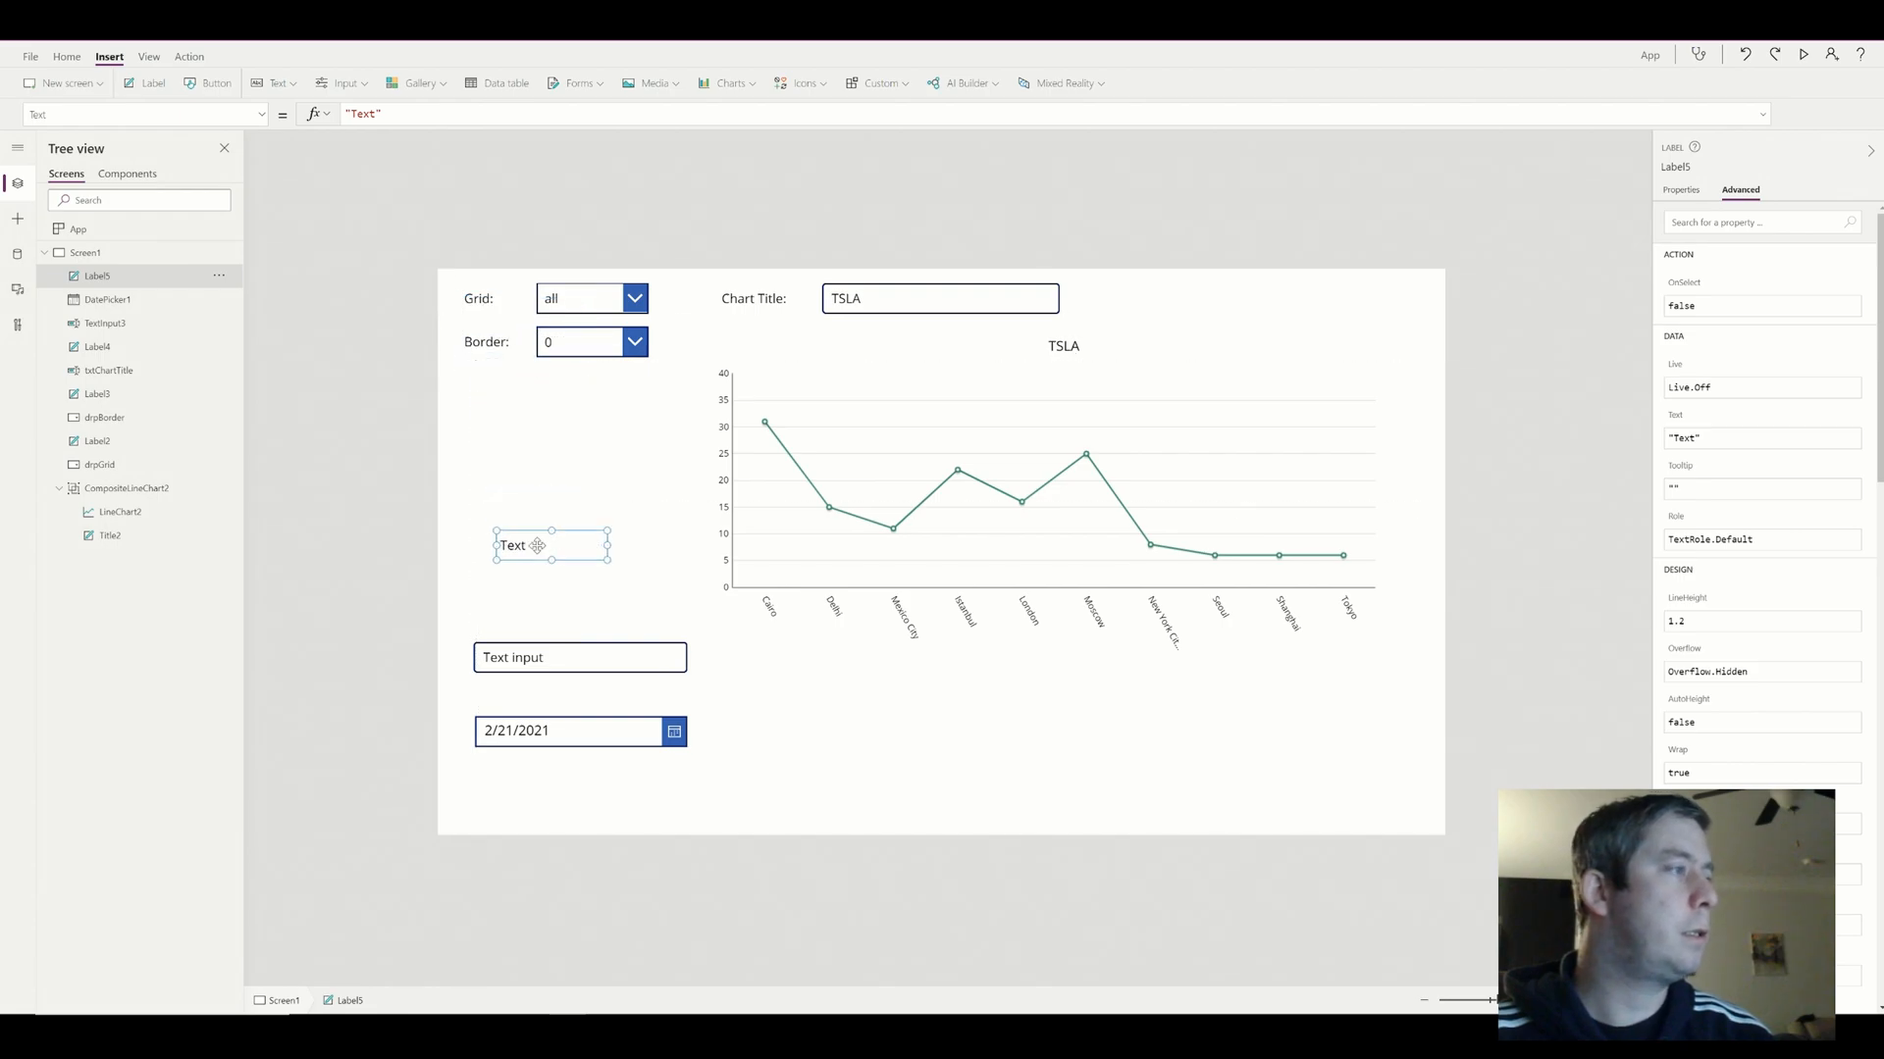
{"action": "left_click_drag", "start_coordinate": [551, 546], "coordinate": [530, 616]}
{"action": "type", "text": "Stock Price"}
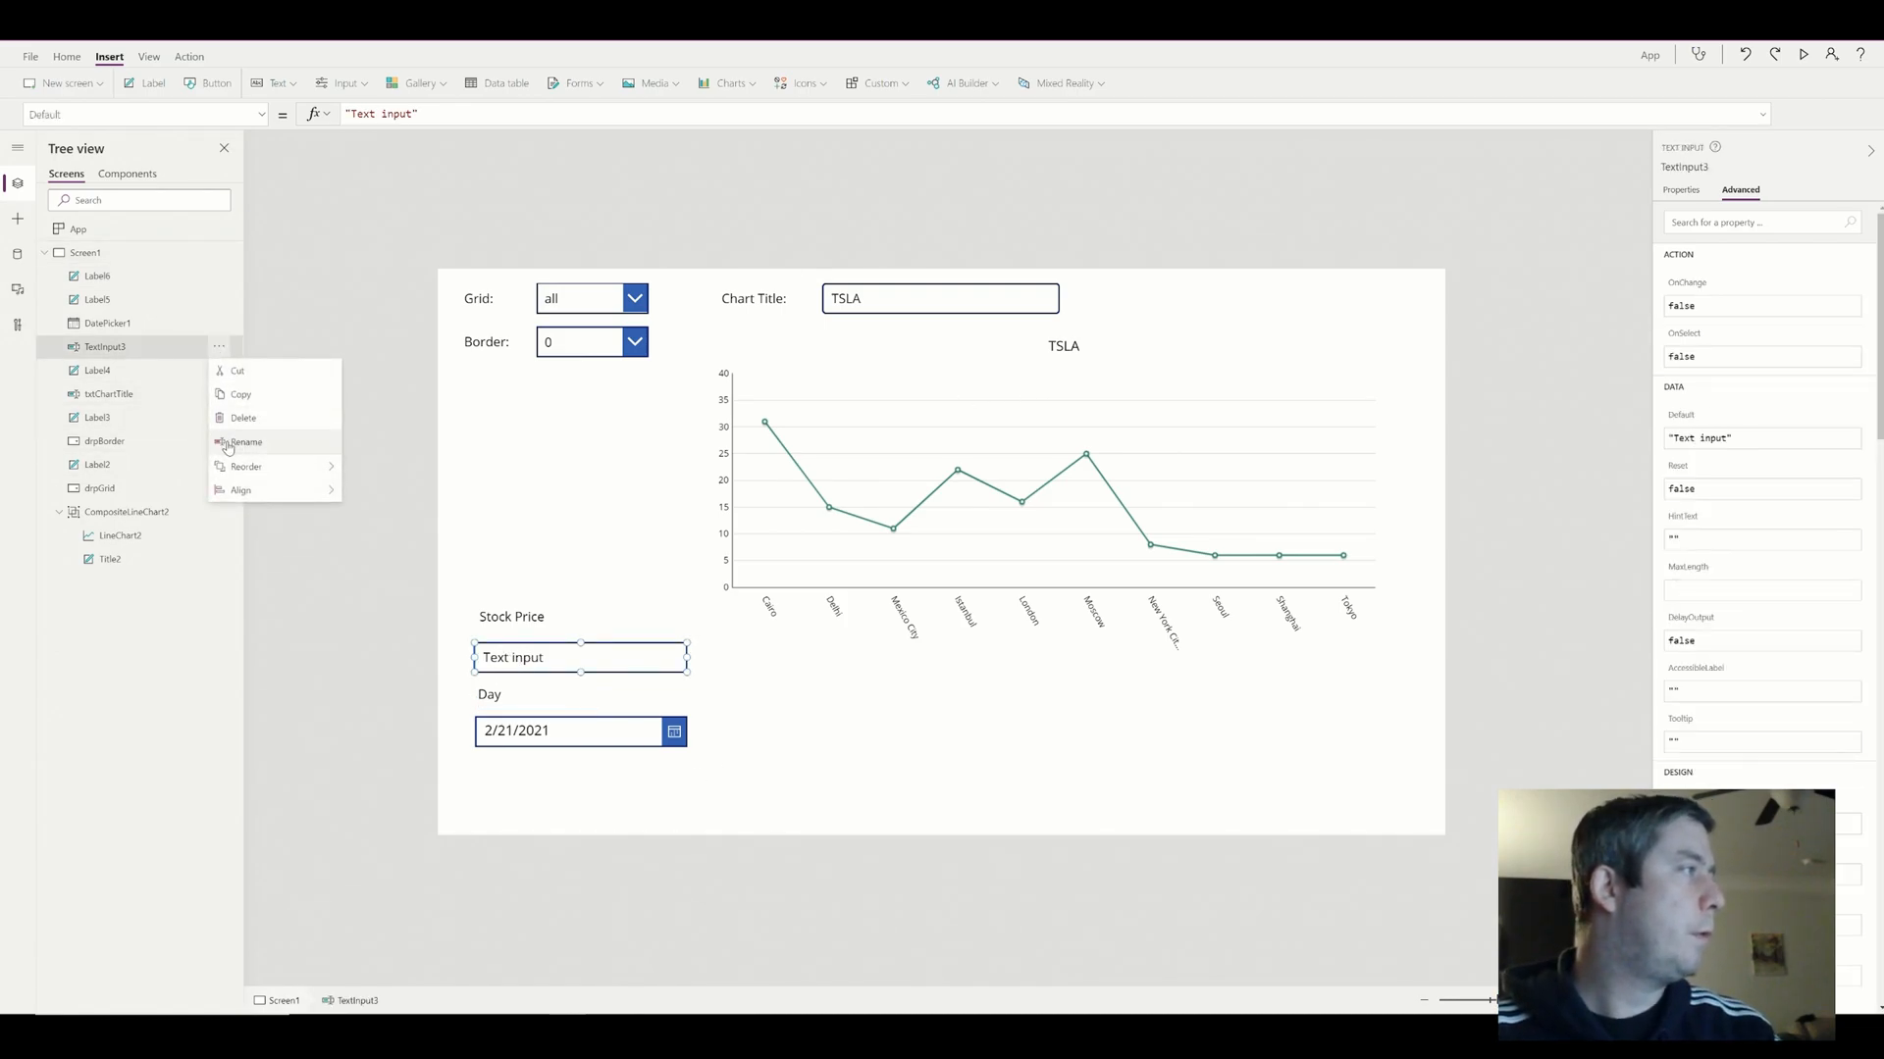
Rename the inputs txtPrice and dteDay, clear the Stock Price default text, and preview the app
{"action": "left_click", "coordinate": [243, 441]}
{"action": "type", "text": "txtPrice"}
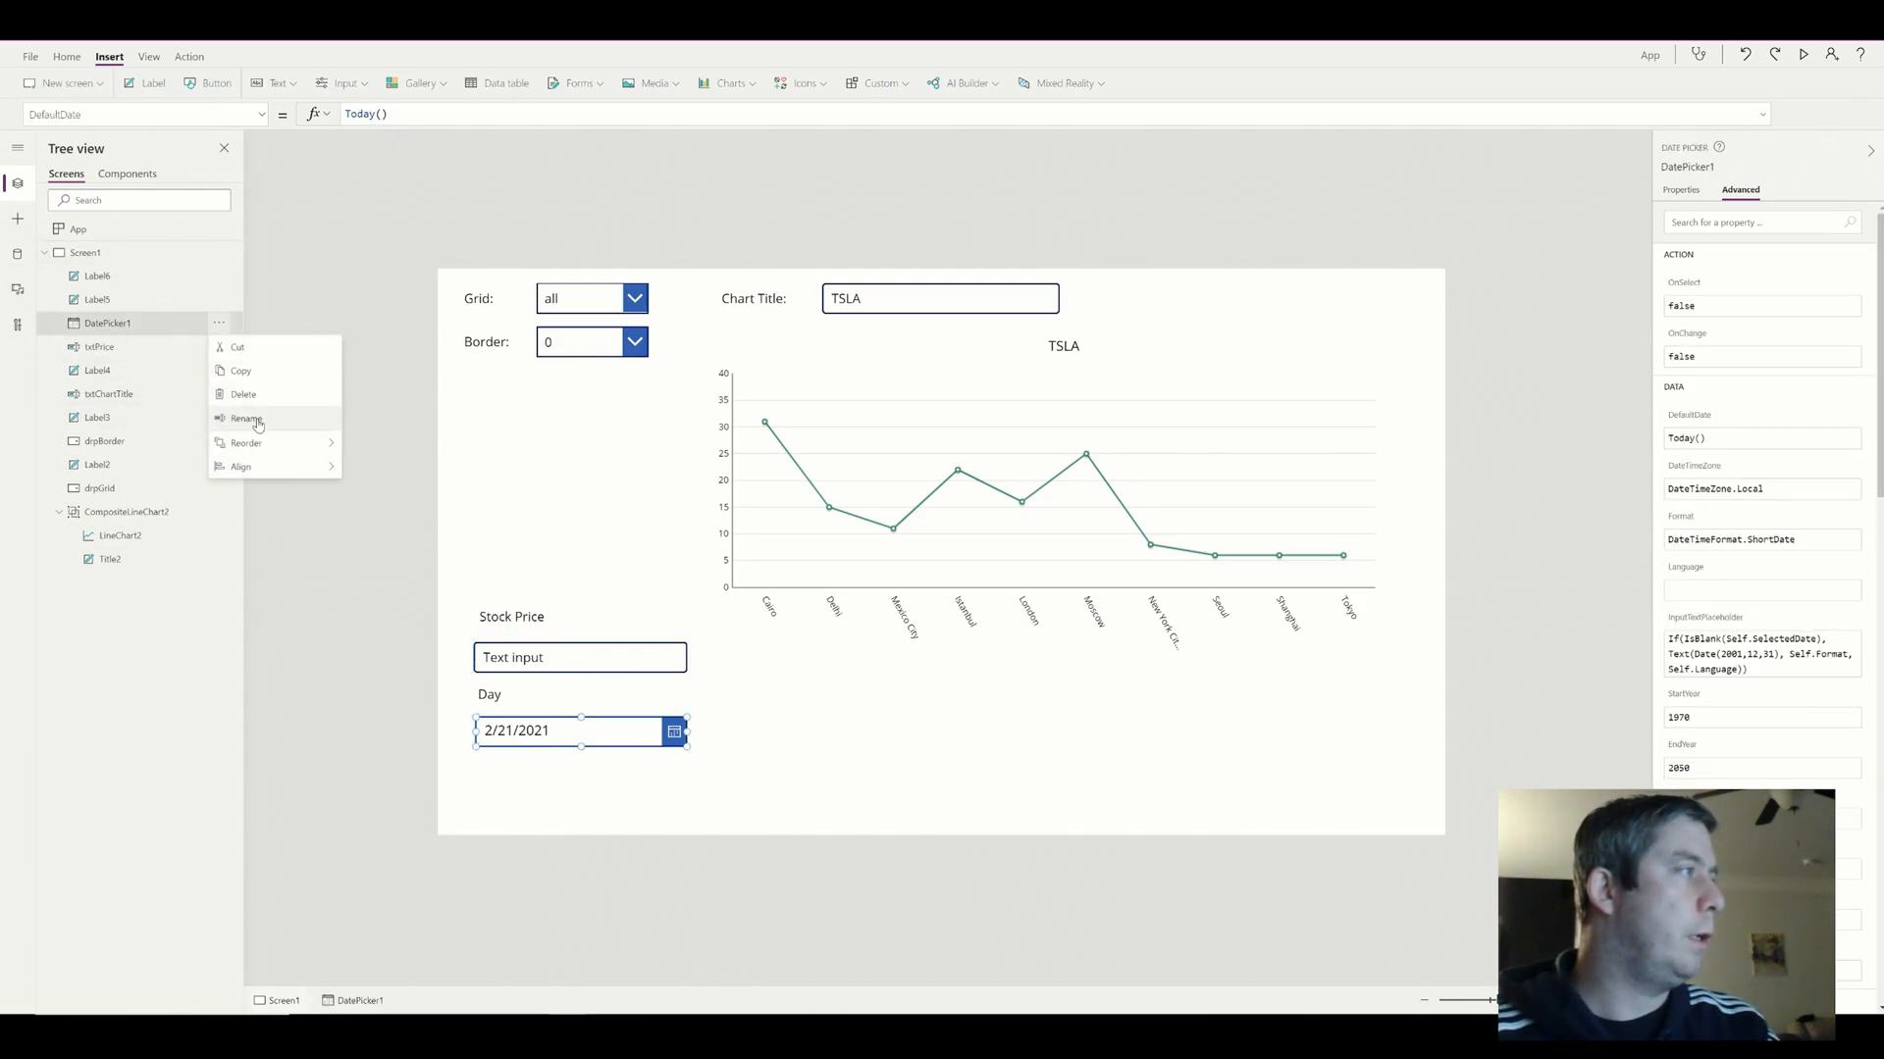
{"action": "left_click", "coordinate": [244, 418]}
{"action": "type", "text": "dteDay"}
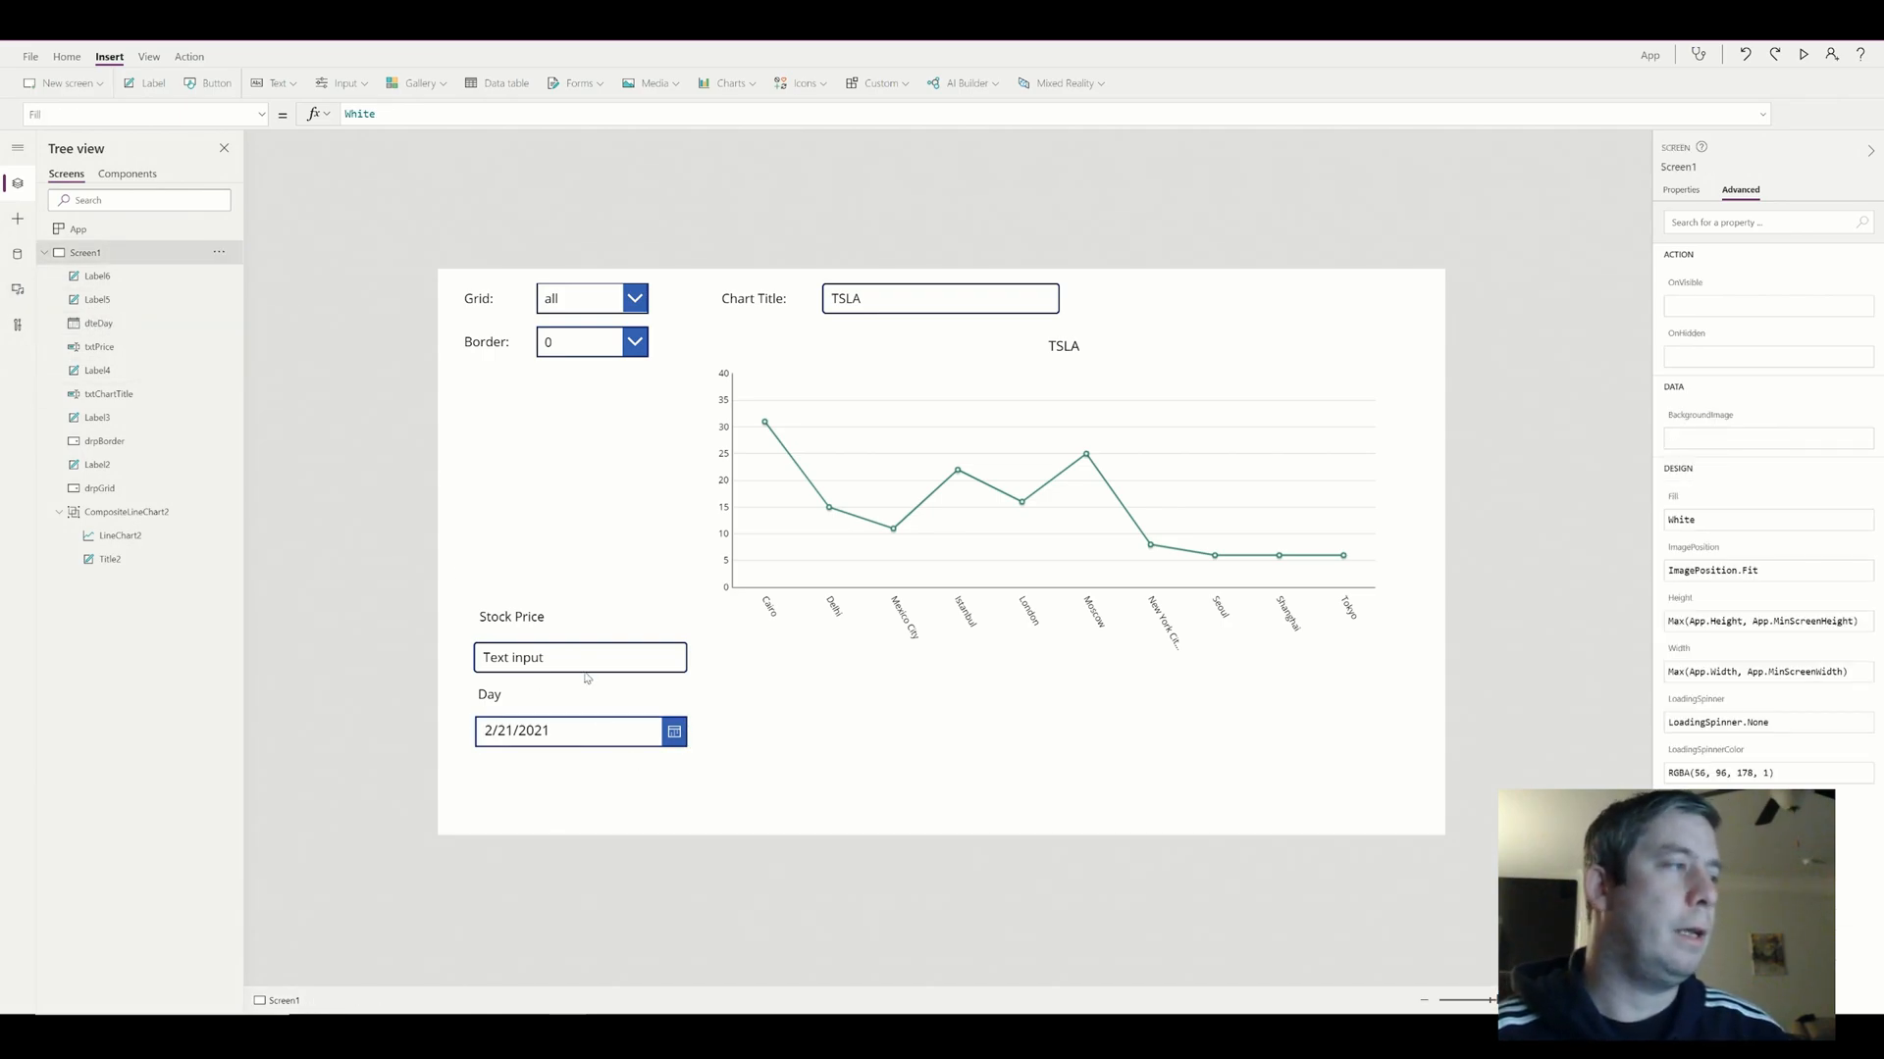
{"action": "mouse_move", "coordinate": [565, 660]}
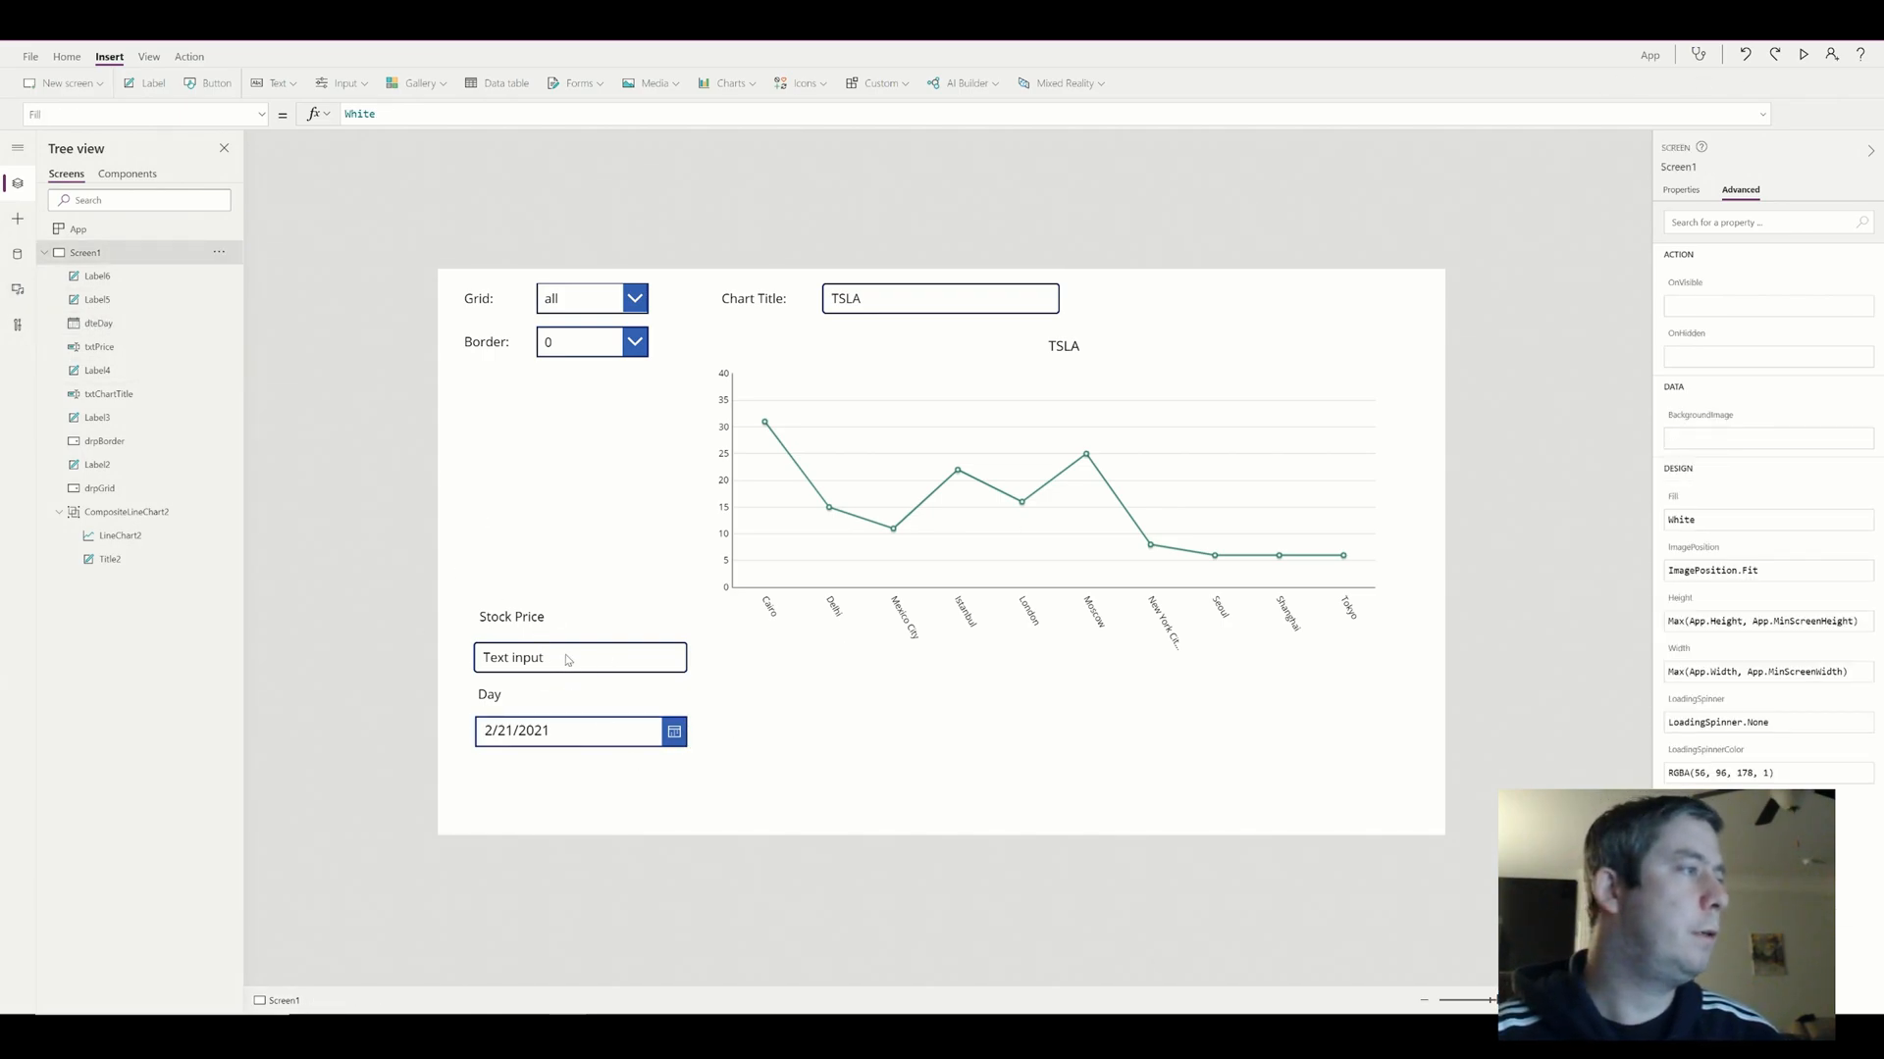
{"action": "left_click", "coordinate": [579, 657]}
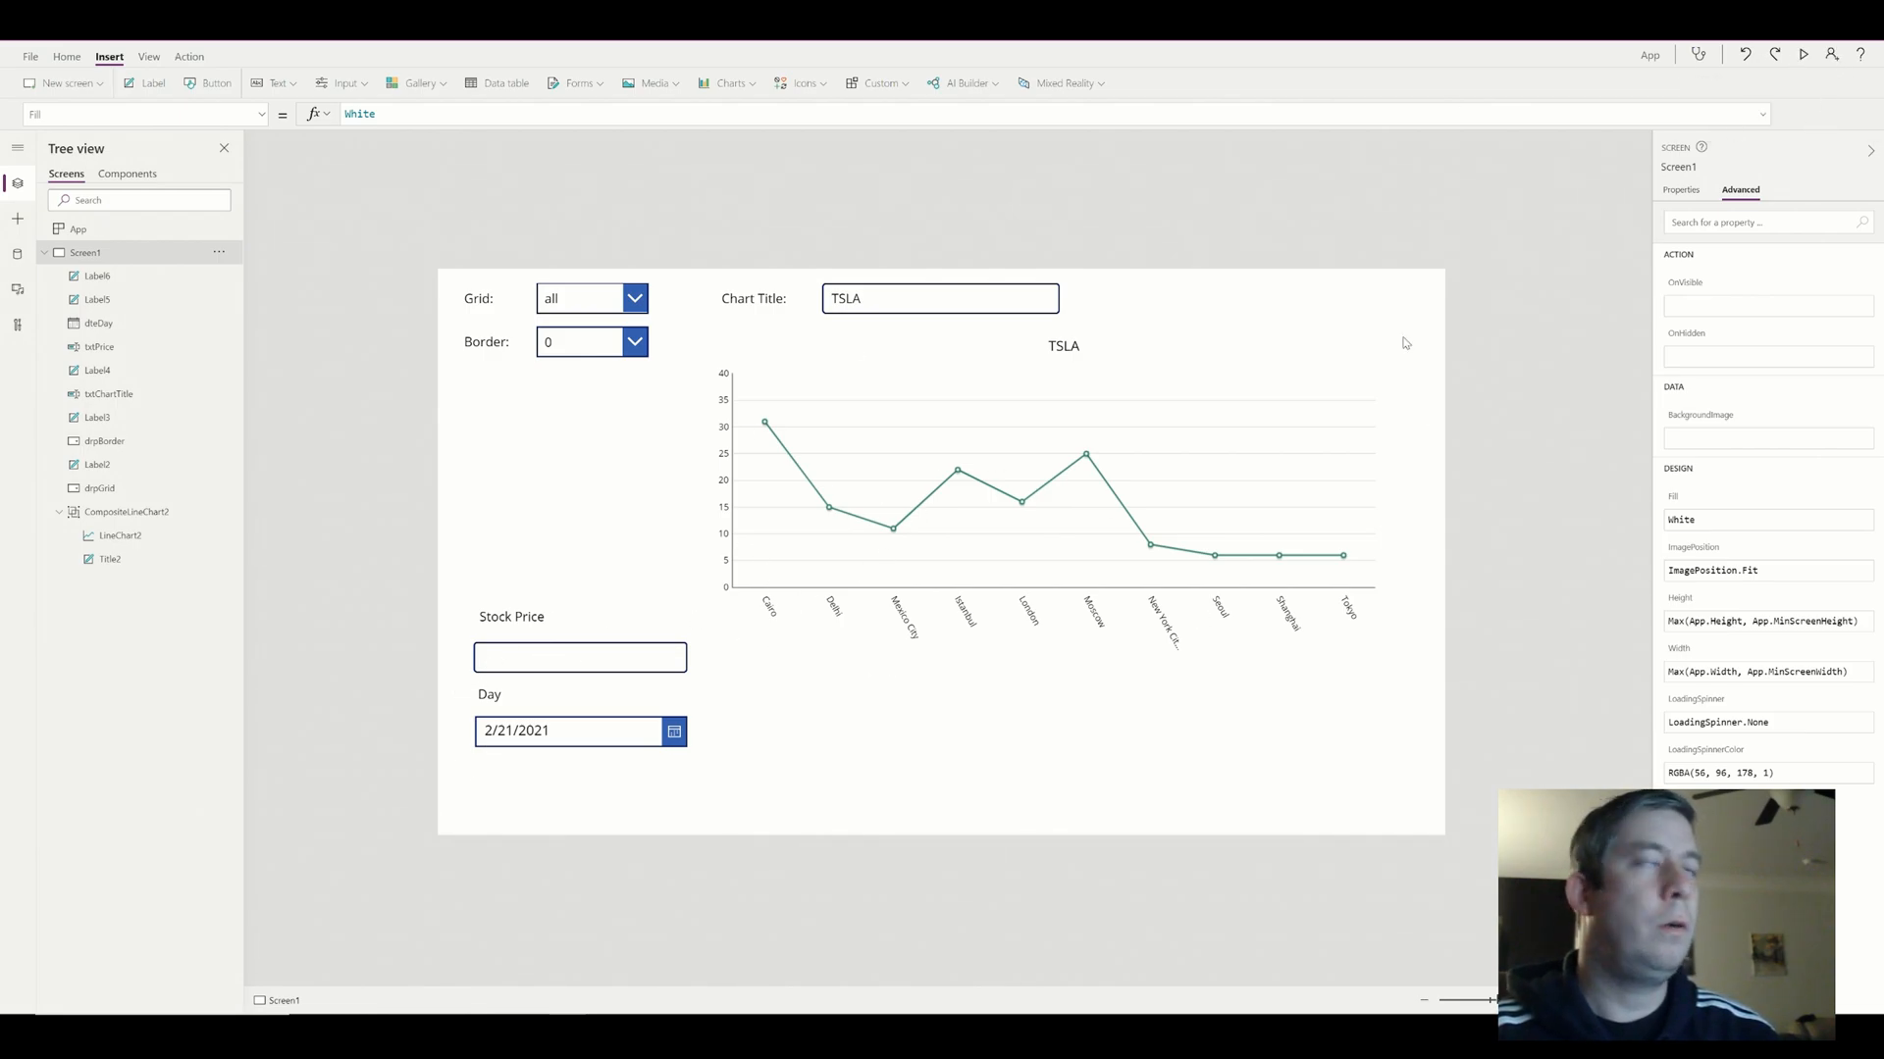
{"action": "left_click", "coordinate": [1803, 55]}
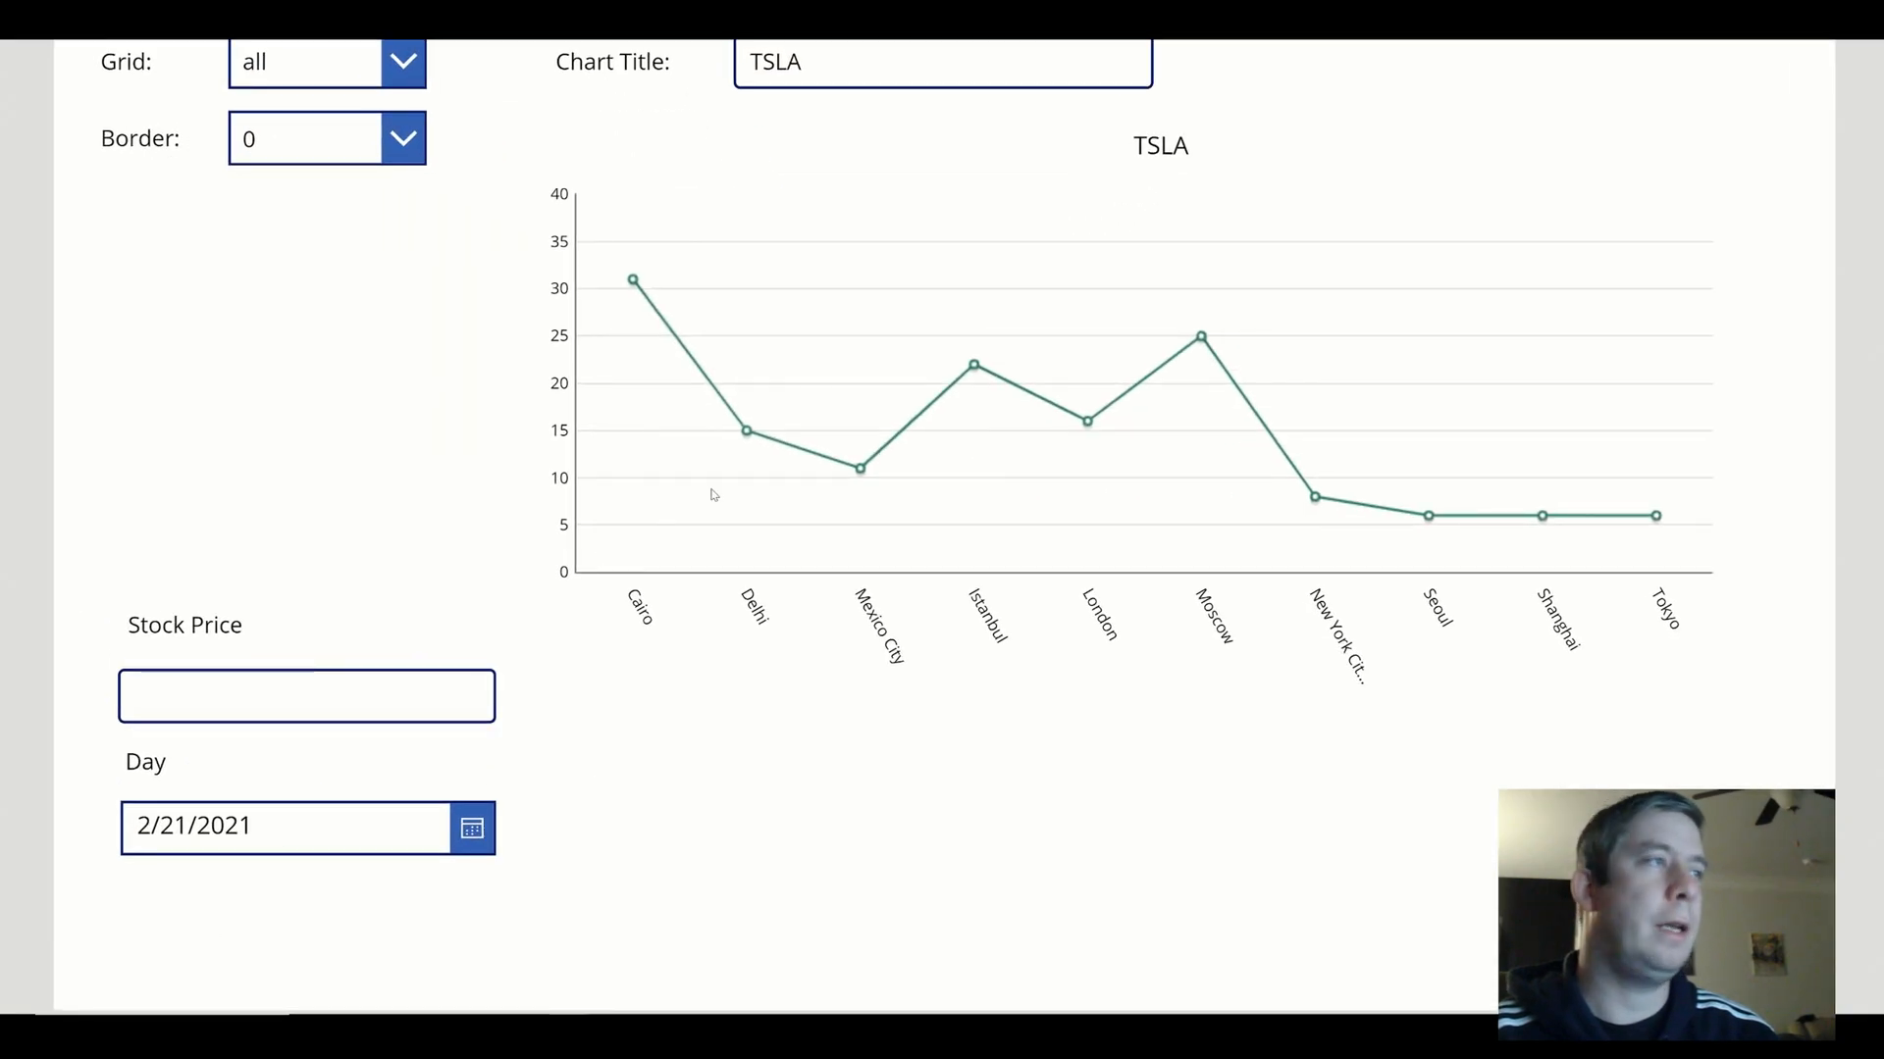
{"action": "mouse_move", "coordinate": [973, 390]}
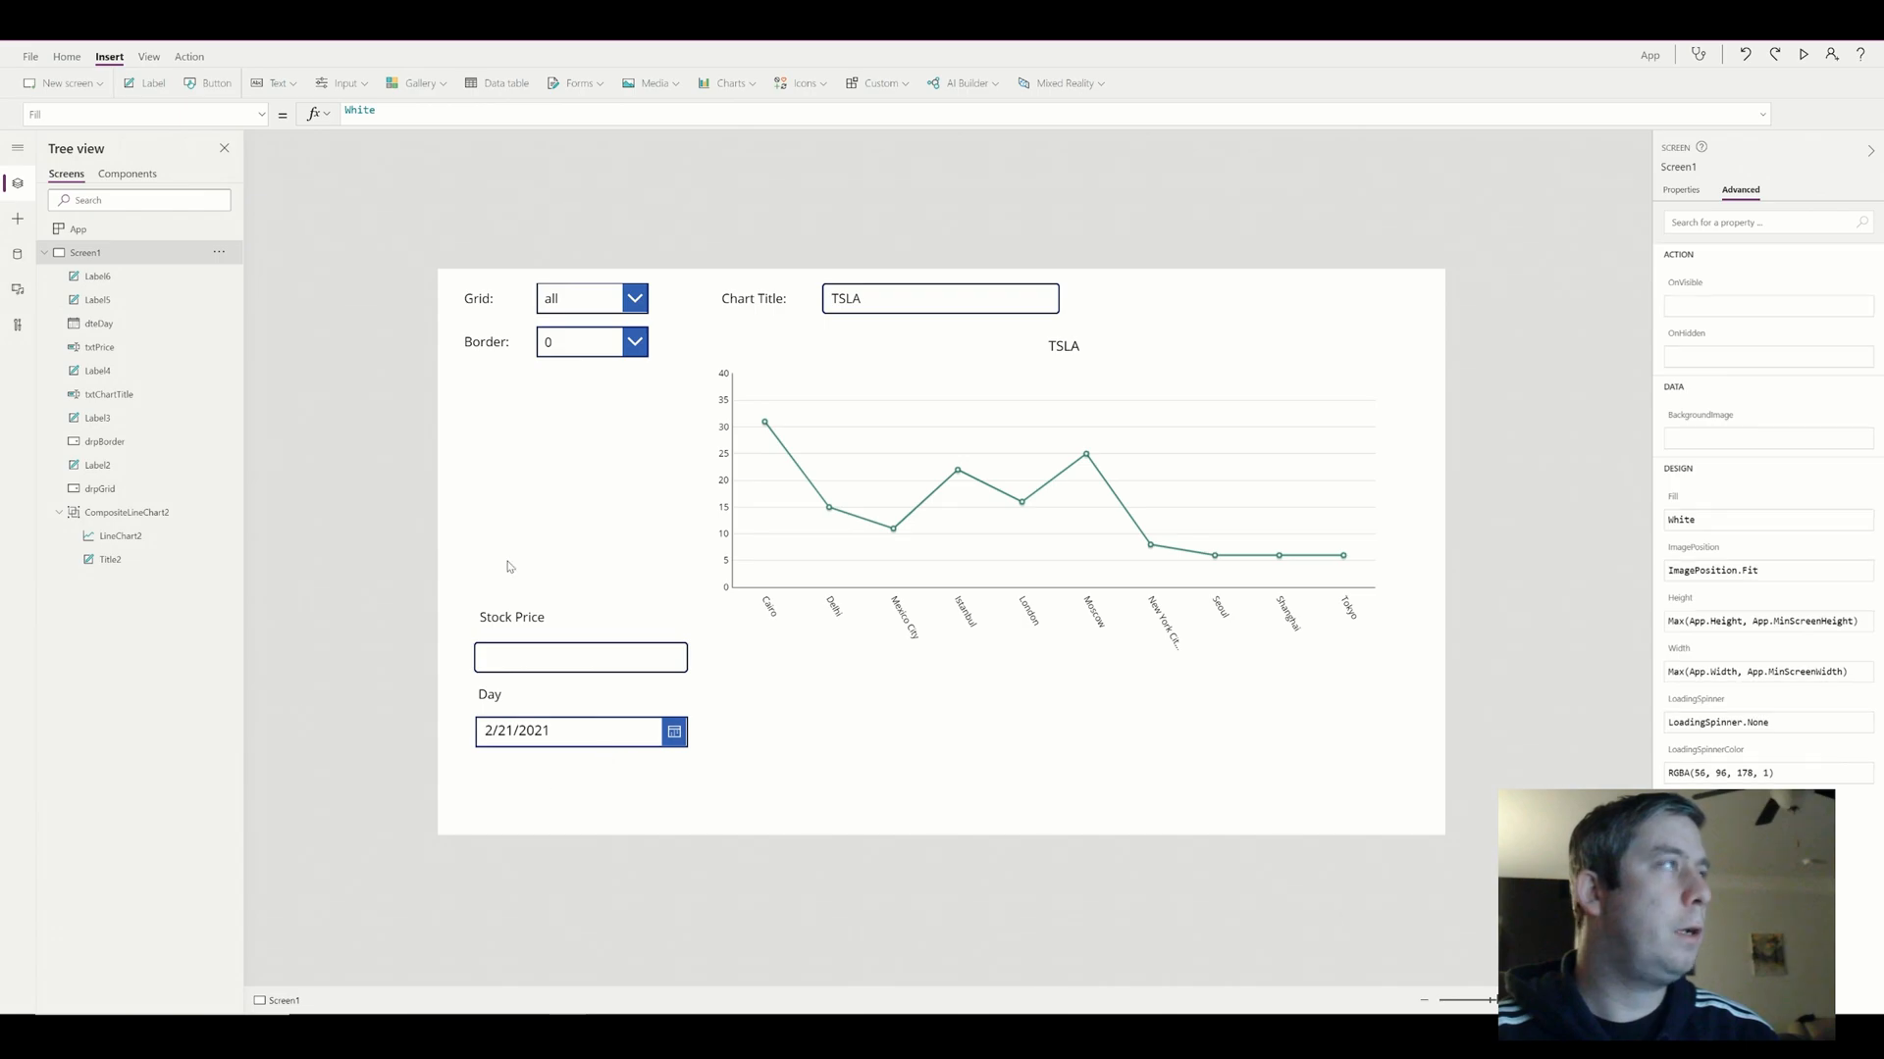
{"action": "mouse_move", "coordinate": [338, 82]}
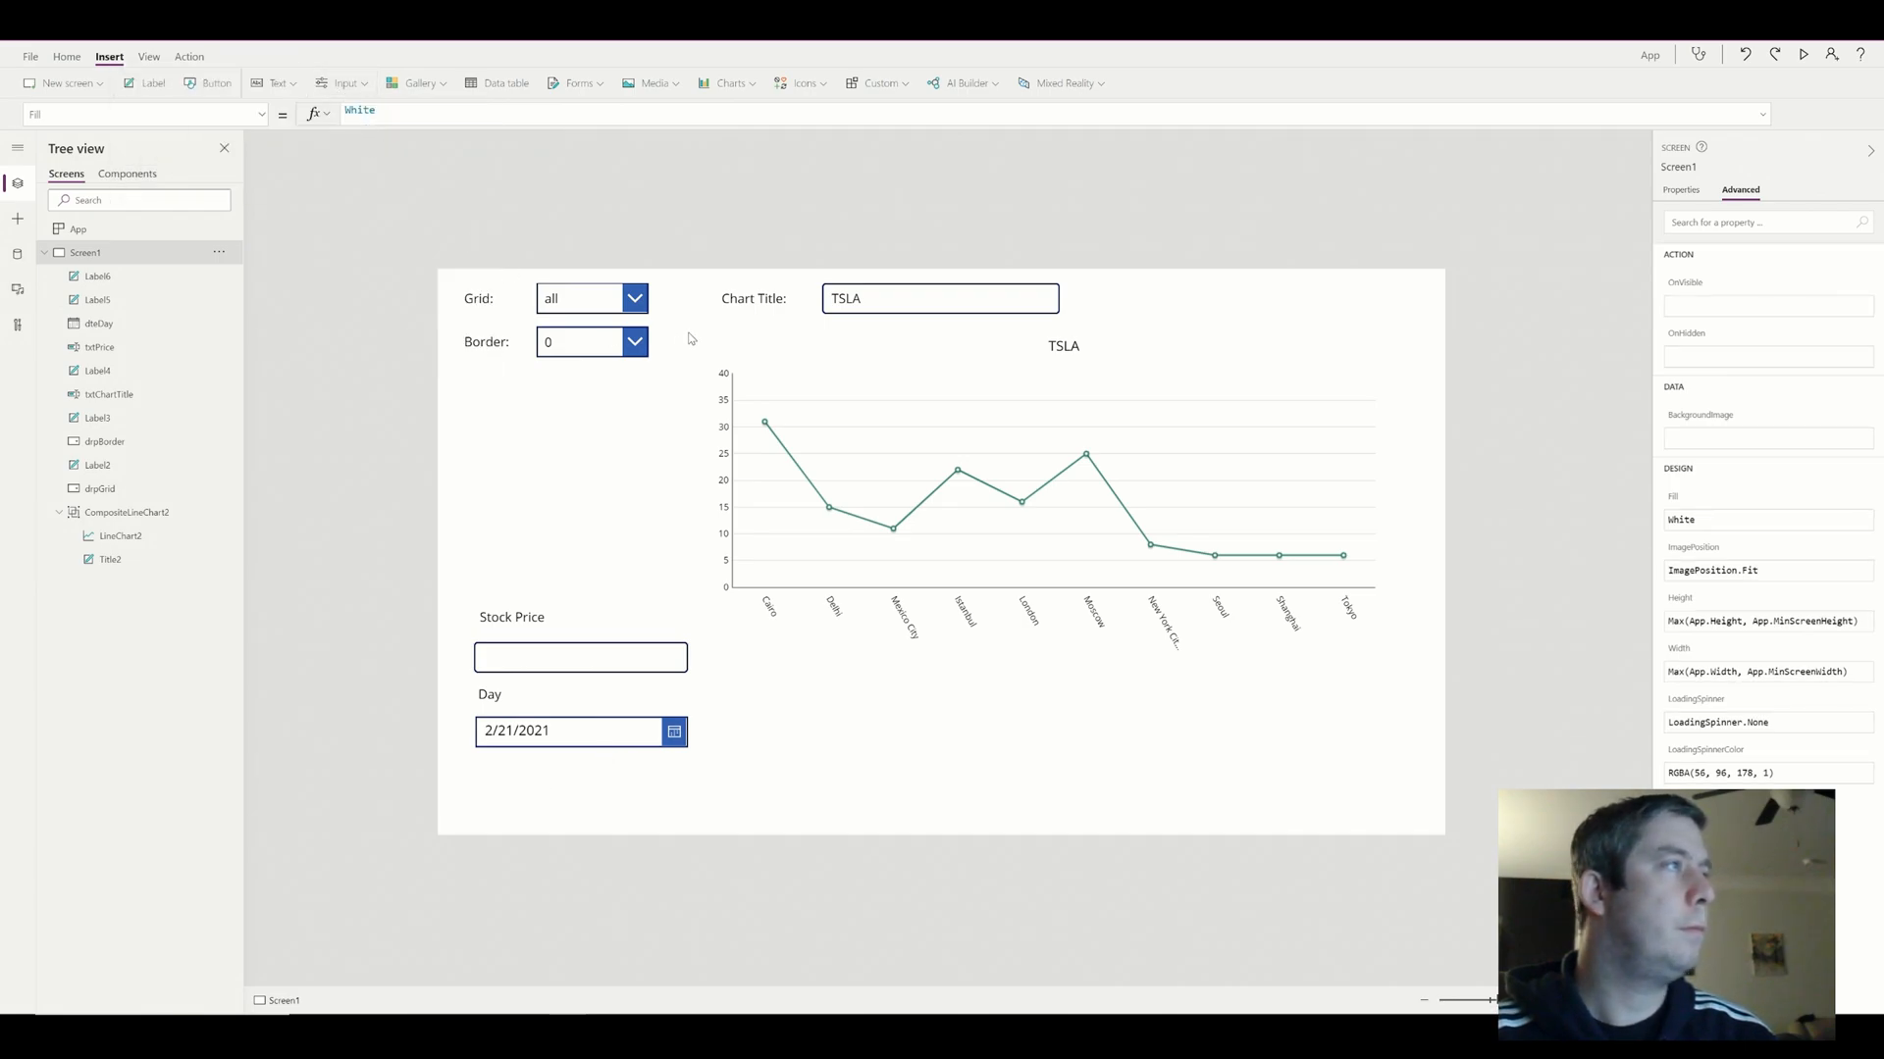
Add a button below the Day date picker and set its text to Submit
{"action": "left_click", "coordinate": [208, 83]}
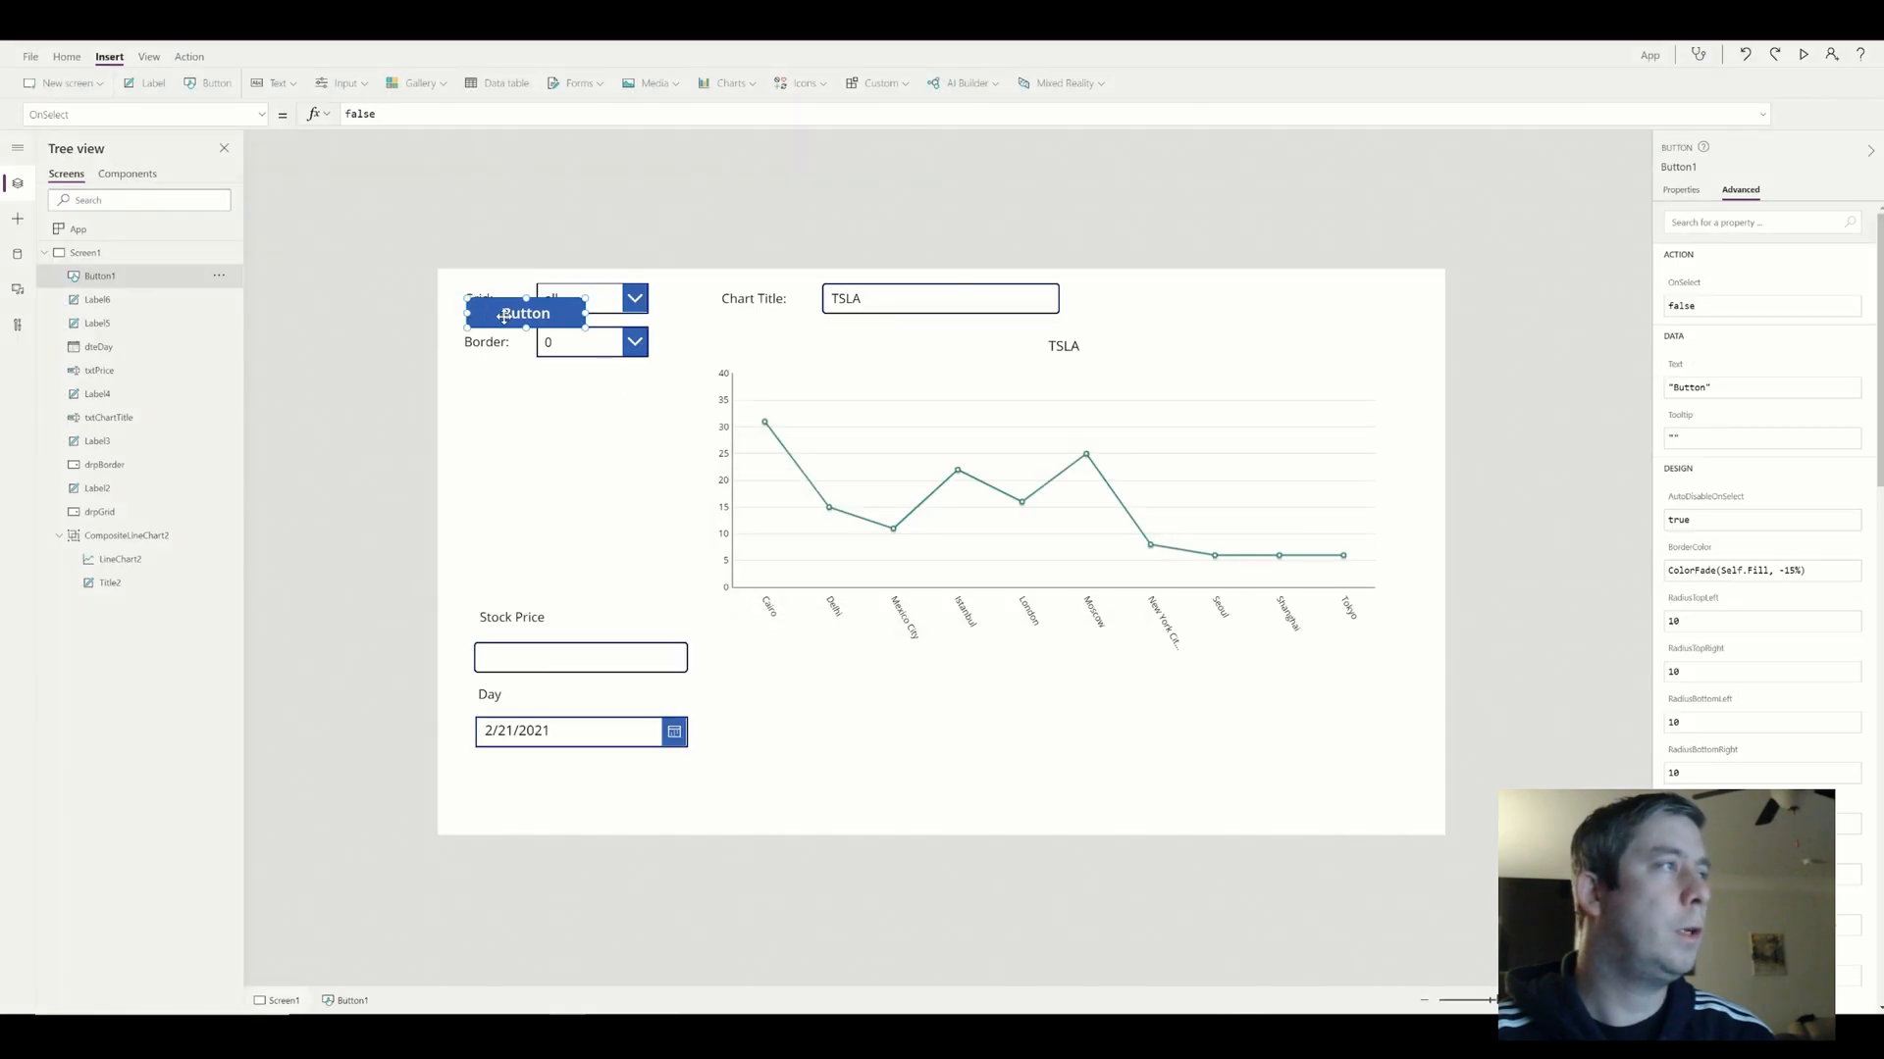
{"action": "left_click_drag", "start_coordinate": [524, 312], "coordinate": [532, 789]}
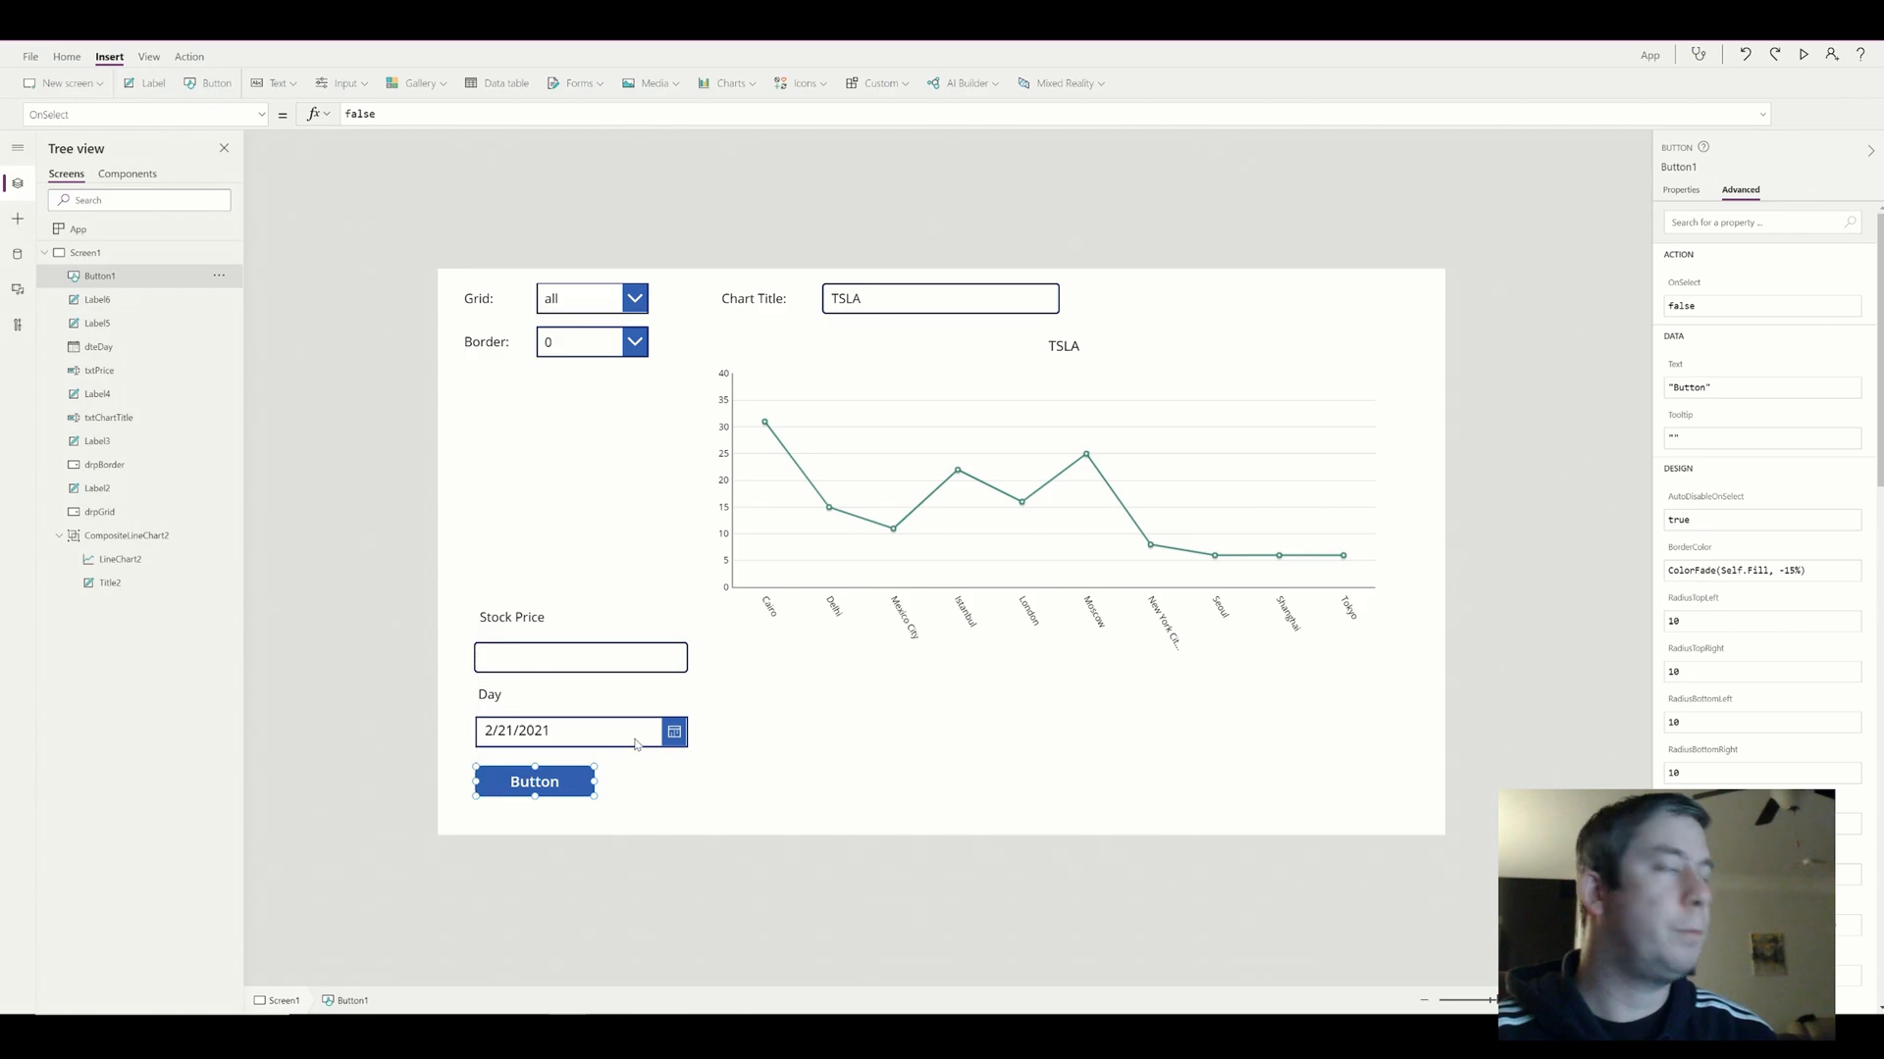
{"action": "left_click", "coordinate": [1680, 190]}
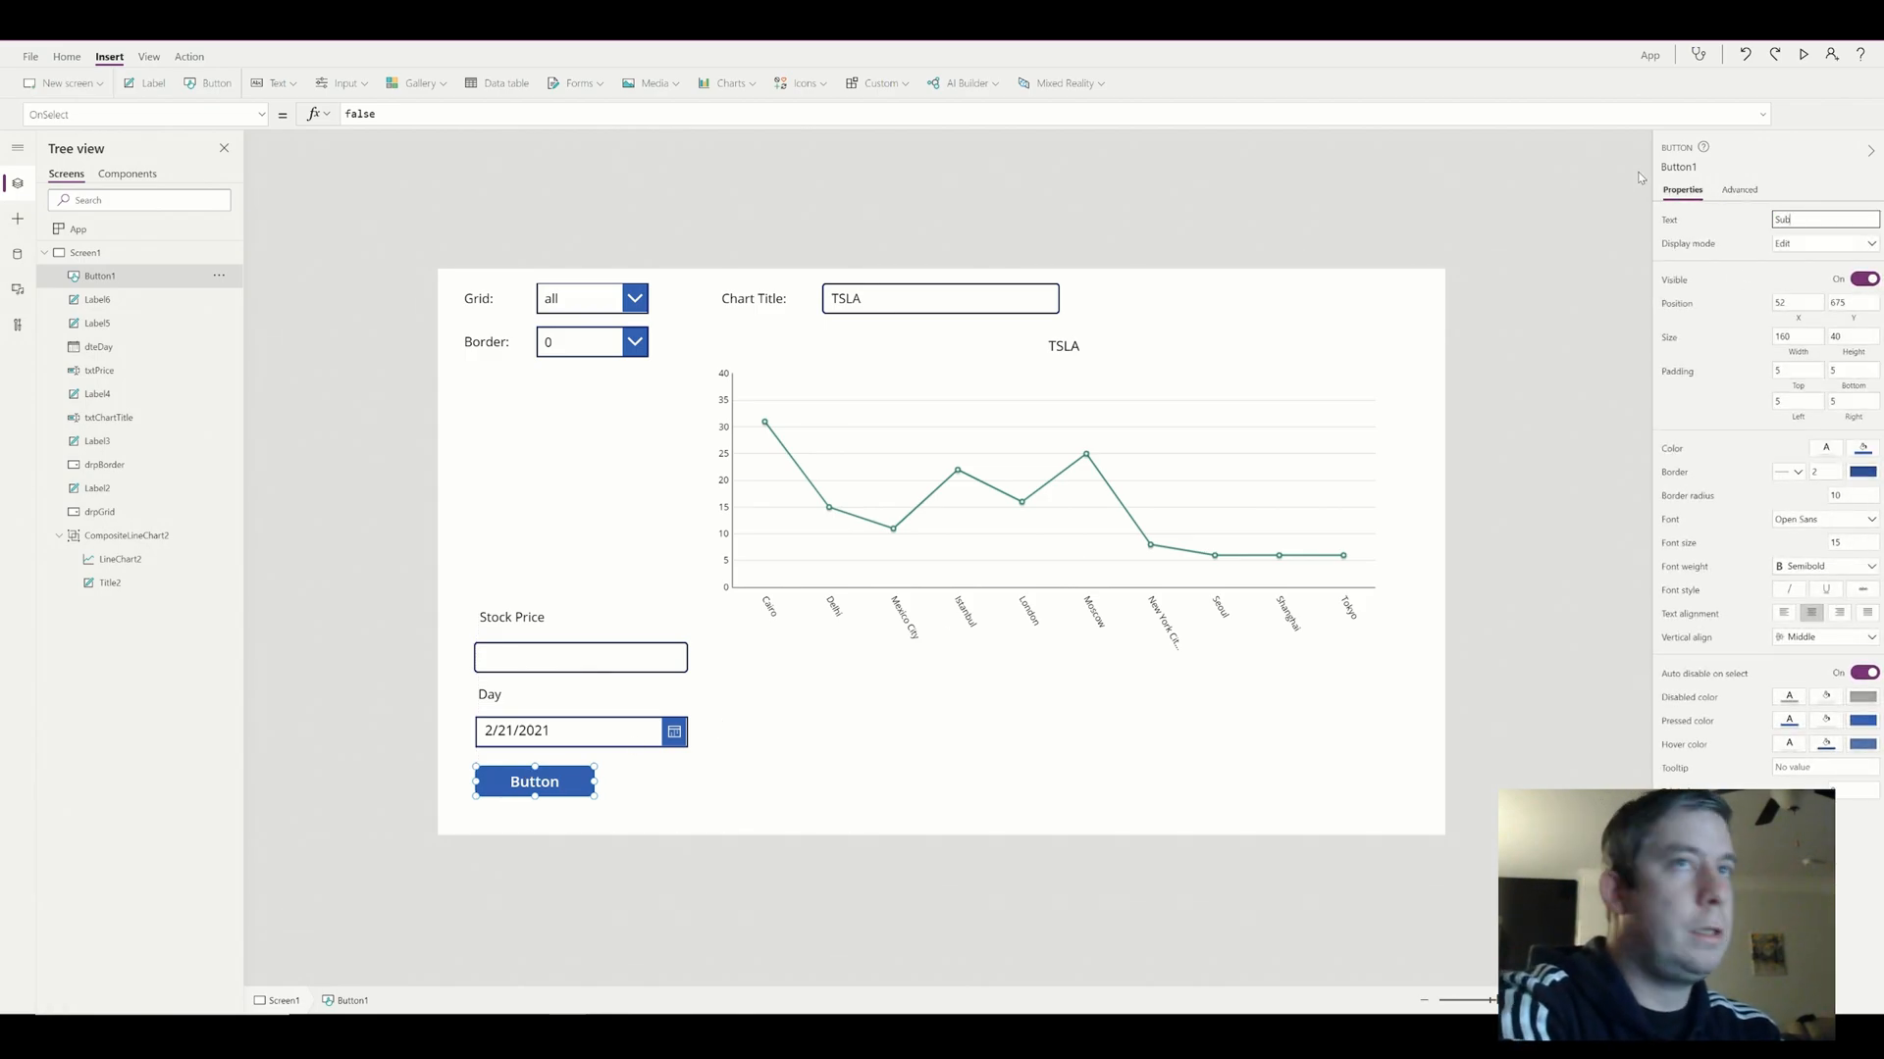
{"action": "type", "text": "Submit"}
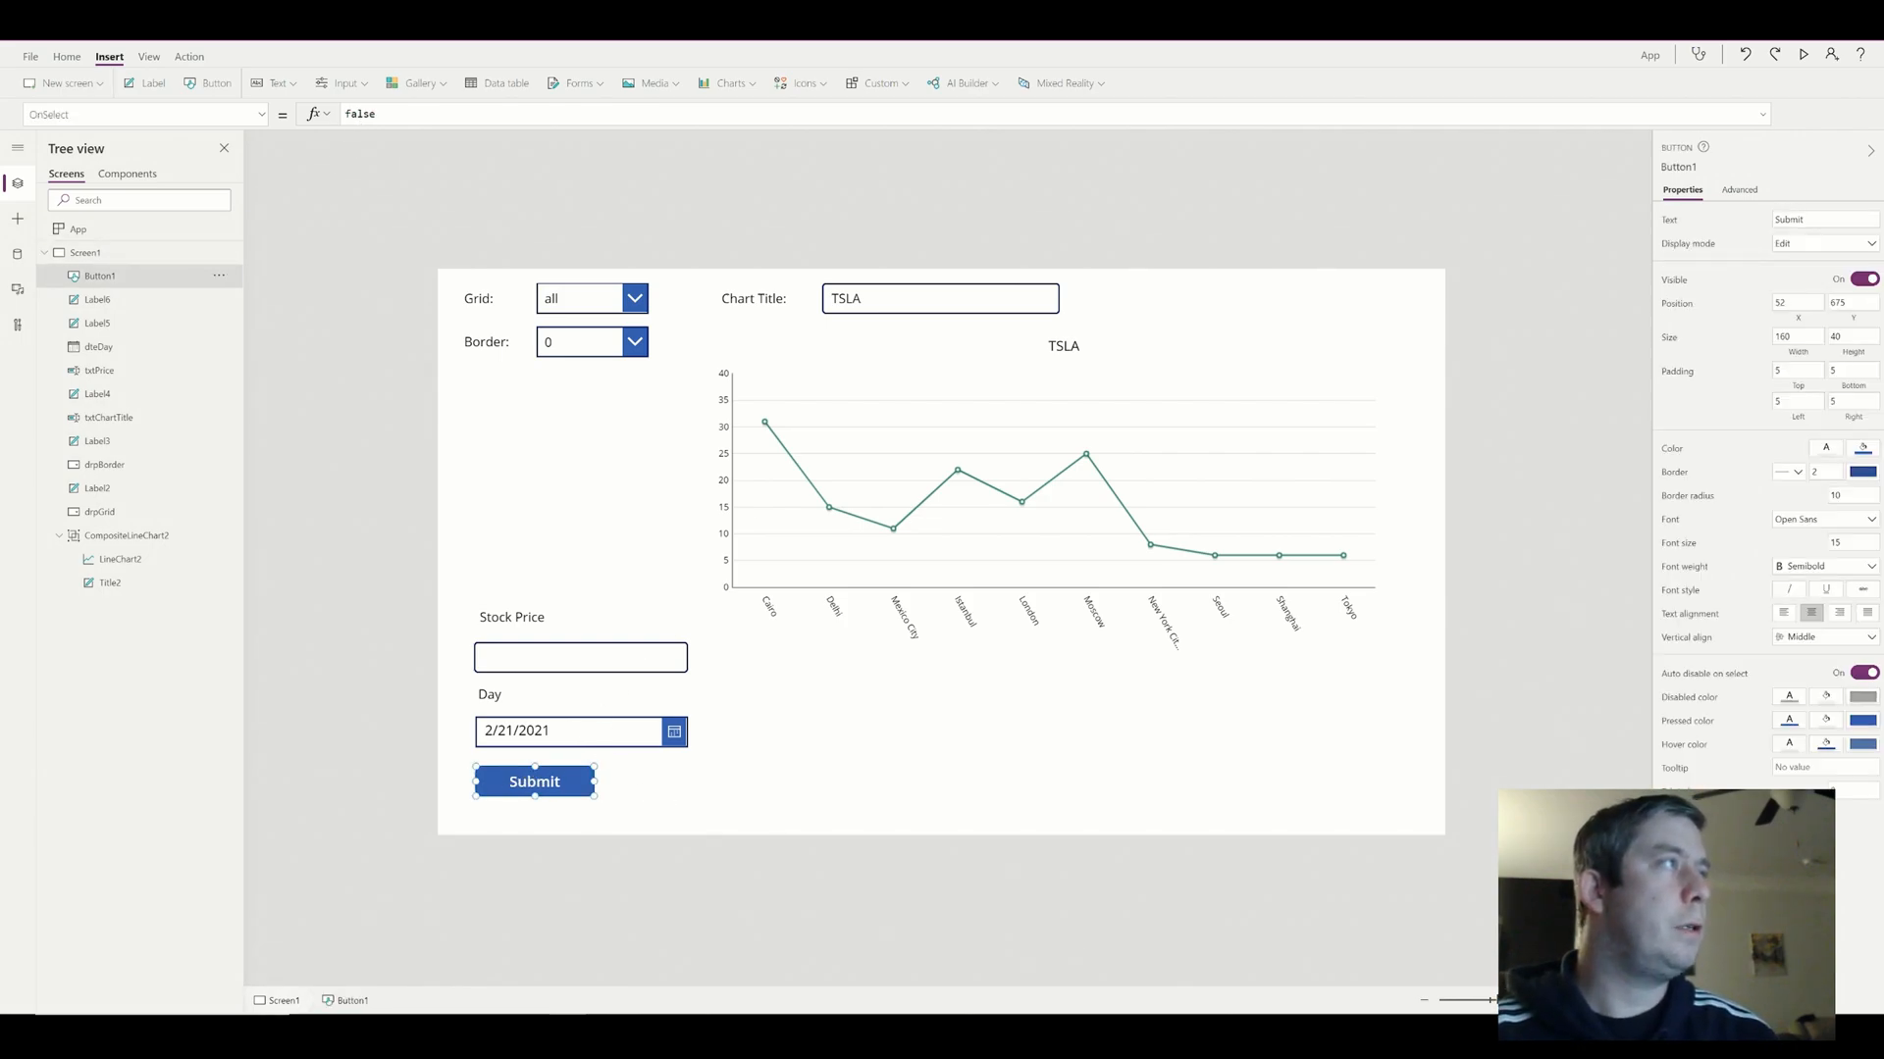
Set OnSelect to Collect(DayCollection,{Date:dteDay.SelectedDate,Price:txtPrice.Text})
{"action": "left_click", "coordinate": [359, 114]}
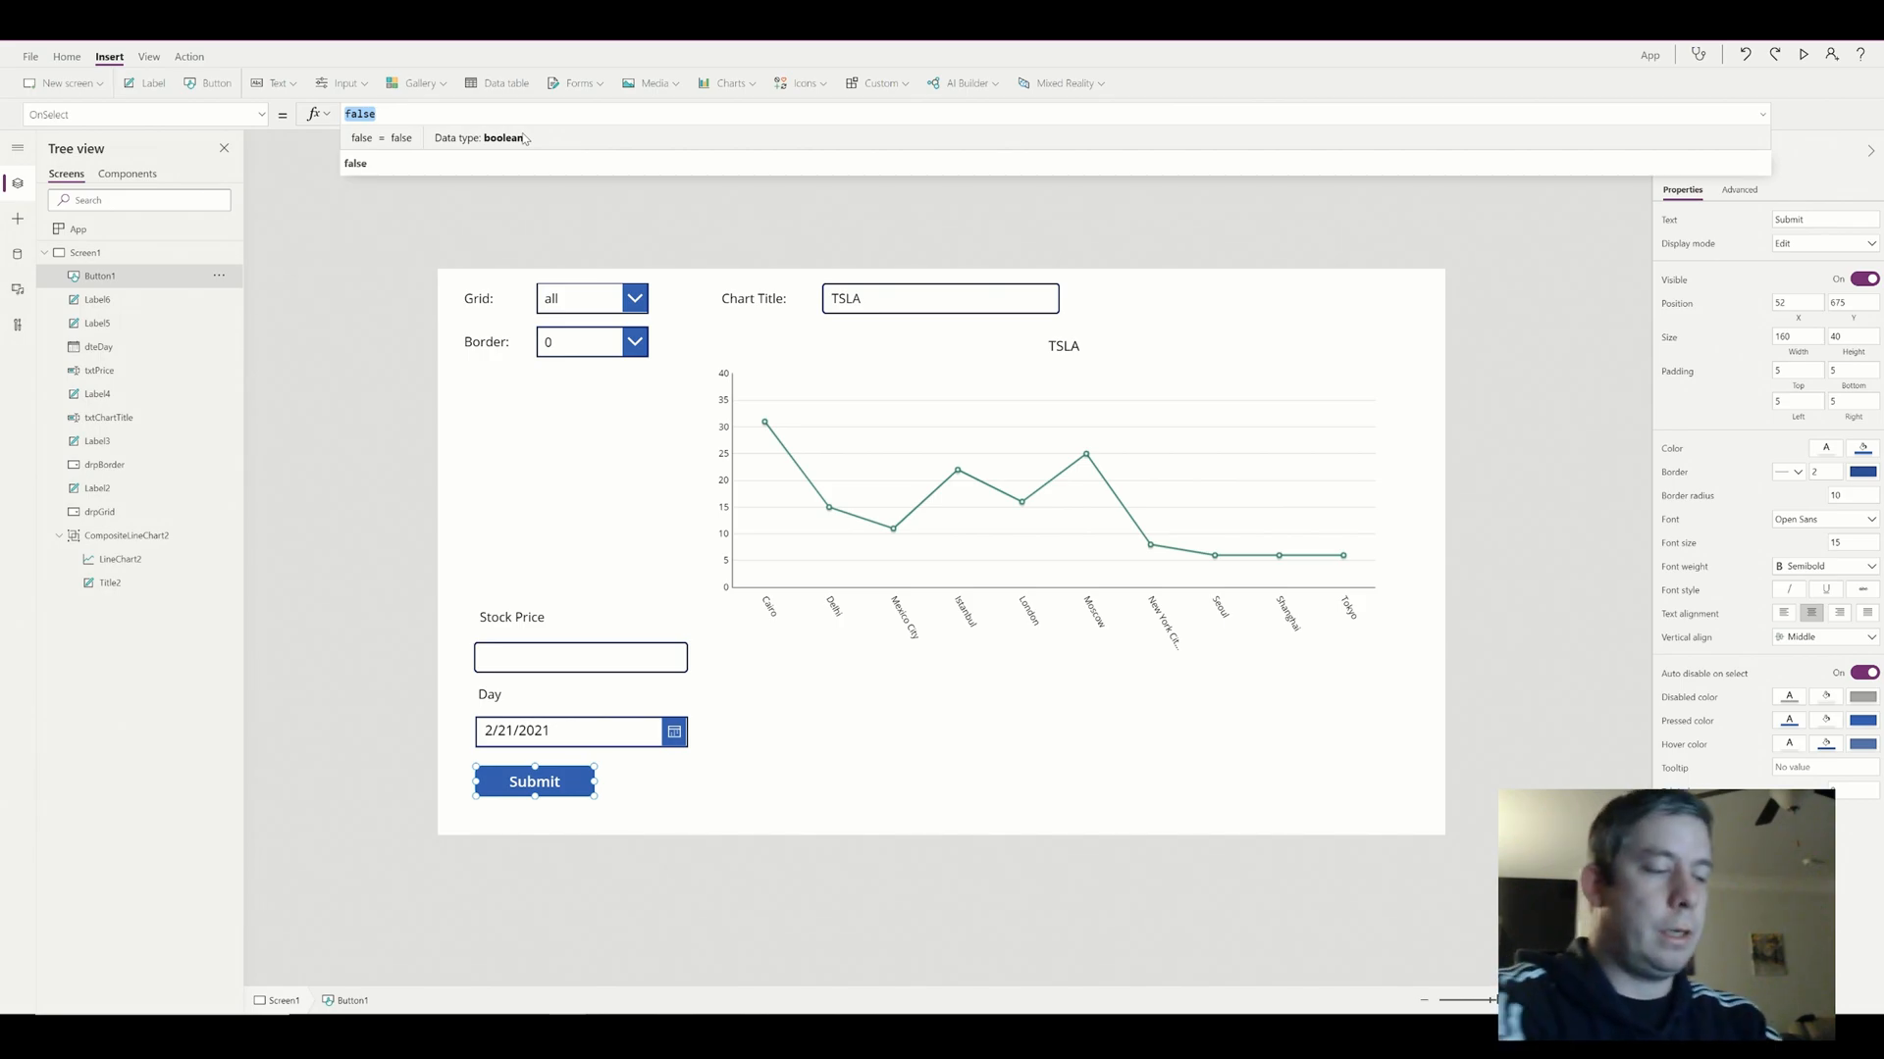
{"action": "type", "text": "Collect("}
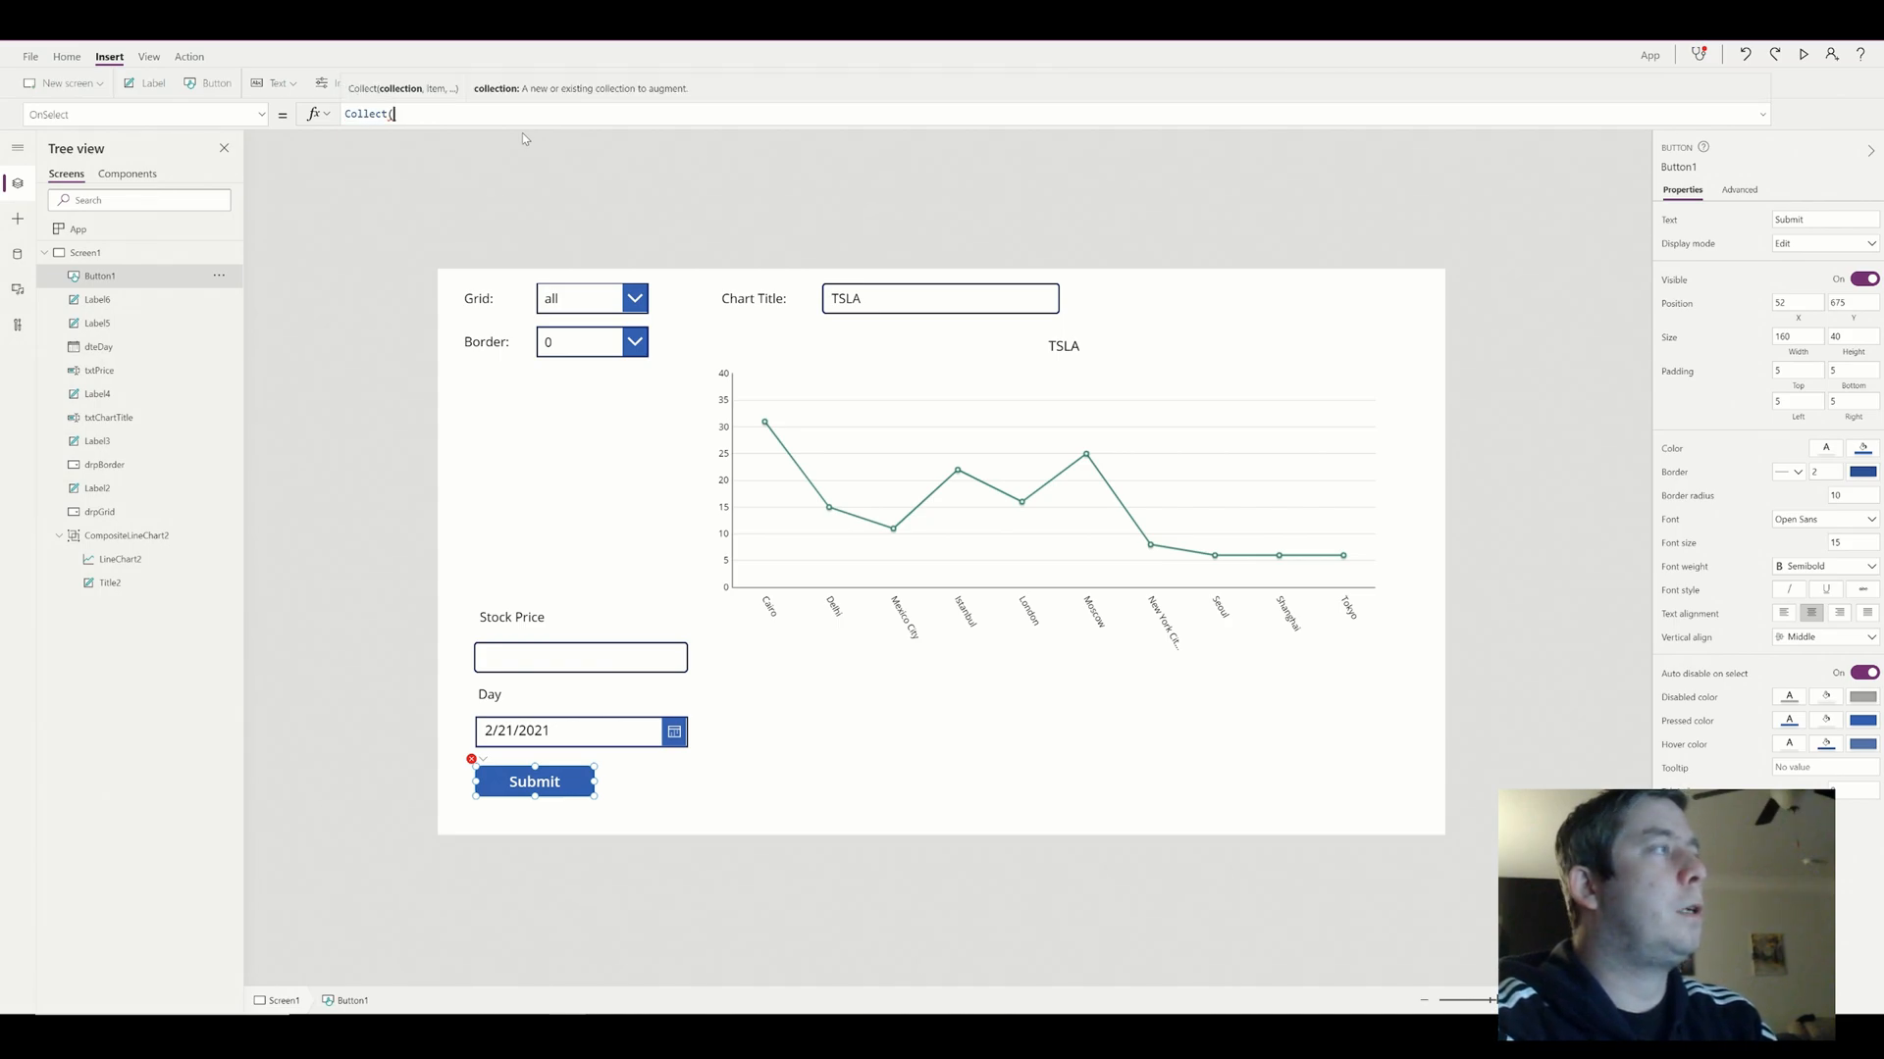
{"action": "type", "text": "DayCollection"}
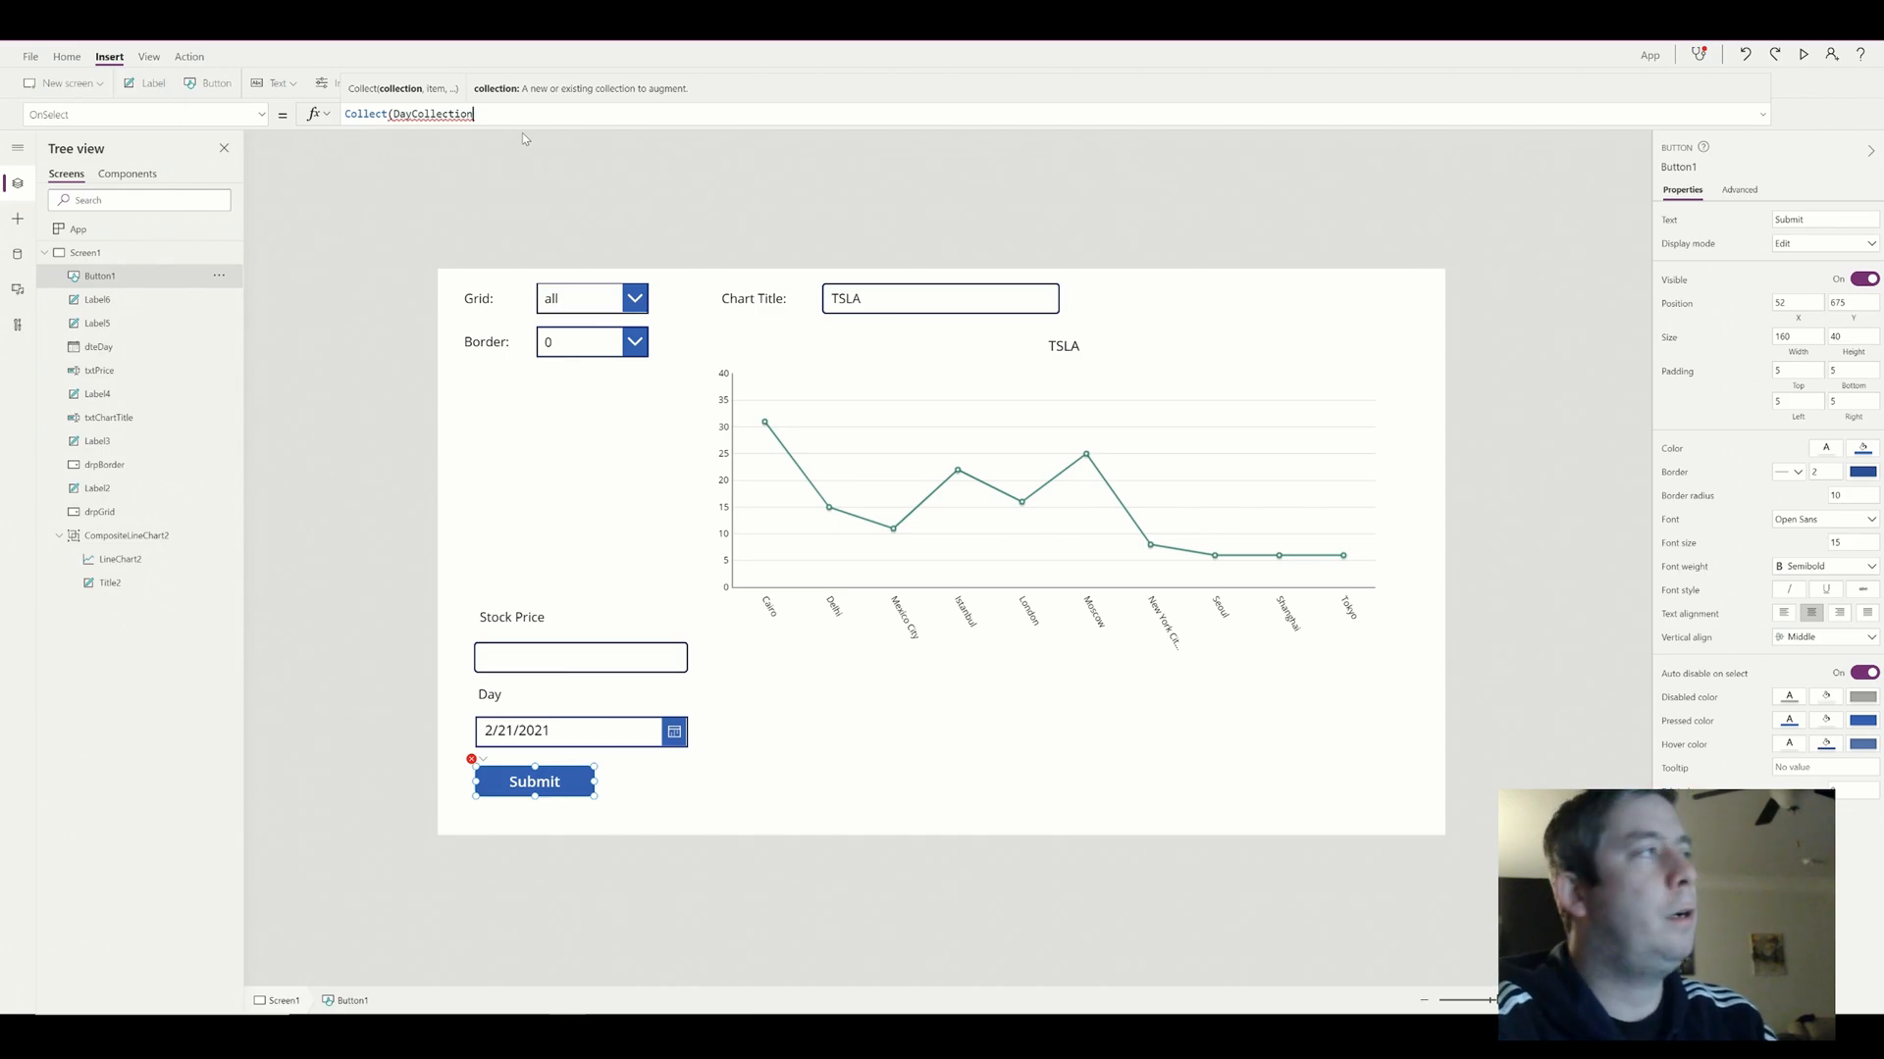
{"action": "type", "text": ","}
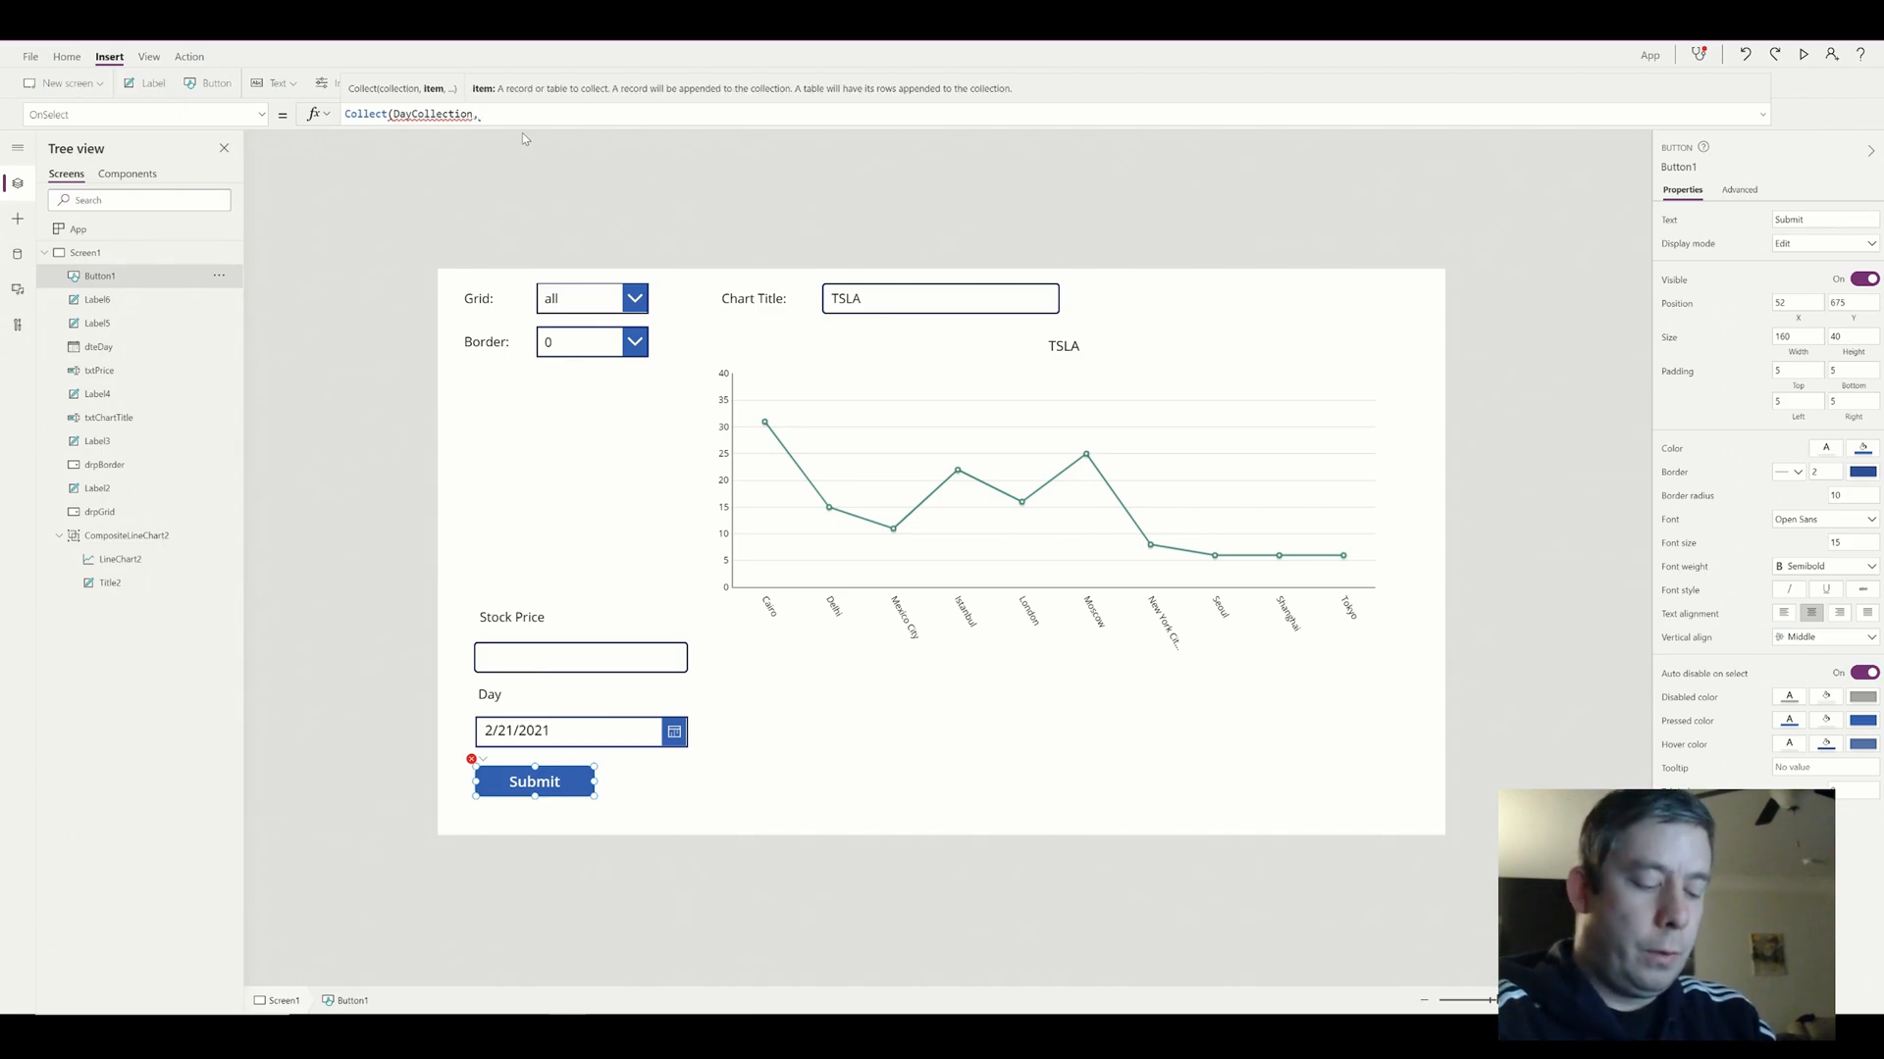
{"action": "type", "text": "{"}
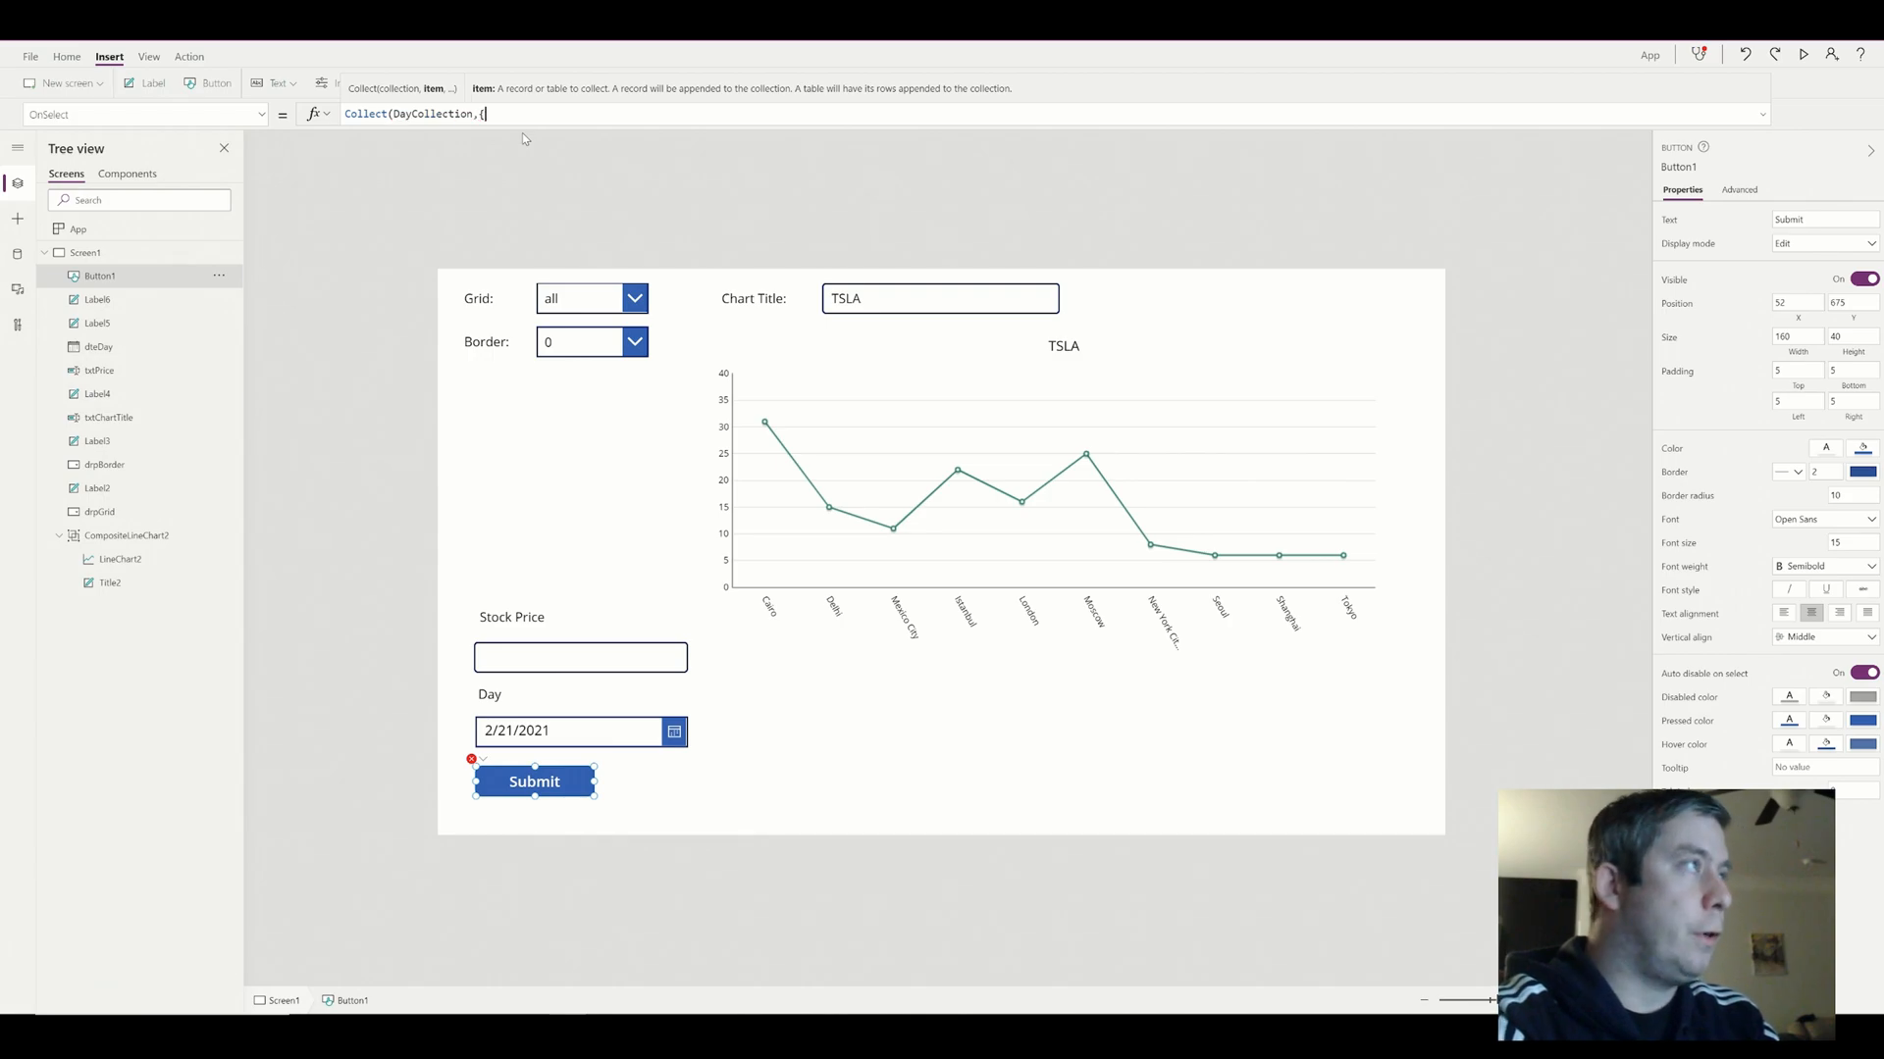
{"action": "type", "text": "Date"}
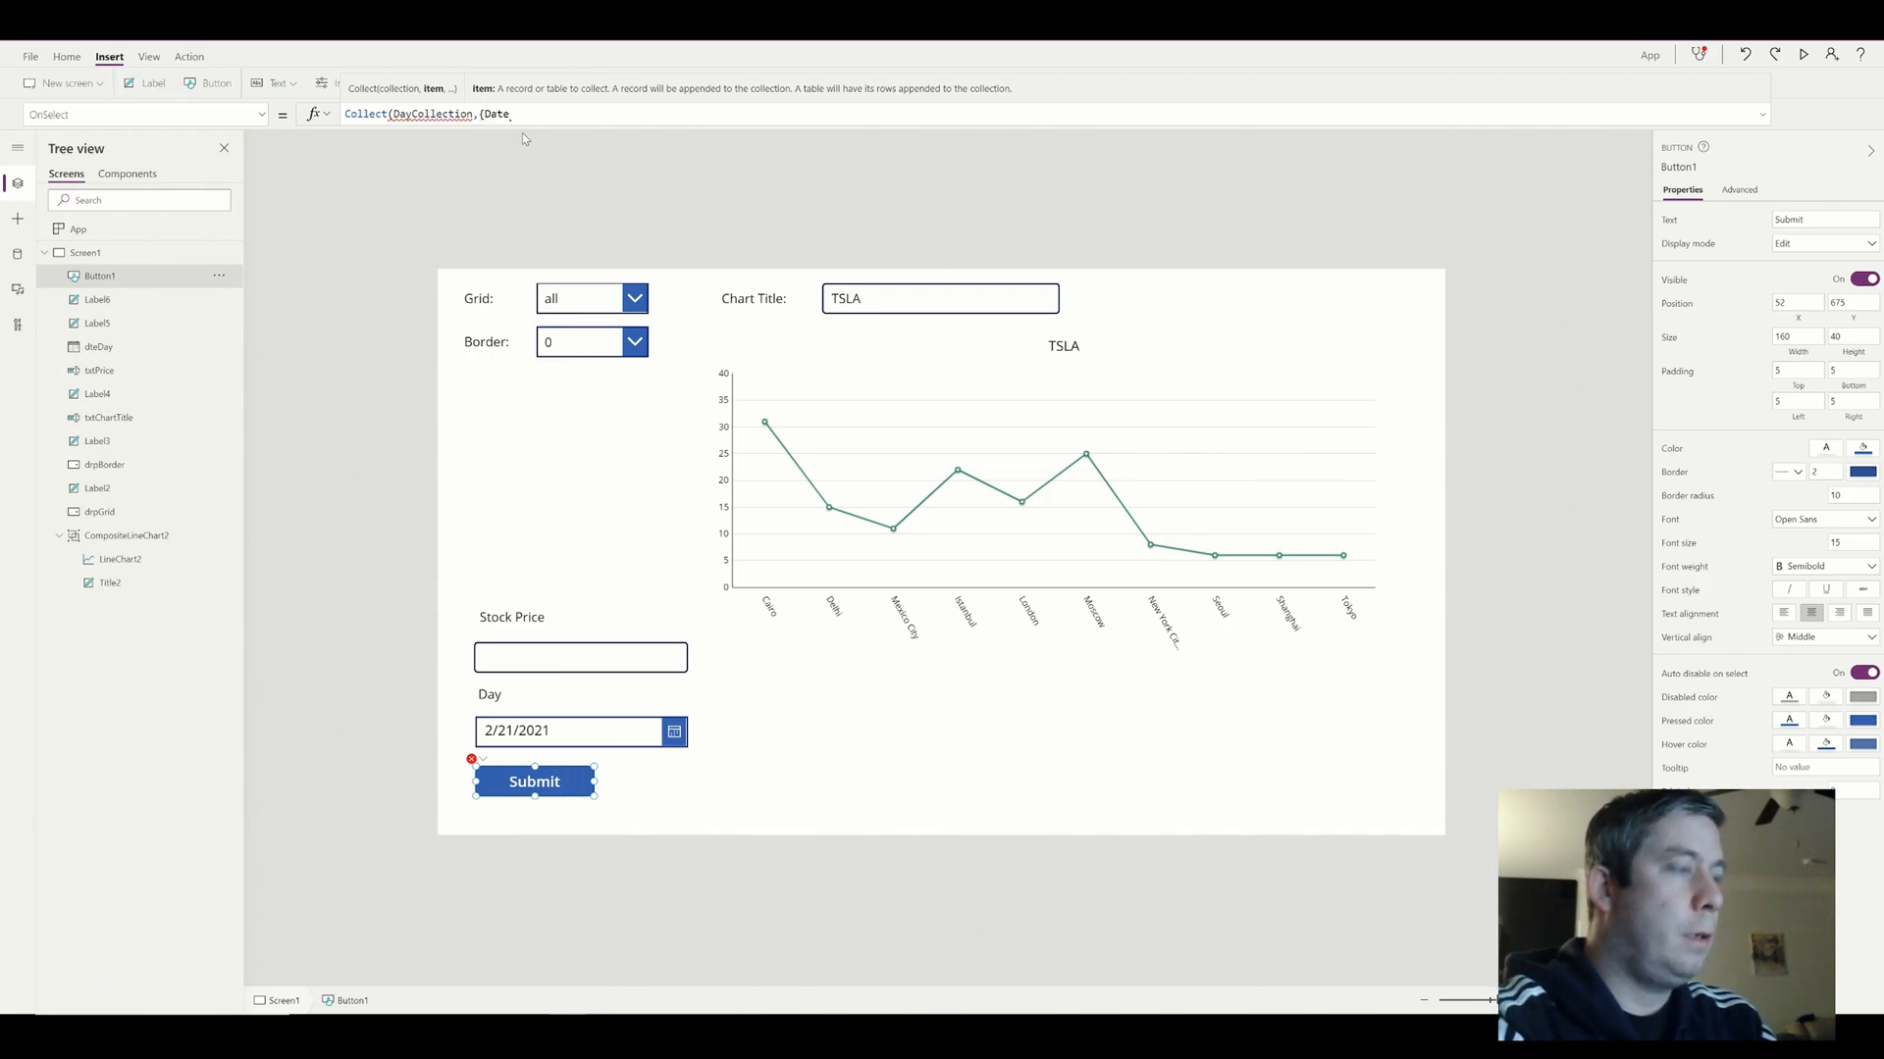
{"action": "type", "text": ":dteDay."}
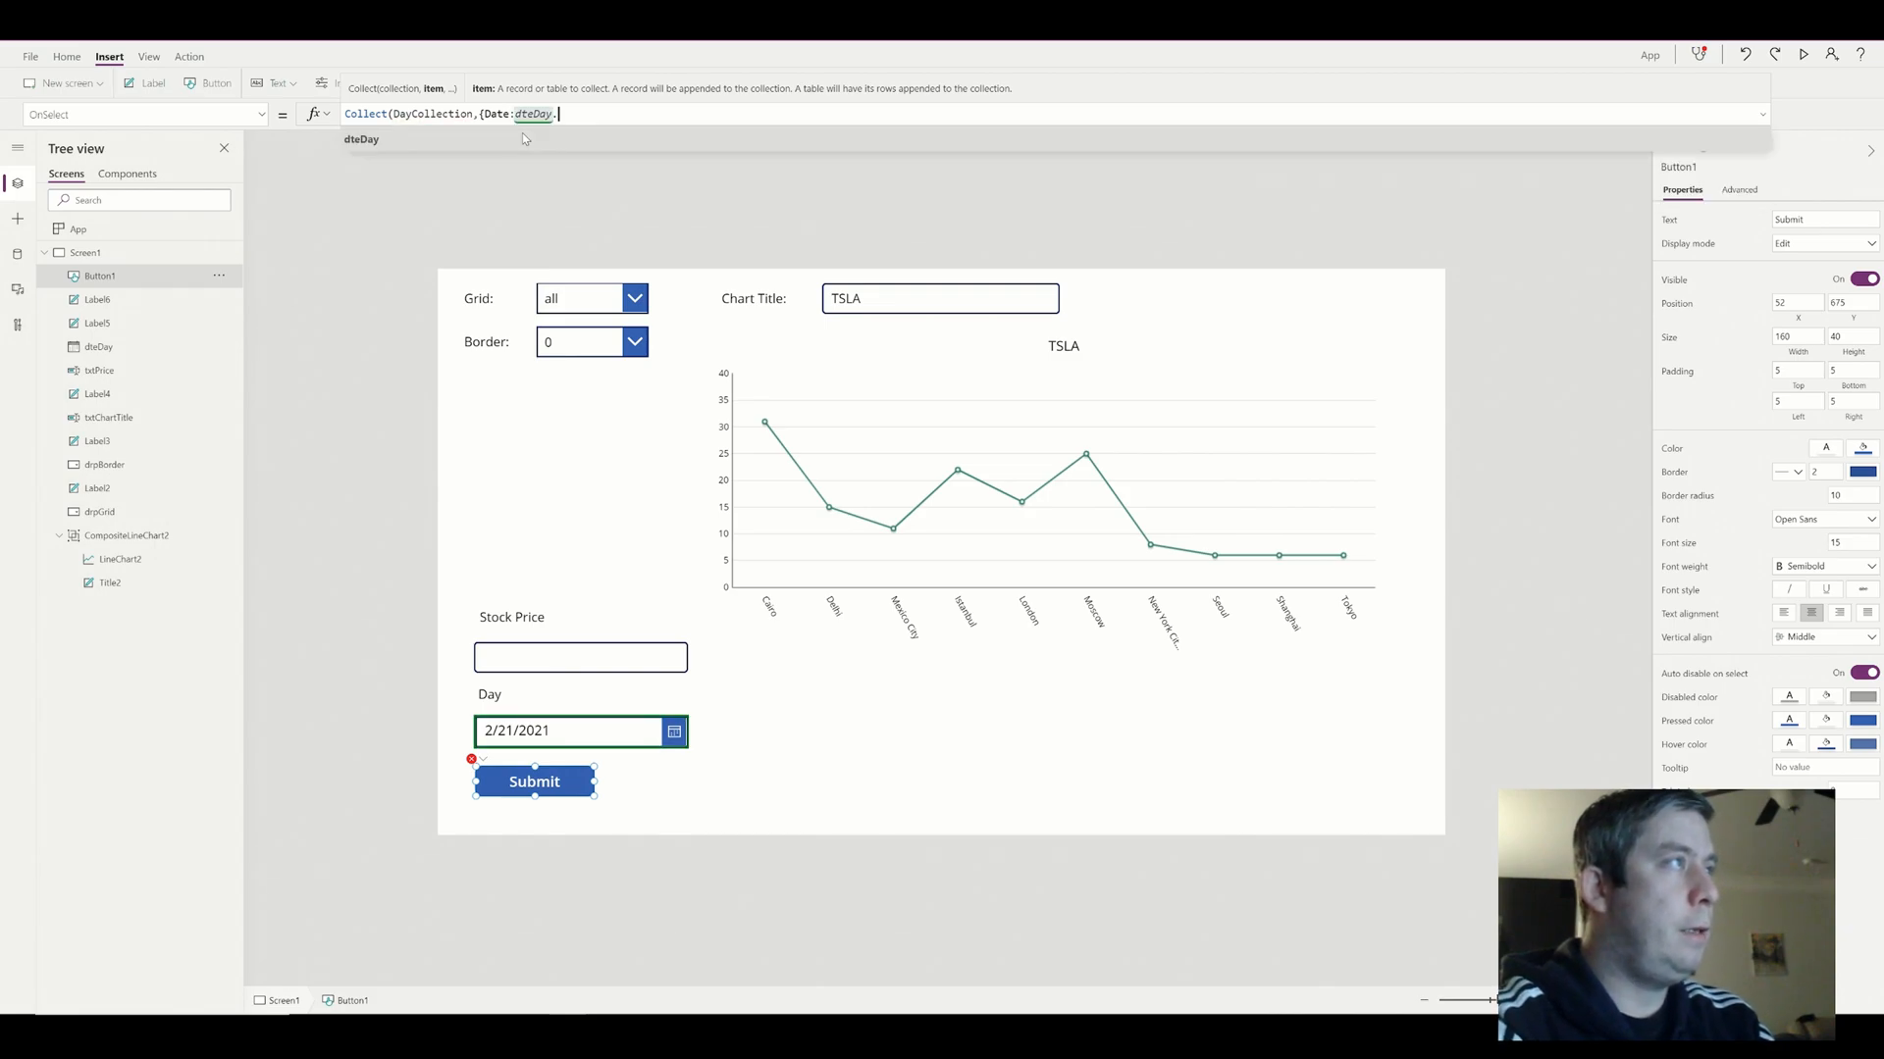
{"action": "type", "text": "SelectedDate"}
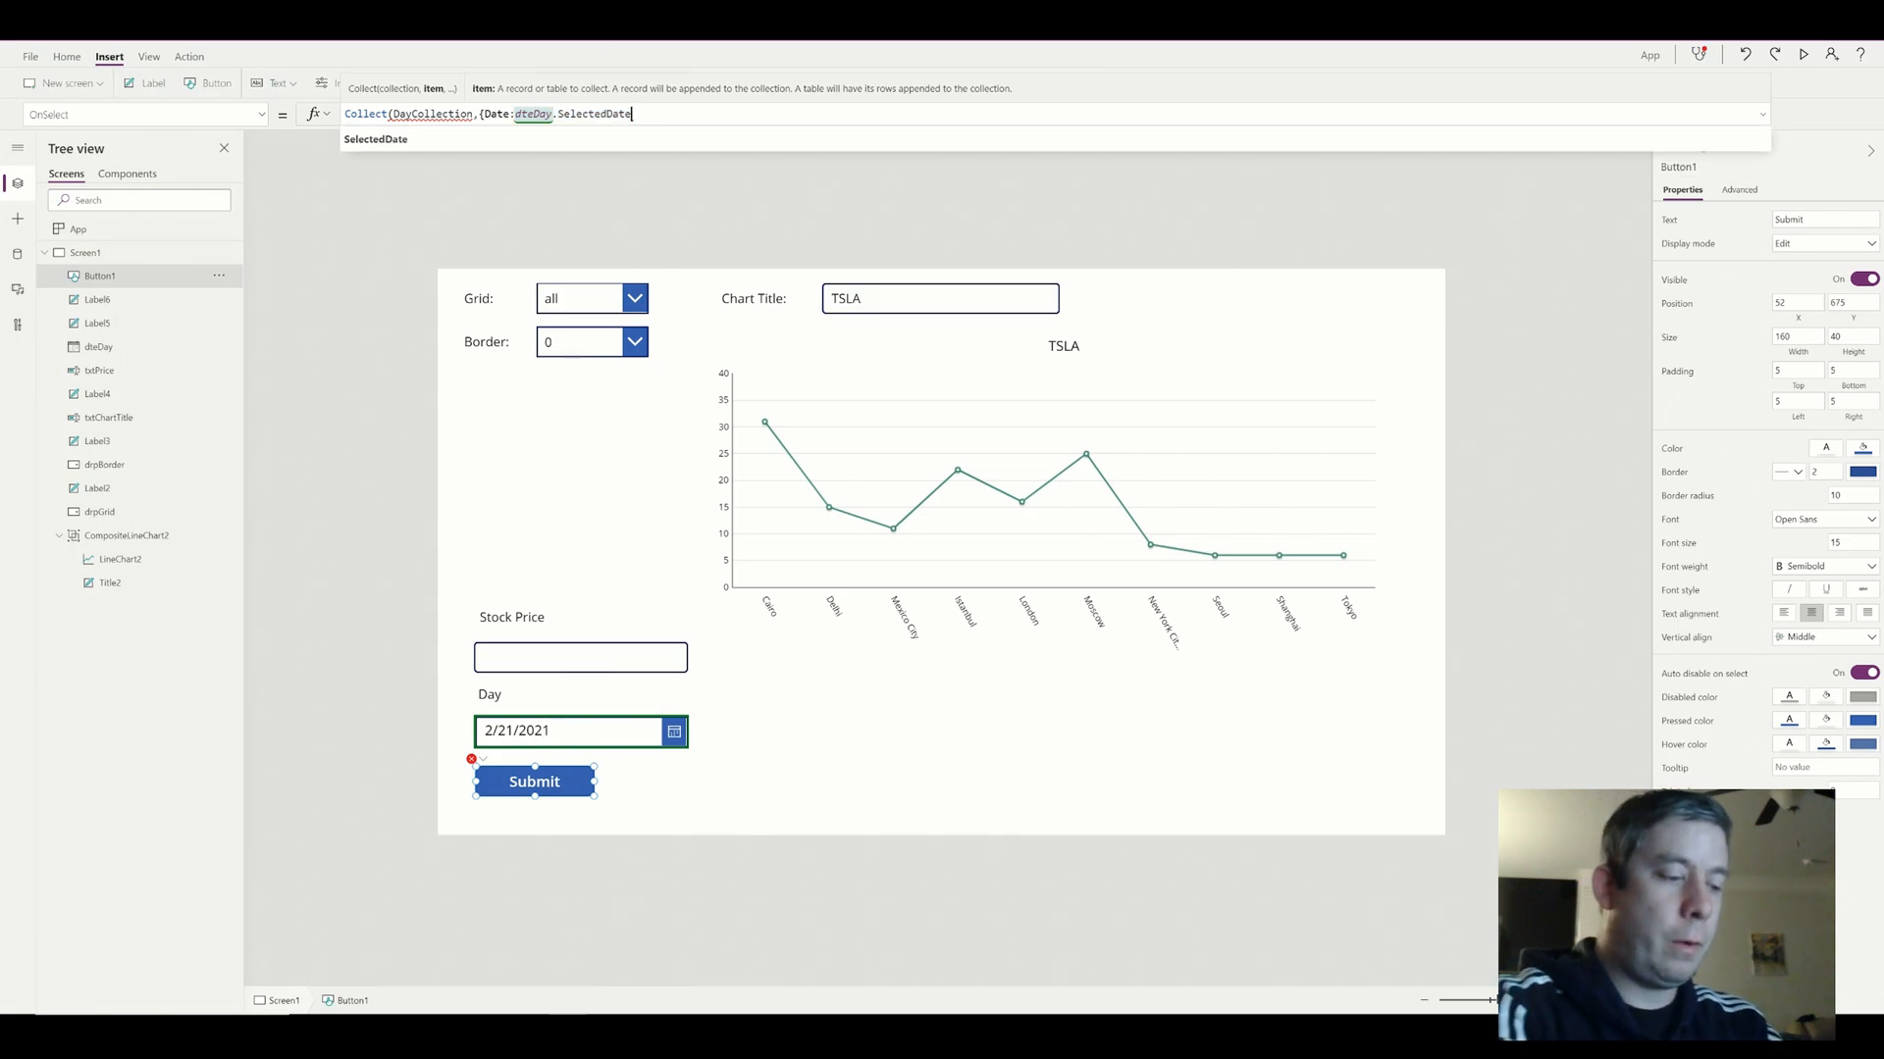
{"action": "type", "text": ","}
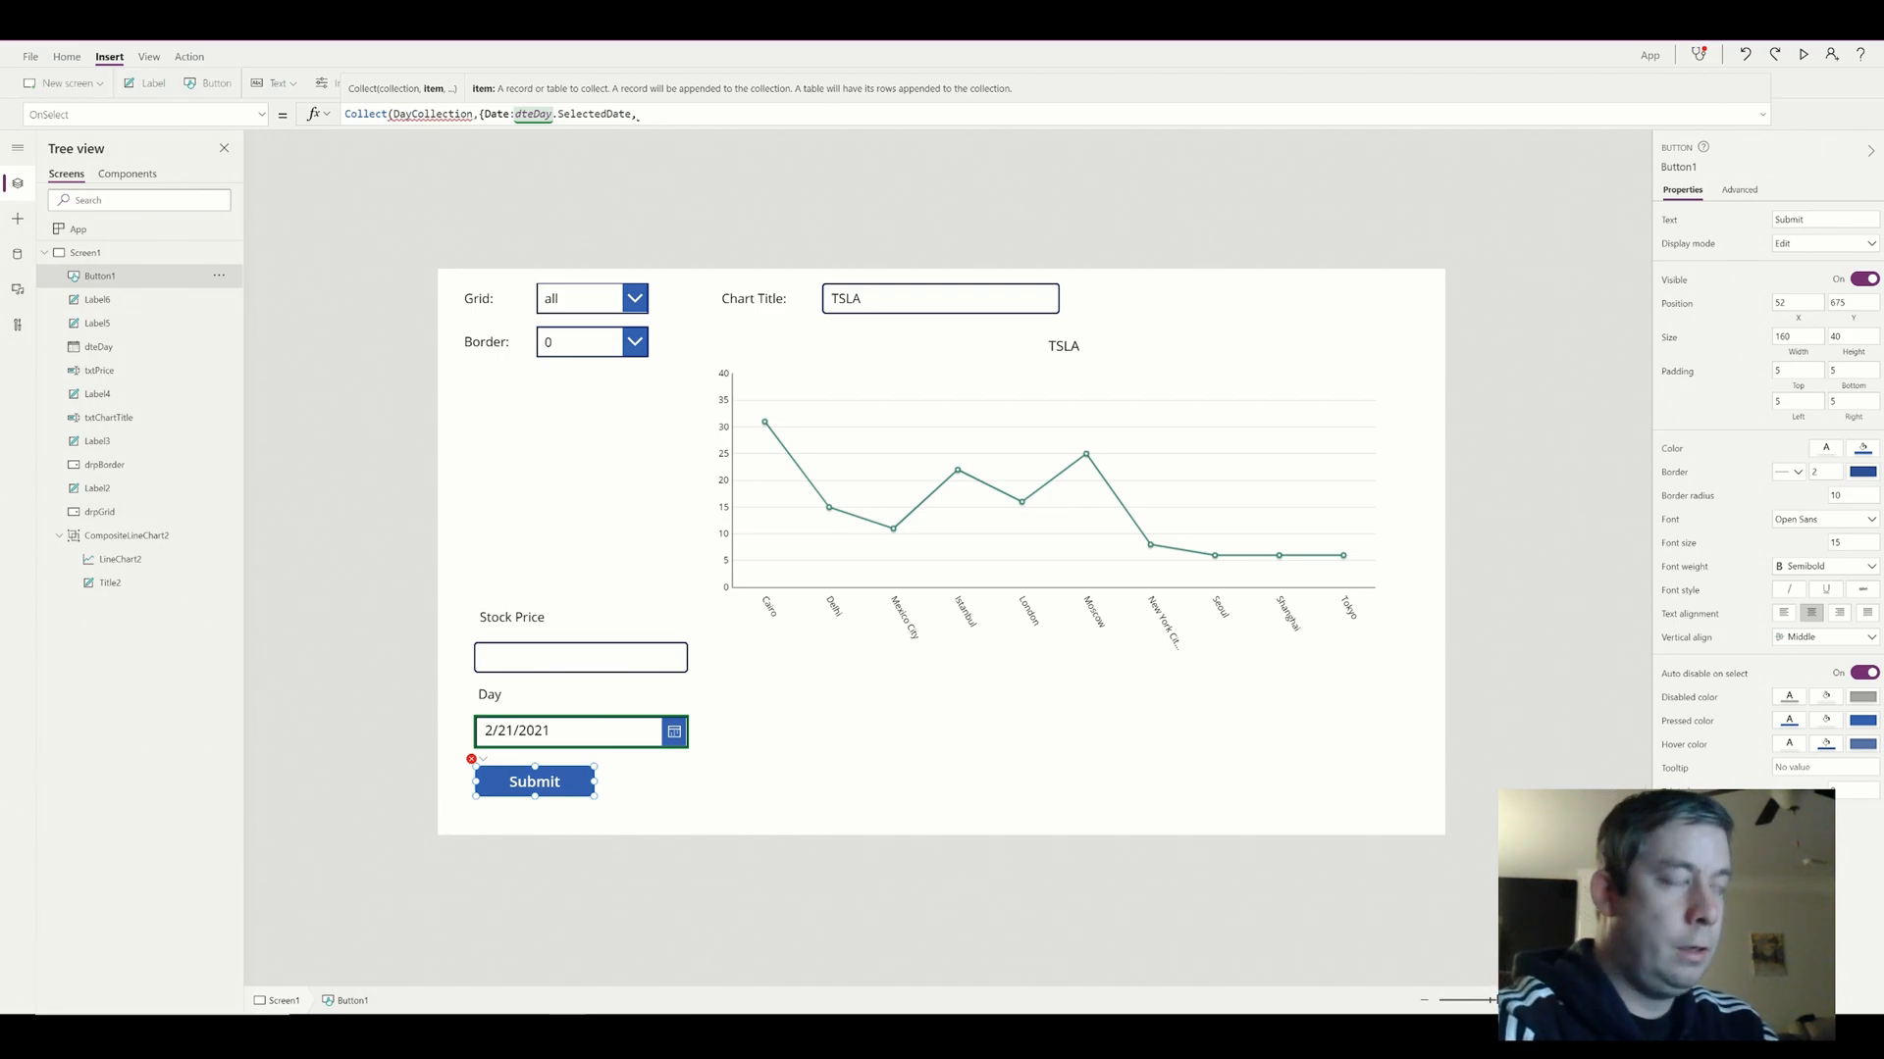
{"action": "type", "text": "P"}
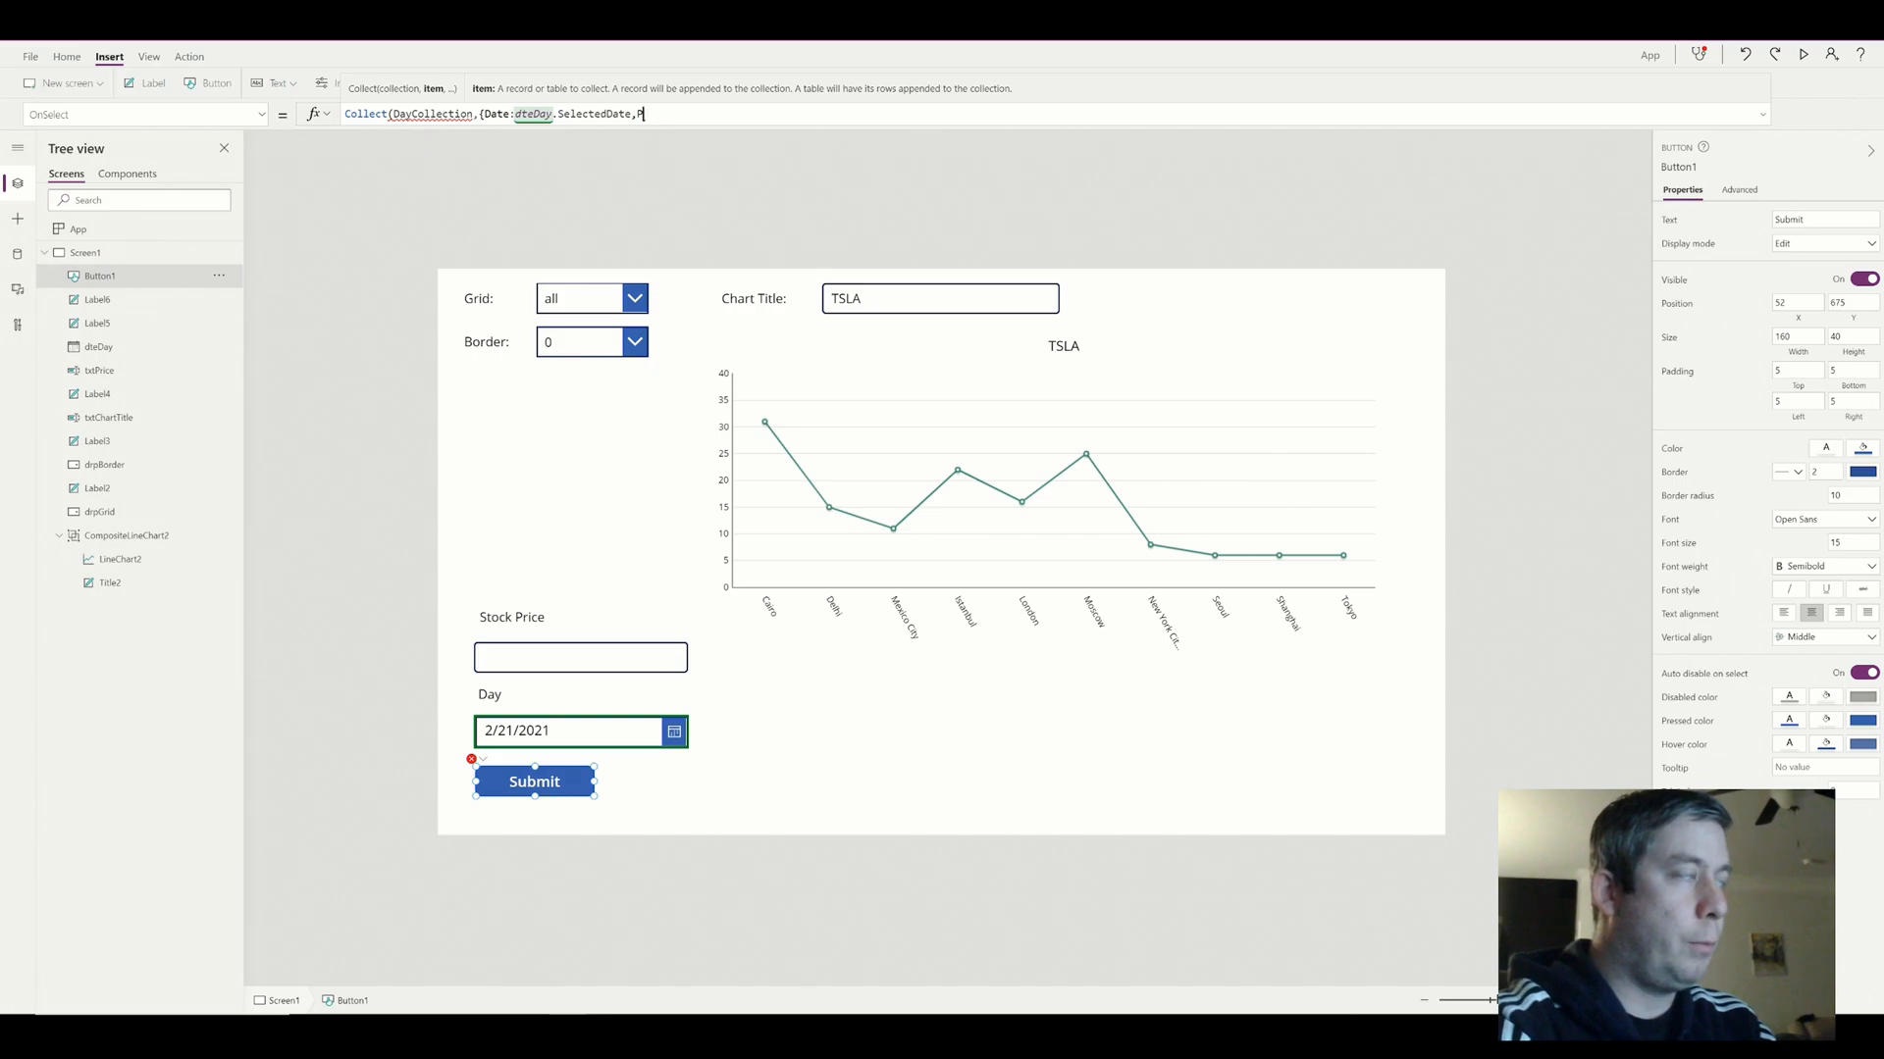
{"action": "type", "text": "rice:"}
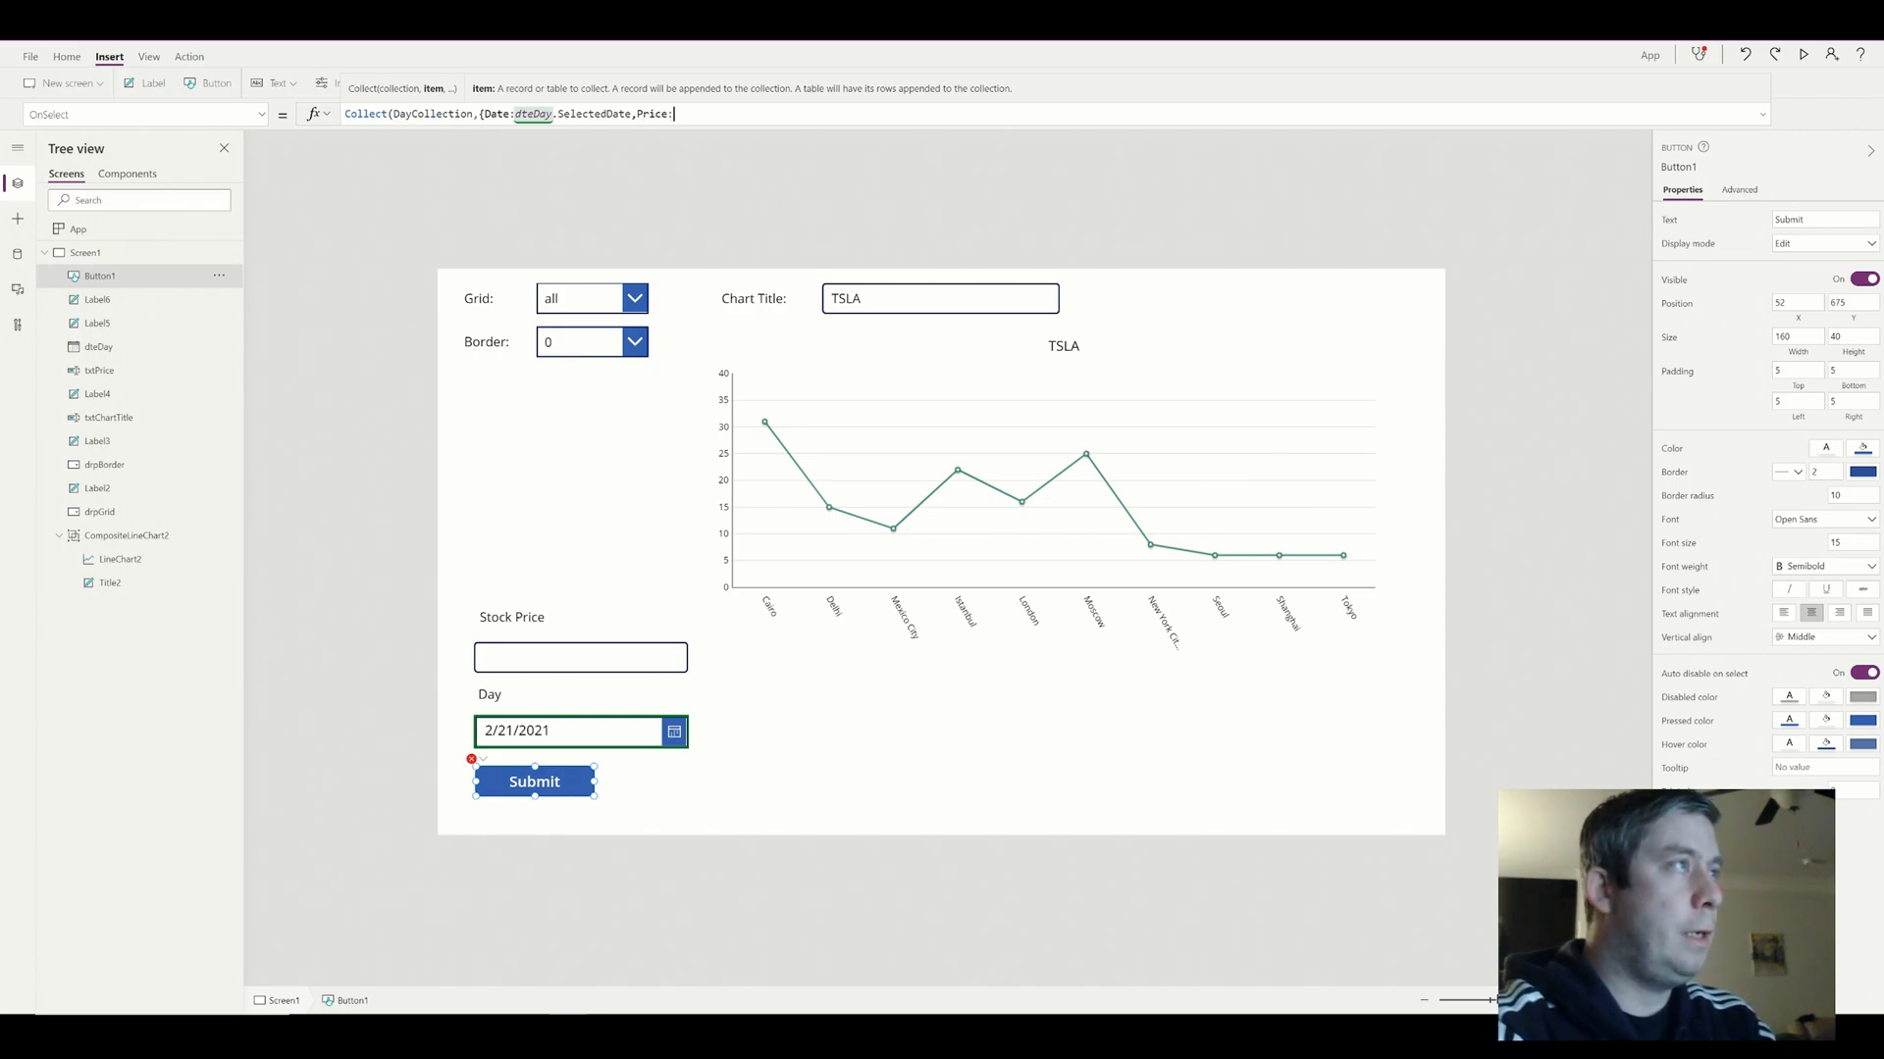
{"action": "type", "text": "txt"}
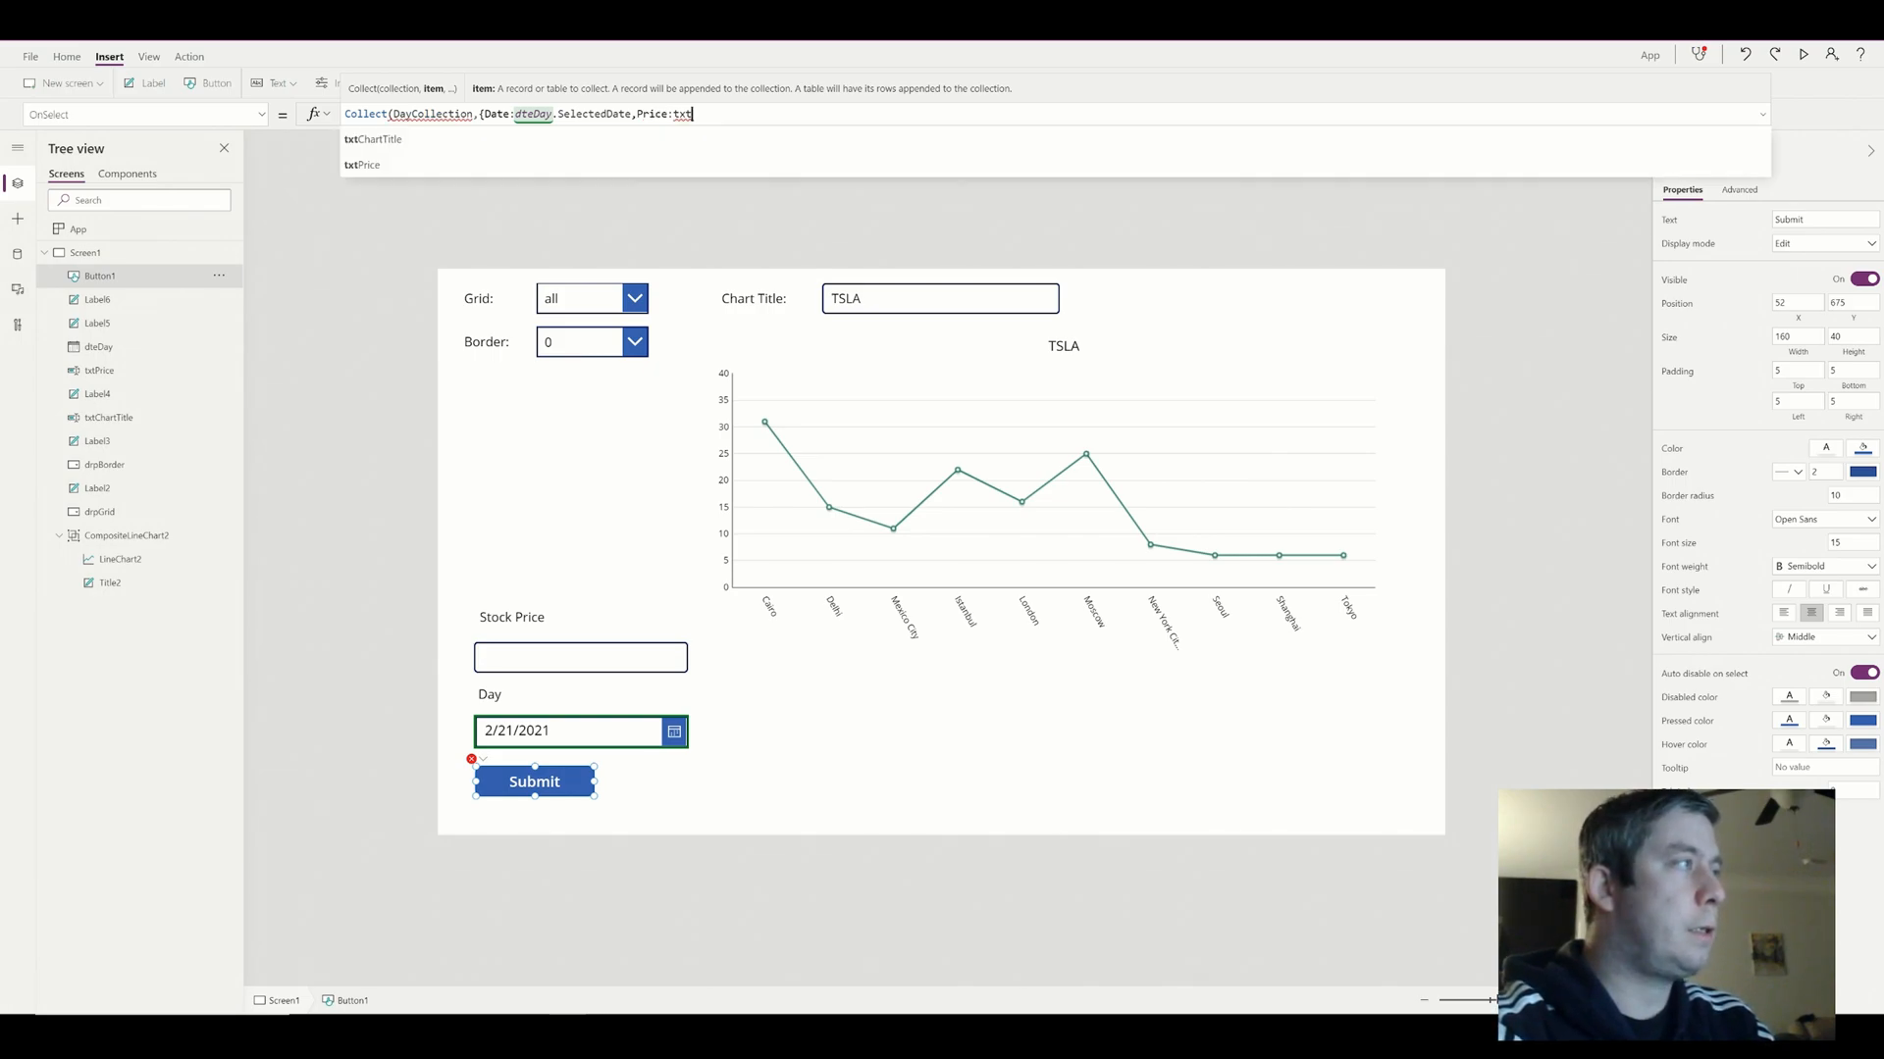
{"action": "left_click", "coordinate": [363, 164]}
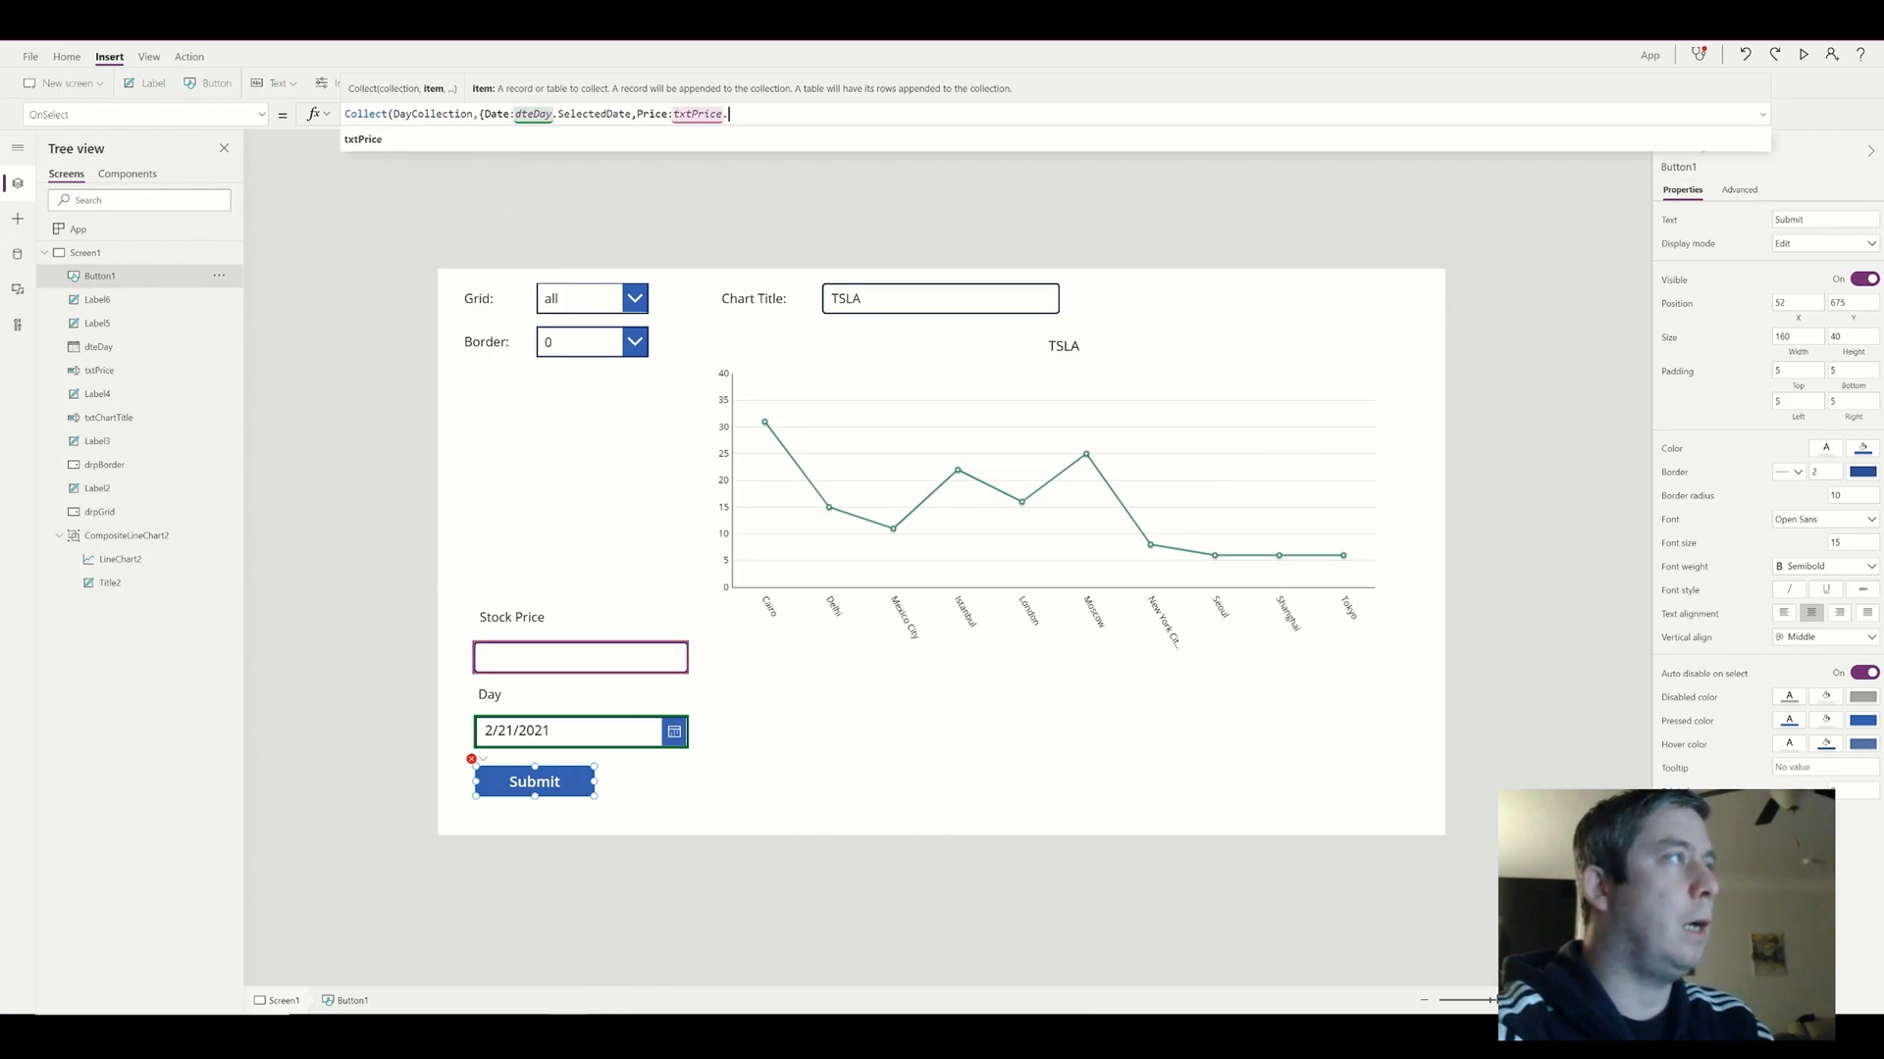
{"action": "type", "text": "Text})"}
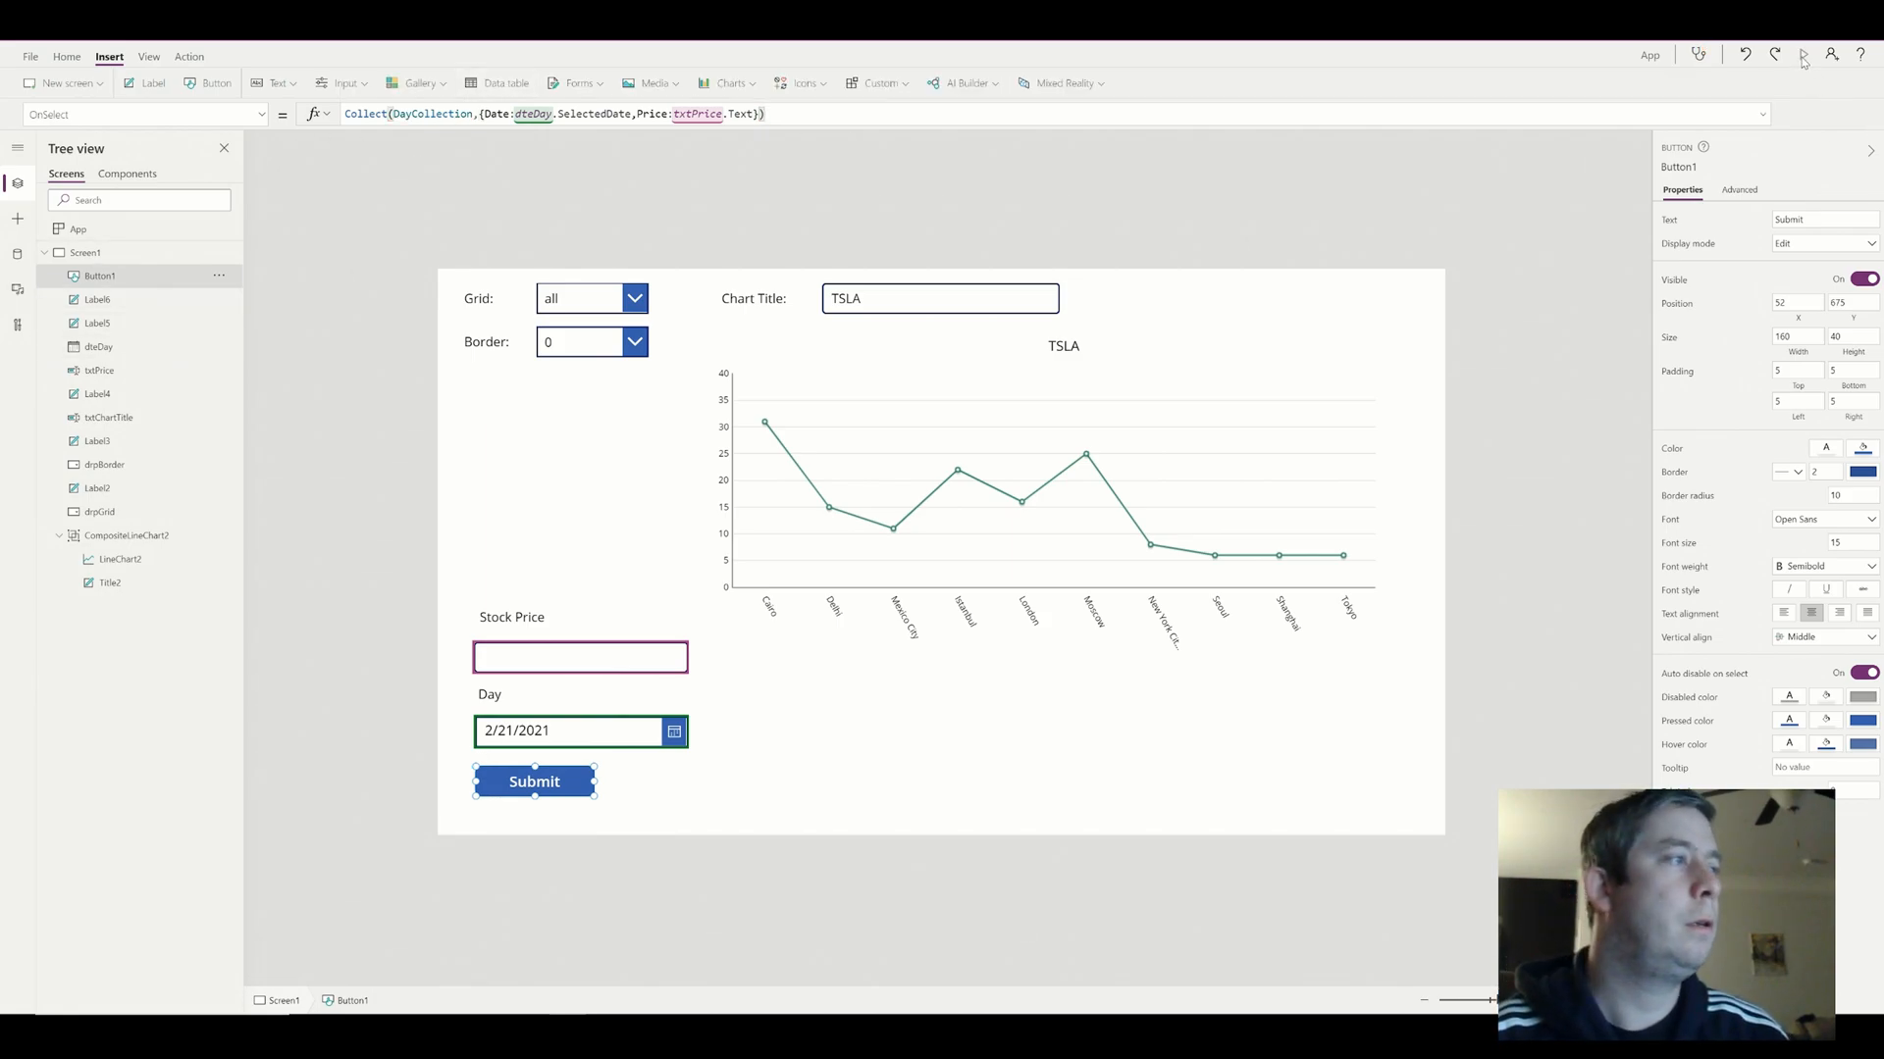
Run the preview and enter 770 as the Stock Price for 2/21/2021
{"action": "left_click", "coordinate": [1801, 55]}
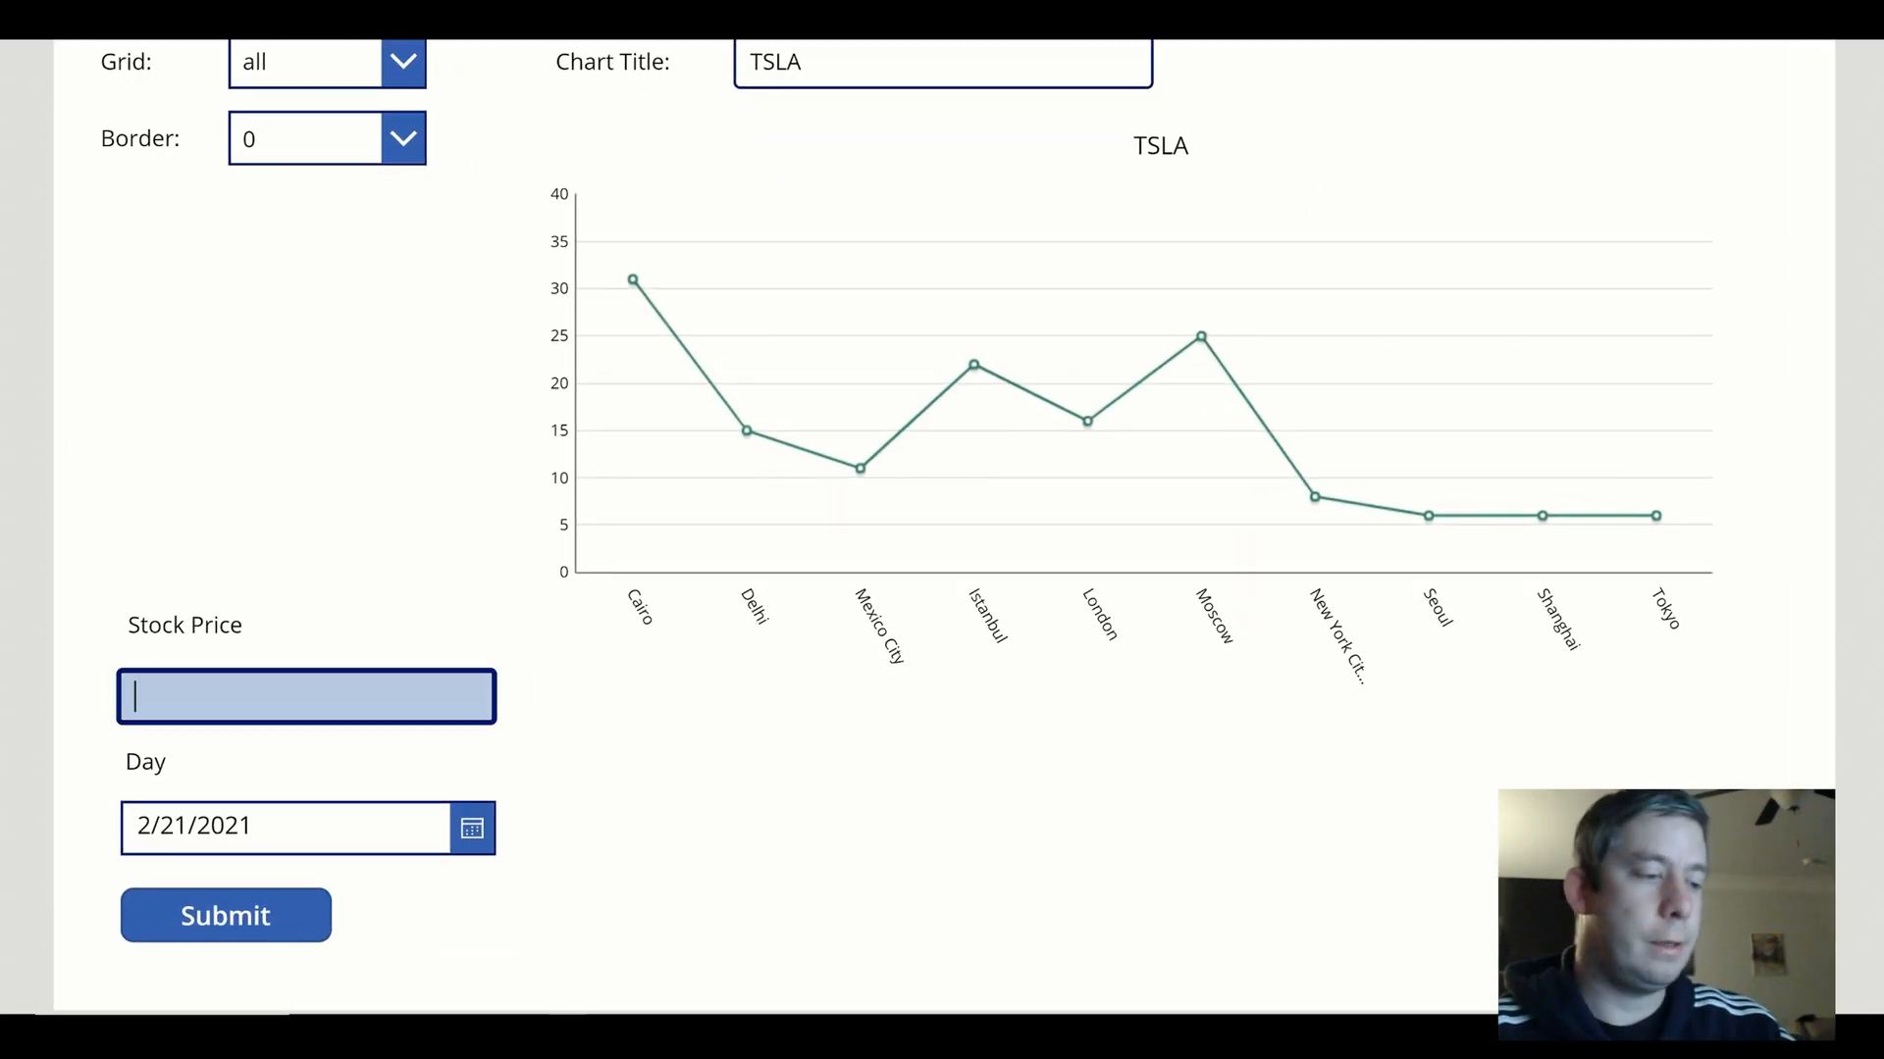
{"action": "type", "text": "770"}
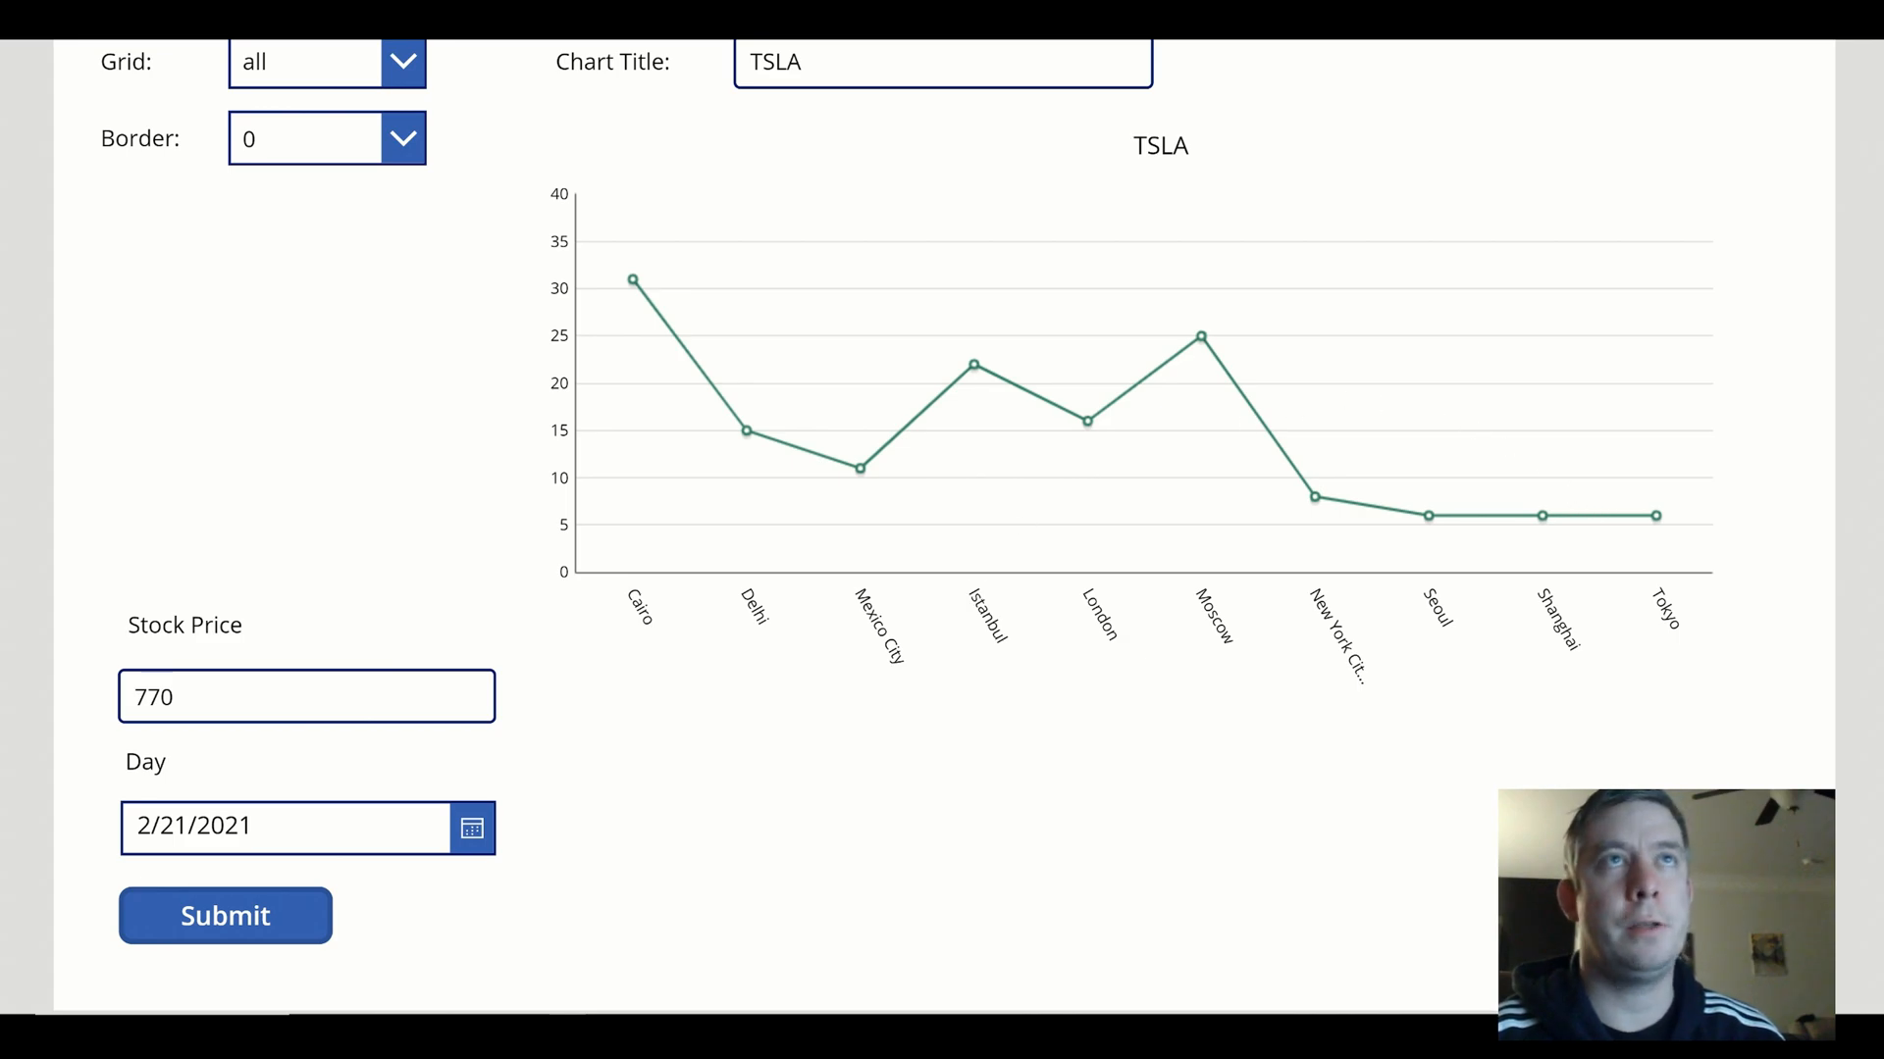
{"action": "mouse_move", "coordinate": [973, 390]}
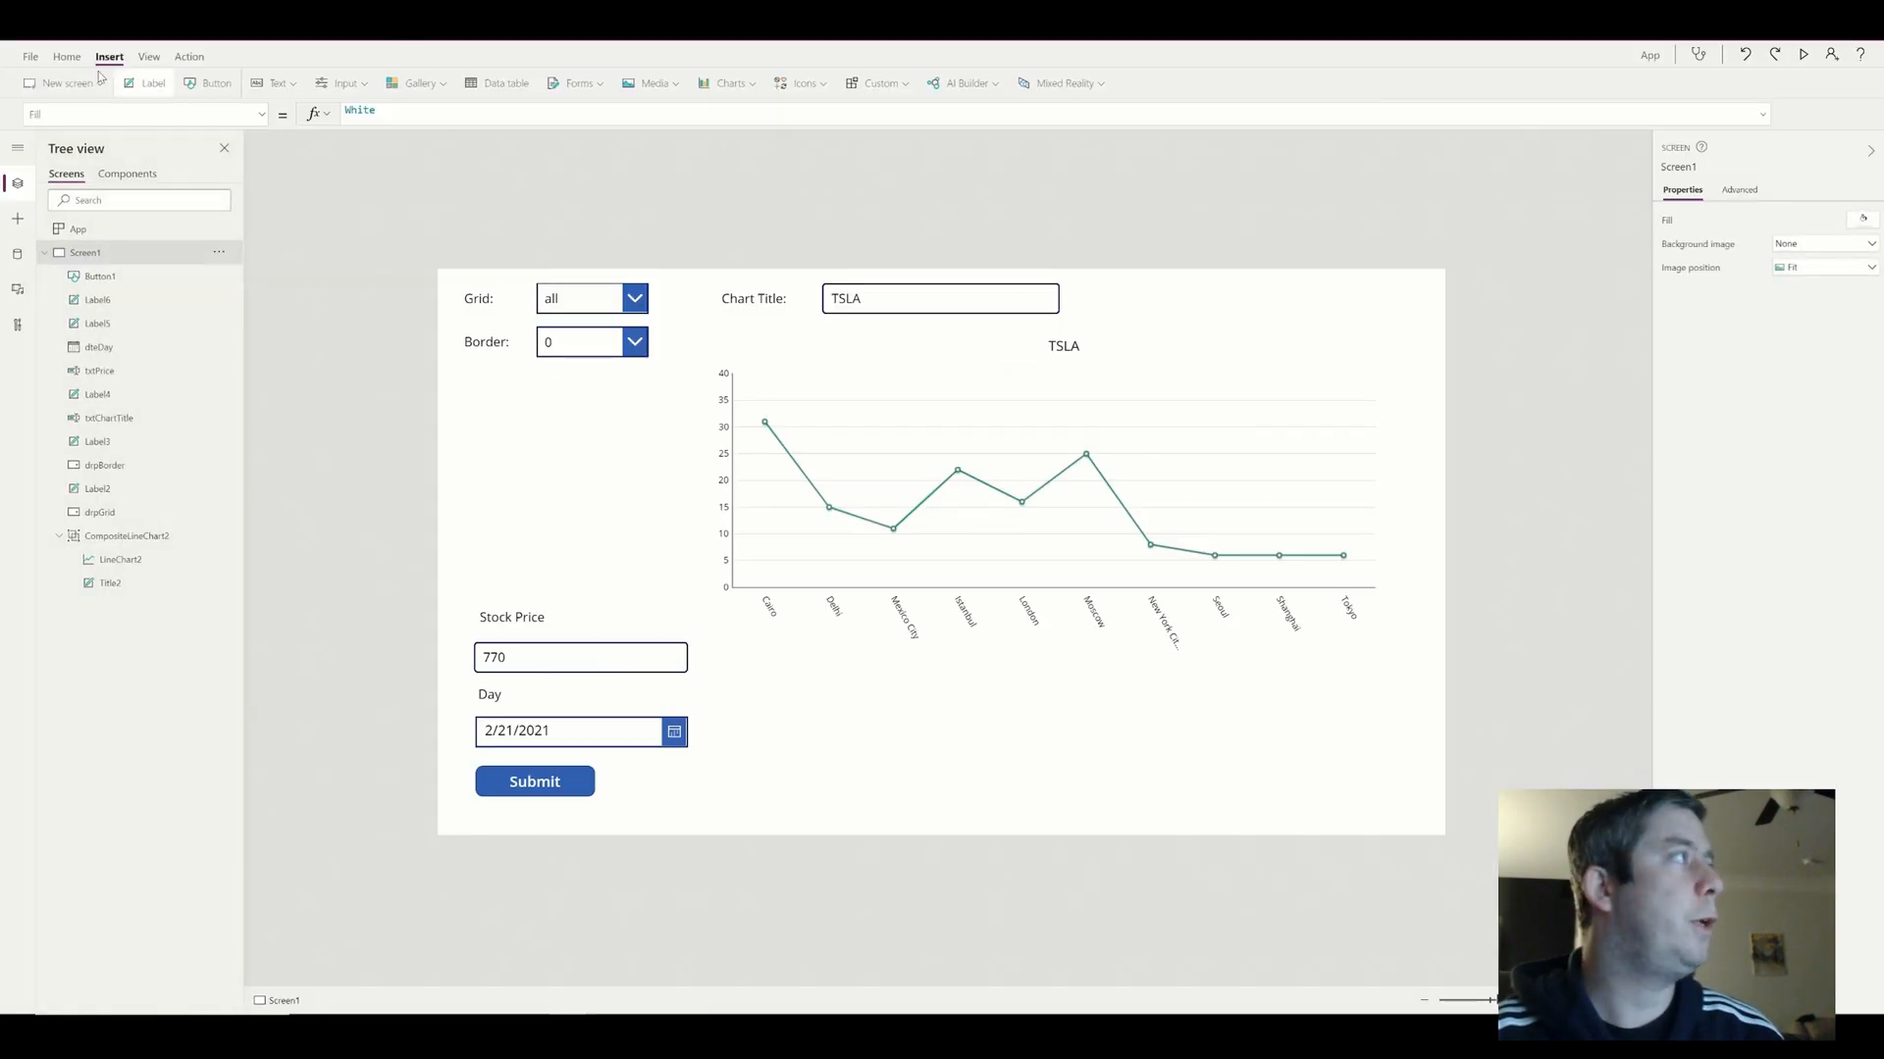
View DayCollection under File > Collections, confirming the 2/21/2021 row at 770, then return to the editor
{"action": "left_click", "coordinate": [30, 55]}
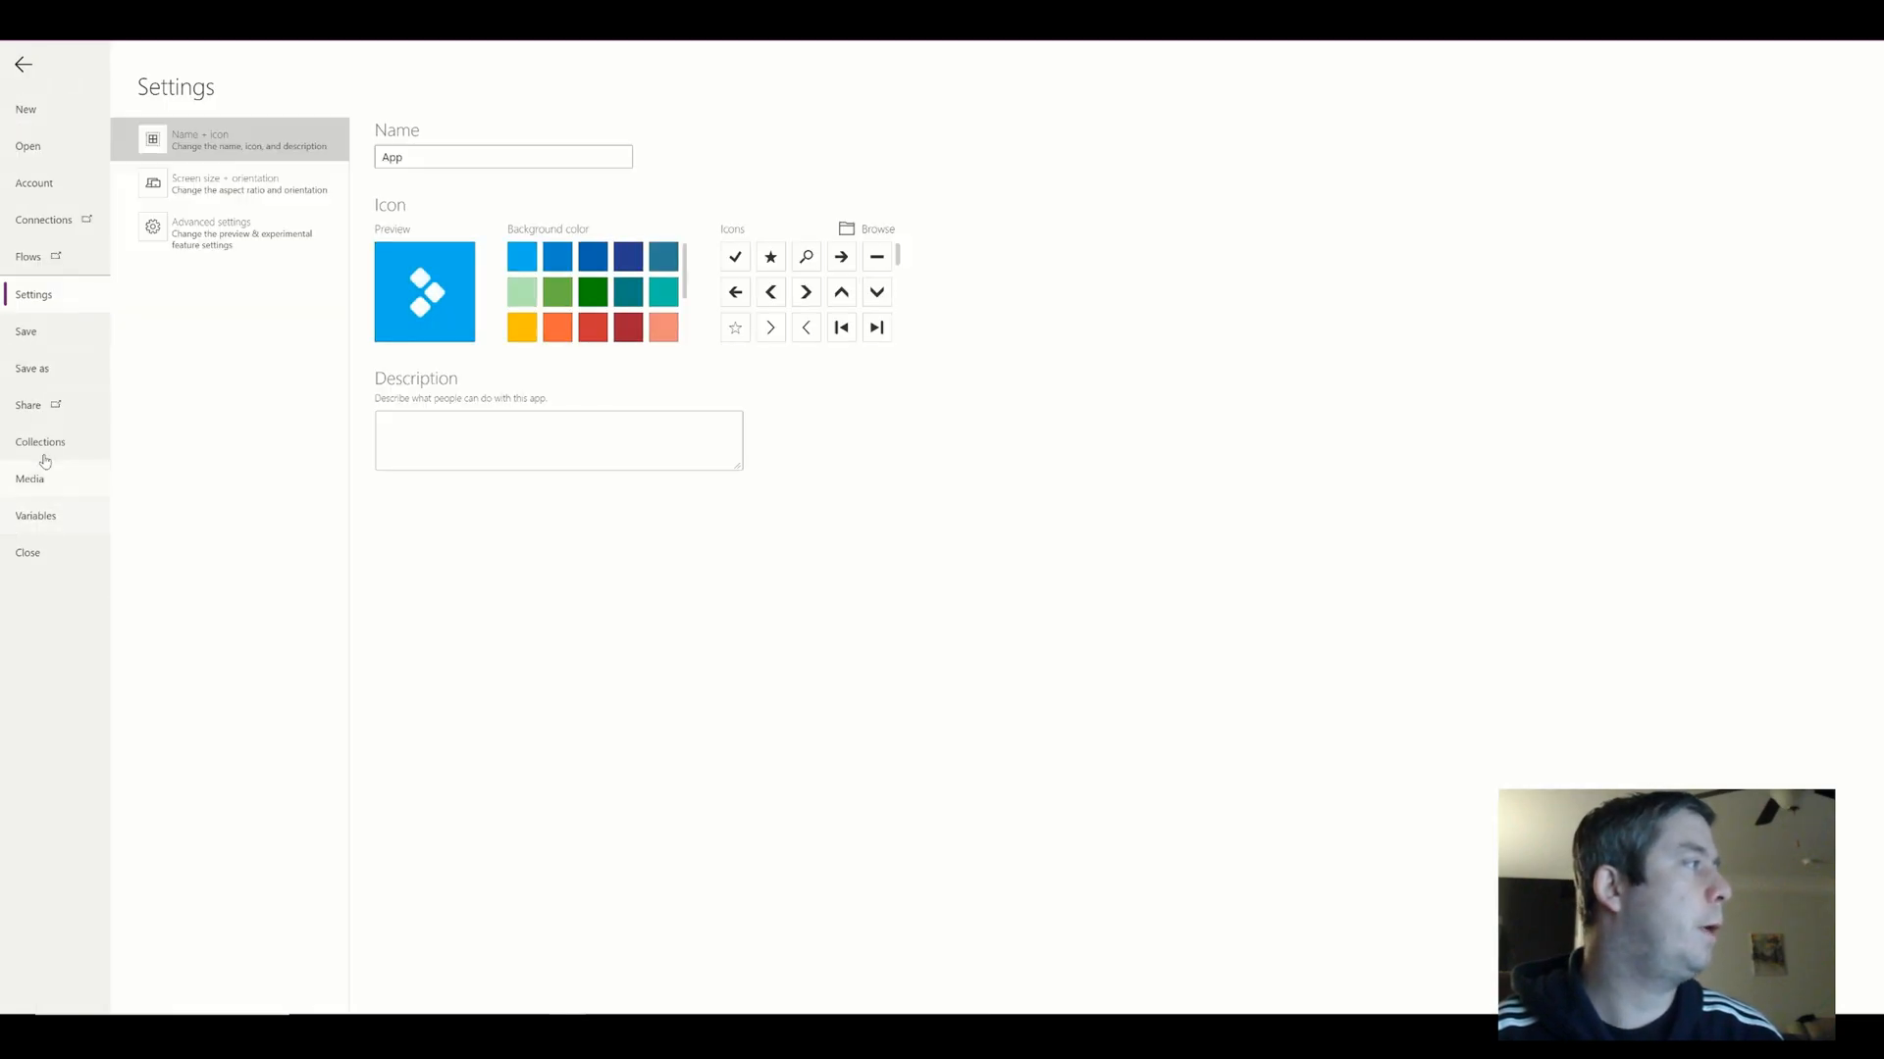
{"action": "left_click", "coordinate": [40, 442]}
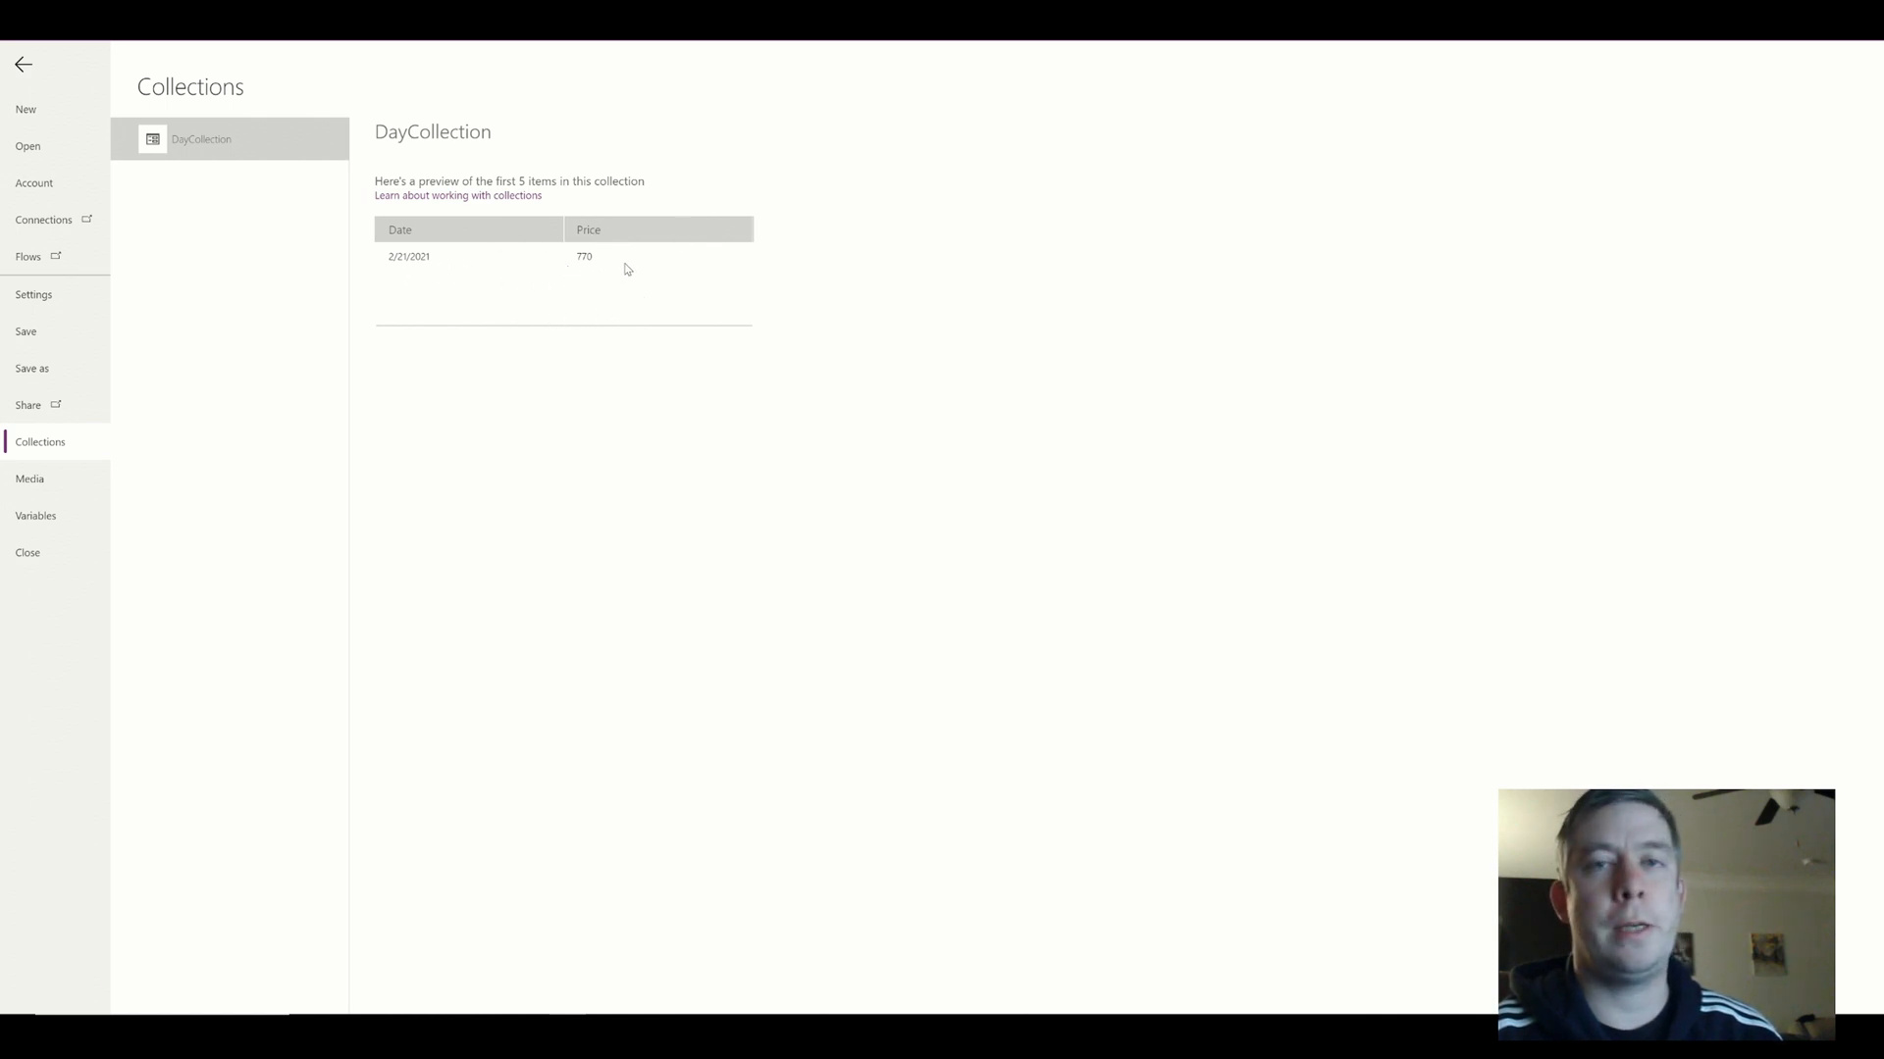
{"action": "mouse_move", "coordinate": [392, 244]}
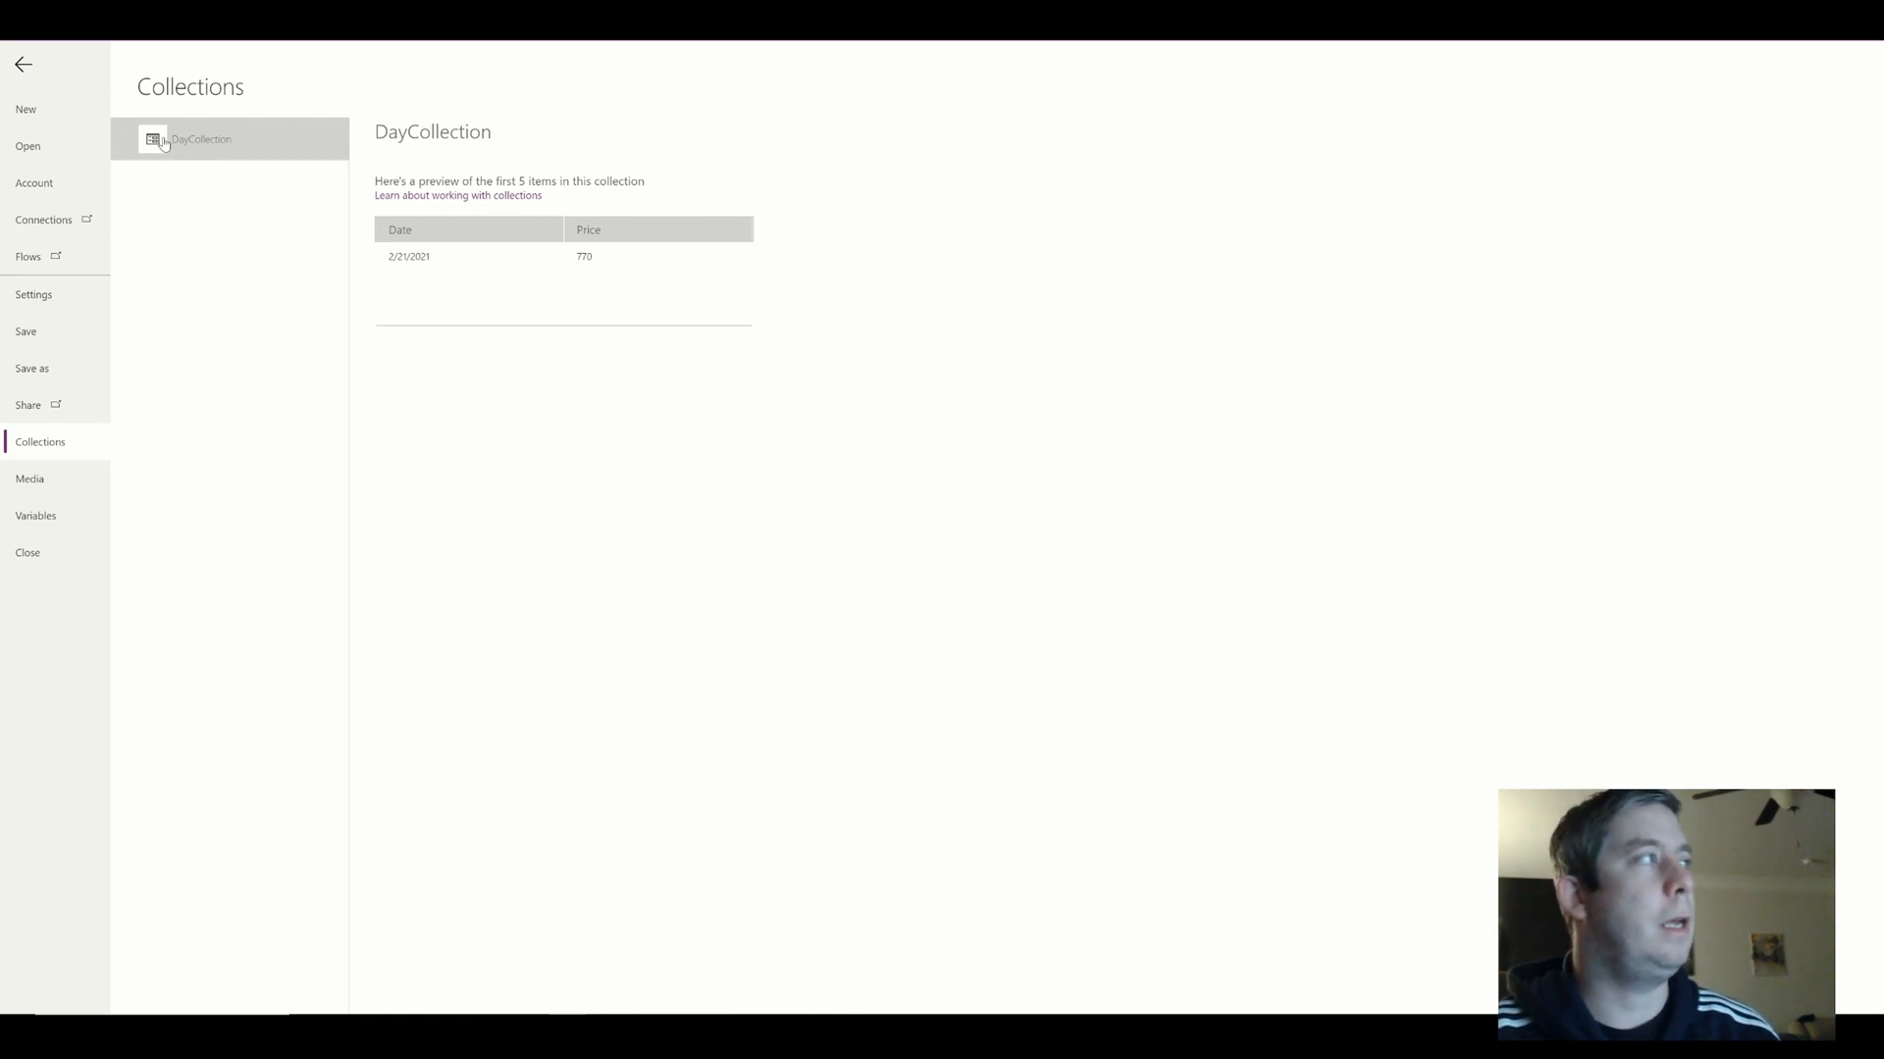
{"action": "left_click", "coordinate": [32, 63]}
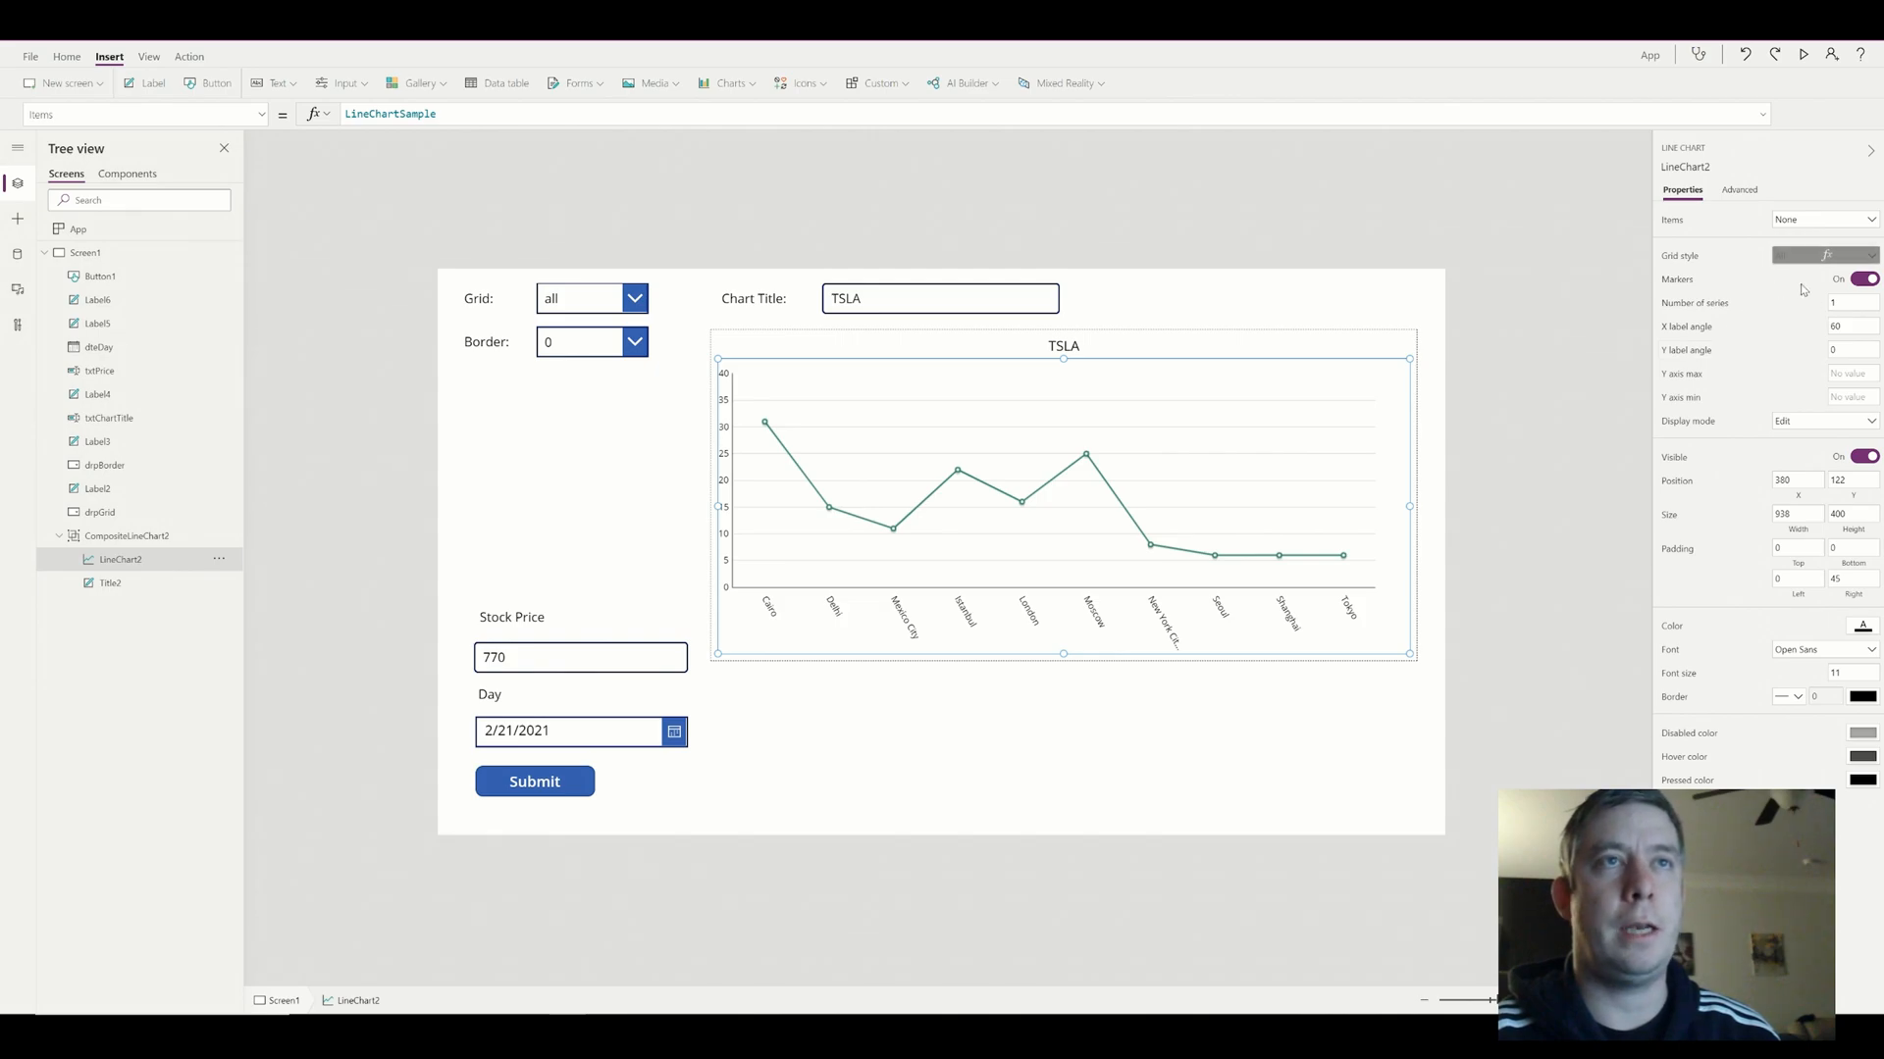
Set the line chart's Items to DayCollection and its Labels to Date
{"action": "left_click", "coordinate": [1739, 190]}
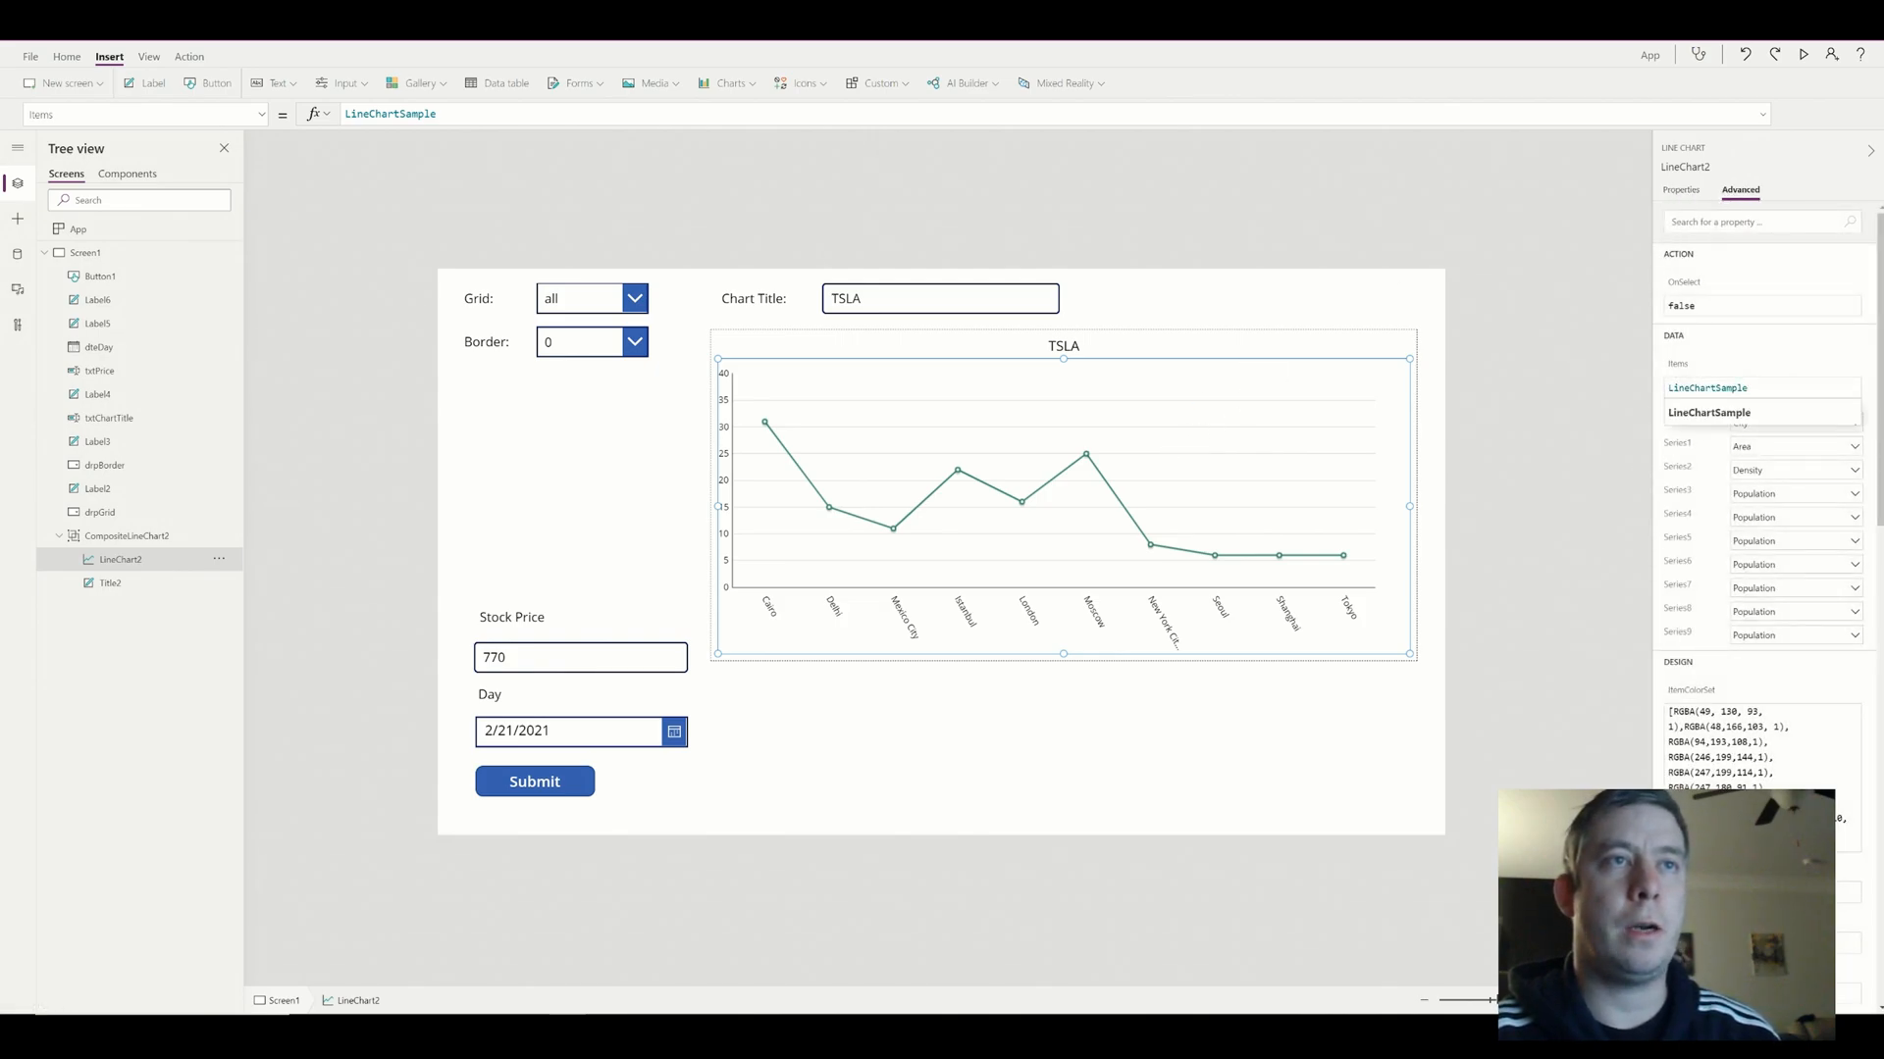
{"action": "type", "text": "DayCollection"}
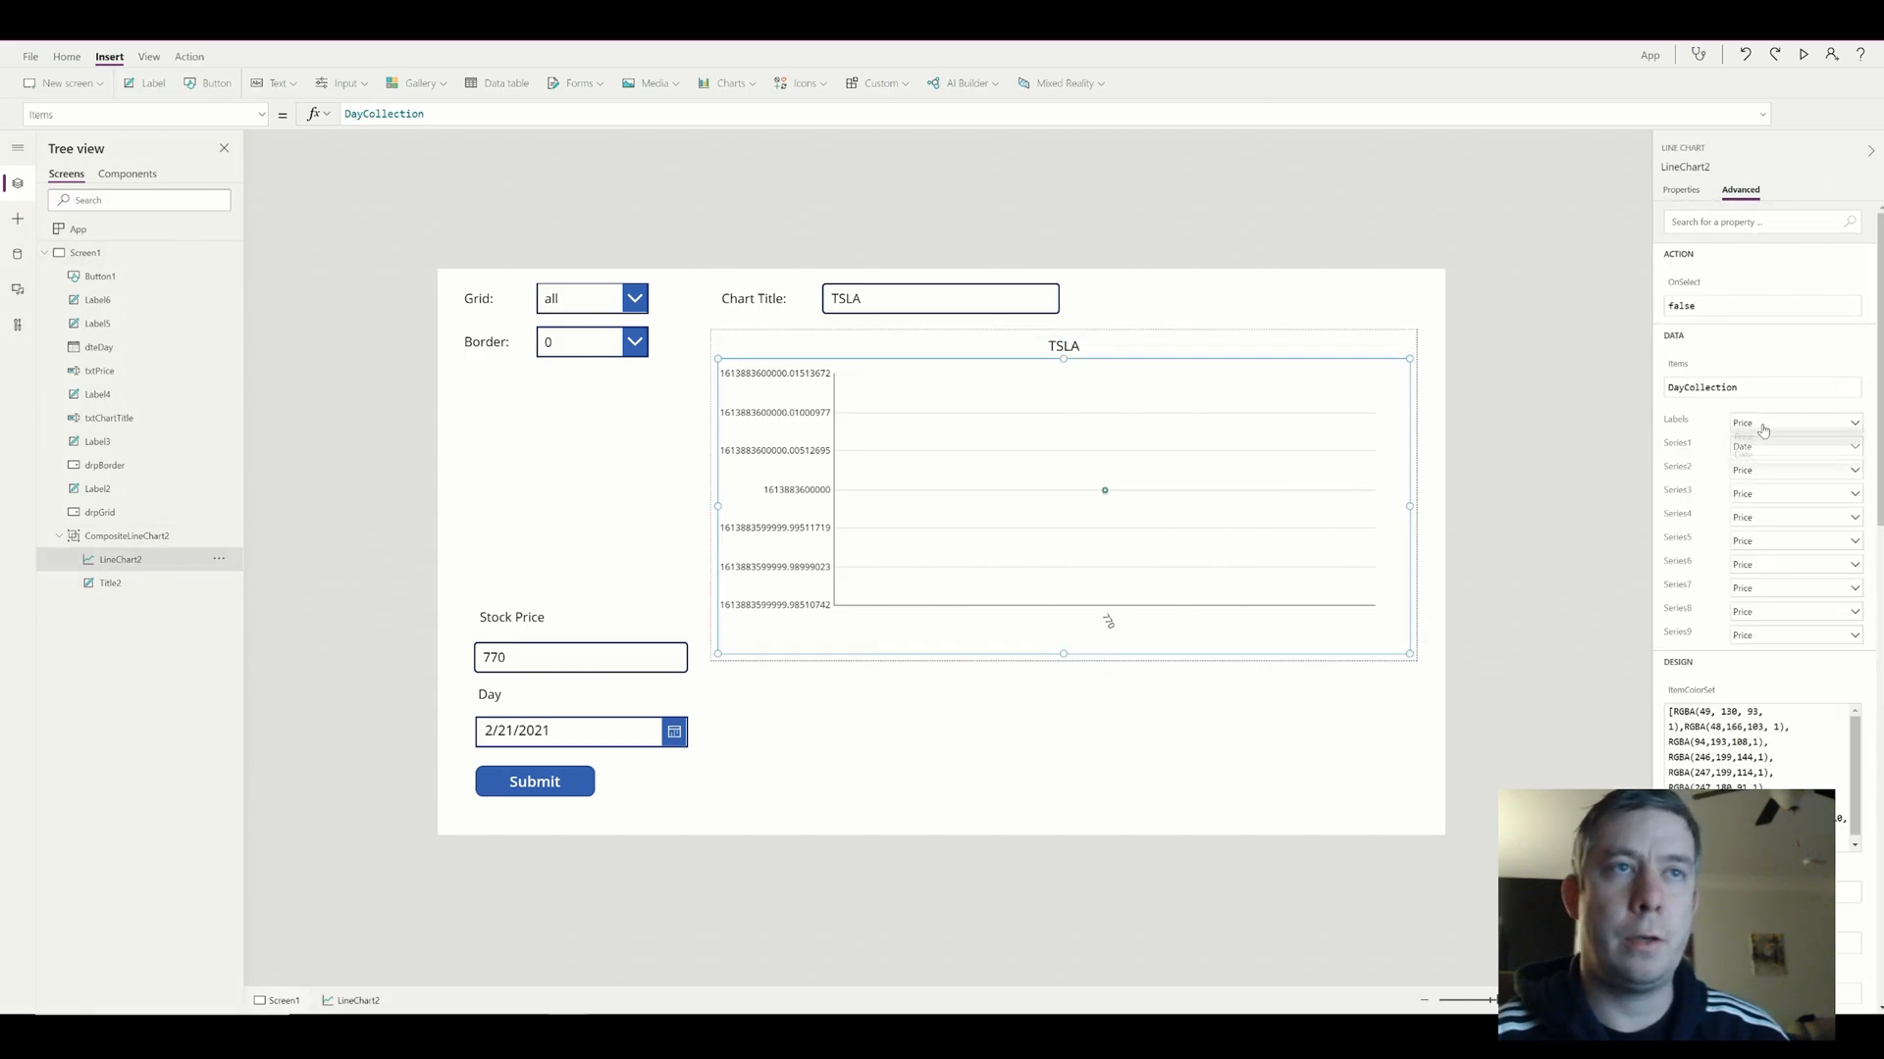
{"action": "left_click", "coordinate": [1756, 448]}
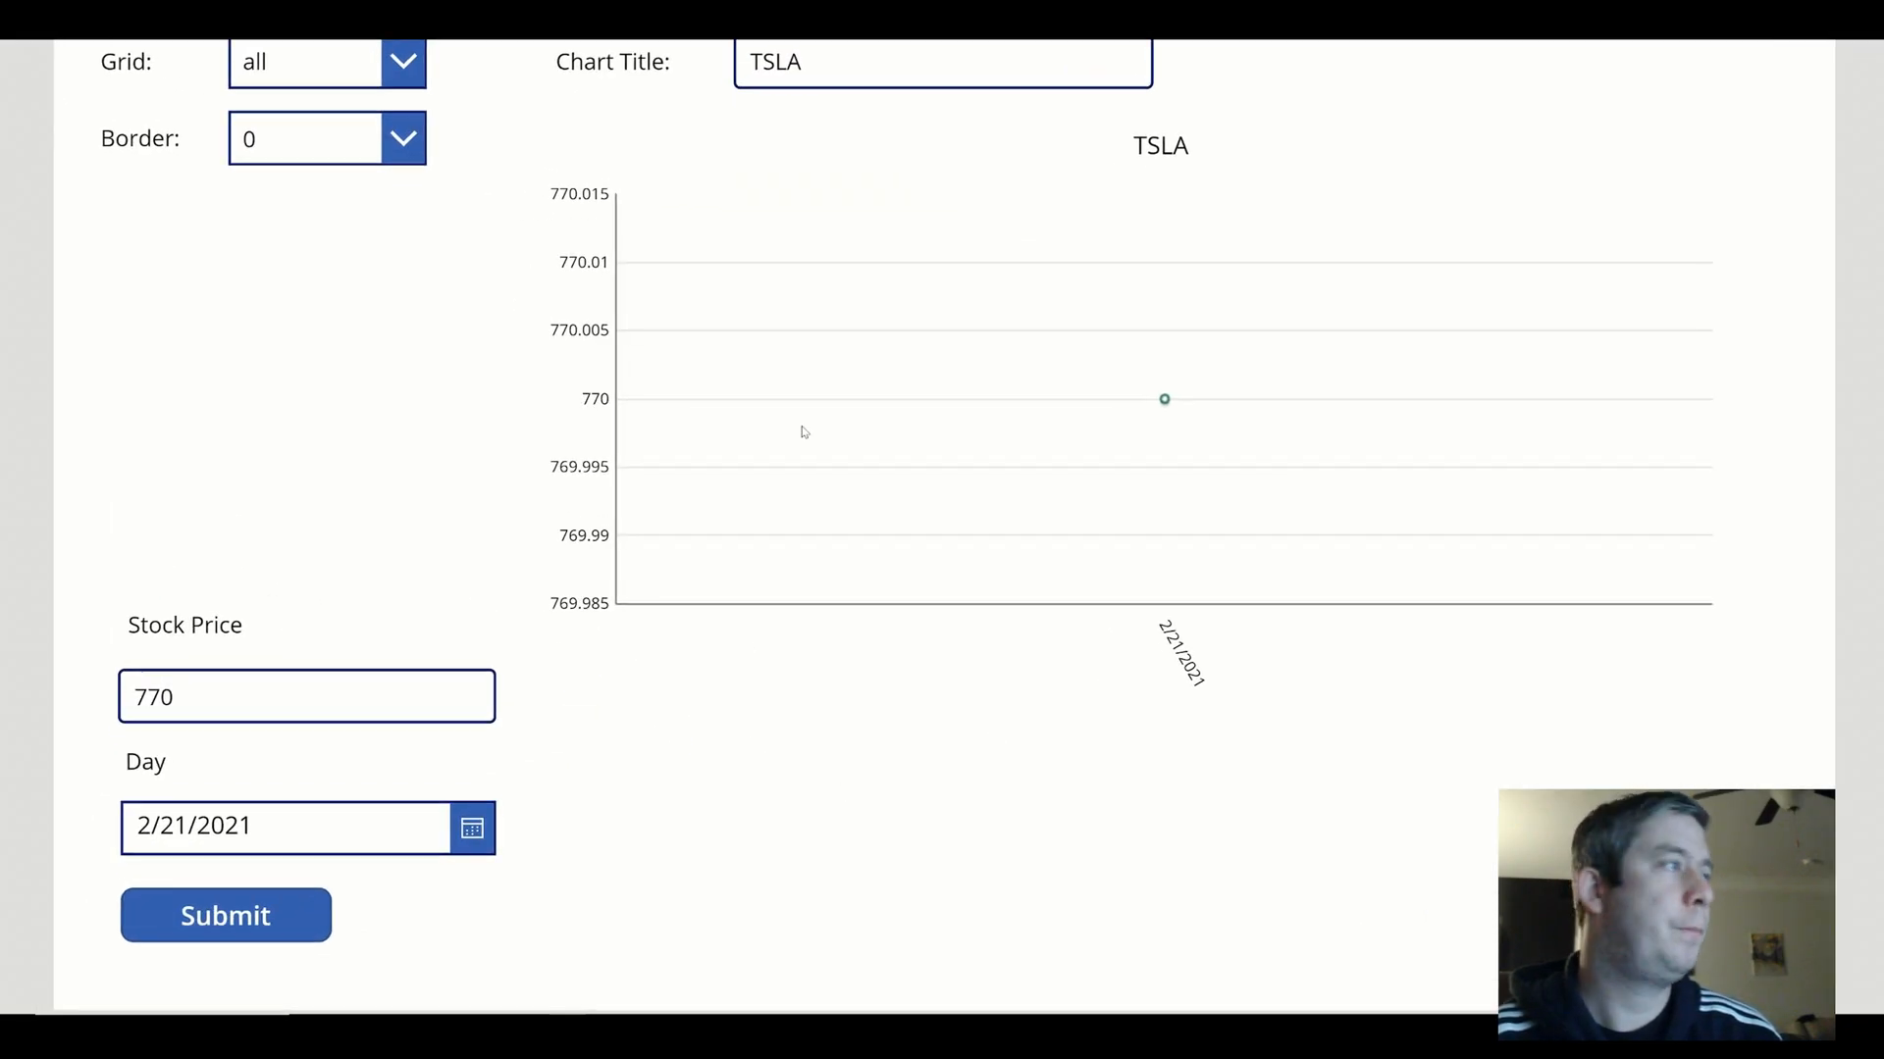
In preview, submit a price of 790 for 2/20/2021, then select the price to enter 800
{"action": "left_click", "coordinate": [471, 828]}
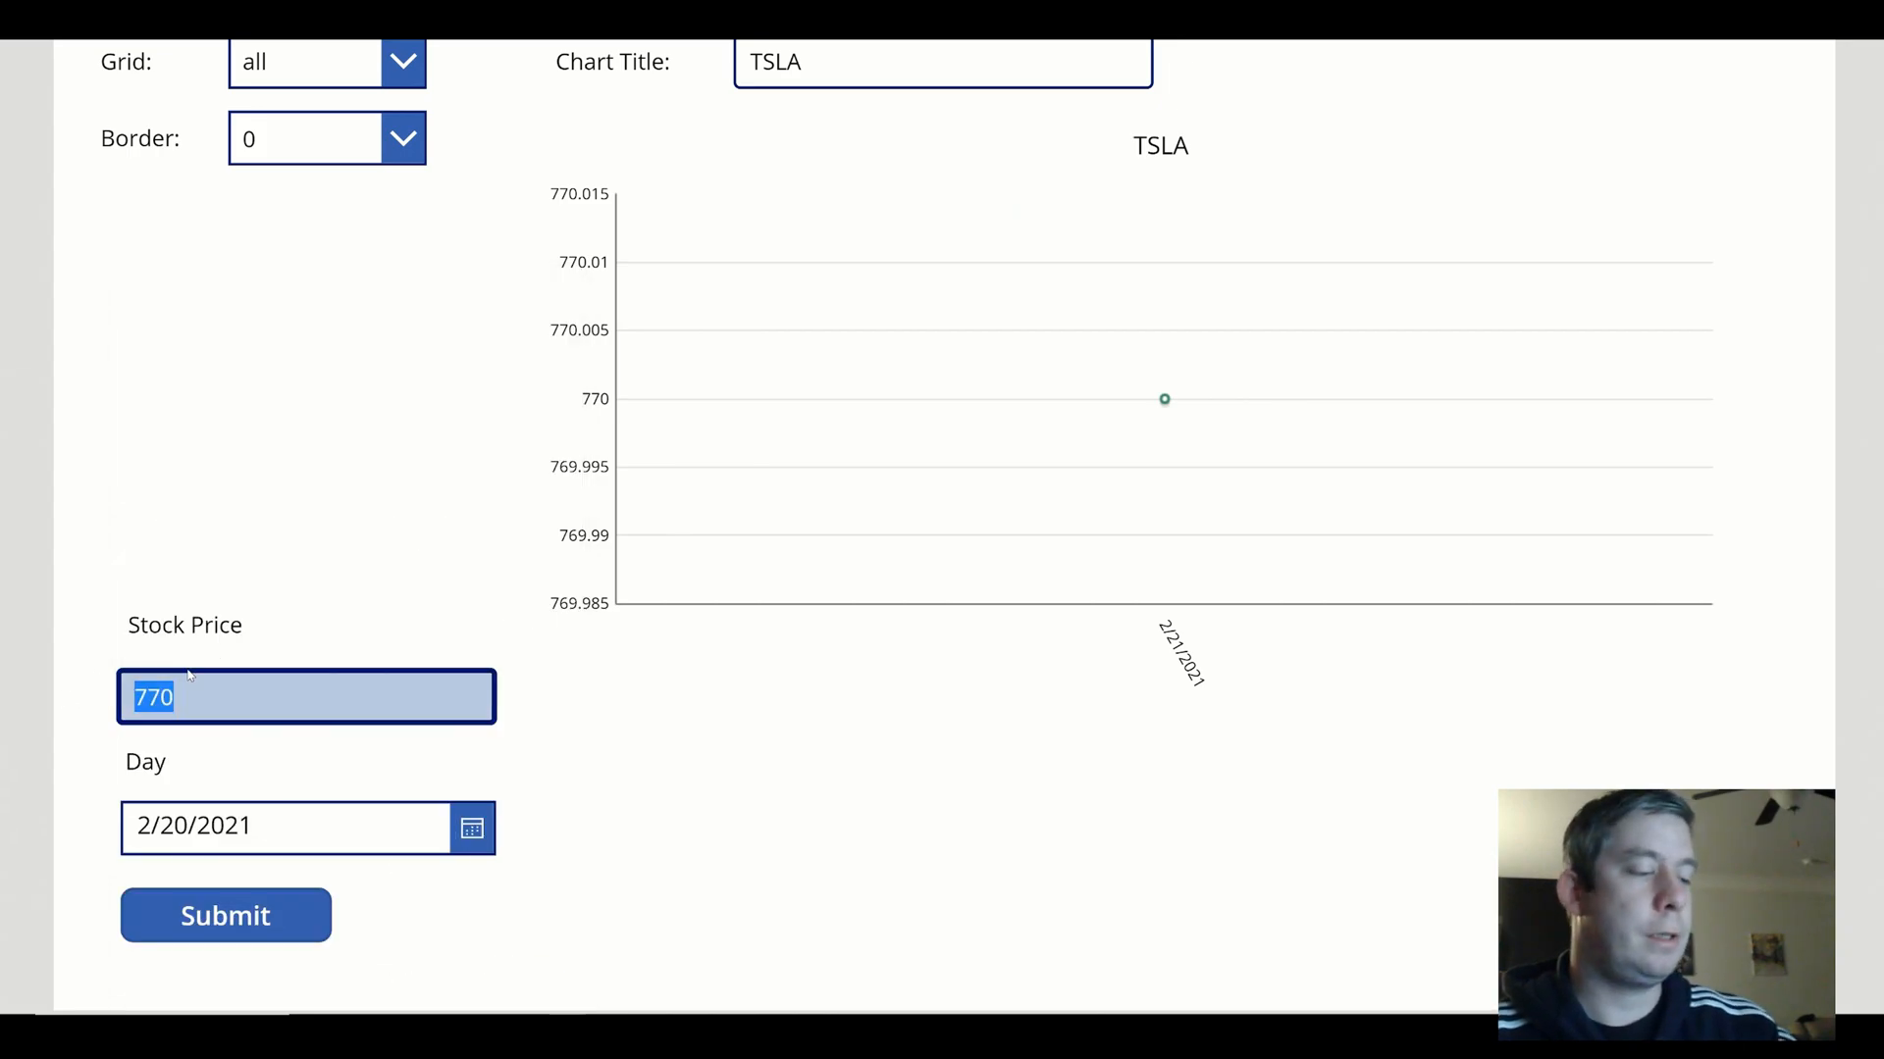
{"action": "type", "text": "790"}
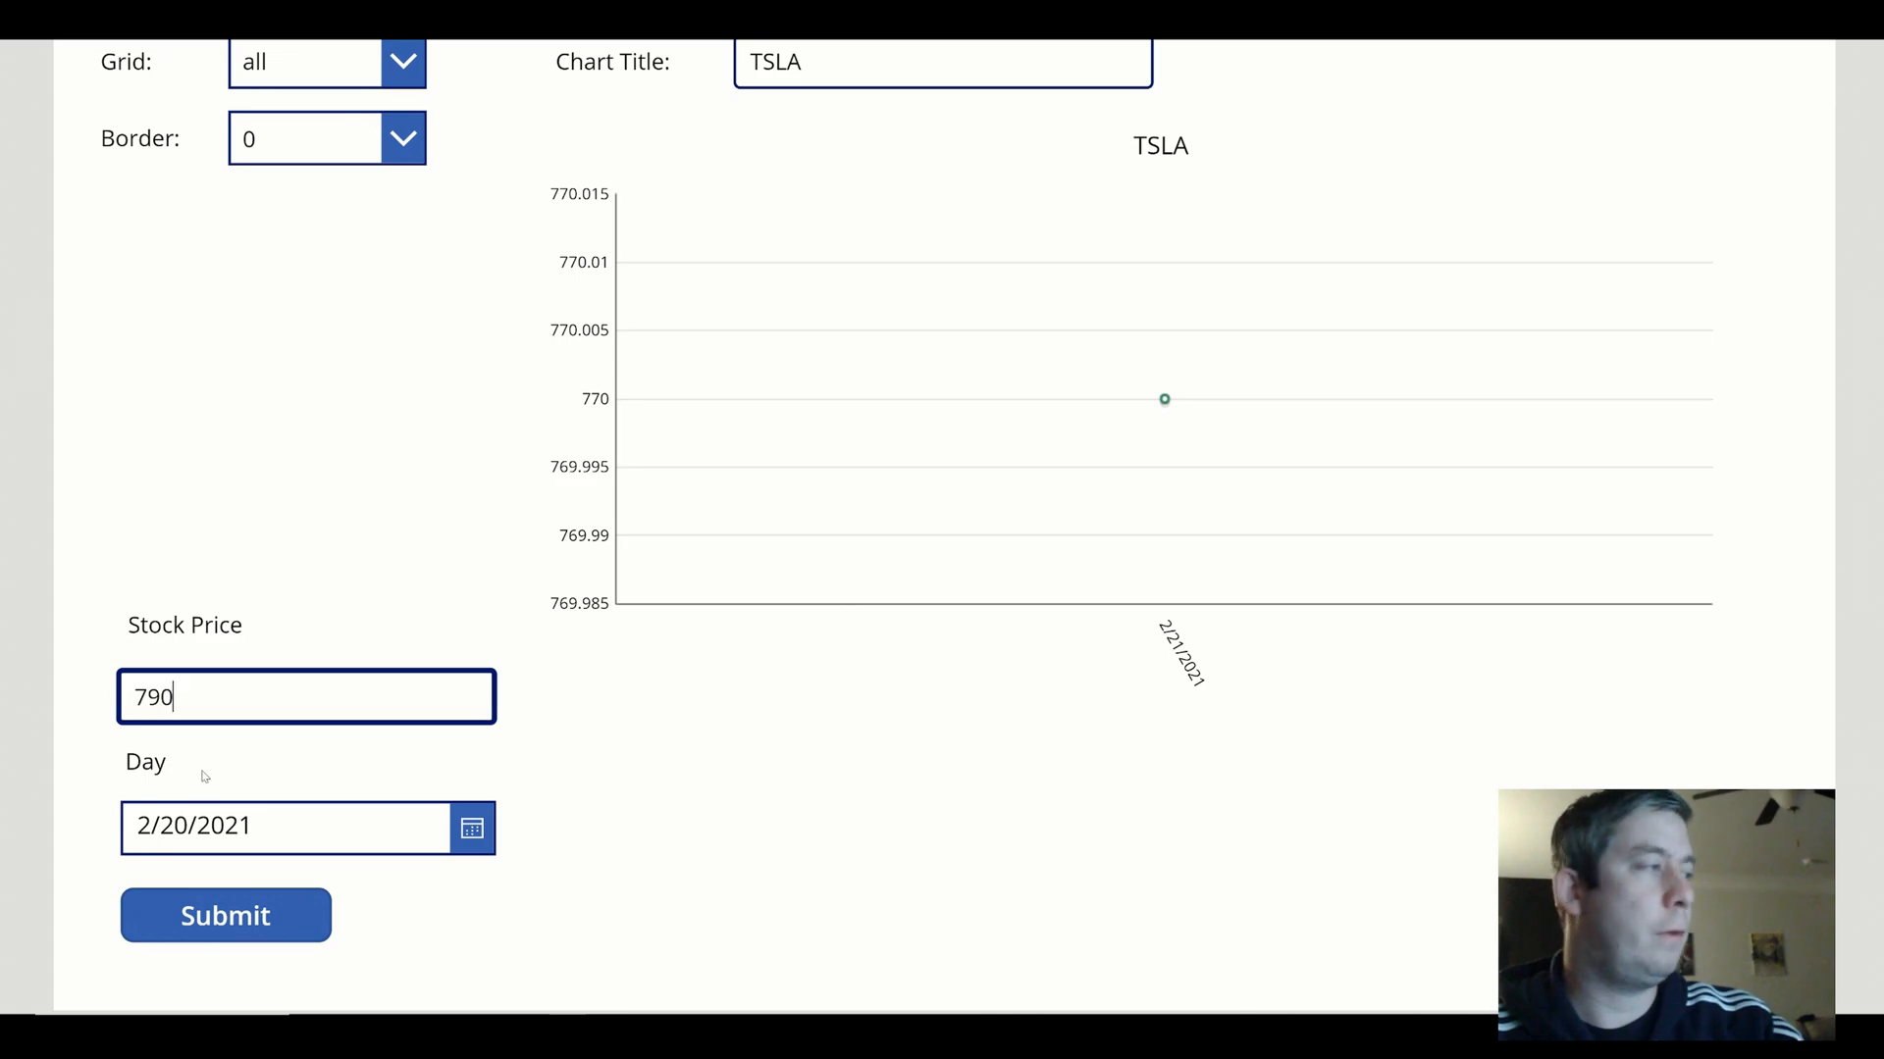
{"action": "left_click", "coordinate": [224, 914]}
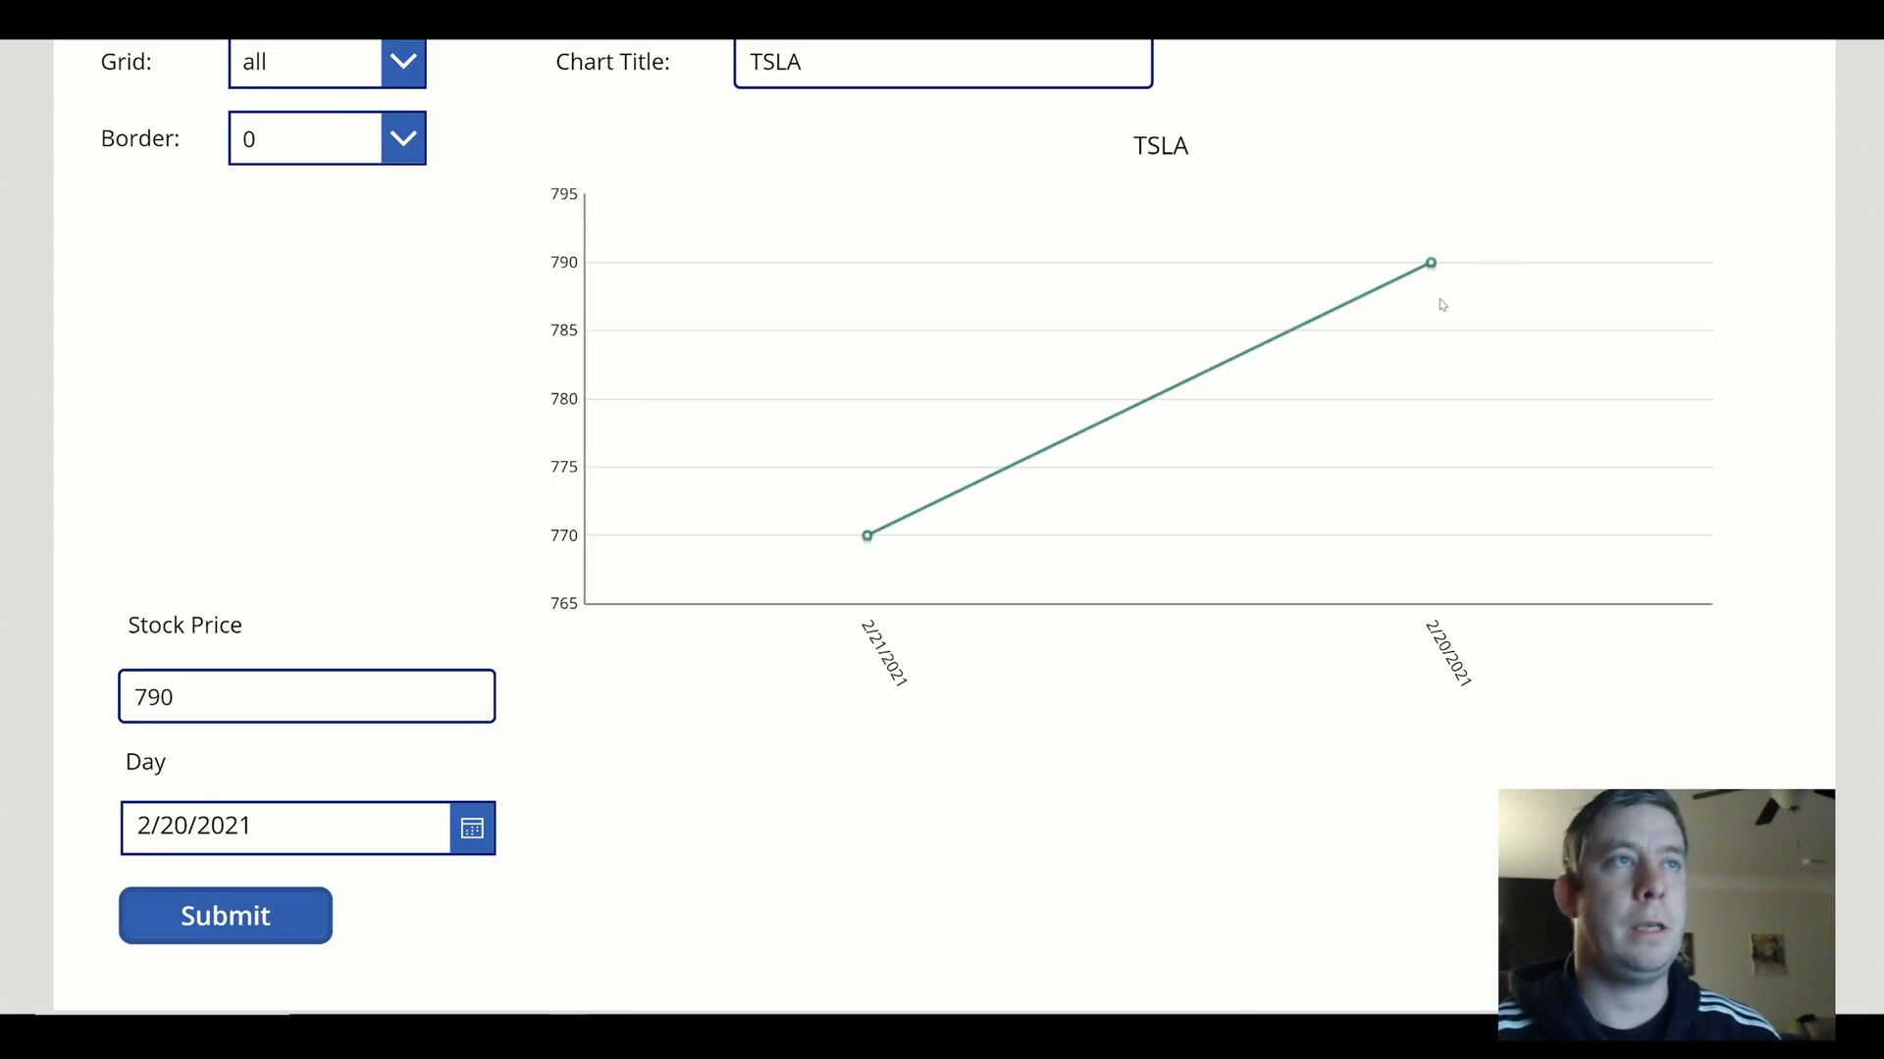
{"action": "double_click", "coordinate": [151, 696]}
{"action": "type", "text": "800"}
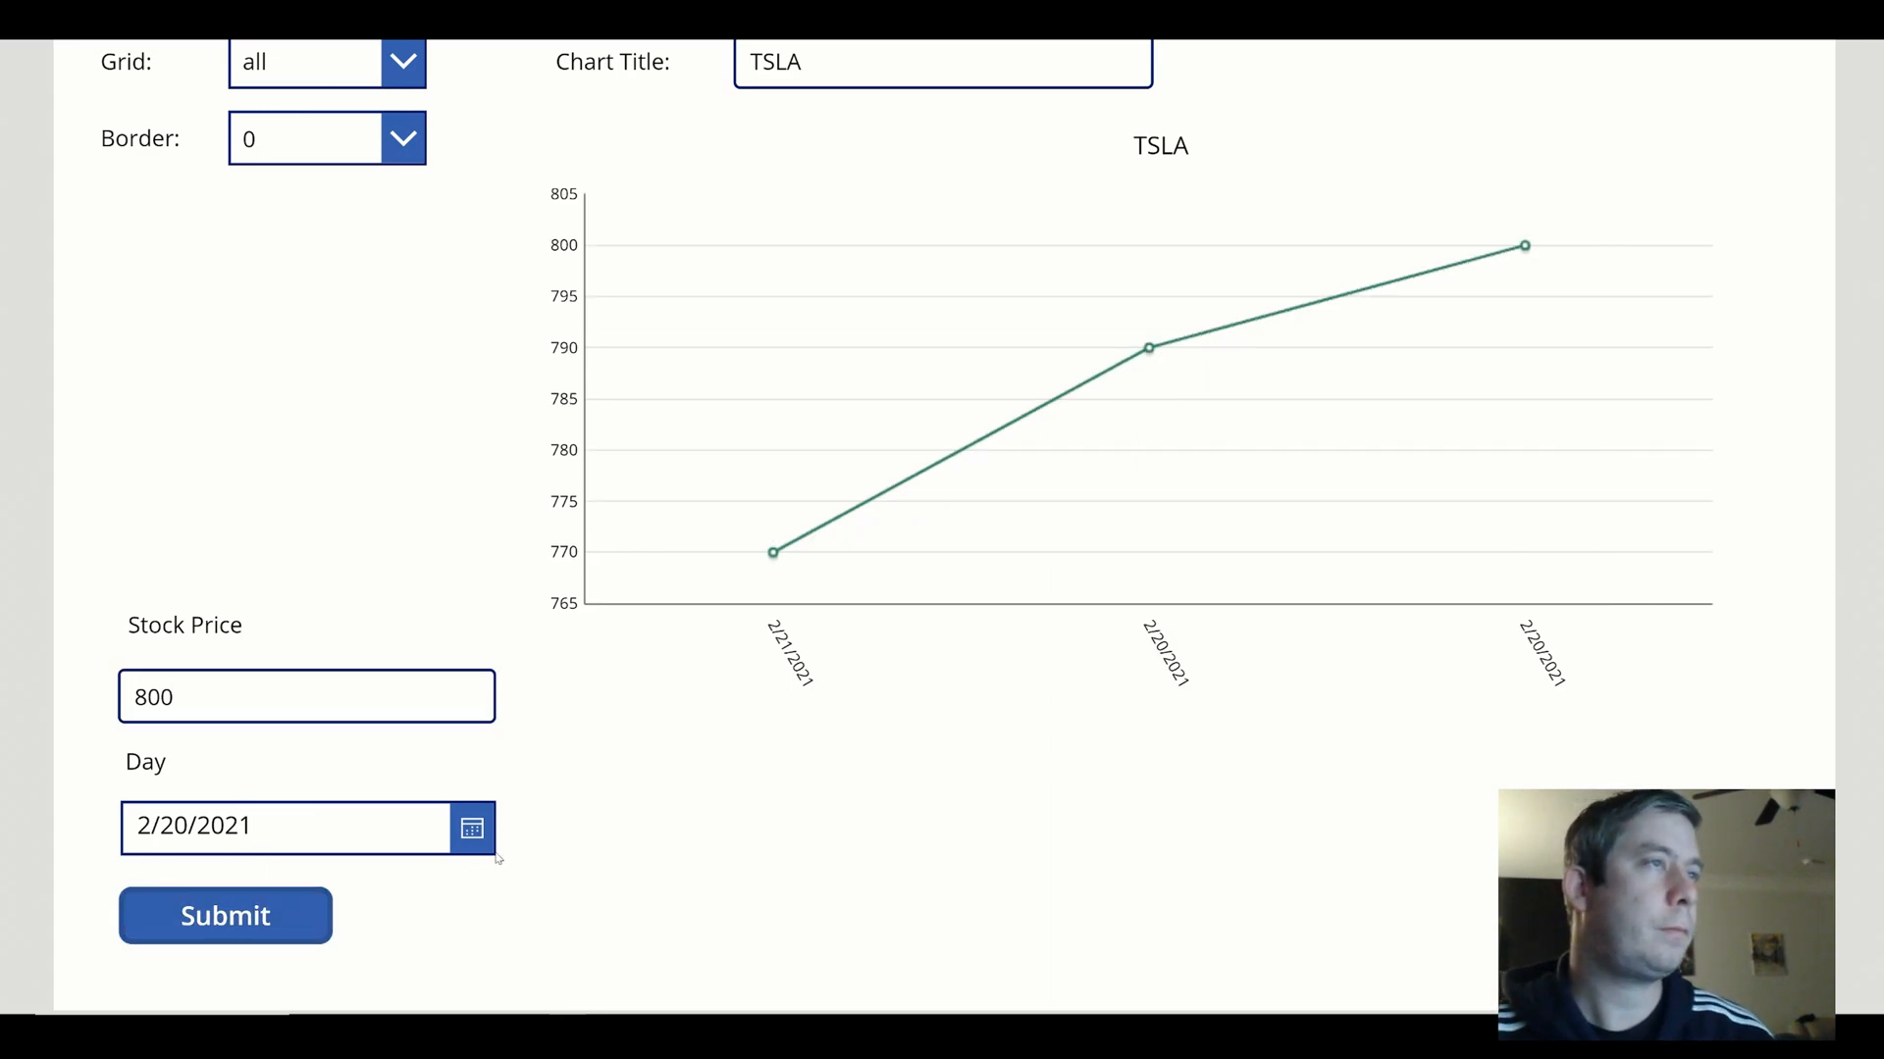
{"action": "mouse_move", "coordinate": [1116, 702]}
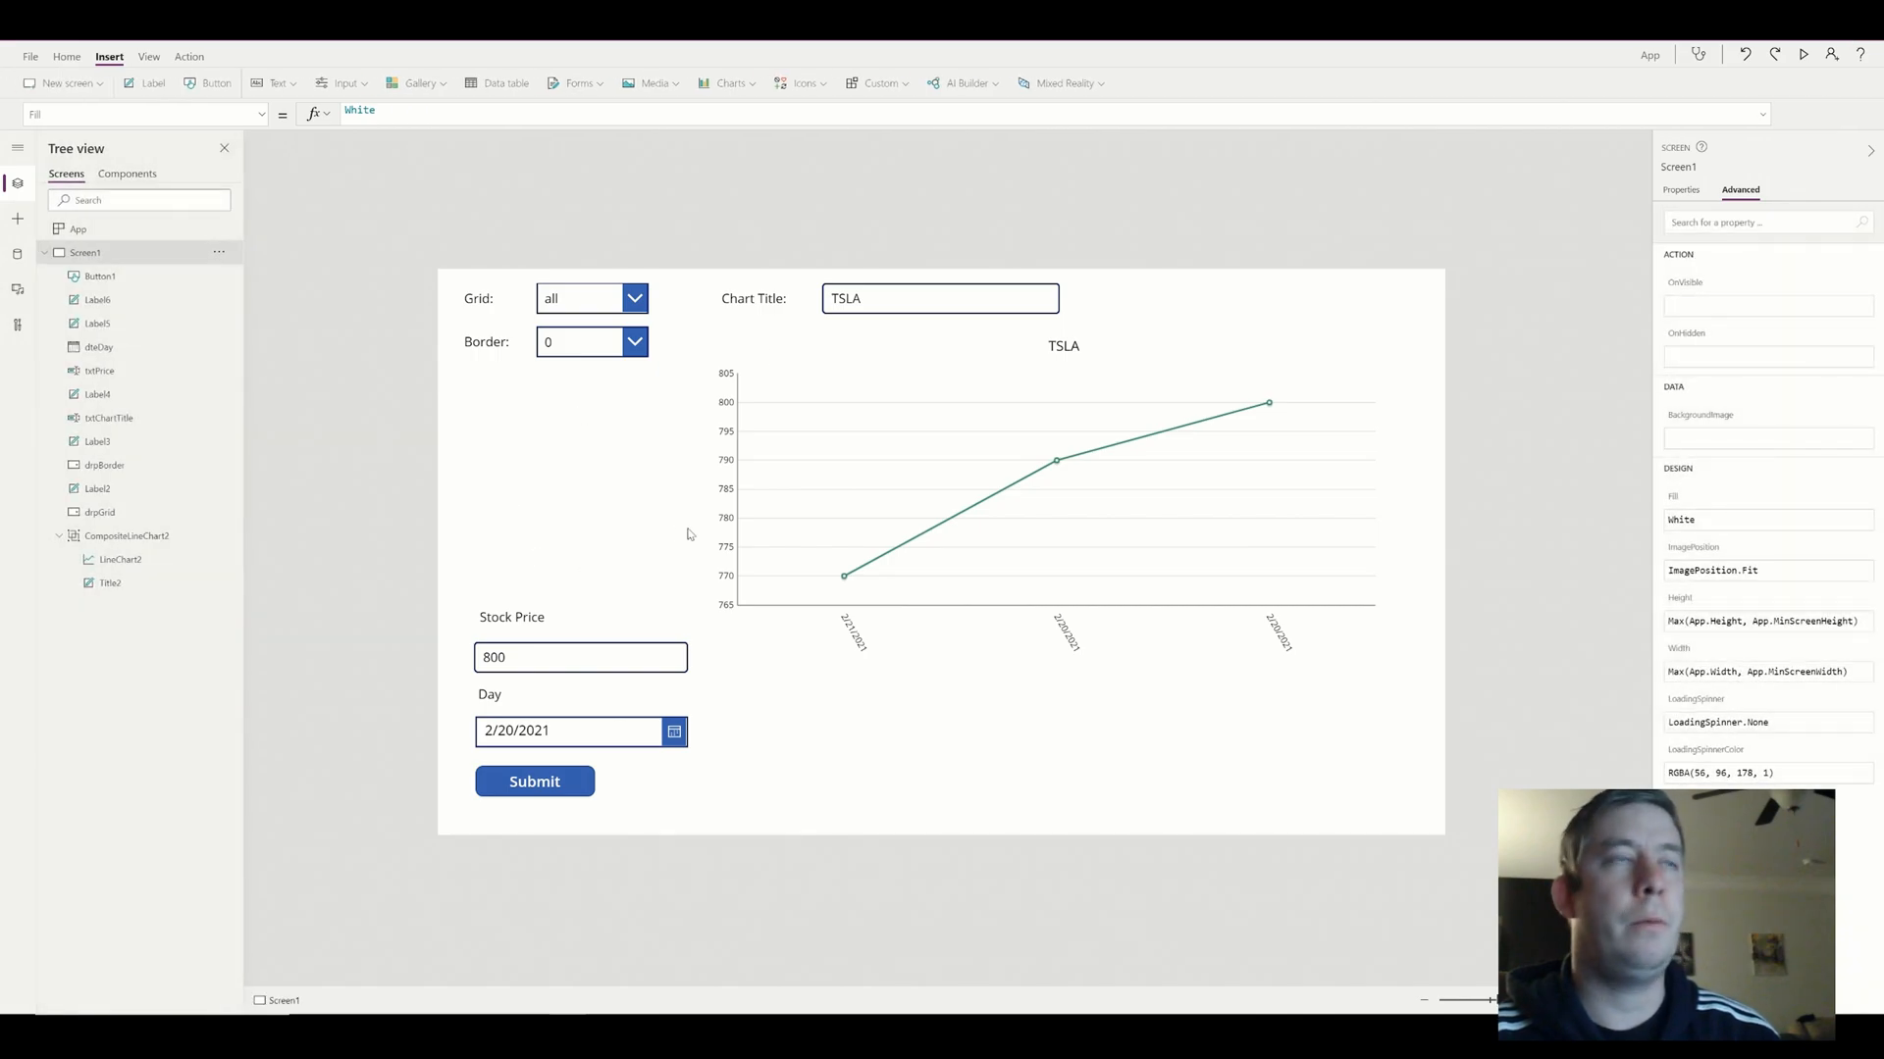
{"action": "mouse_move", "coordinate": [565, 296]}
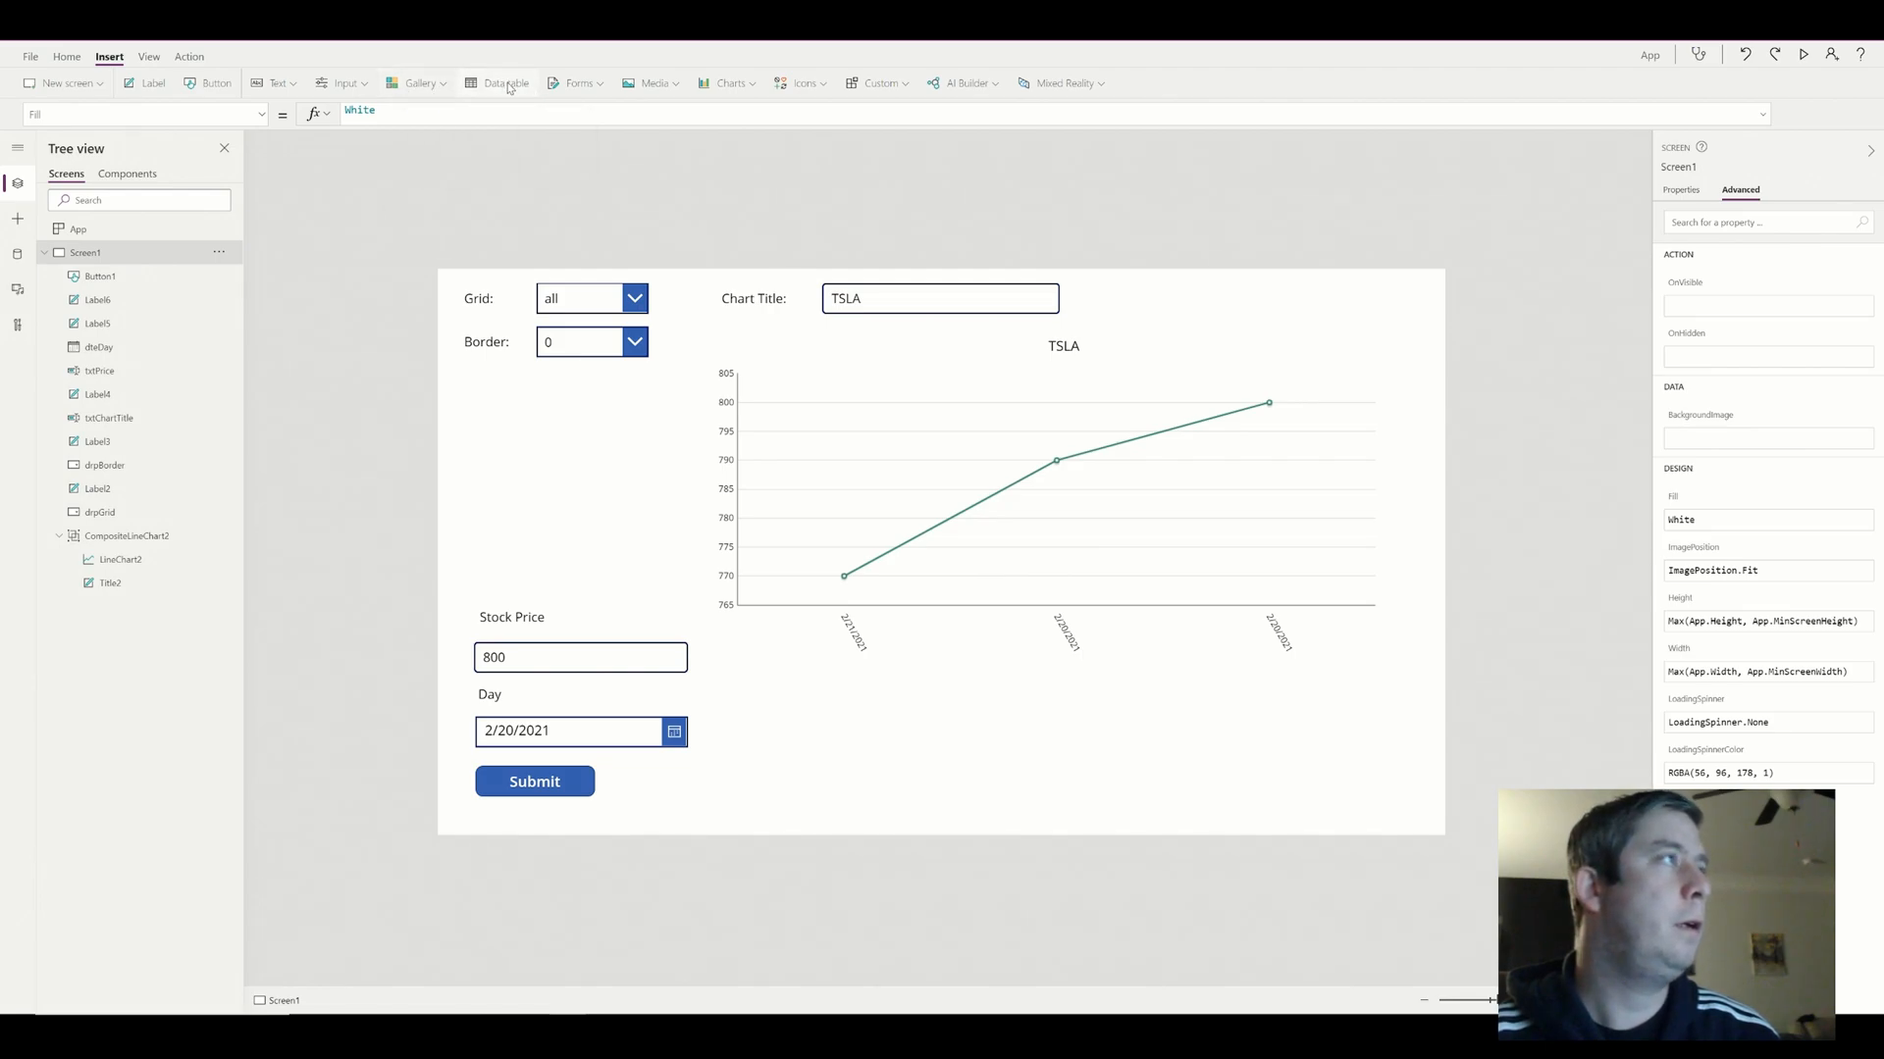
Add a data table and reposition the Day date picker and label around it
{"action": "left_click", "coordinate": [504, 82]}
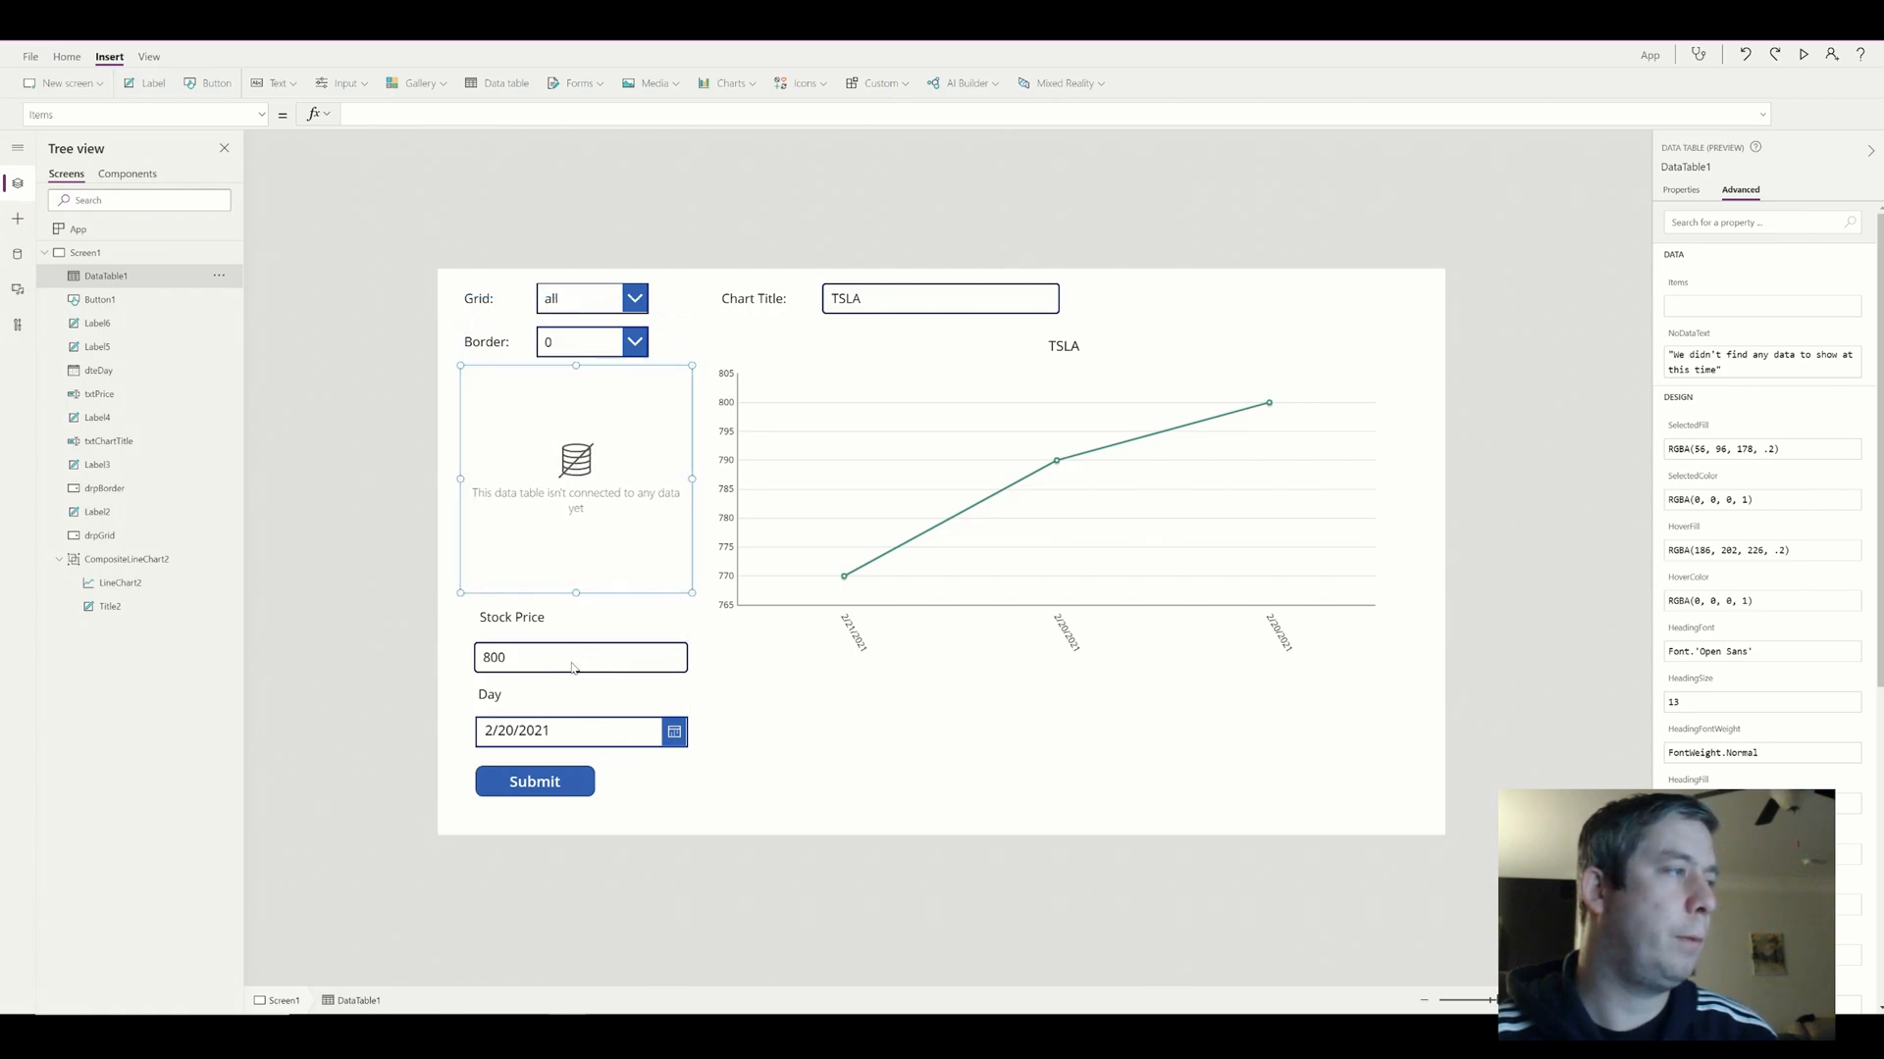
{"action": "left_click", "coordinate": [563, 730]}
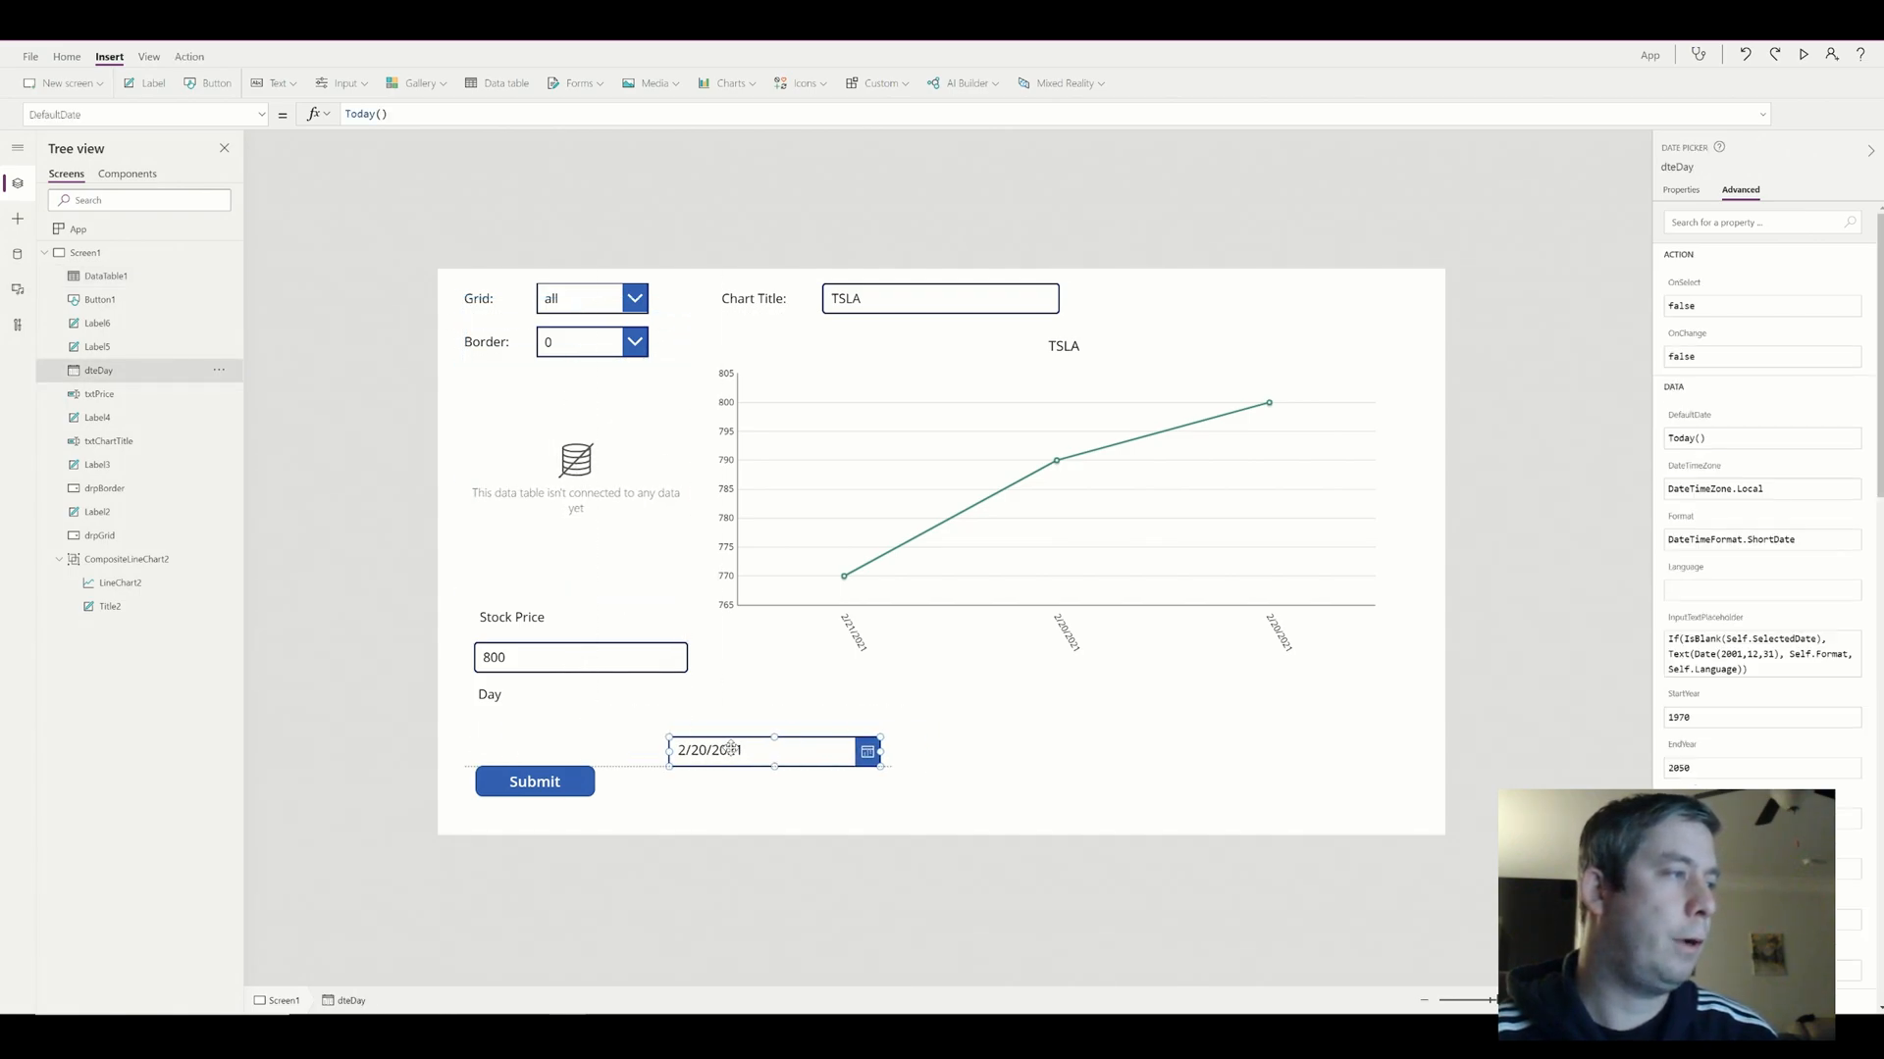
{"action": "left_click", "coordinate": [534, 781]}
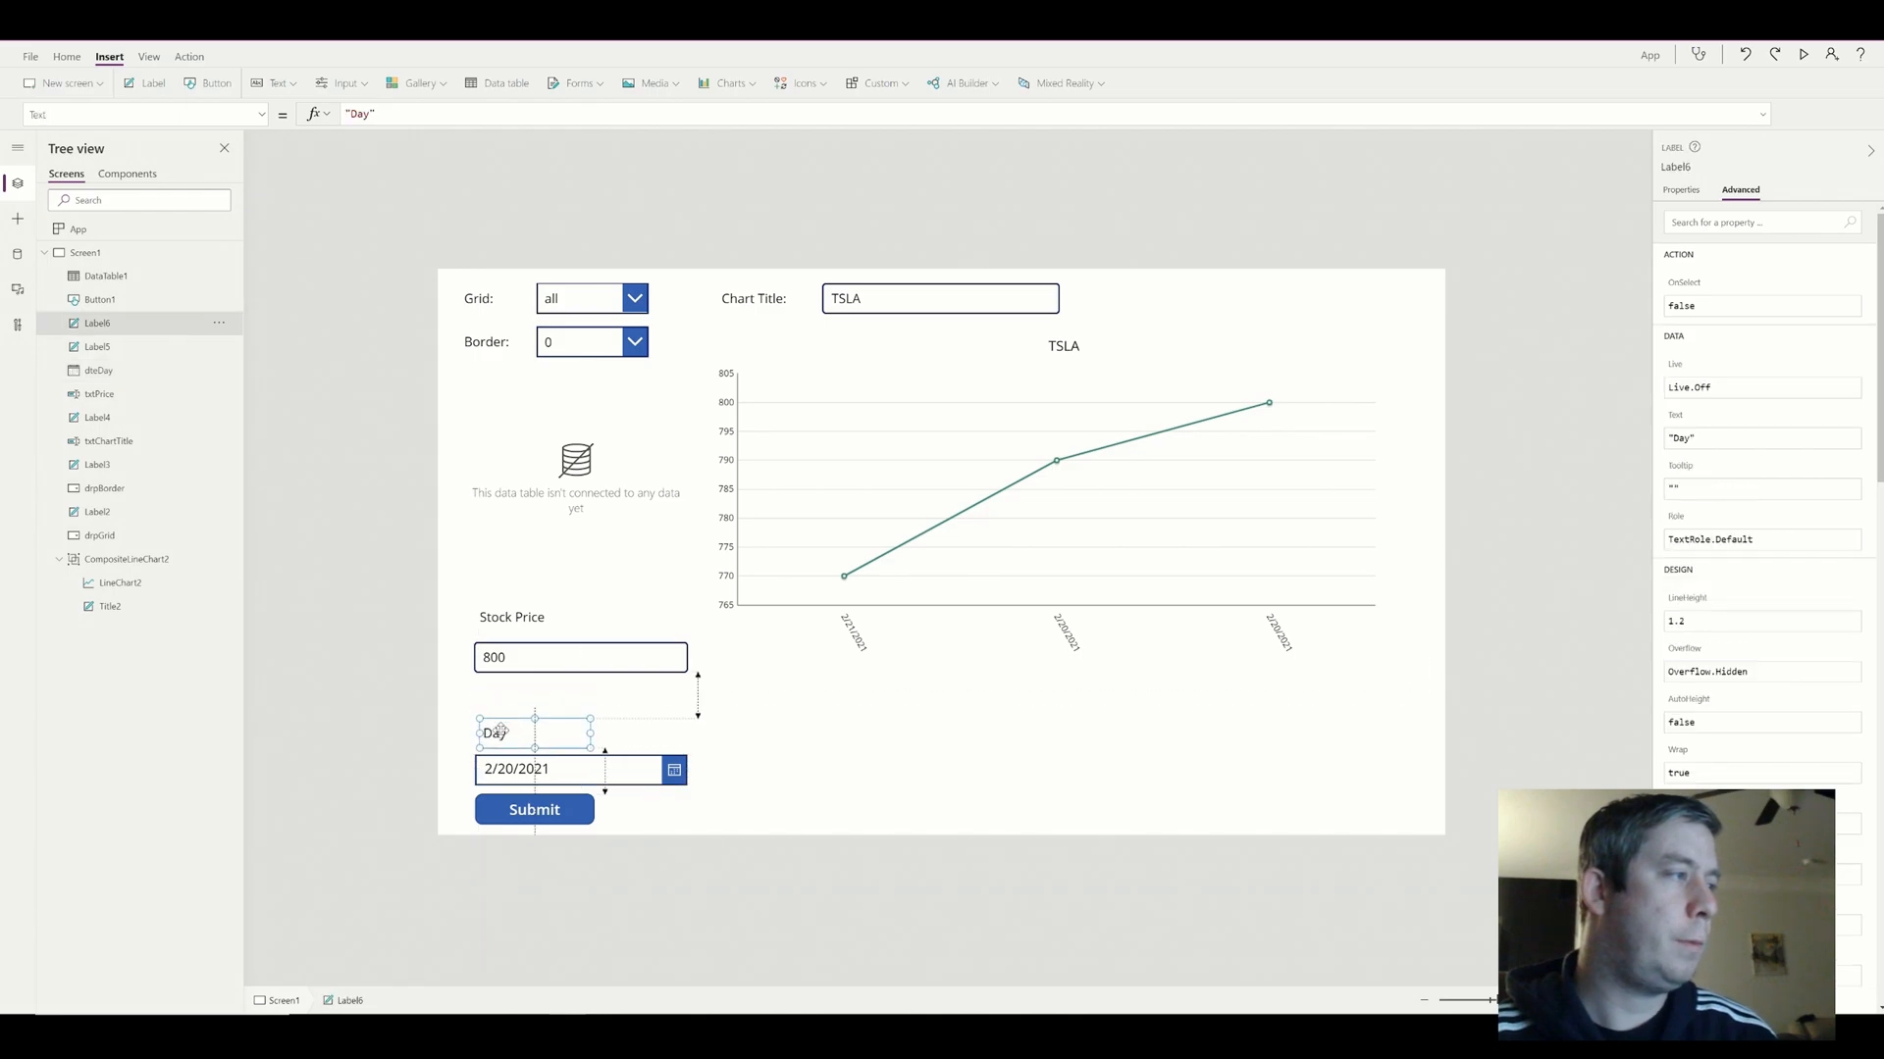
{"action": "left_click", "coordinate": [581, 703]}
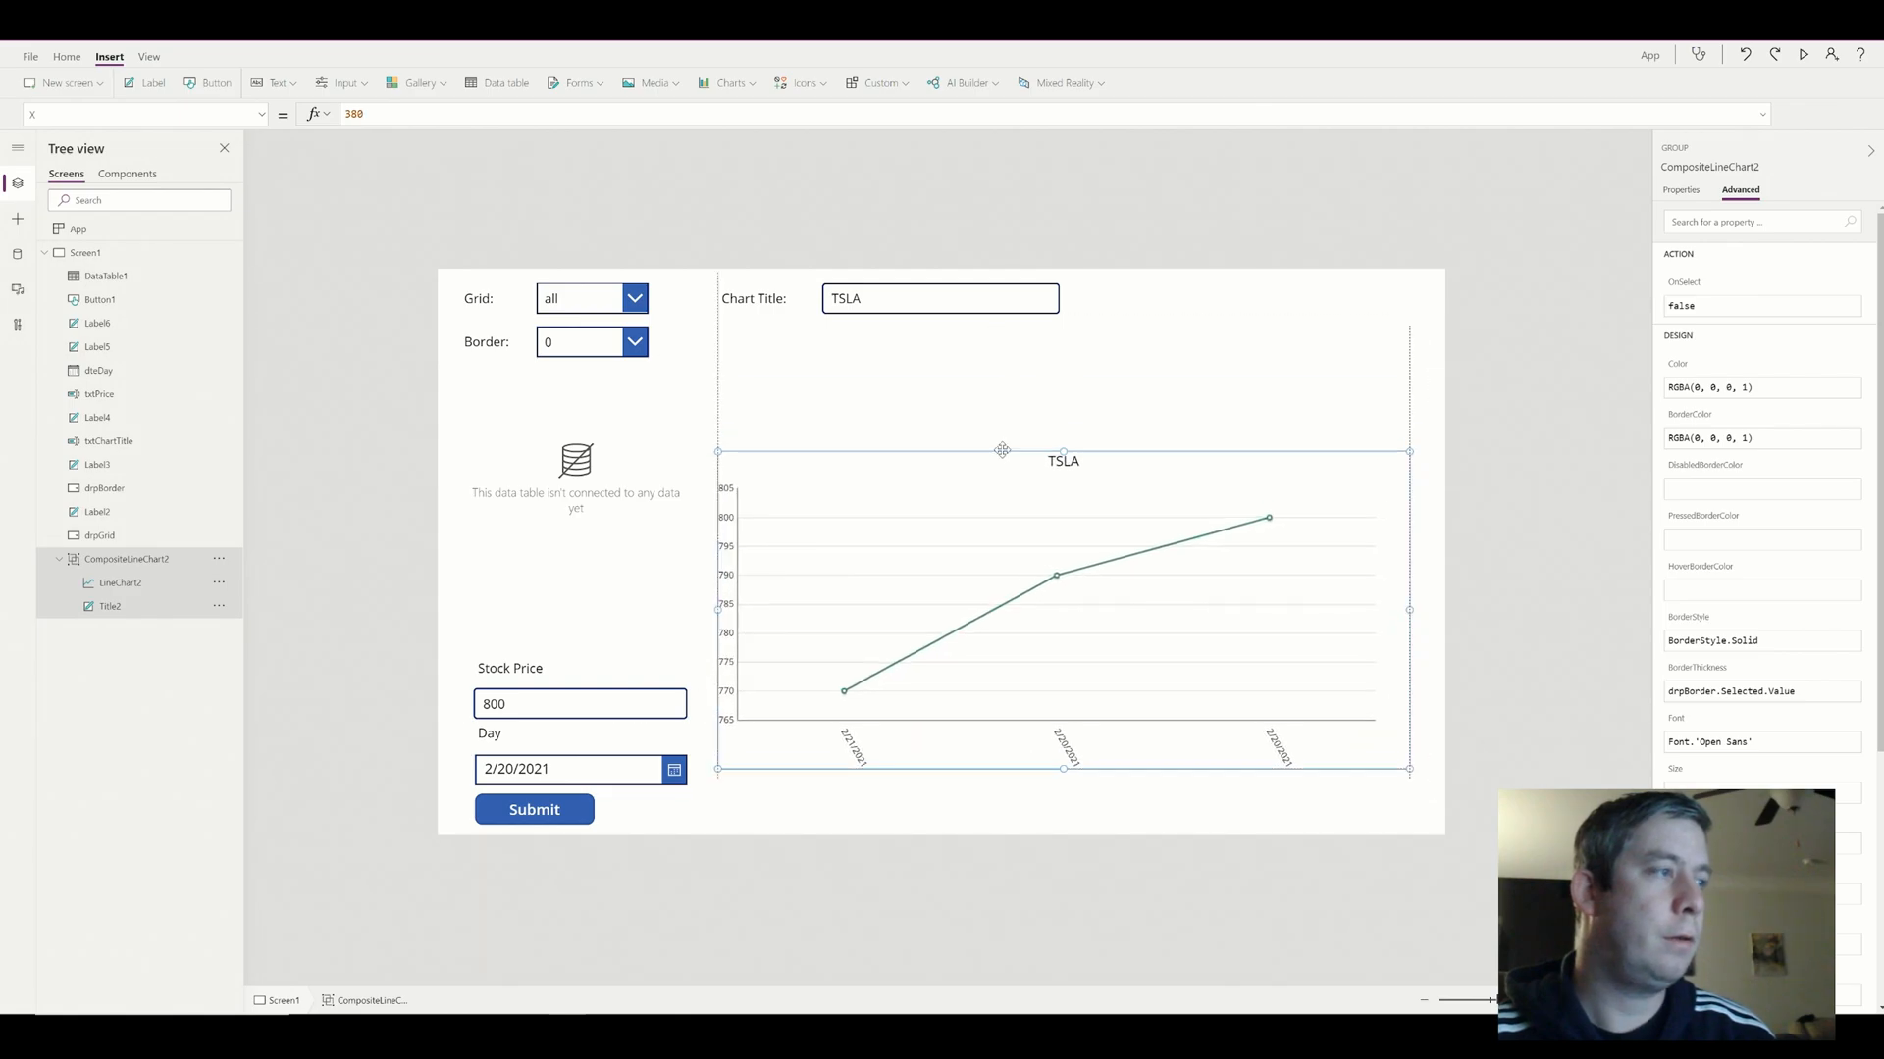
Shift the line chart and title box lower and finish arranging the Grid dropdown area
{"action": "left_click", "coordinate": [939, 298]}
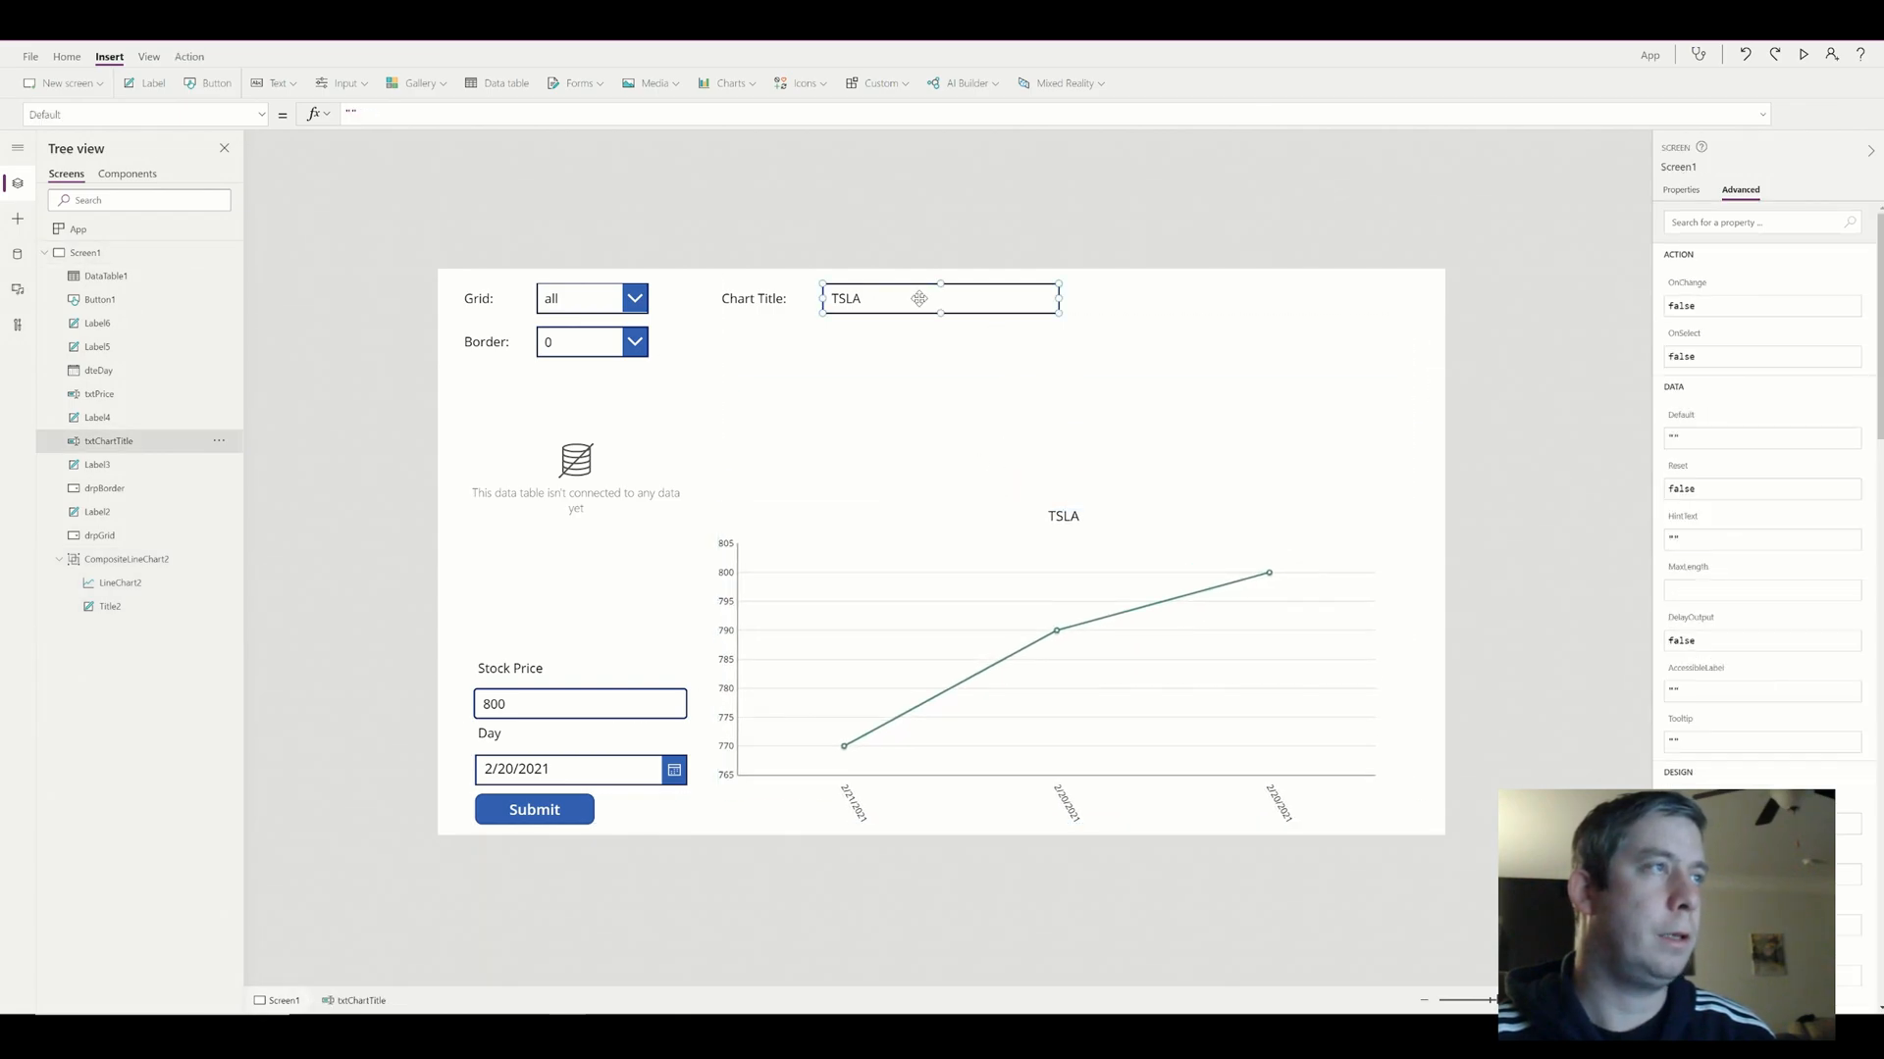
{"action": "left_click", "coordinate": [765, 371]}
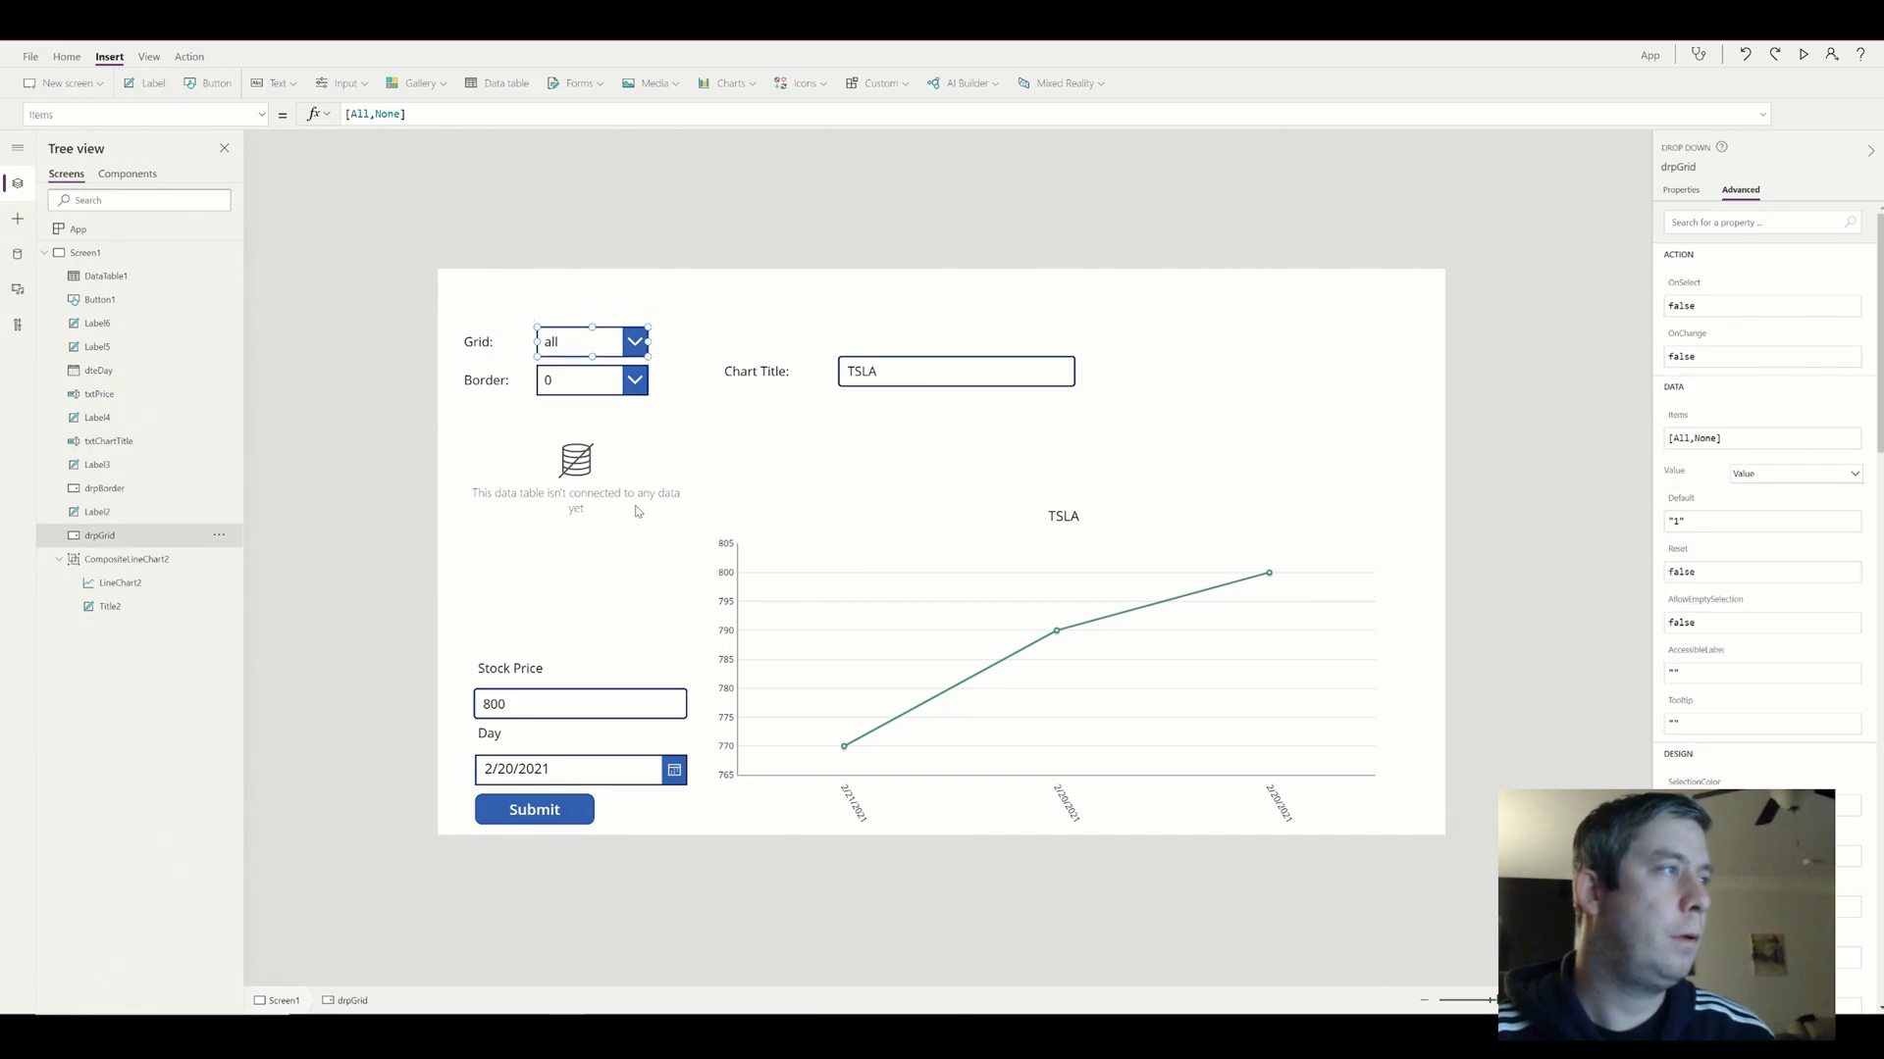
{"action": "left_click", "coordinate": [575, 479]}
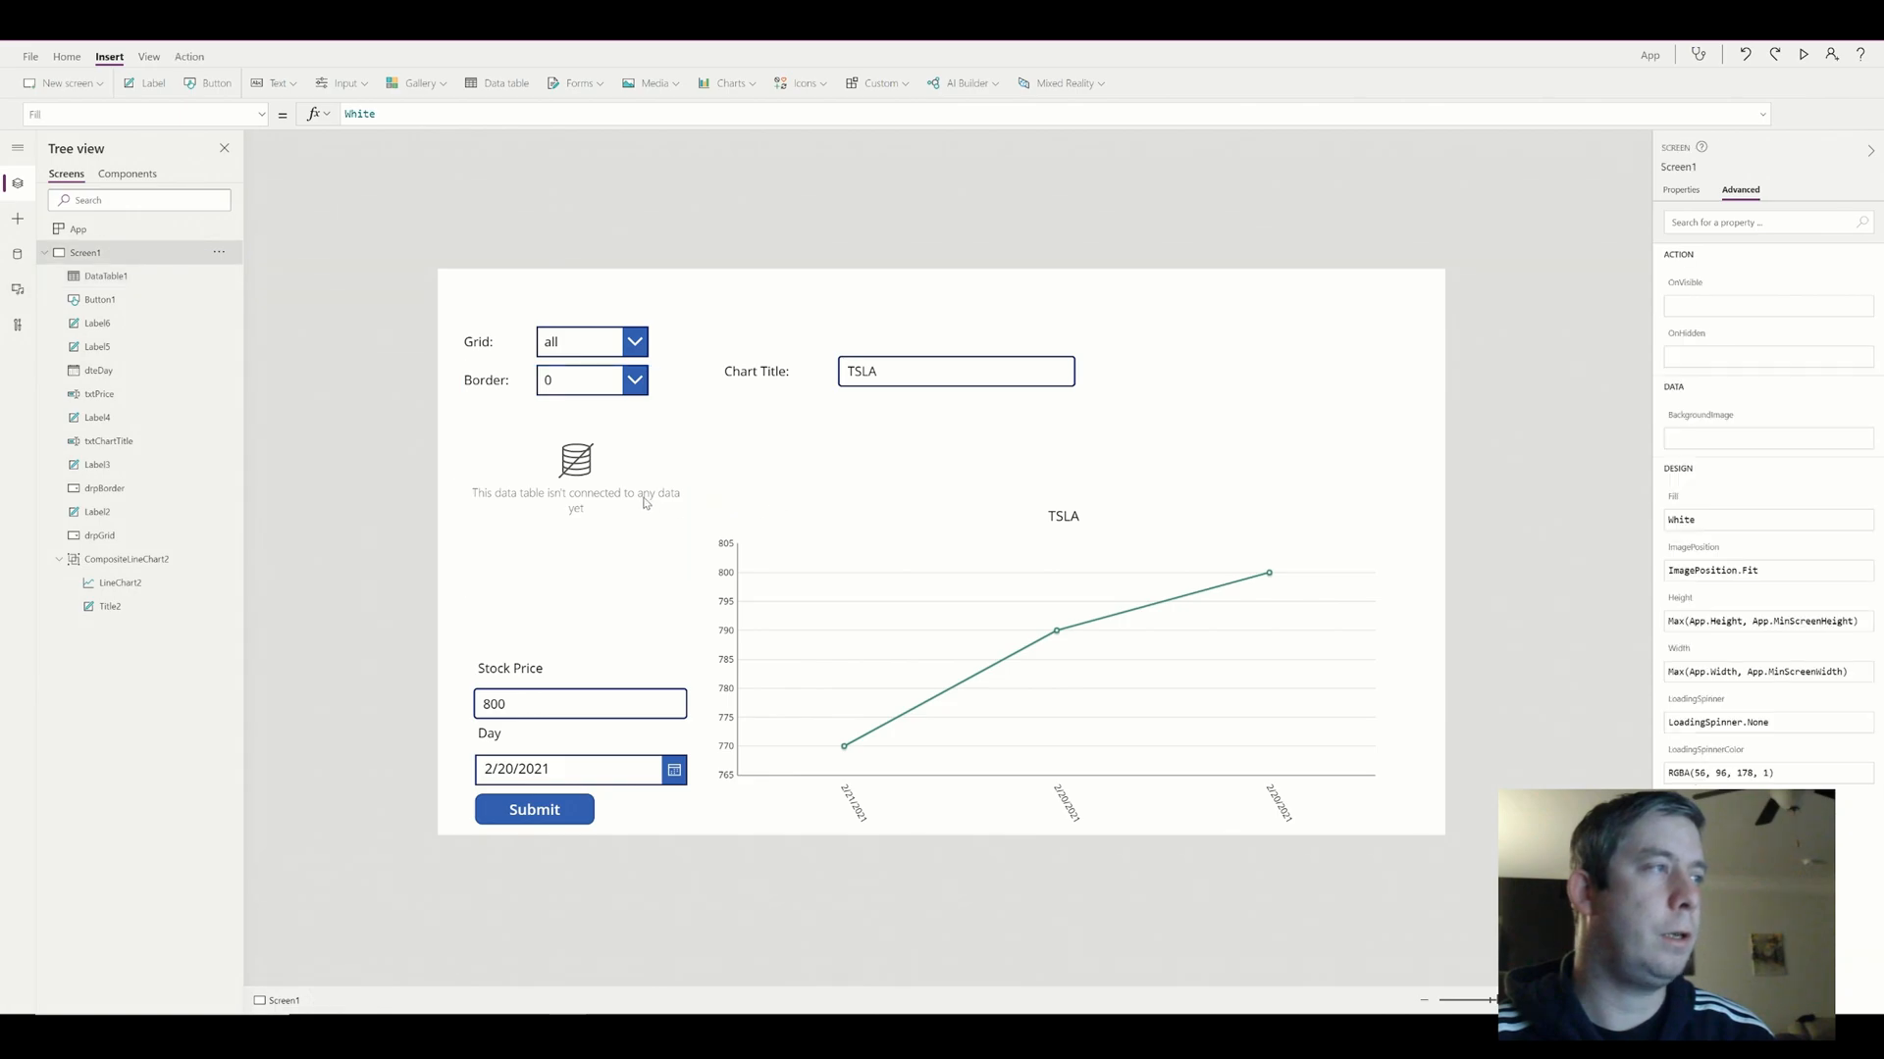
Add the Date and Price fields to the data table so it lists the DayCollection entries
{"action": "left_click", "coordinate": [577, 479]}
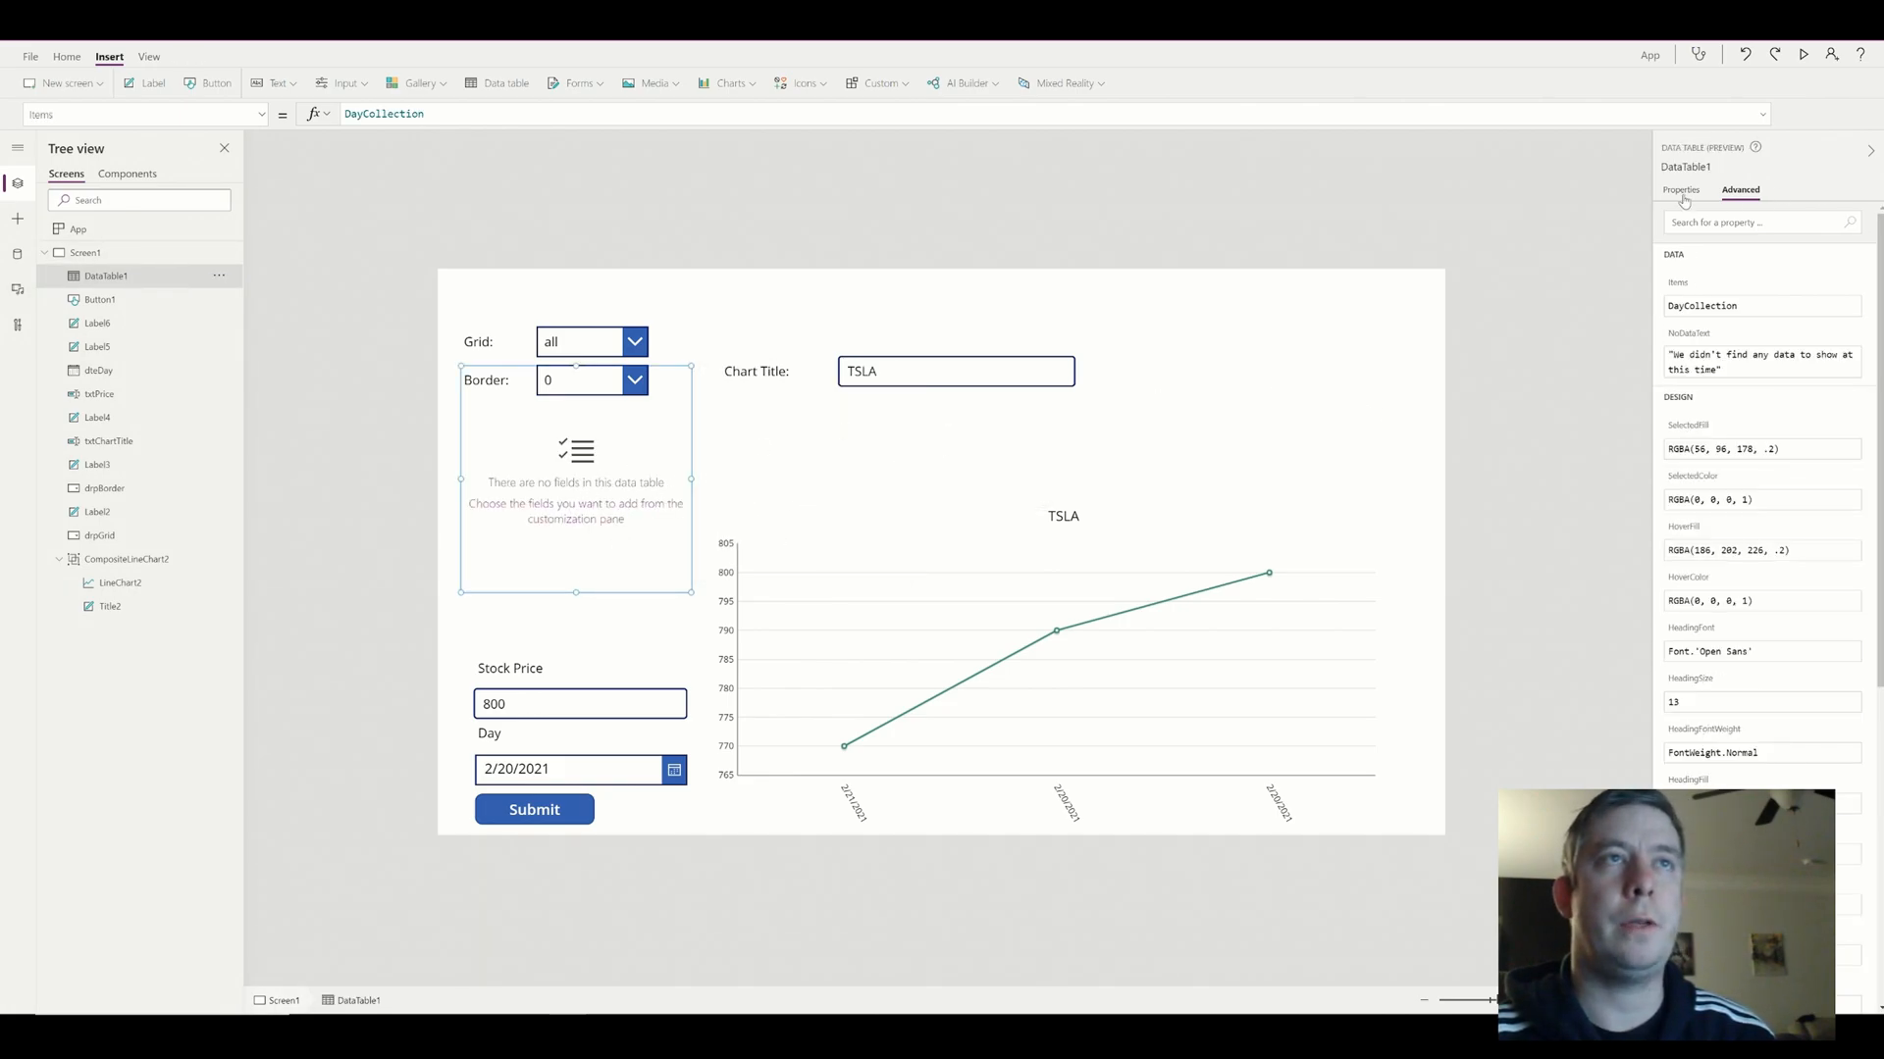
{"action": "left_click", "coordinate": [1679, 190]}
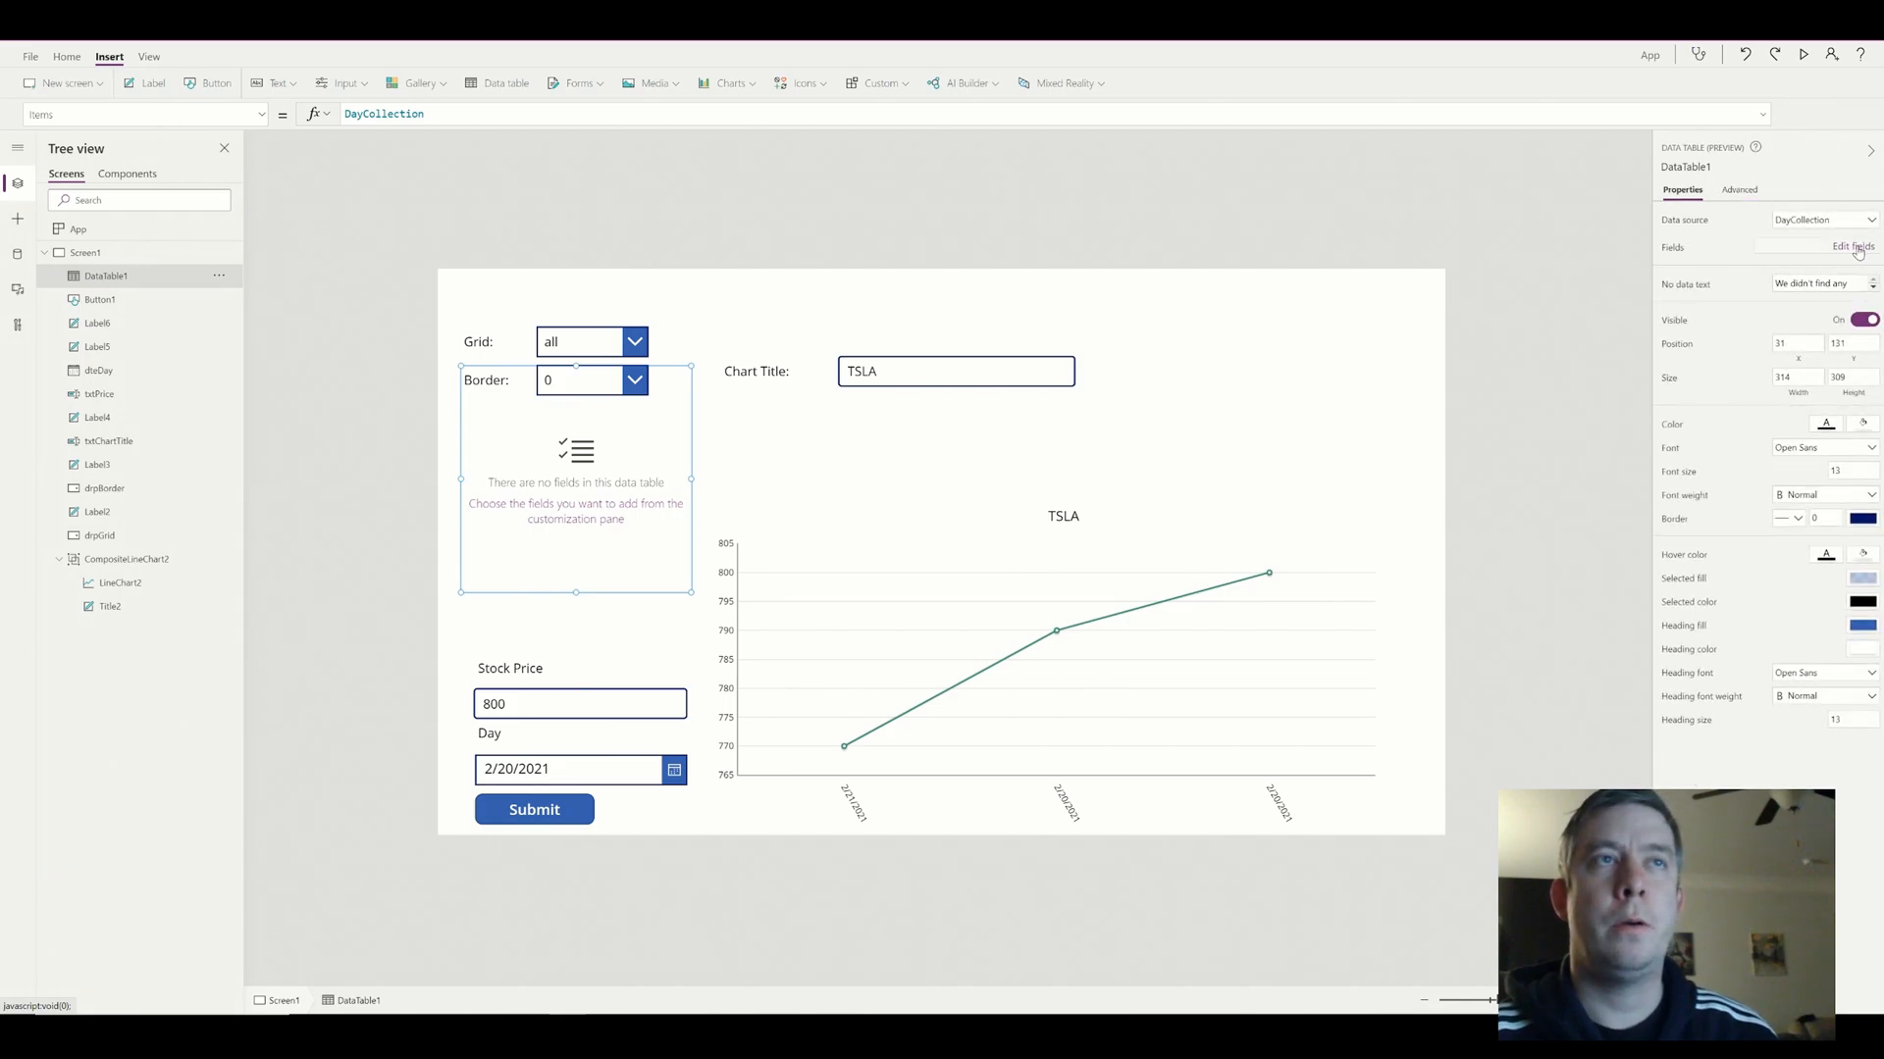
{"action": "left_click", "coordinate": [1853, 248]}
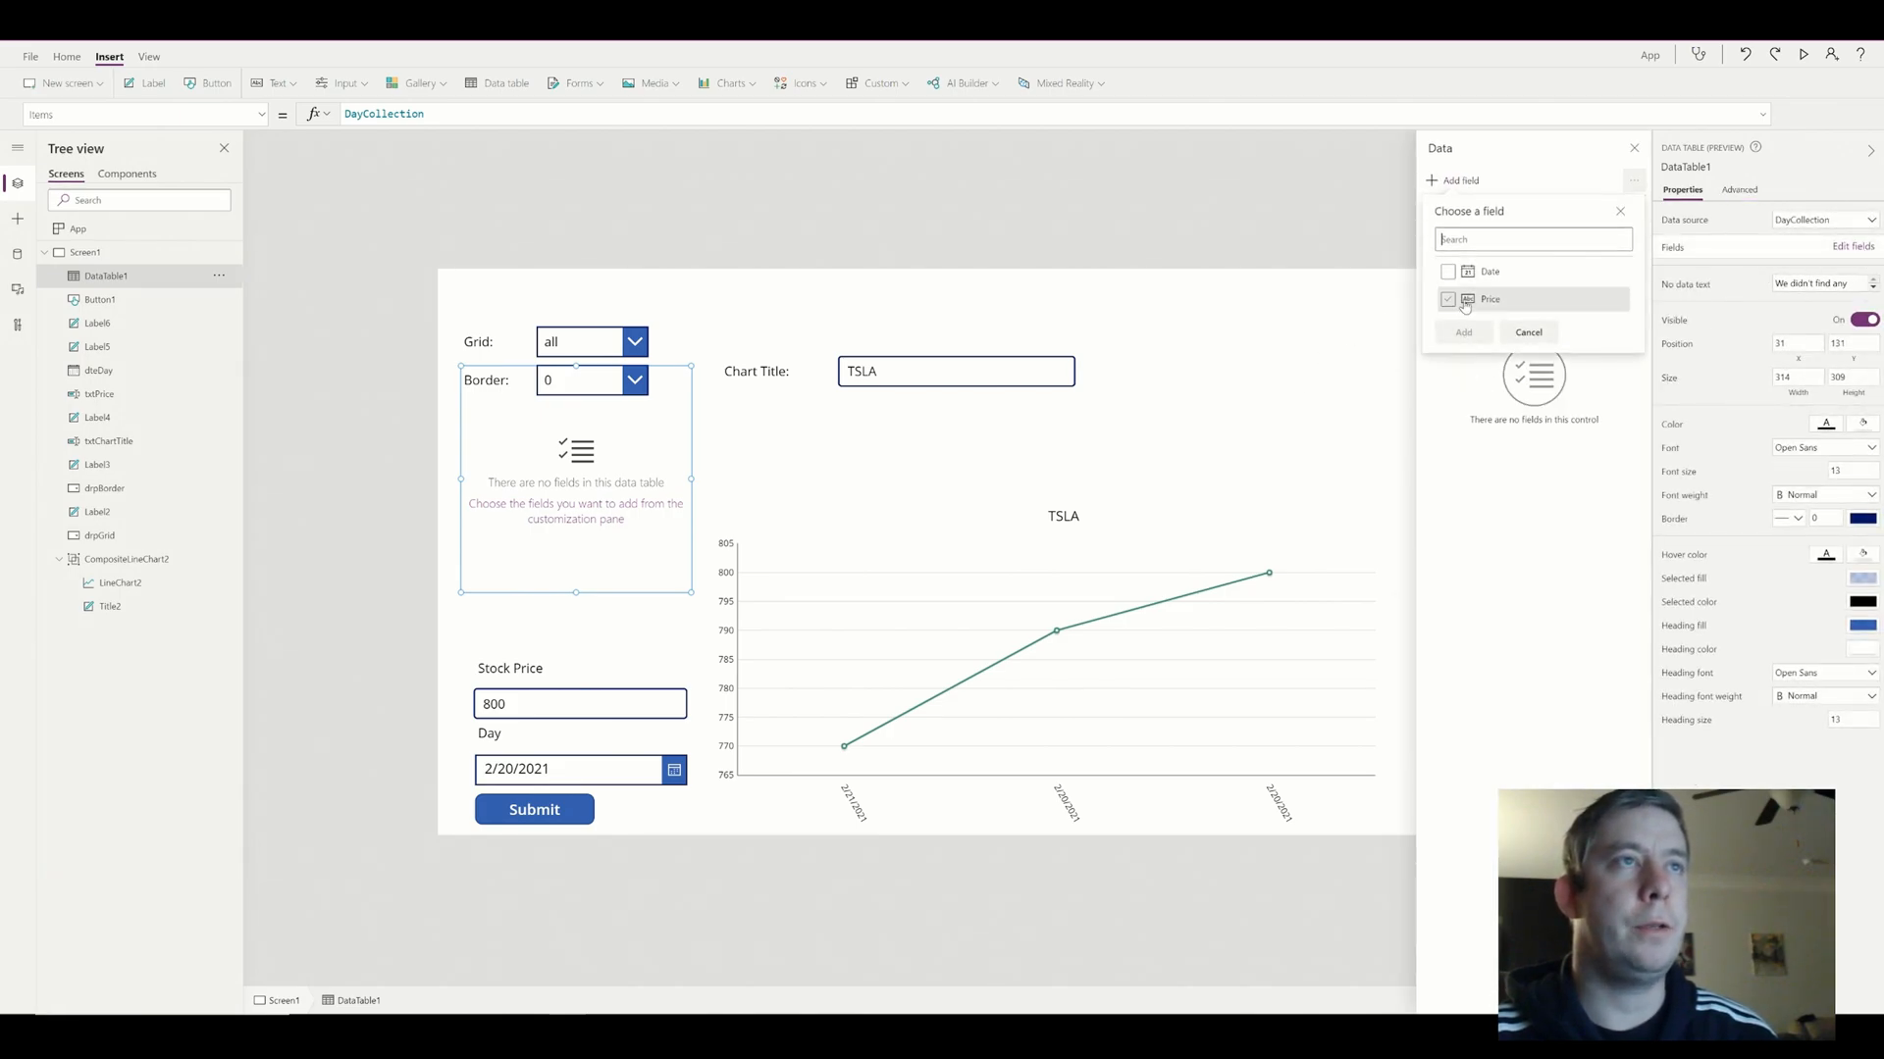
{"action": "left_click", "coordinate": [1527, 332]}
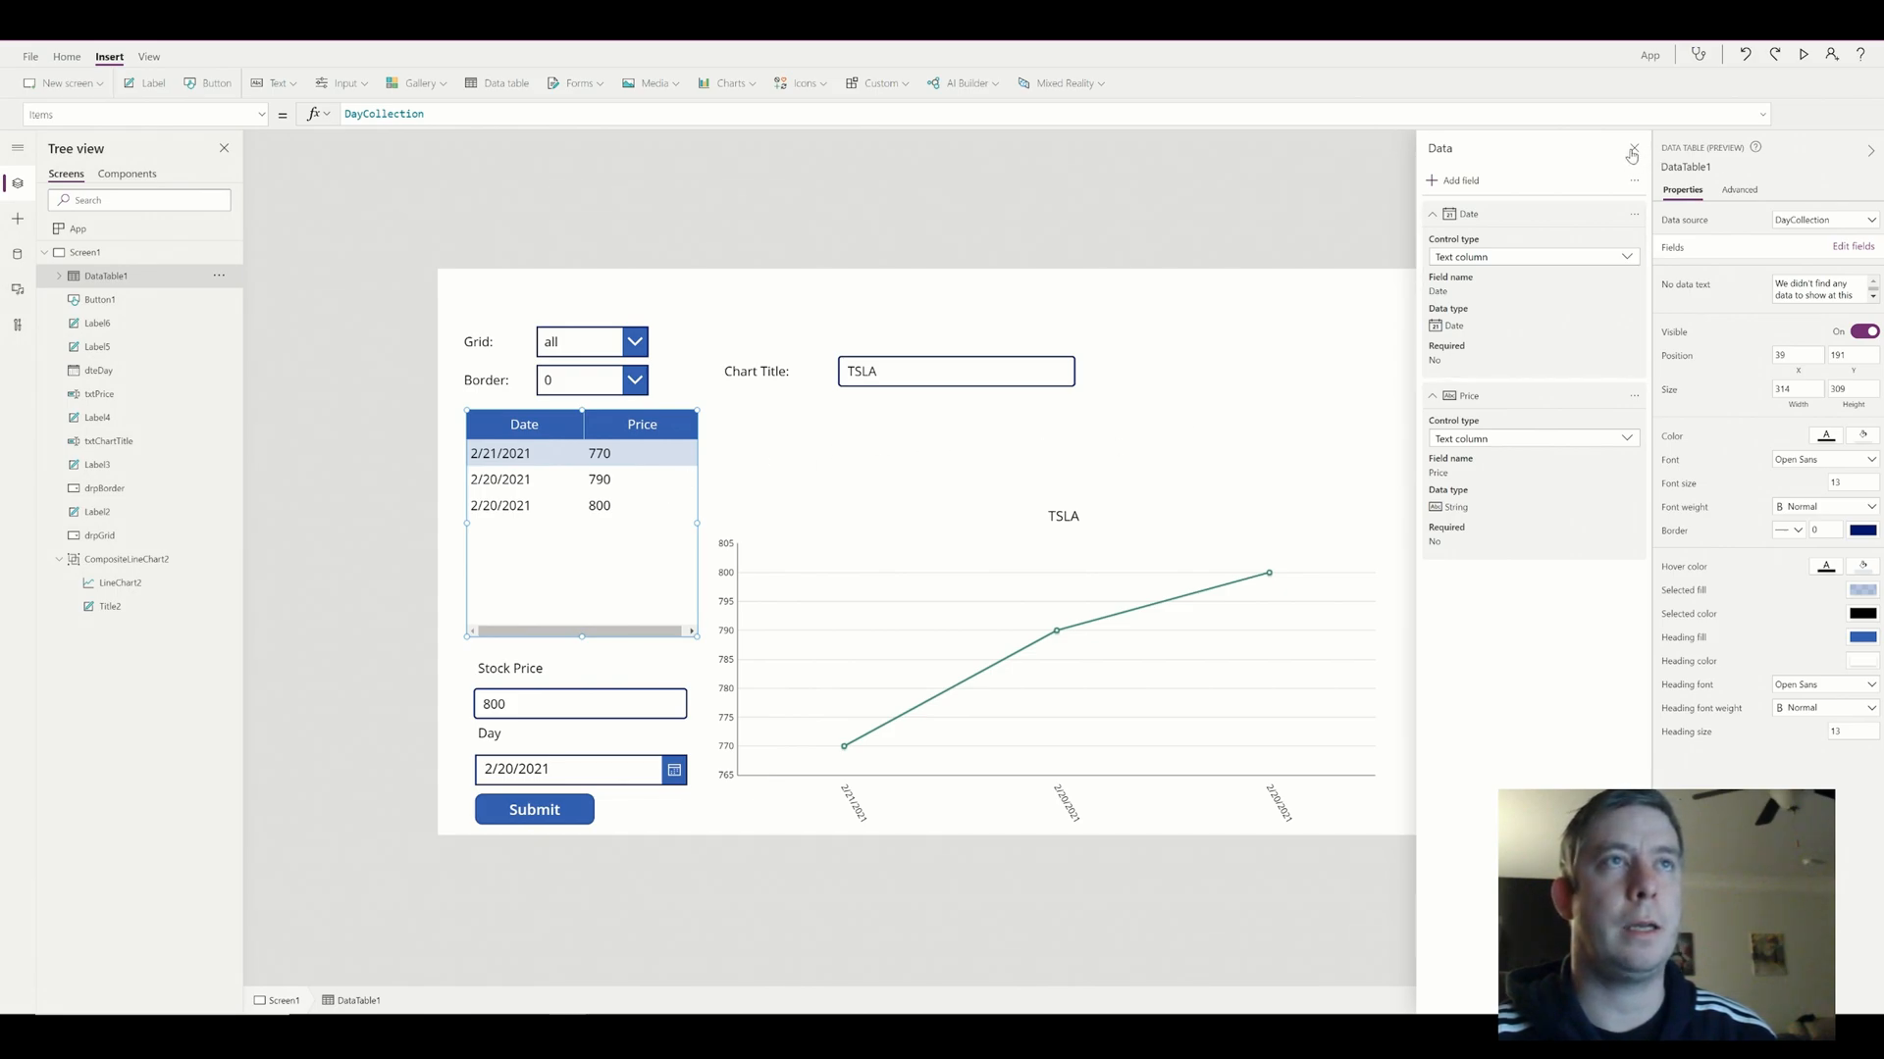
{"action": "left_click", "coordinate": [1631, 153]}
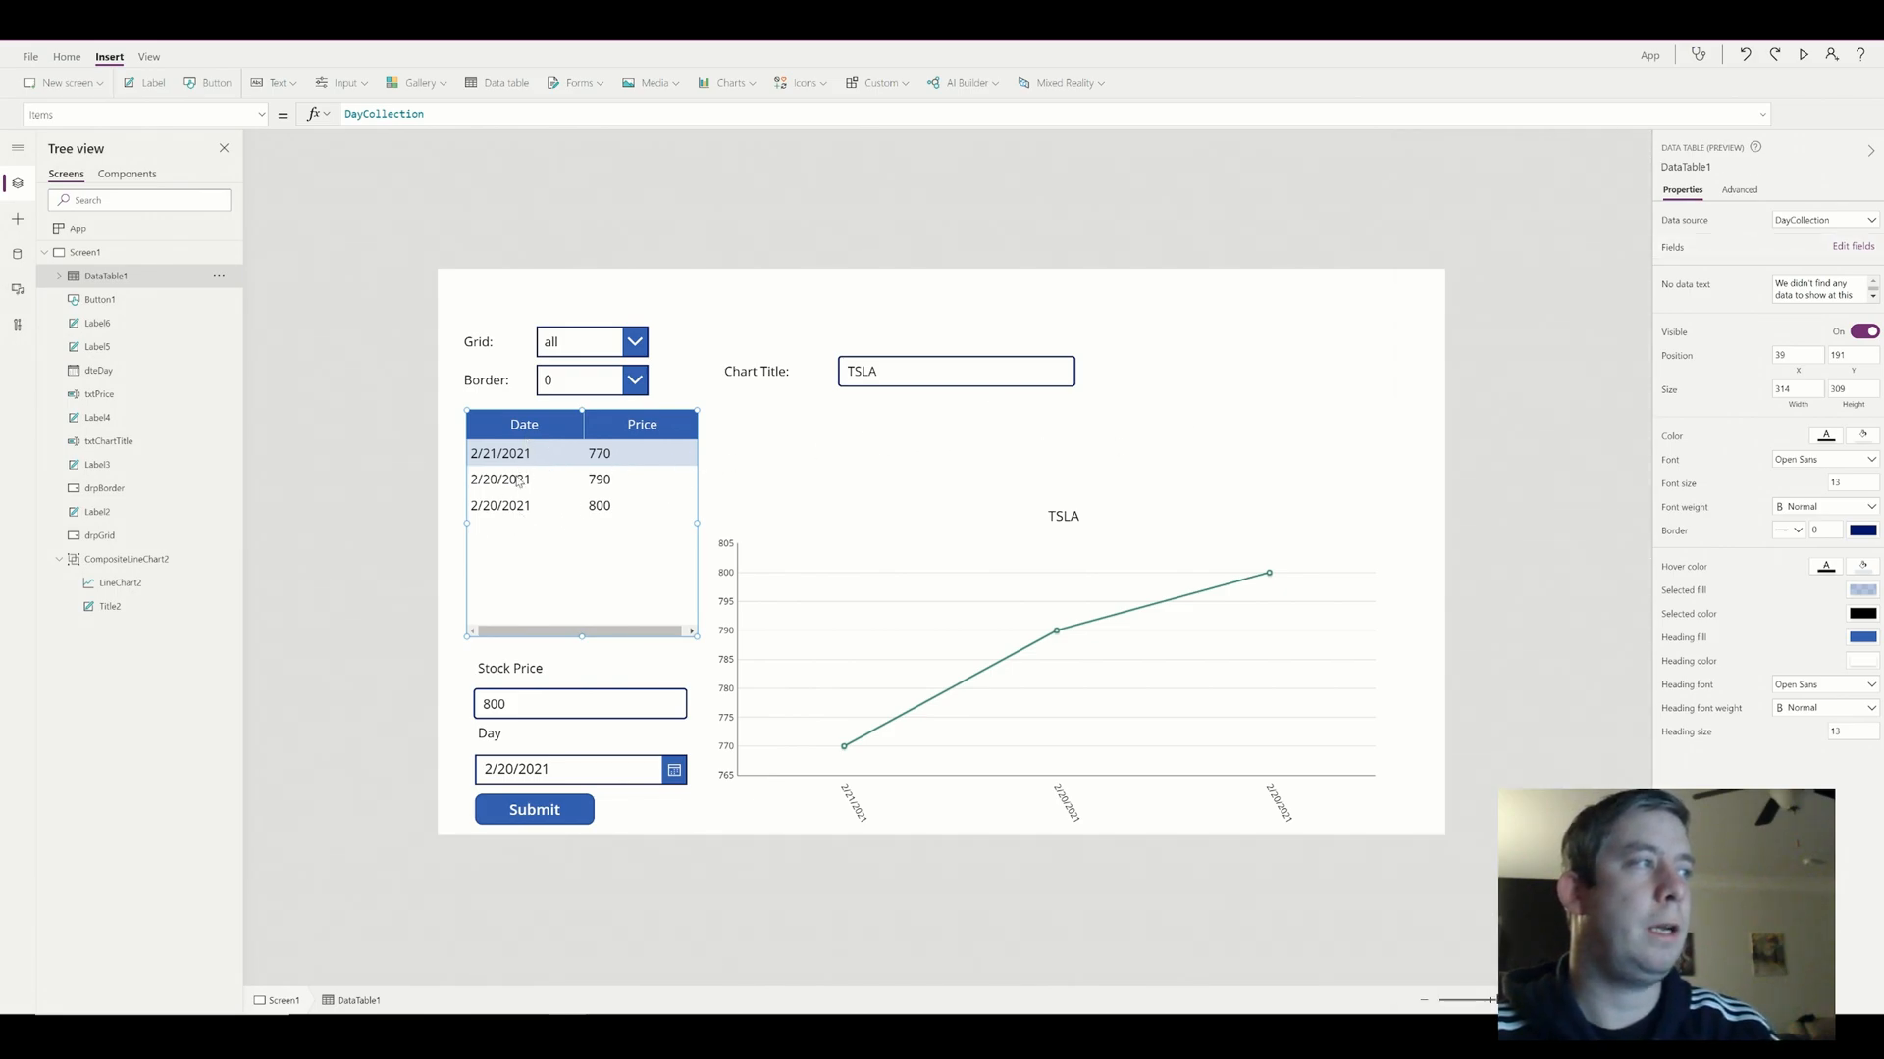
{"action": "mouse_move", "coordinate": [1224, 586]}
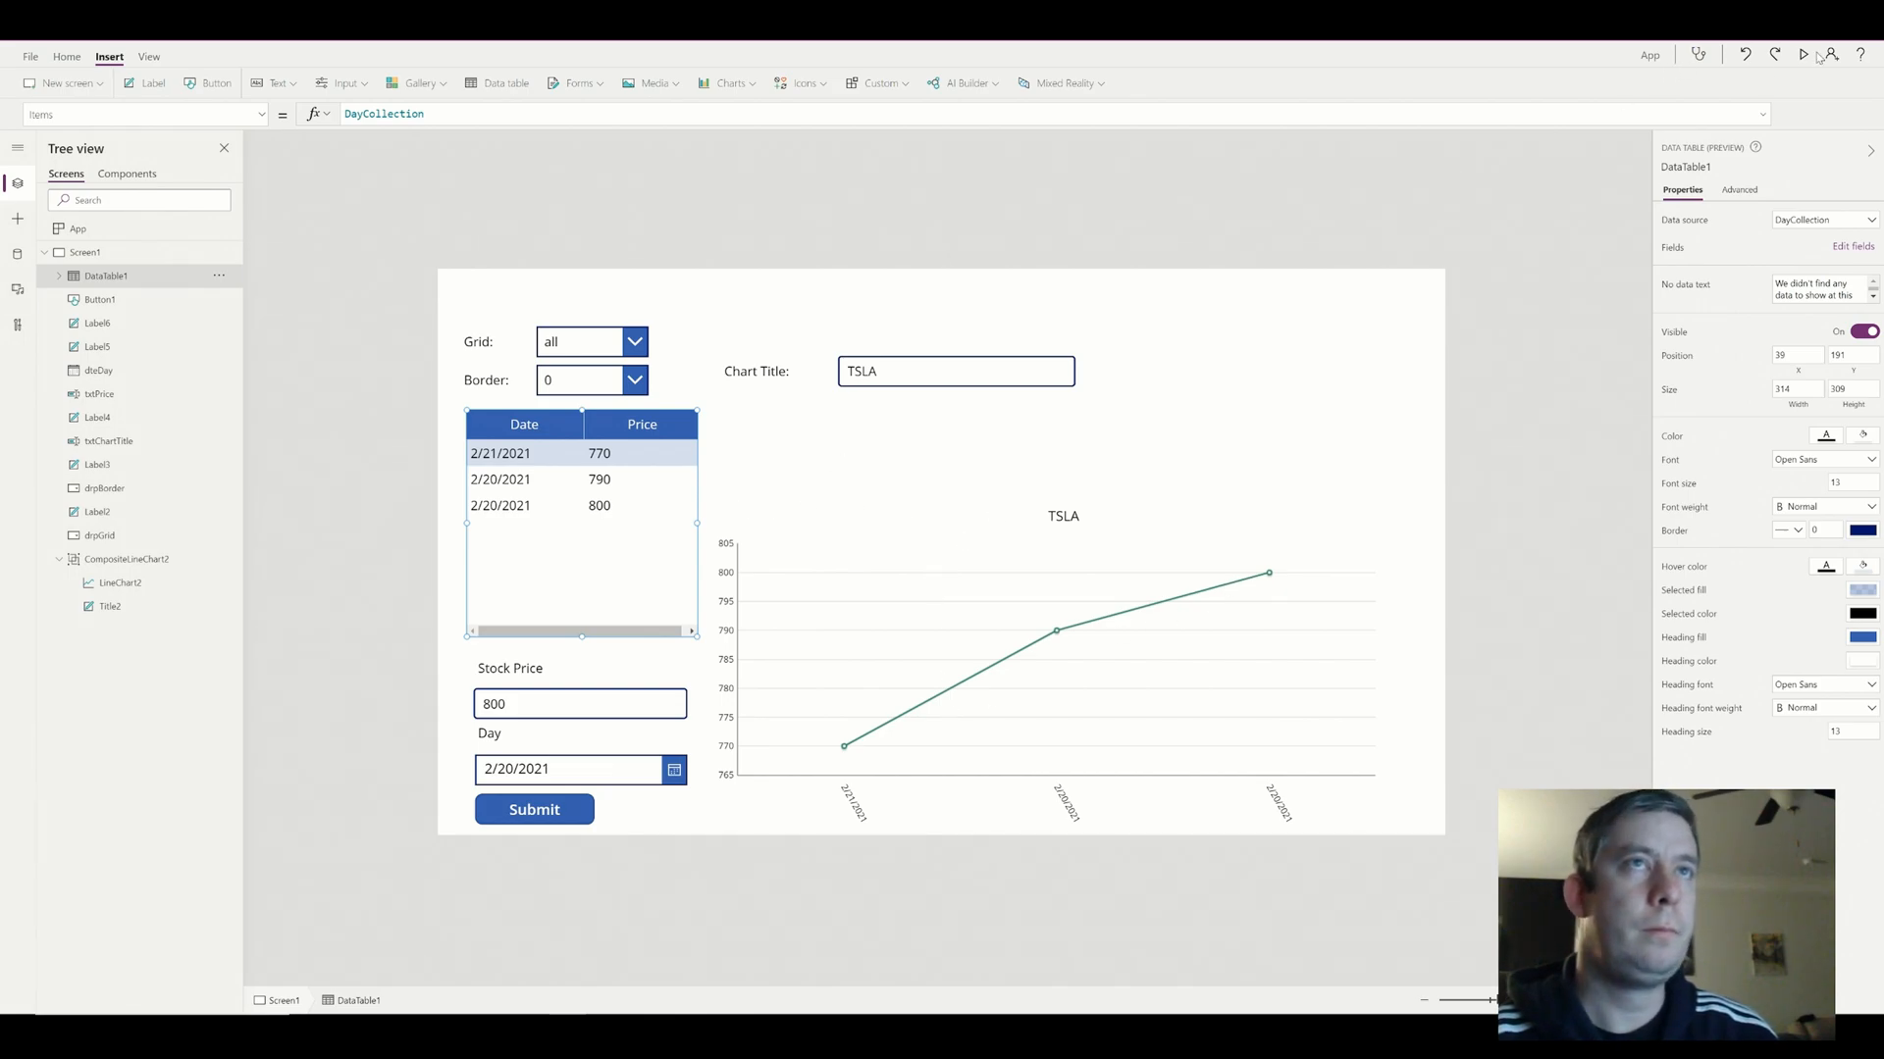
{"action": "left_click", "coordinate": [1778, 55]}
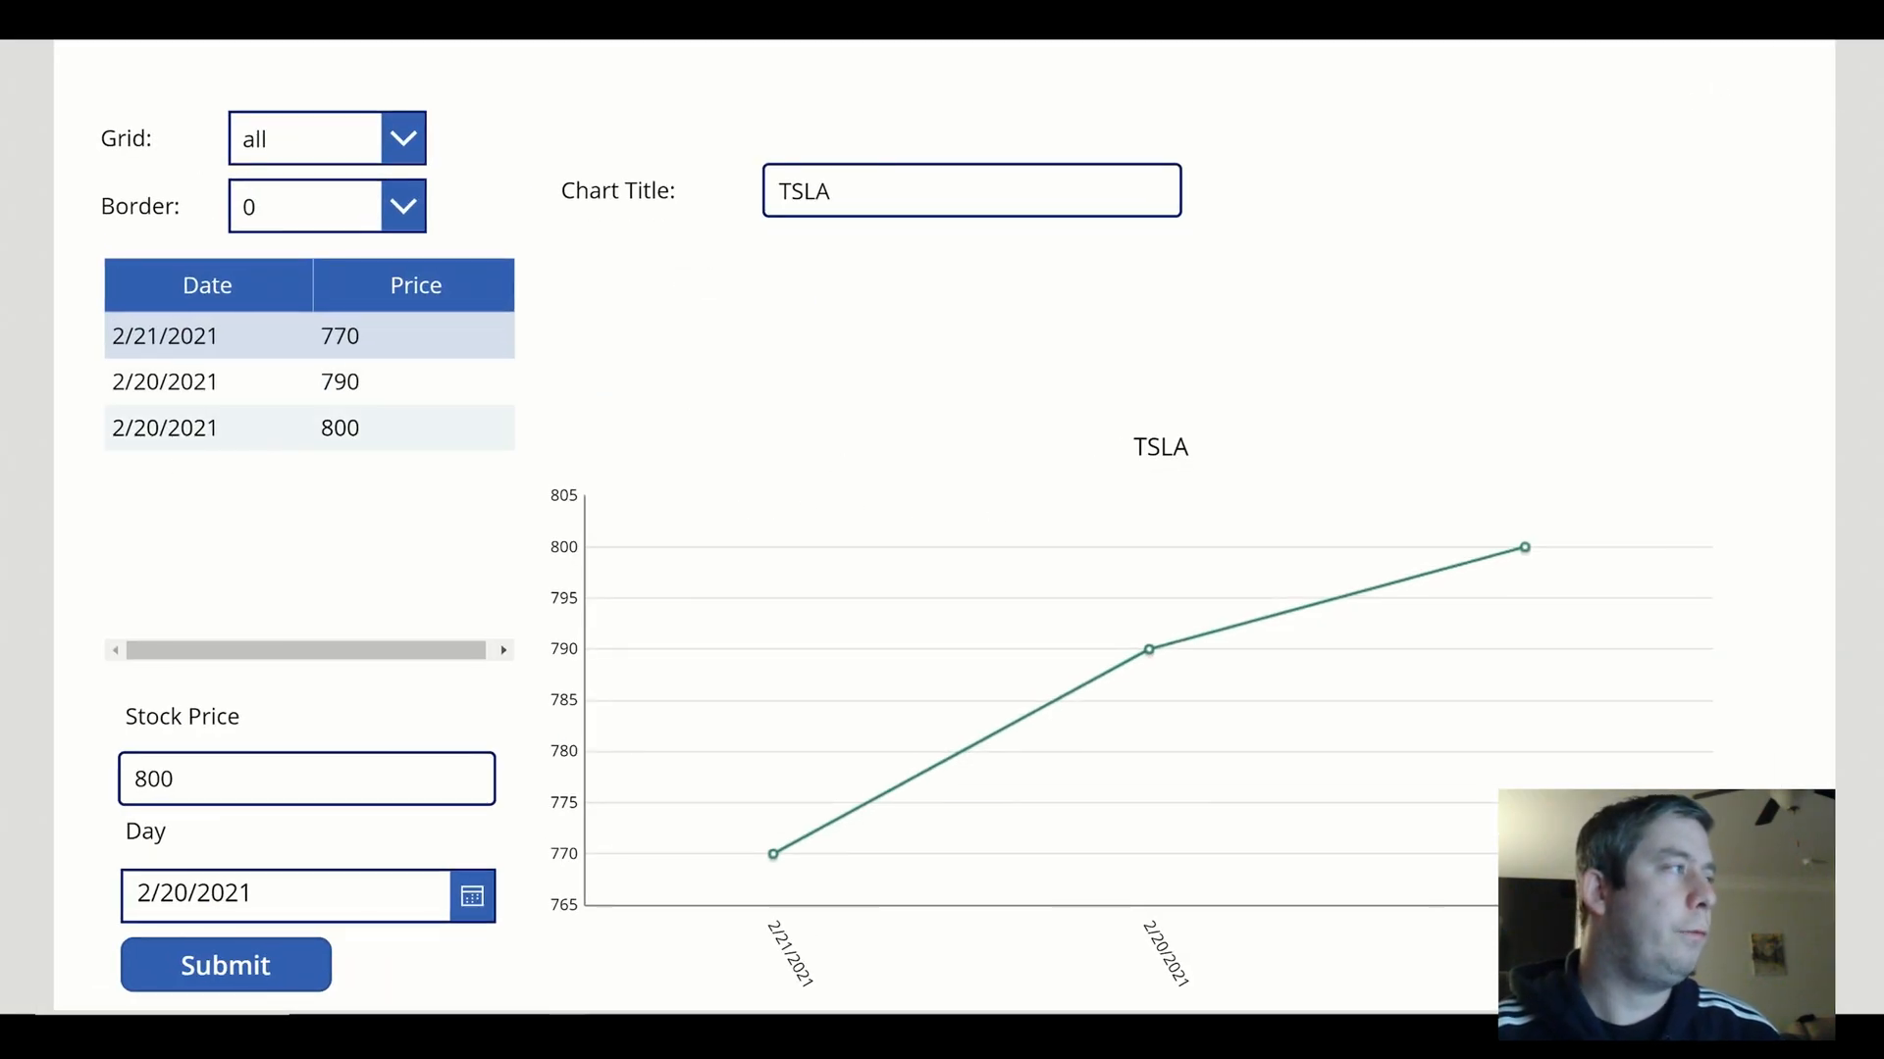
{"action": "mouse_move", "coordinate": [226, 465]}
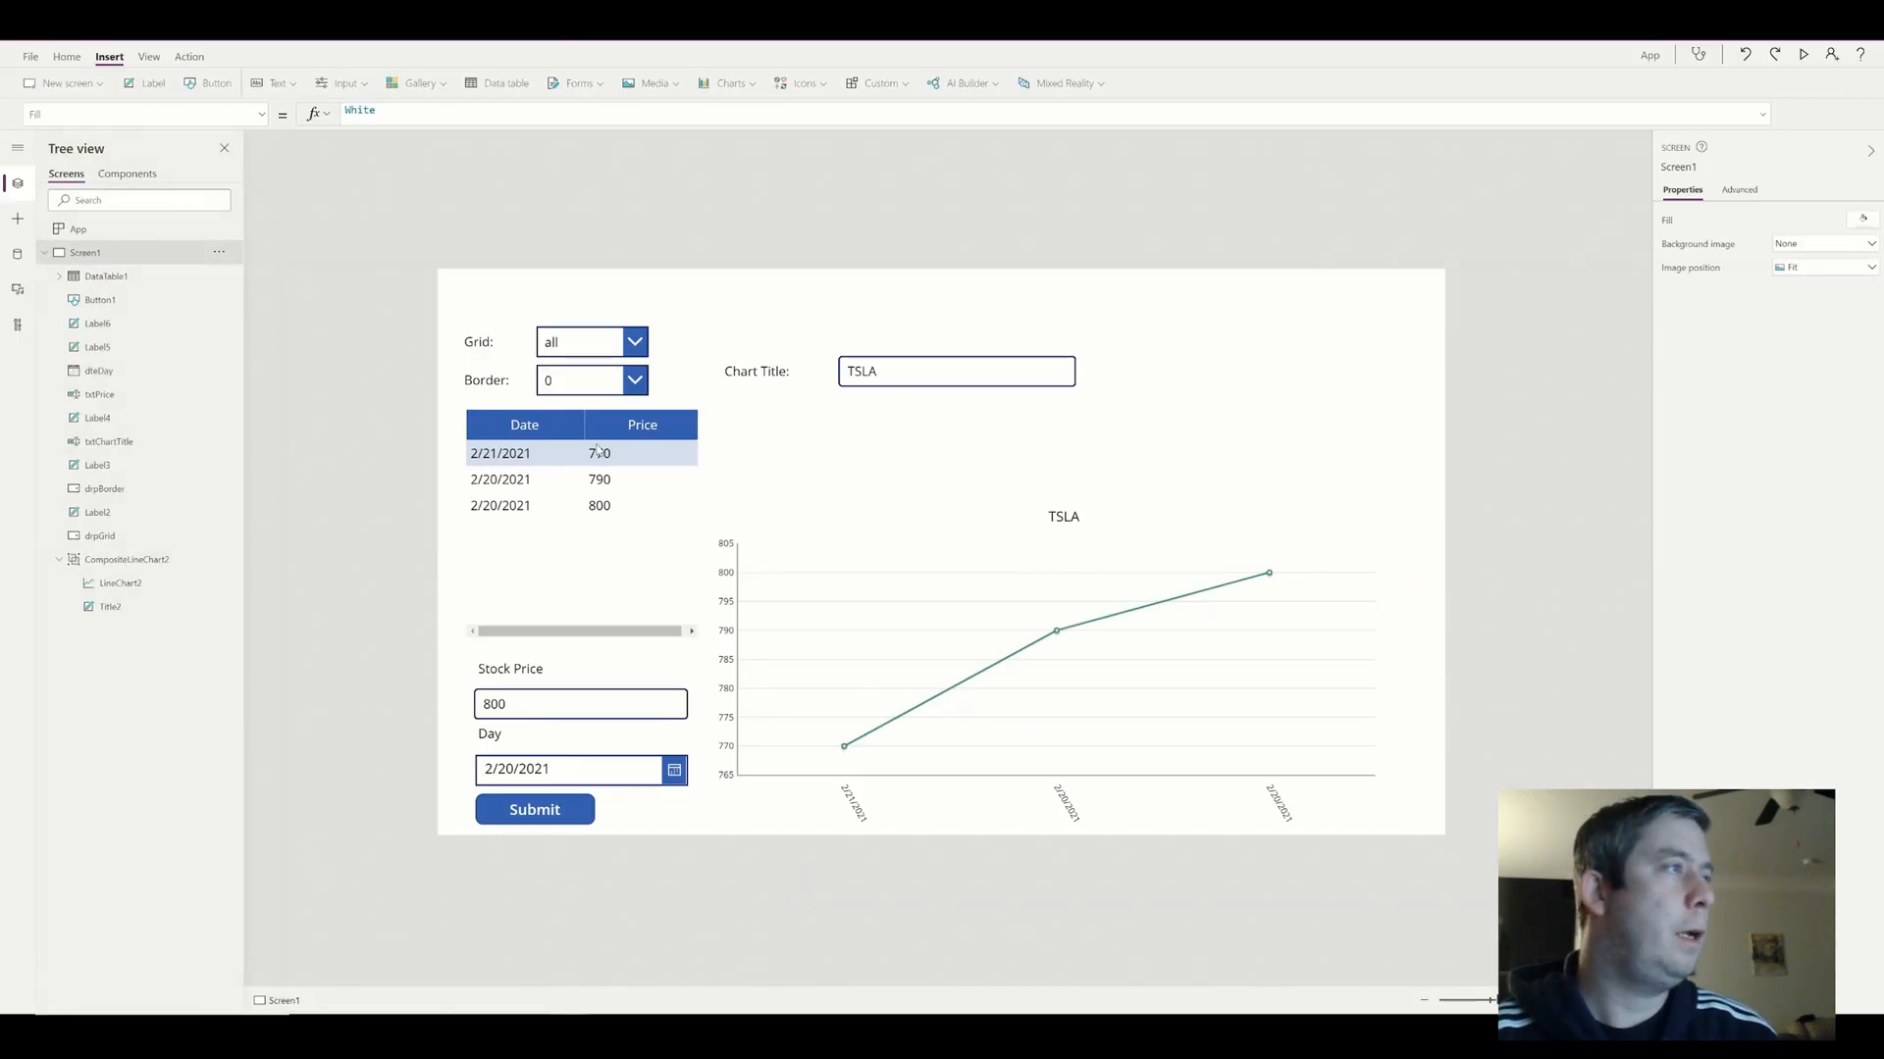
{"action": "left_click", "coordinate": [523, 453]}
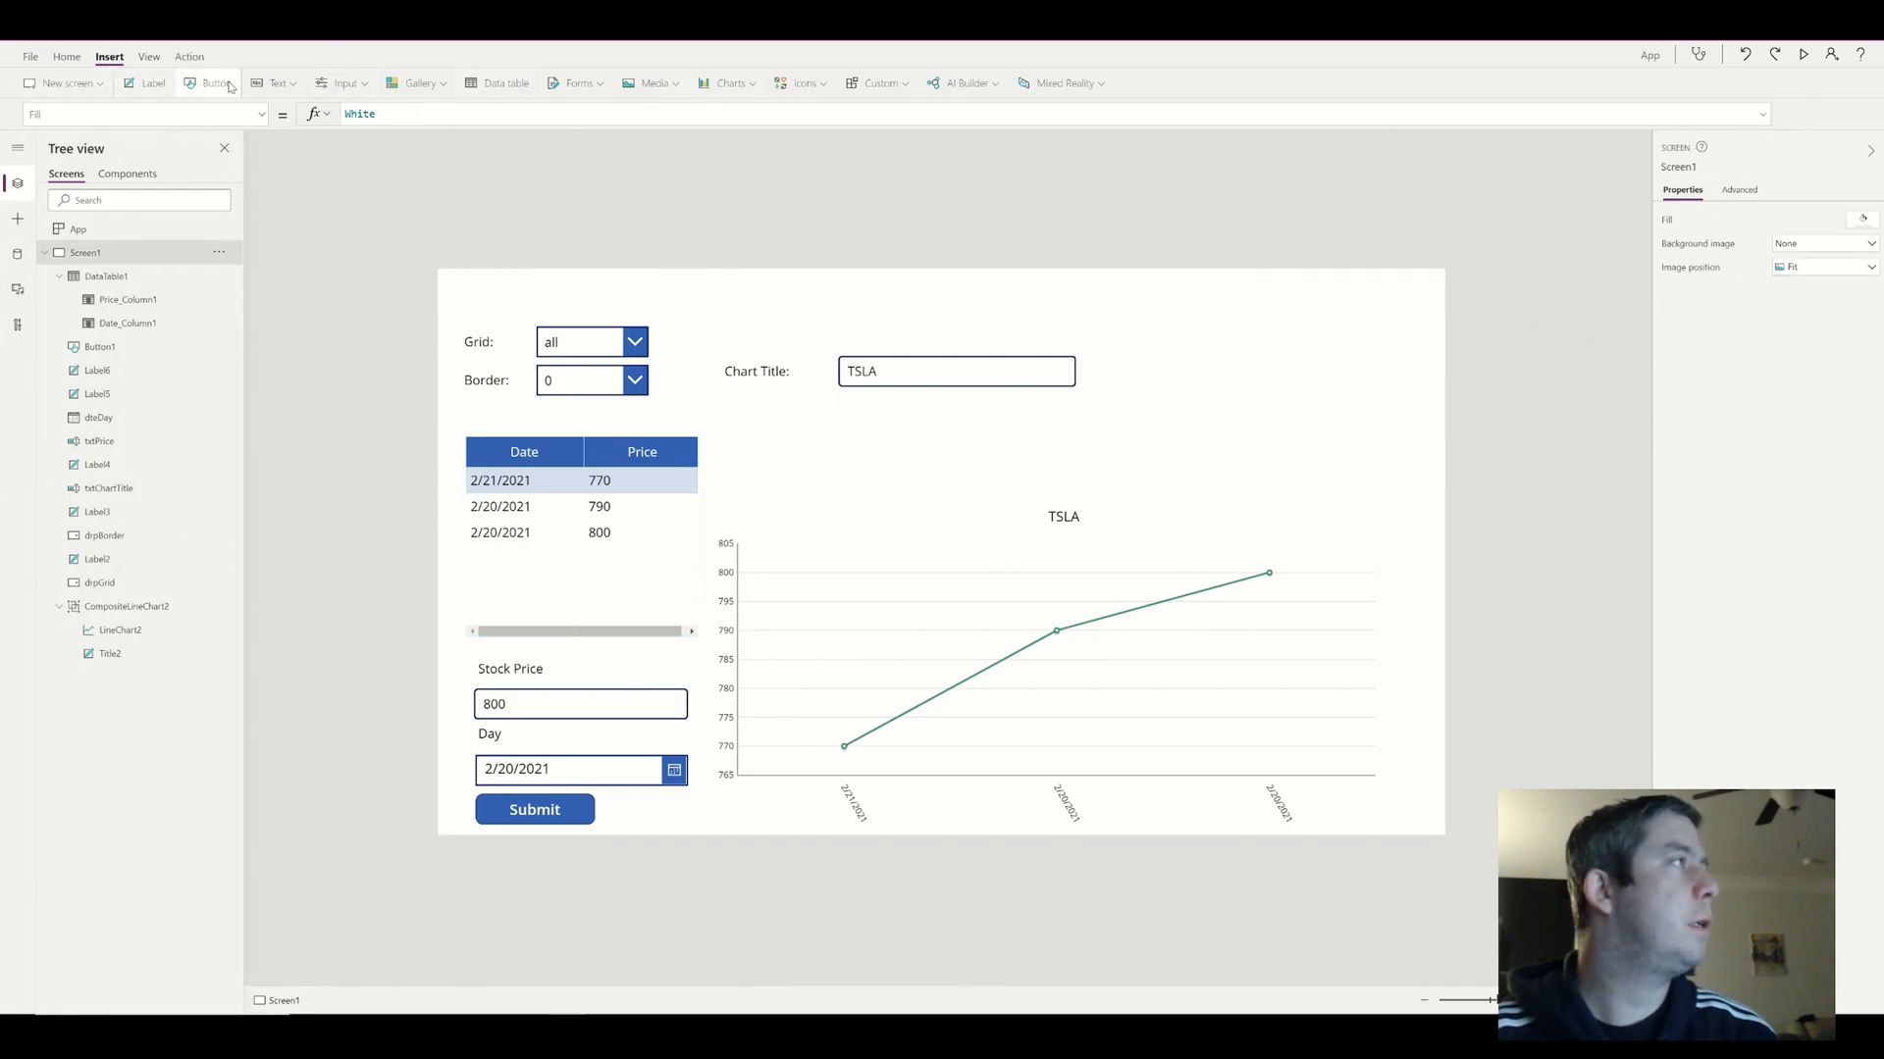
{"action": "mouse_move", "coordinate": [220, 82]}
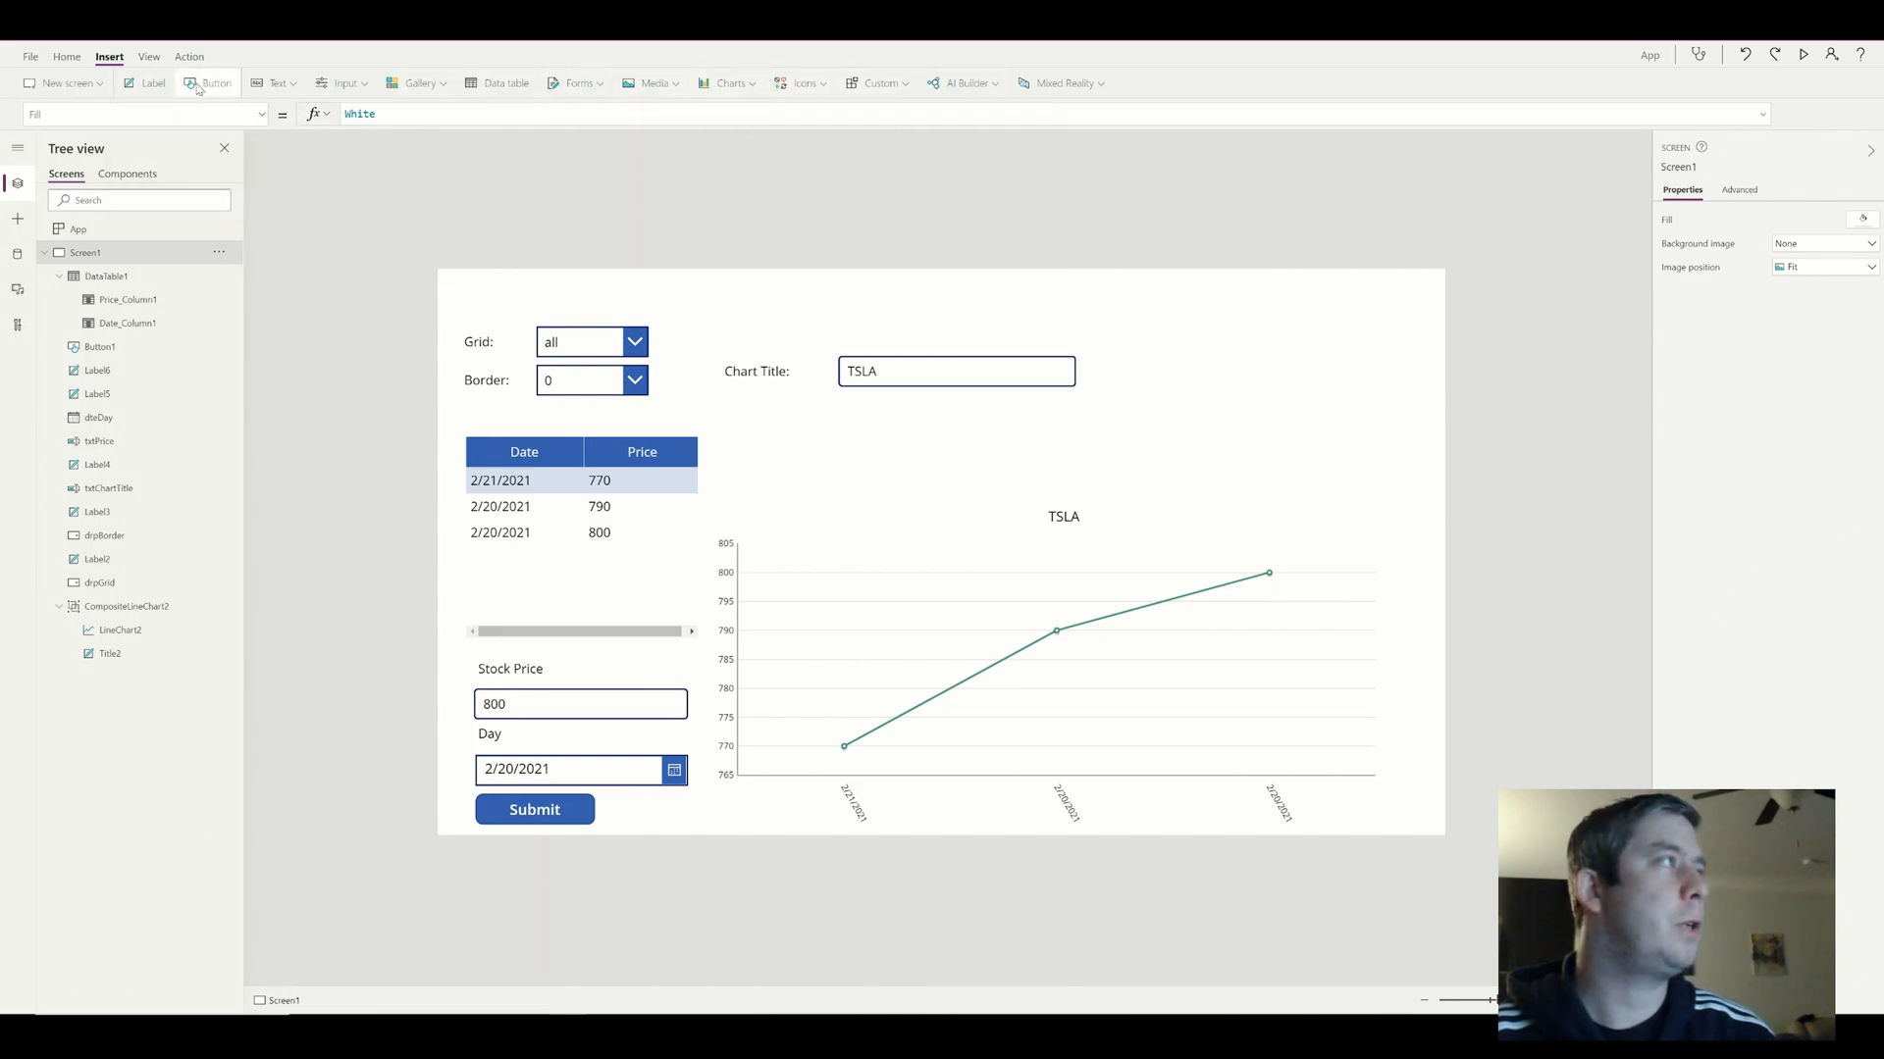
{"action": "left_click", "coordinate": [208, 82]}
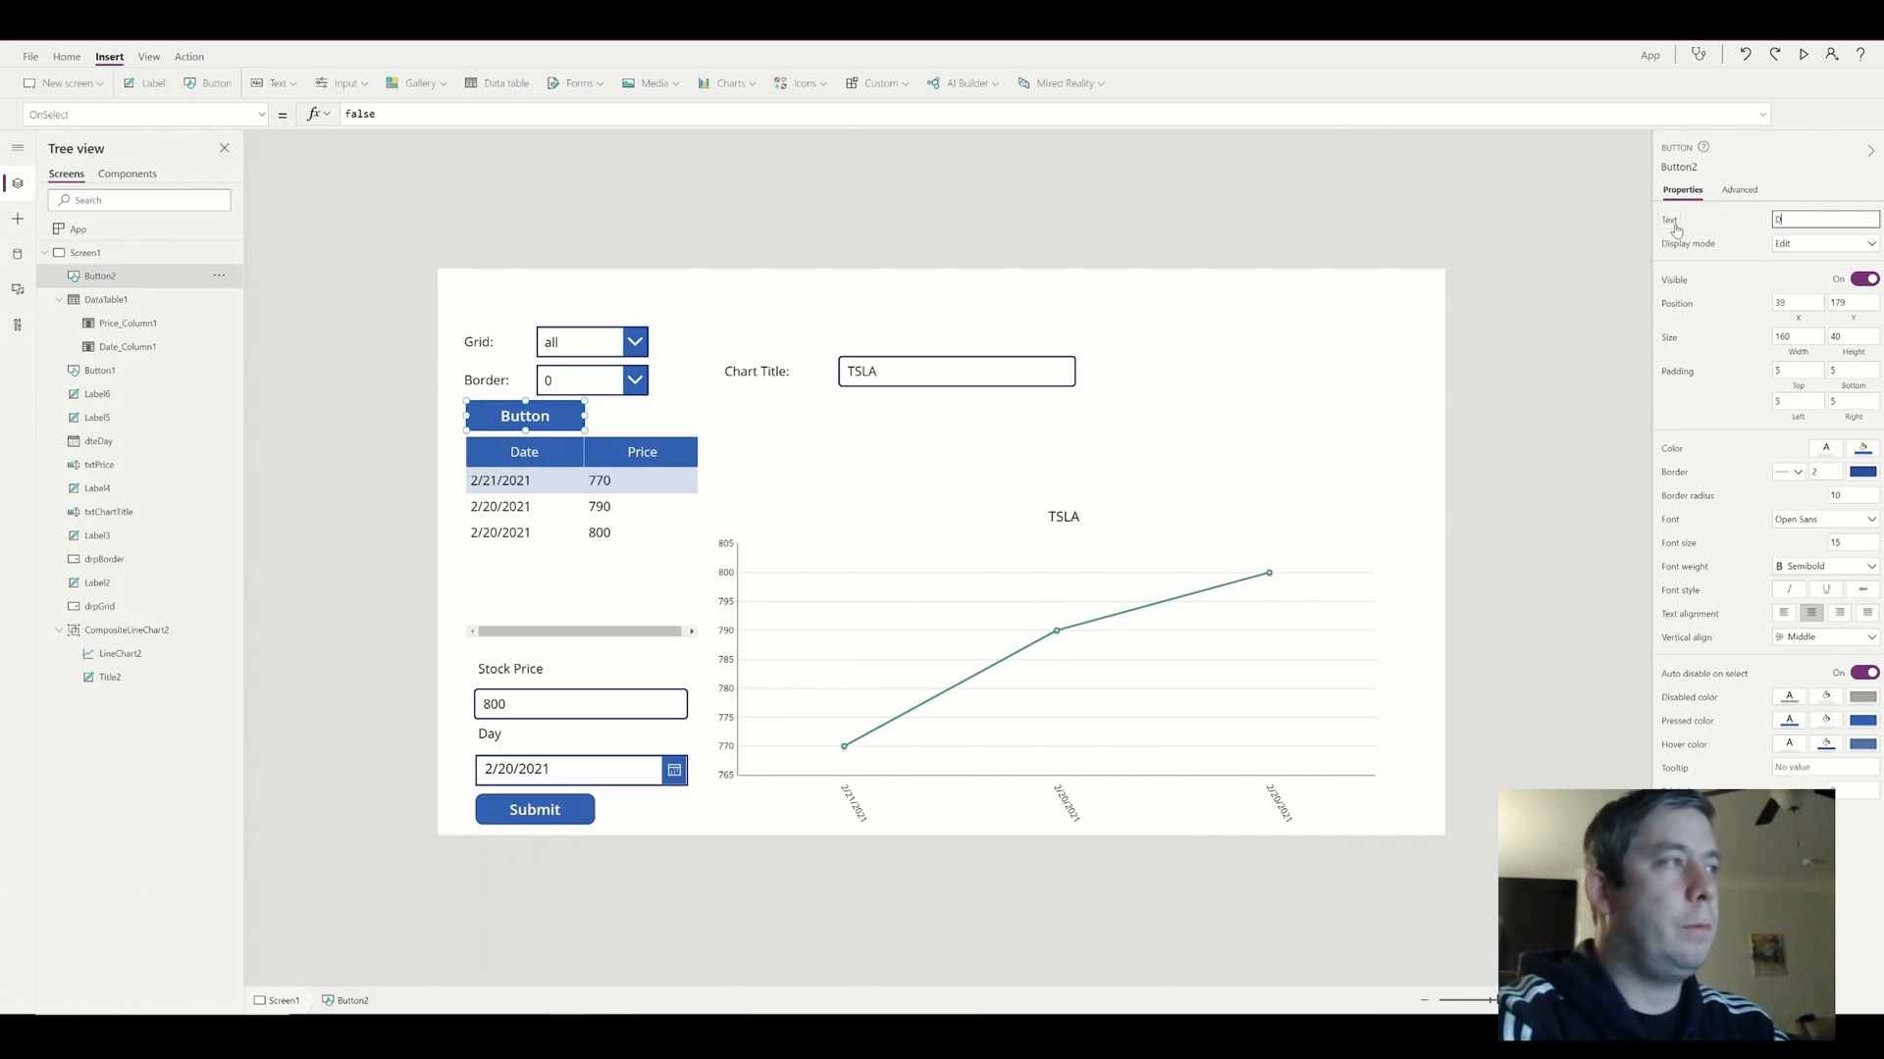
Label the new button Delete and set OnSelect to Remove(DayCollection, DataTable1.Selected)
{"action": "type", "text": "Delete"}
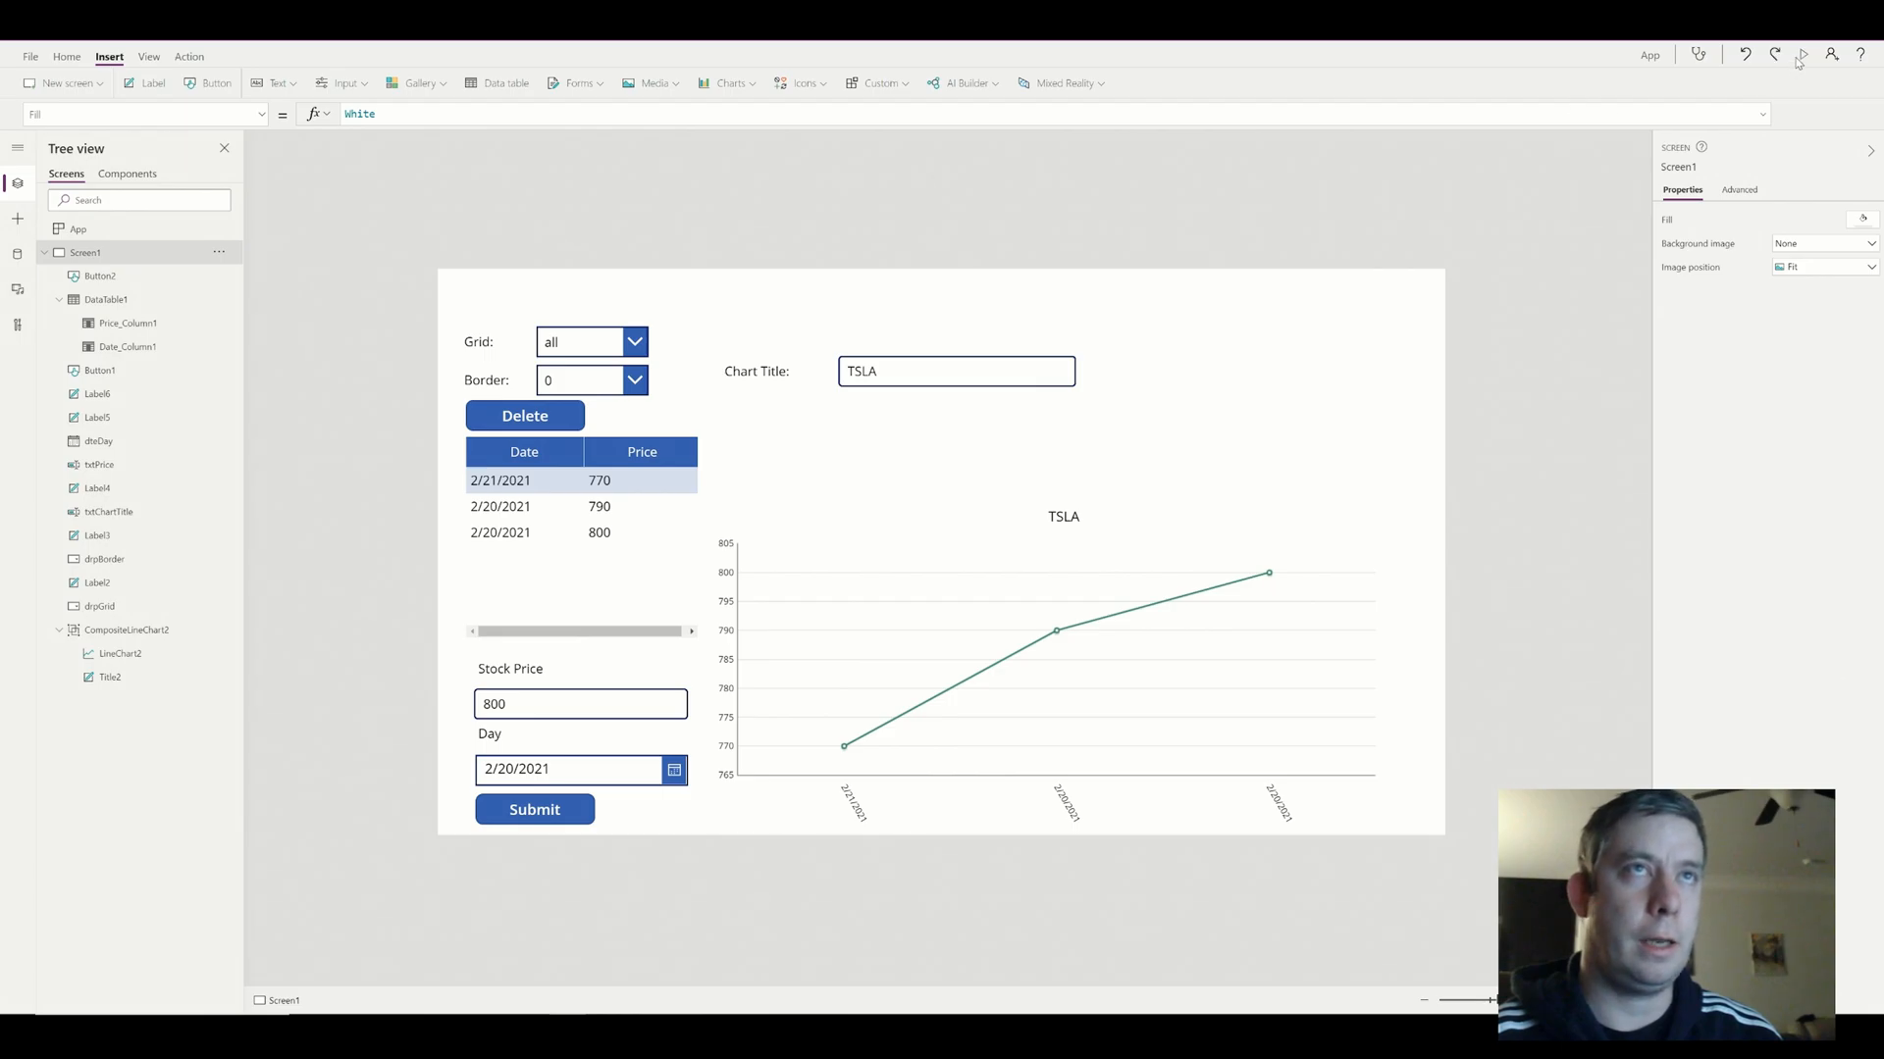
{"action": "left_click", "coordinate": [1801, 51]}
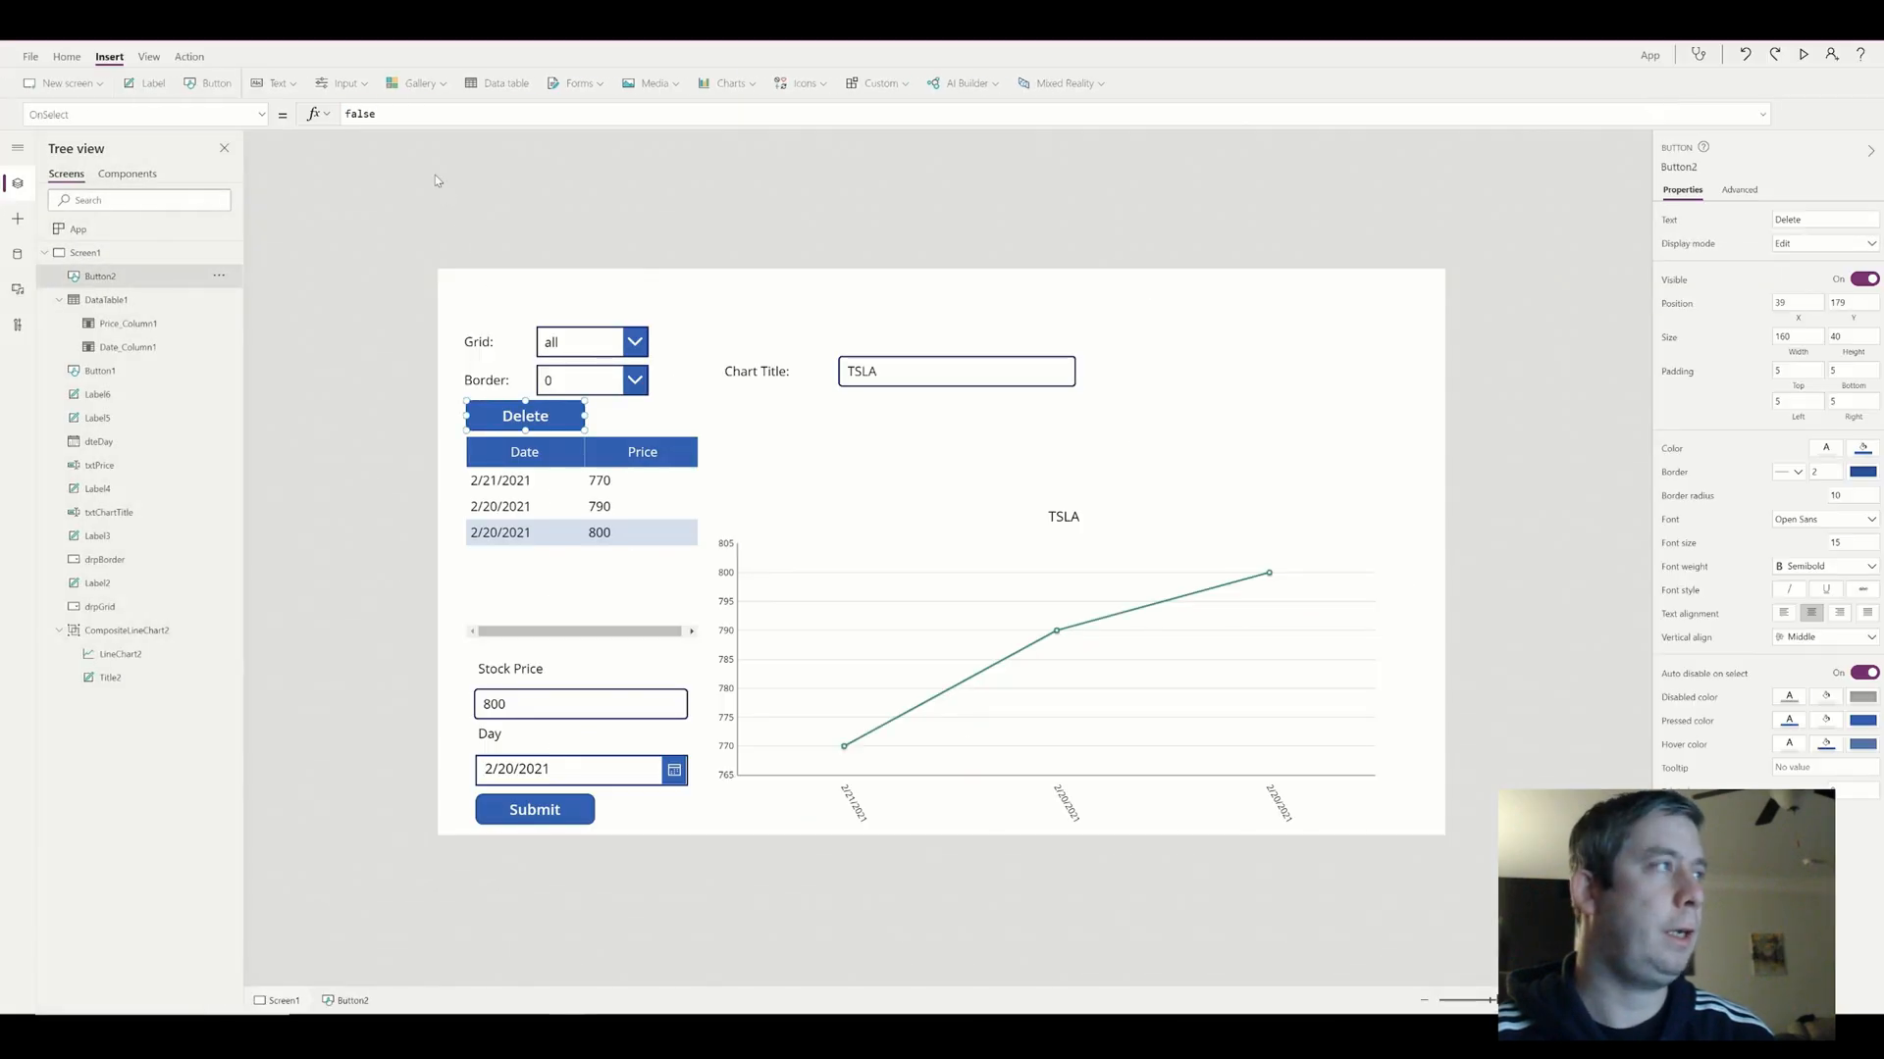
{"action": "left_click", "coordinate": [361, 114]}
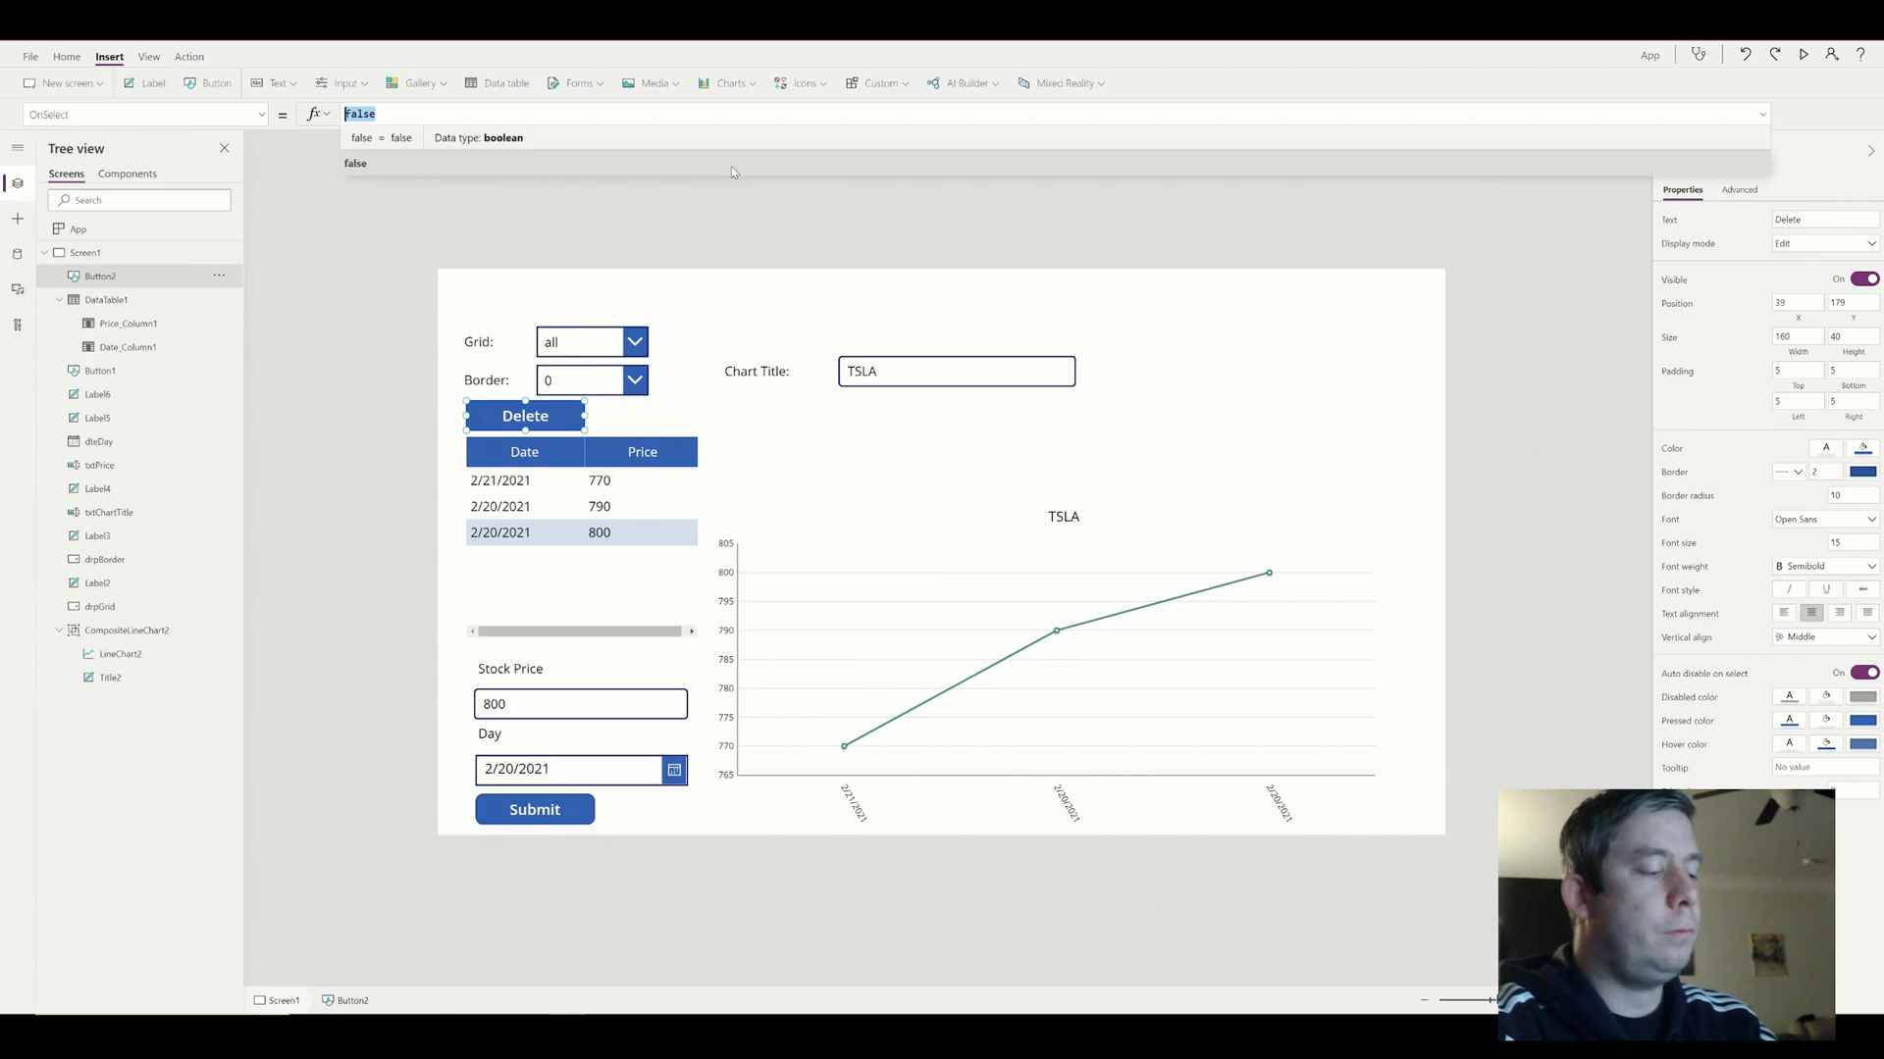
{"action": "type", "text": "Remove(DayCollection,"}
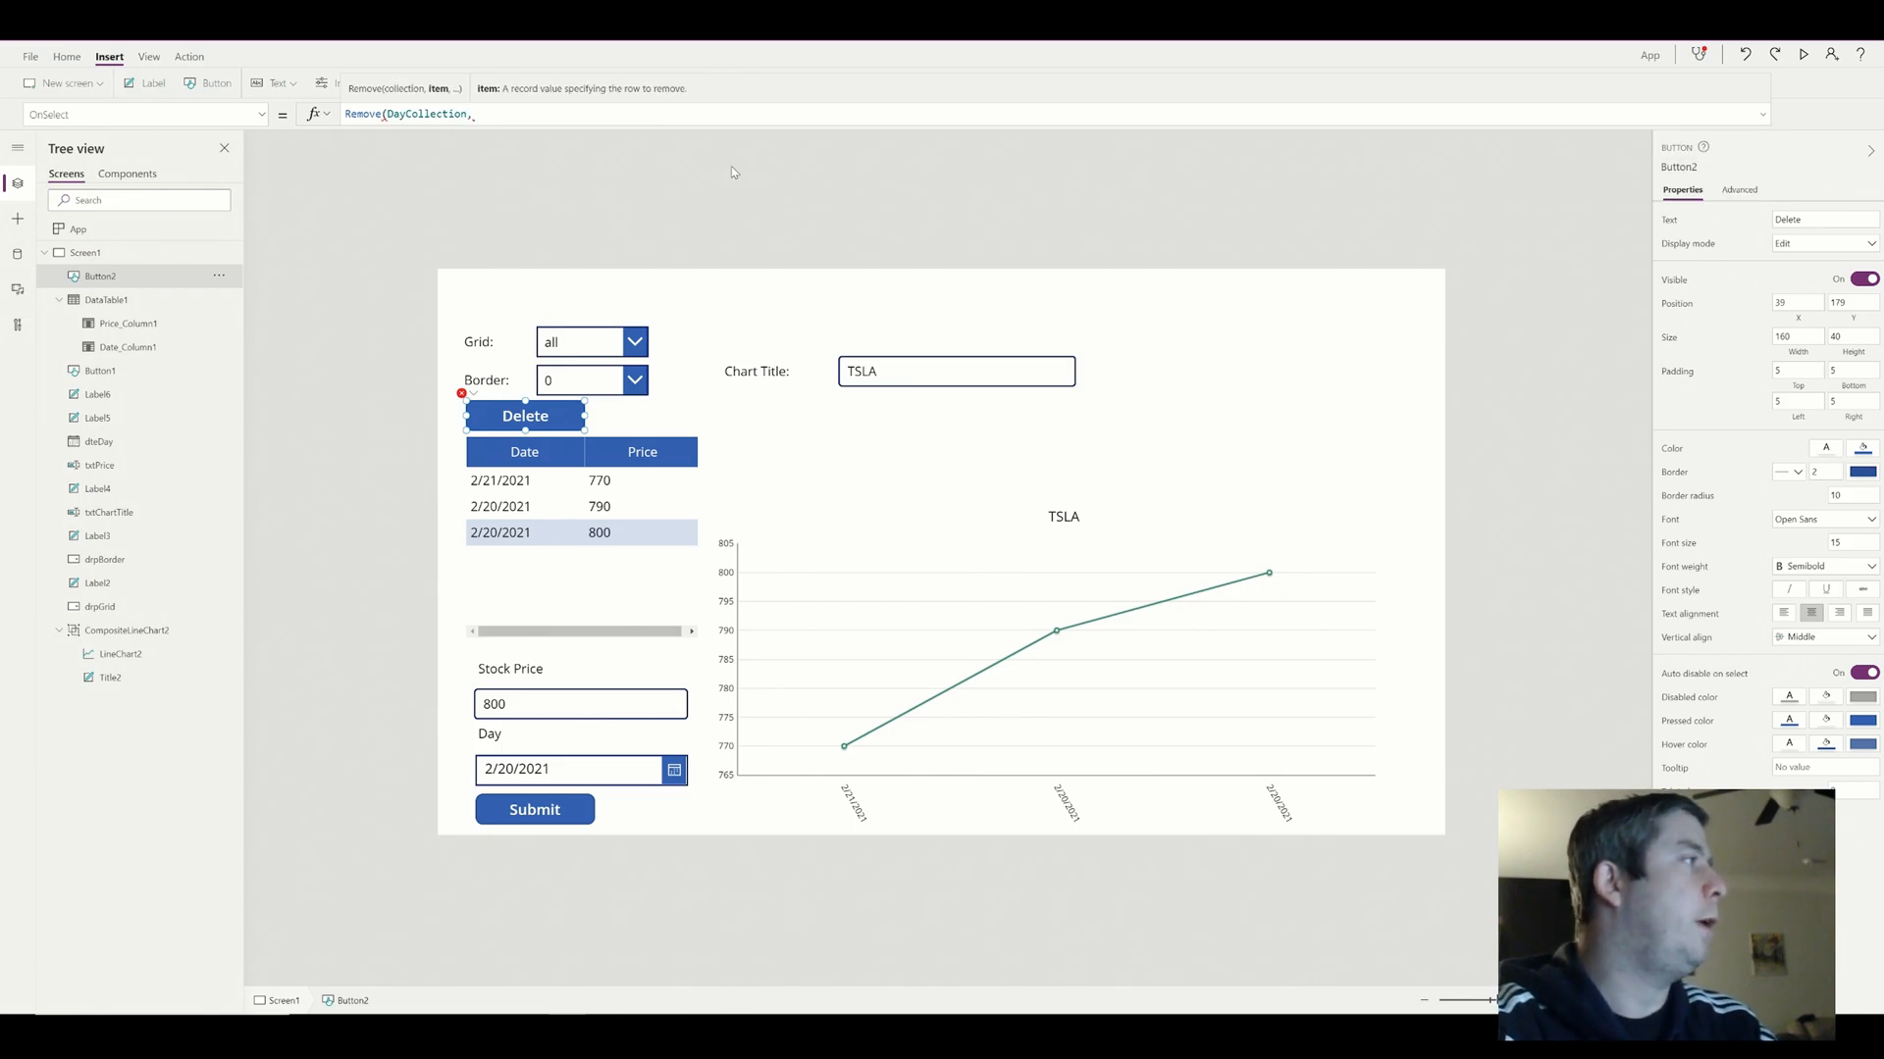
{"action": "type", "text": "DataTable1.Selected"}
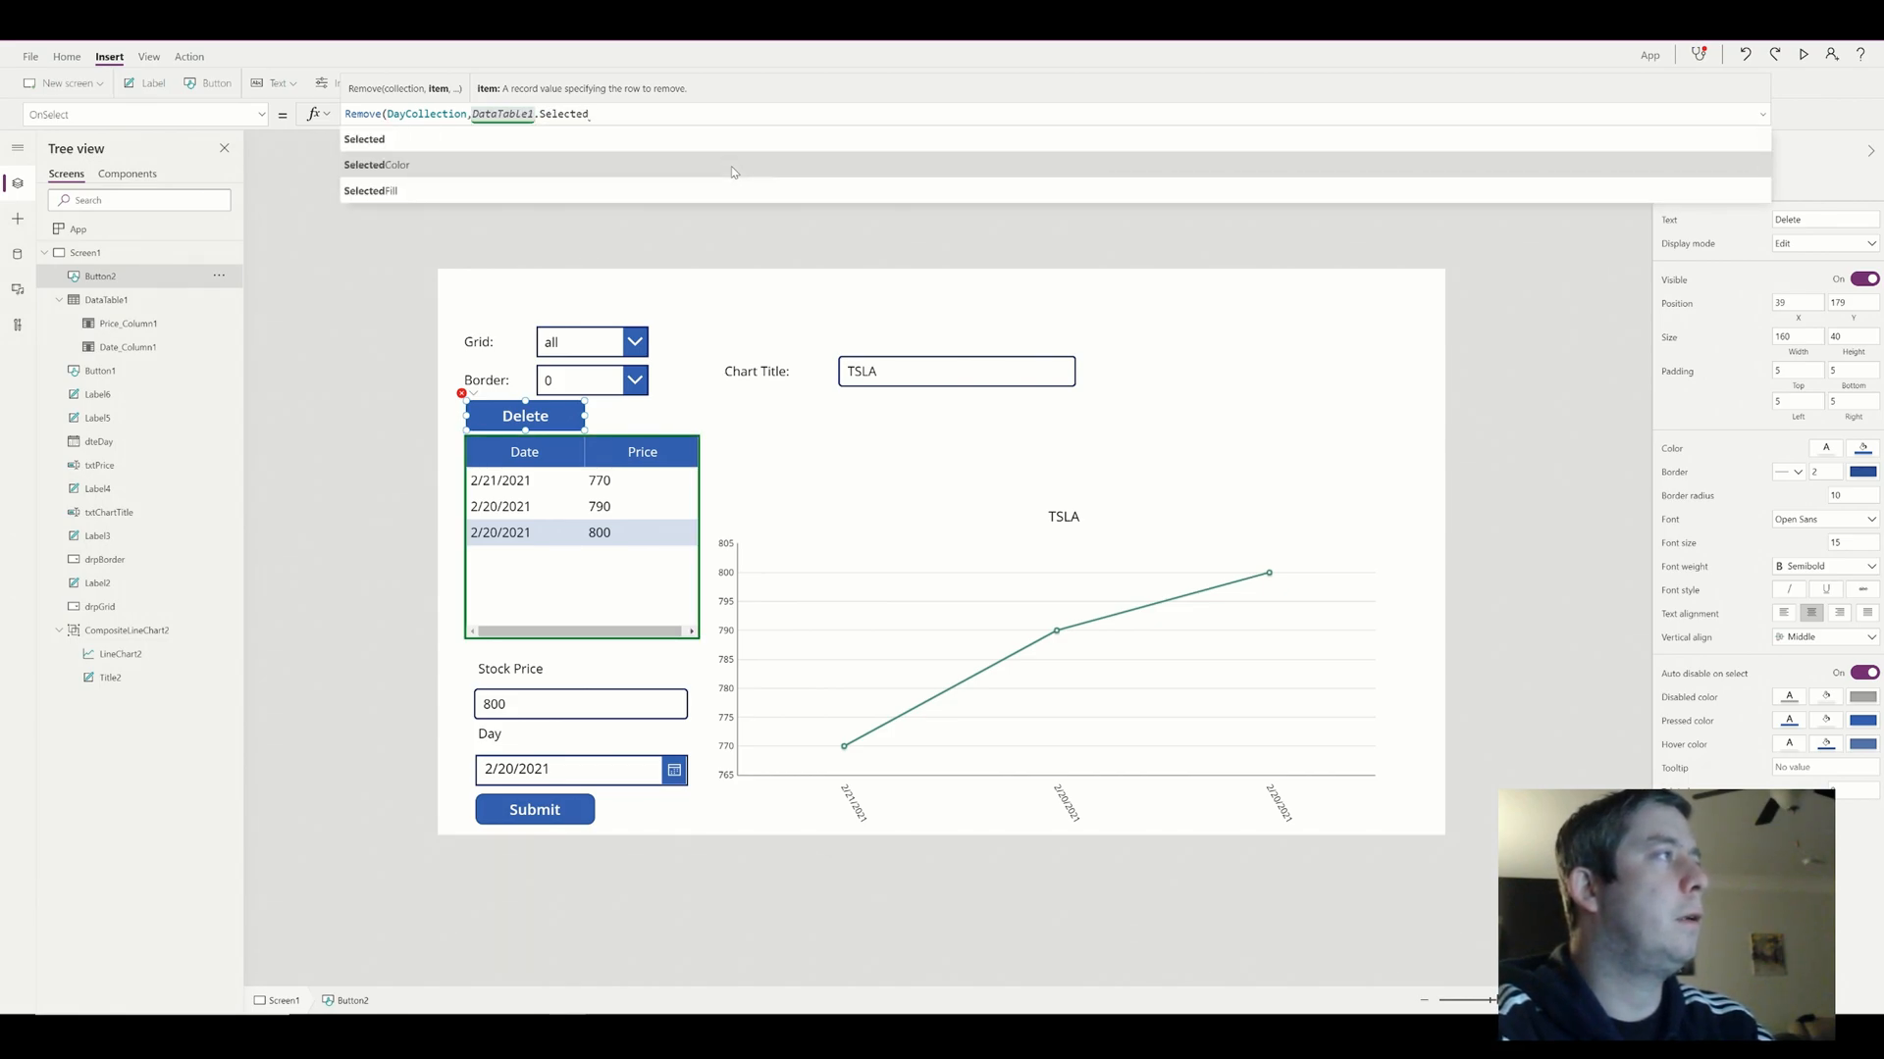
{"action": "key", "text": "Enter"}
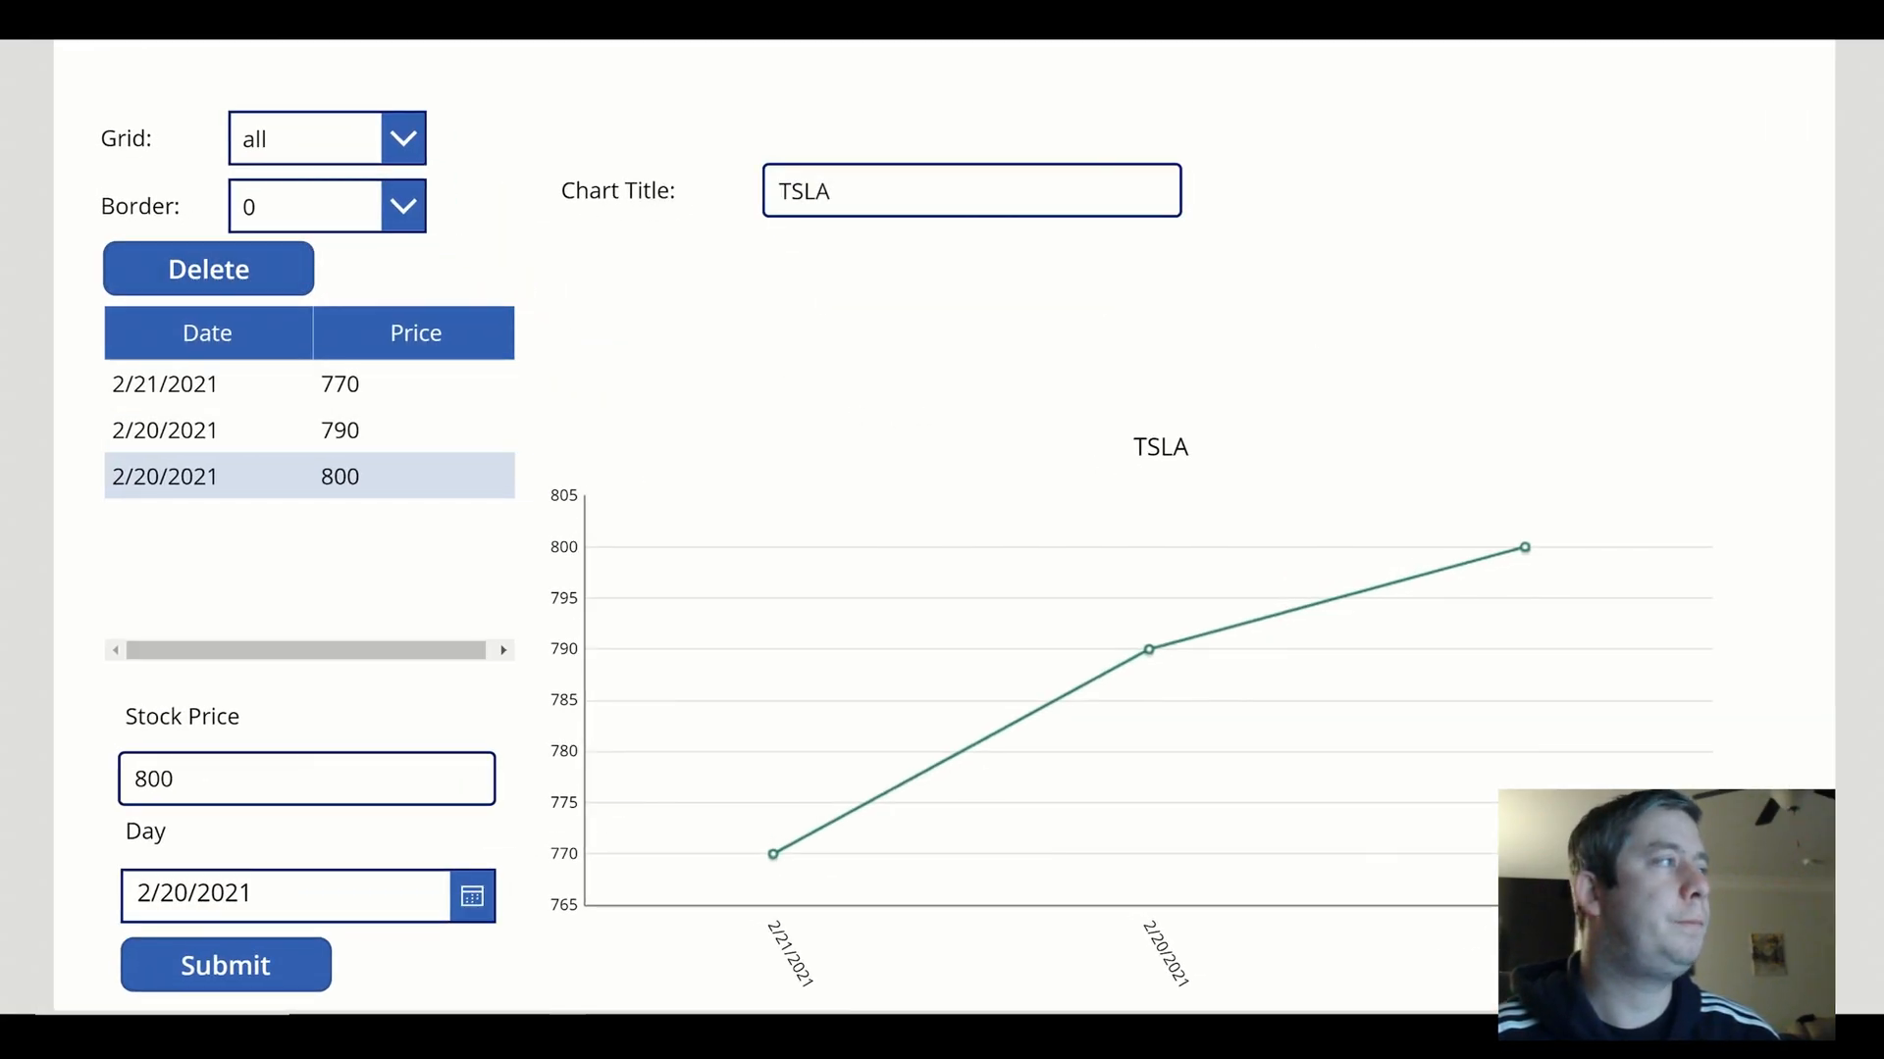
Delete the selected 800 row, then submit an 800 price entry dated 2/23/2021
{"action": "left_click", "coordinate": [208, 269]}
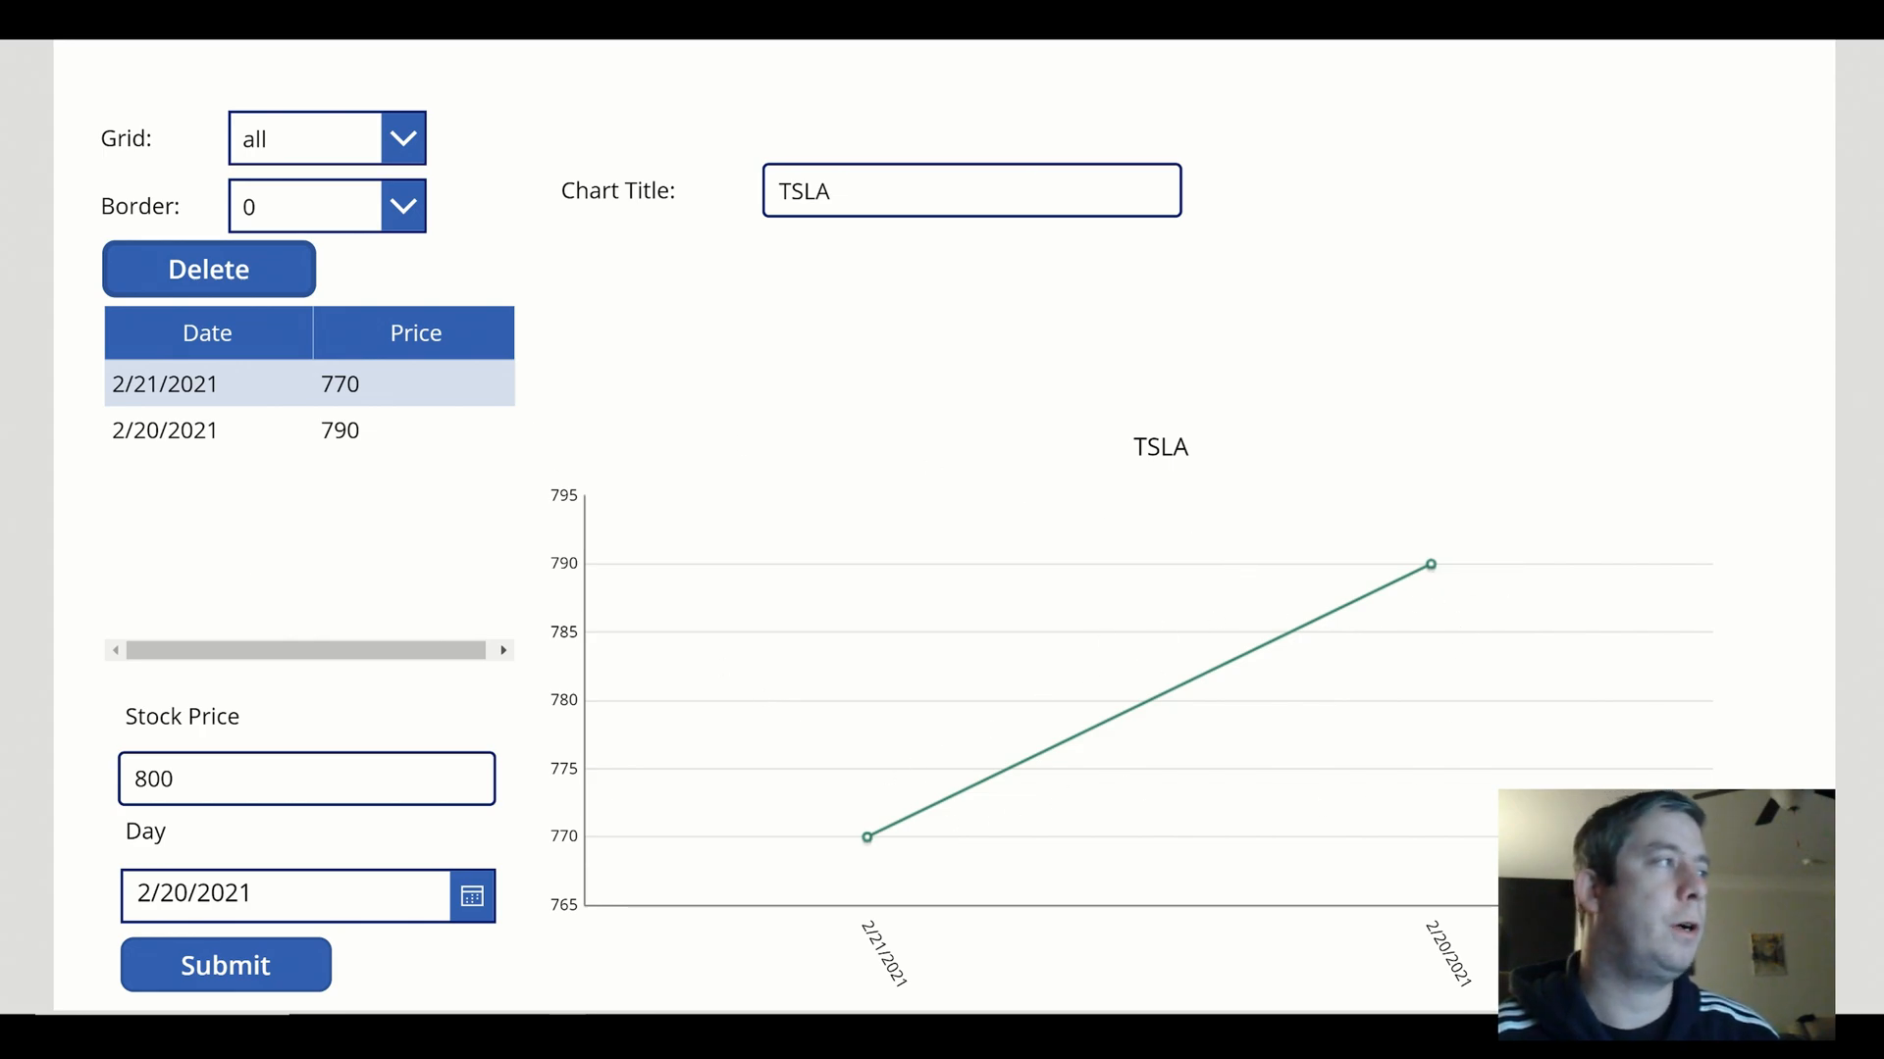
{"action": "left_click", "coordinate": [165, 430]}
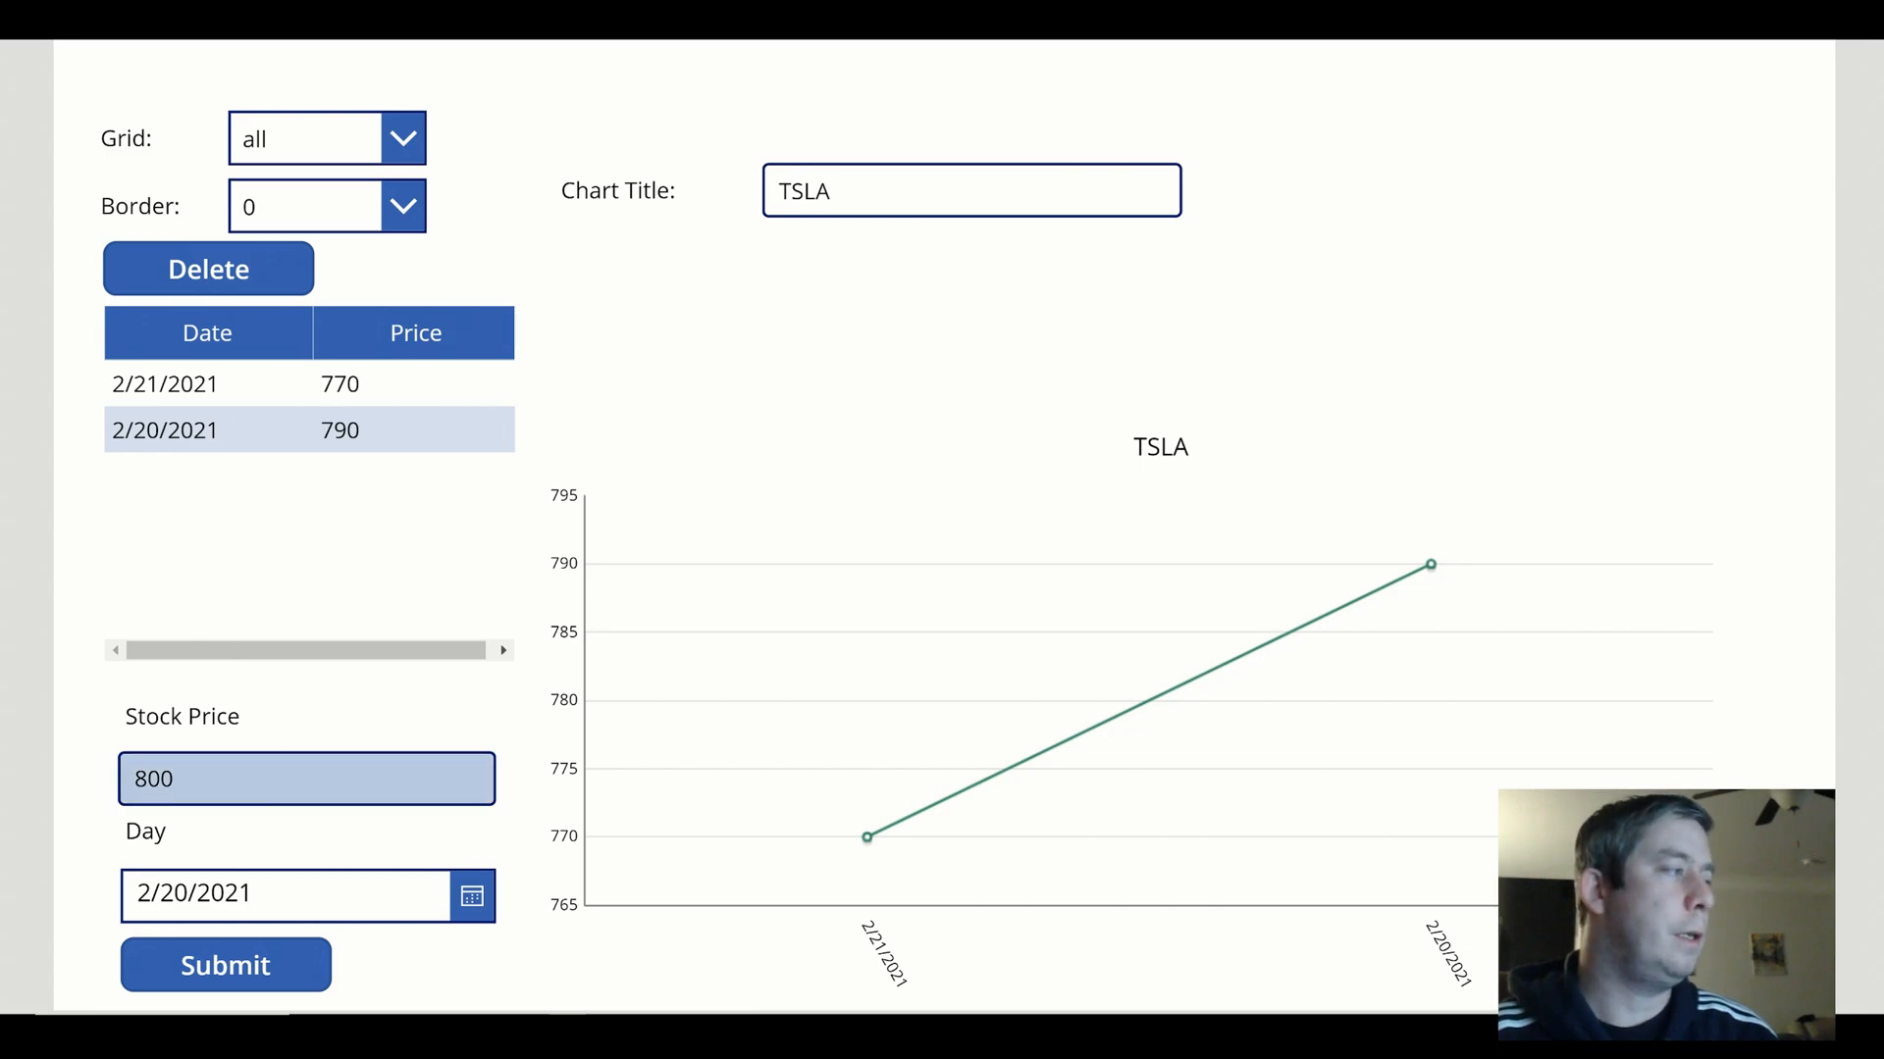
{"action": "left_click", "coordinate": [470, 894]}
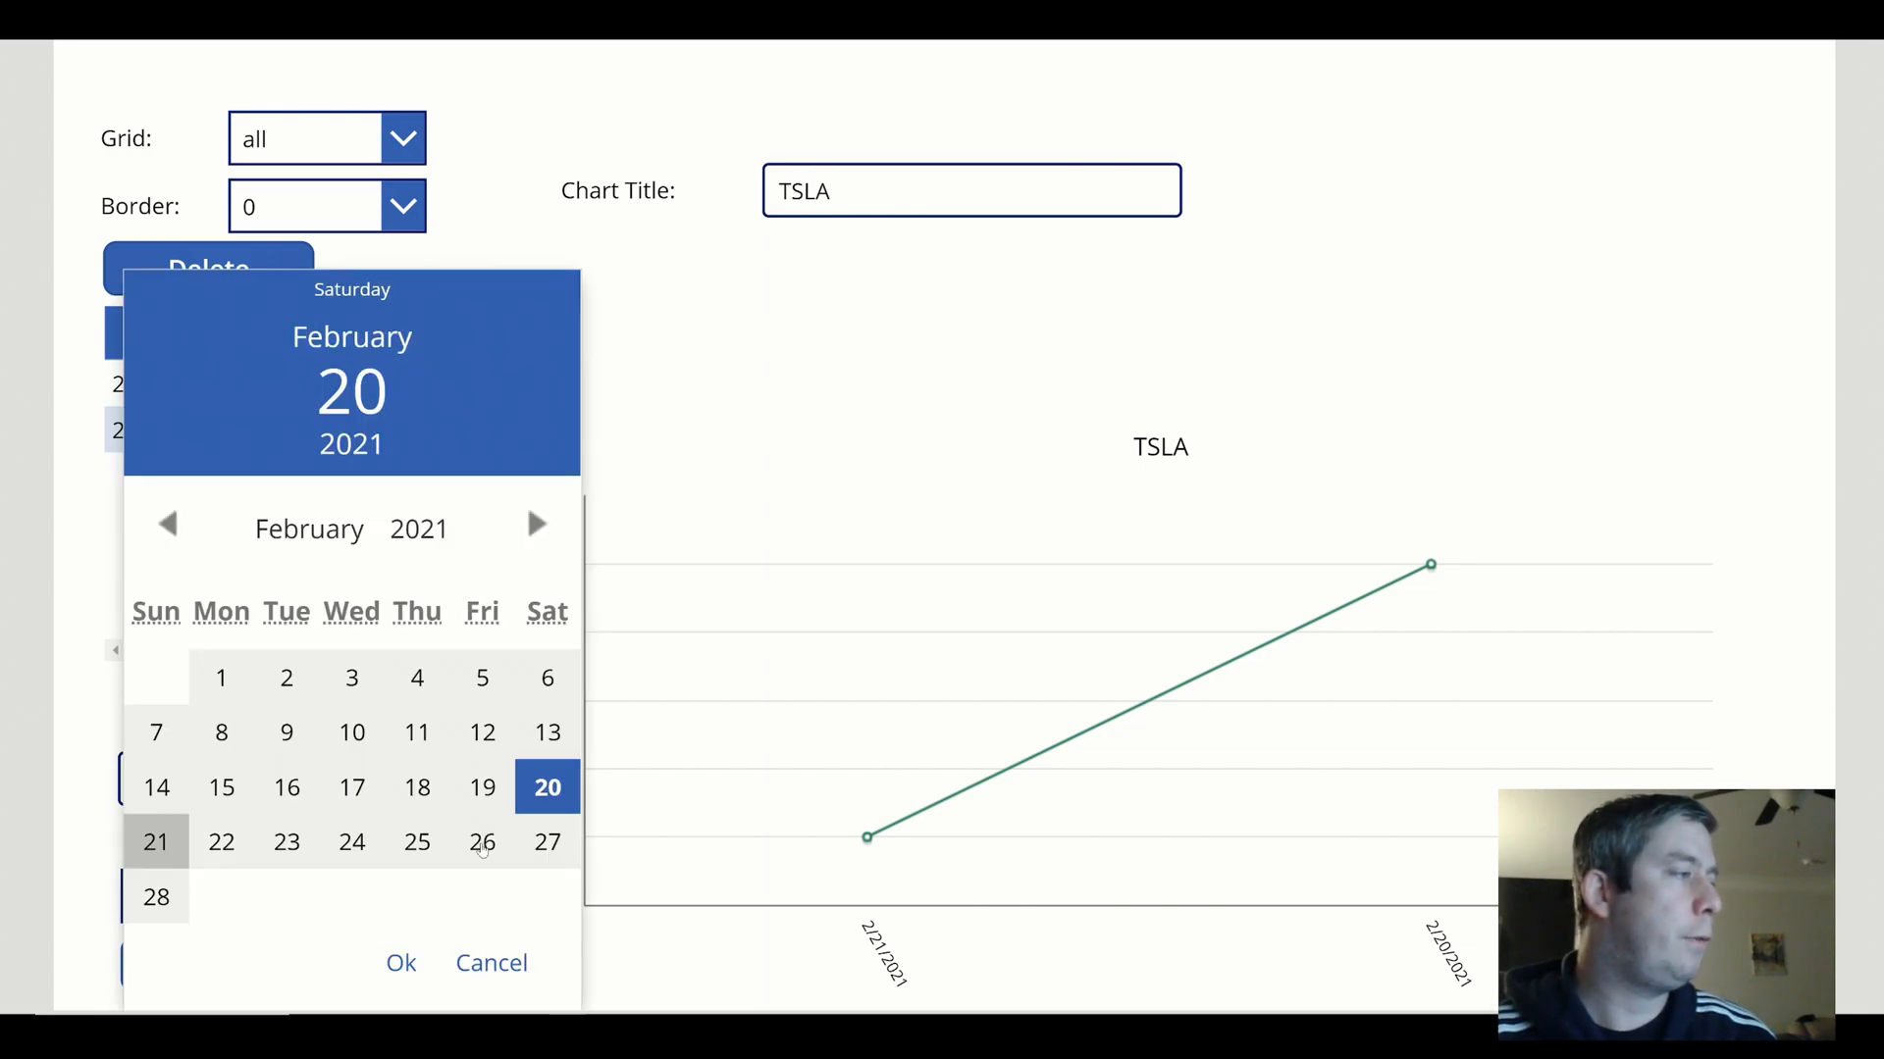
{"action": "left_click", "coordinate": [219, 841]}
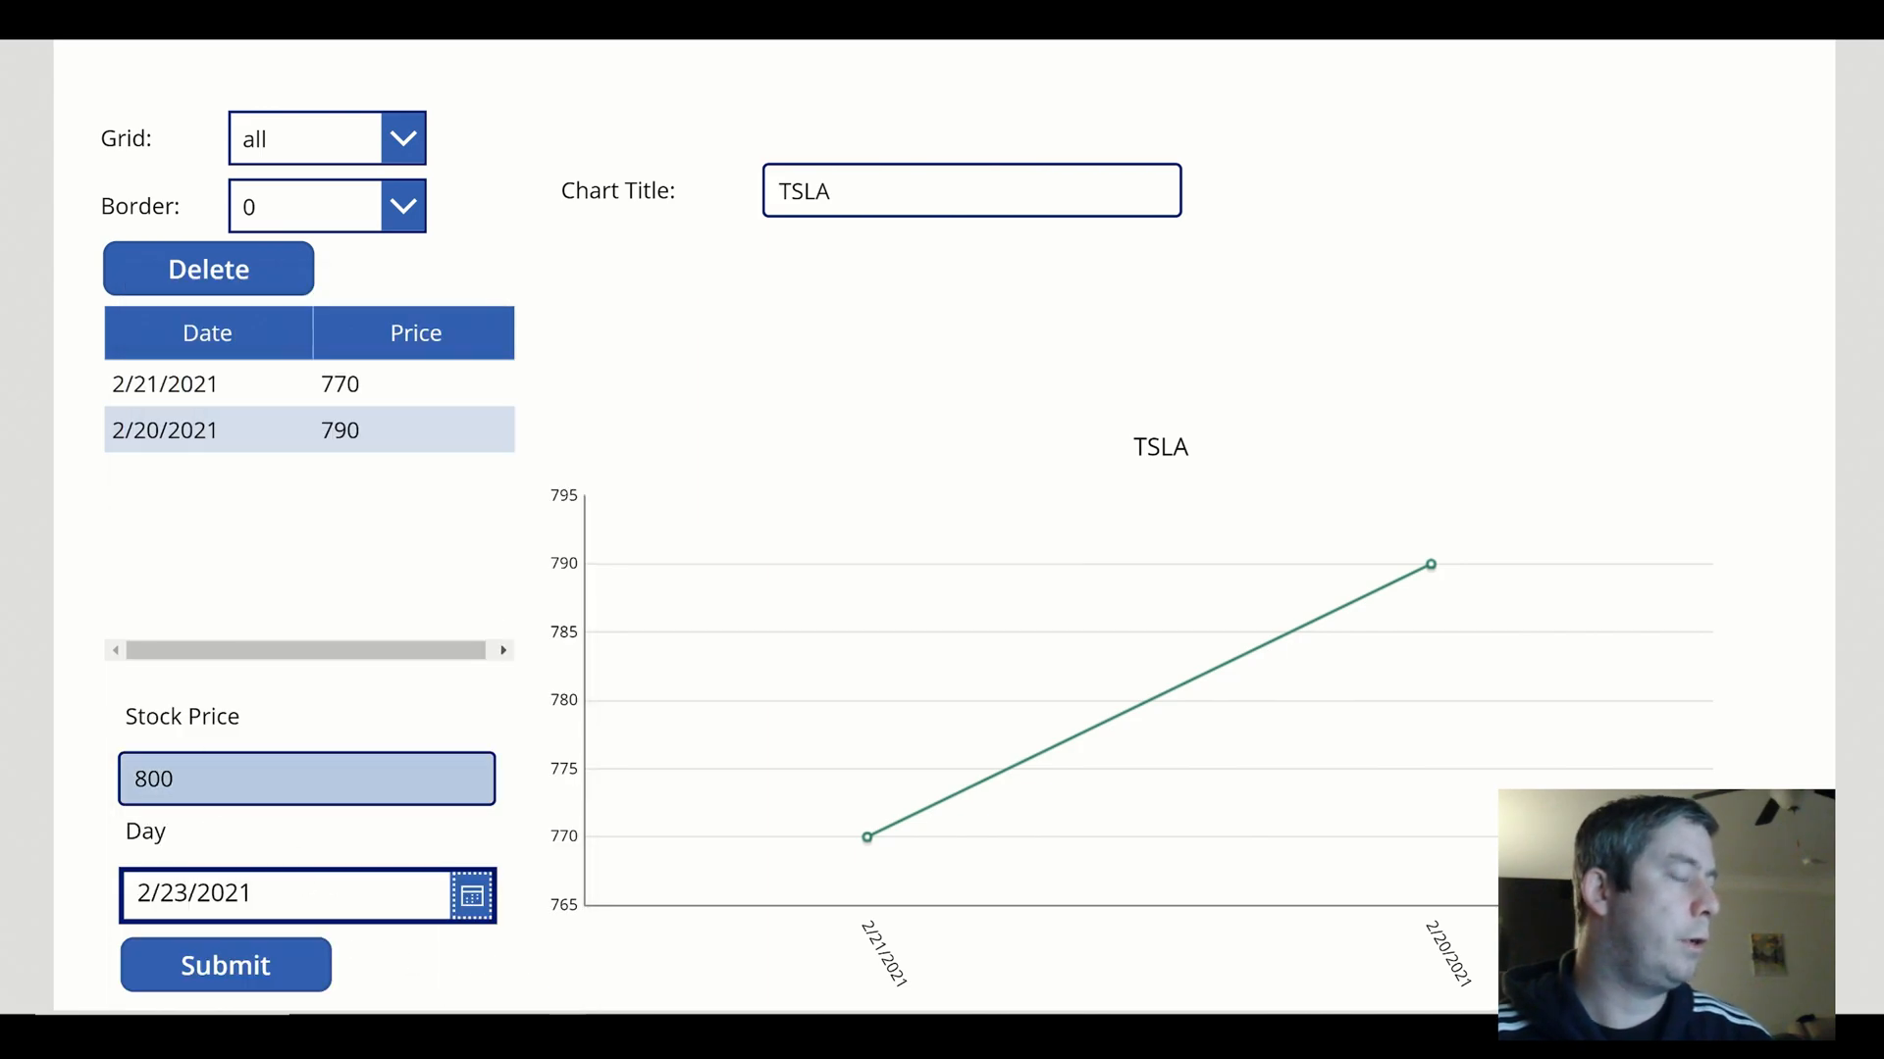
{"action": "left_click", "coordinate": [224, 965]}
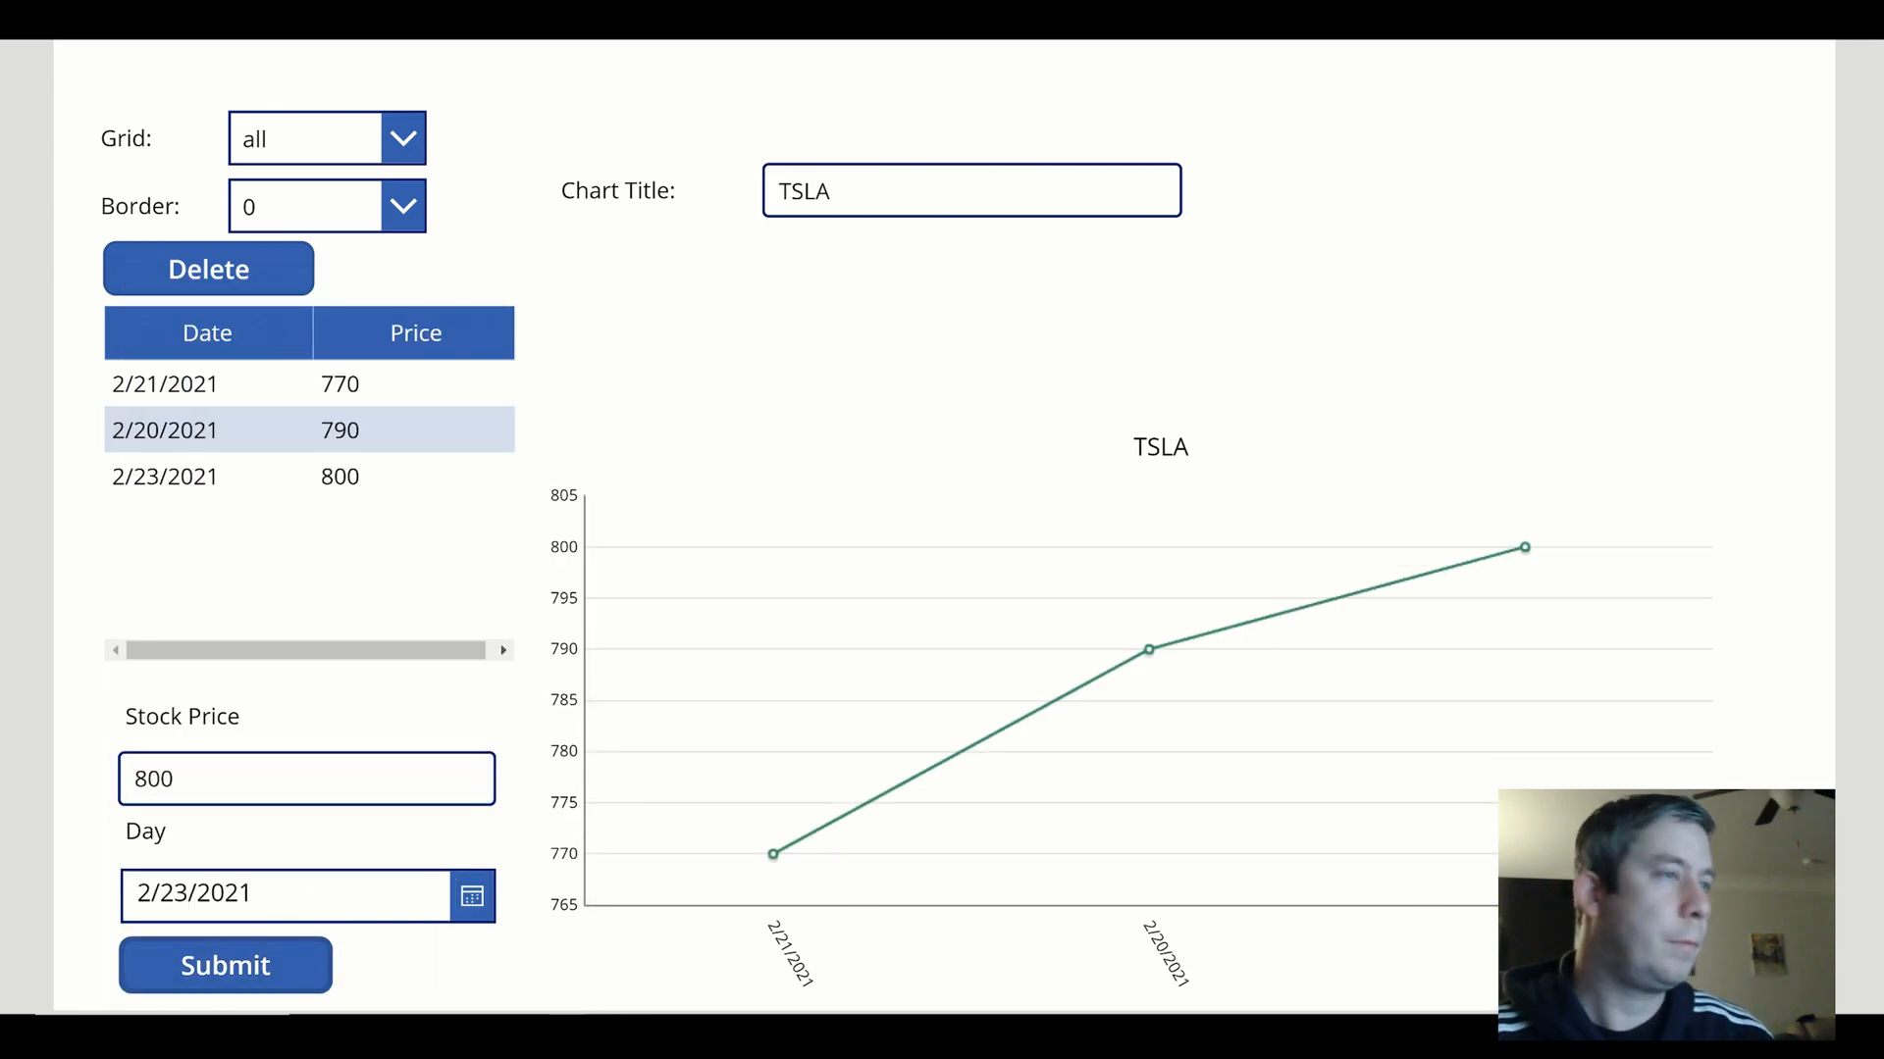
Enter price 825 and submit further entries ending with 860 for 2/15/2021
{"action": "left_click", "coordinate": [469, 895]}
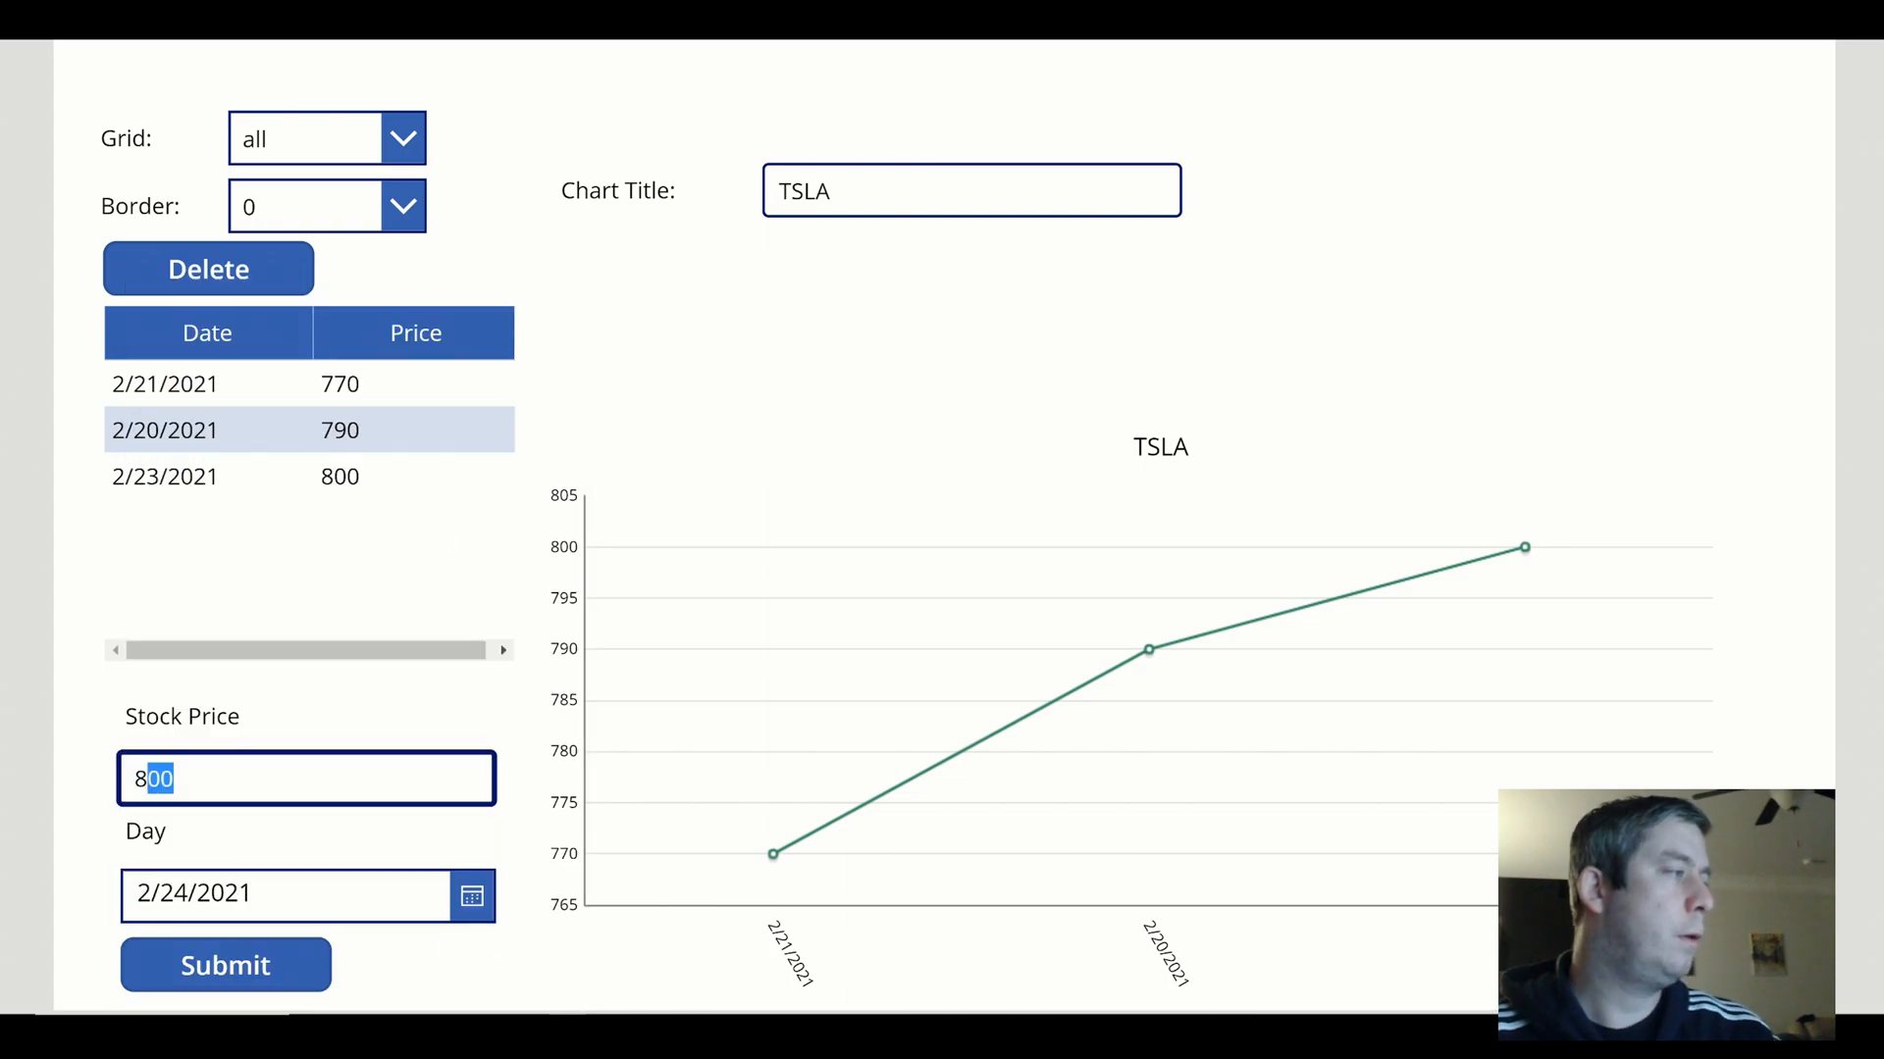
{"action": "type", "text": "825"}
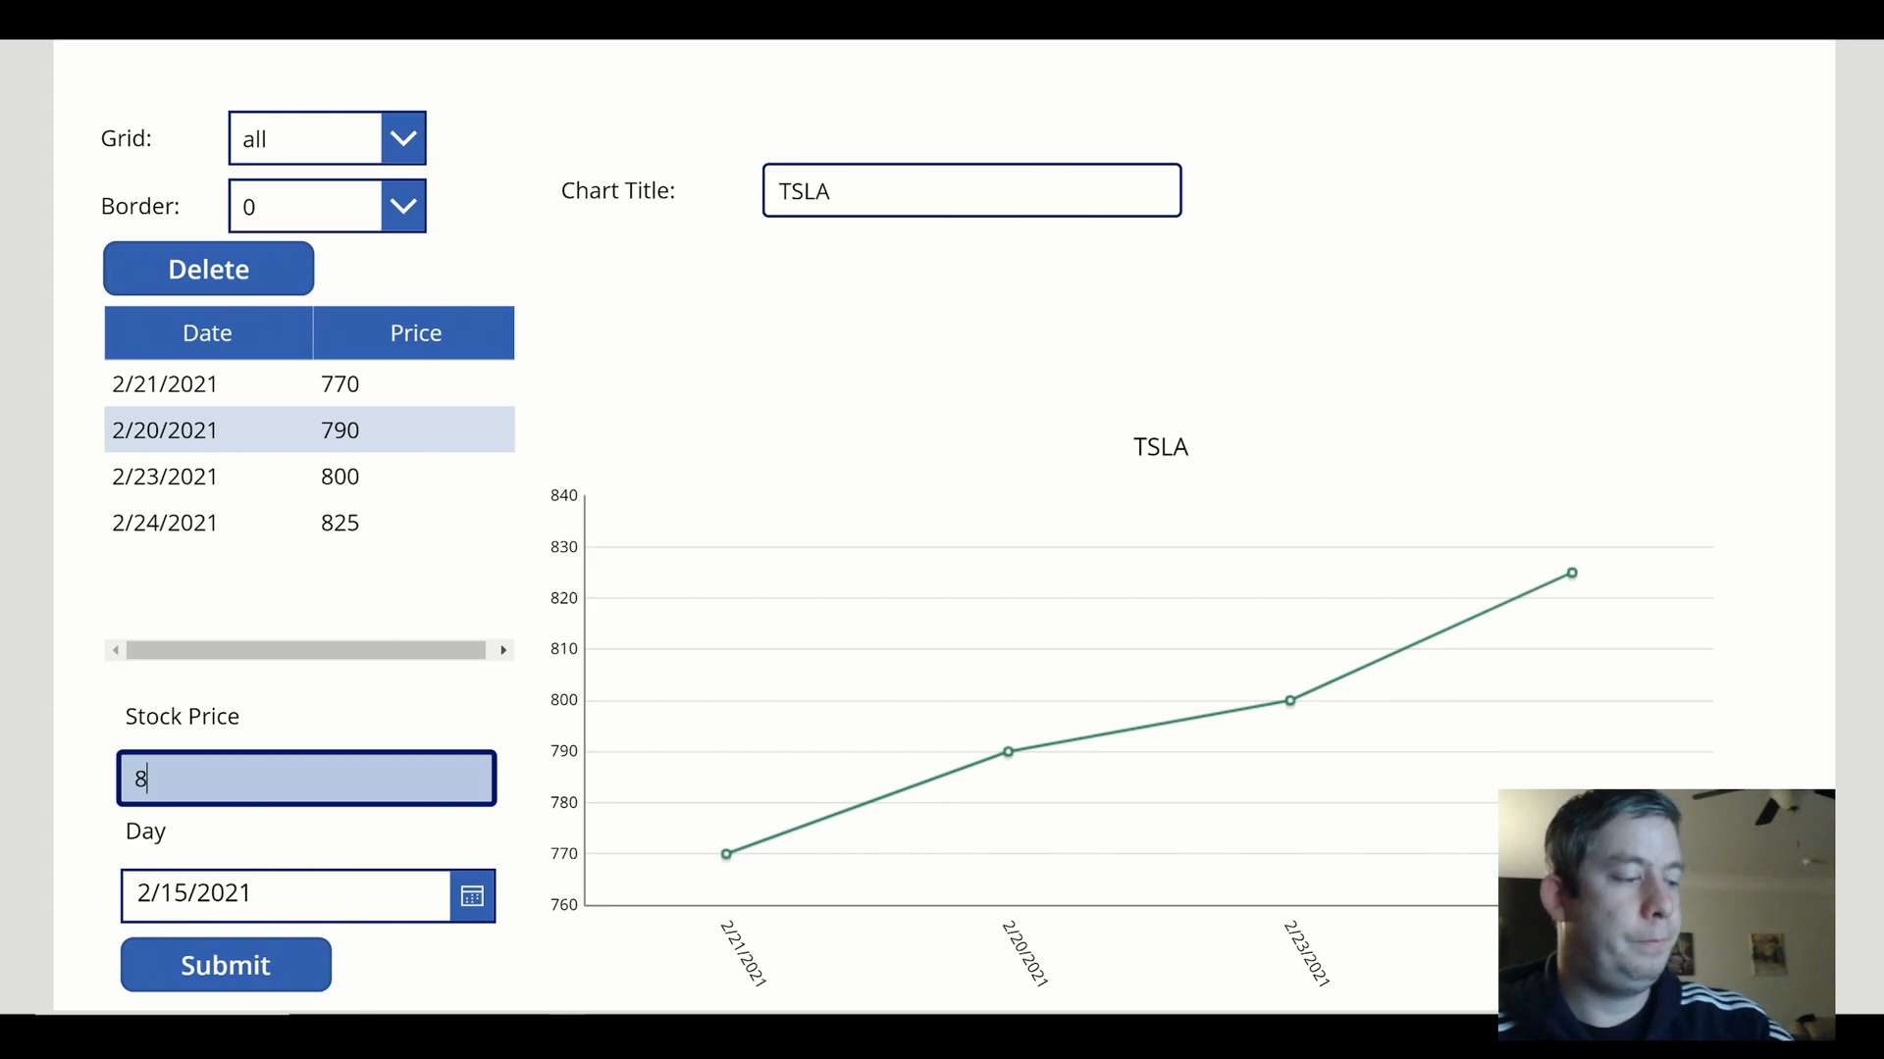
{"action": "left_click", "coordinate": [224, 965]}
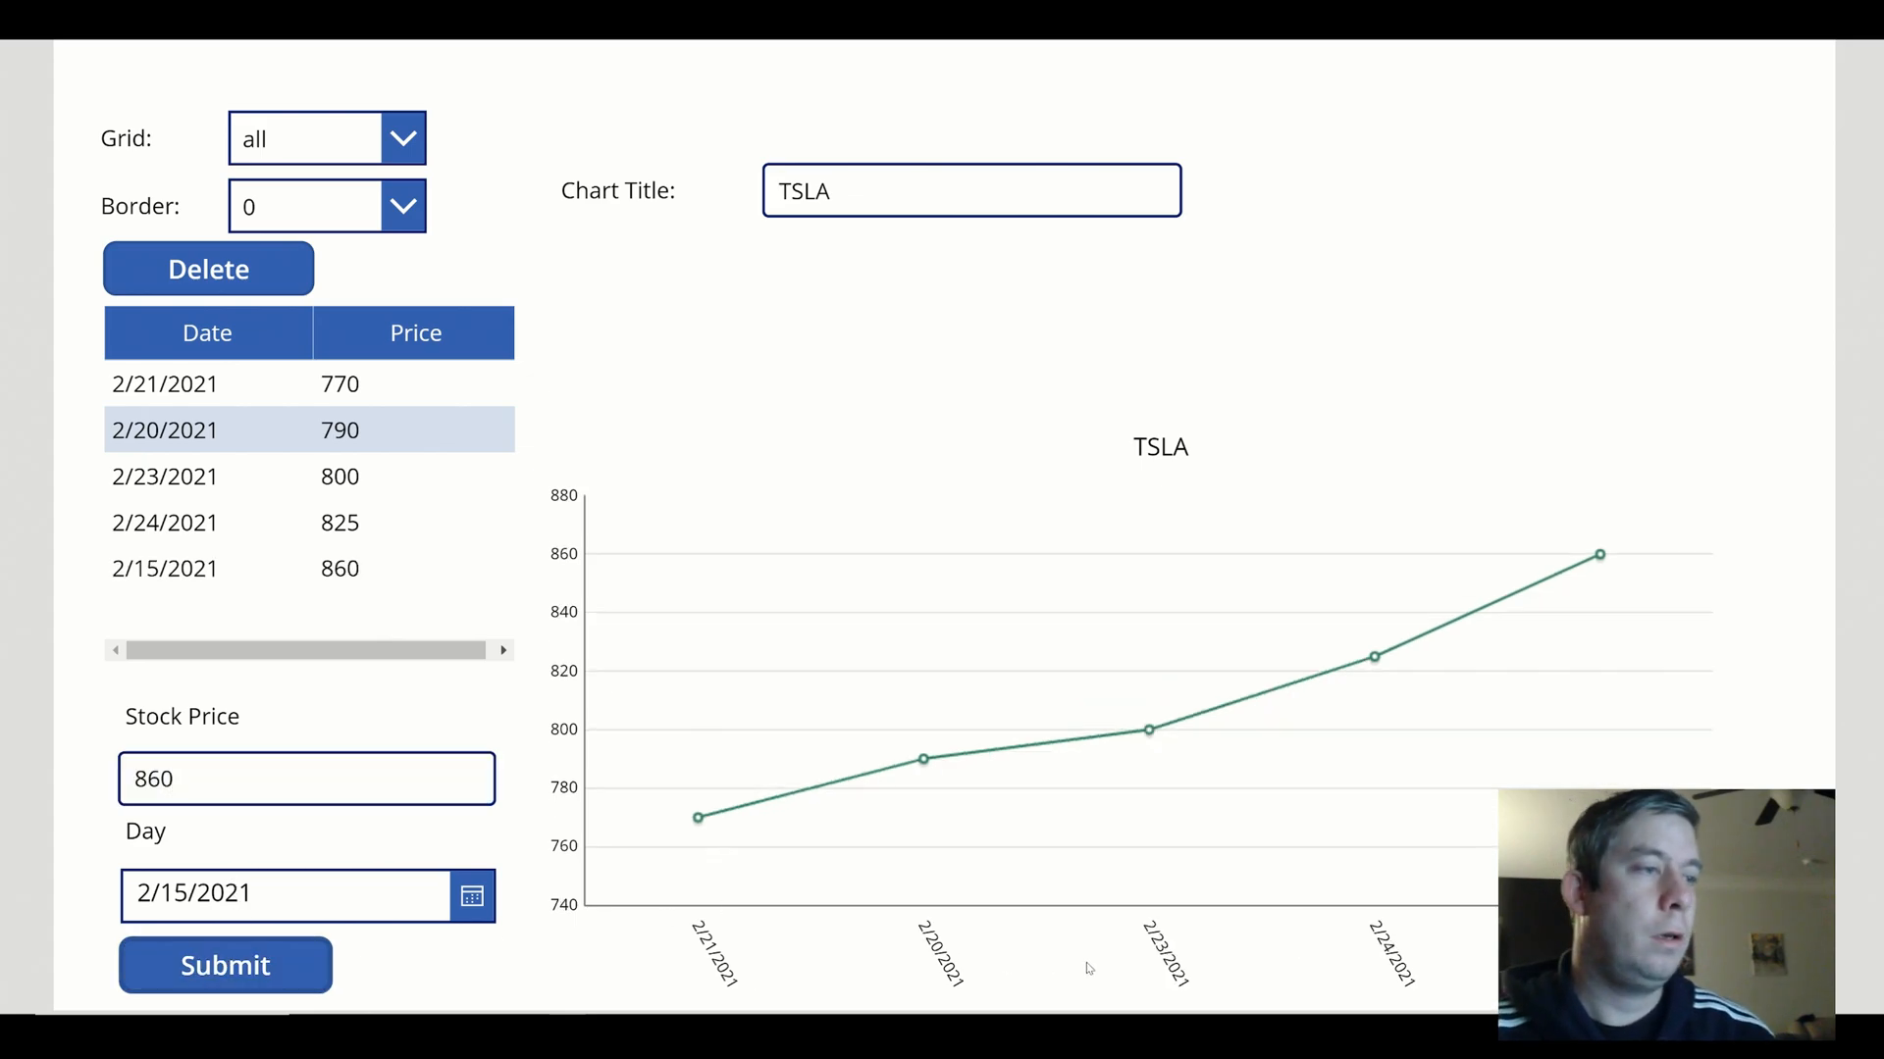
{"action": "mouse_move", "coordinate": [993, 713]}
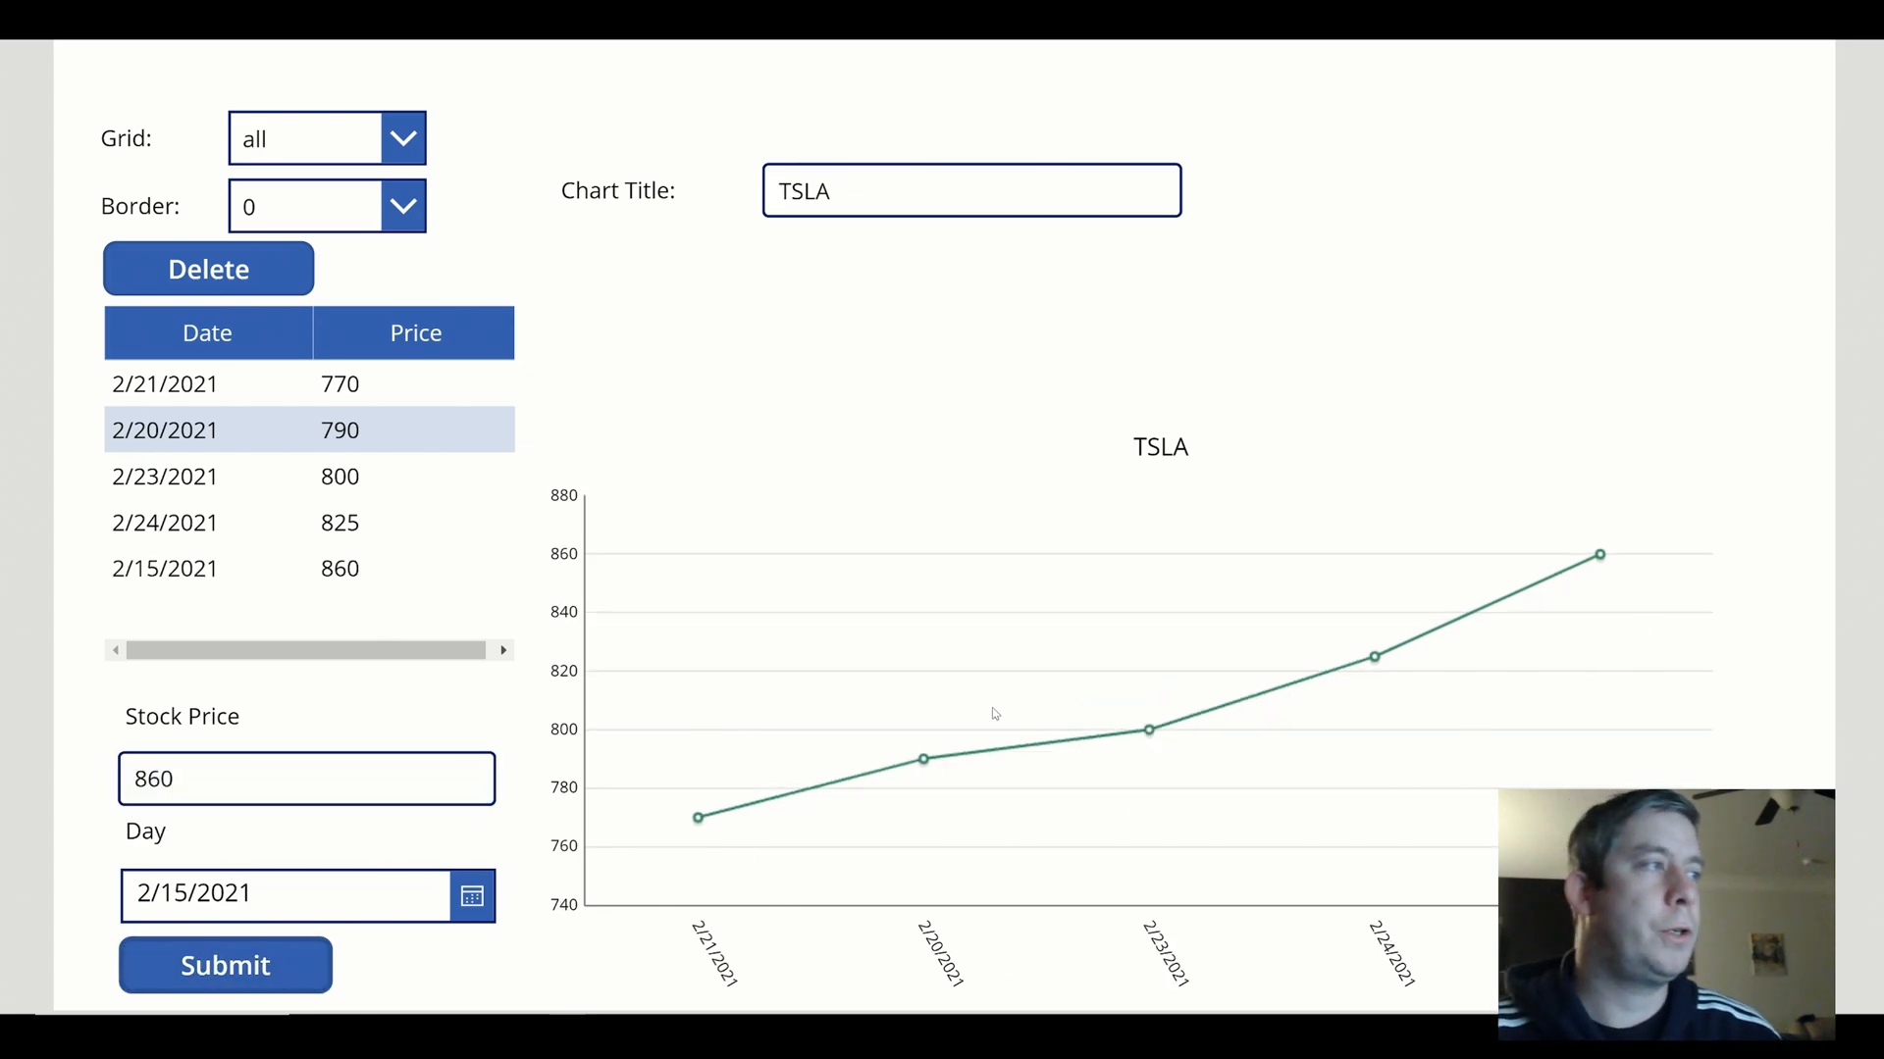
{"action": "mouse_move", "coordinate": [1429, 687]}
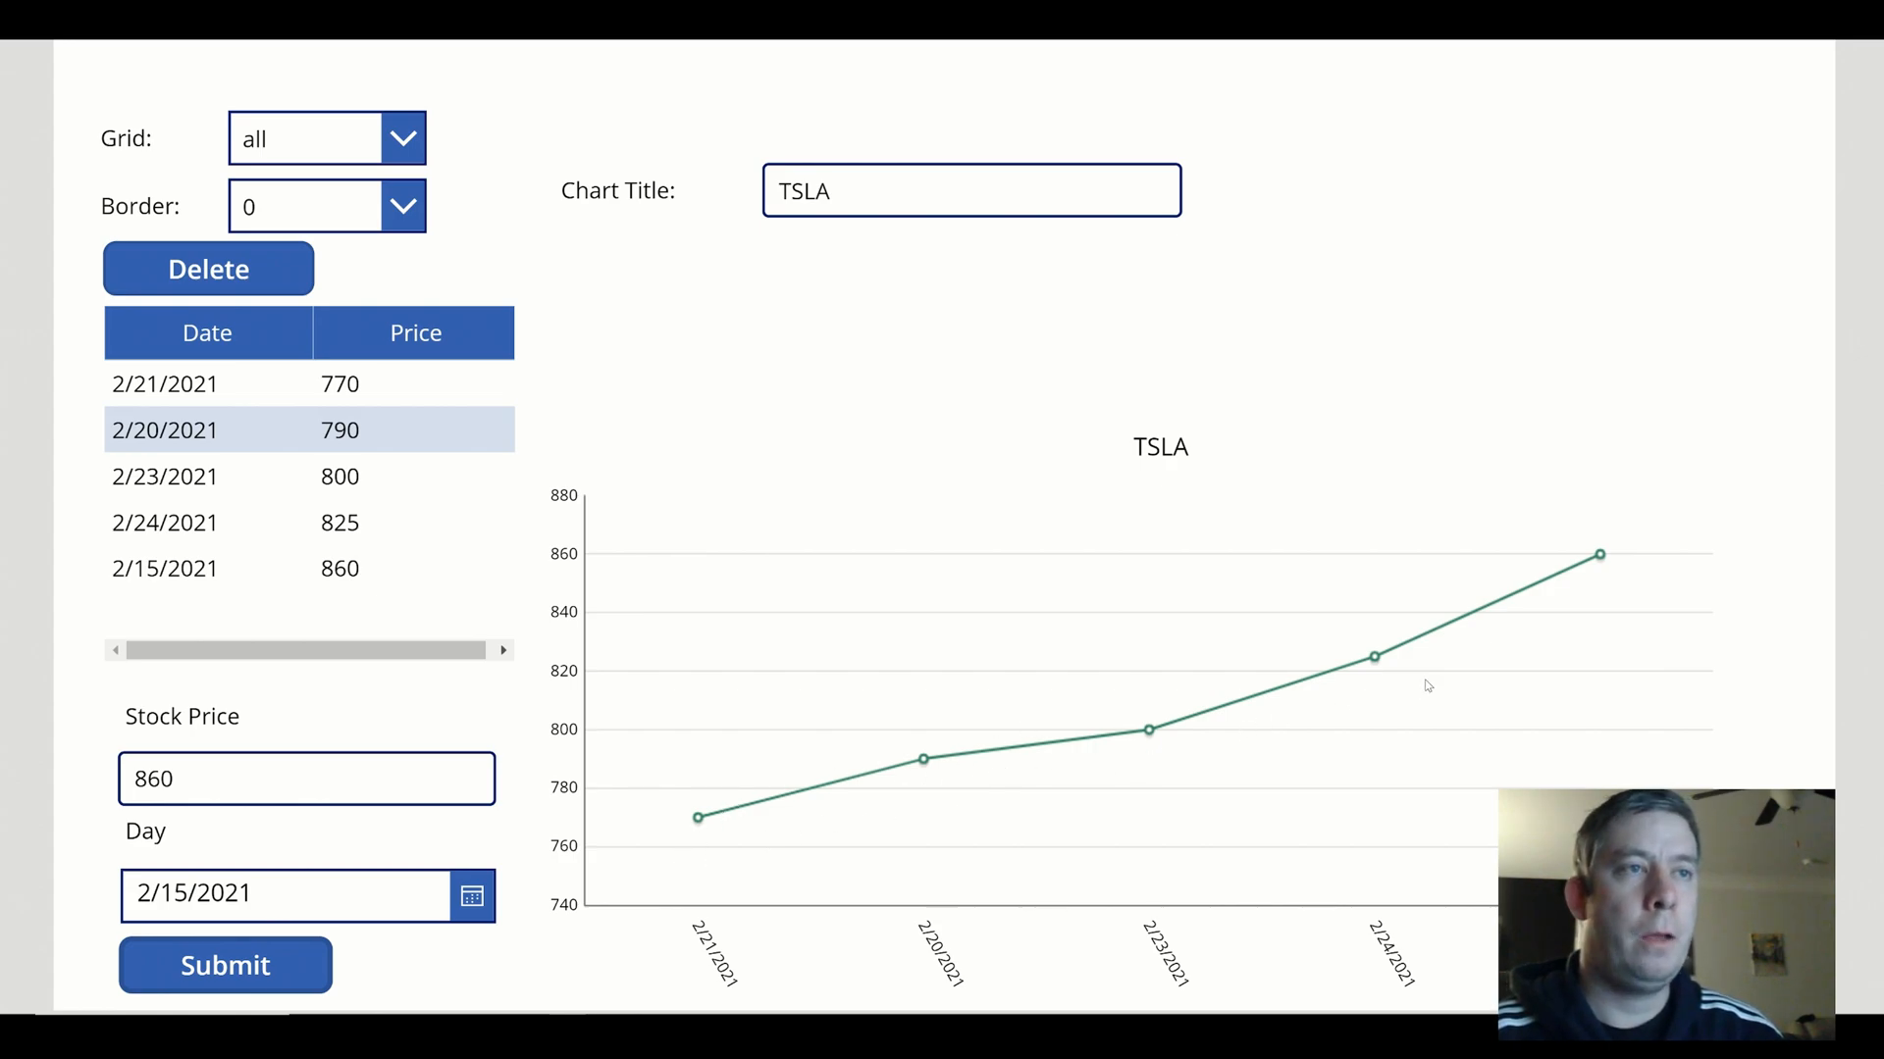
{"action": "mouse_move", "coordinate": [922, 757]}
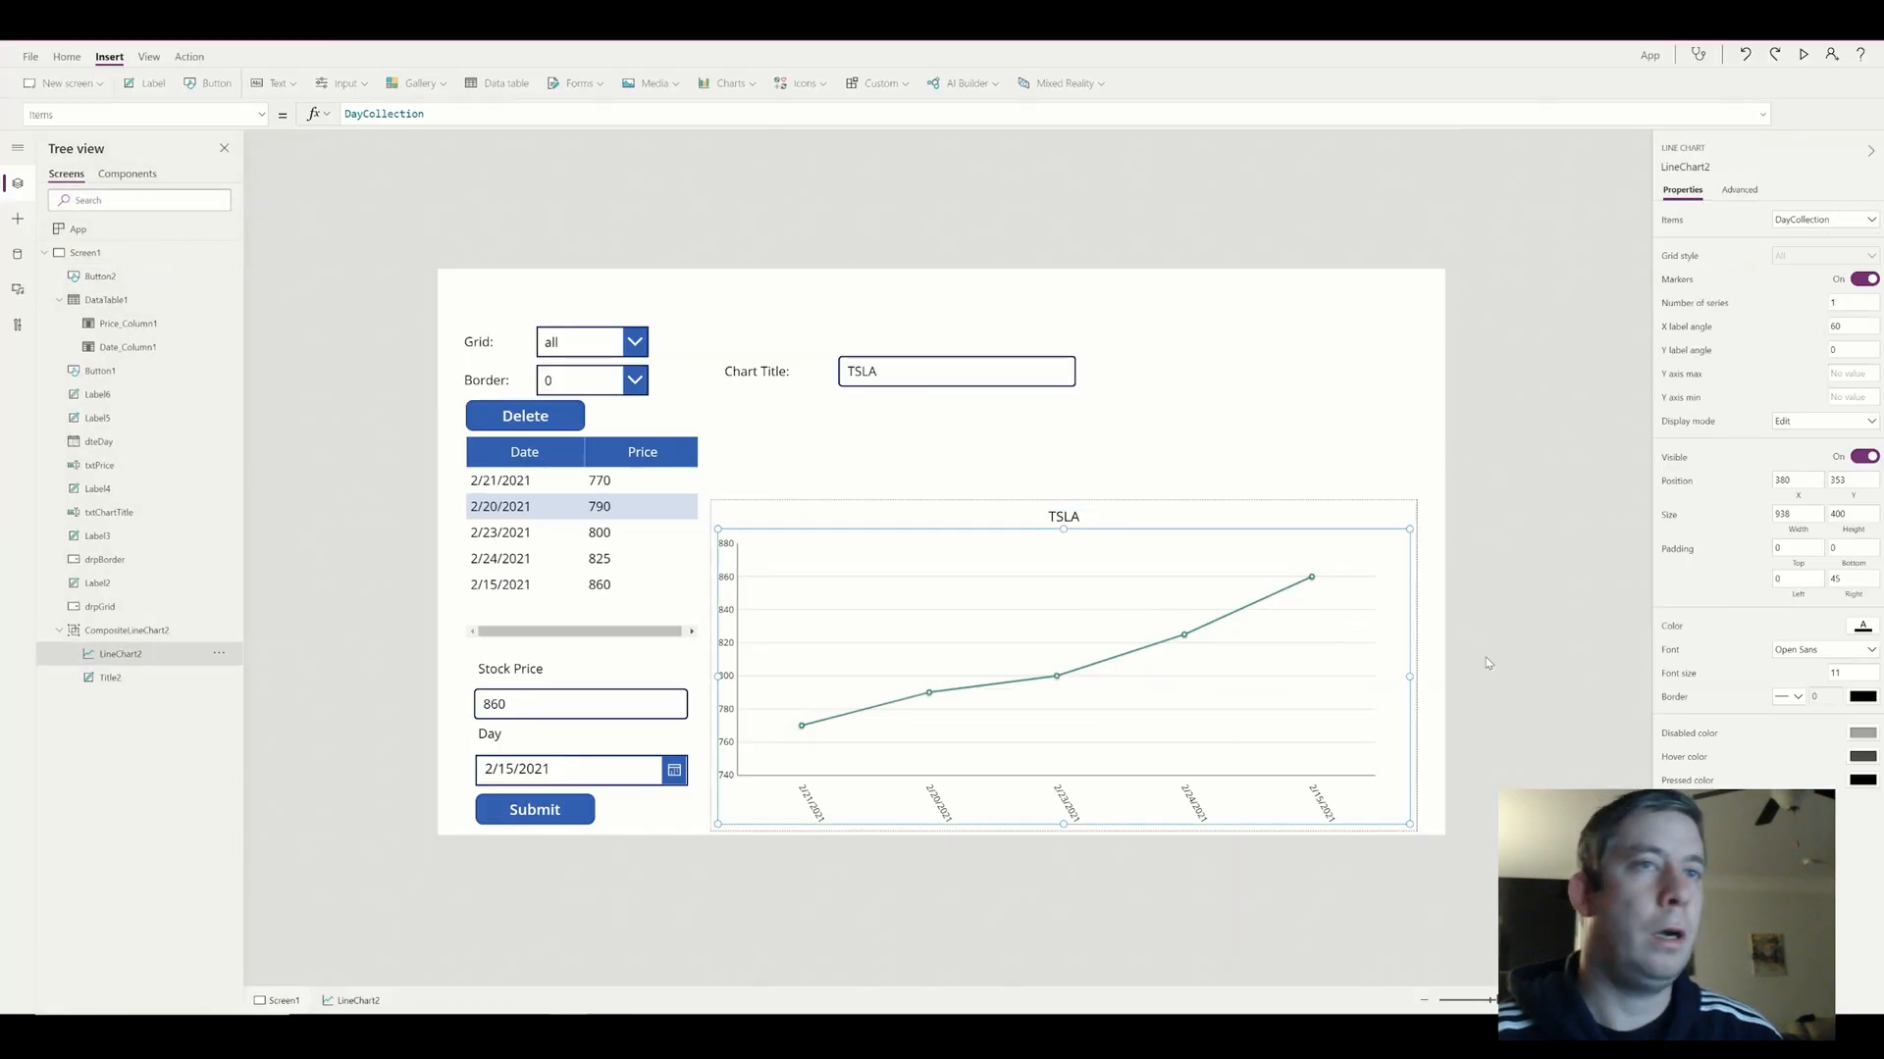
Set LineChart2 Items to SortByColumns(DayCollection,"Date",Ascending) and preview the sorted chart
{"action": "left_click", "coordinate": [1739, 191]}
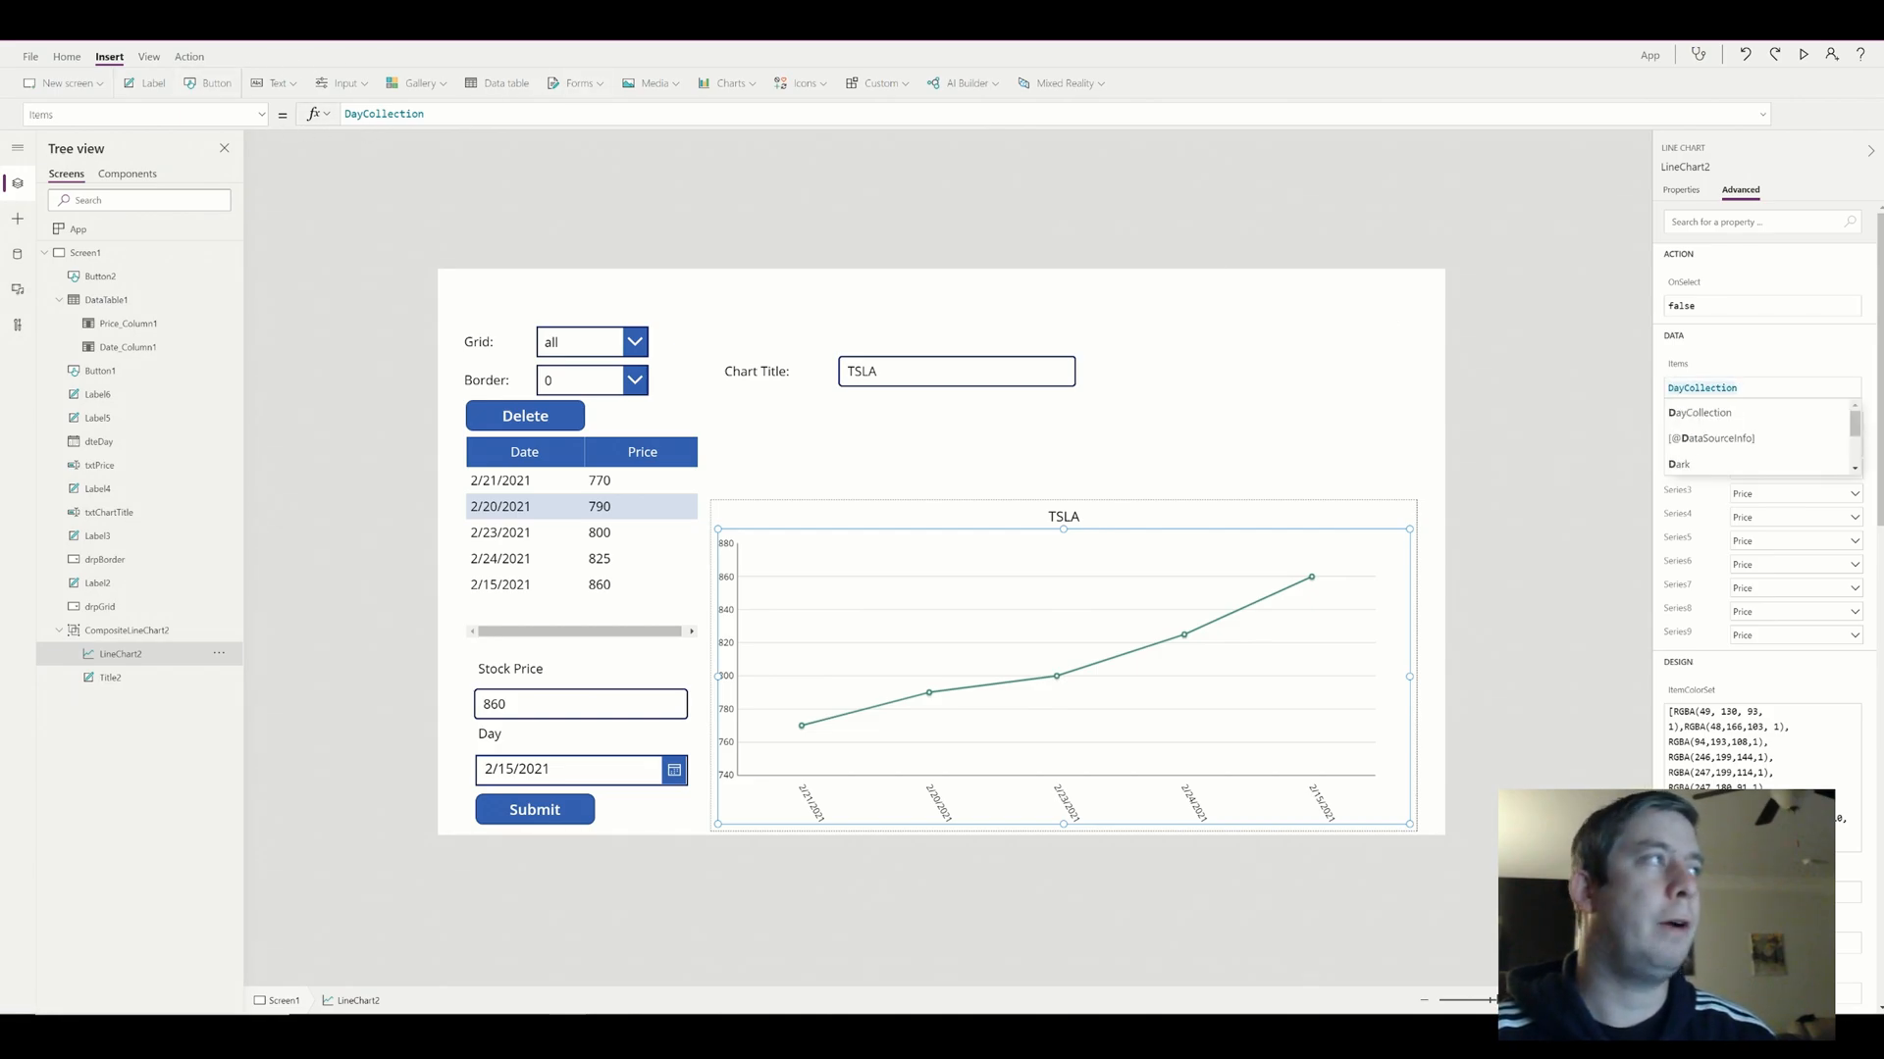
{"action": "left_click", "coordinate": [384, 114]}
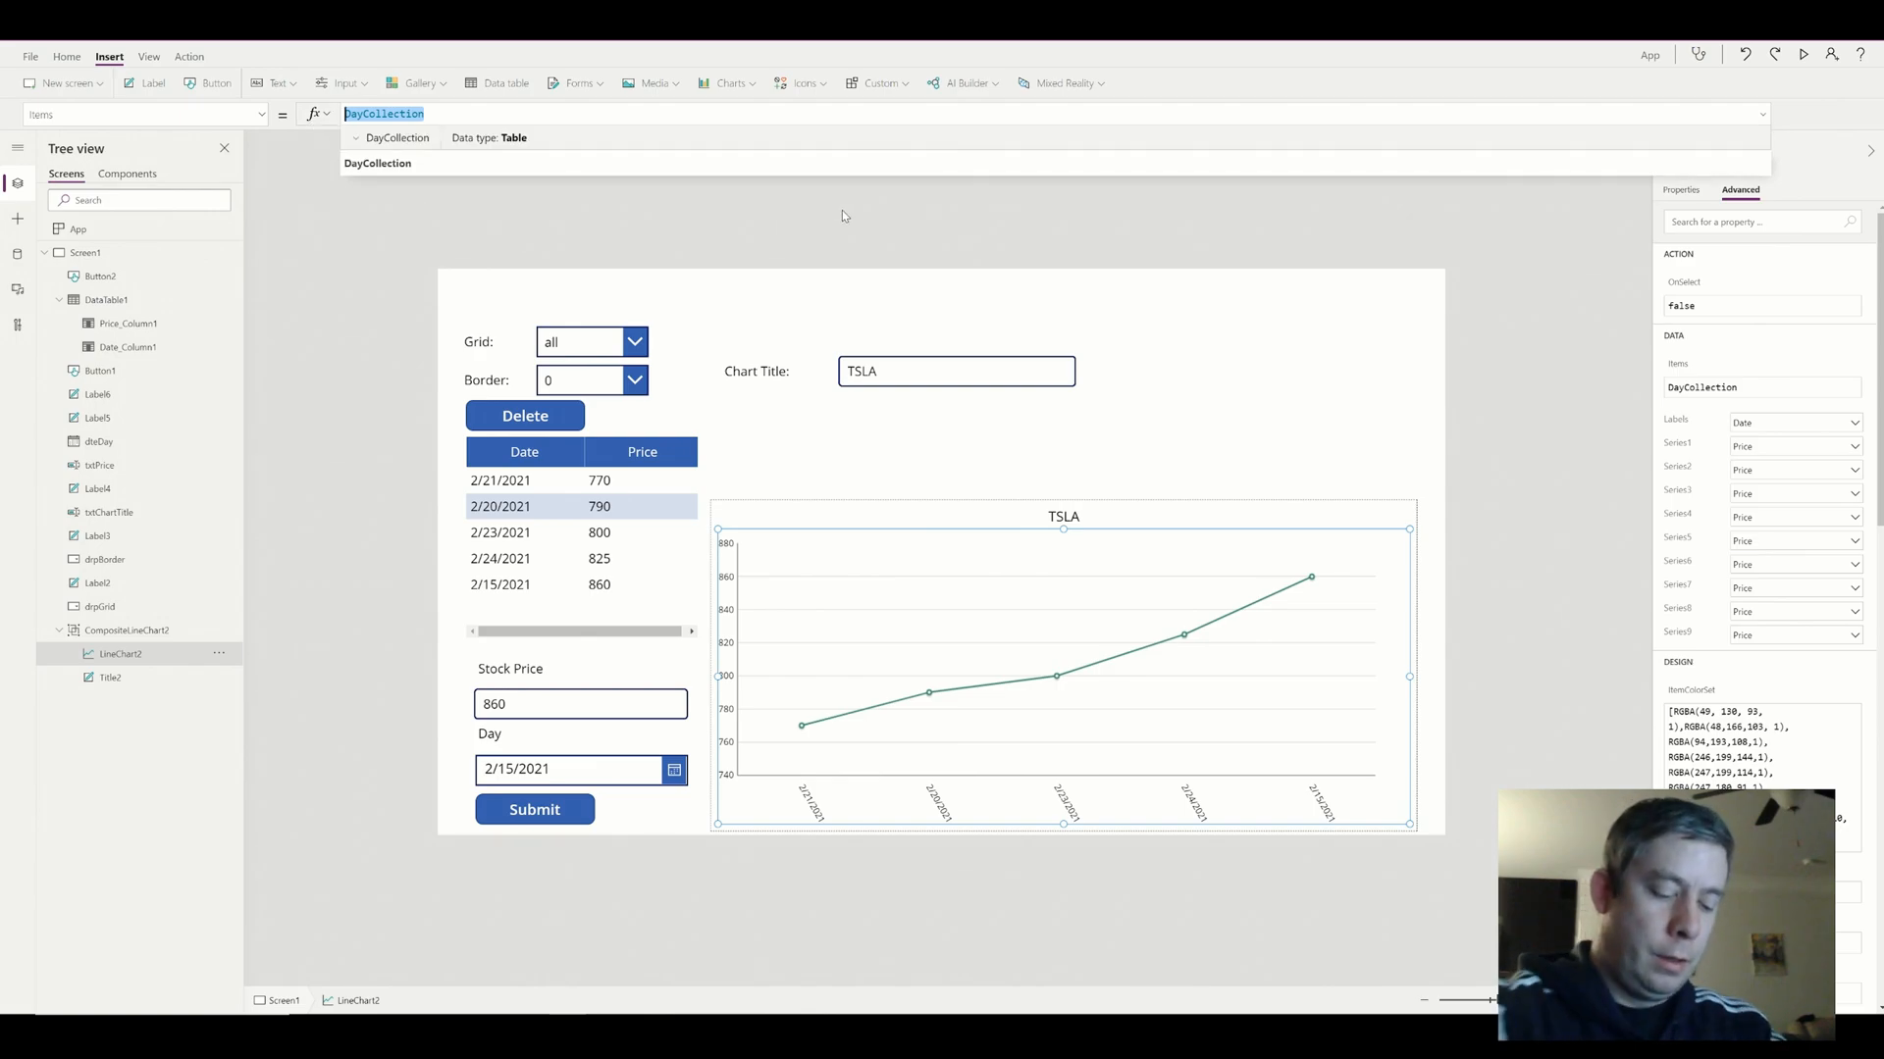
{"action": "type", "text": "5"}
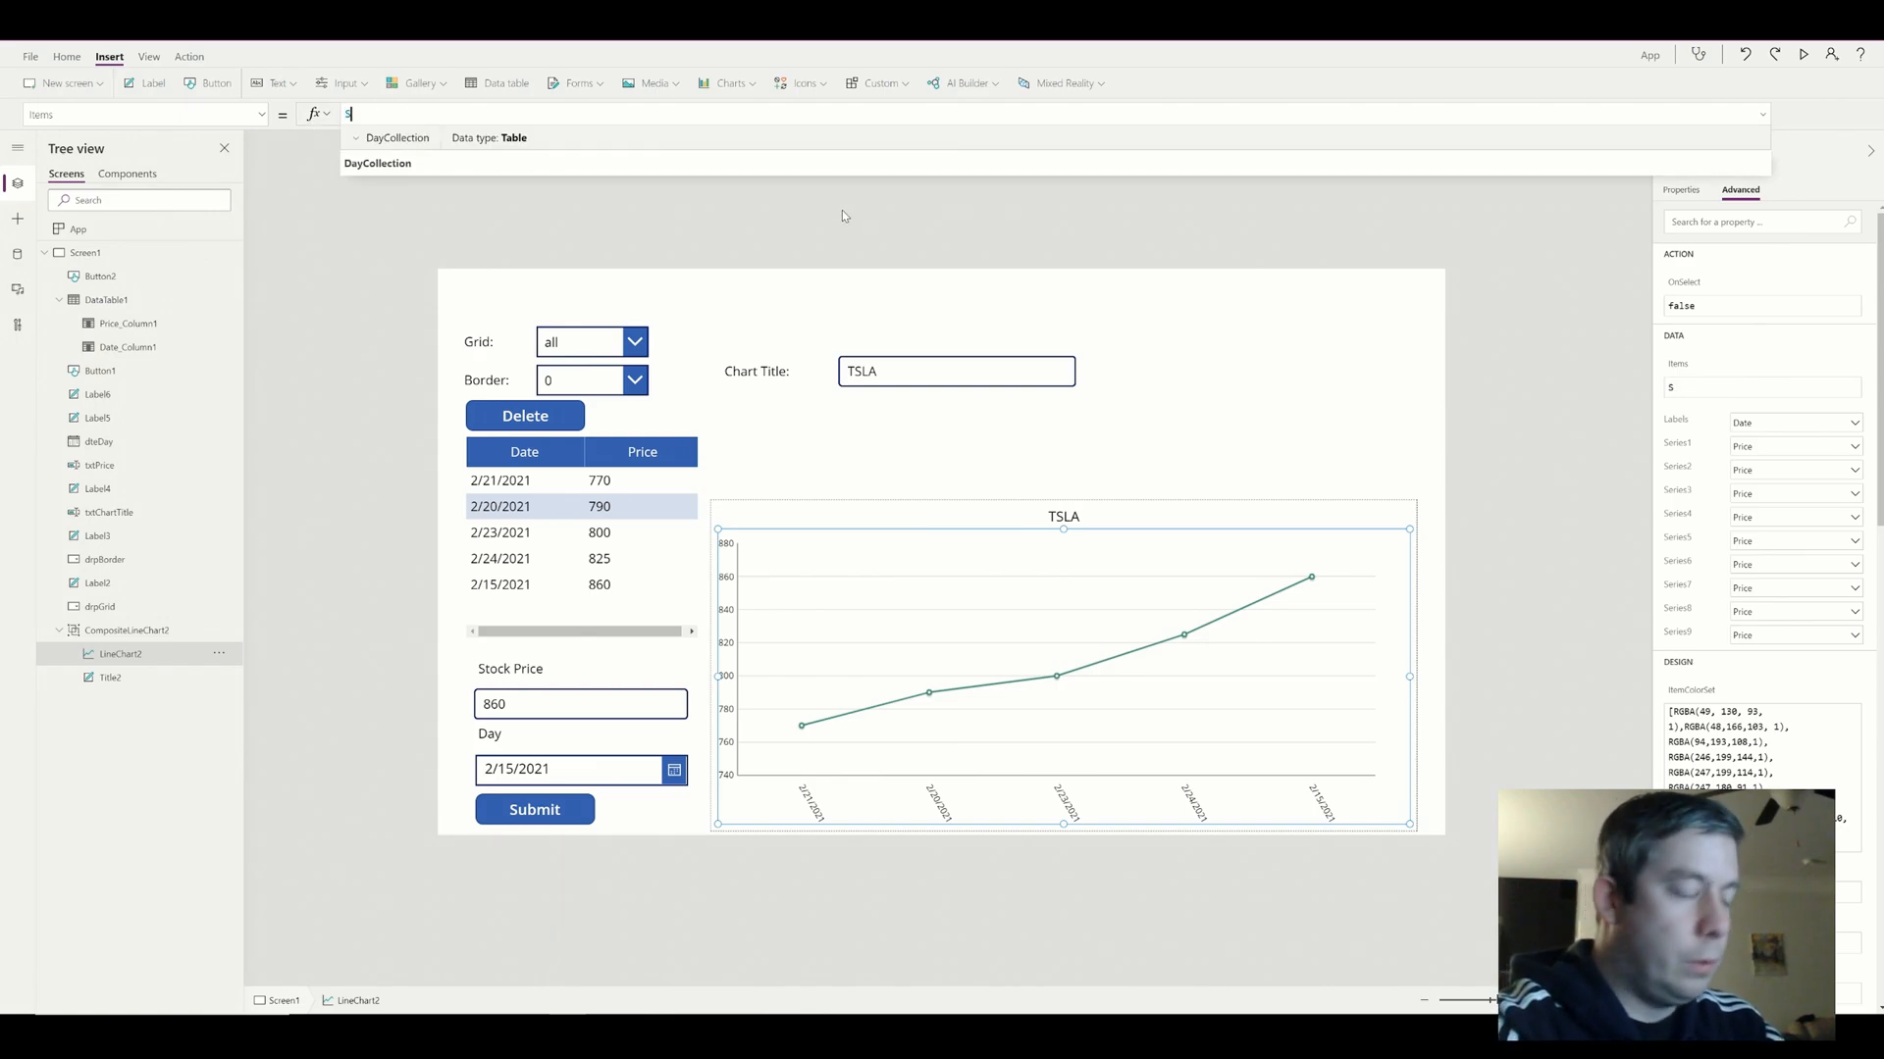
{"action": "type", "text": "ortByColumns("}
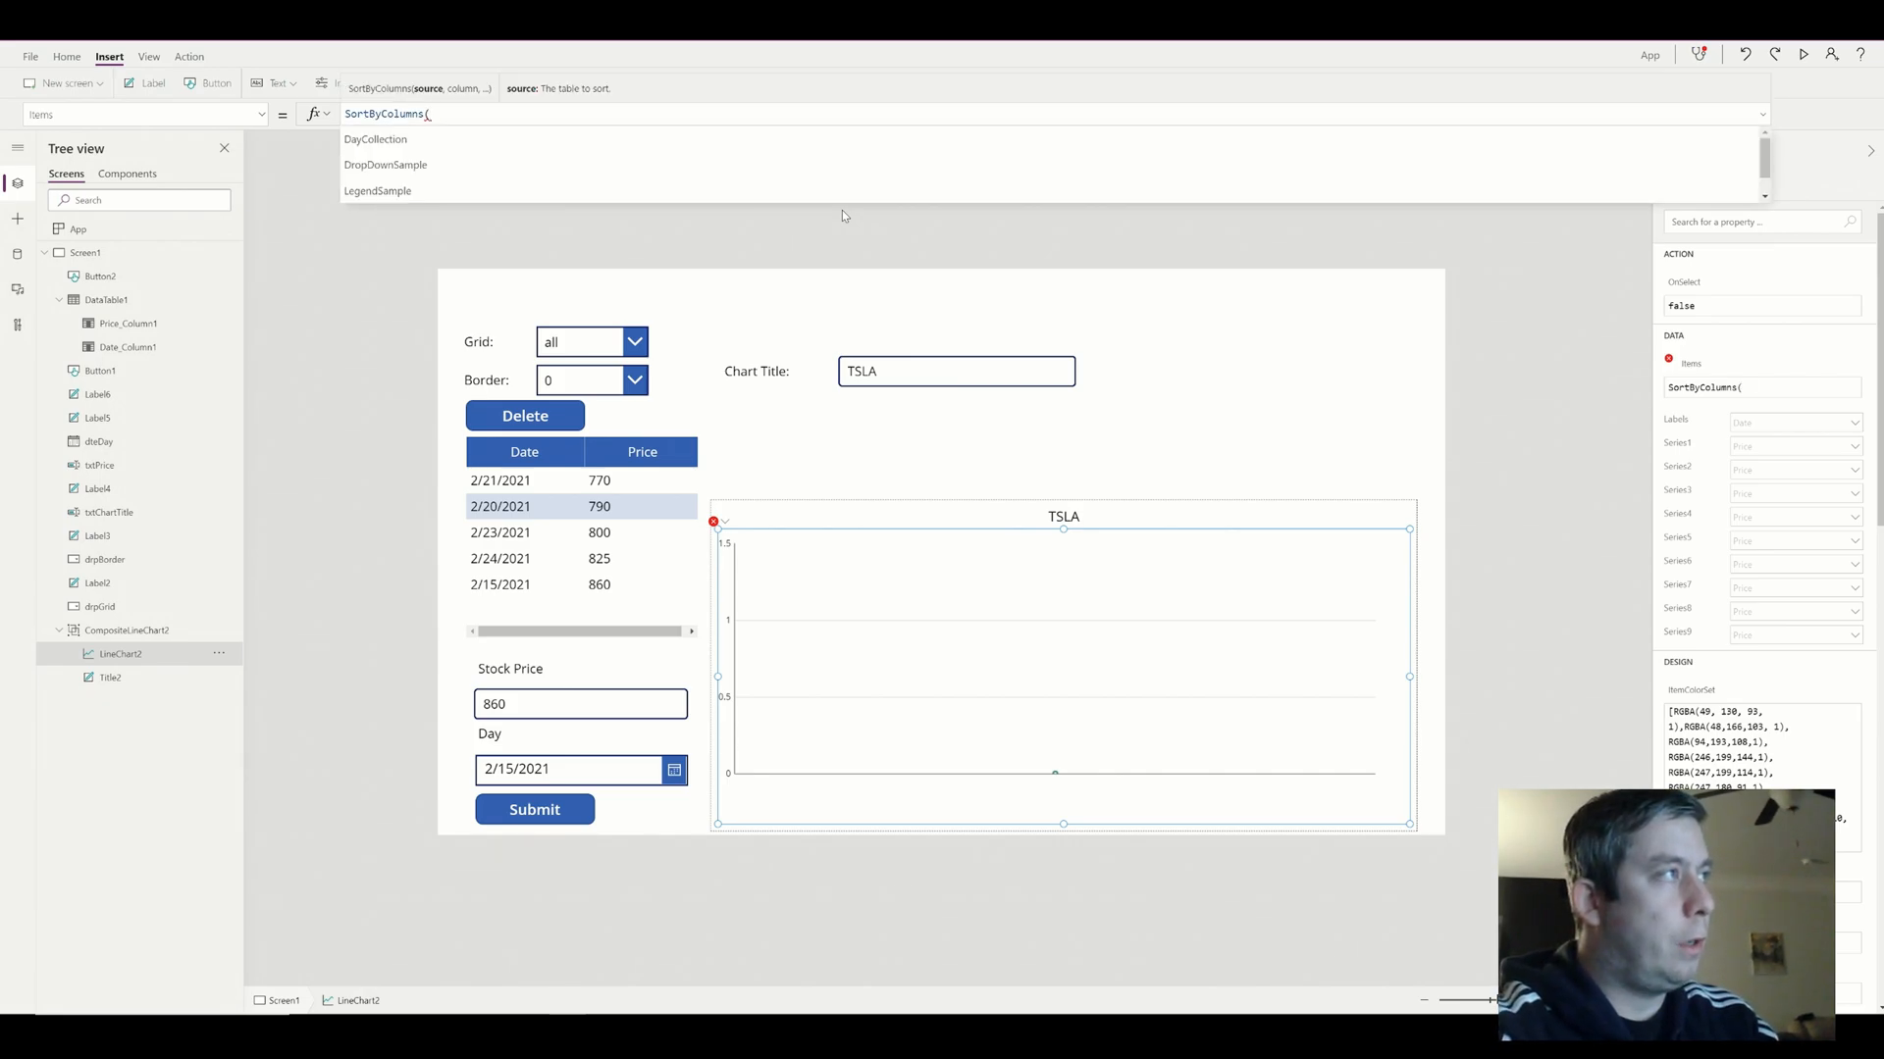
{"action": "type", "text": "DayCollection"}
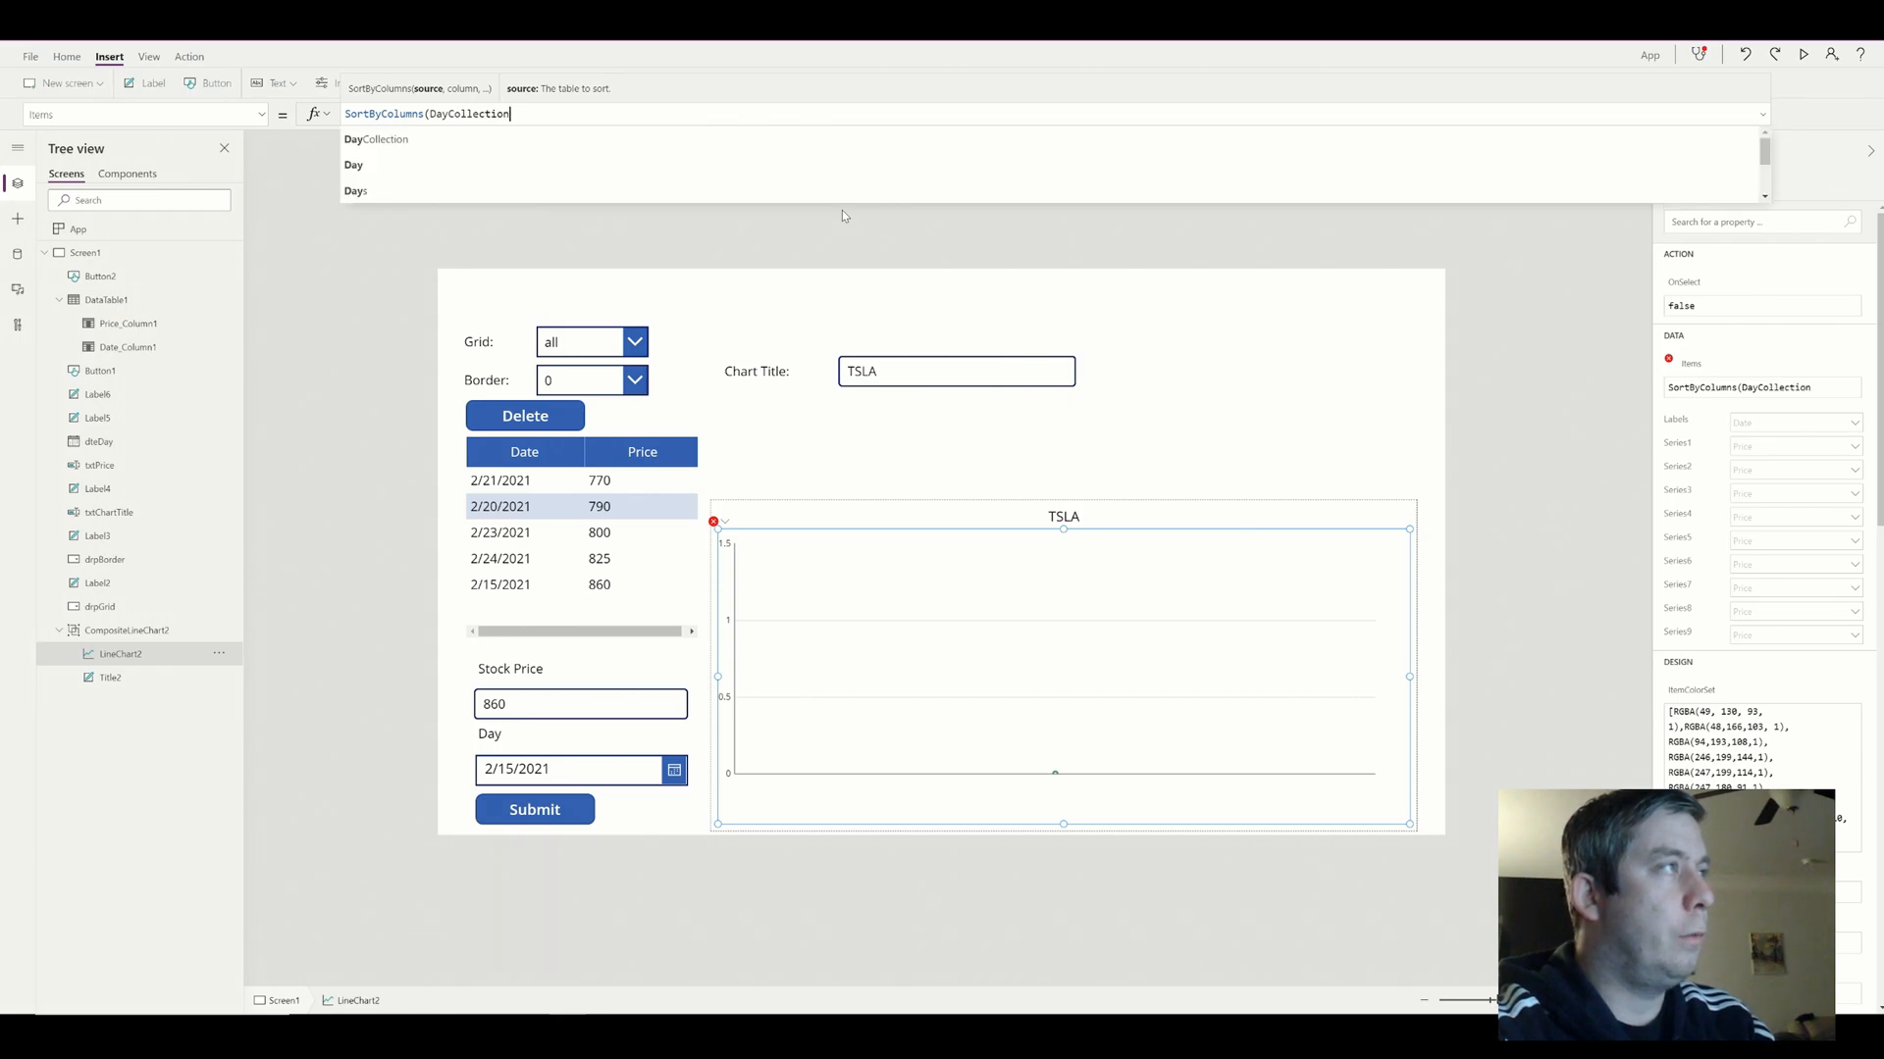
{"action": "type", "text": ","}
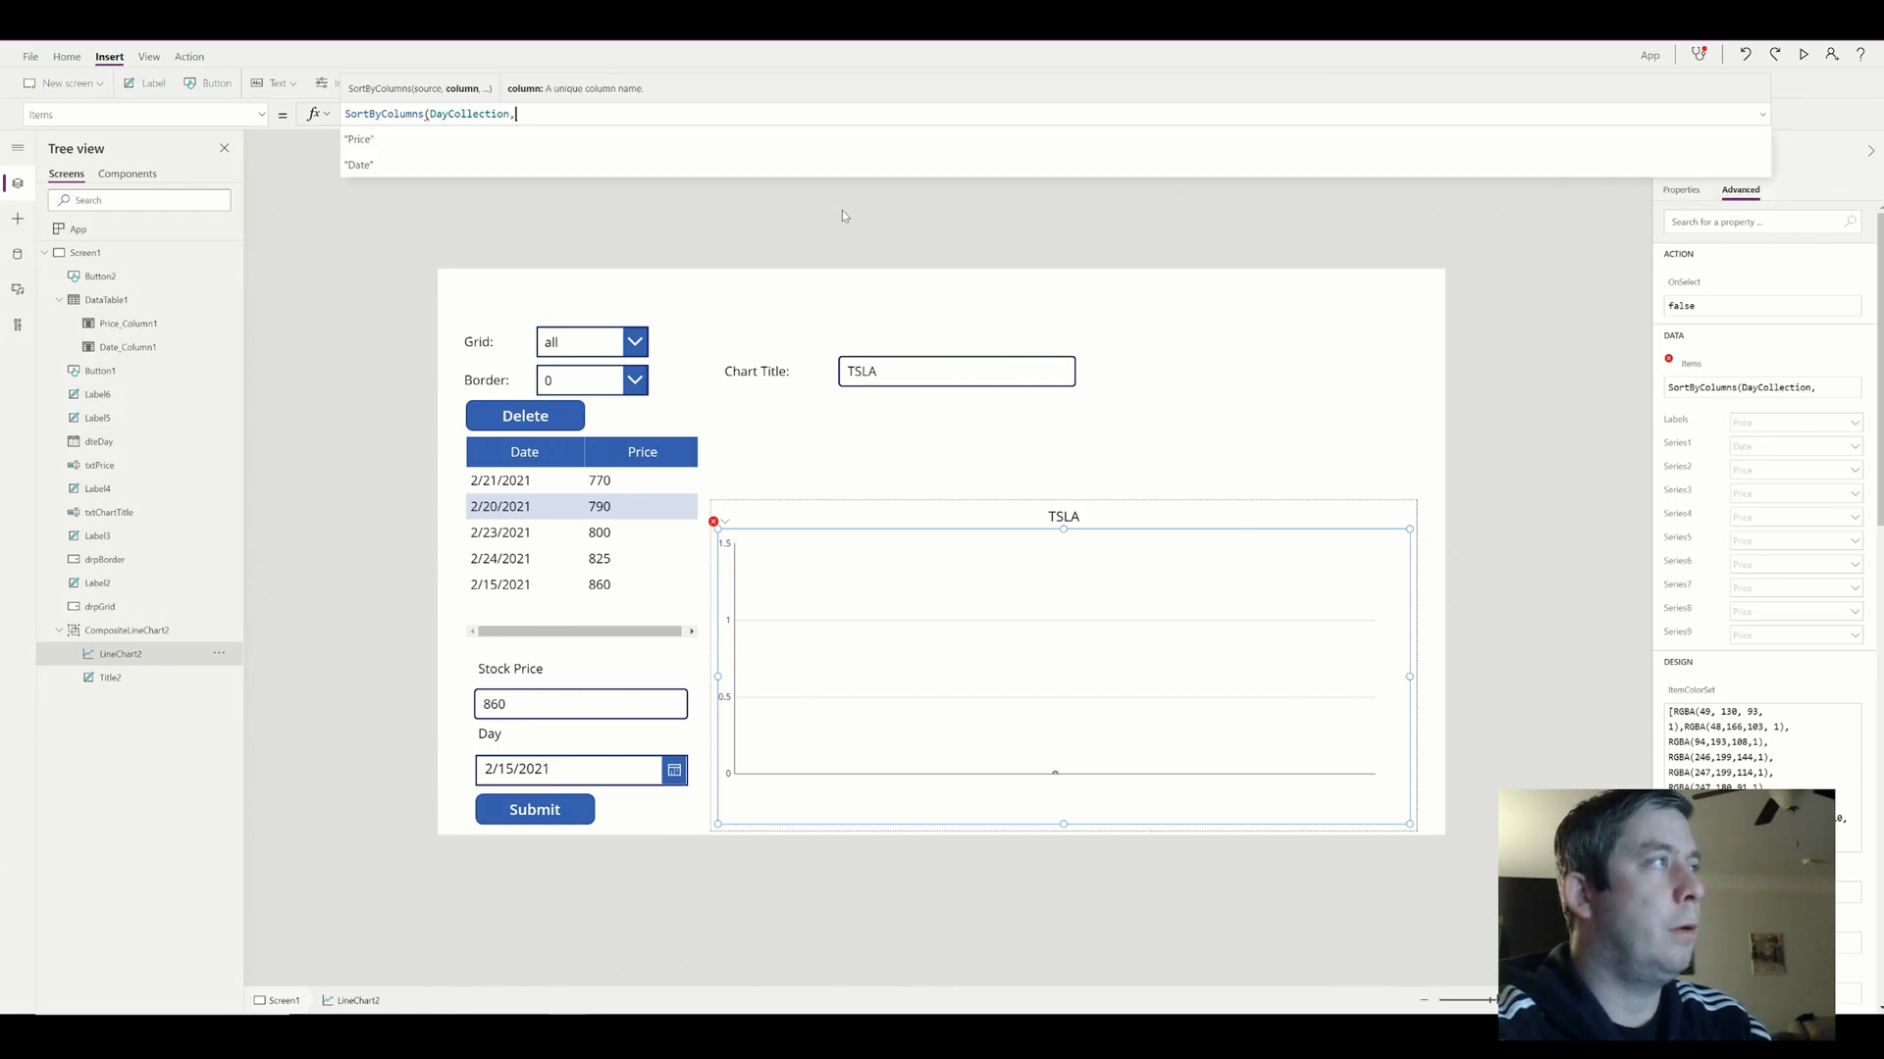
{"action": "type", "text": "\"Date\",De"}
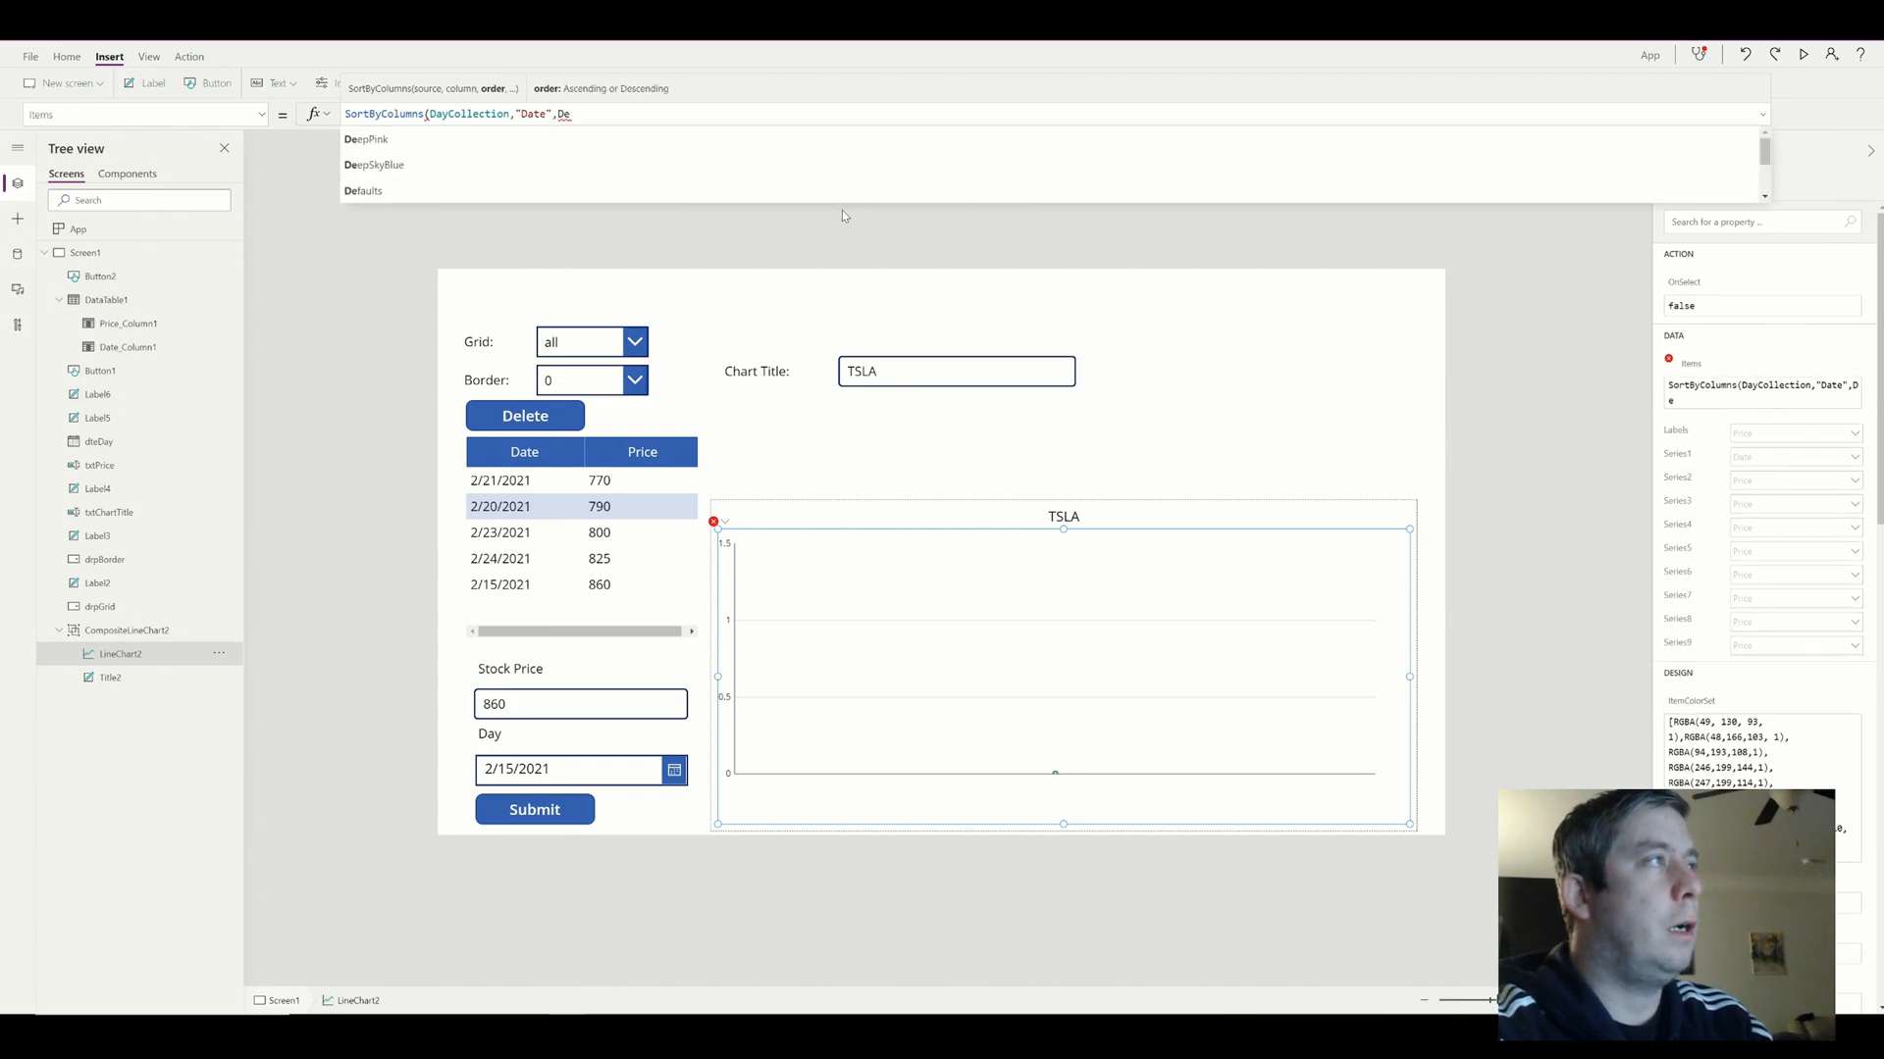
{"action": "type", "text": "scending"}
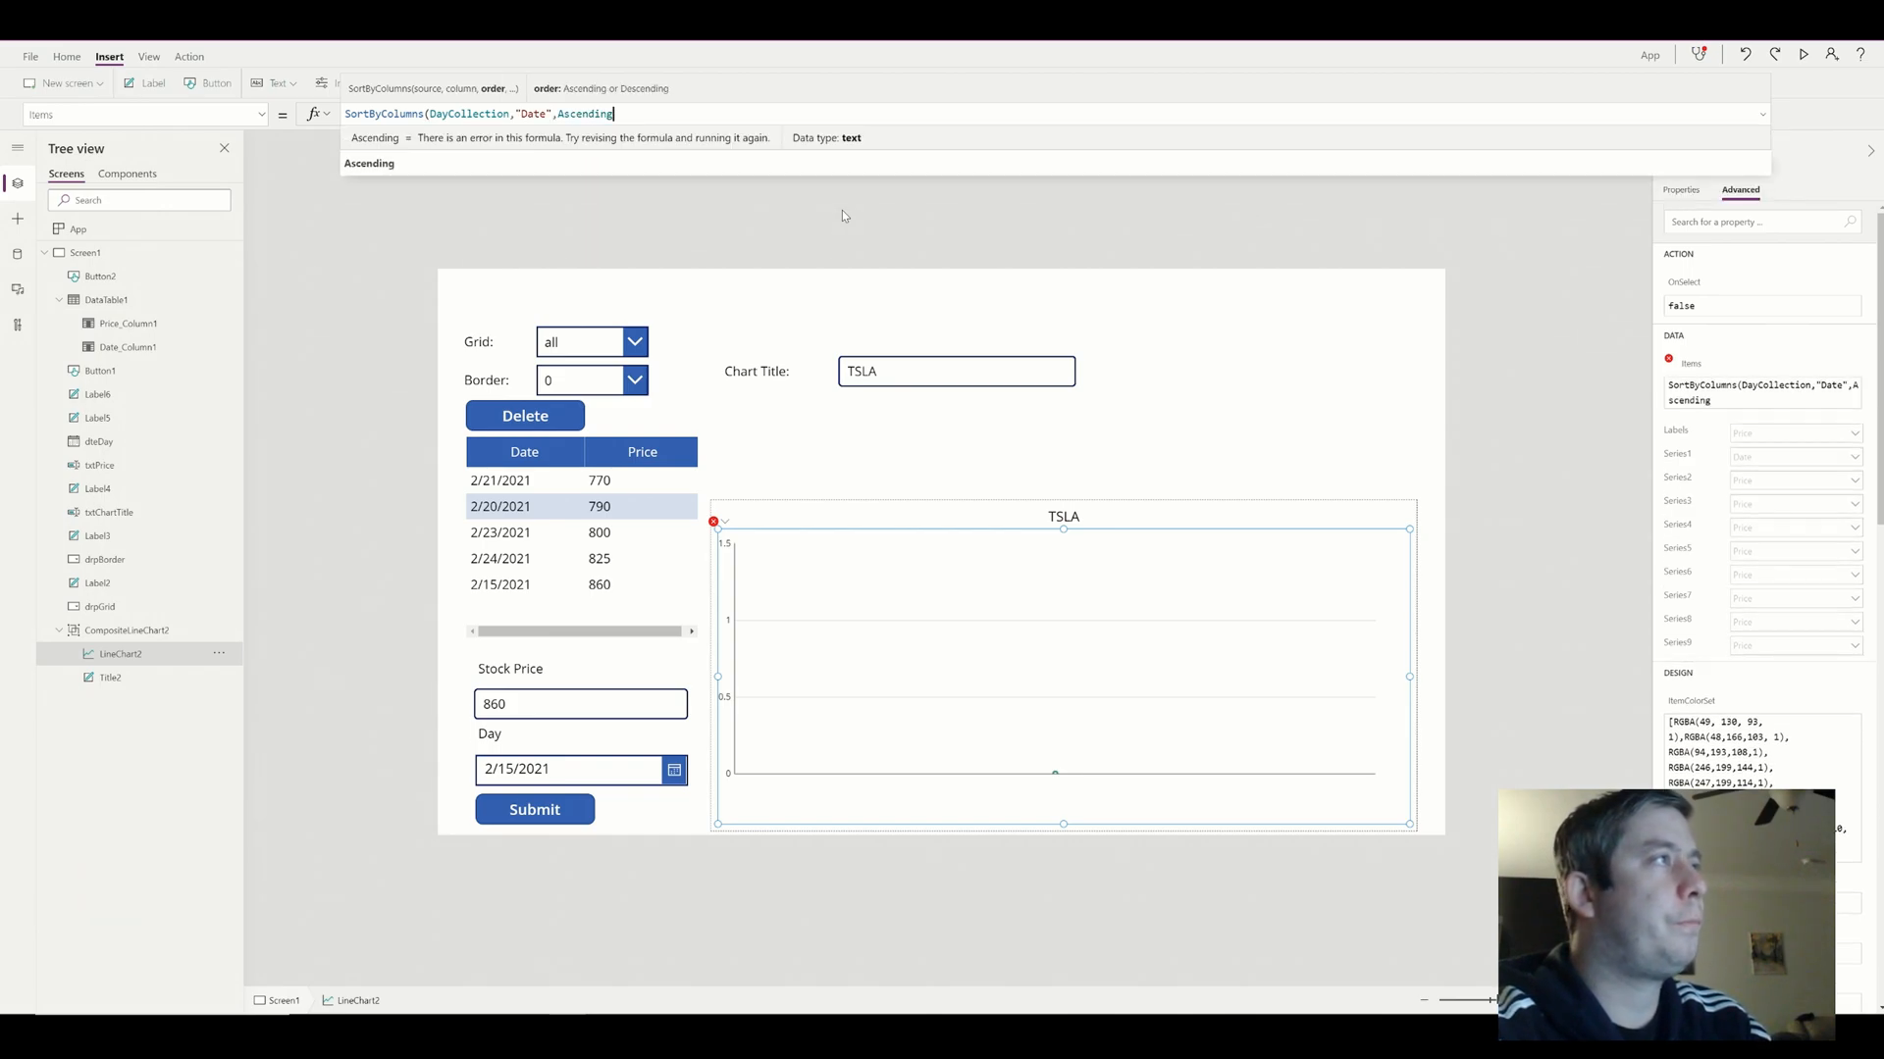
{"action": "key", "text": "Enter"}
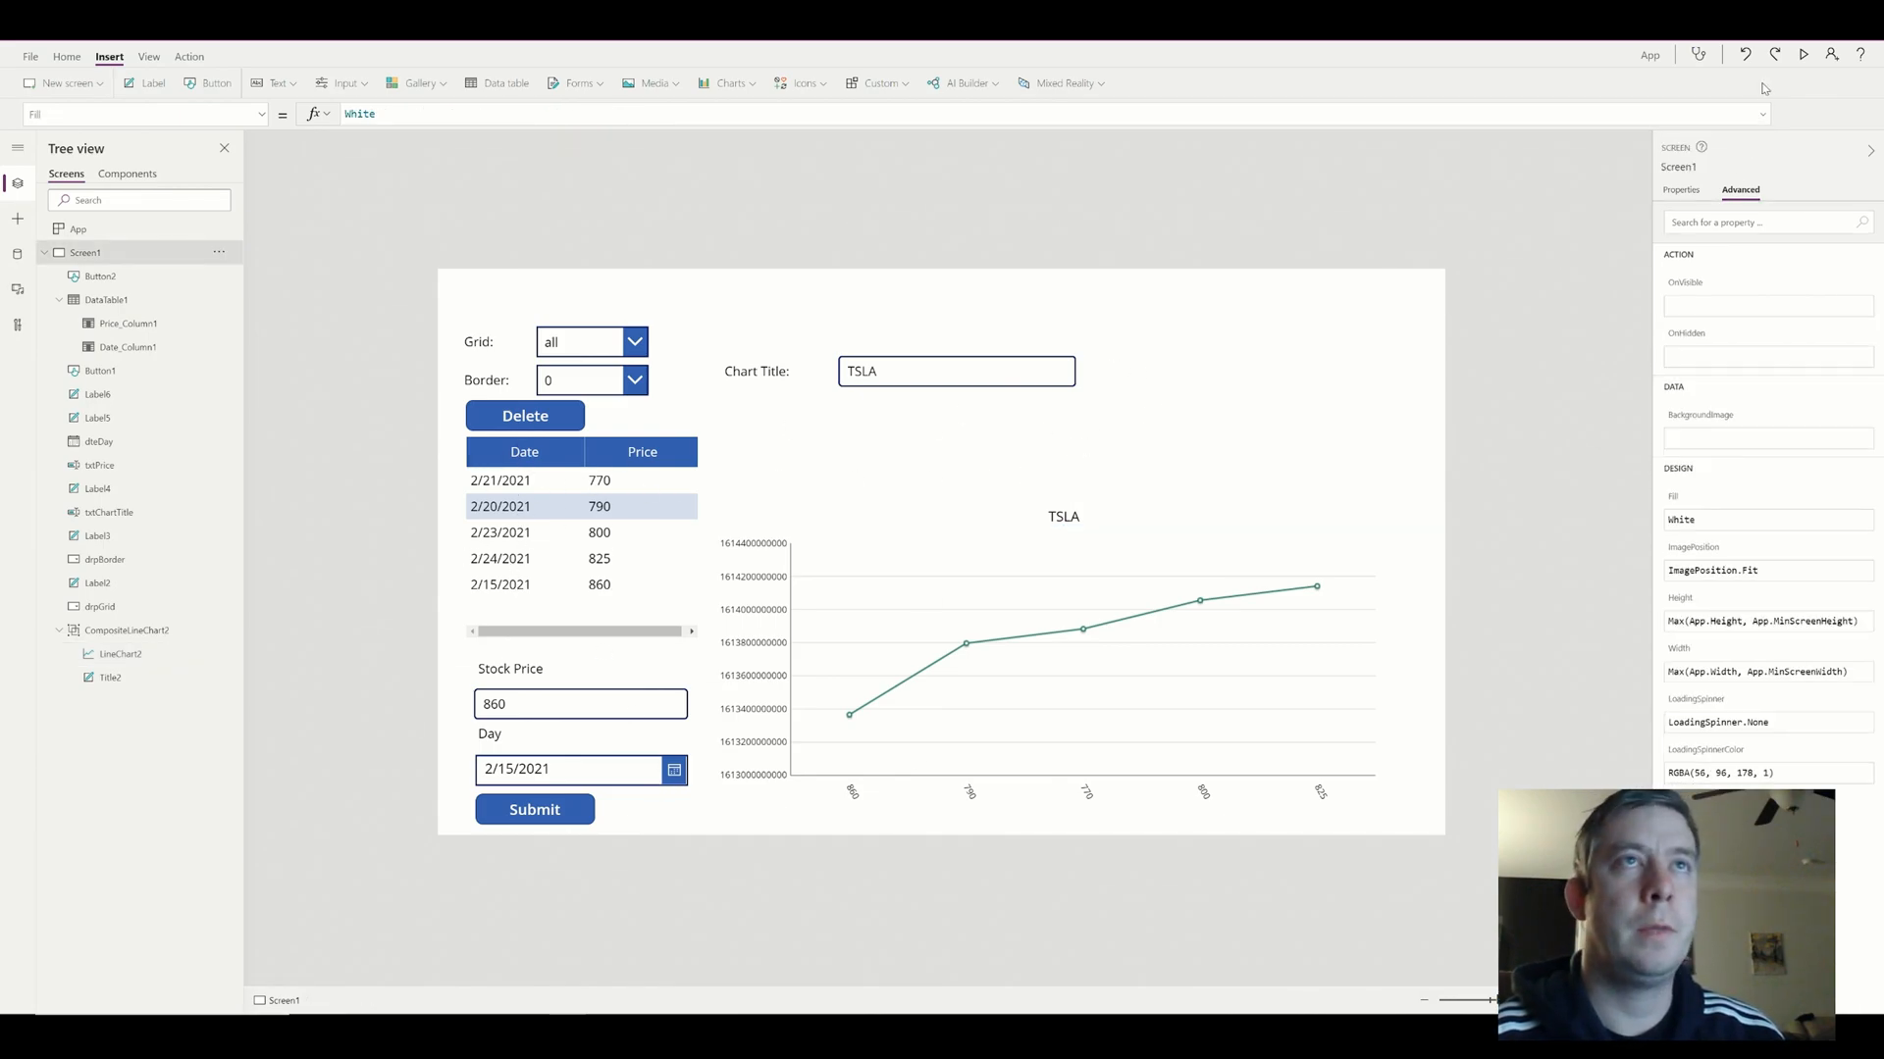
{"action": "left_click", "coordinate": [1805, 55]}
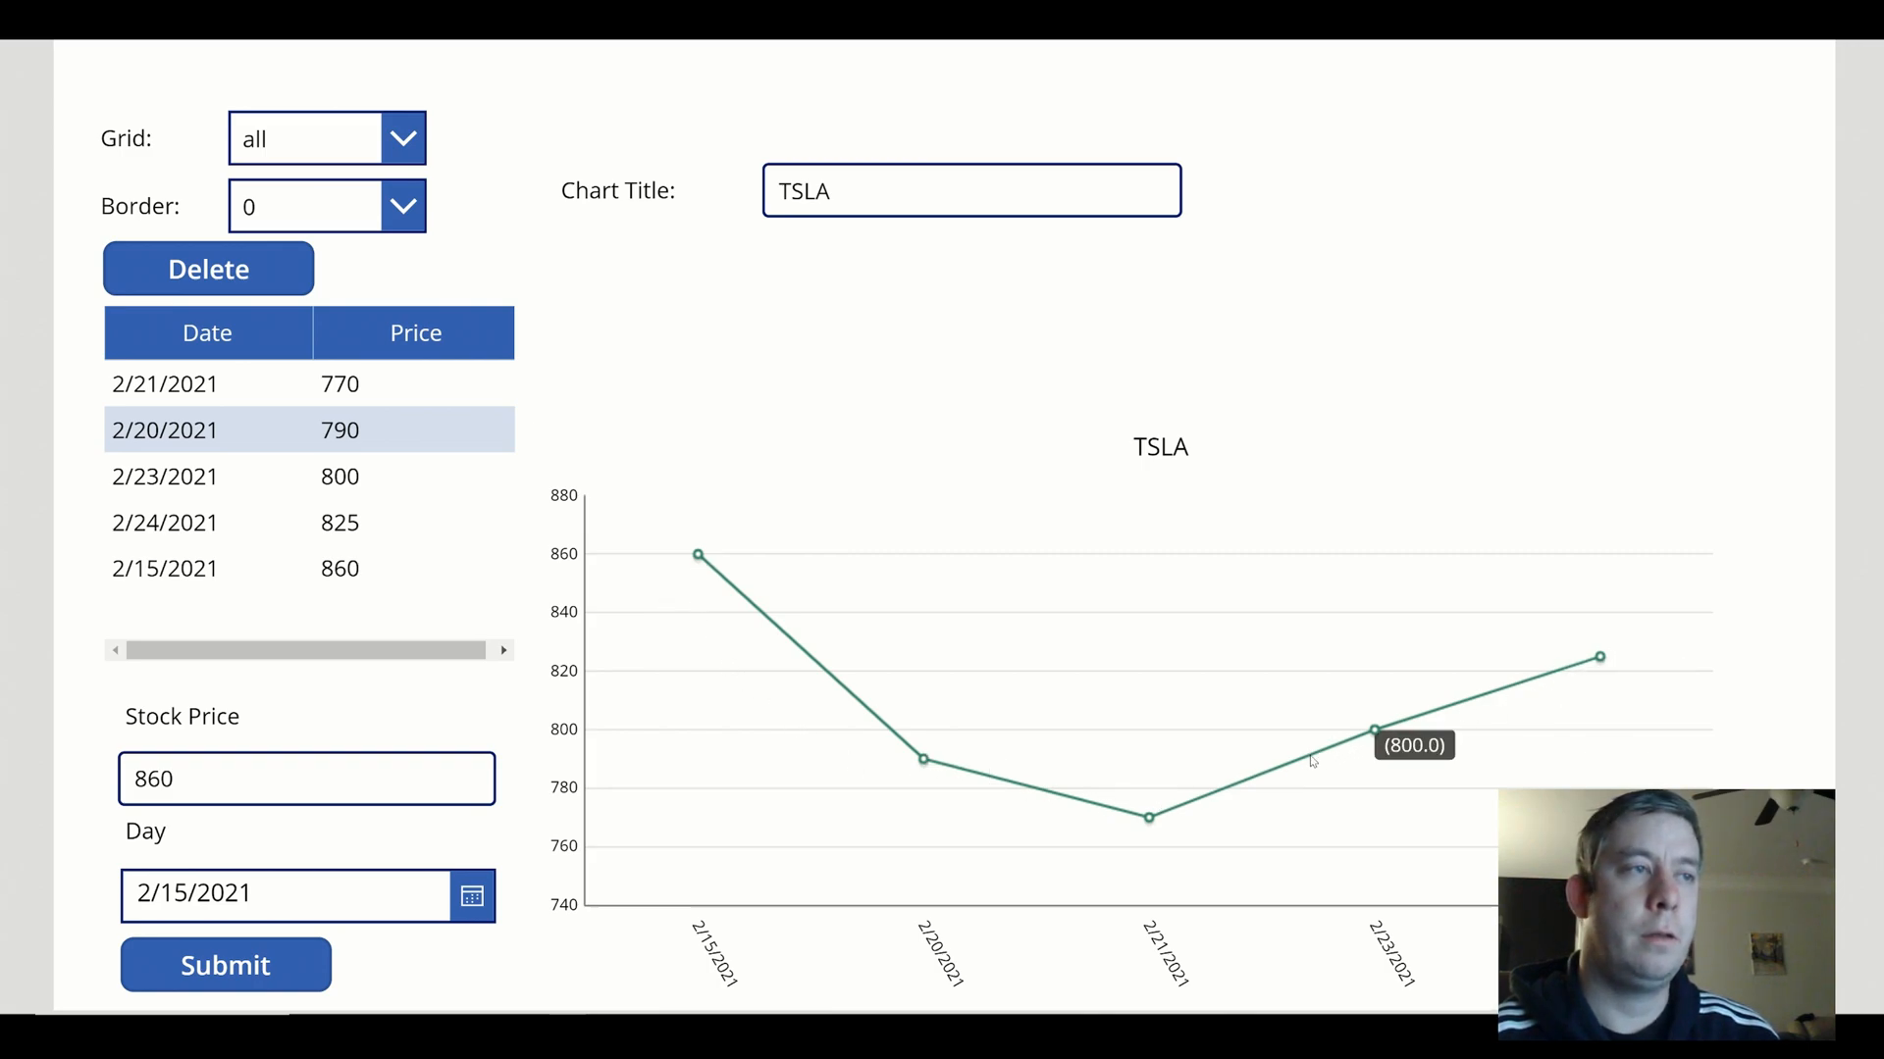
{"action": "mouse_move", "coordinate": [696, 553]}
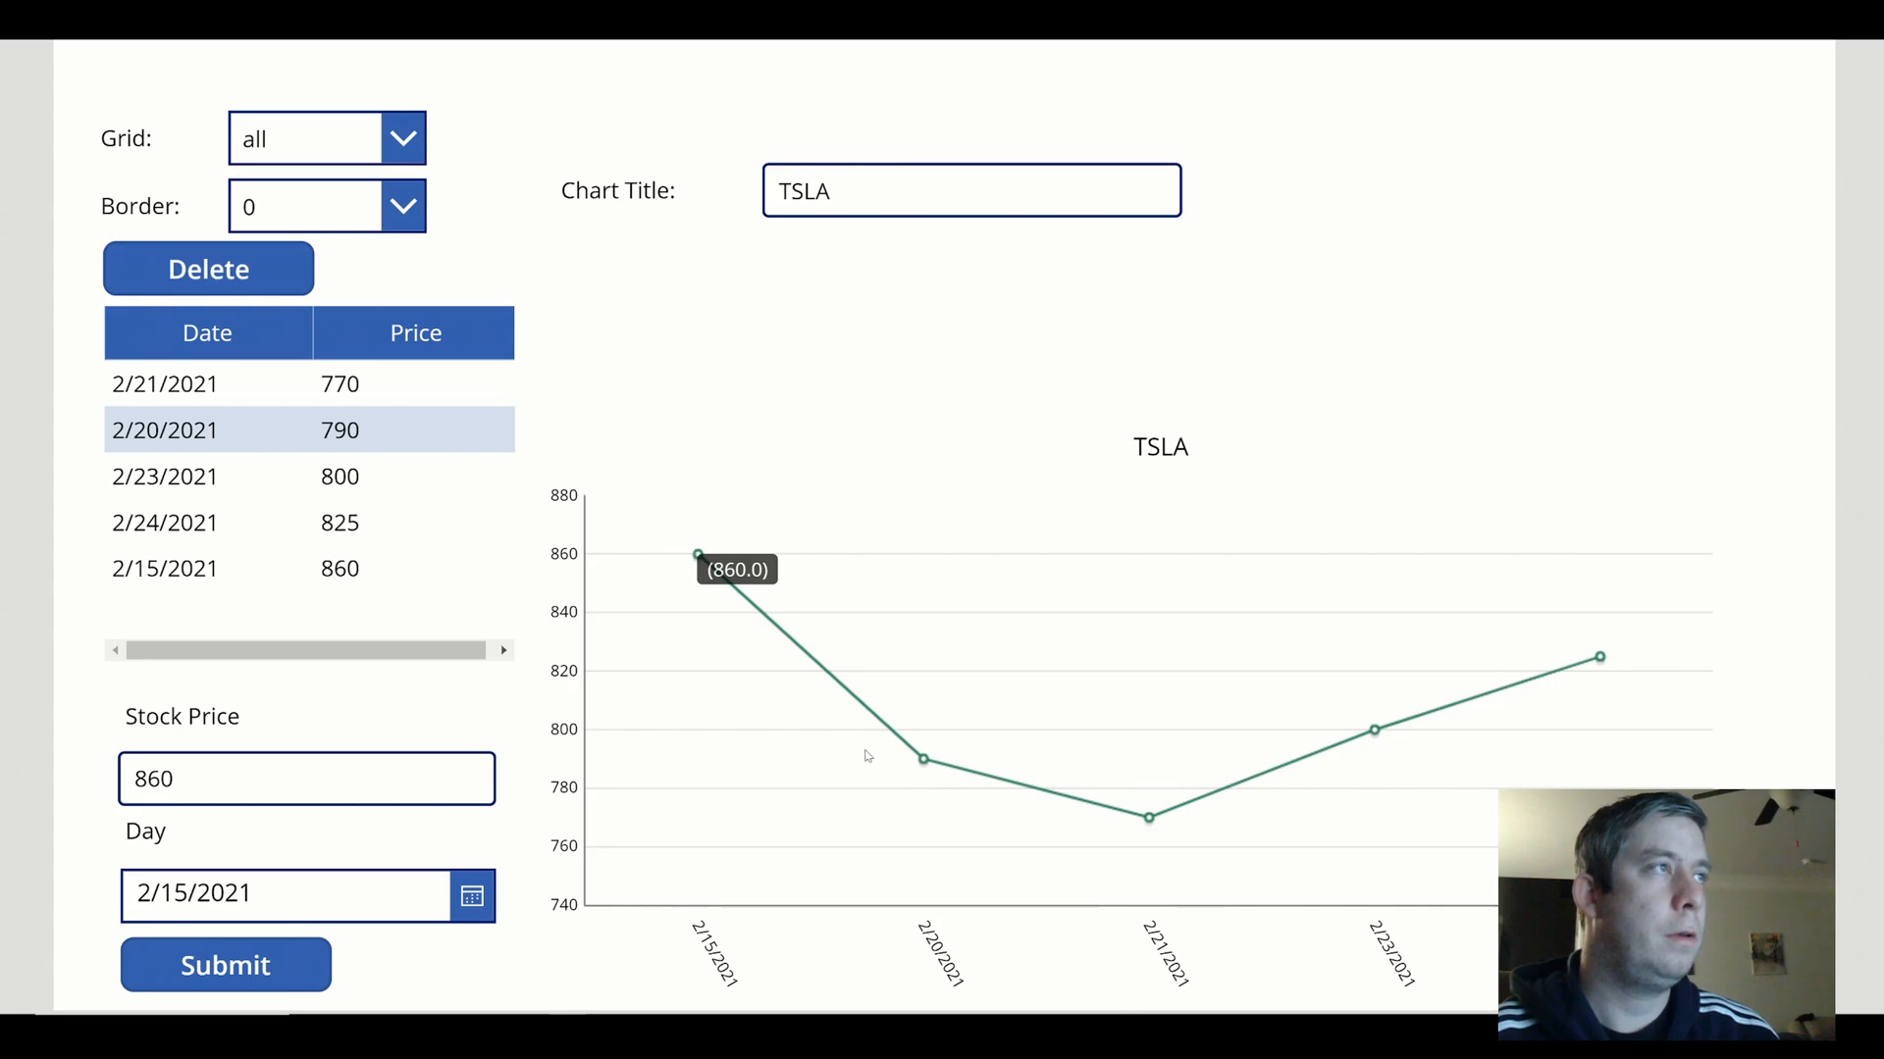
{"action": "mouse_move", "coordinate": [865, 757]}
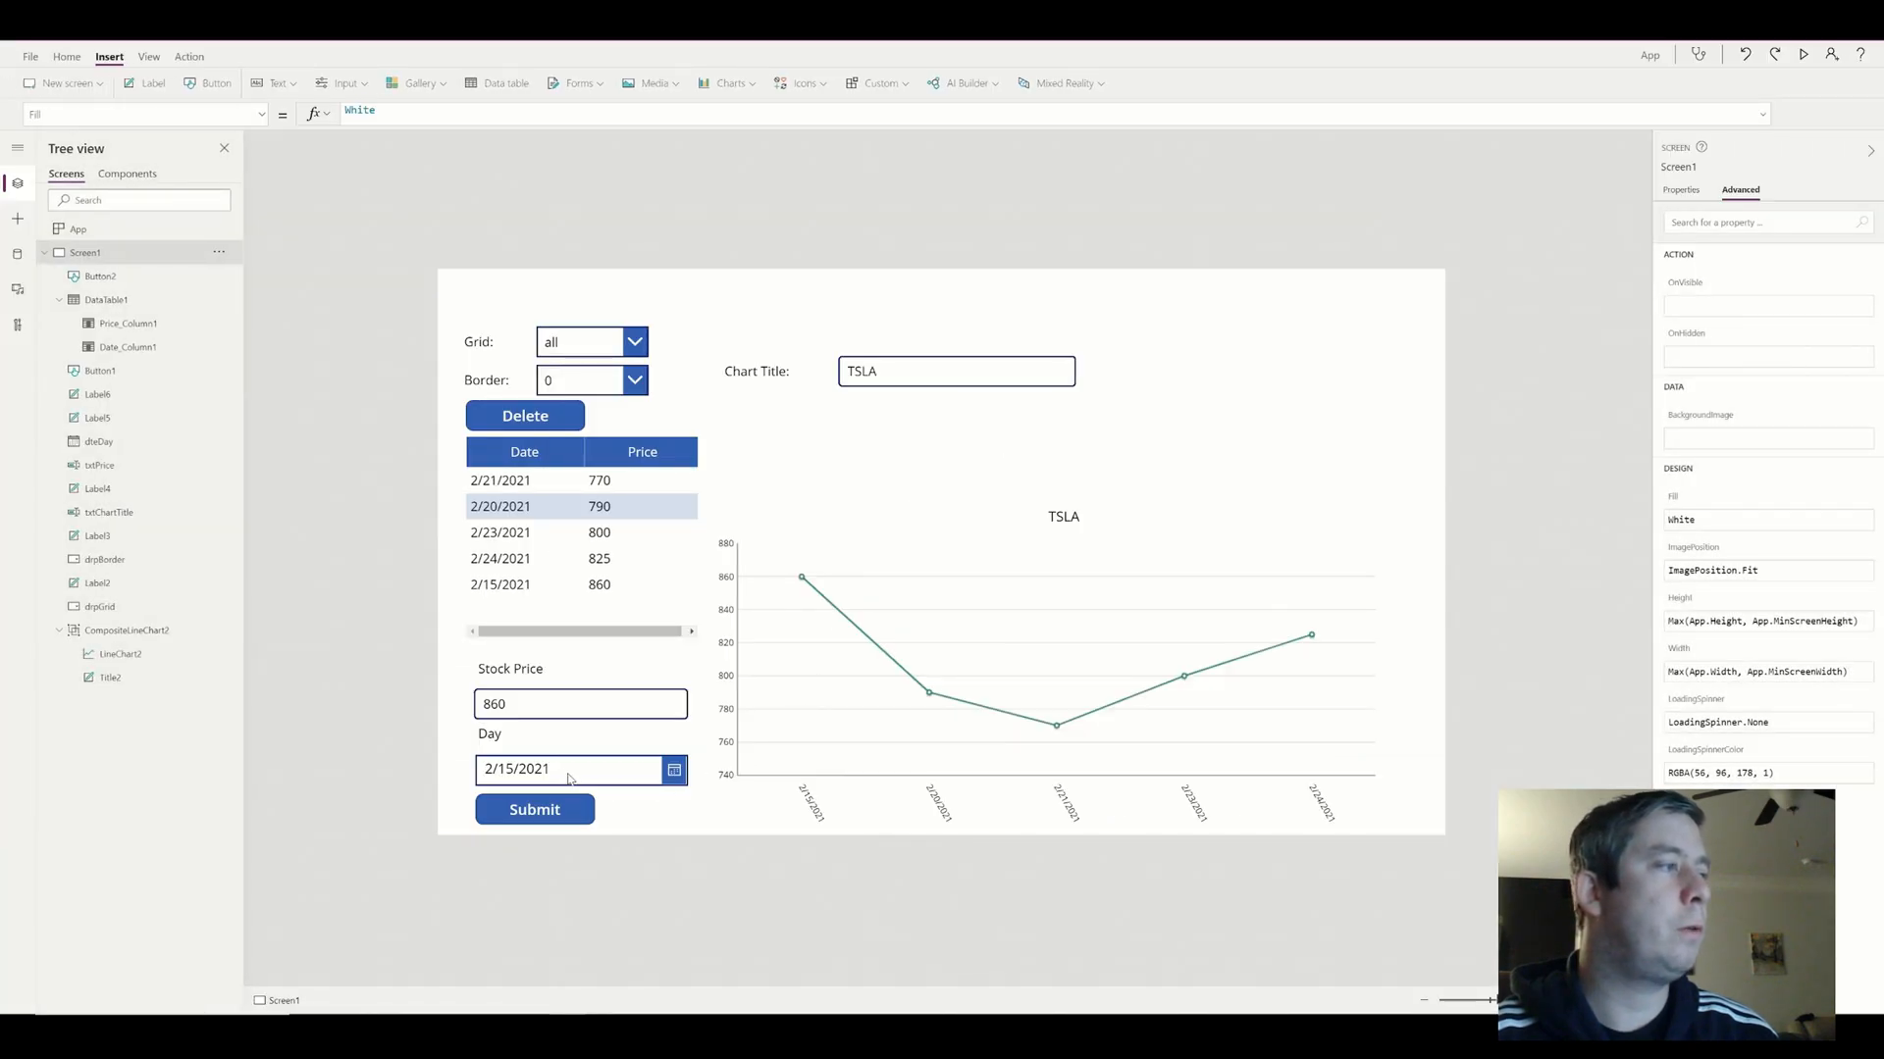
Set dteDay's IconBackground to RGBA(206, 6, 18, 1) so the calendar icon is red
{"action": "left_click", "coordinate": [563, 770]}
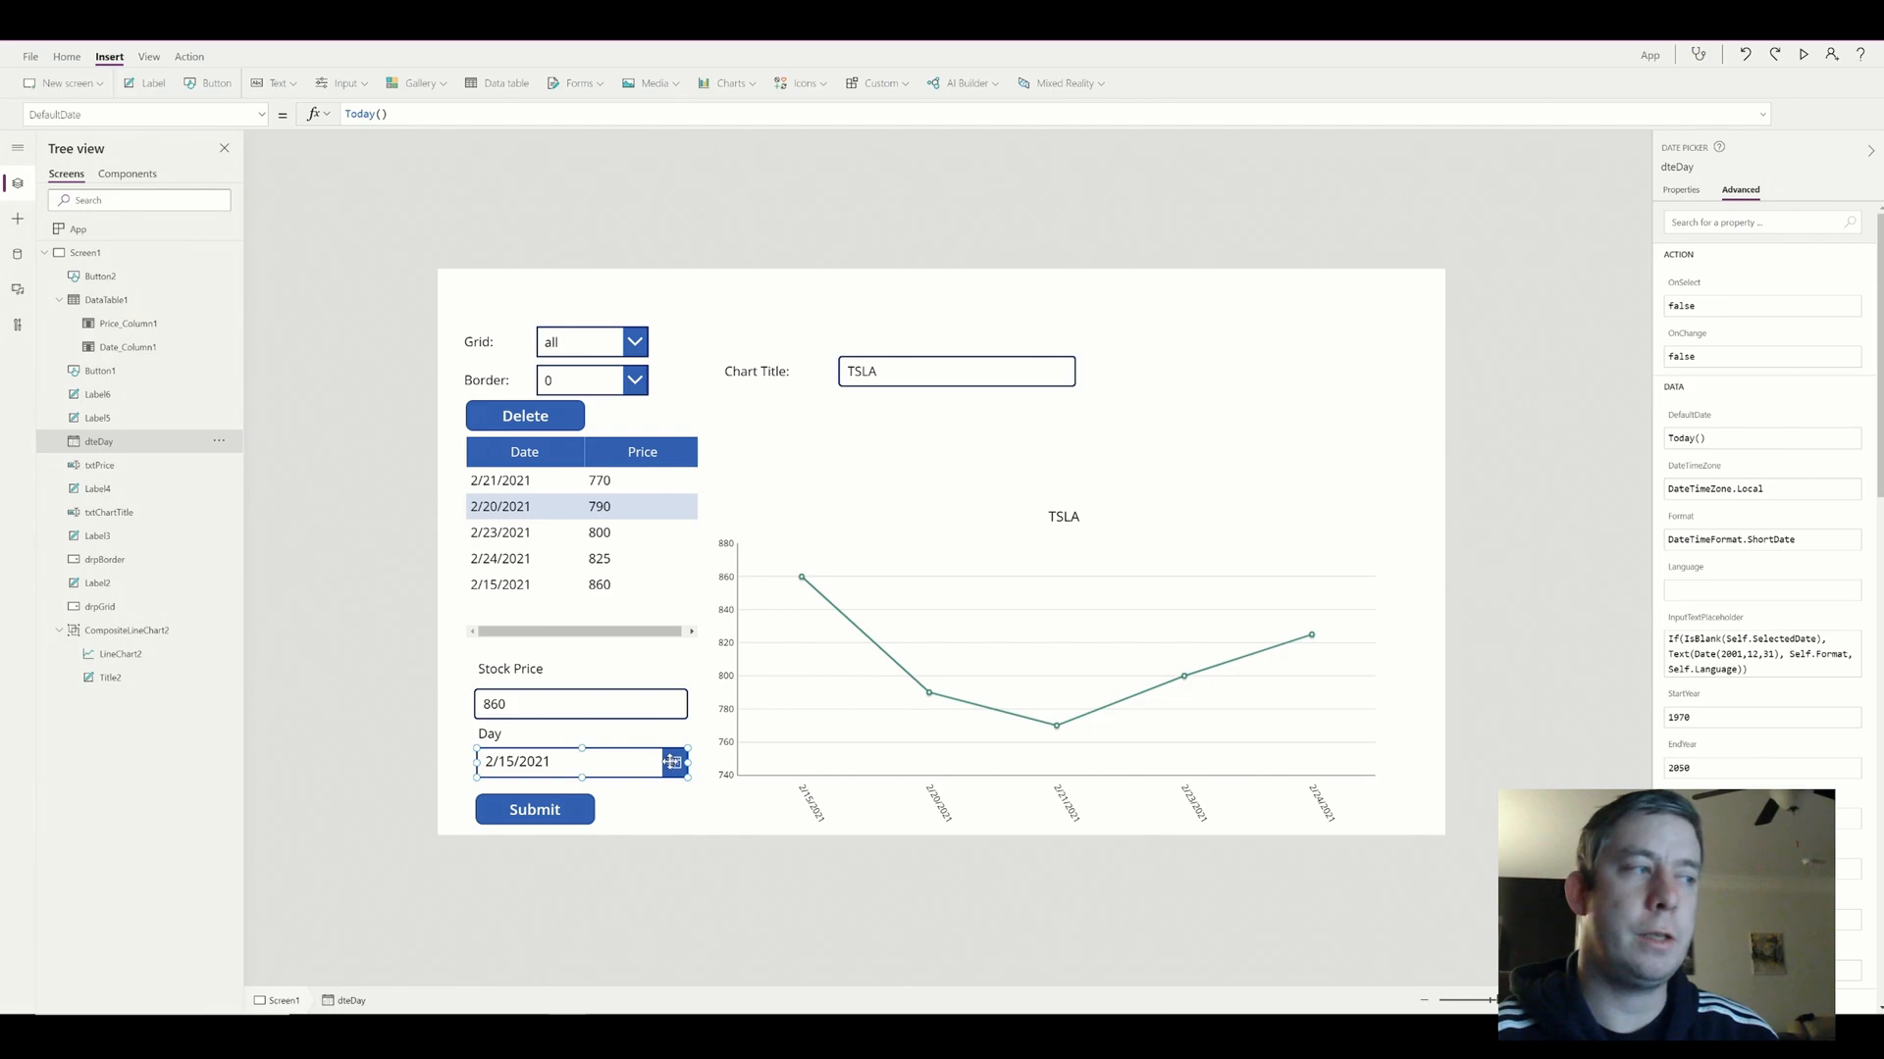
{"action": "left_click", "coordinate": [1680, 190]}
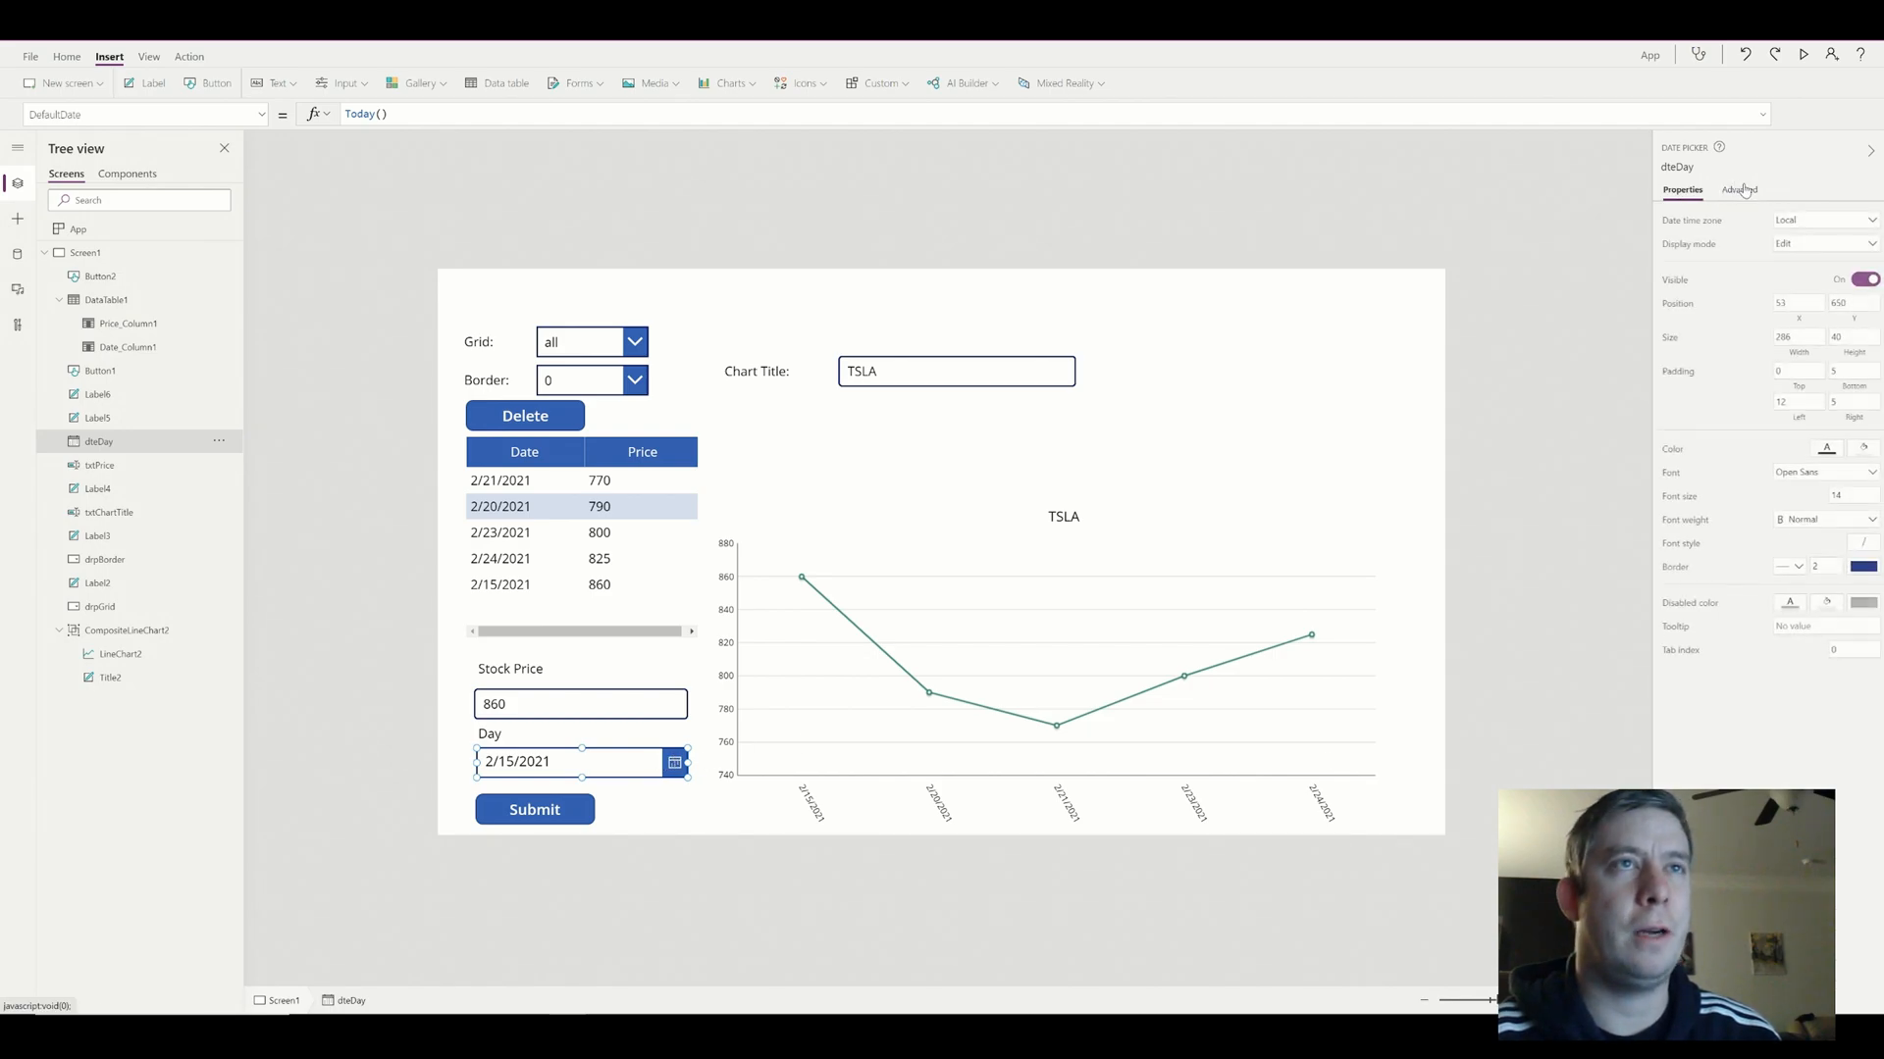
{"action": "left_click", "coordinate": [1738, 190]}
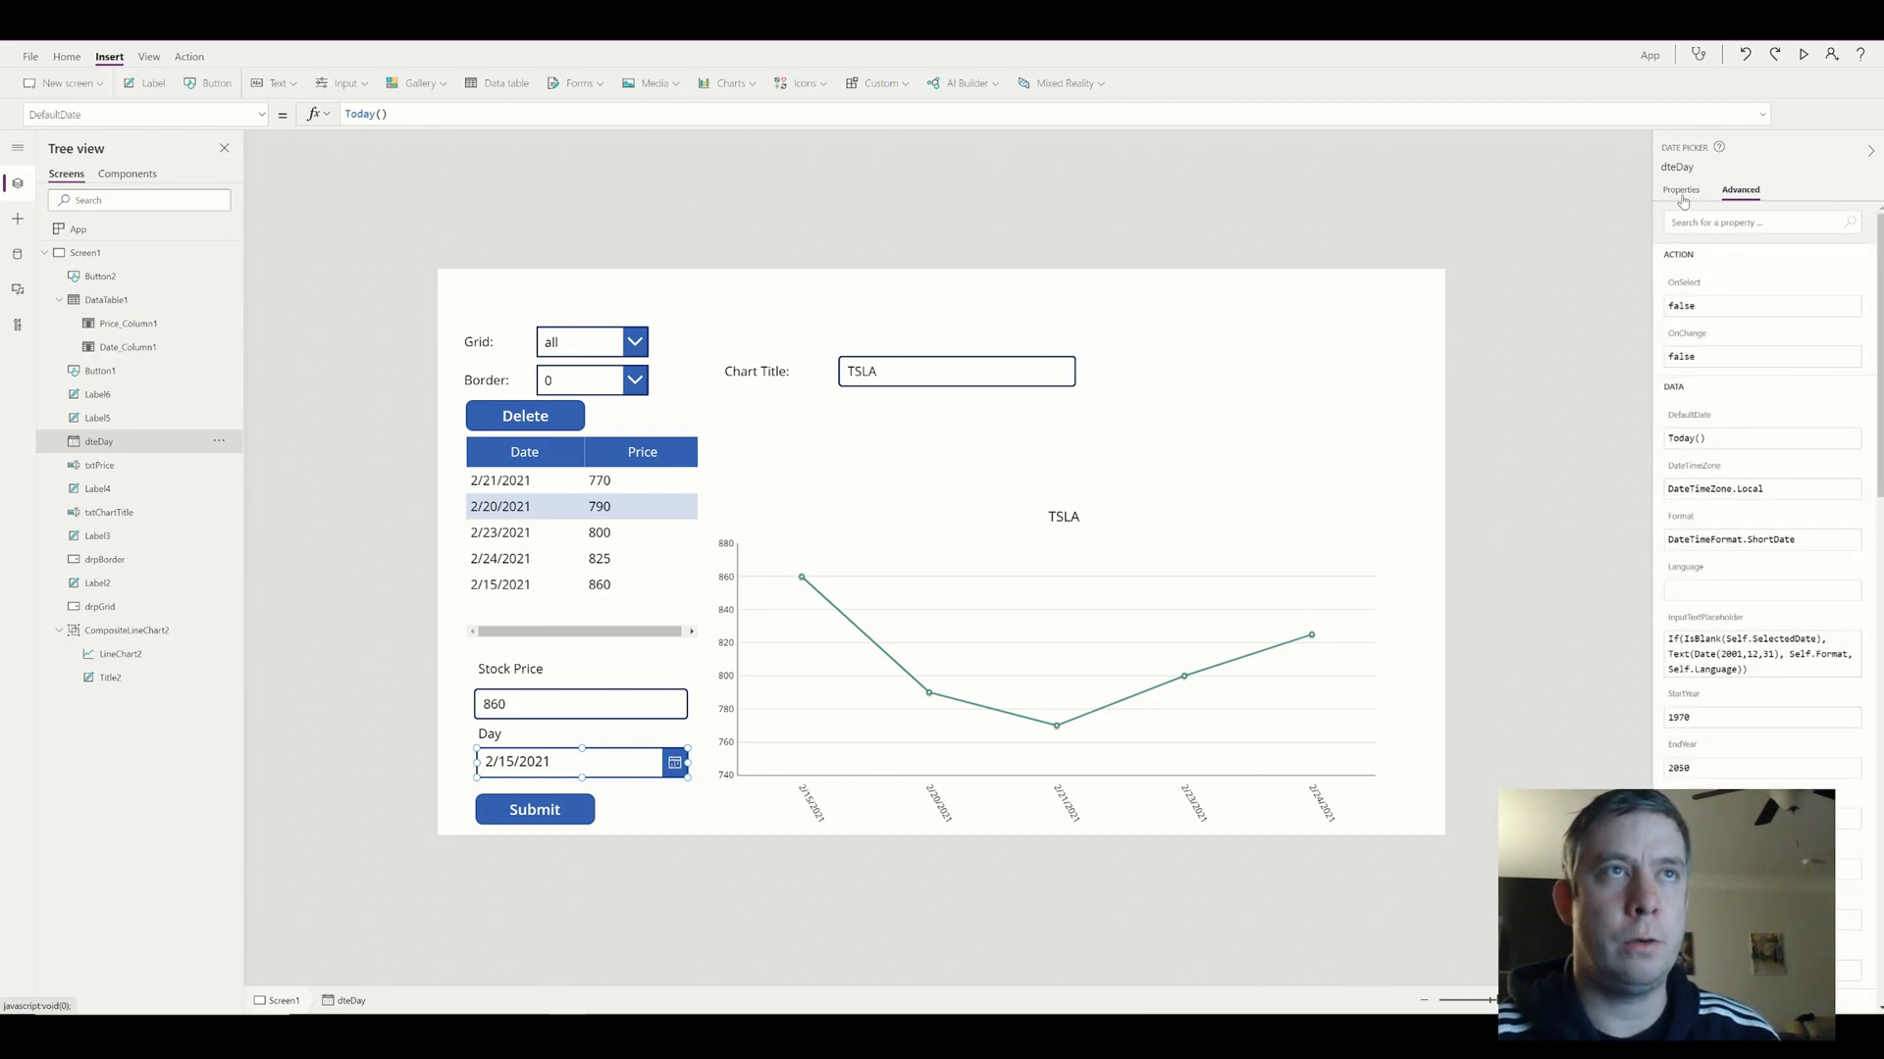
{"action": "left_click", "coordinate": [1680, 190]}
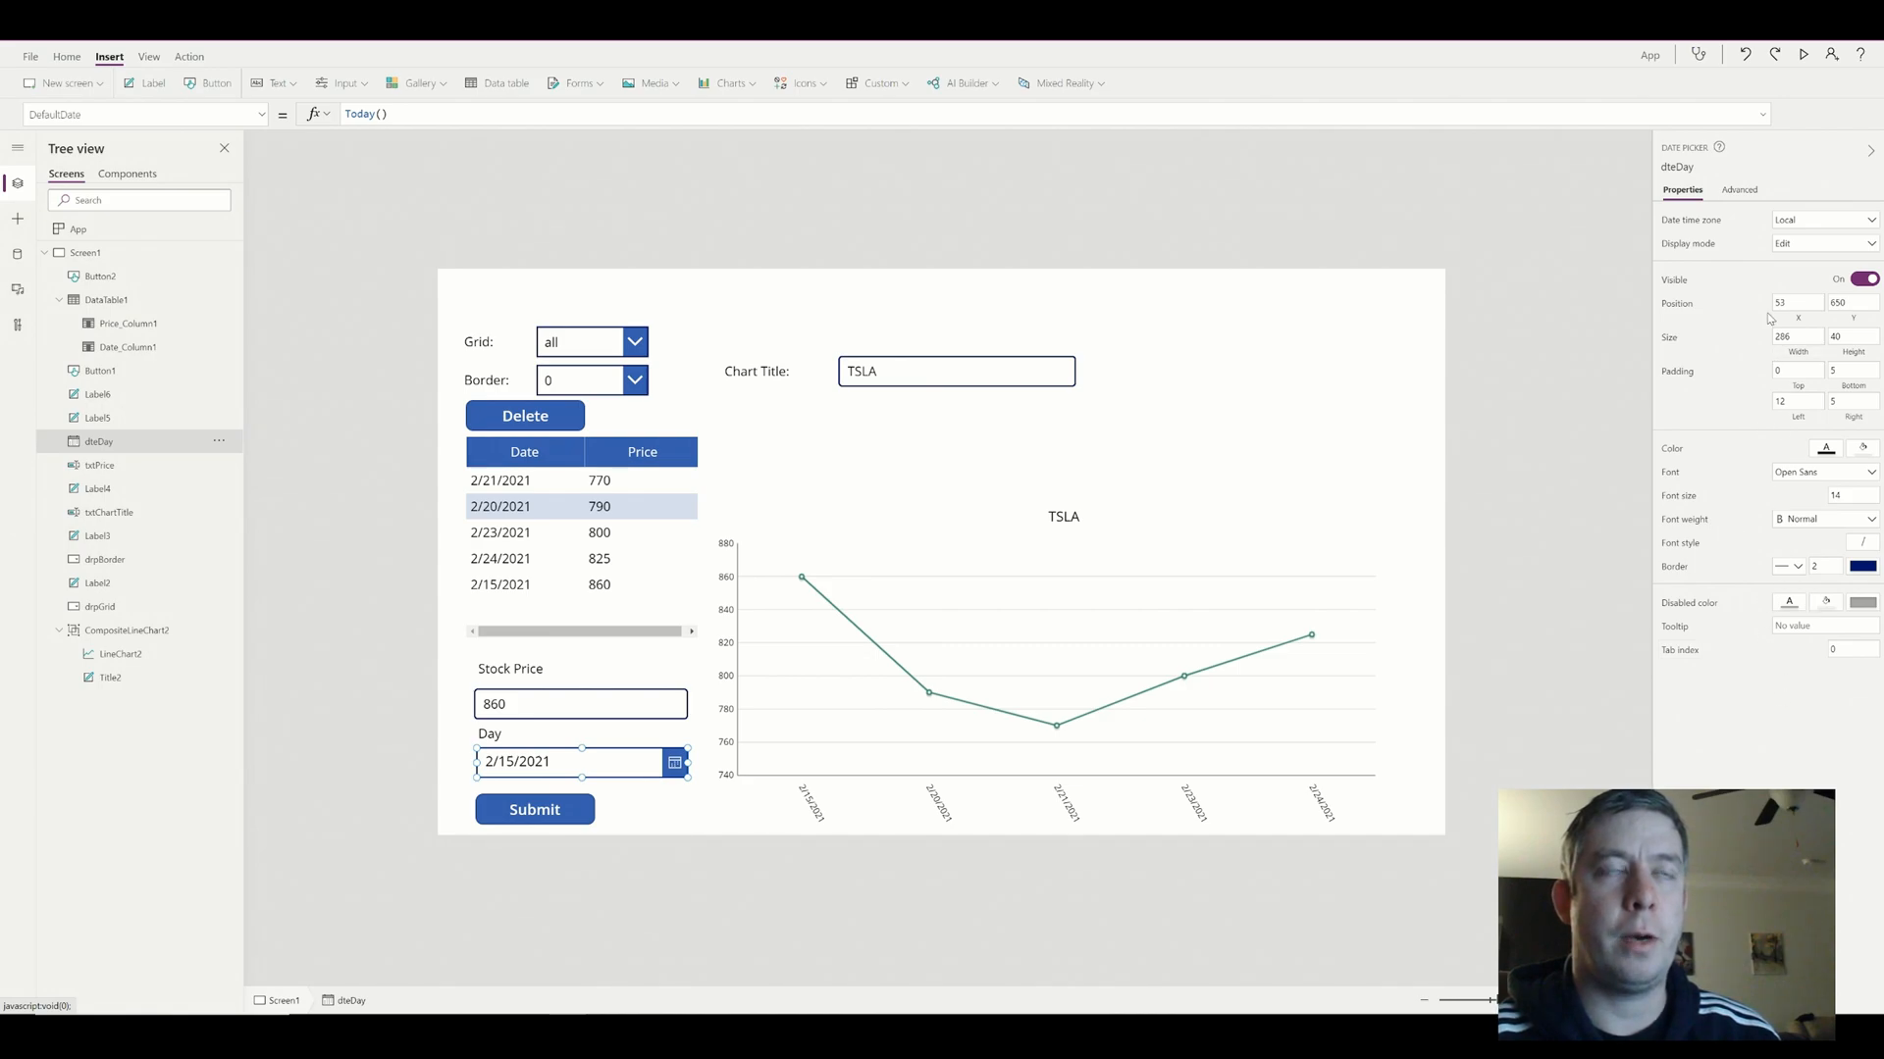
{"action": "left_click", "coordinate": [1739, 190]}
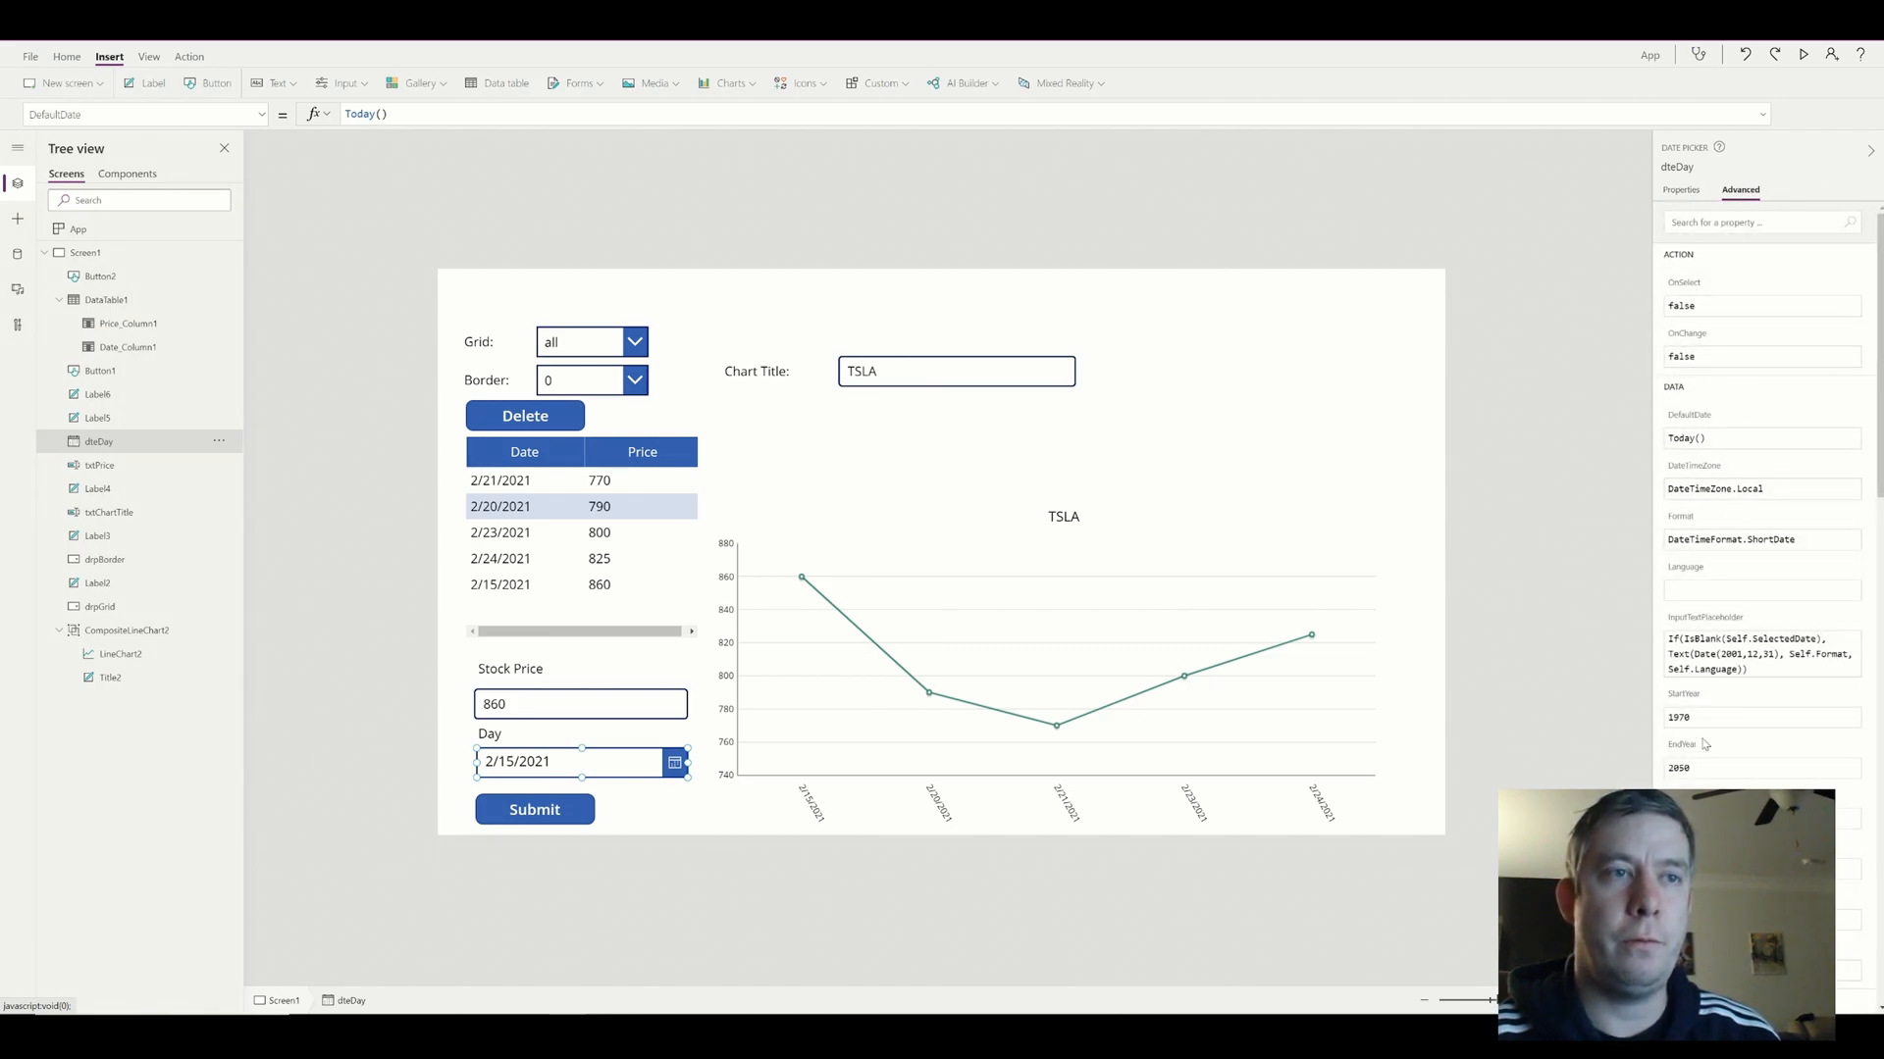
{"action": "scroll", "scroll_direction": "down", "scroll_amount": 3}
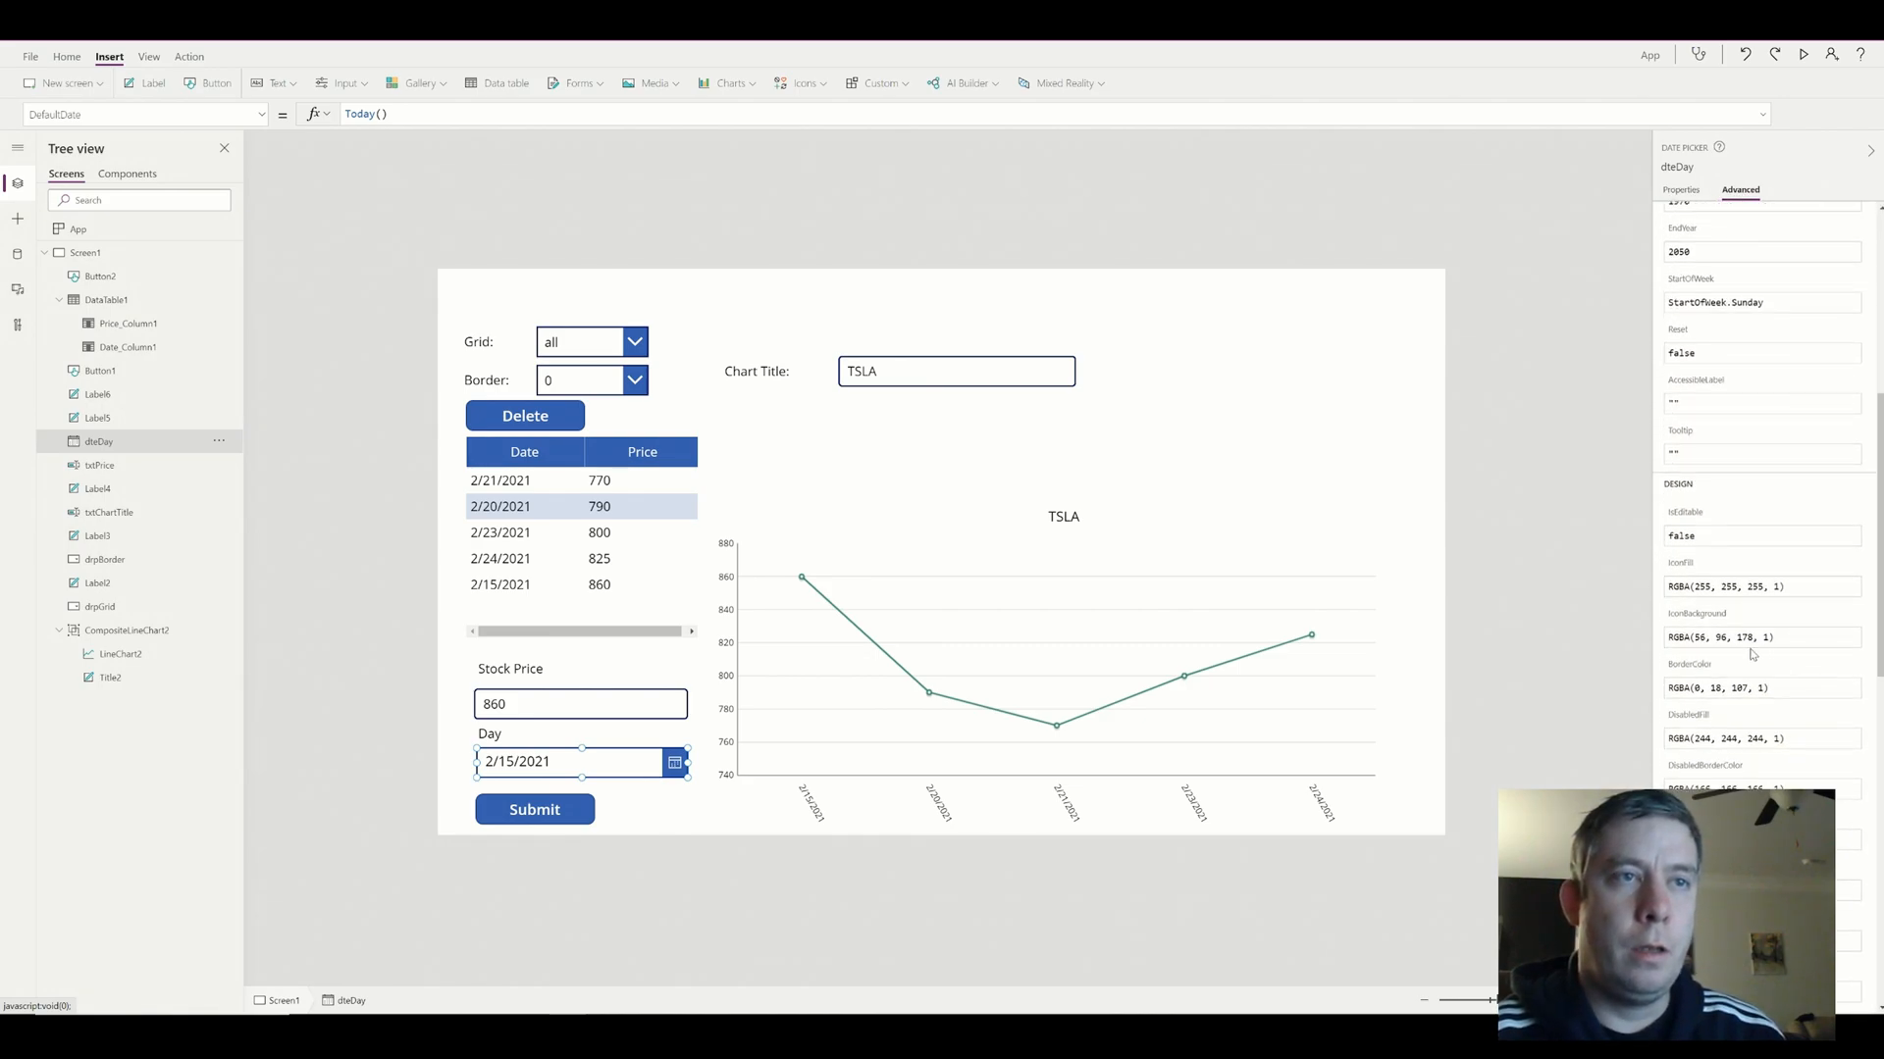
{"action": "left_click", "coordinate": [1762, 638]}
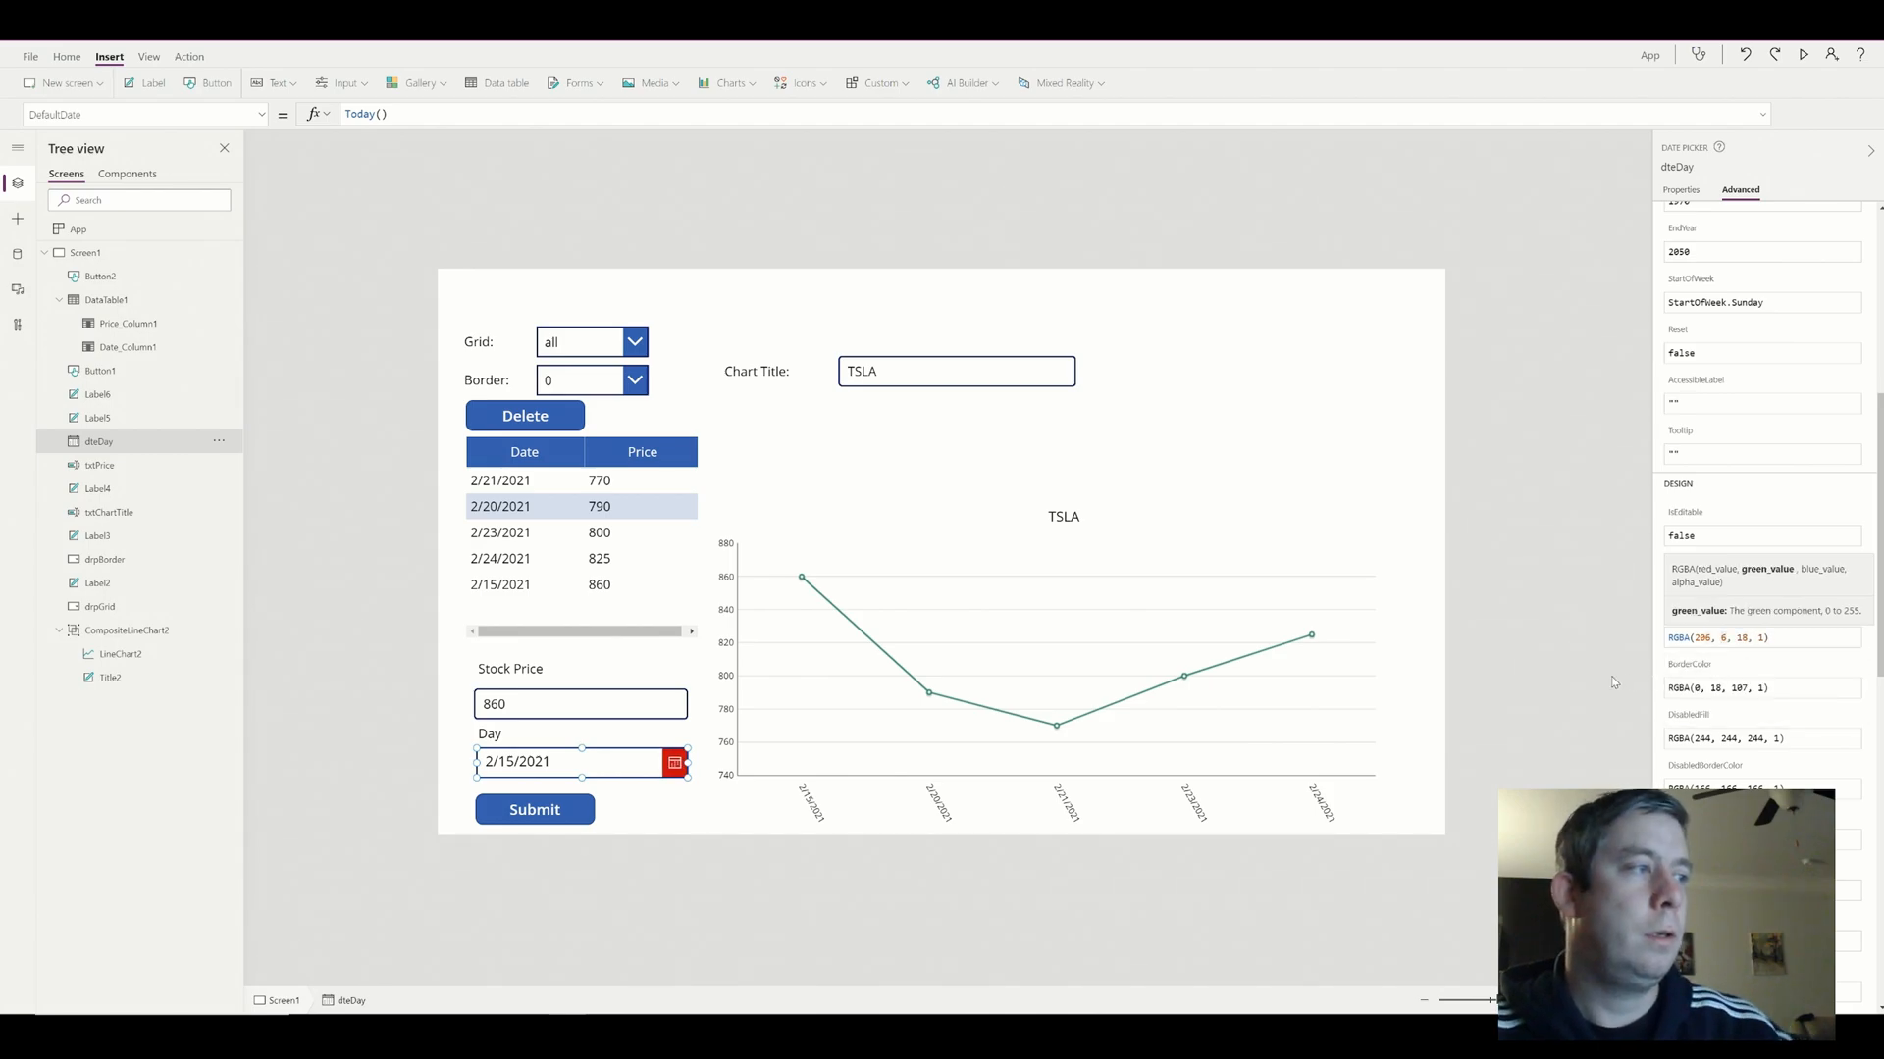
{"action": "left_click", "coordinate": [1048, 689]}
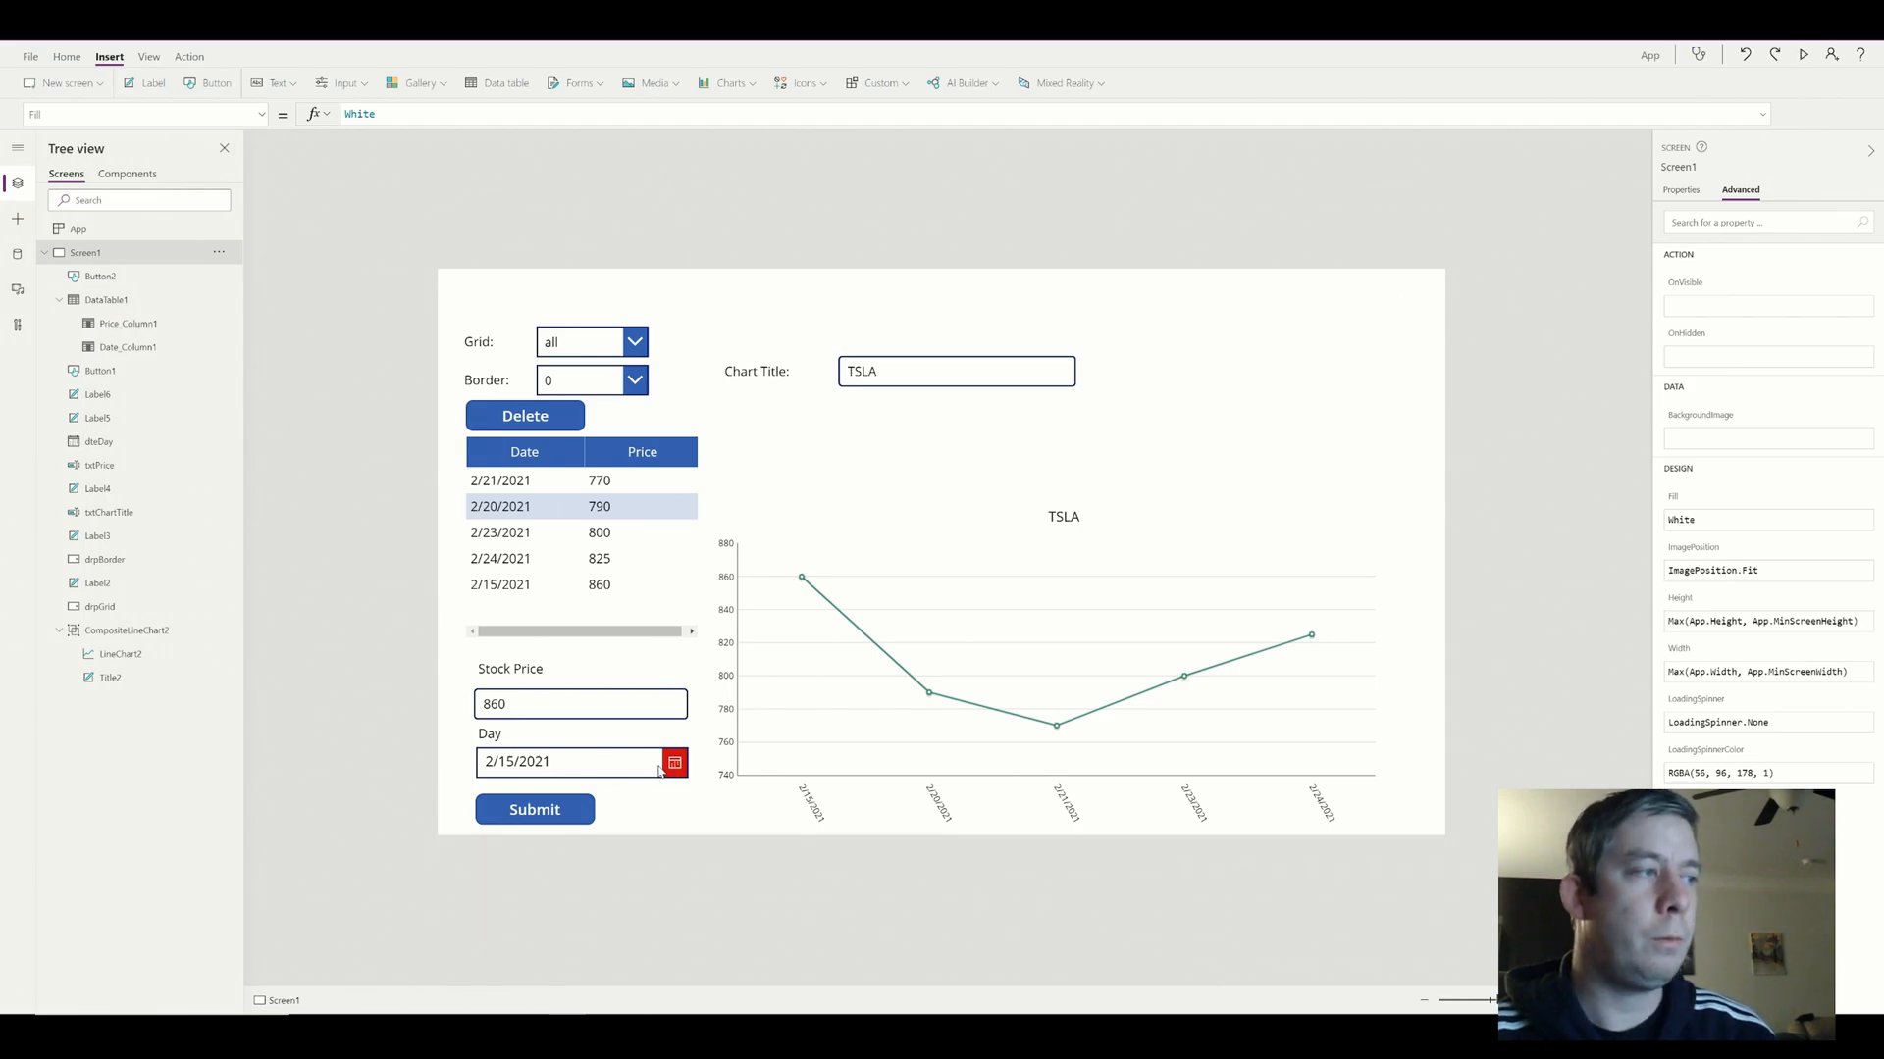
{"action": "mouse_move", "coordinate": [942, 534]}
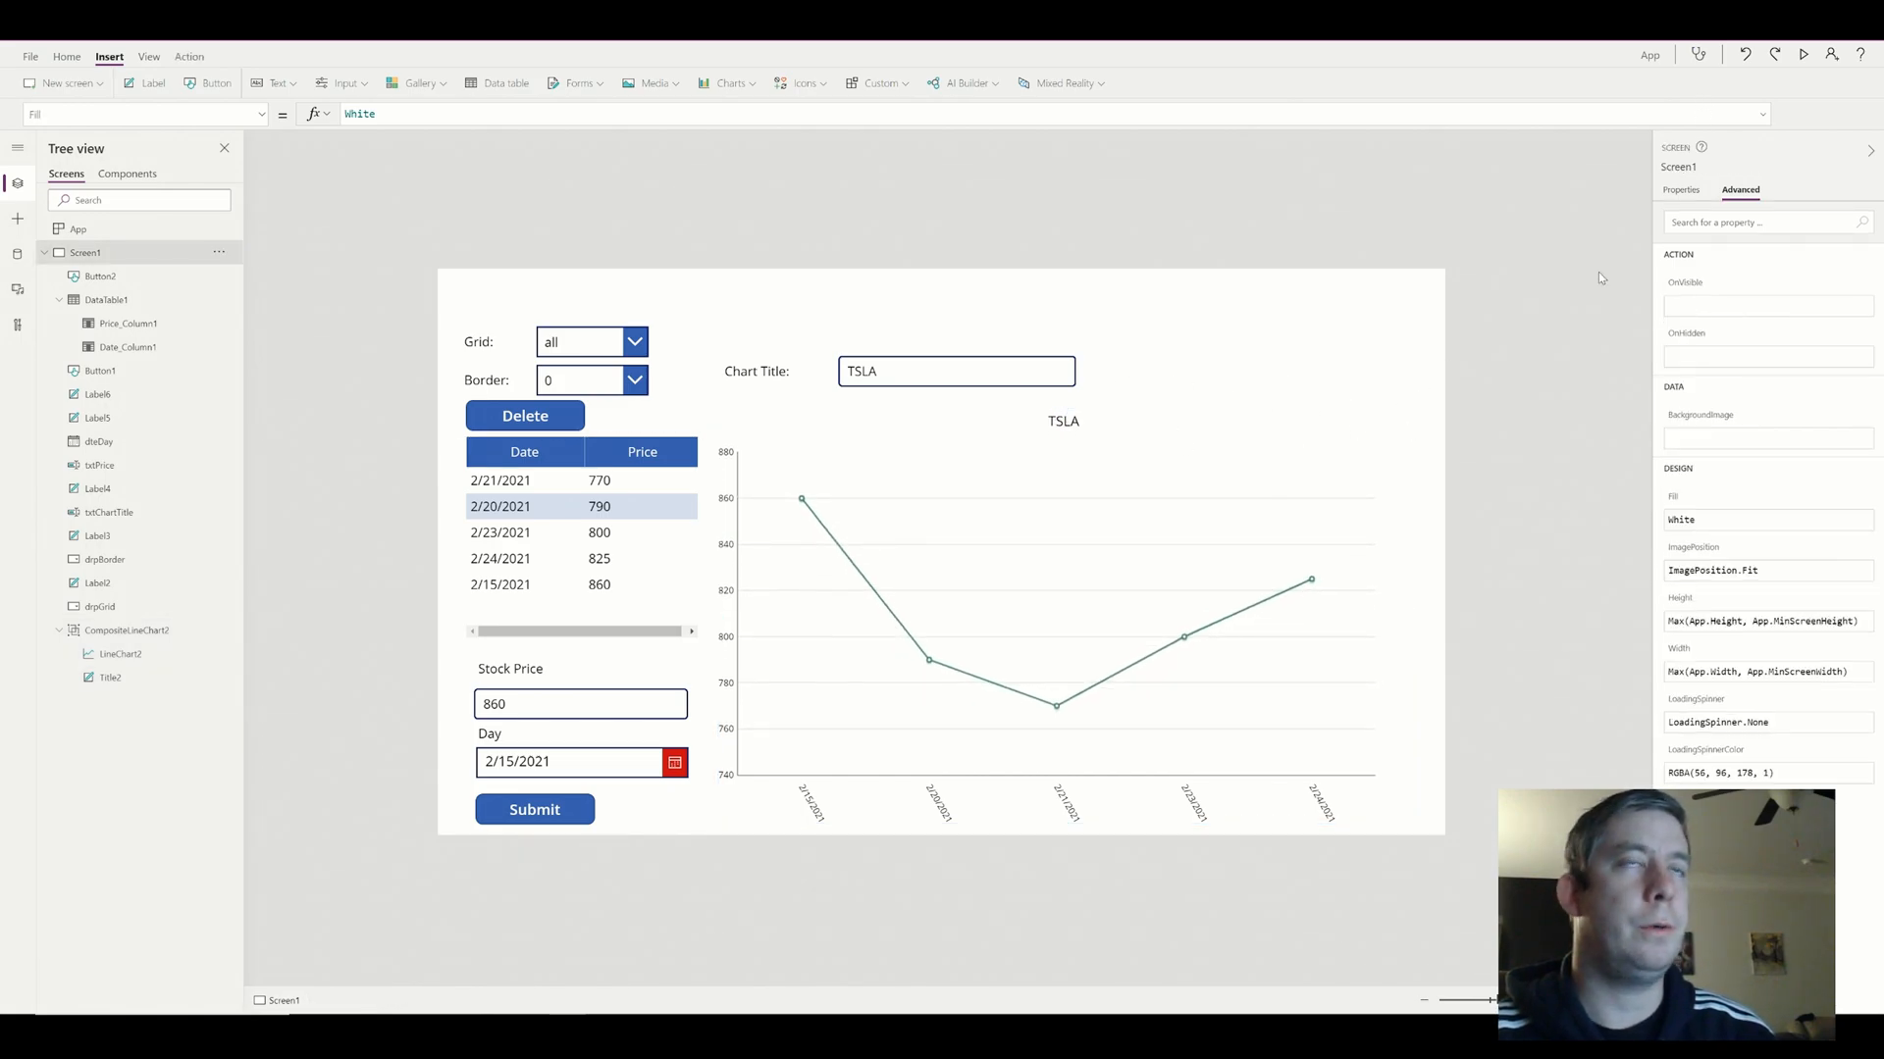
Run the app in preview and capture the date-sorted TSLA chart with Snipping Tool
{"action": "left_click", "coordinate": [1805, 55]}
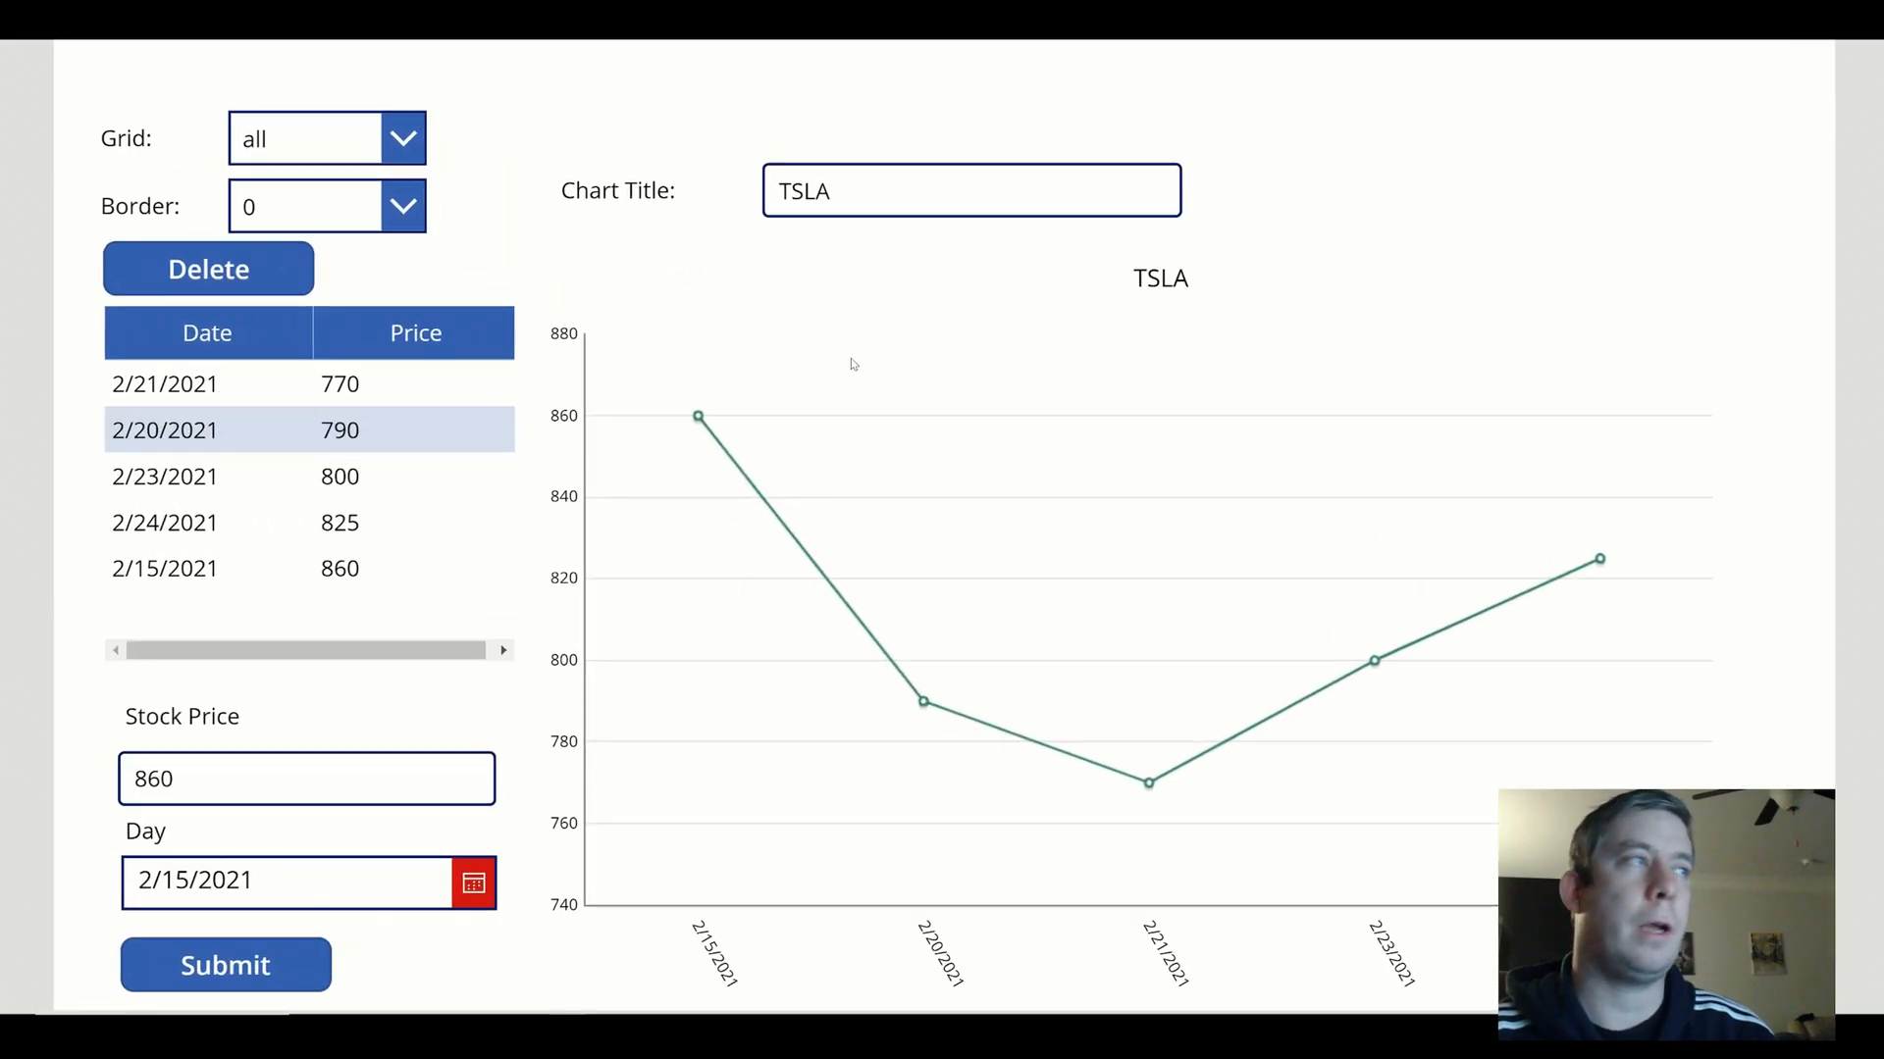
{"action": "mouse_move", "coordinate": [699, 416]}
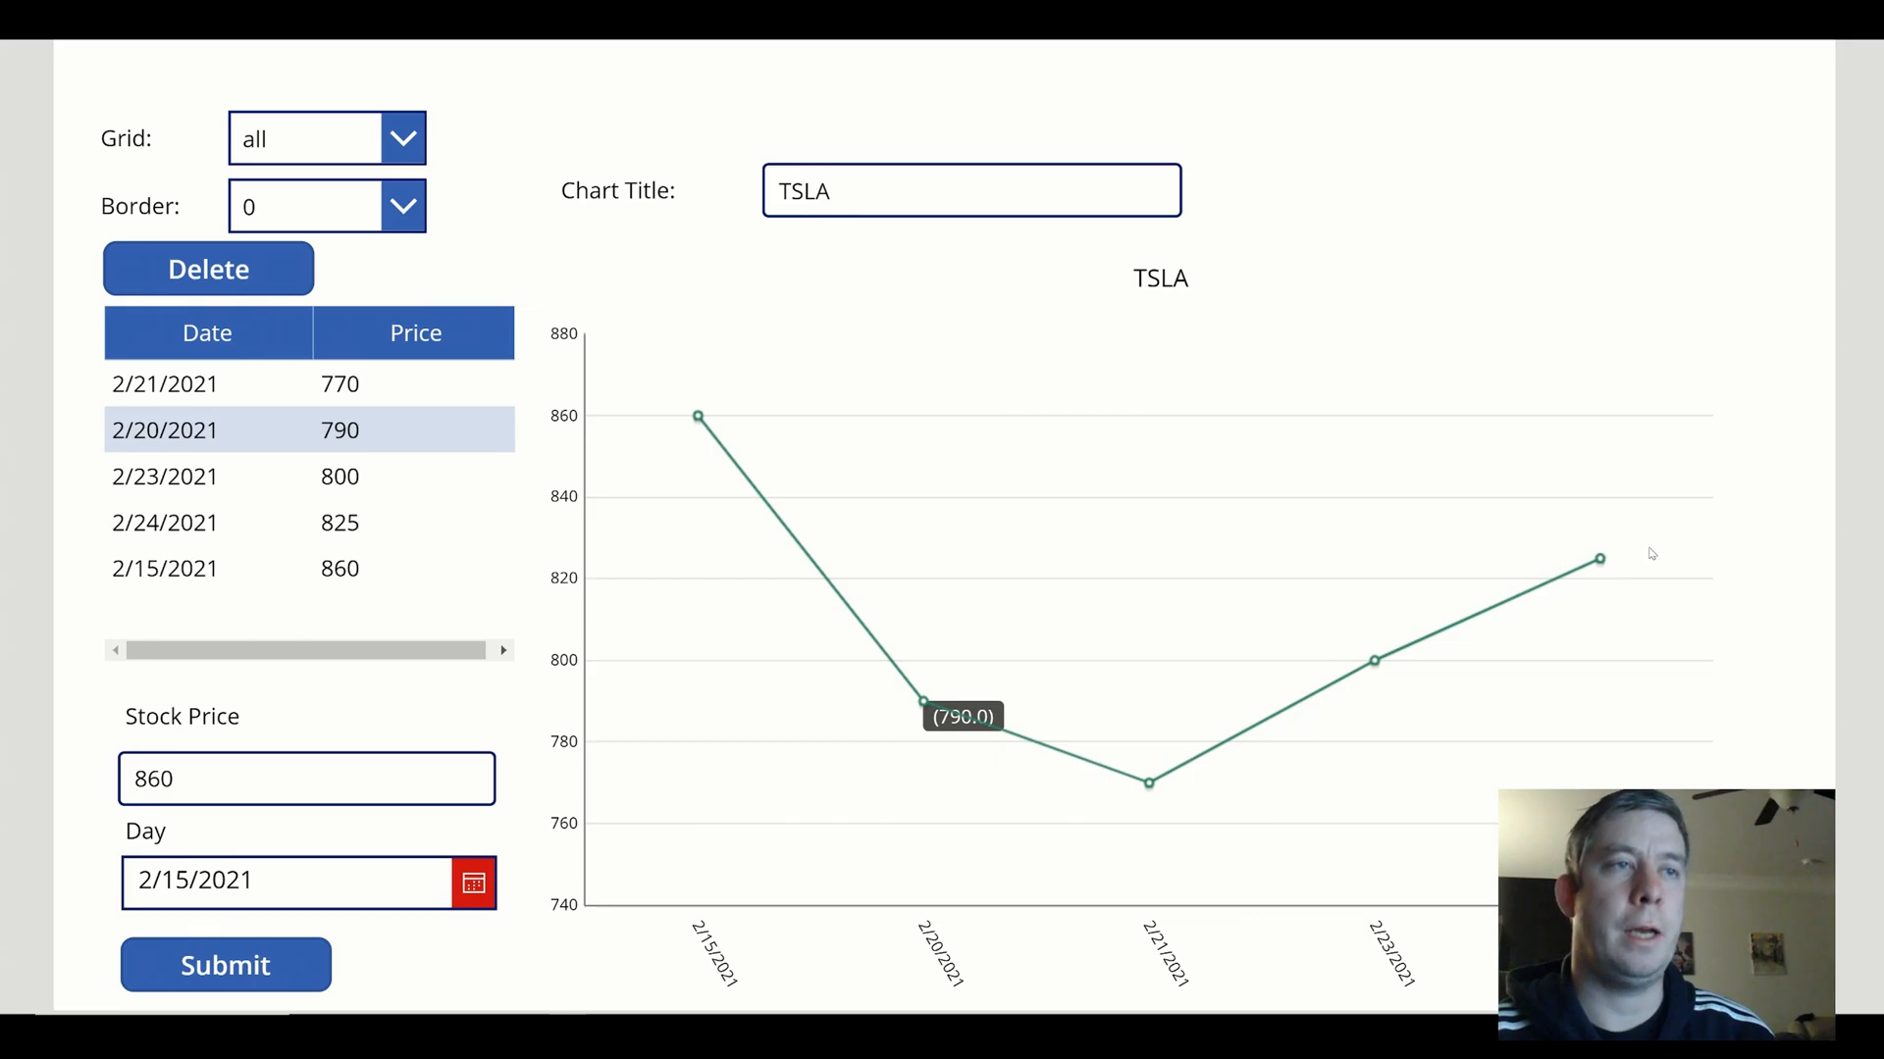
{"action": "mouse_move", "coordinate": [681, 377]}
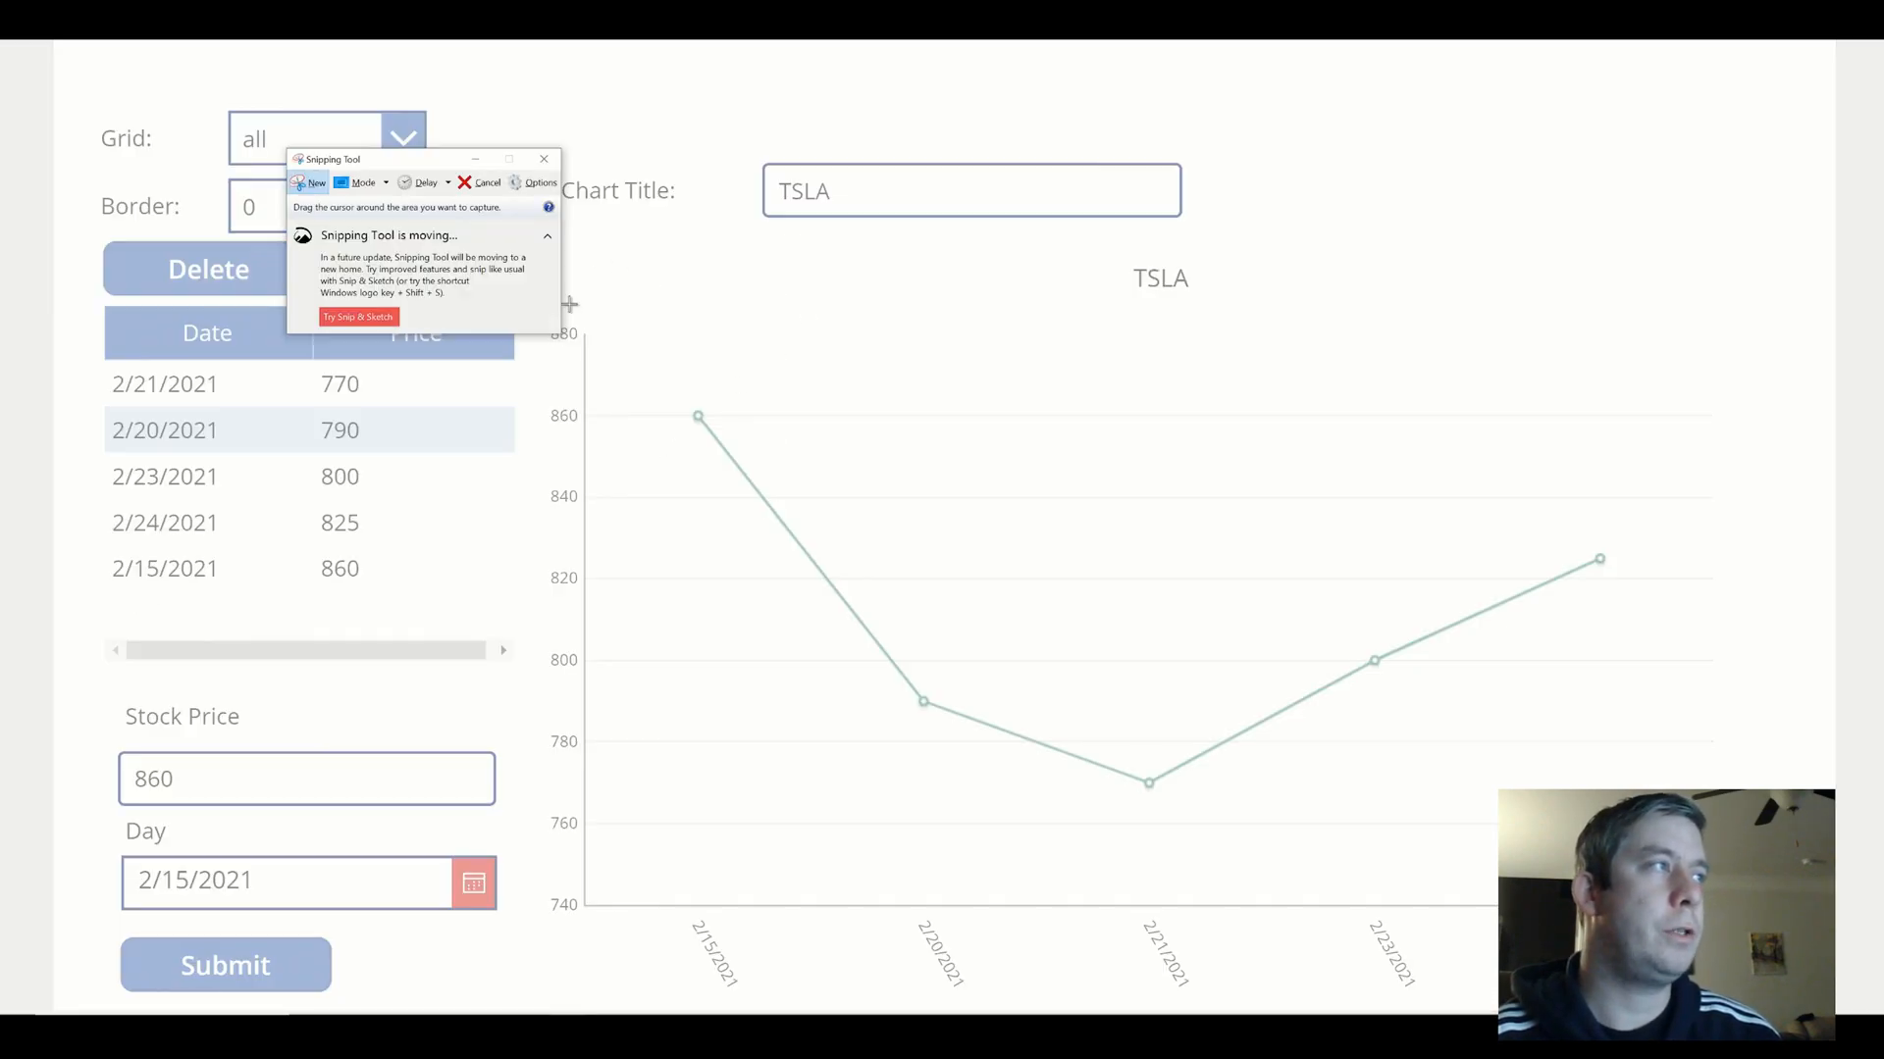
{"action": "left_click", "coordinate": [543, 159]}
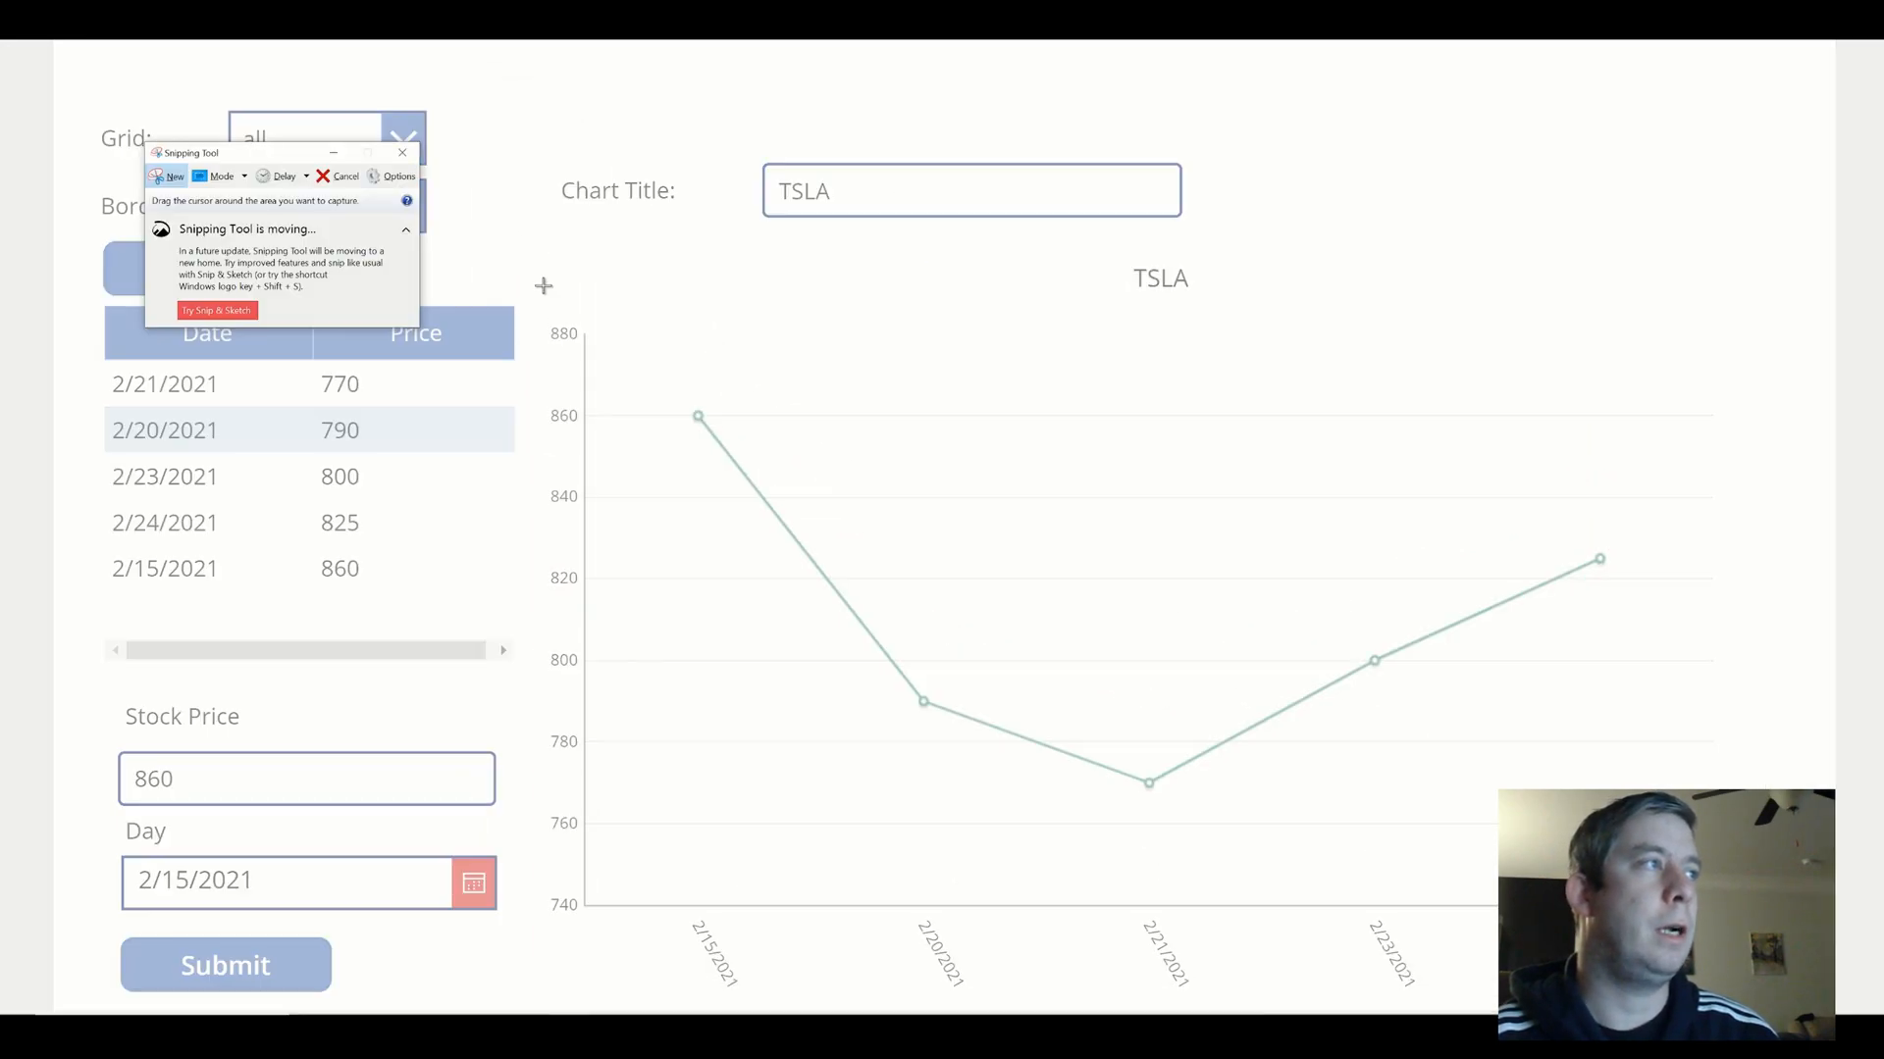
{"action": "left_click", "coordinate": [400, 153]}
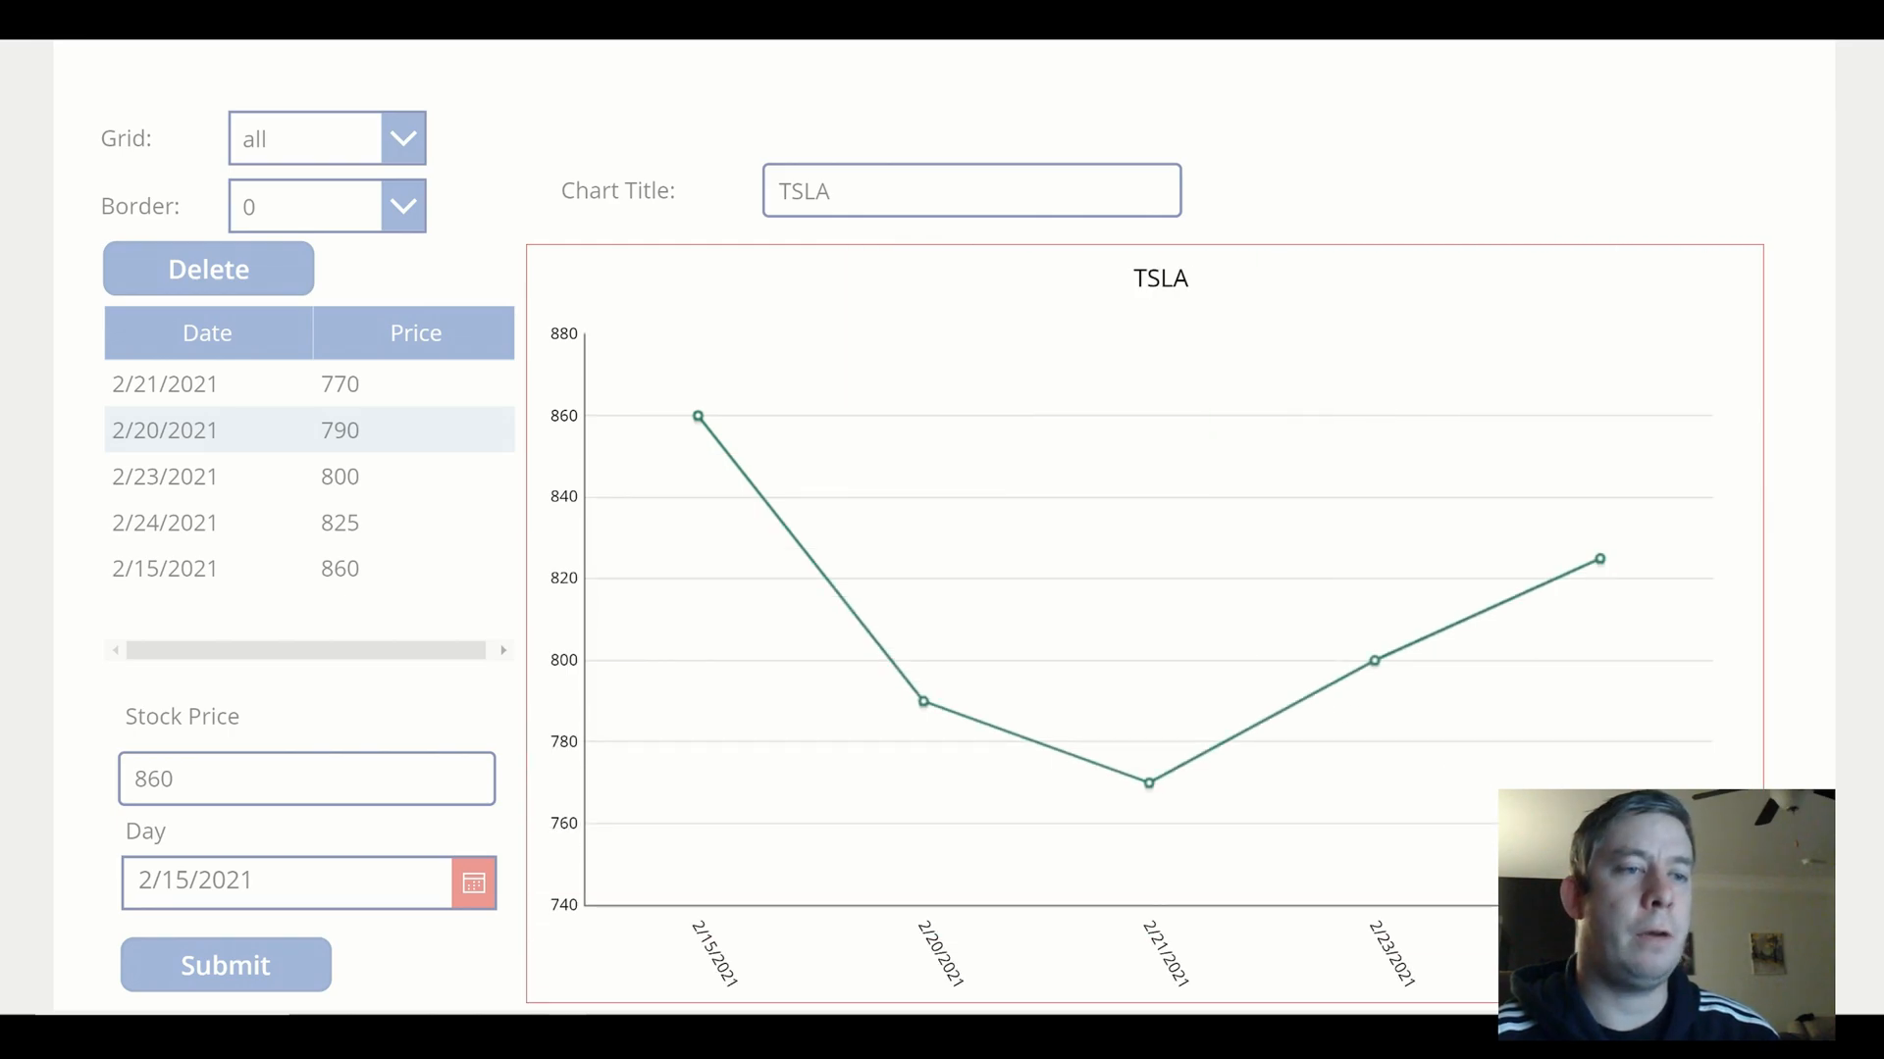